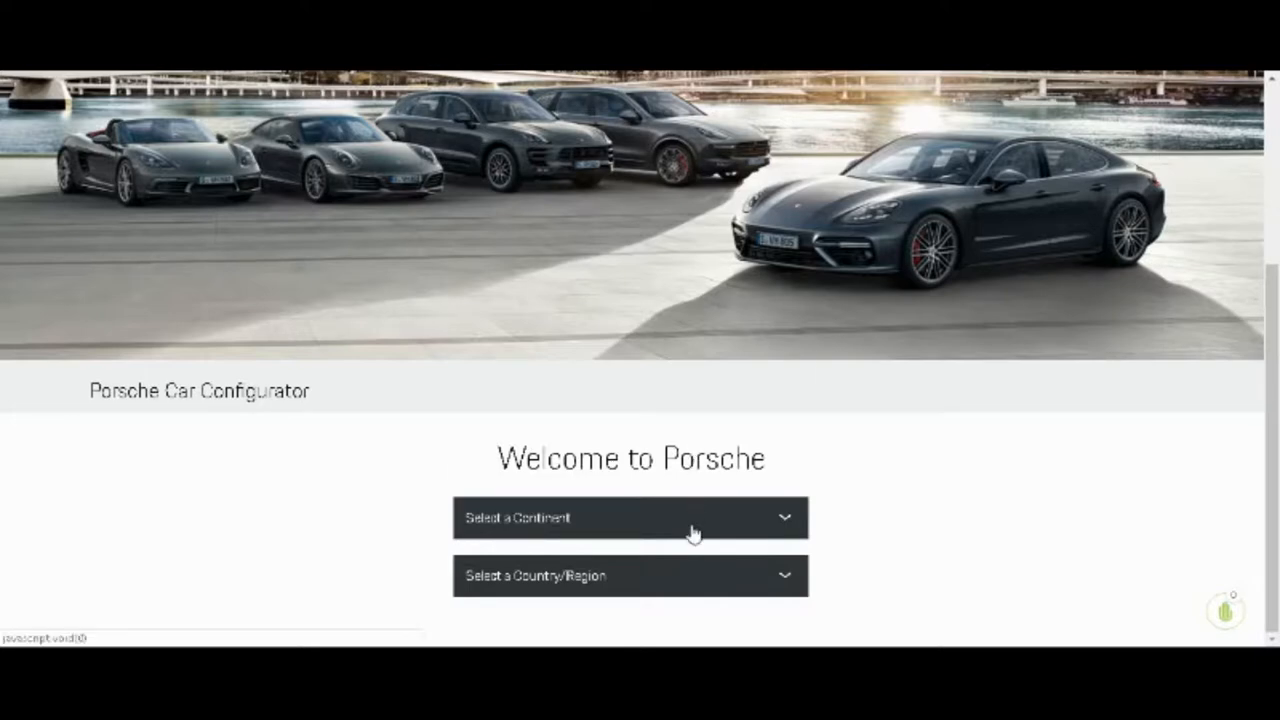
# Step: Pick North America as the continent and USA as the country to load the Macan lineup
pyautogui.click(630, 518)
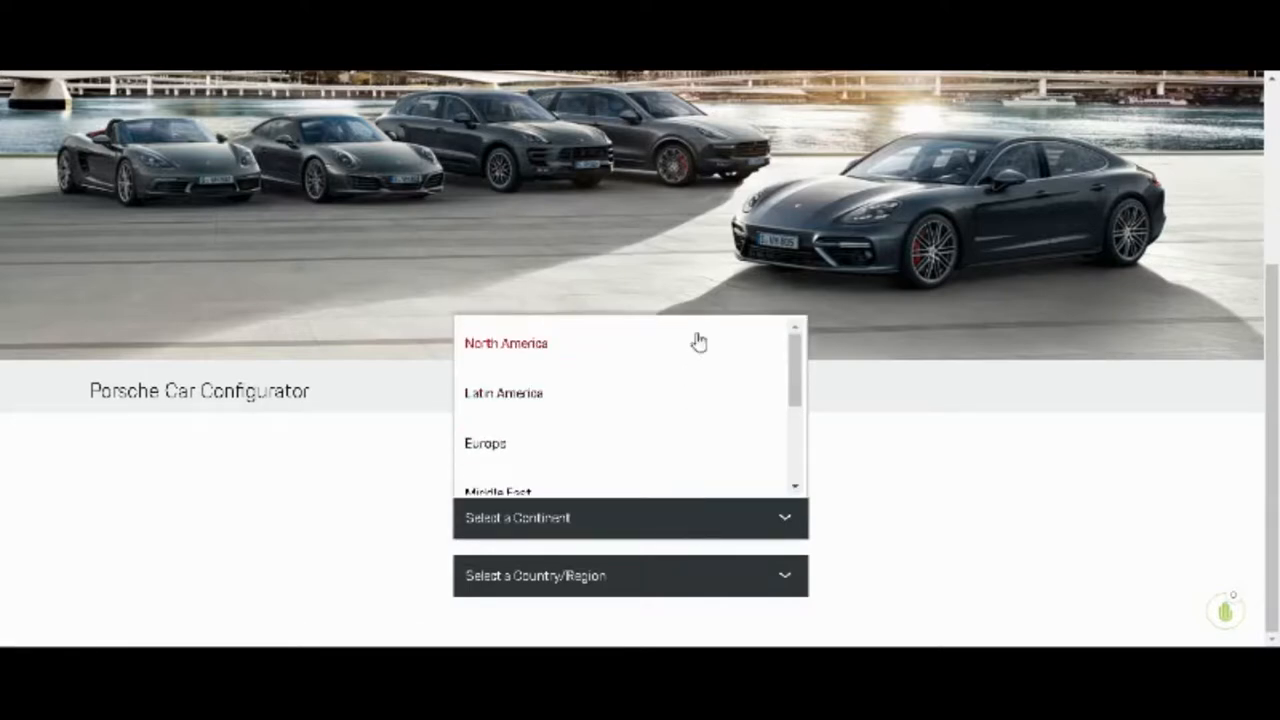
pyautogui.click(505, 342)
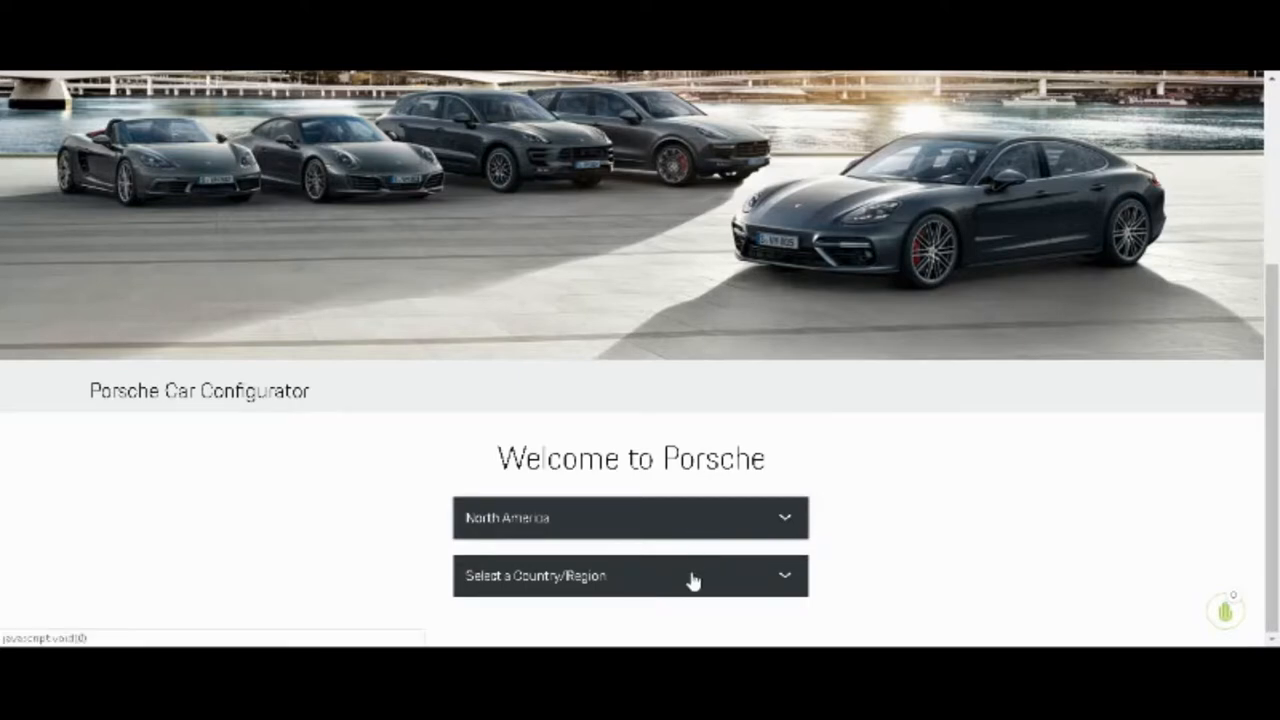
pyautogui.click(645, 576)
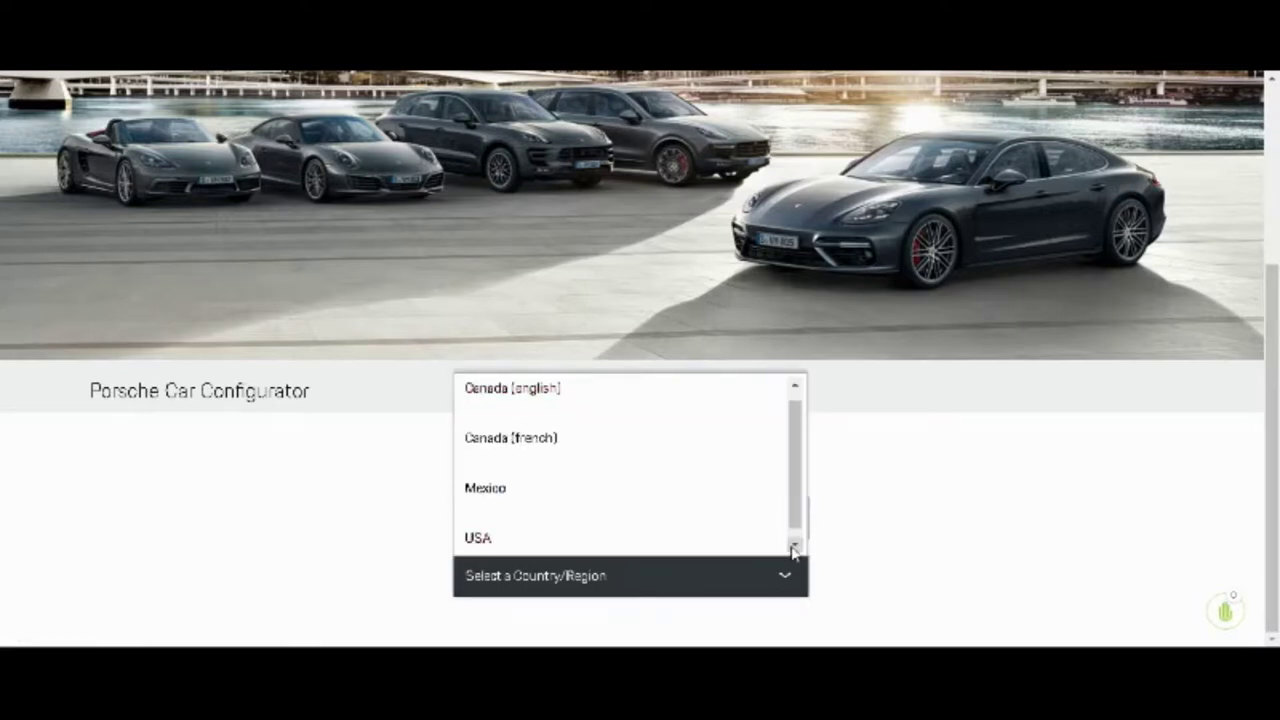
pyautogui.click(475, 538)
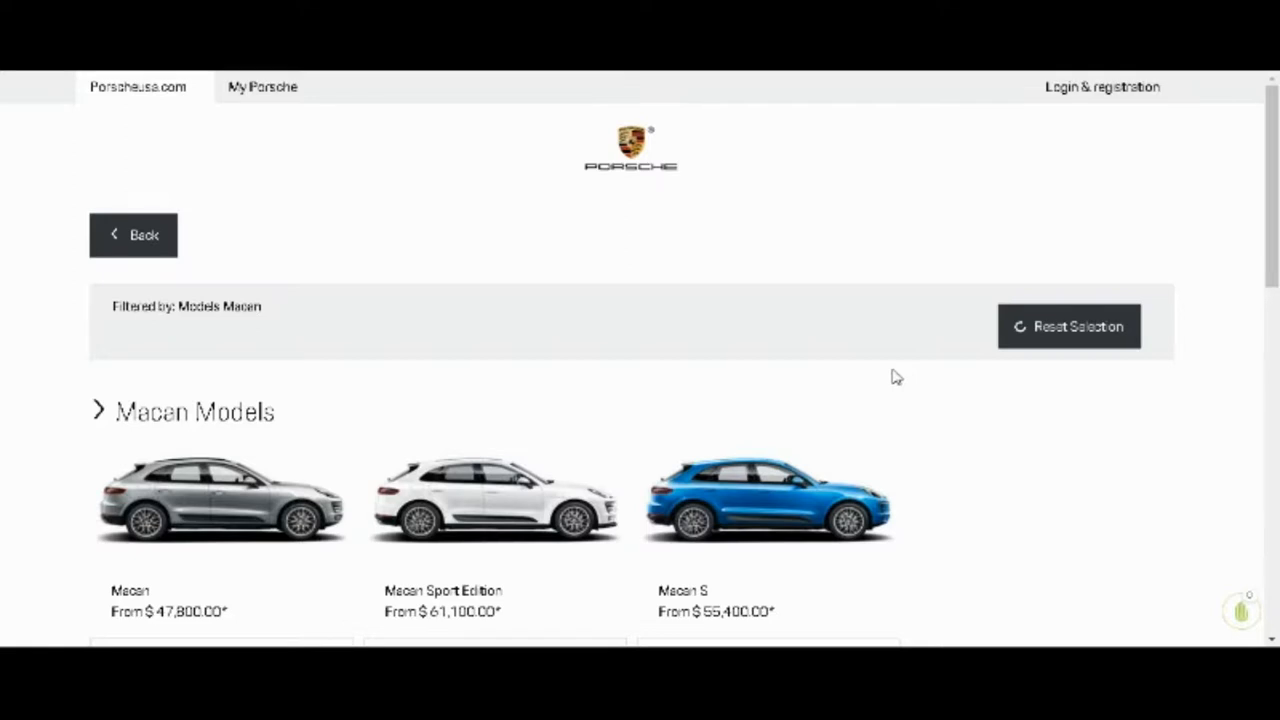
# Step: Scroll through the Macan models, including GTS and Turbo prices, then back up
pyautogui.scroll(-3)
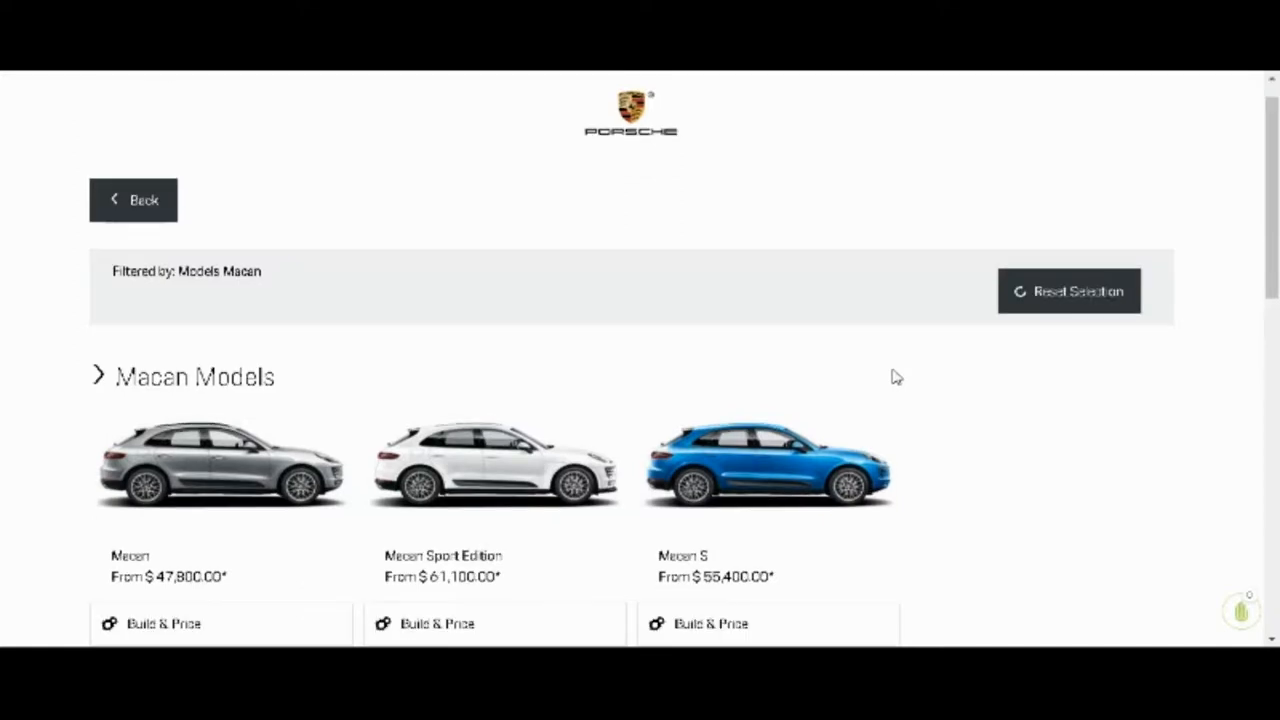
pyautogui.scroll(-3)
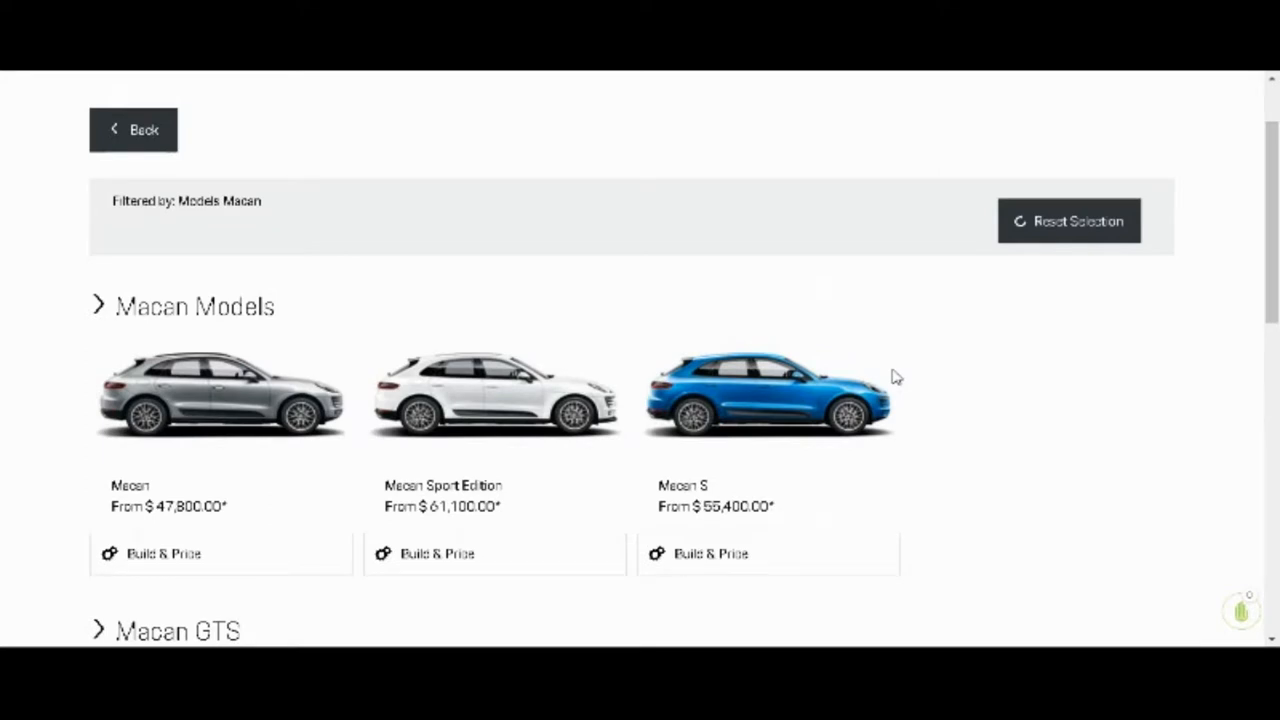
pyautogui.scroll(-3)
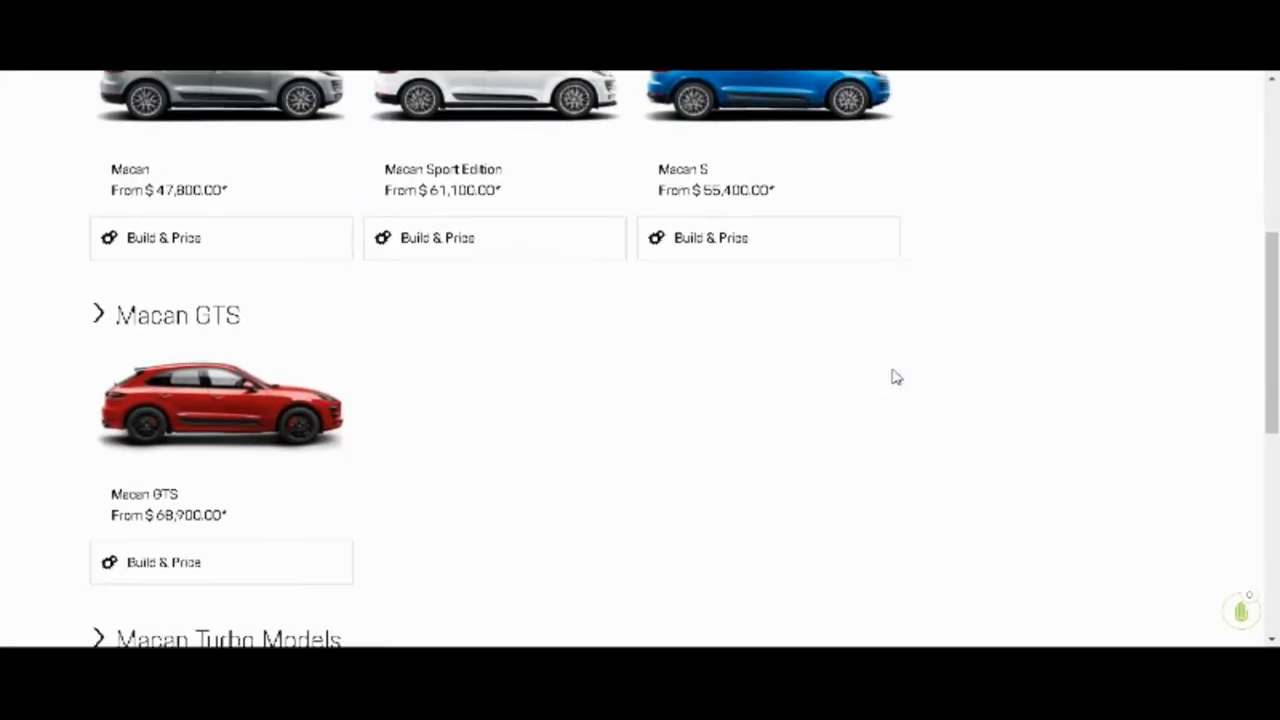
pyautogui.scroll(-3)
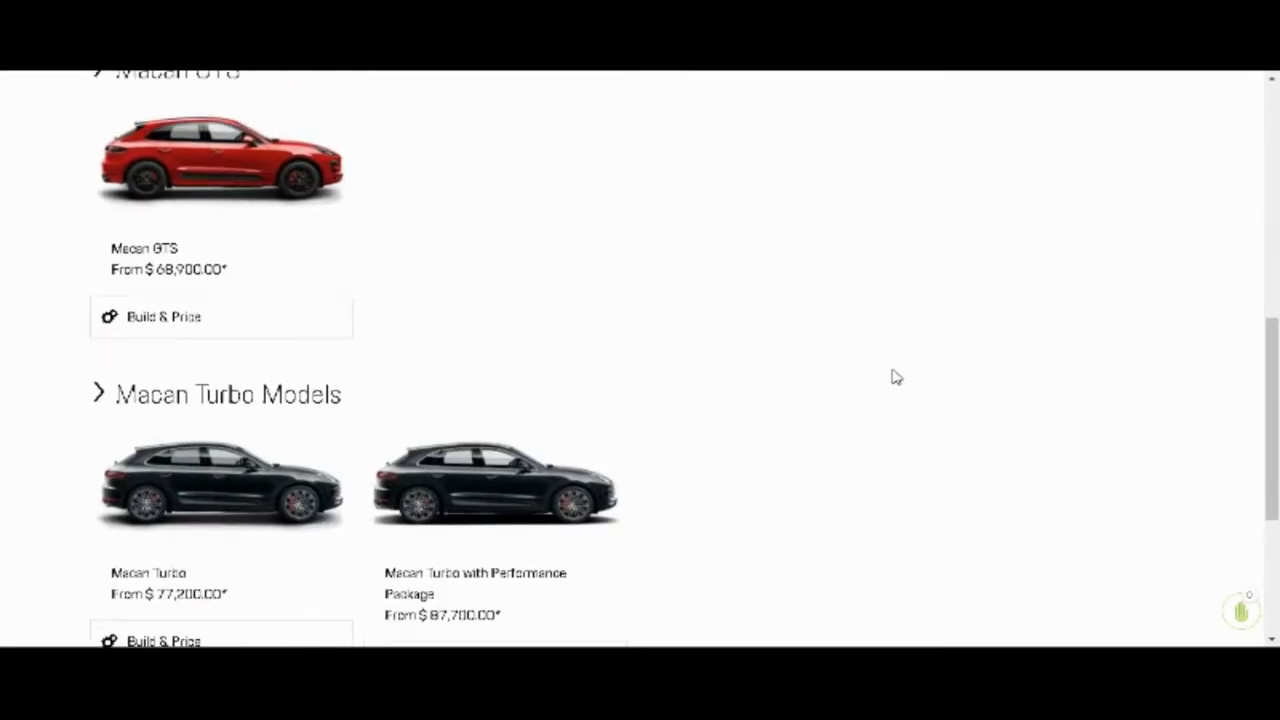
pyautogui.scroll(3)
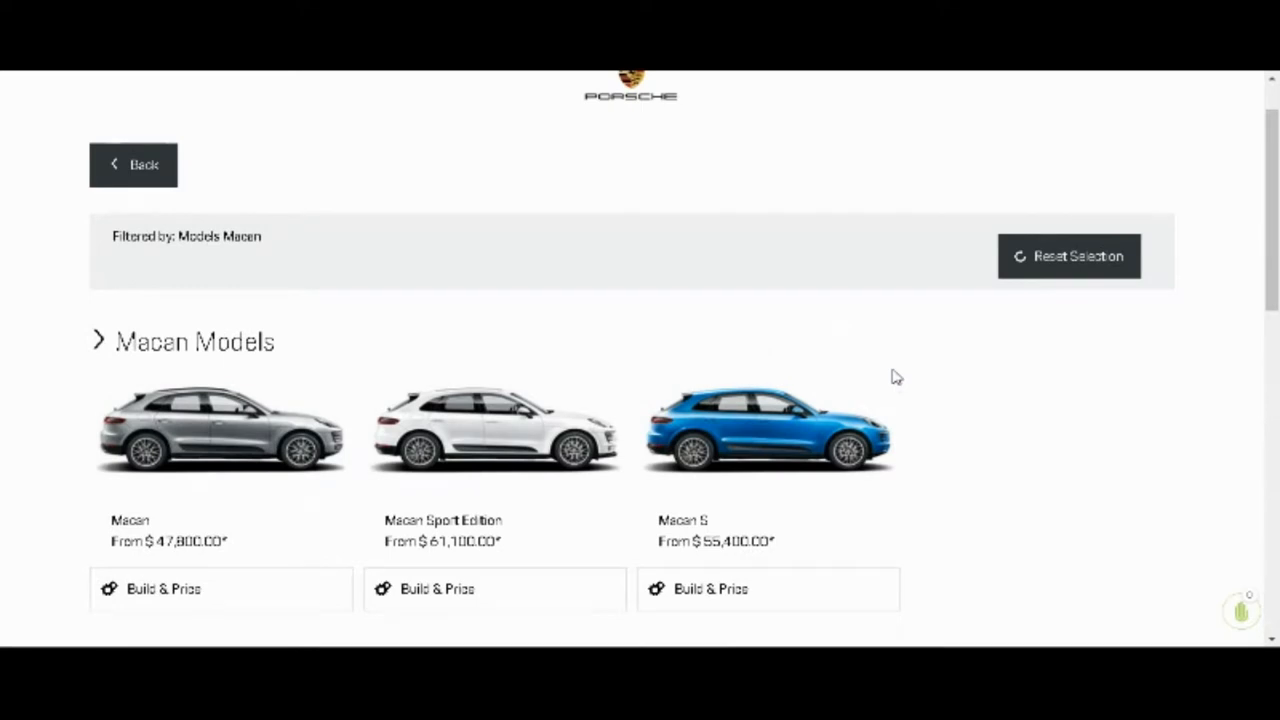
pyautogui.moveTo(234, 253)
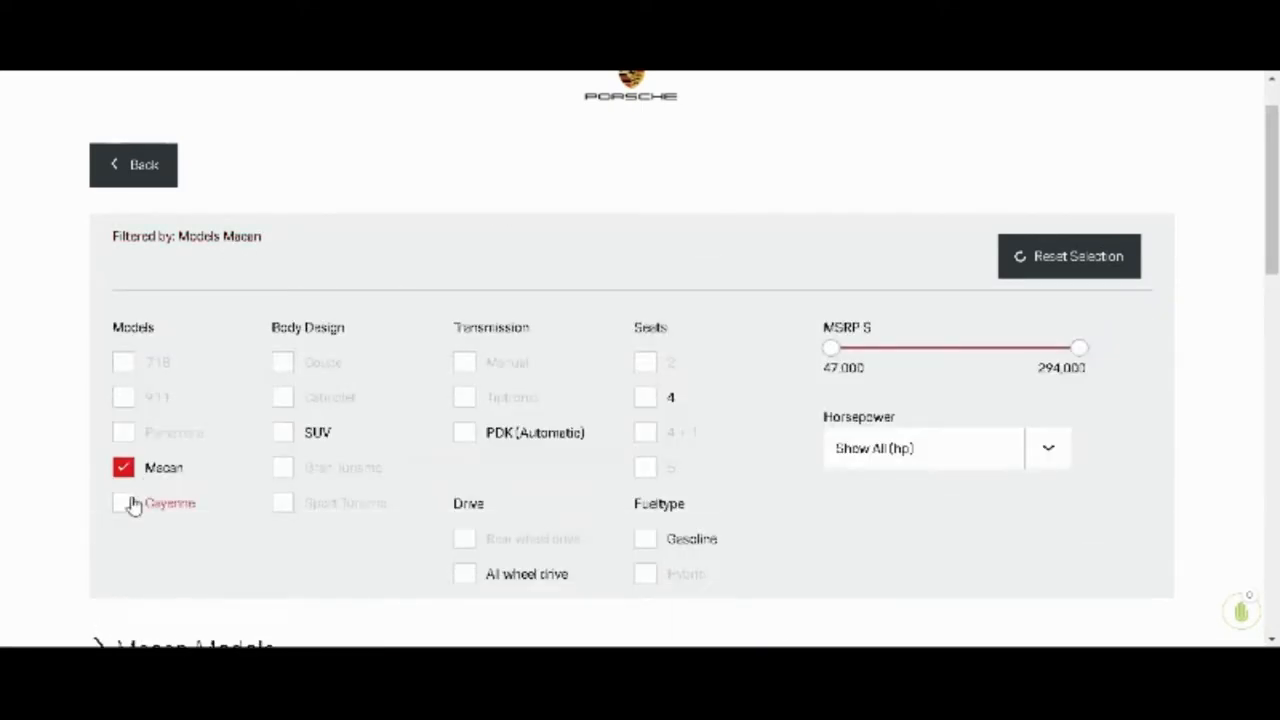
# Step: Uncheck Macan and check 911 in the Models filter
pyautogui.click(1068, 256)
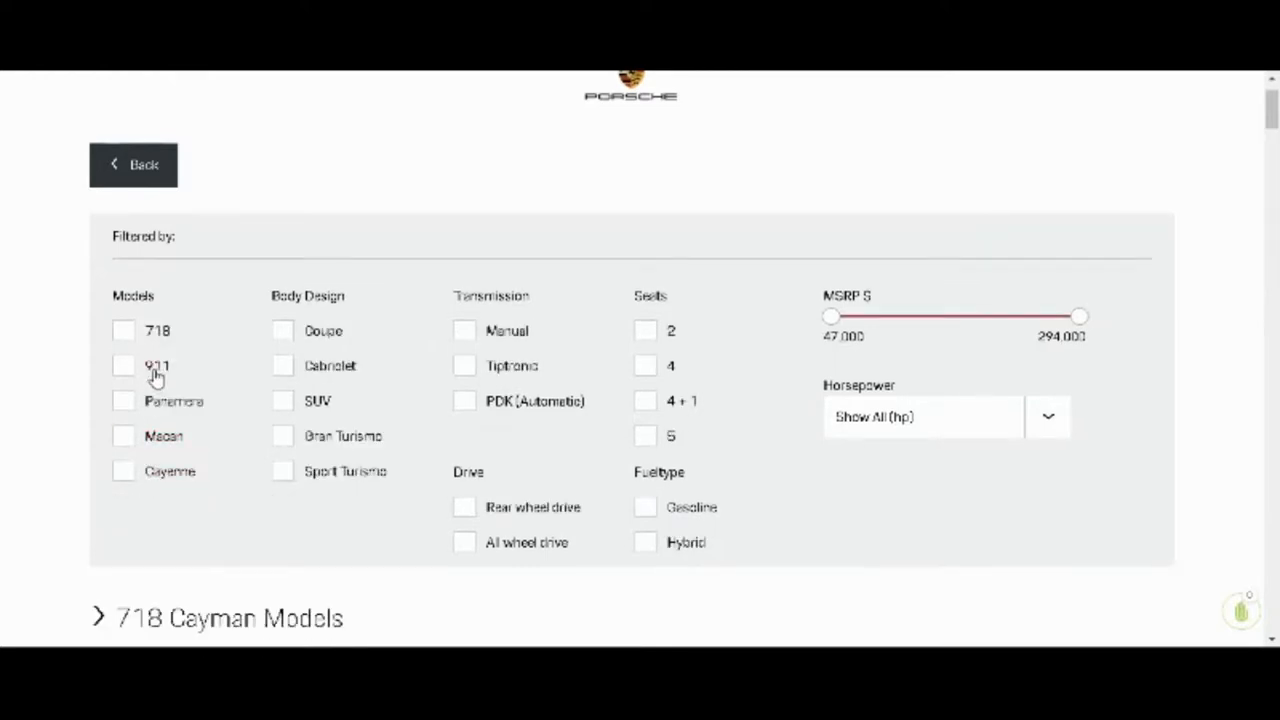
pyautogui.click(123, 366)
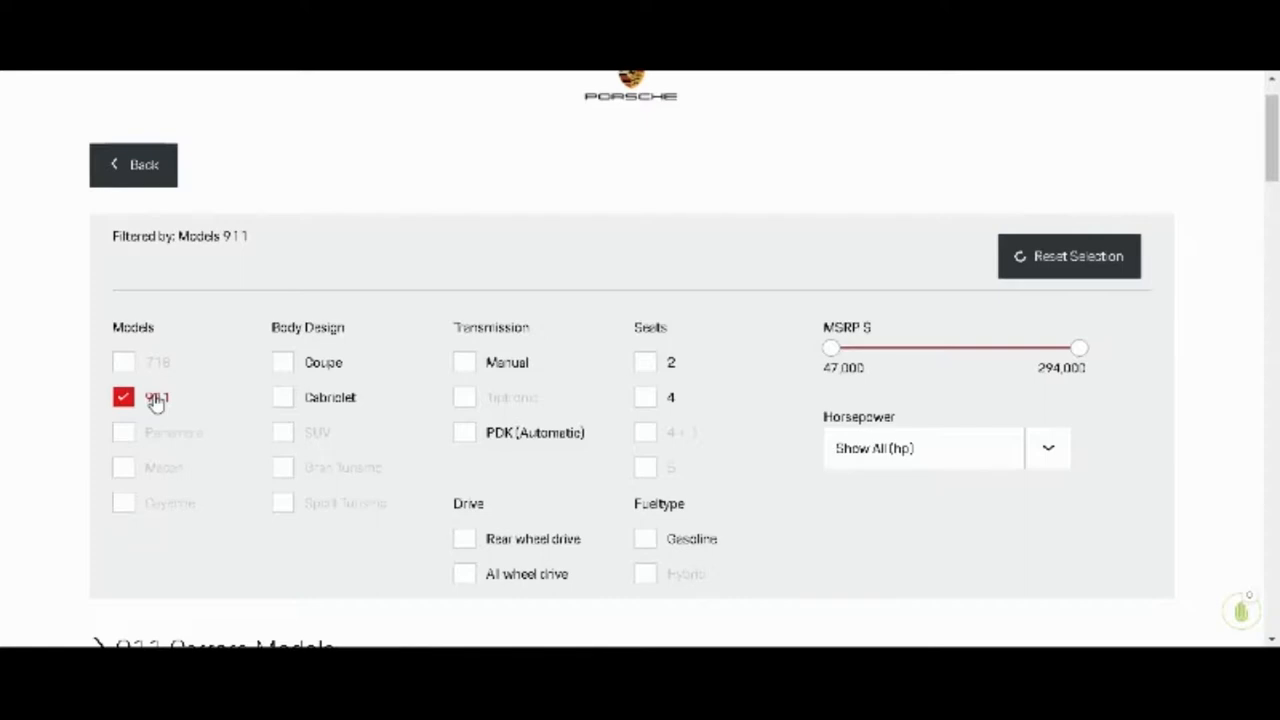
# Step: Scroll through the Targa, GTS, Turbo, GT3 and GT2 RS sections to the 911 Targa 4 GTS
pyautogui.scroll(-3)
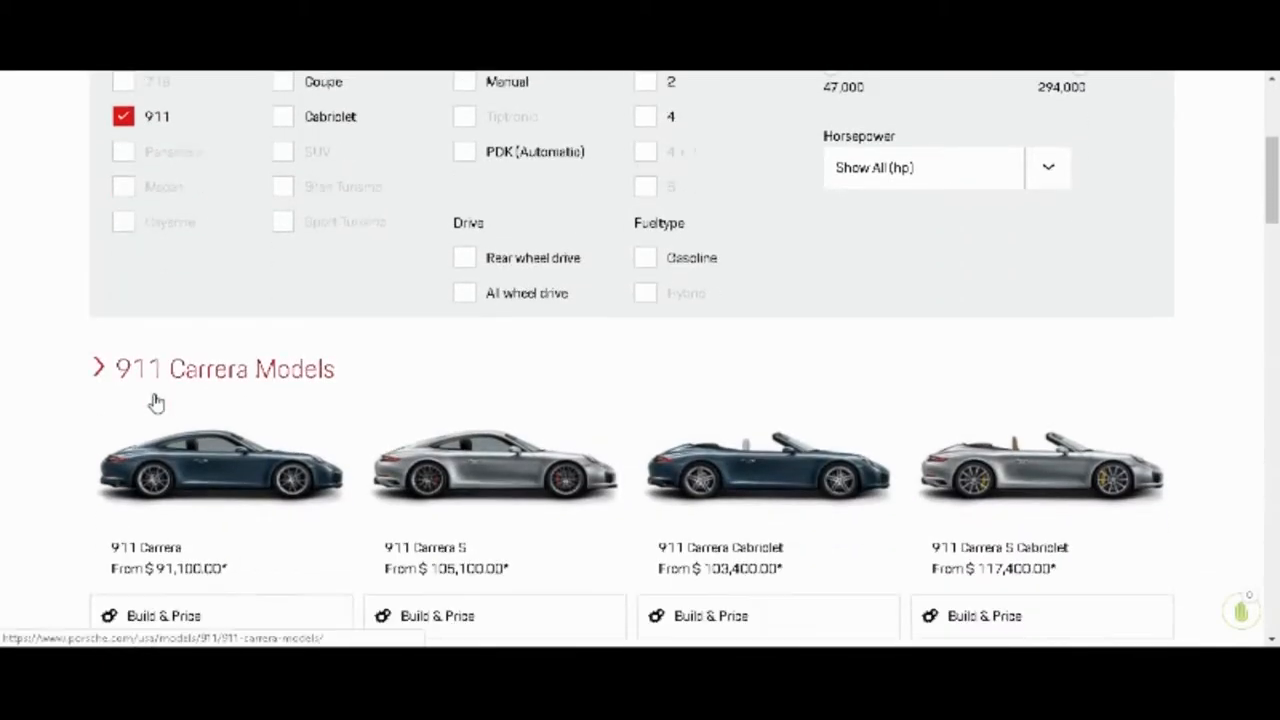
pyautogui.scroll(-3)
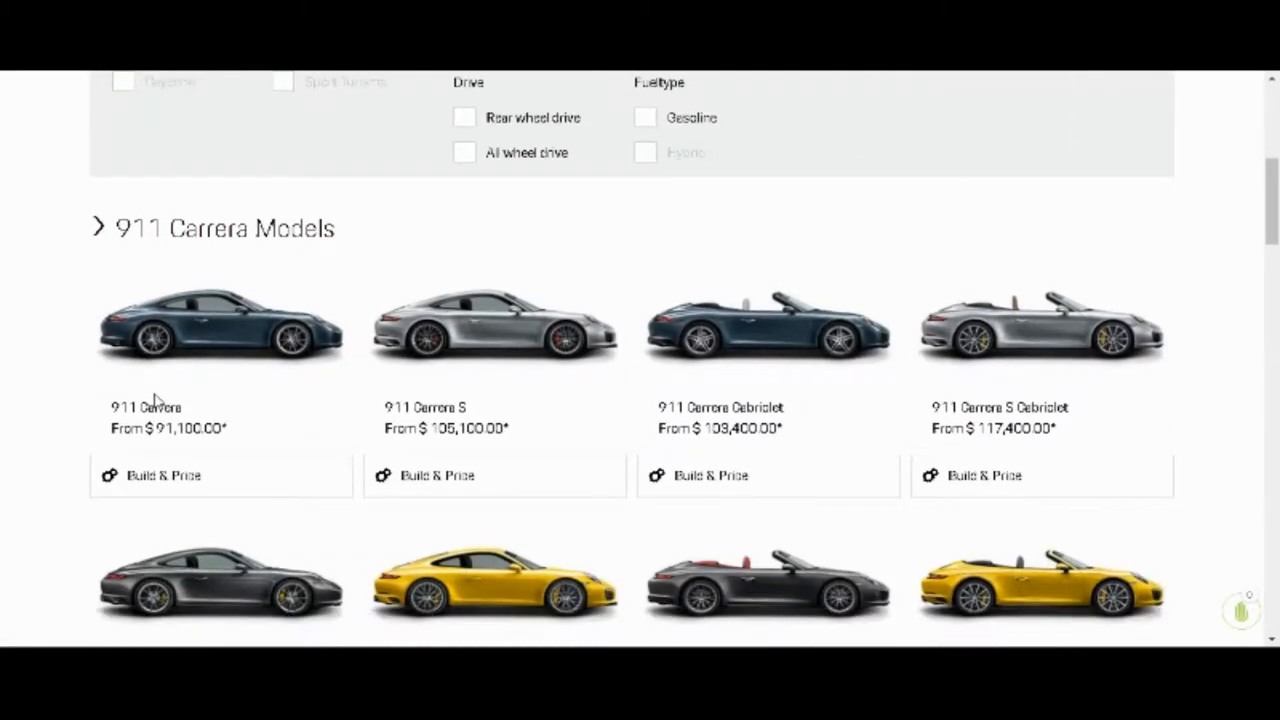
pyautogui.scroll(-3)
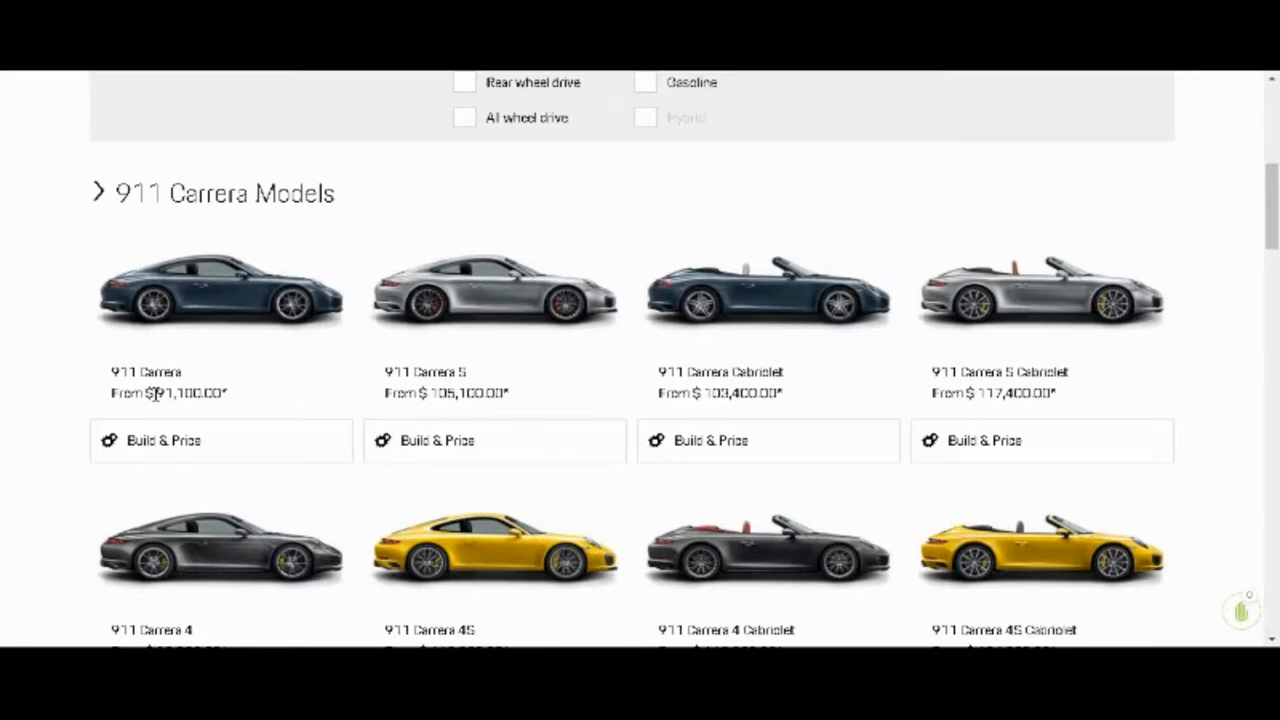
pyautogui.scroll(-3)
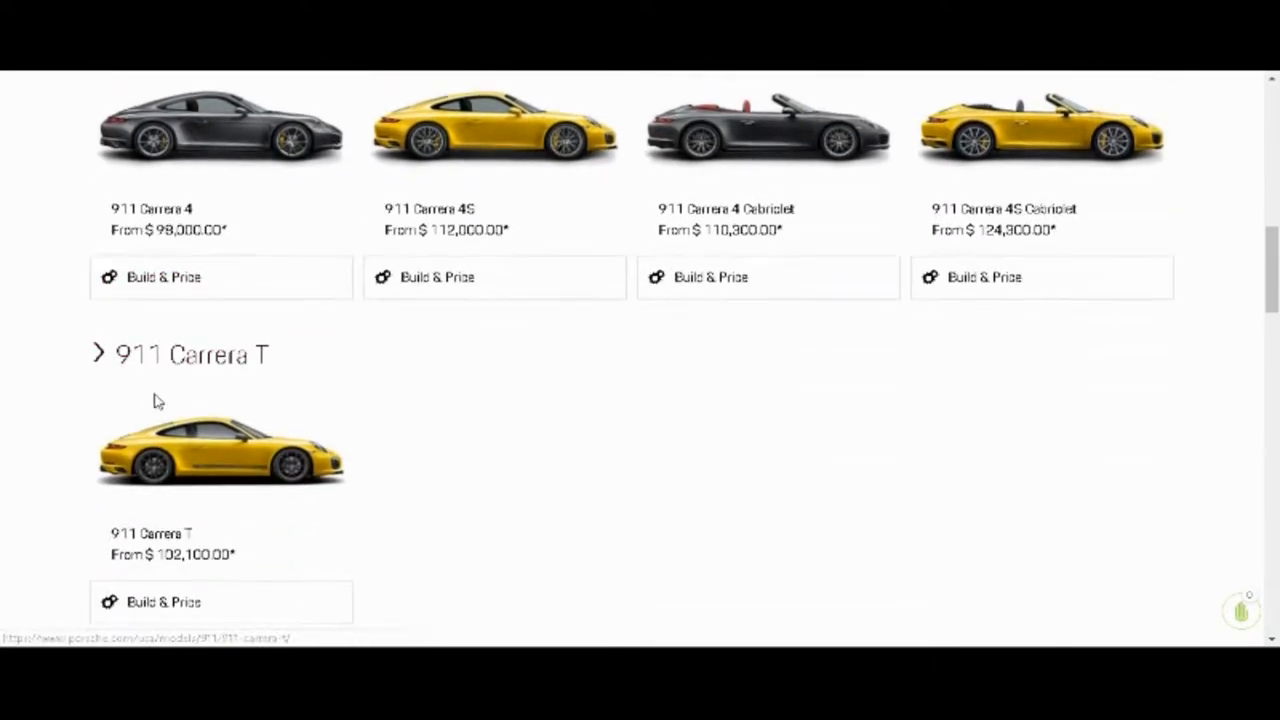
pyautogui.scroll(-3)
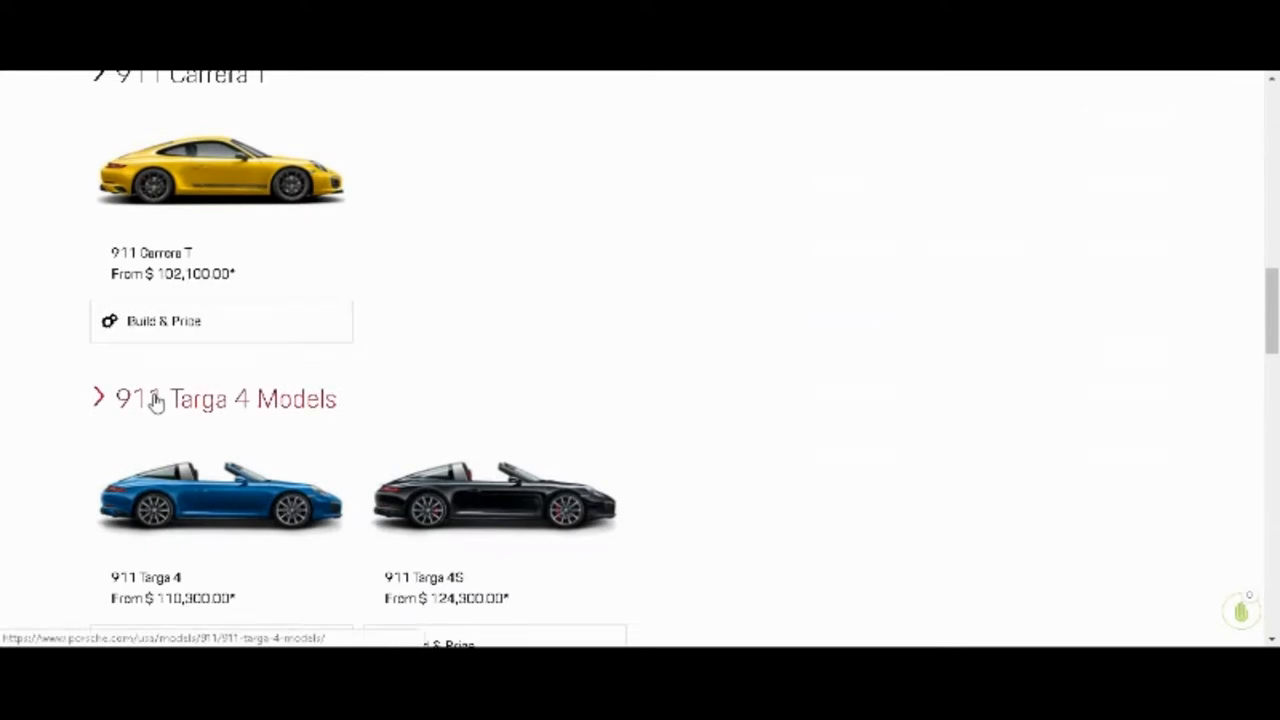
pyautogui.scroll(-3)
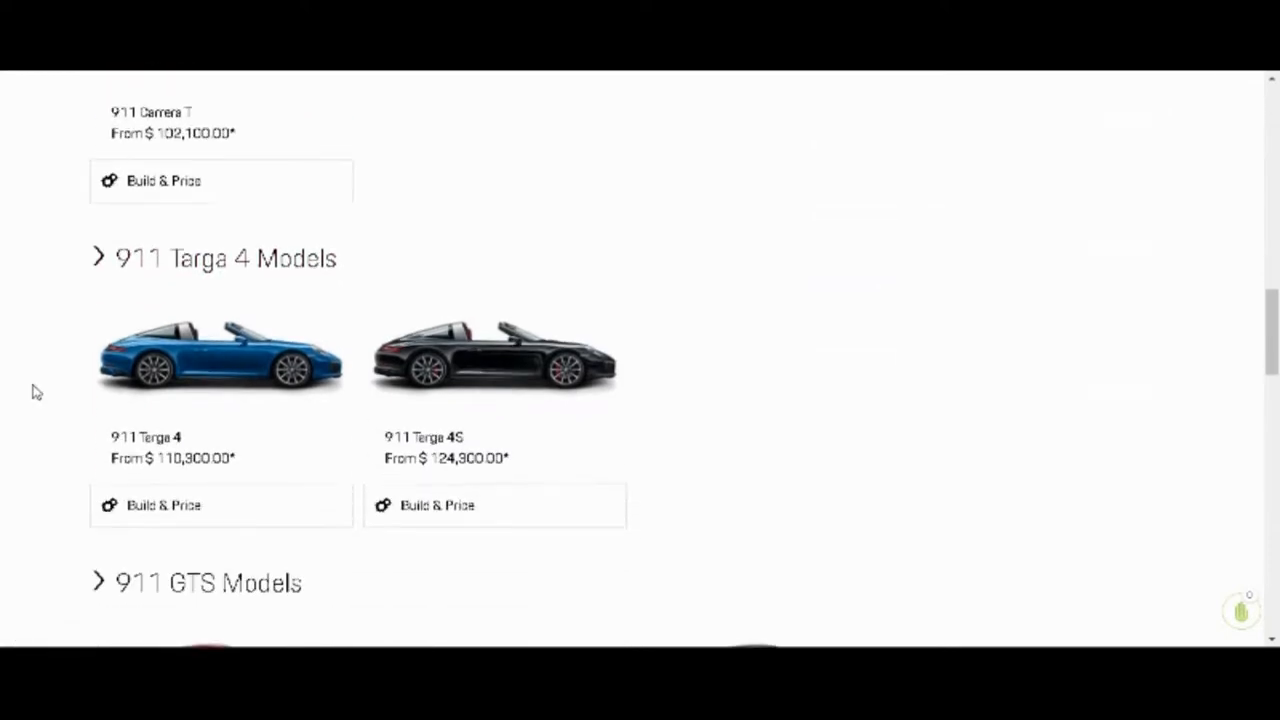
pyautogui.scroll(-3)
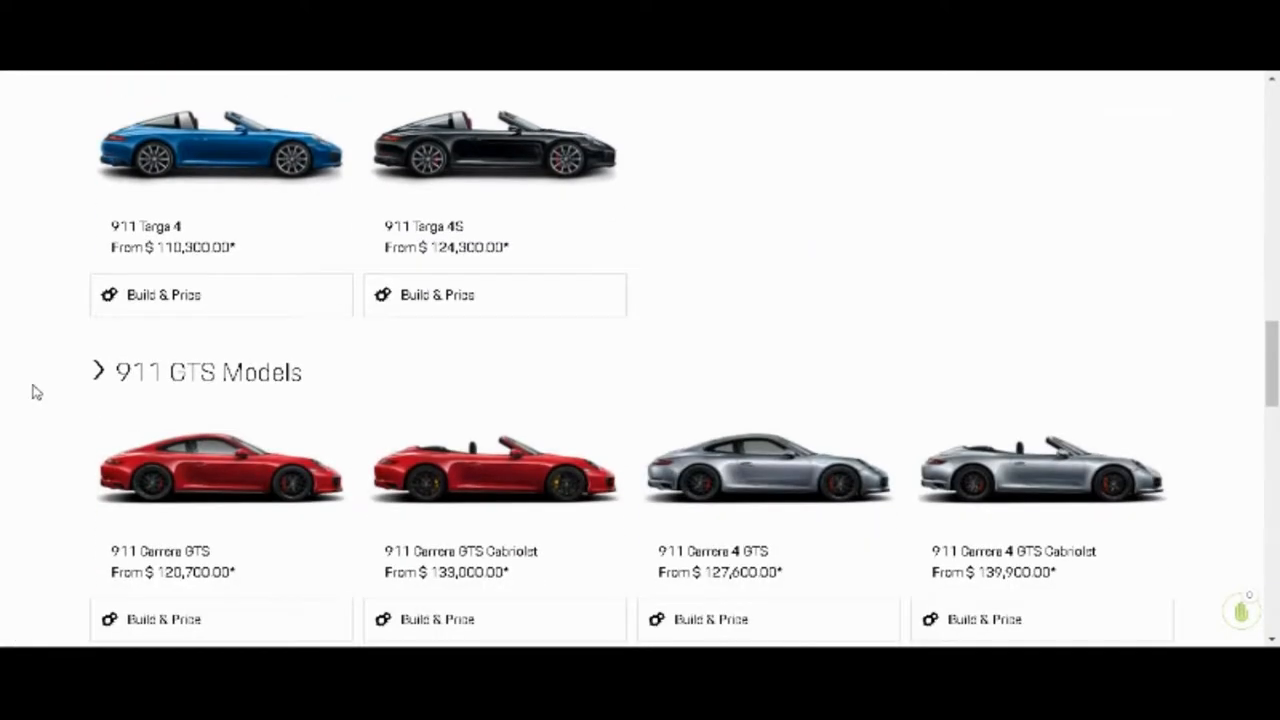
pyautogui.scroll(-3)
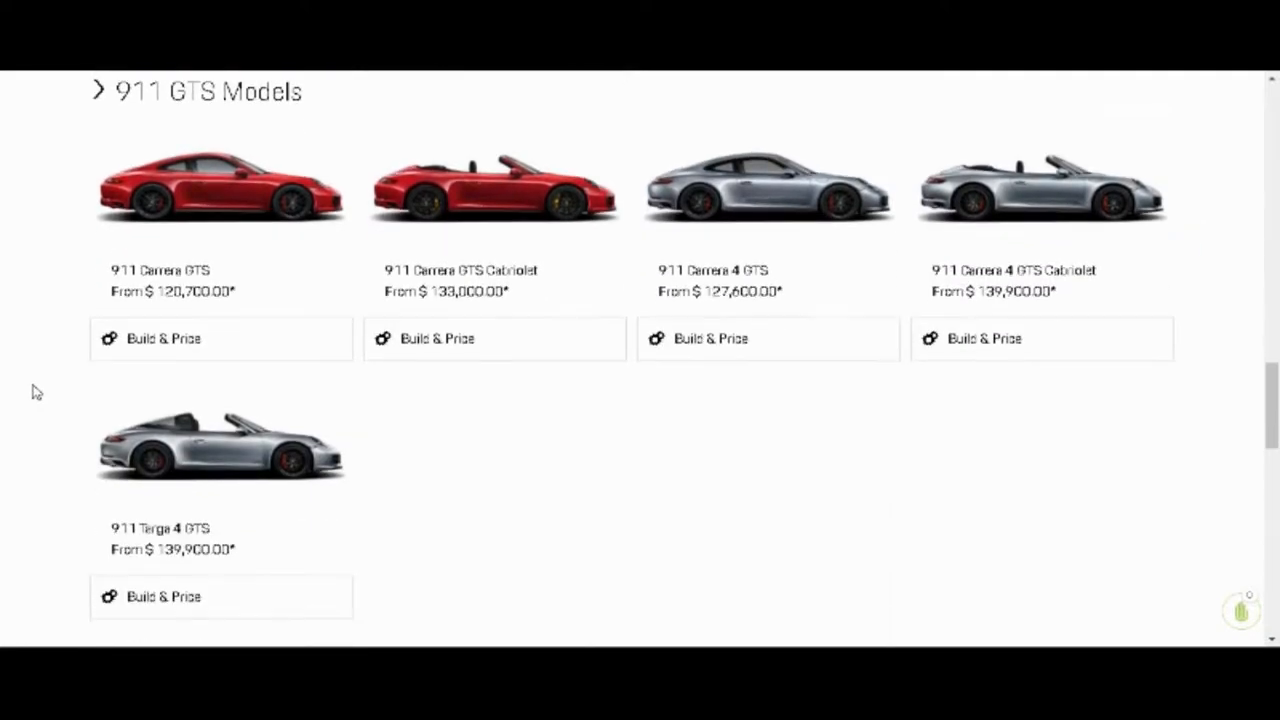
pyautogui.scroll(-3)
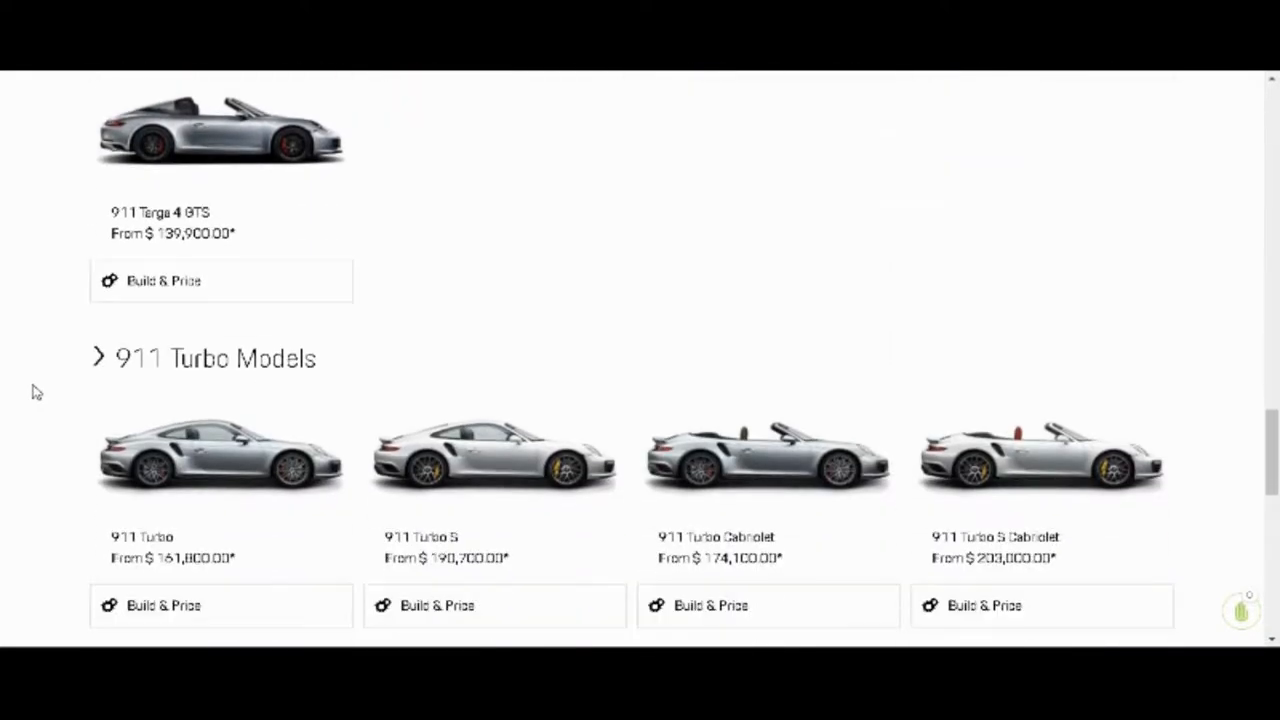
pyautogui.scroll(-3)
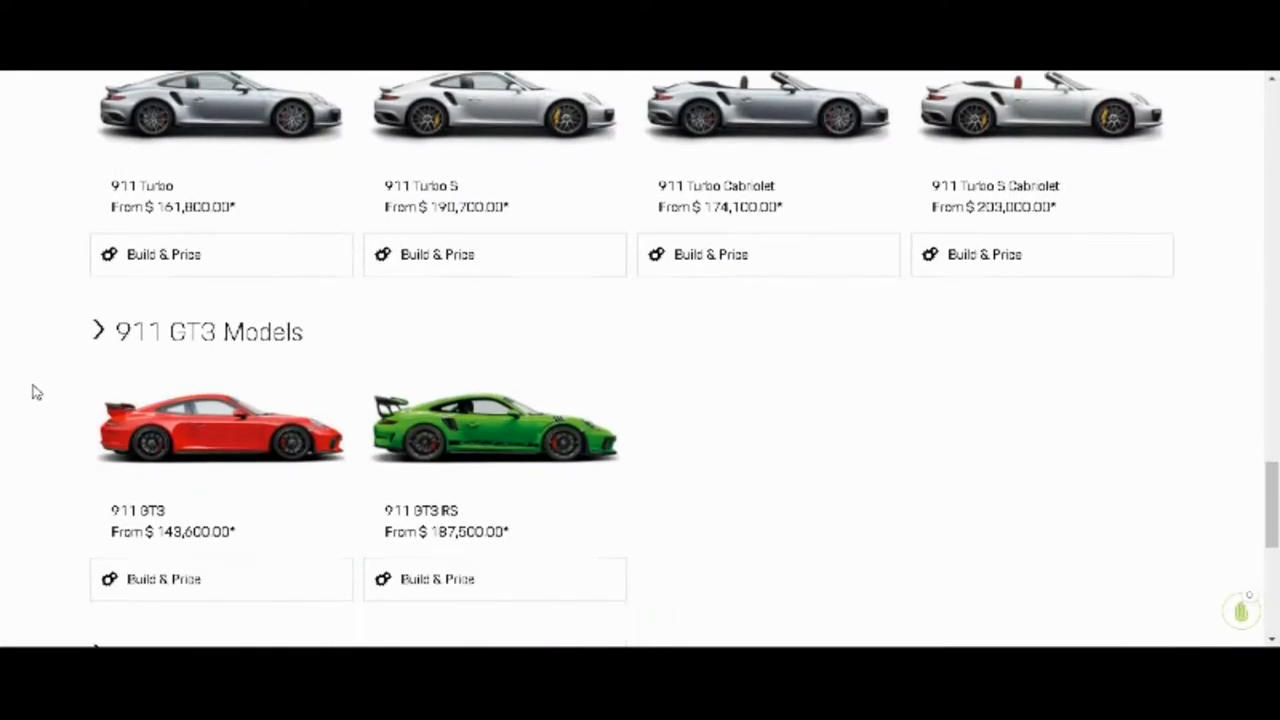
pyautogui.scroll(-3)
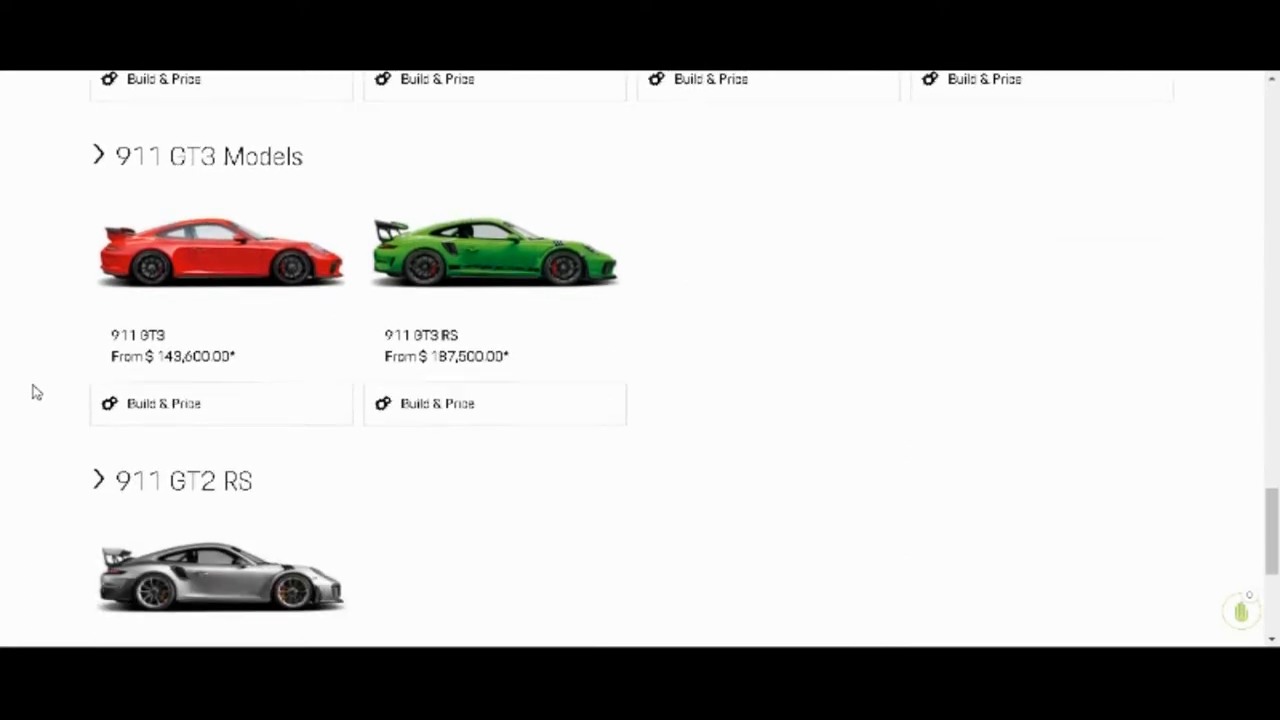
pyautogui.scroll(-3)
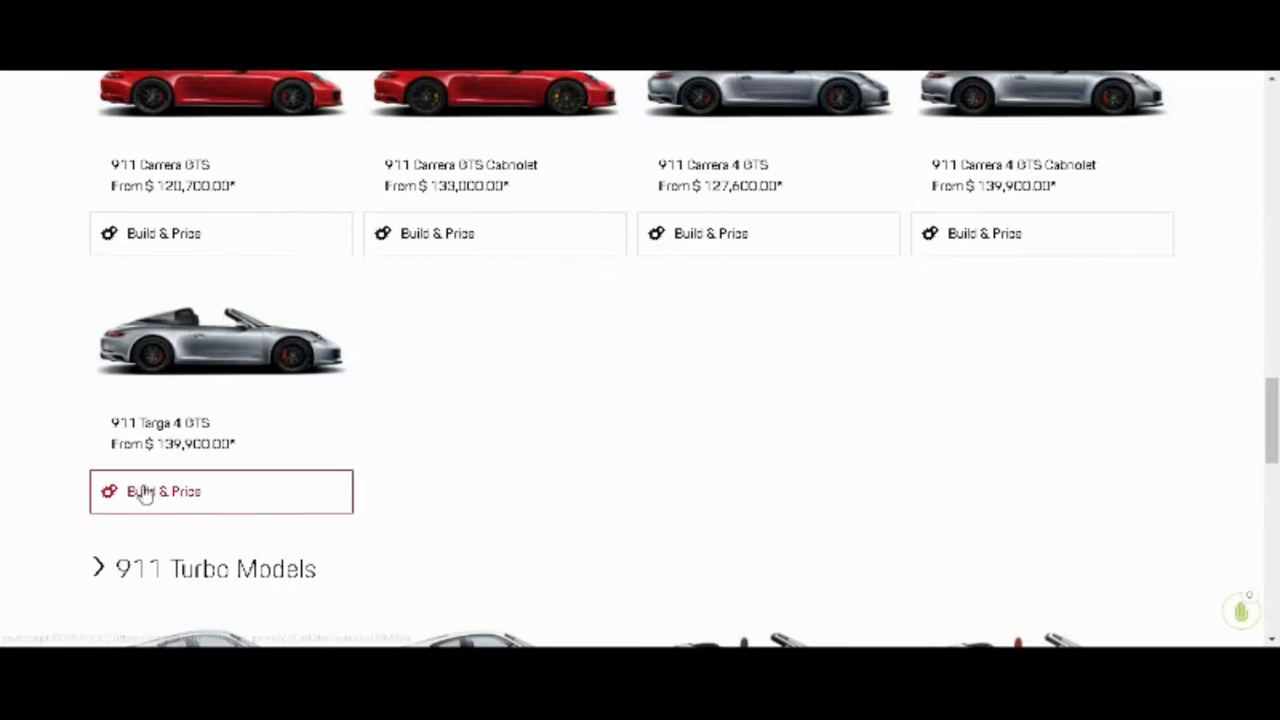
# Step: Start configuring the 911 Targa 4 GTS and step the preview through views to the overhead shot
pyautogui.click(163, 492)
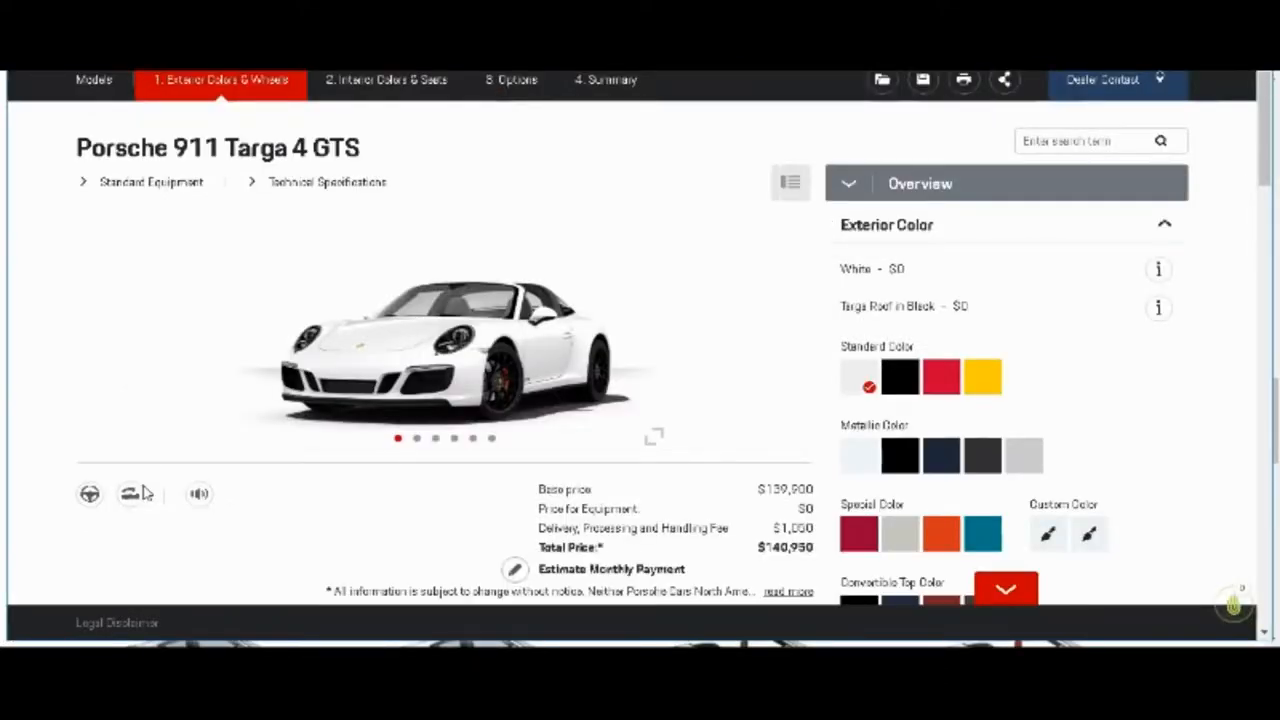
pyautogui.moveTo(330, 408)
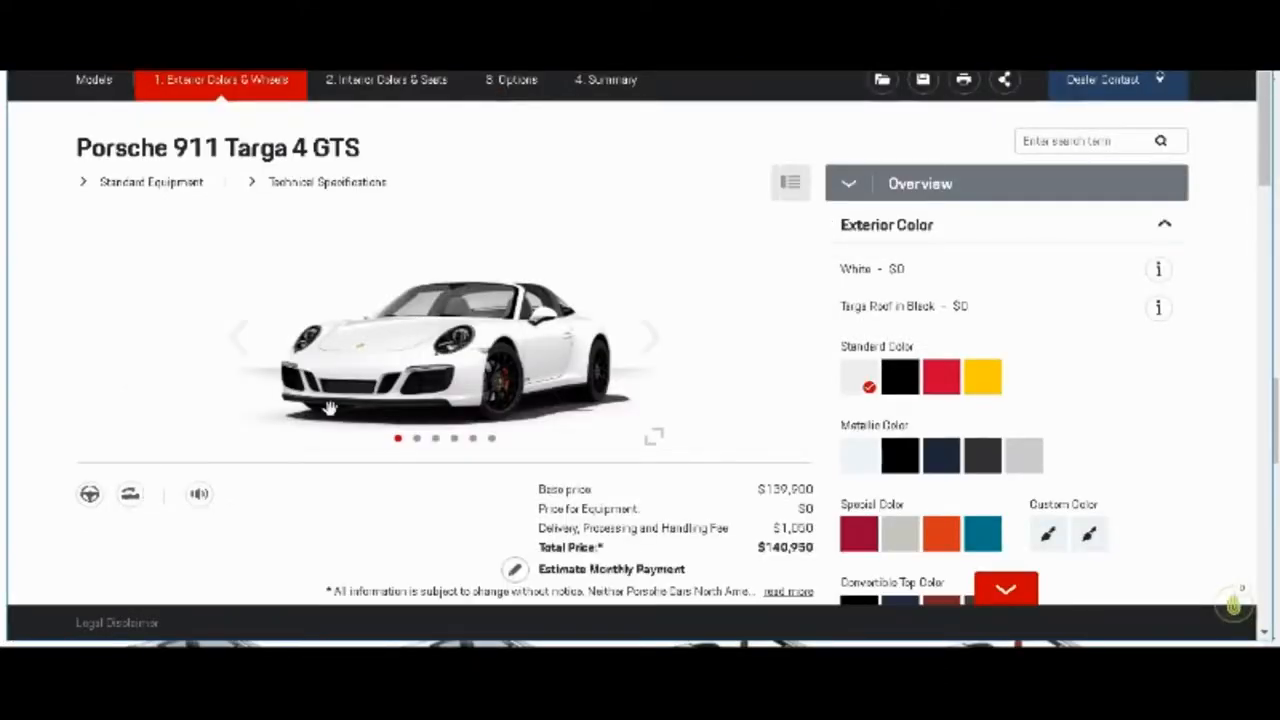
pyautogui.moveTo(650, 337)
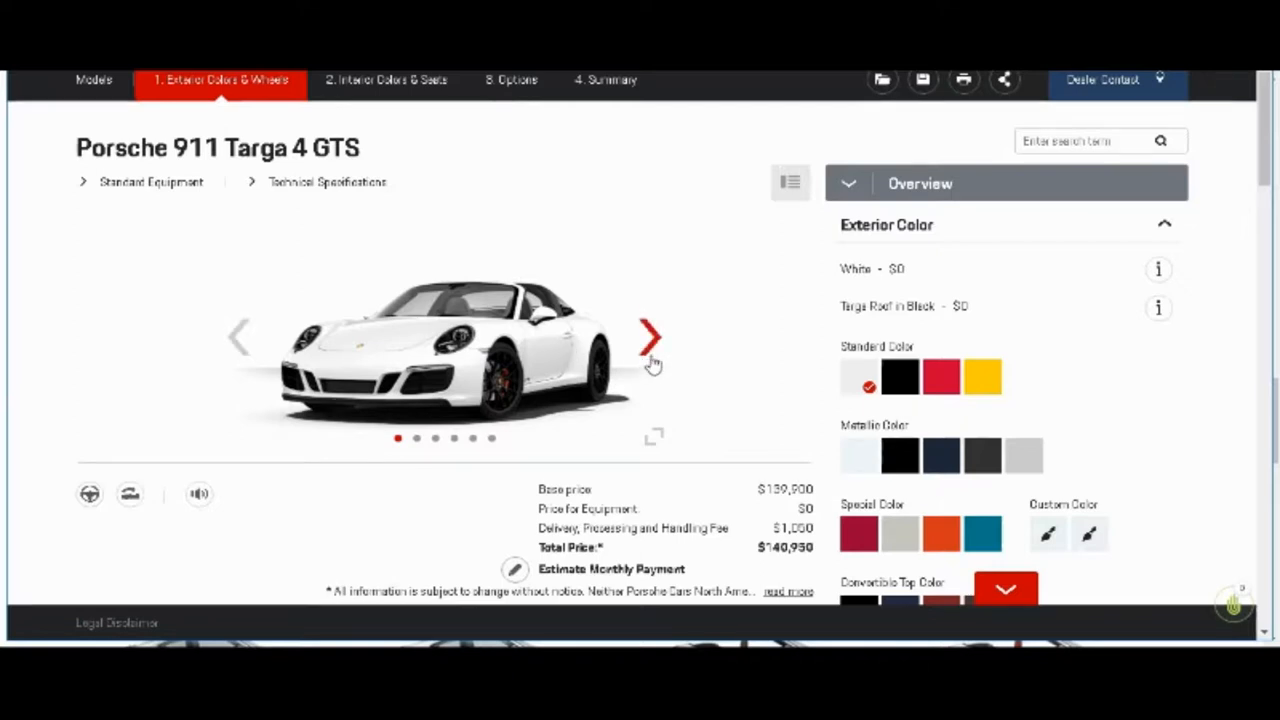
pyautogui.click(650, 335)
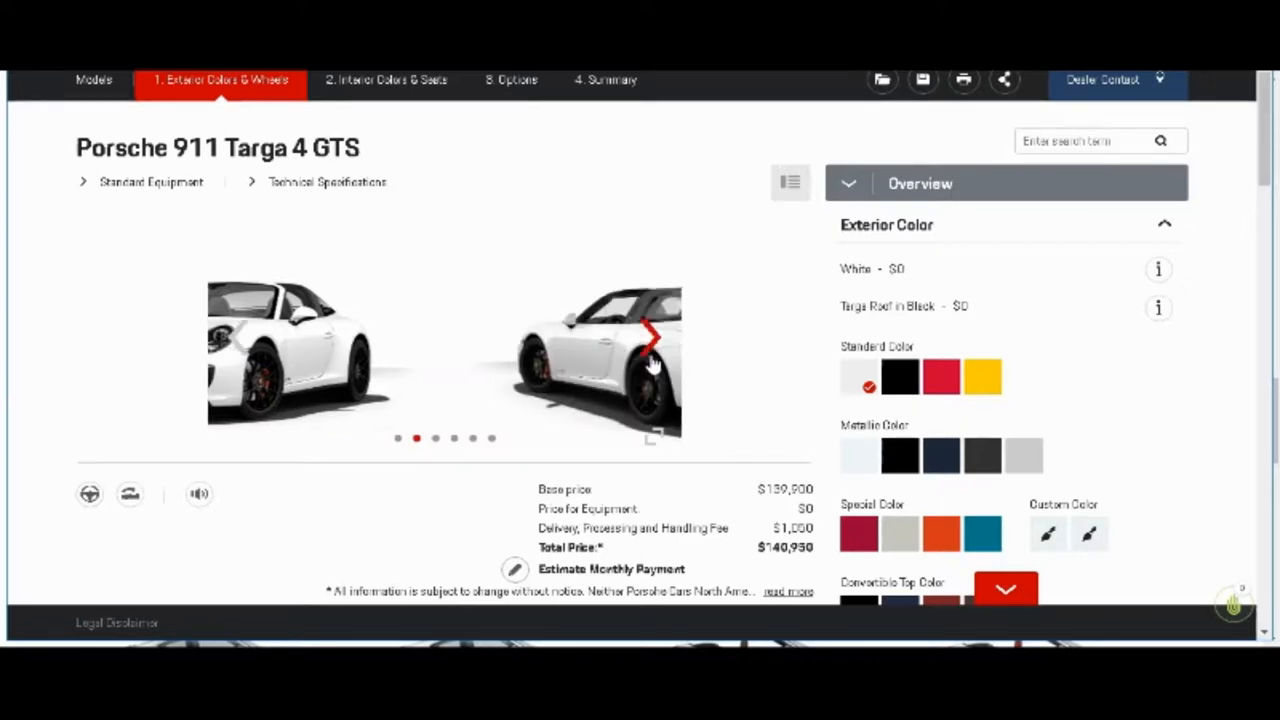
pyautogui.click(650, 337)
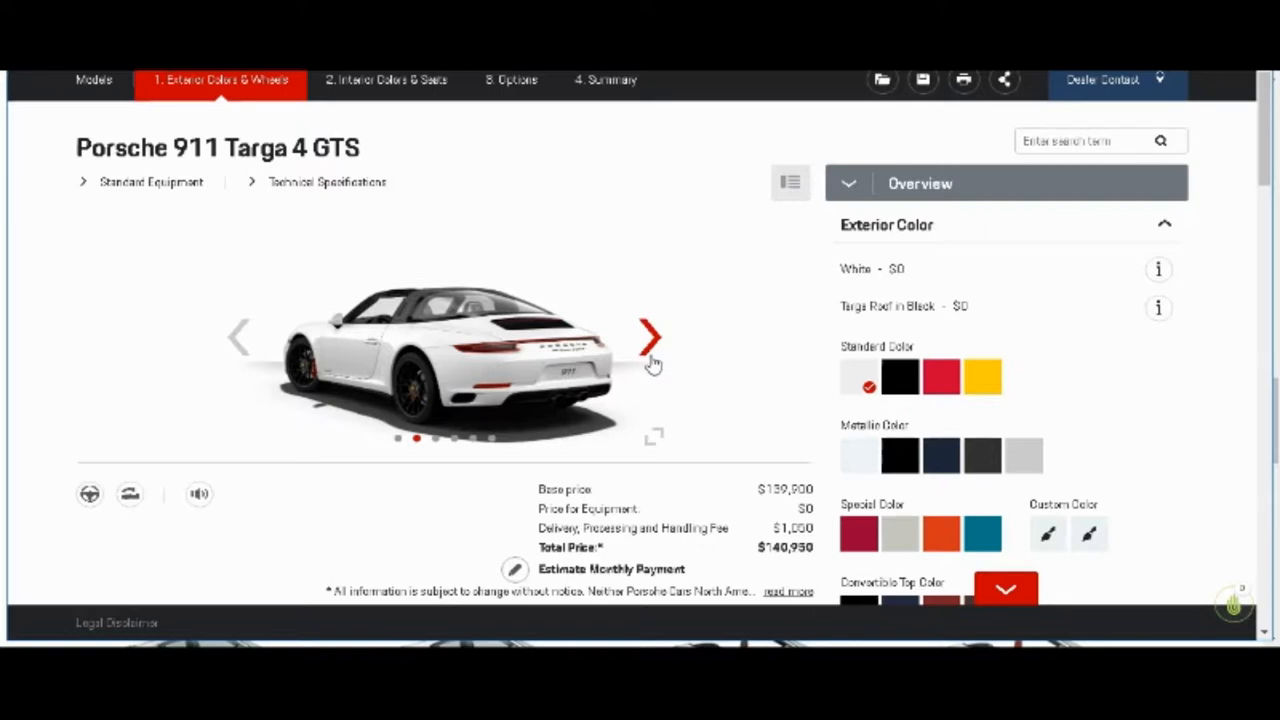
pyautogui.click(650, 336)
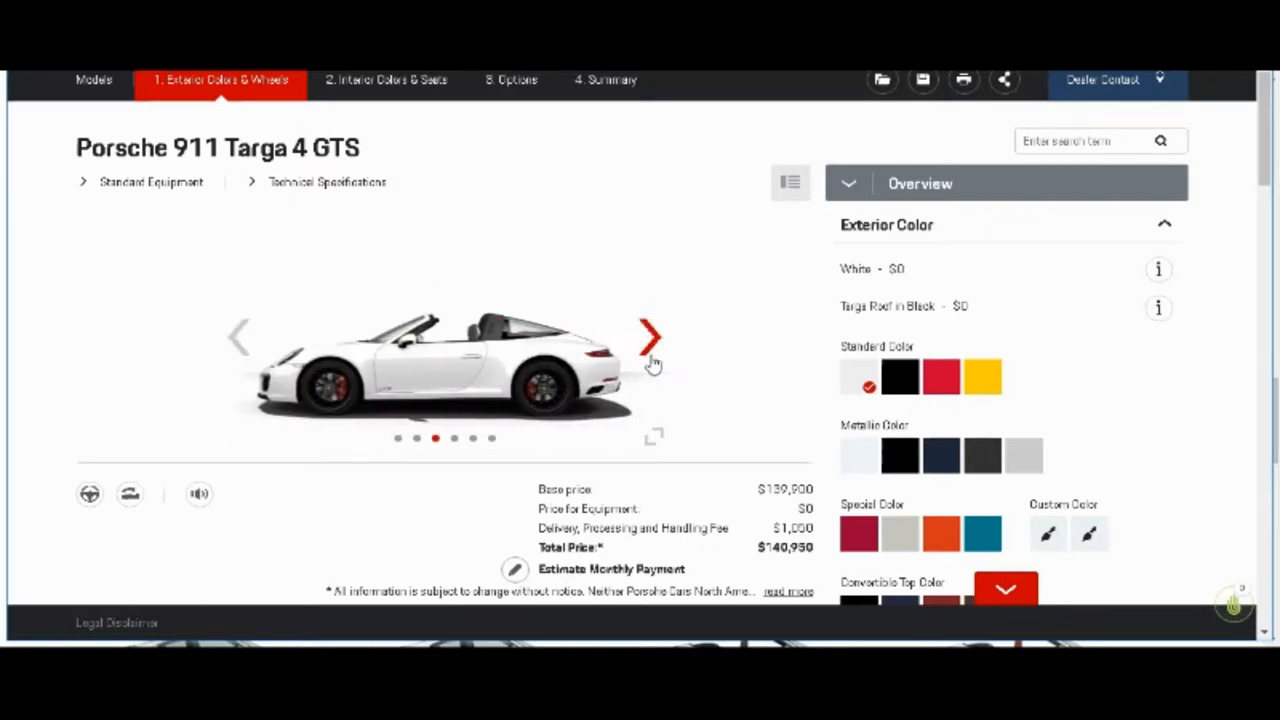
pyautogui.click(649, 335)
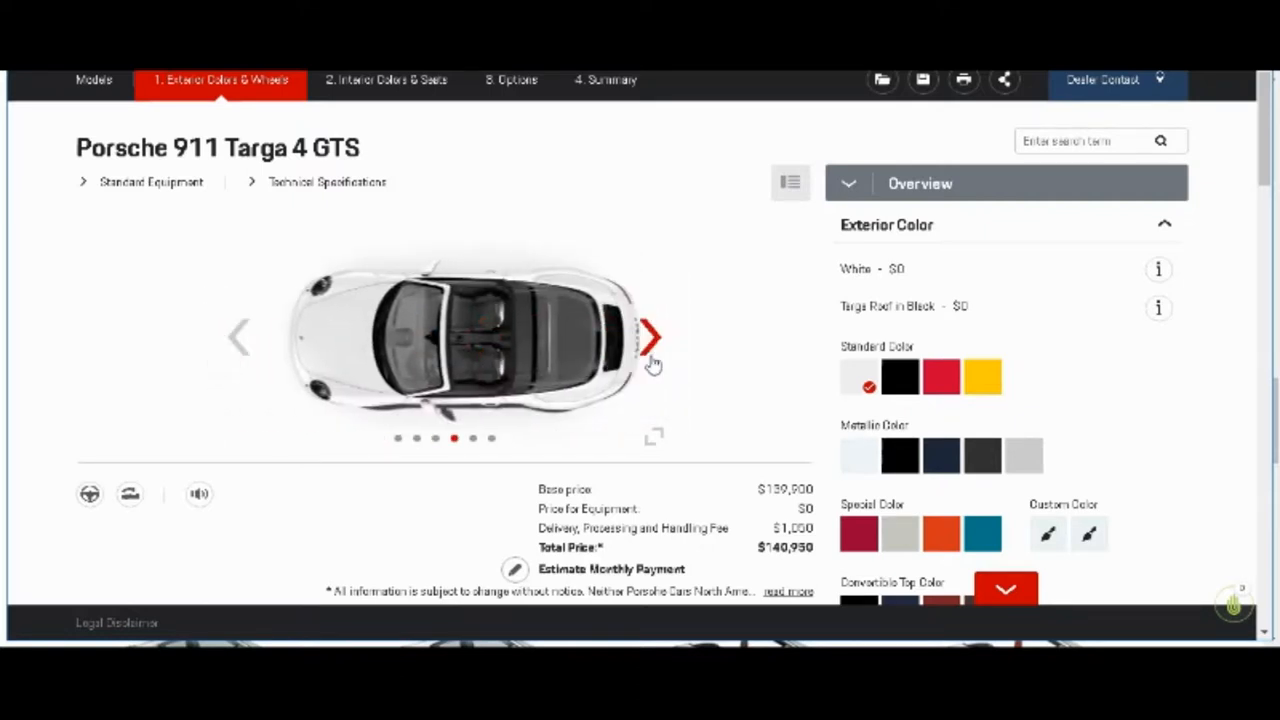
pyautogui.click(650, 336)
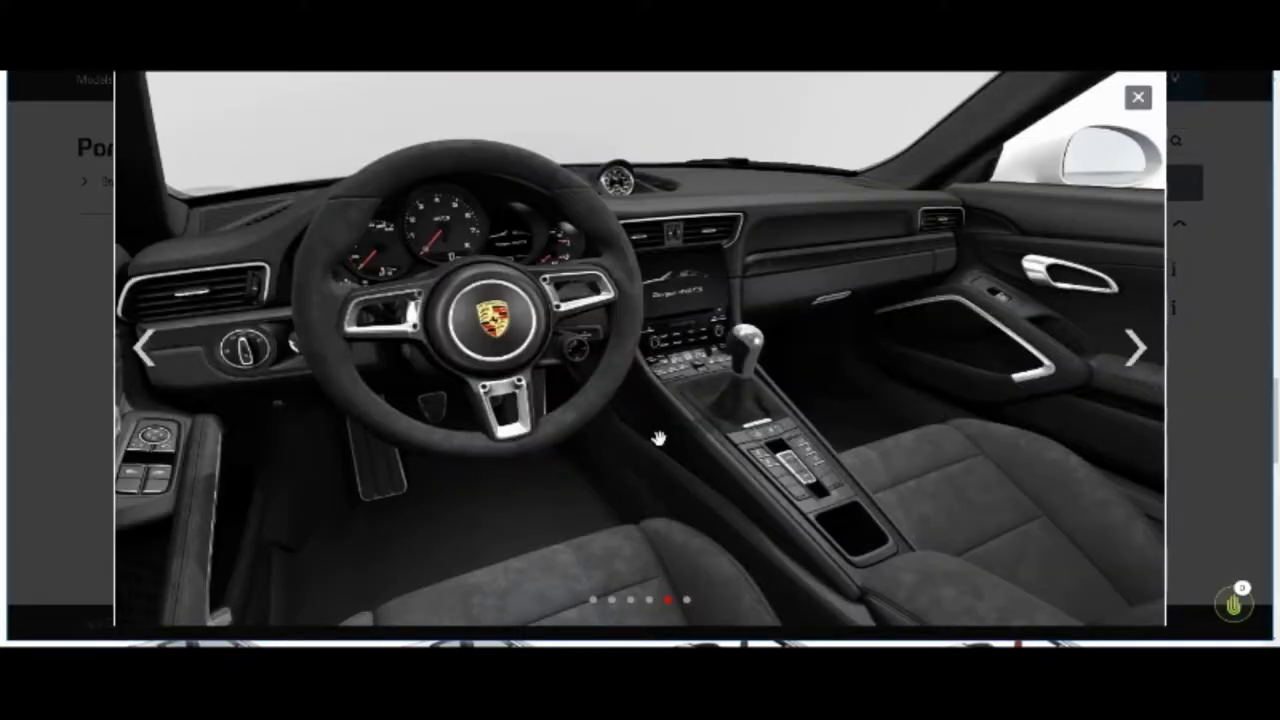
pyautogui.moveTo(675, 330)
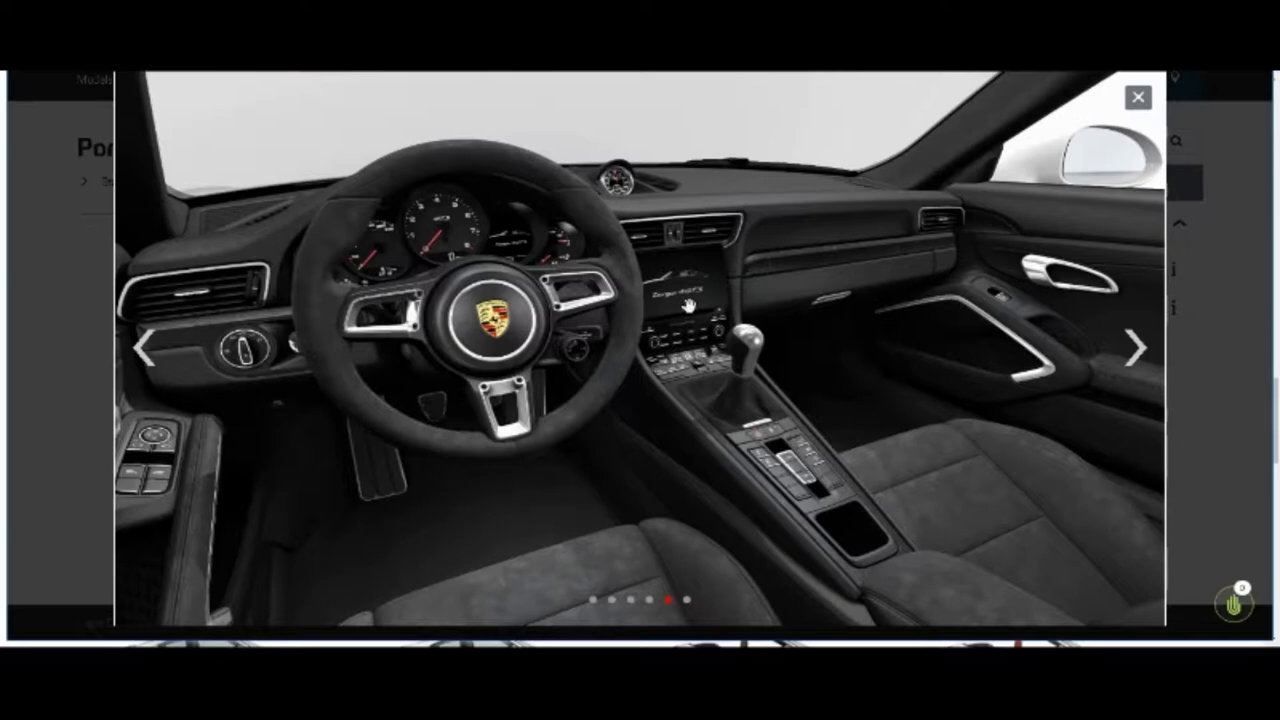
pyautogui.moveTo(698, 302)
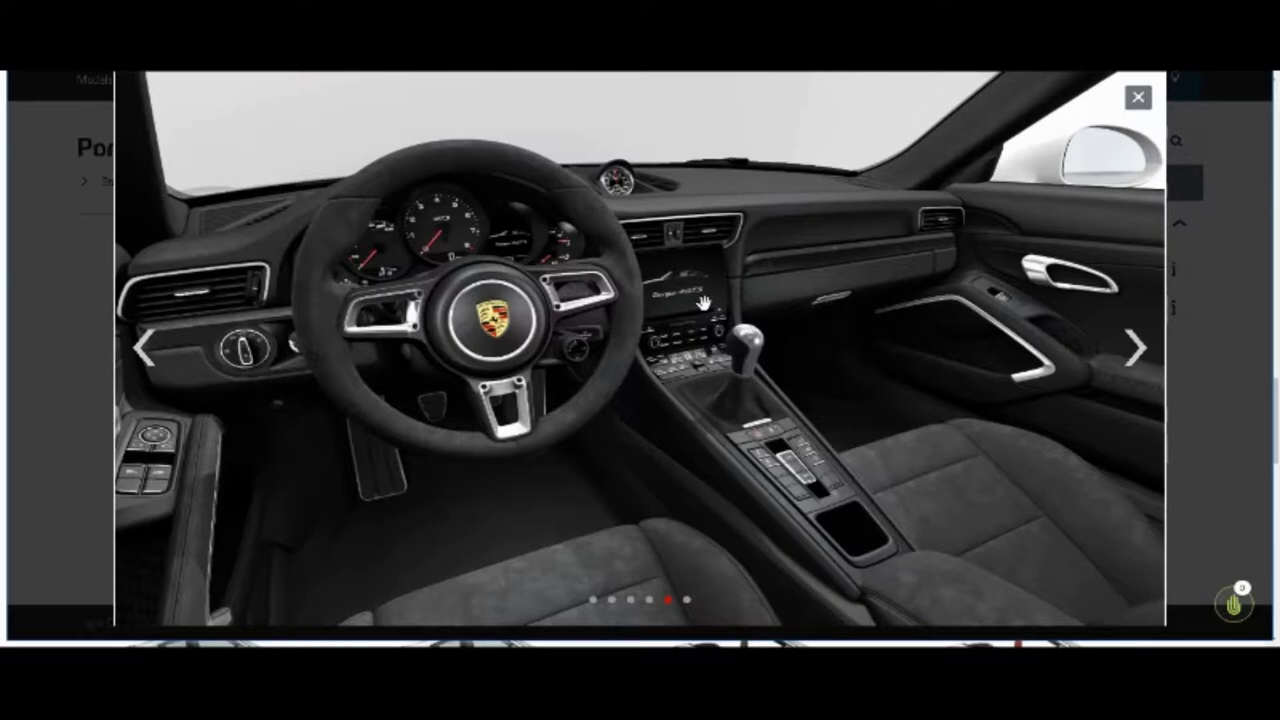
pyautogui.moveTo(661, 252)
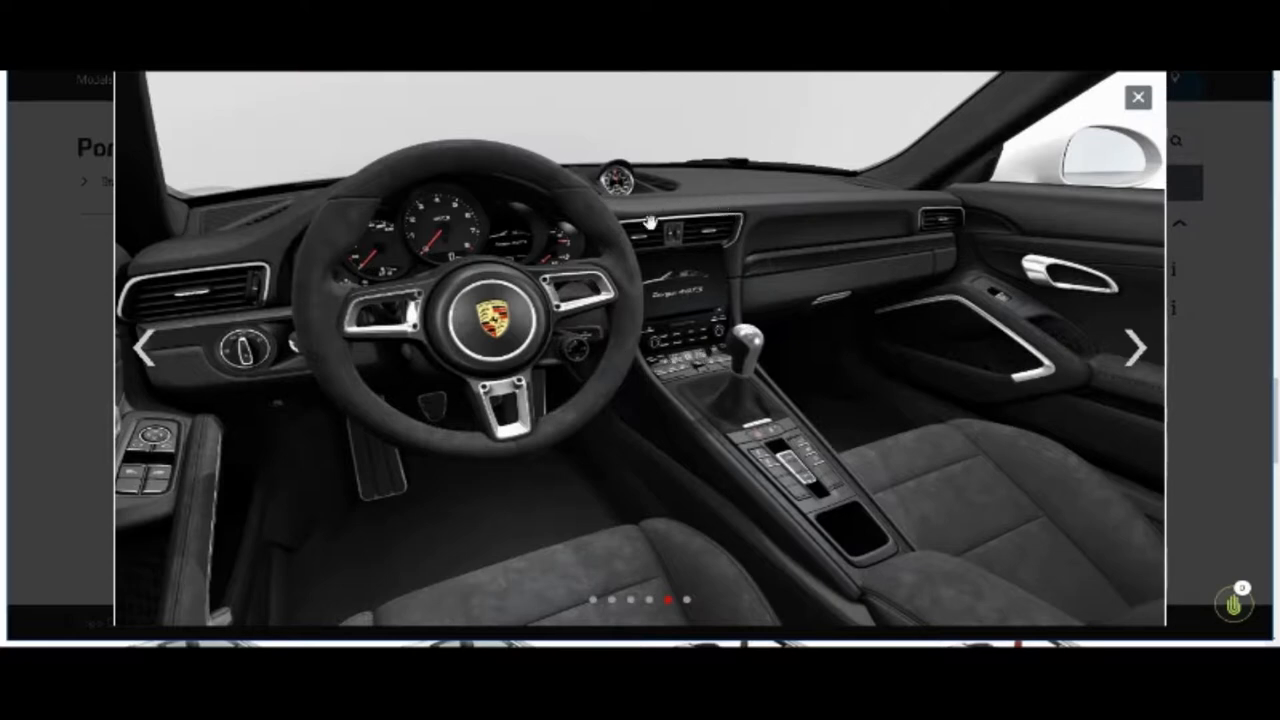
pyautogui.moveTo(833, 328)
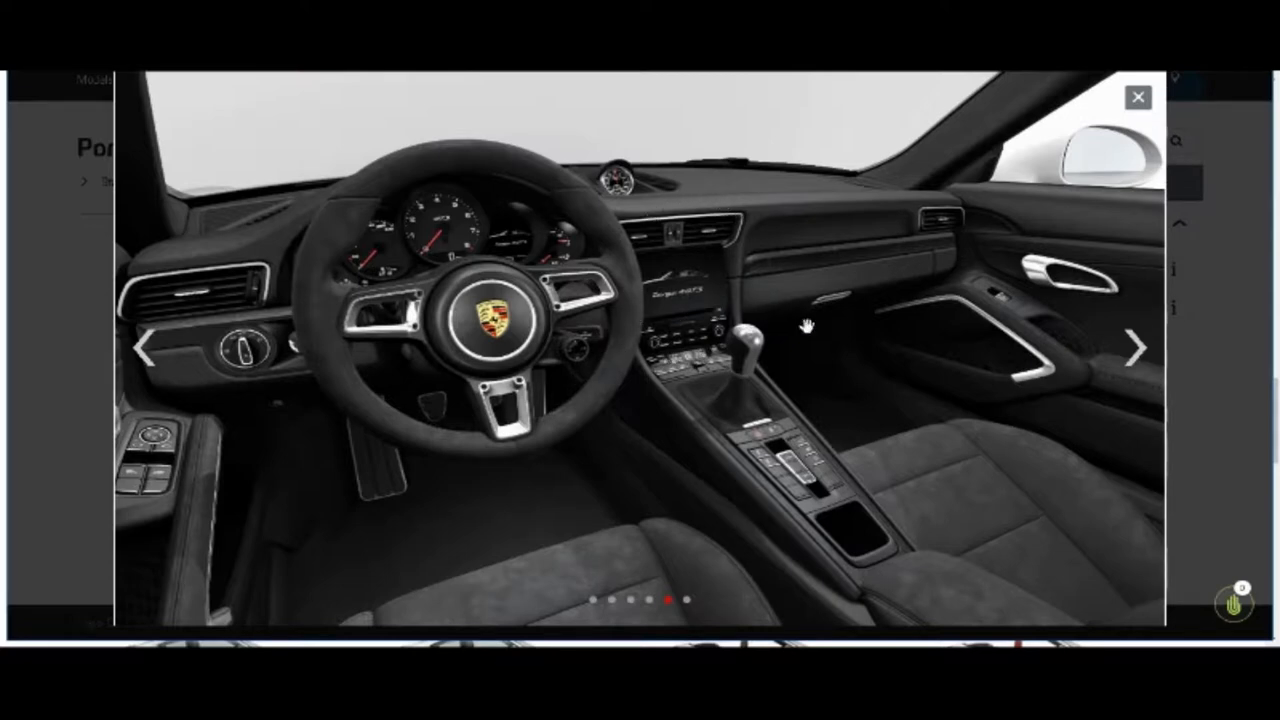
pyautogui.moveTo(808, 508)
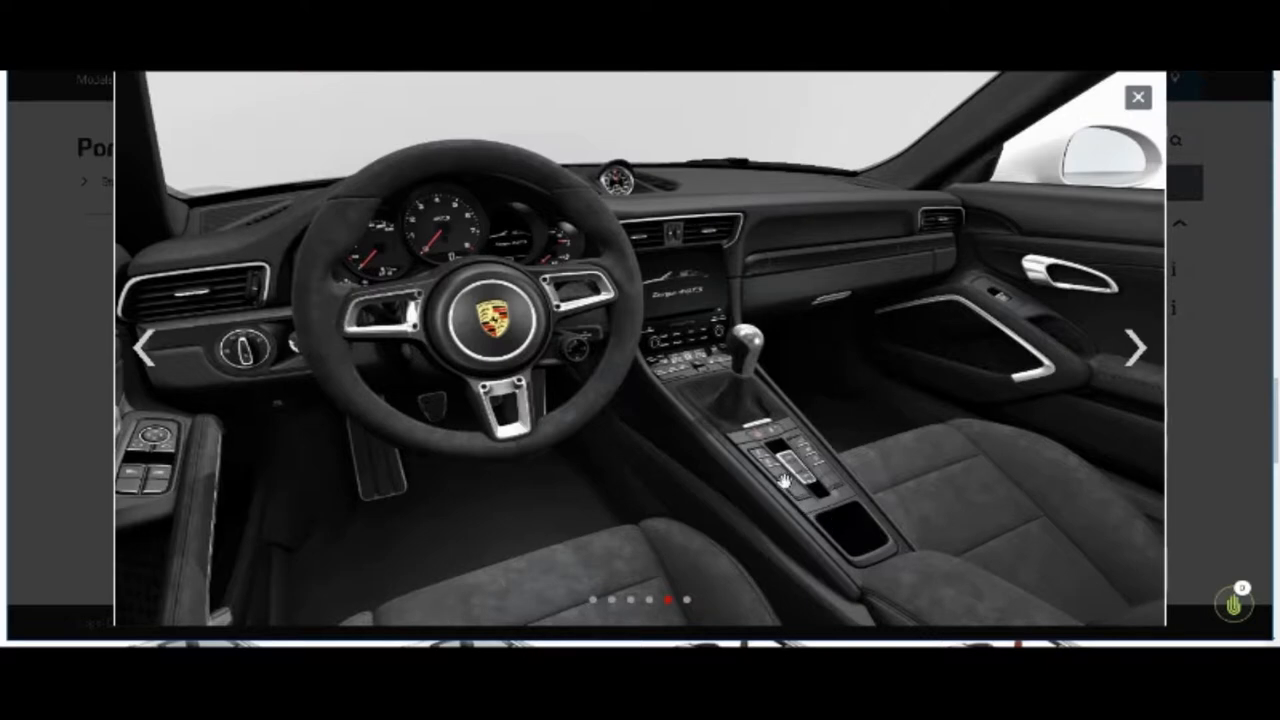
pyautogui.moveTo(820, 484)
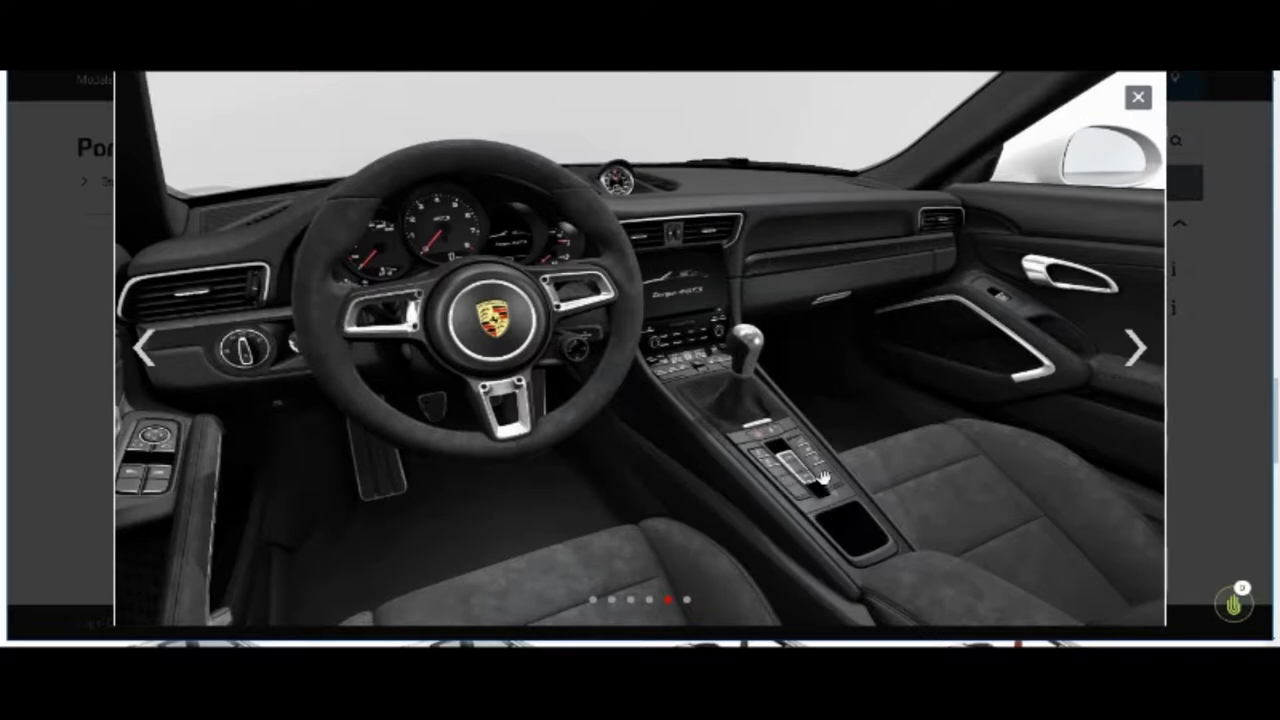
pyautogui.moveTo(863, 401)
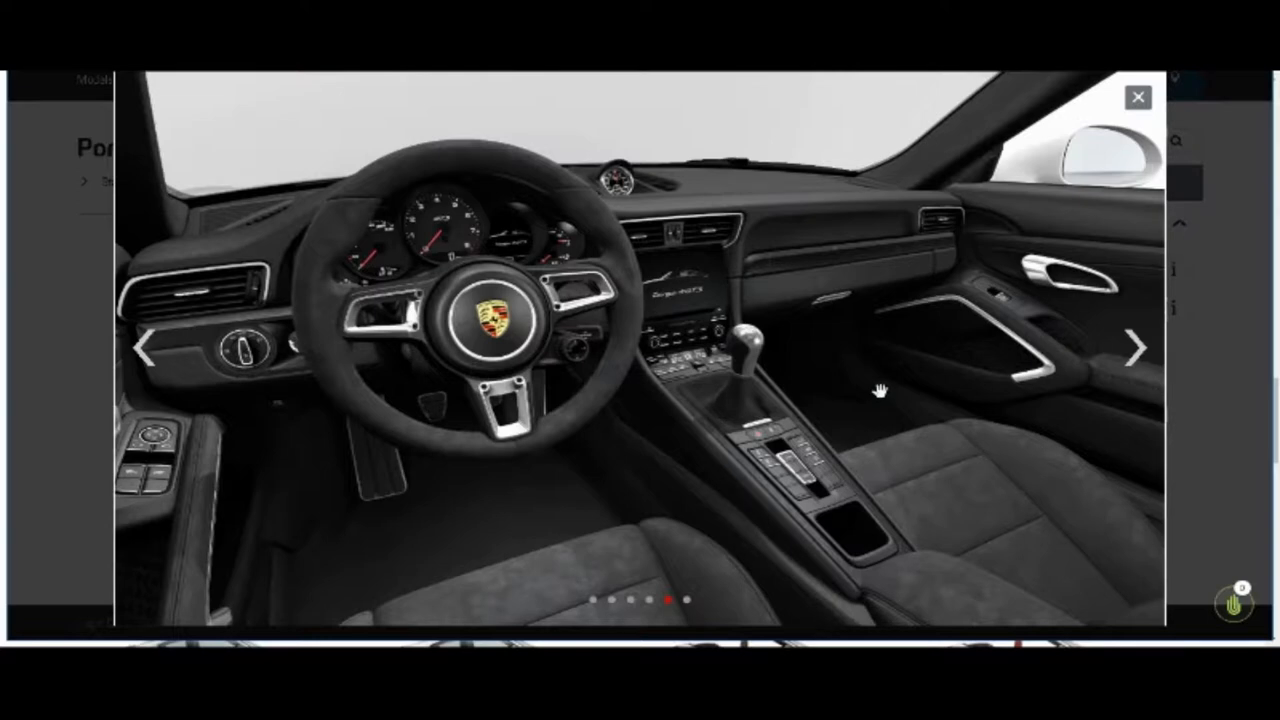
# Step: Cycle the enlarged gallery through seats, exterior and top-down views, ending on the rear three-quarter
pyautogui.click(1137, 347)
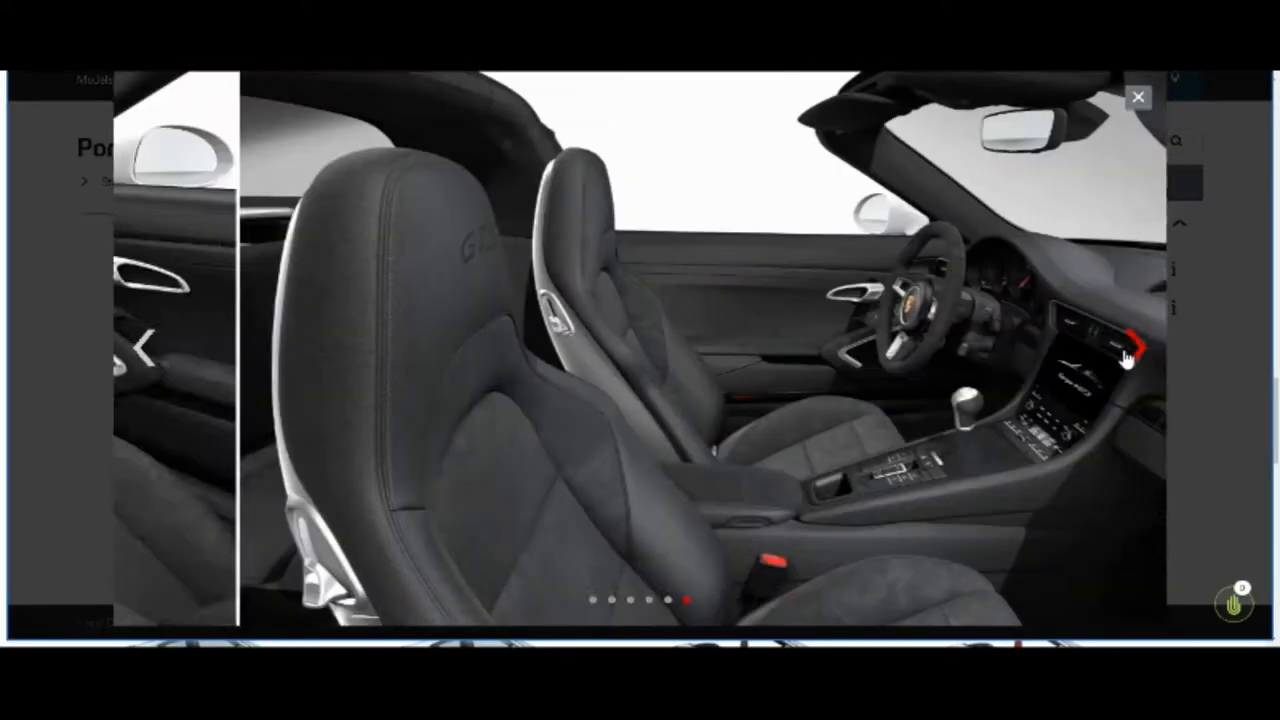
pyautogui.click(1130, 345)
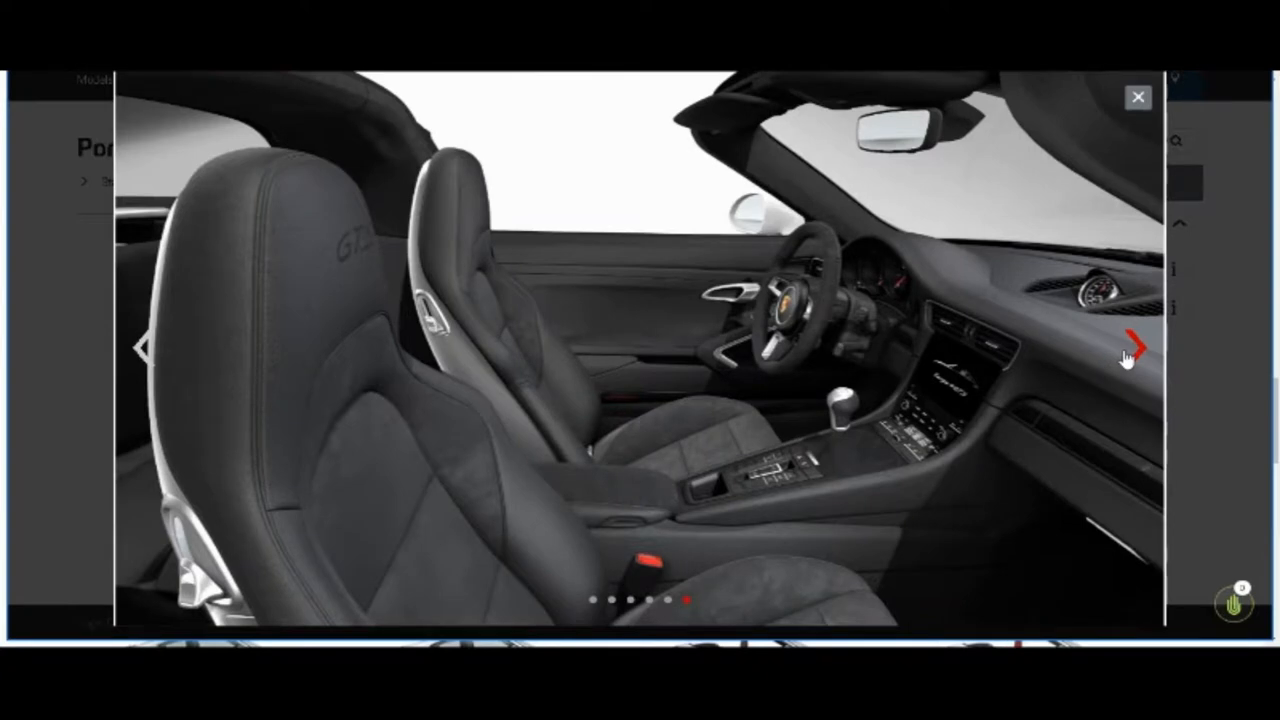
pyautogui.click(1136, 344)
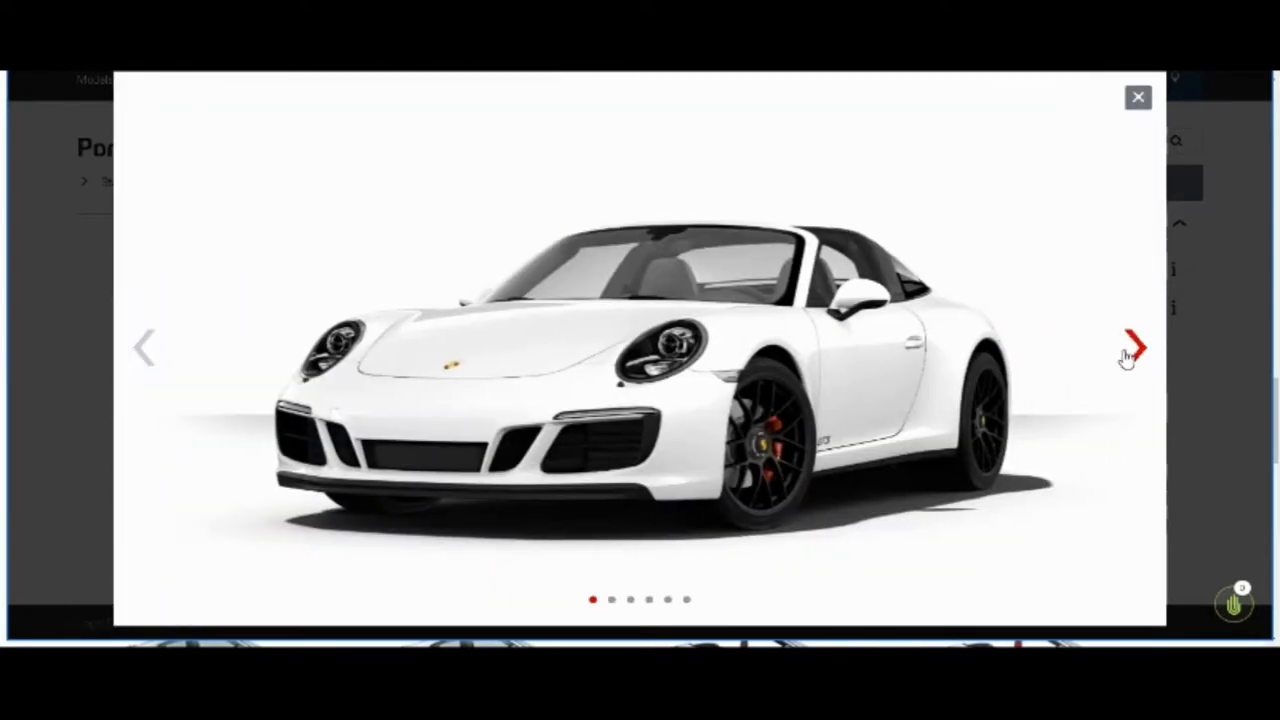
pyautogui.click(1135, 347)
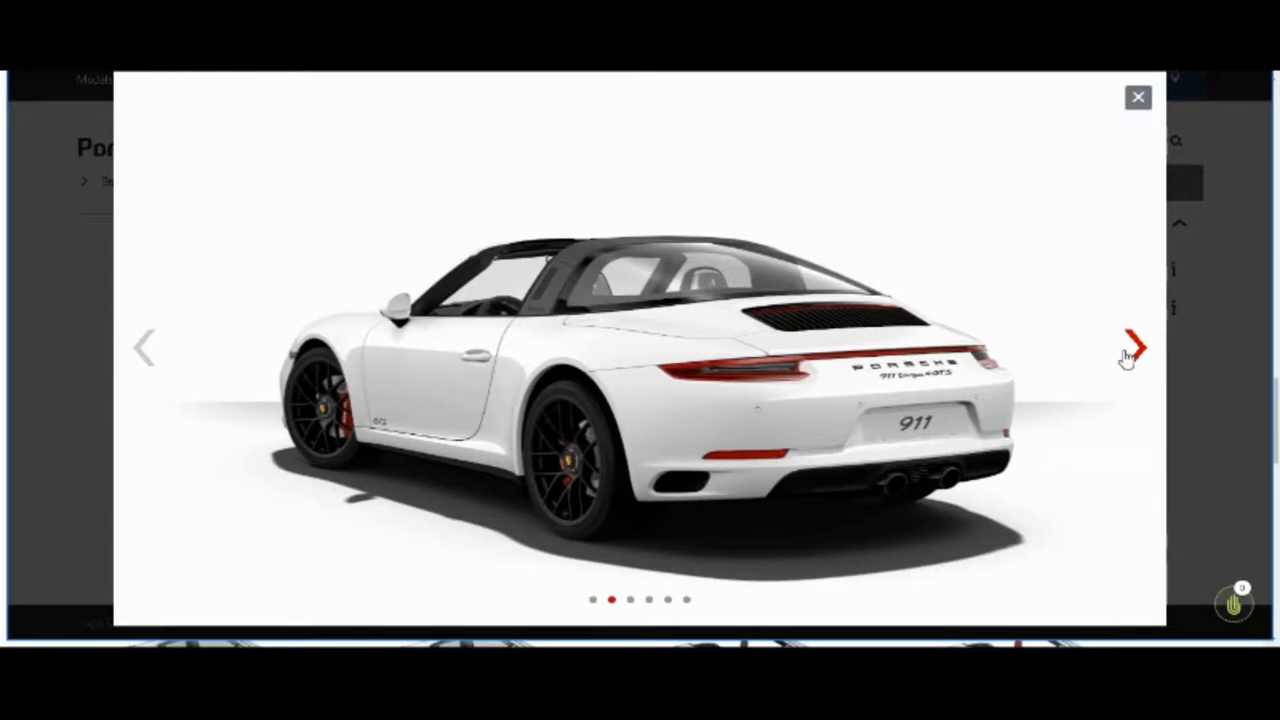
pyautogui.click(1134, 349)
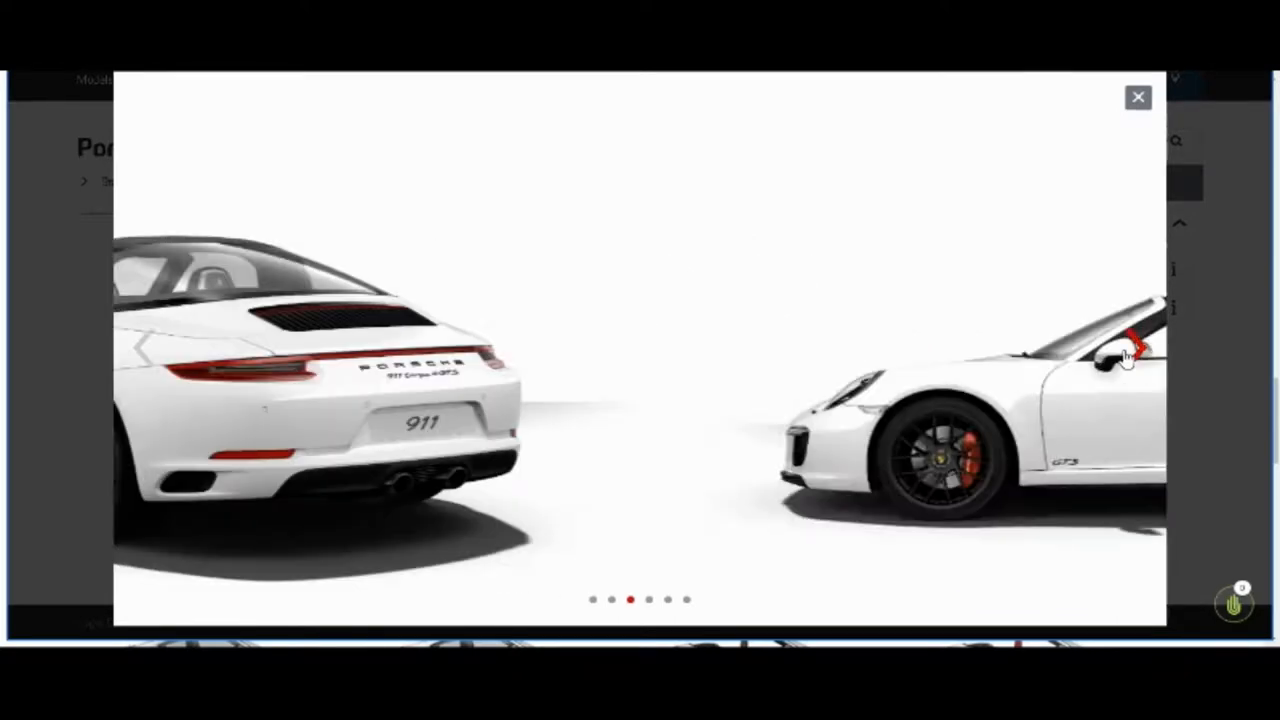
pyautogui.click(1135, 348)
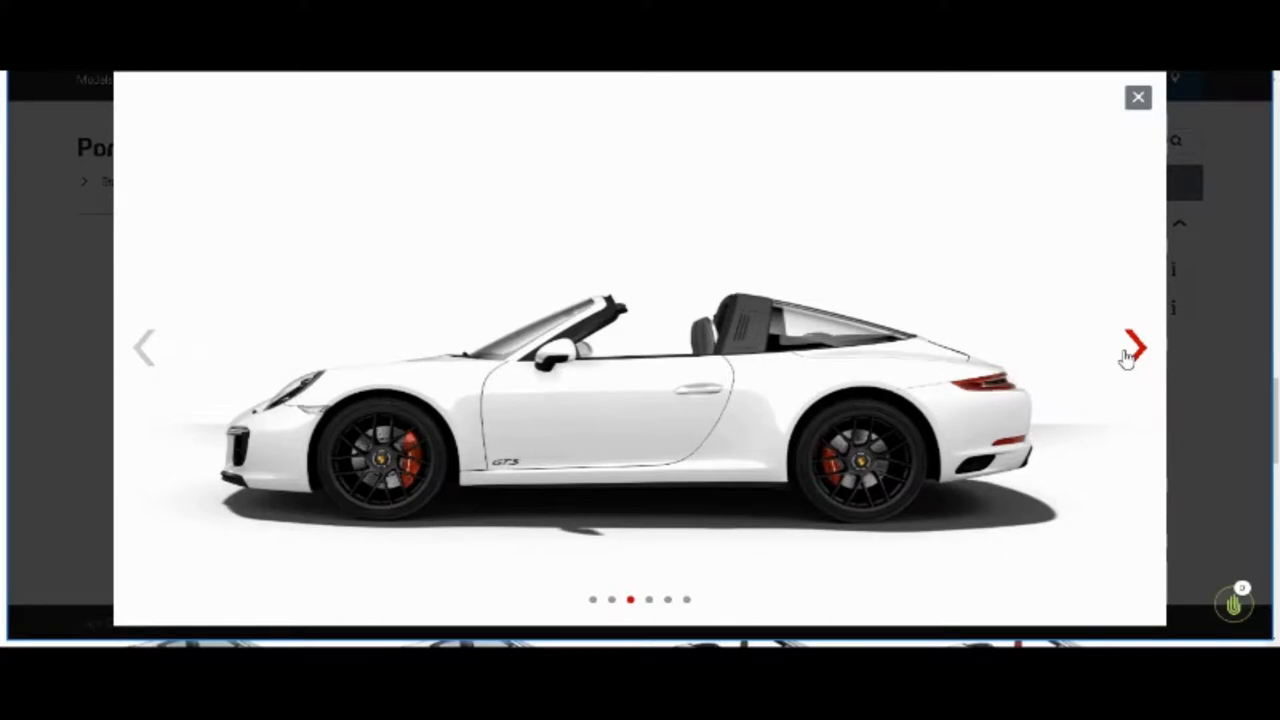
pyautogui.click(1135, 347)
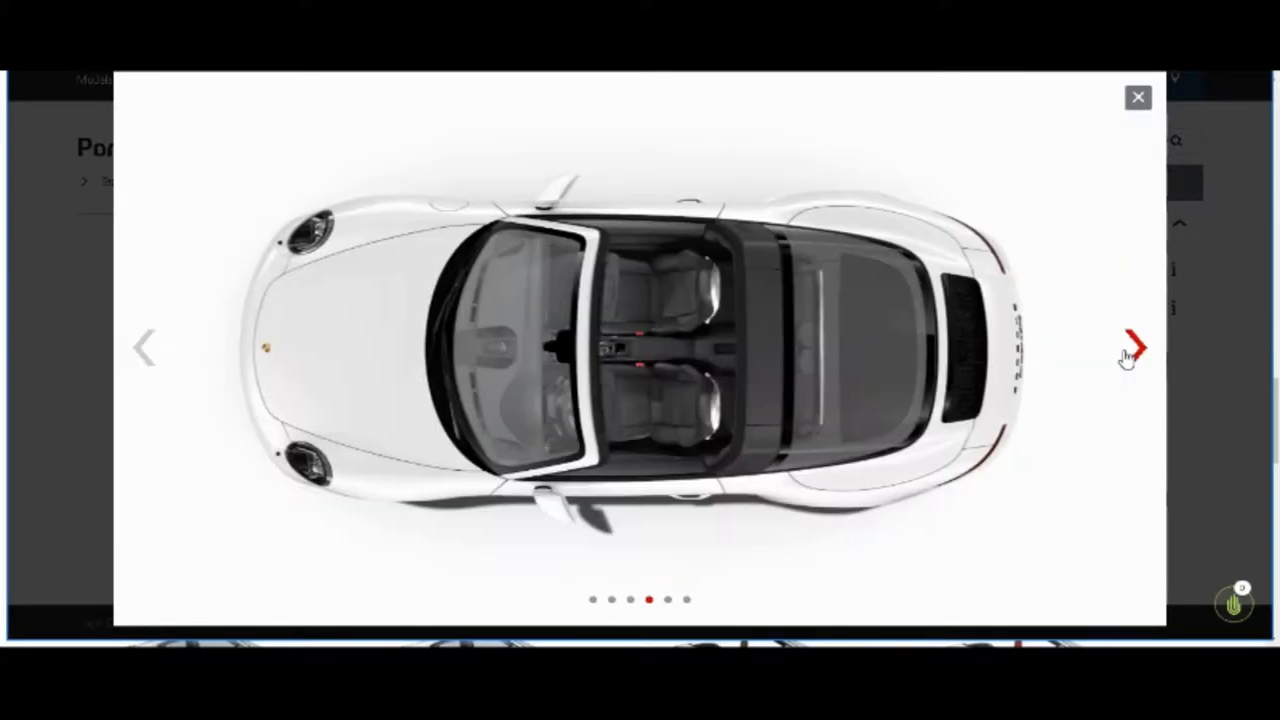
pyautogui.click(1135, 343)
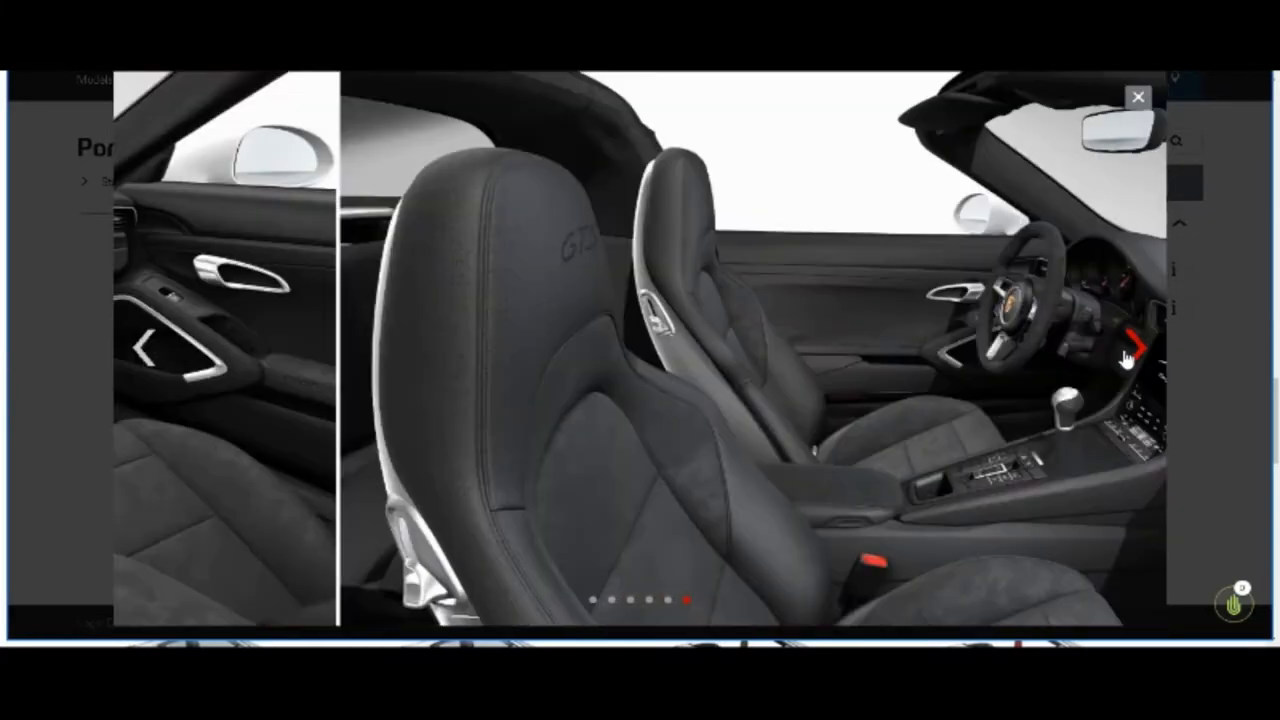
pyautogui.click(1135, 348)
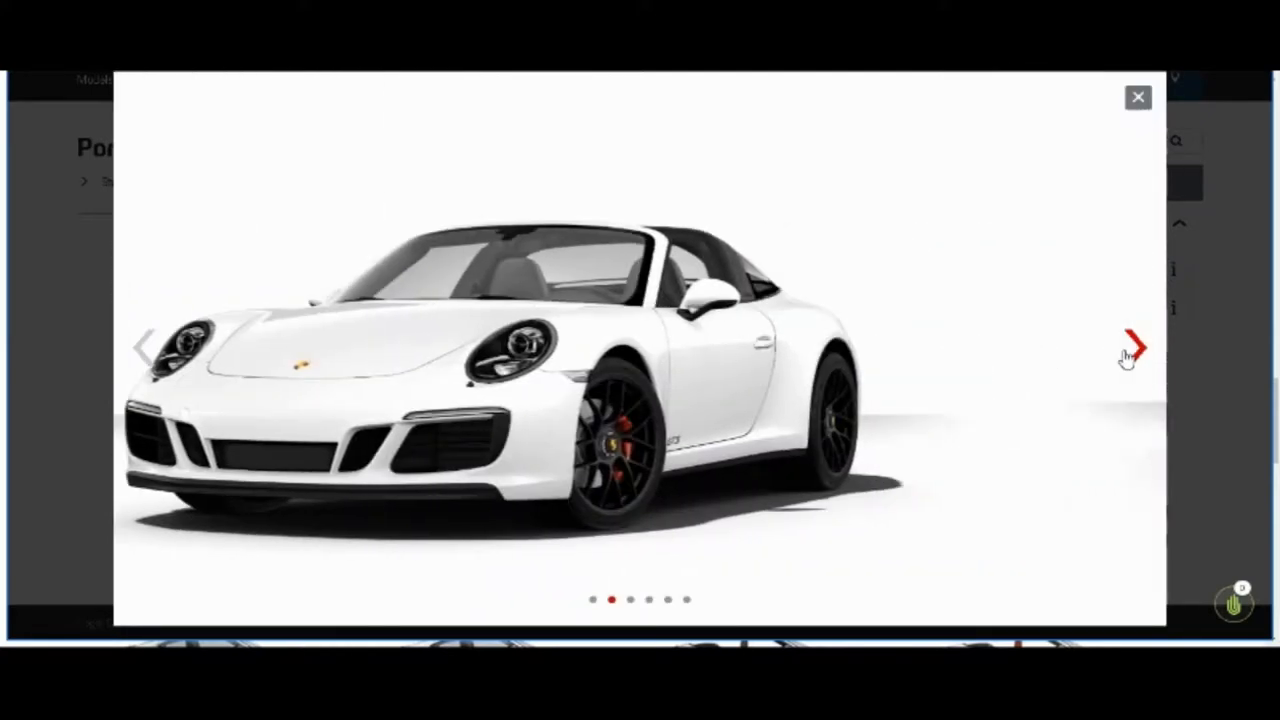
pyautogui.click(1133, 347)
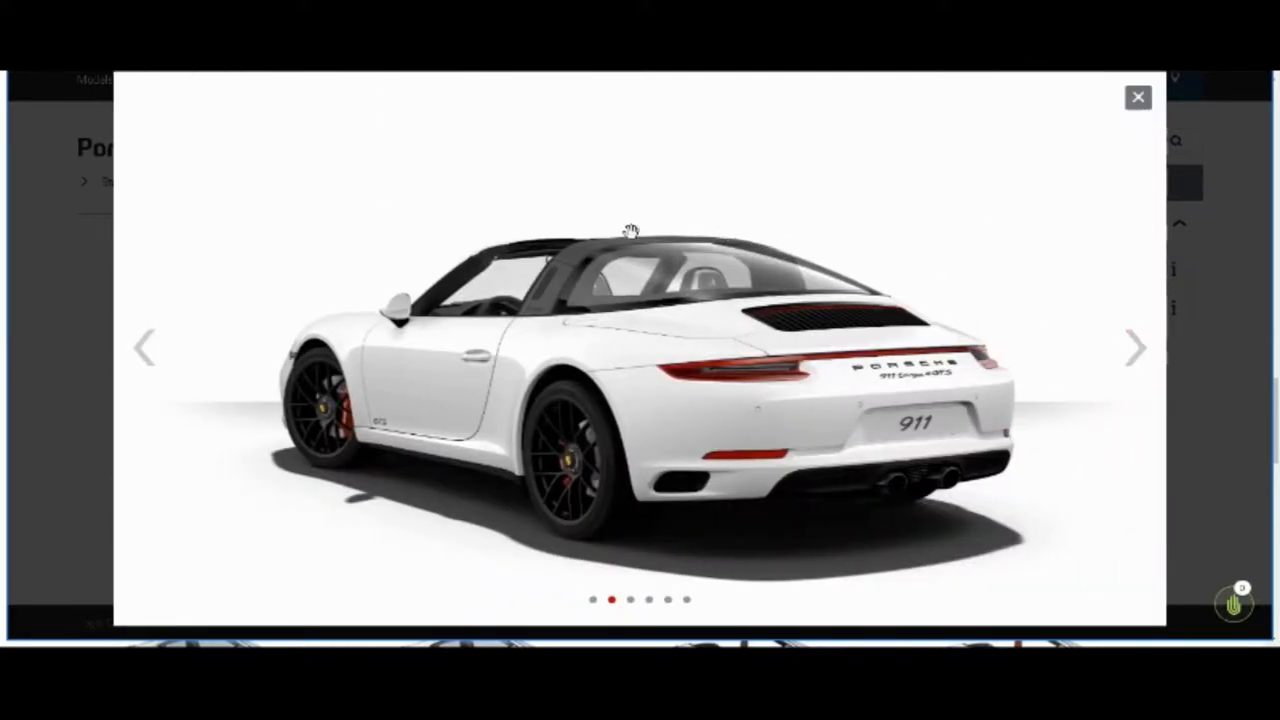
pyautogui.moveTo(688, 395)
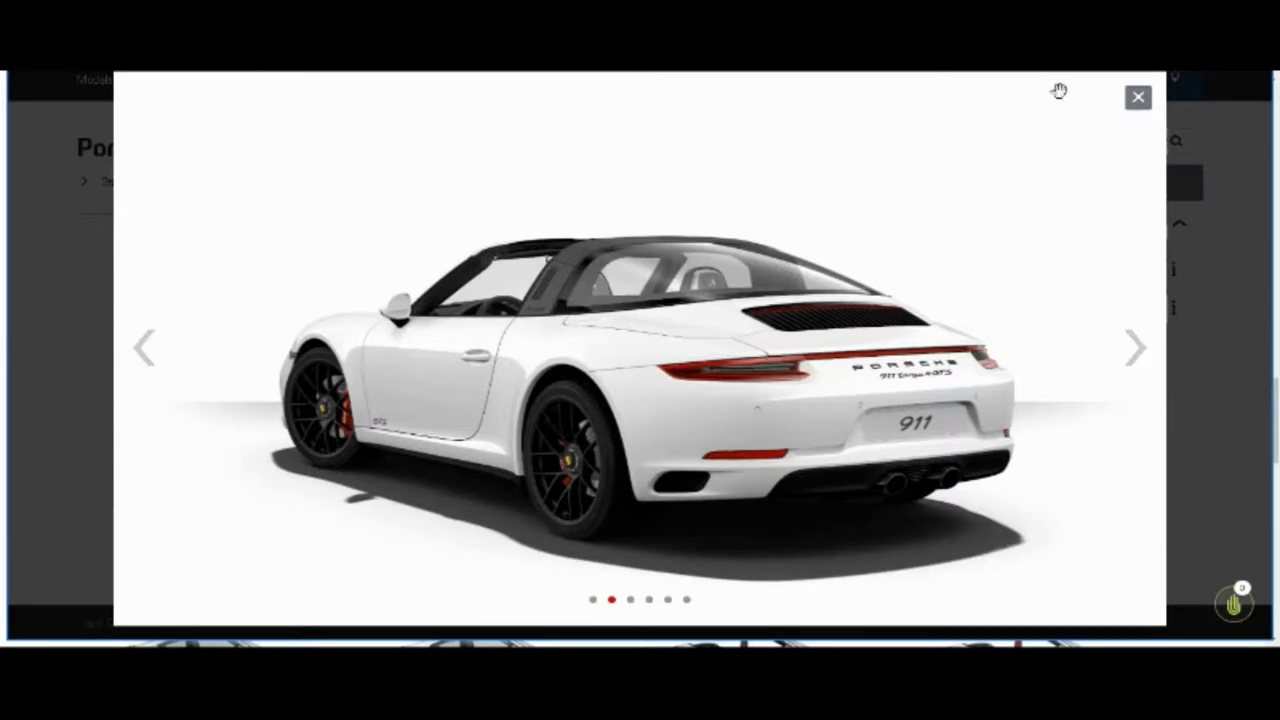
# Step: Try black and Jet Black Metallic, then settle on Agate Grey Metallic for $141,670
pyautogui.click(1137, 97)
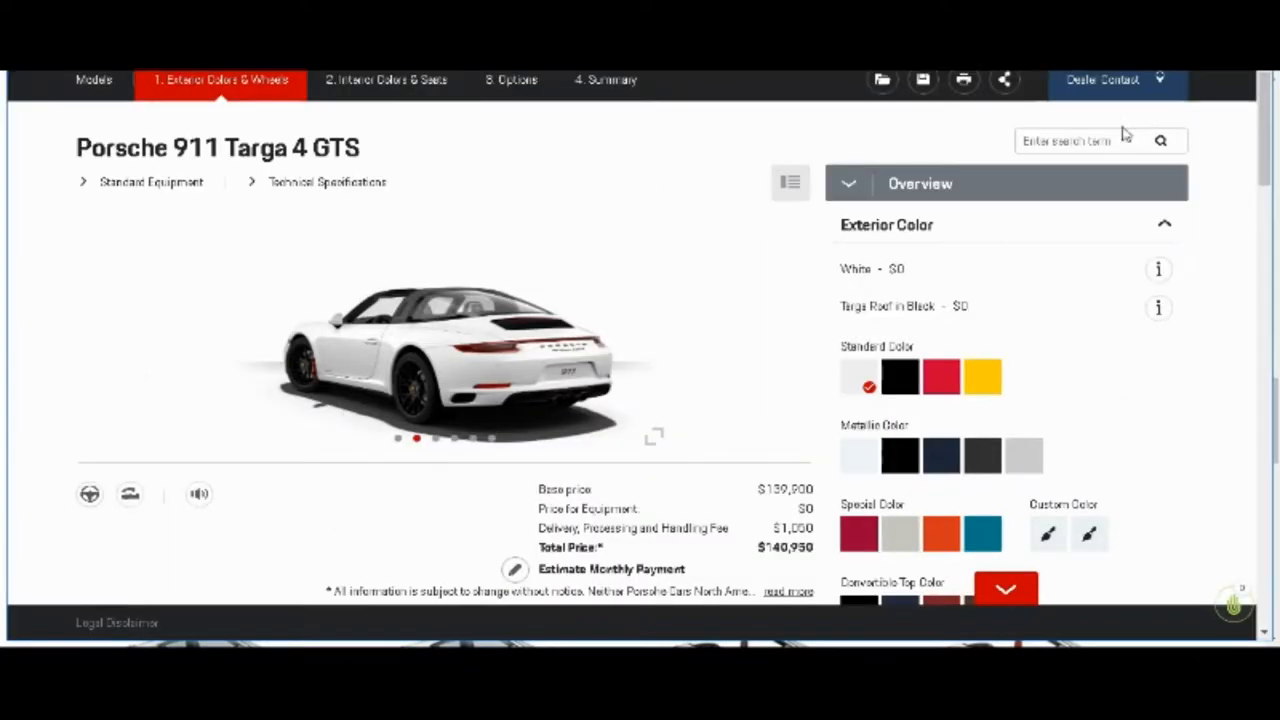
pyautogui.moveTo(1130, 238)
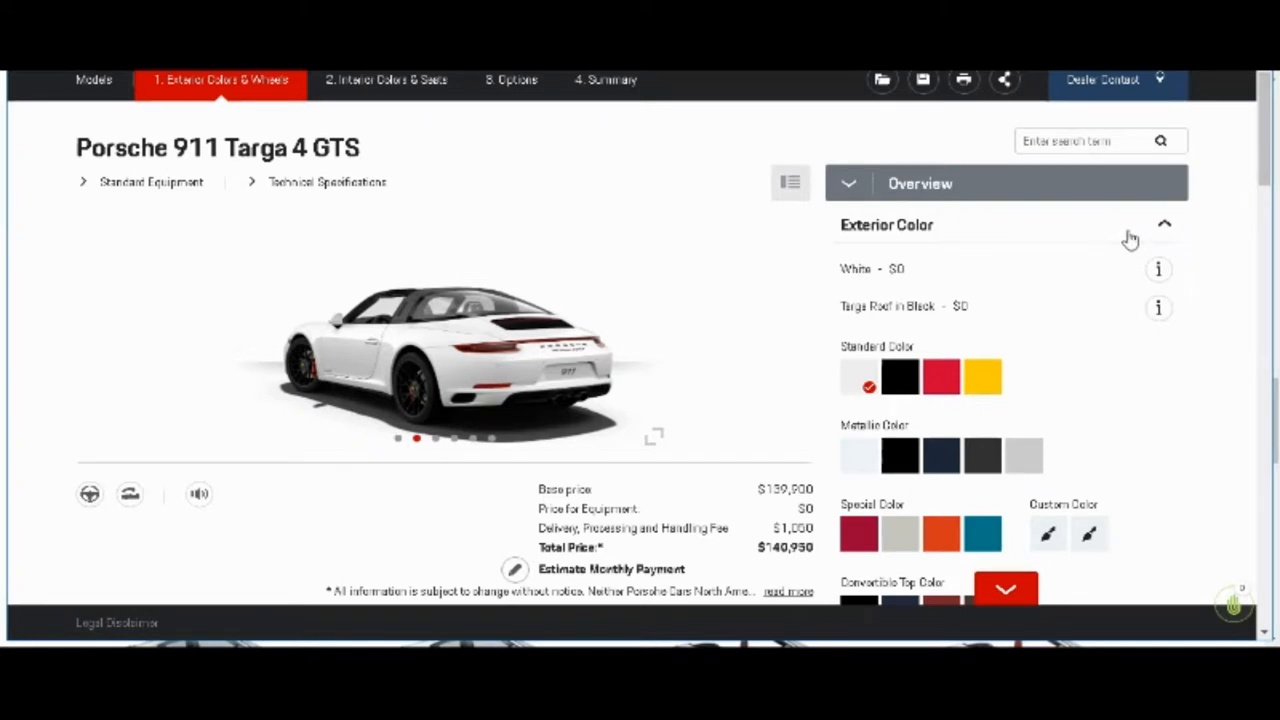
pyautogui.moveTo(1269, 150)
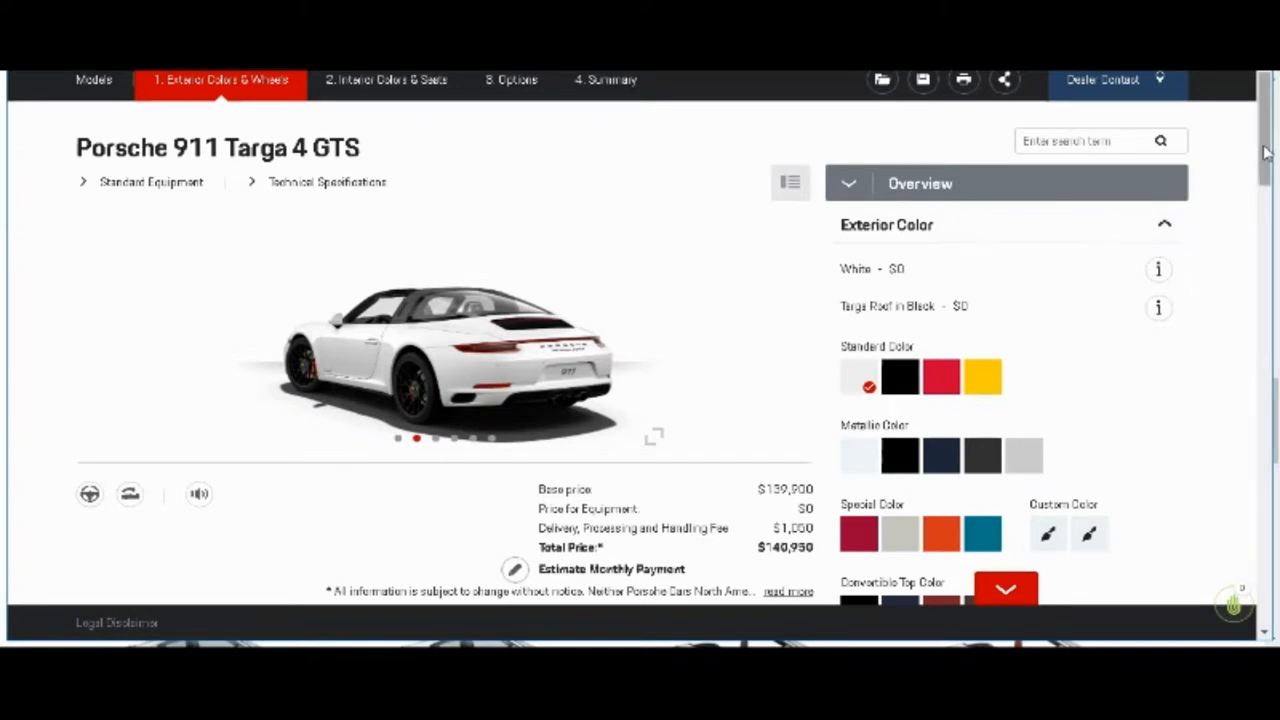
pyautogui.scroll(-3)
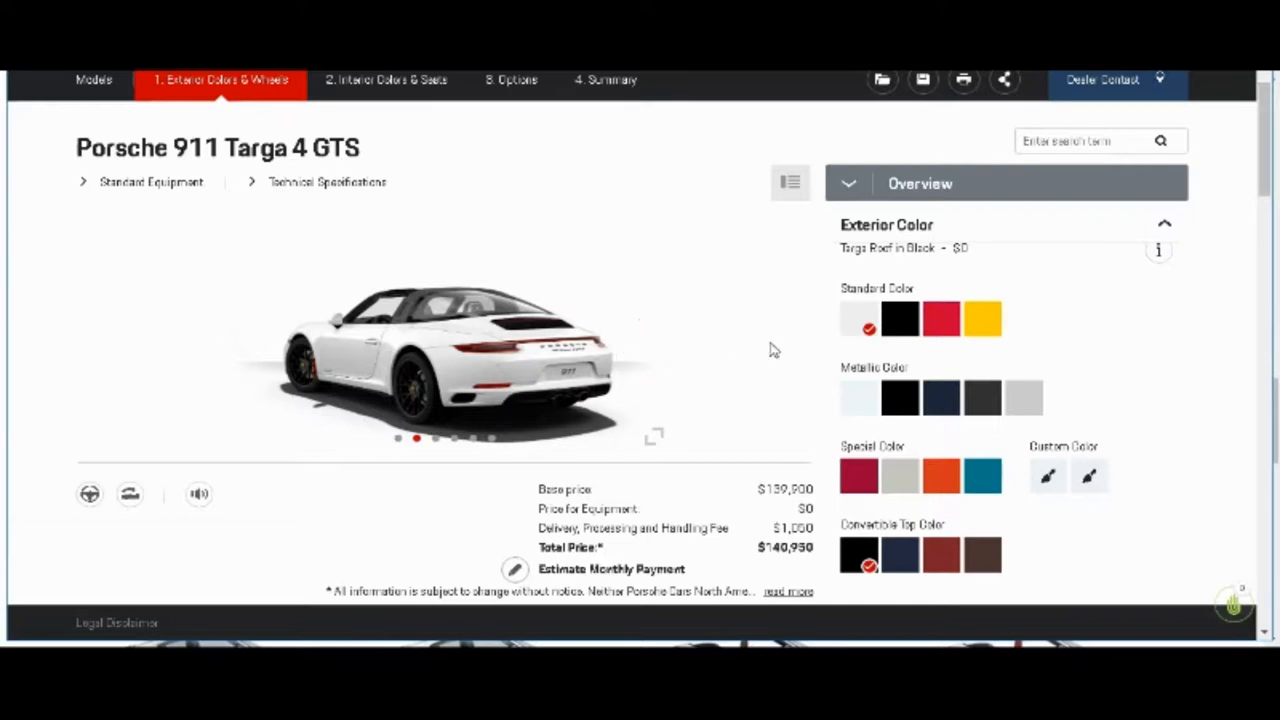
pyautogui.moveTo(860, 320)
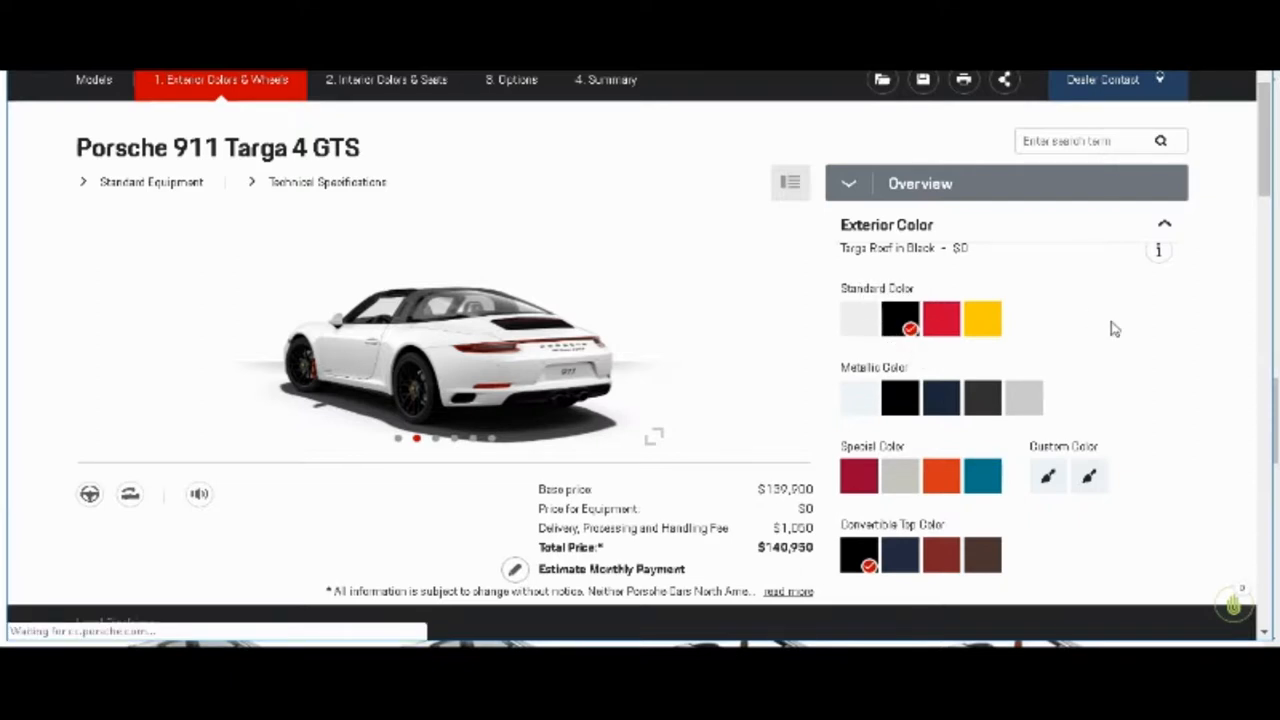
pyautogui.click(901, 318)
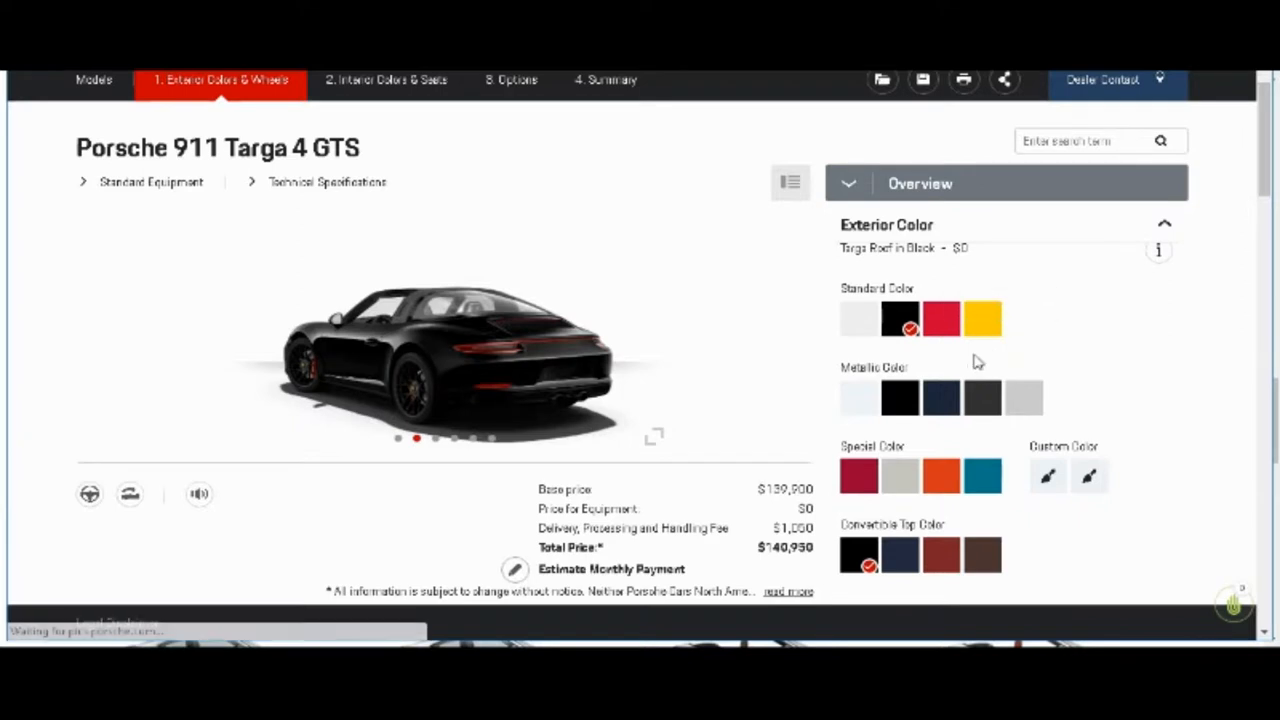
pyautogui.moveTo(901, 399)
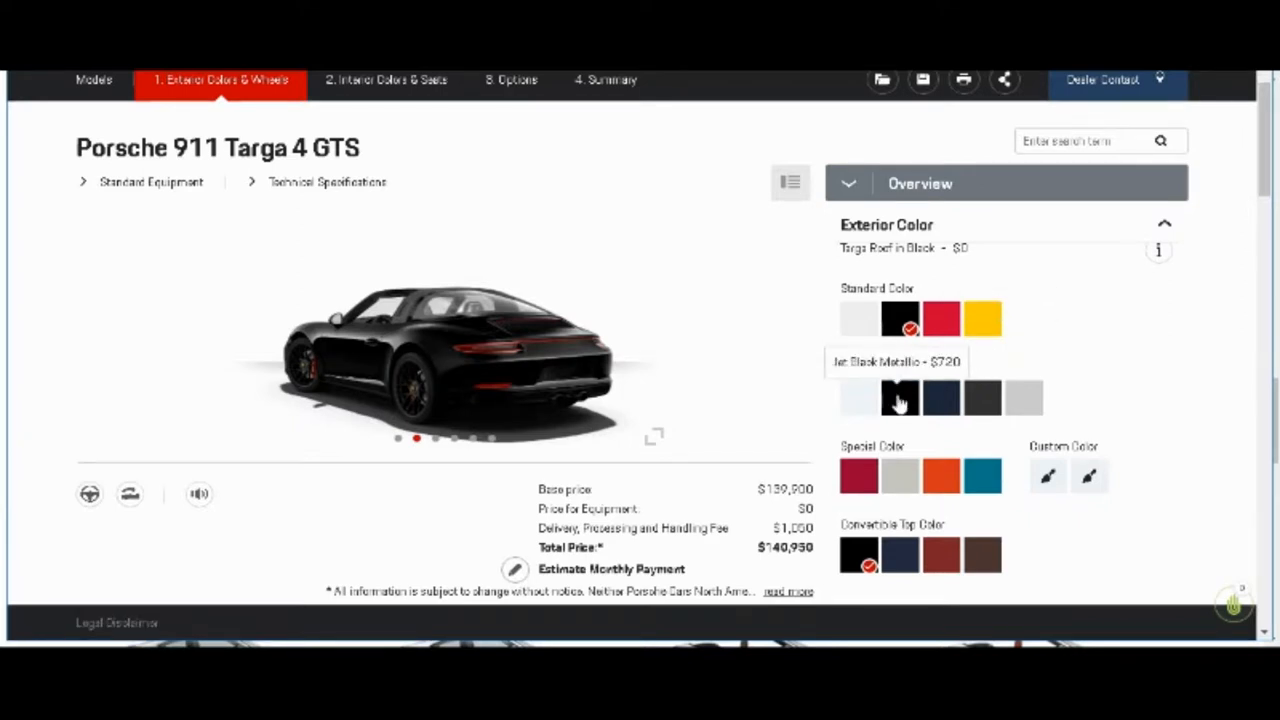
pyautogui.moveTo(1023, 409)
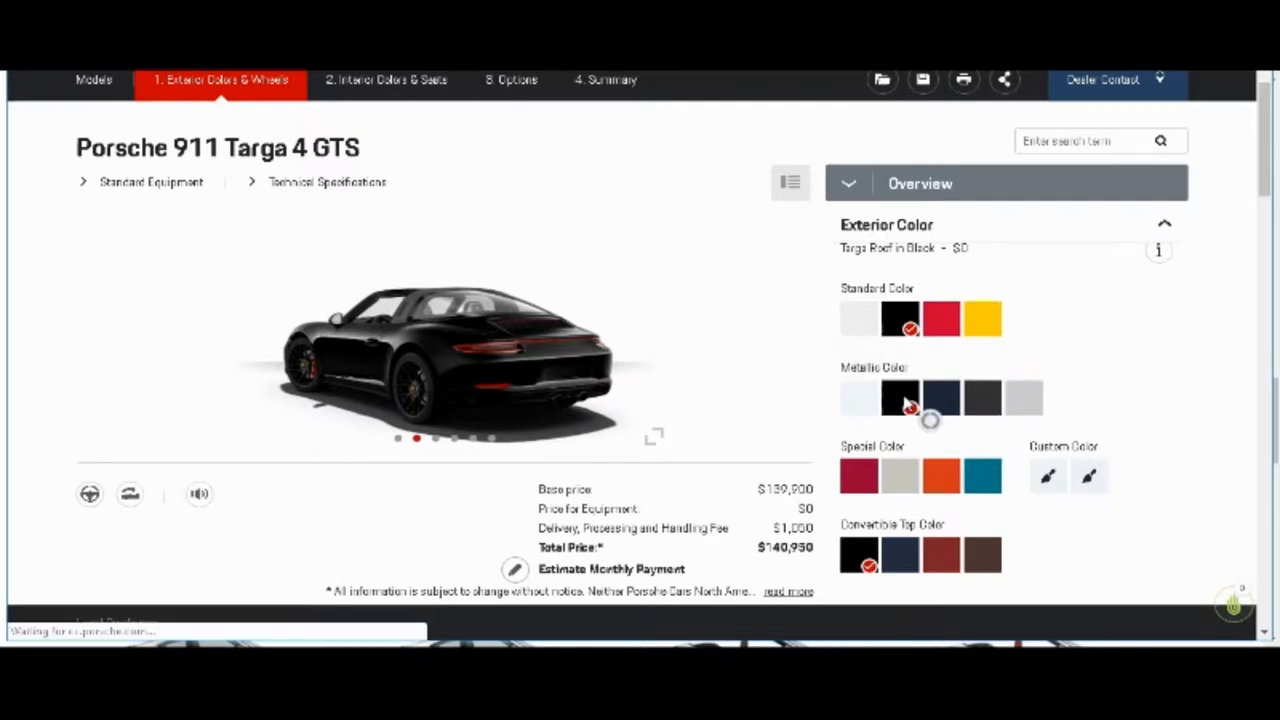
pyautogui.click(900, 398)
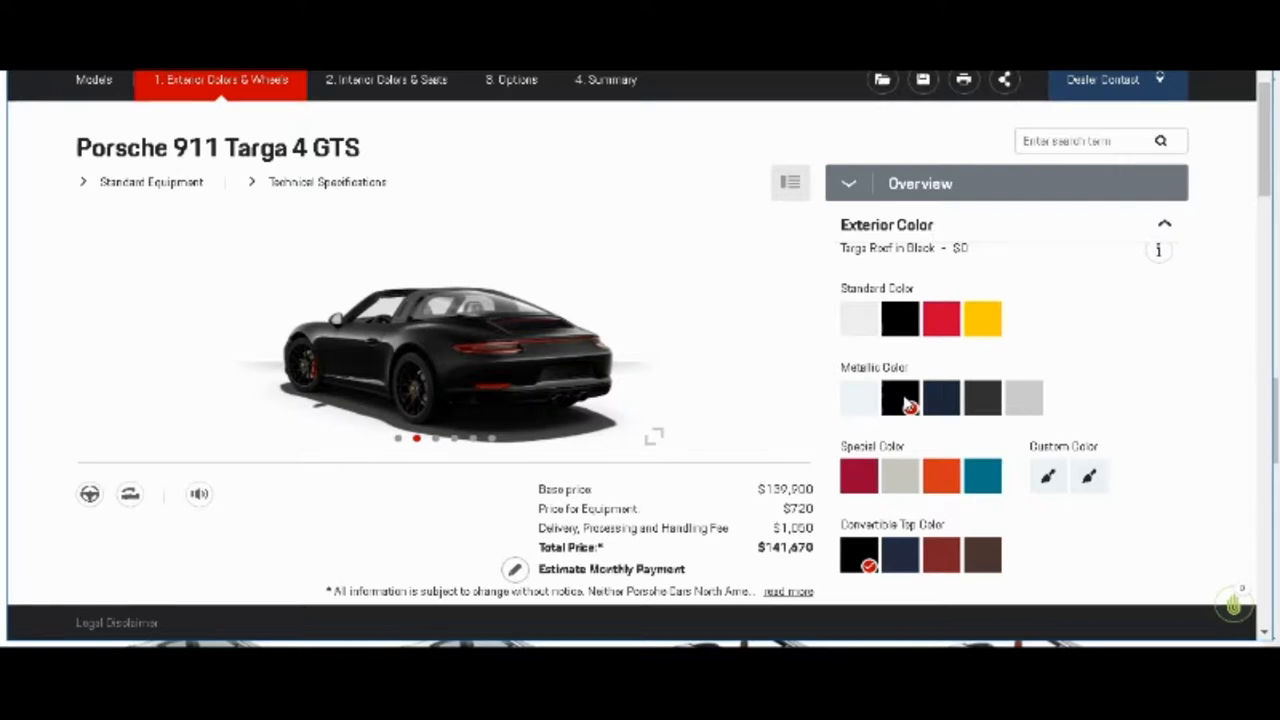
pyautogui.moveTo(942, 403)
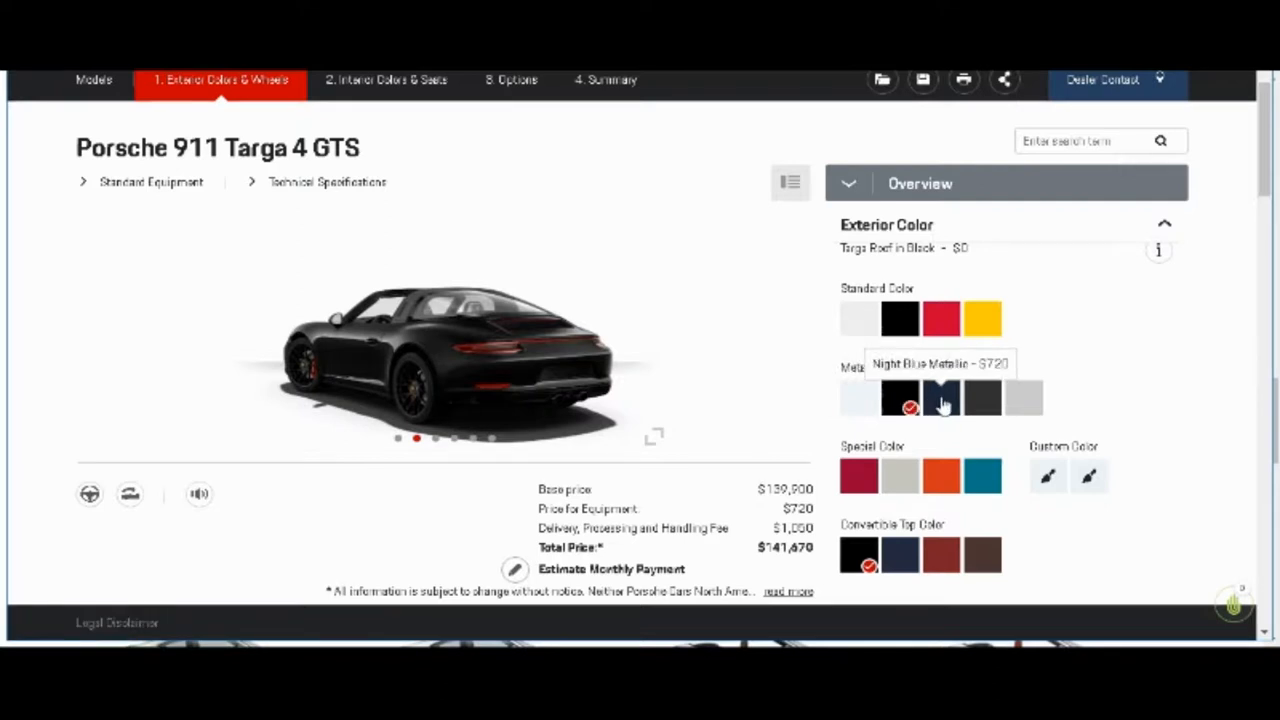
pyautogui.moveTo(947, 403)
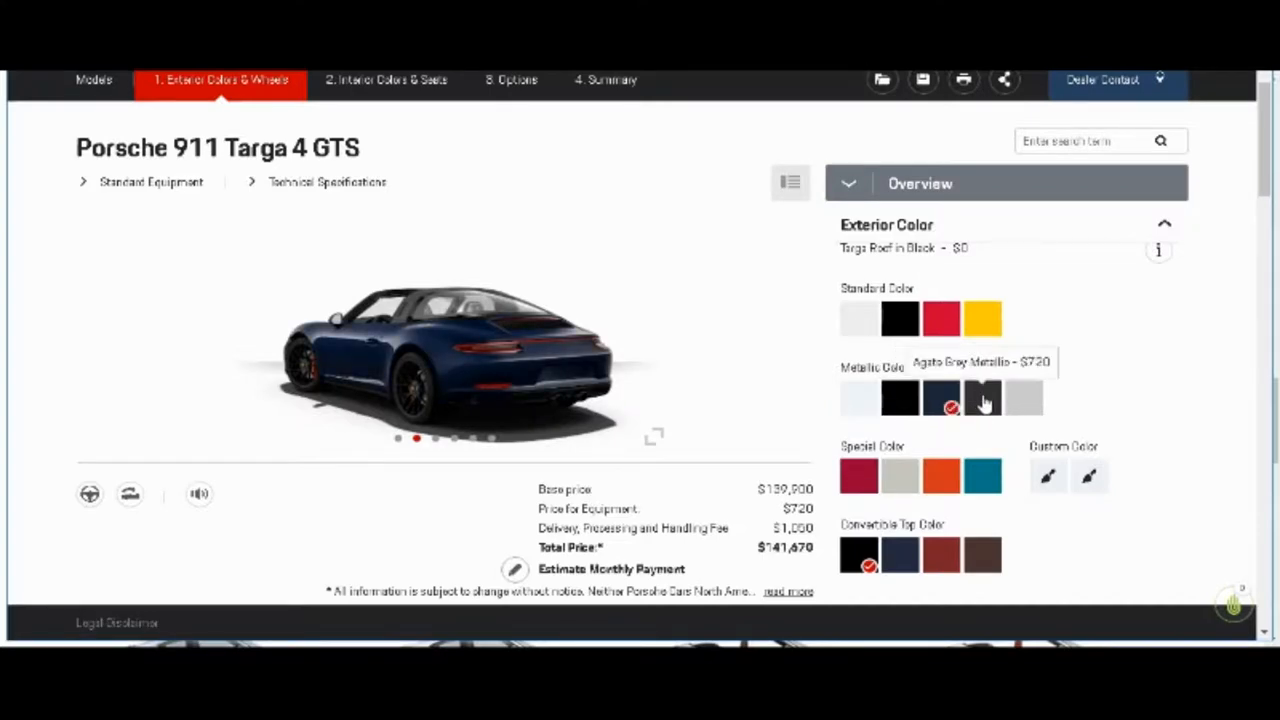
pyautogui.click(982, 398)
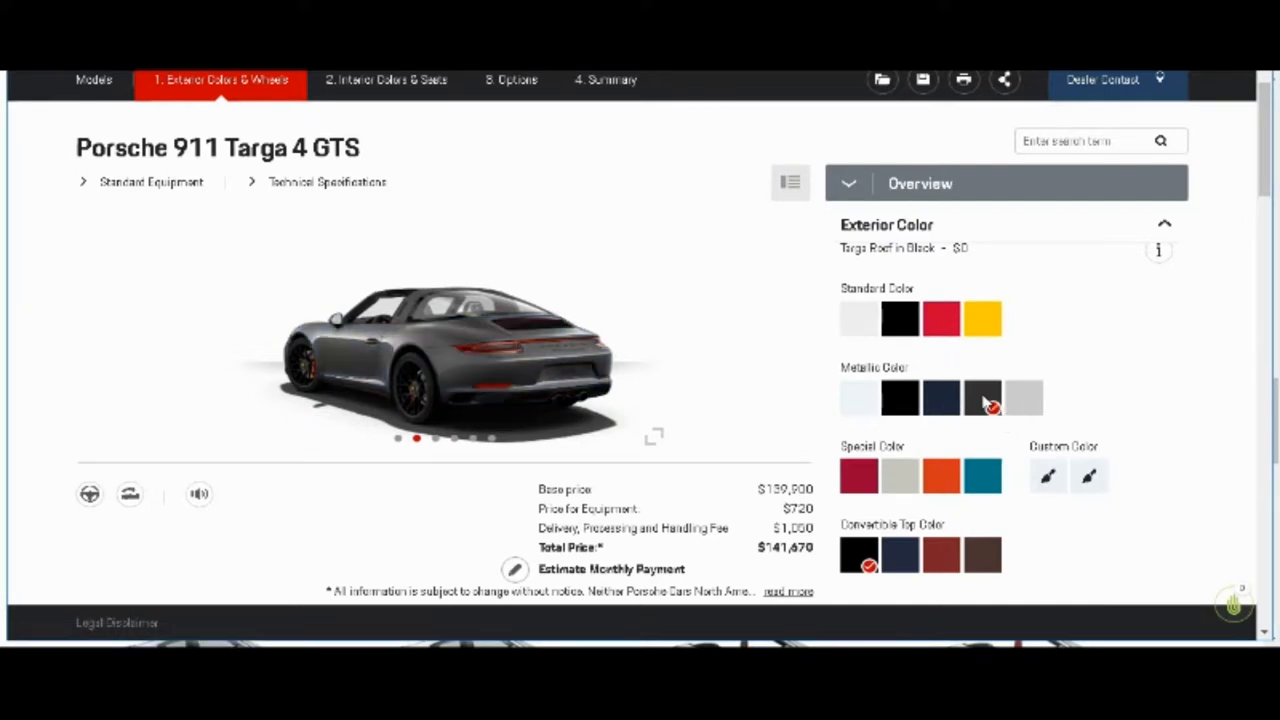
pyautogui.moveTo(607, 330)
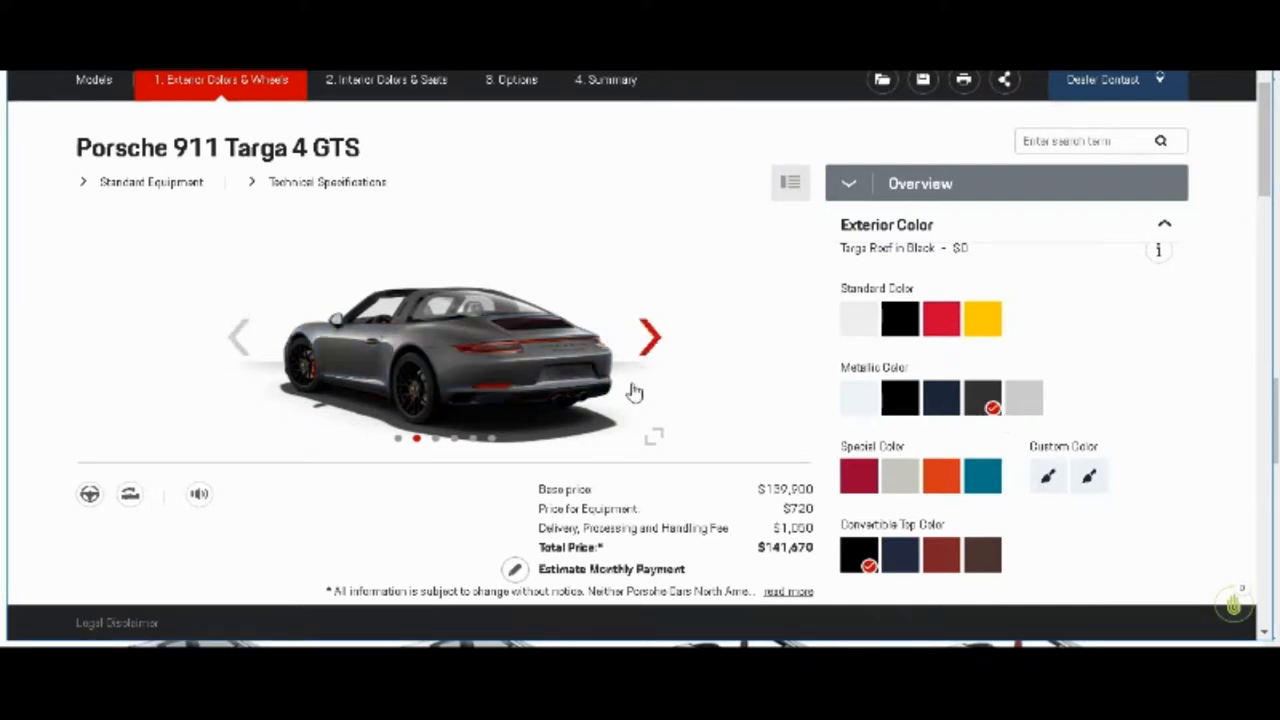
# Step: Enlarge the Agate Grey Targa and page through side, top-down and seats views
pyautogui.click(653, 437)
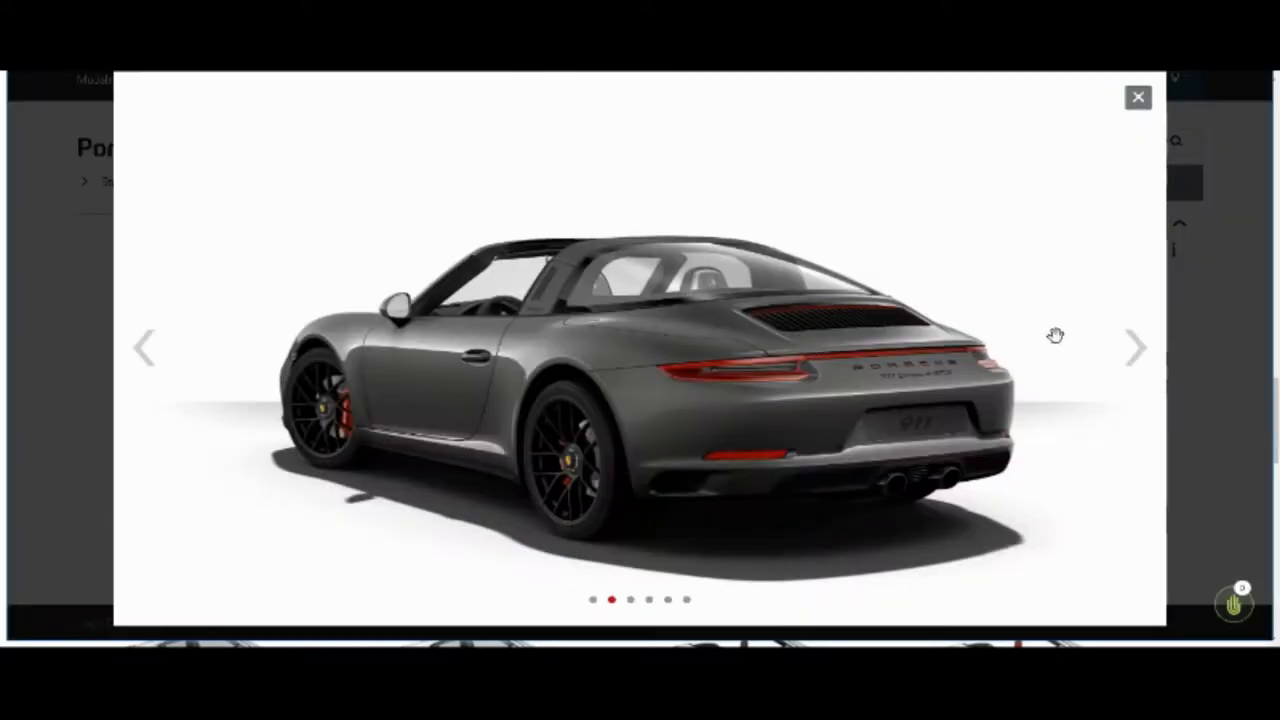
pyautogui.click(1135, 347)
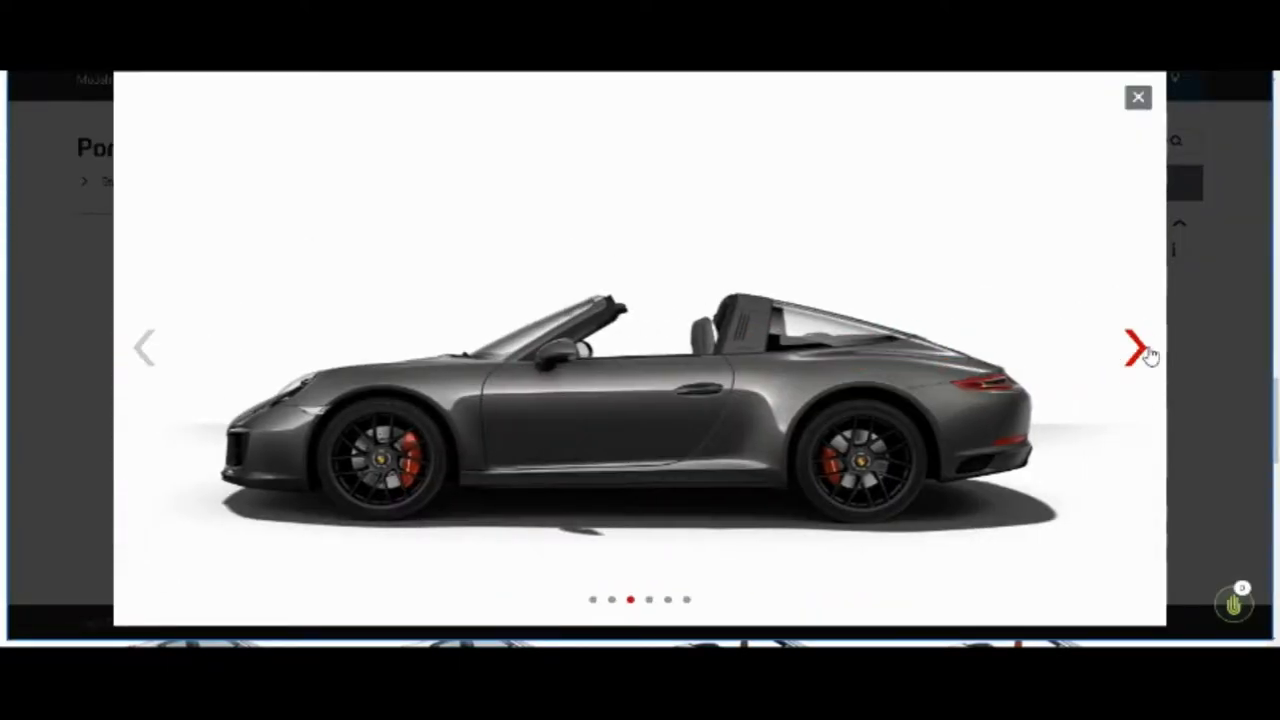
pyautogui.click(1135, 342)
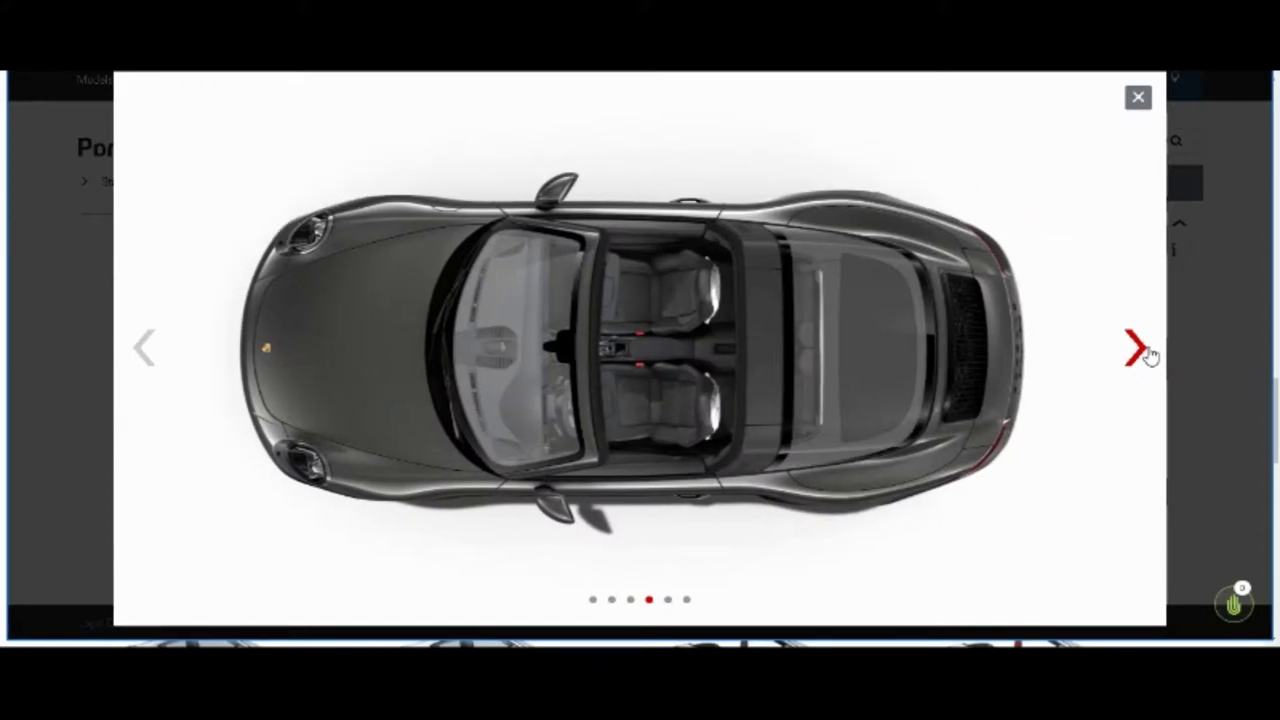
pyautogui.click(1132, 347)
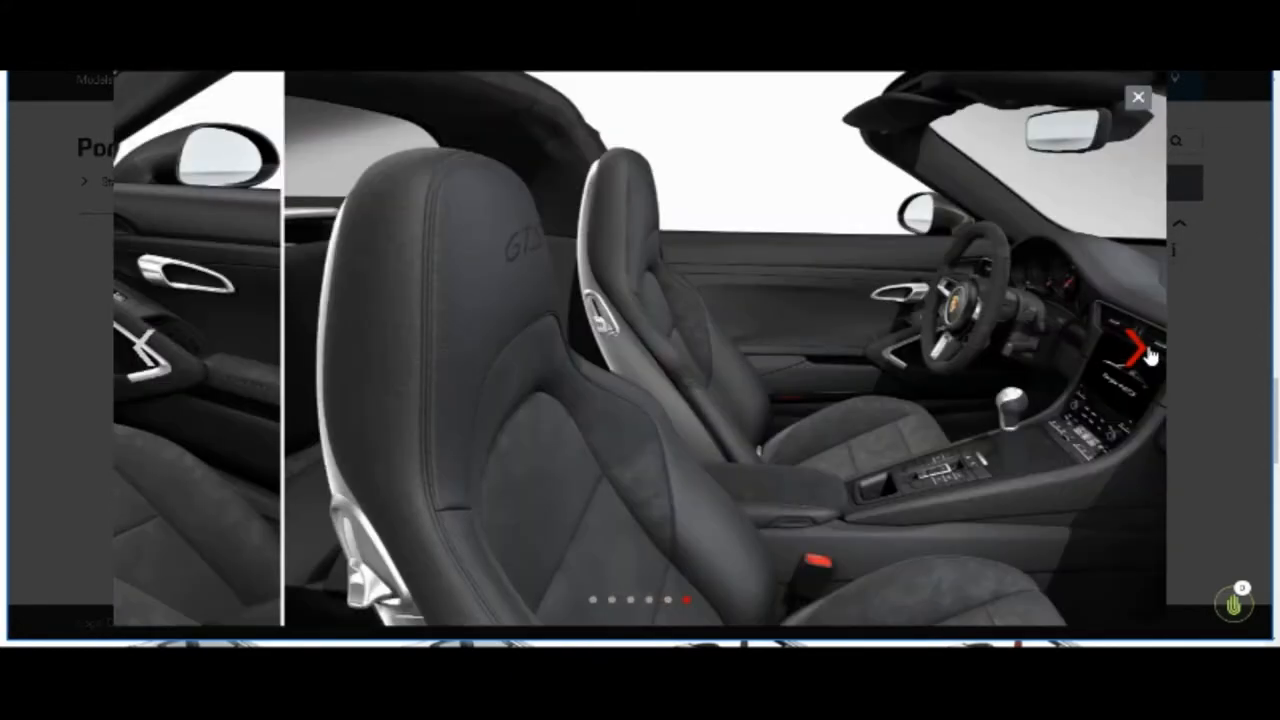
pyautogui.click(1131, 352)
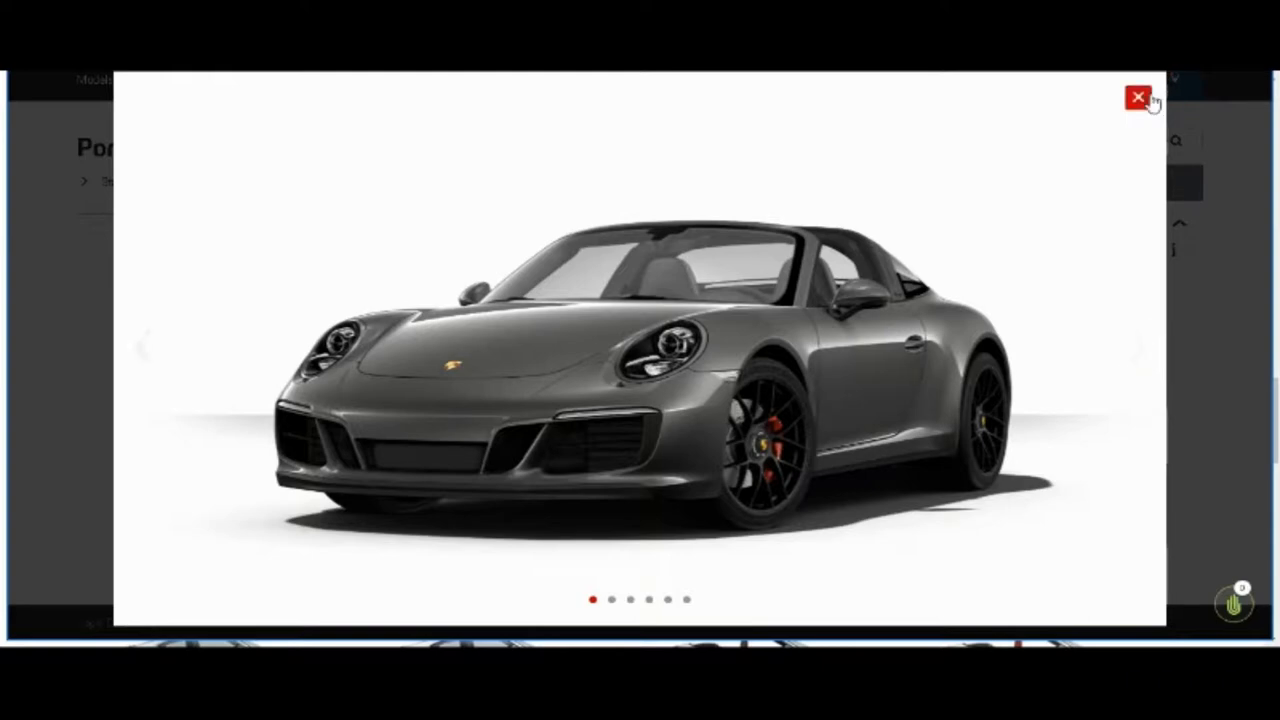
# Step: Close the gallery and select the Miami Blue special colour, totaling $144,100
pyautogui.click(1132, 96)
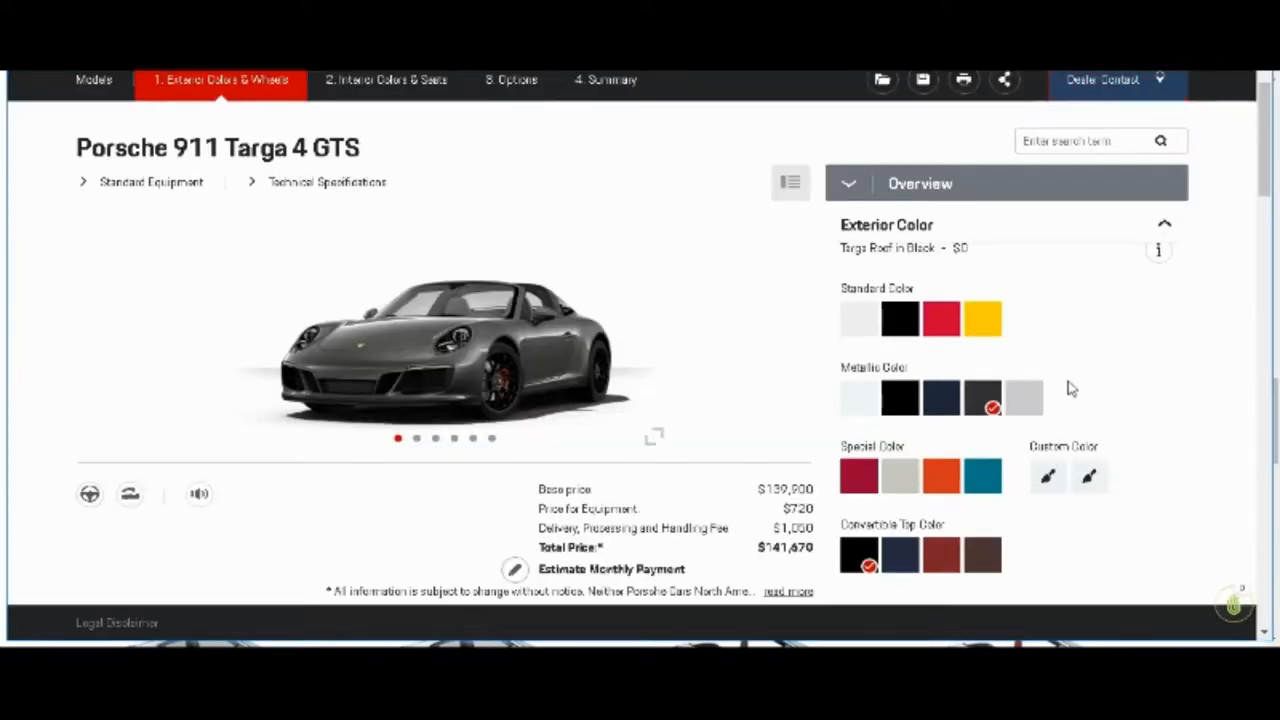
pyautogui.moveTo(989, 490)
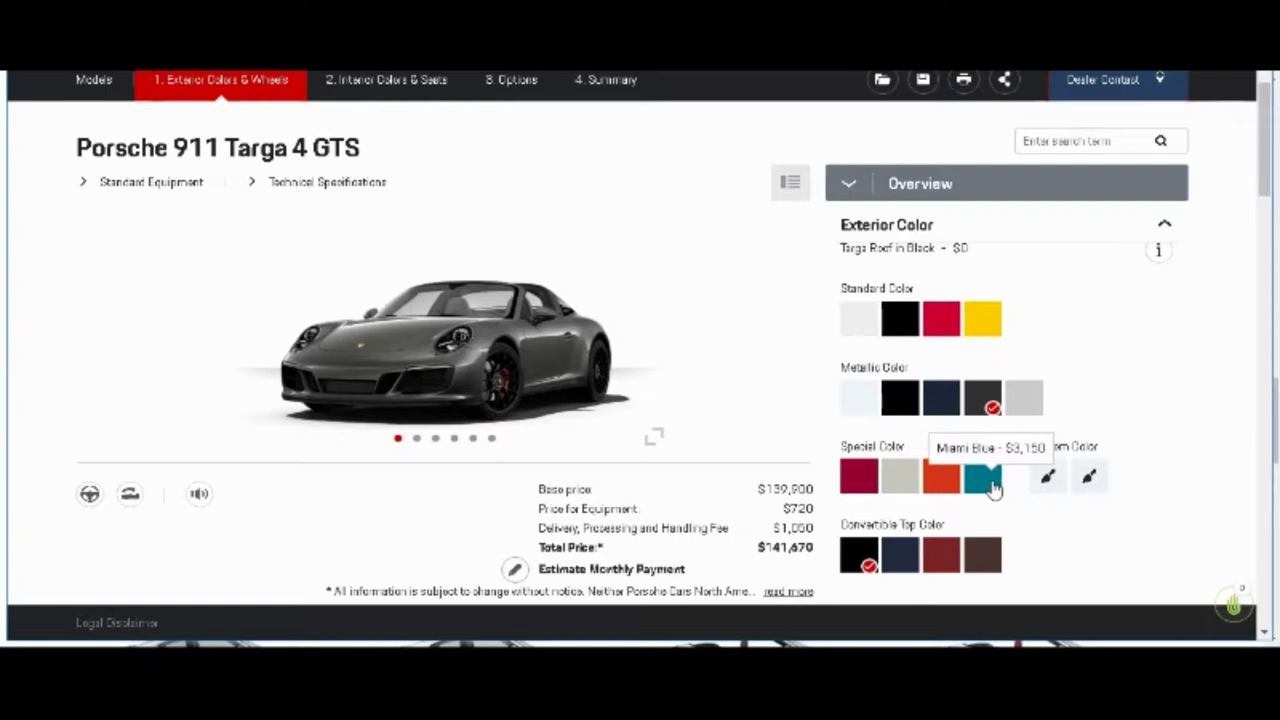
pyautogui.click(984, 476)
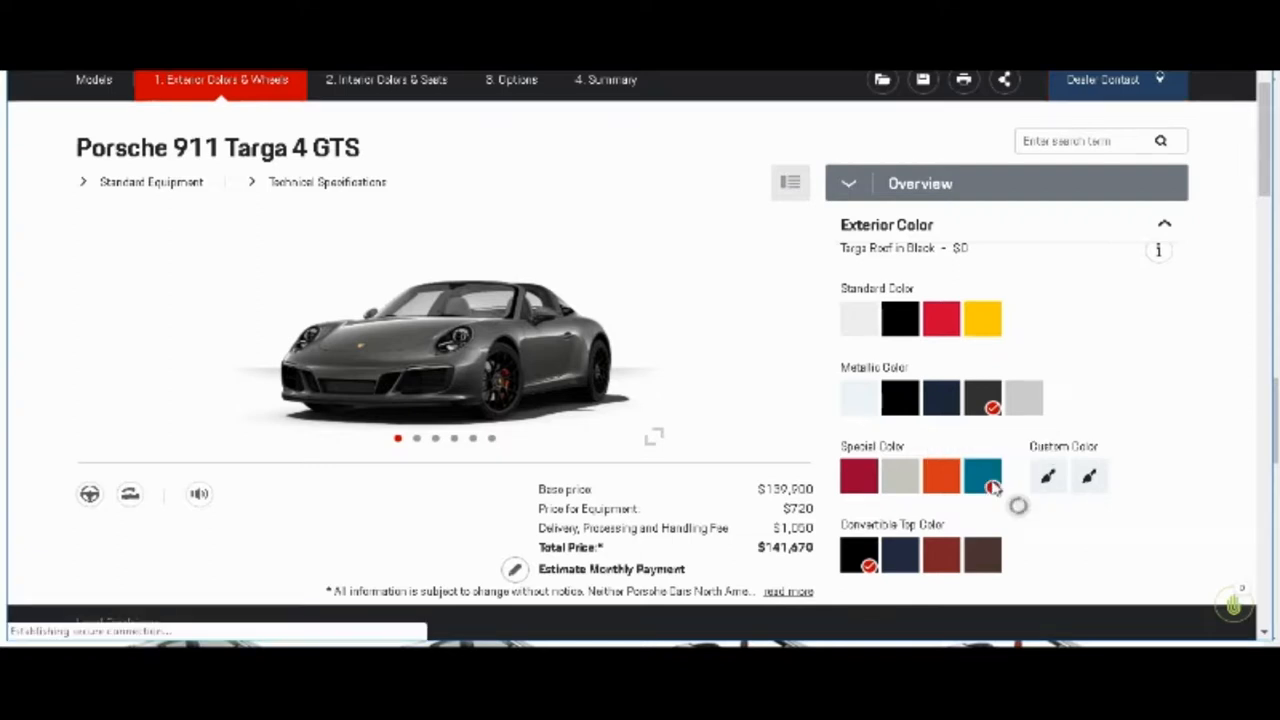
pyautogui.click(982, 475)
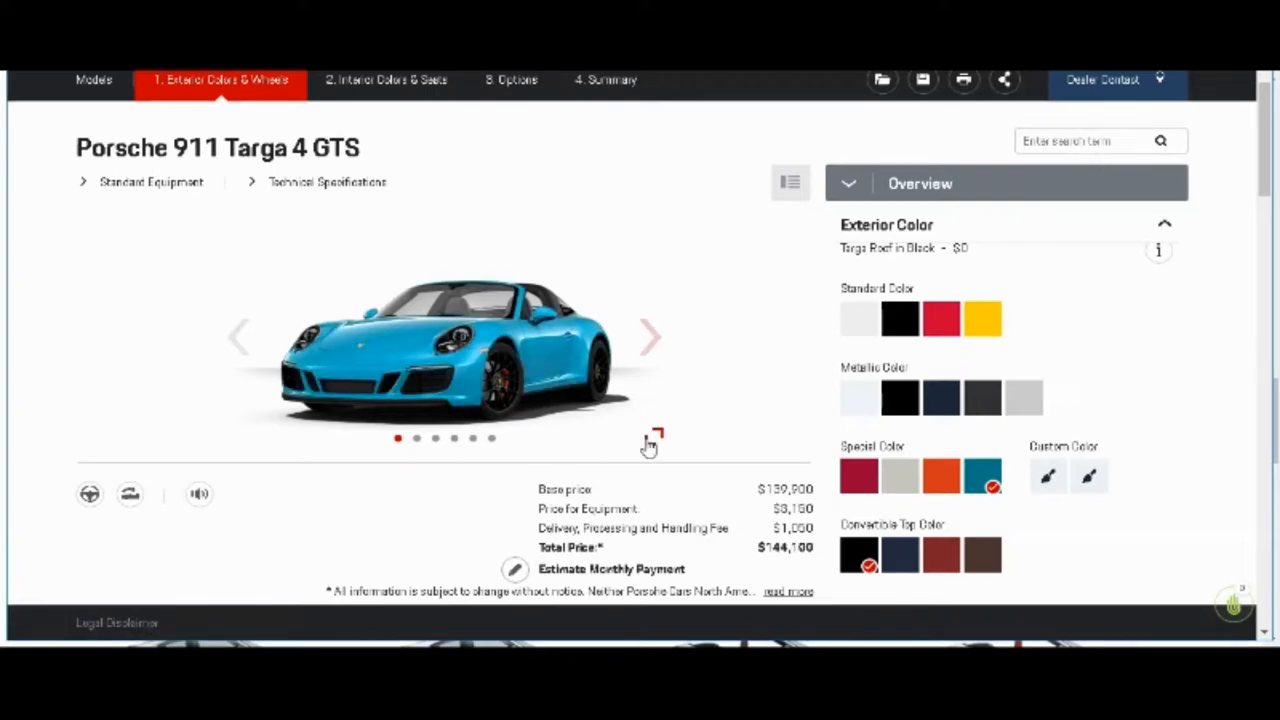
# Step: Enlarge the Miami Blue car and cycle rear, side, top-down and seats views back to front
pyautogui.click(658, 437)
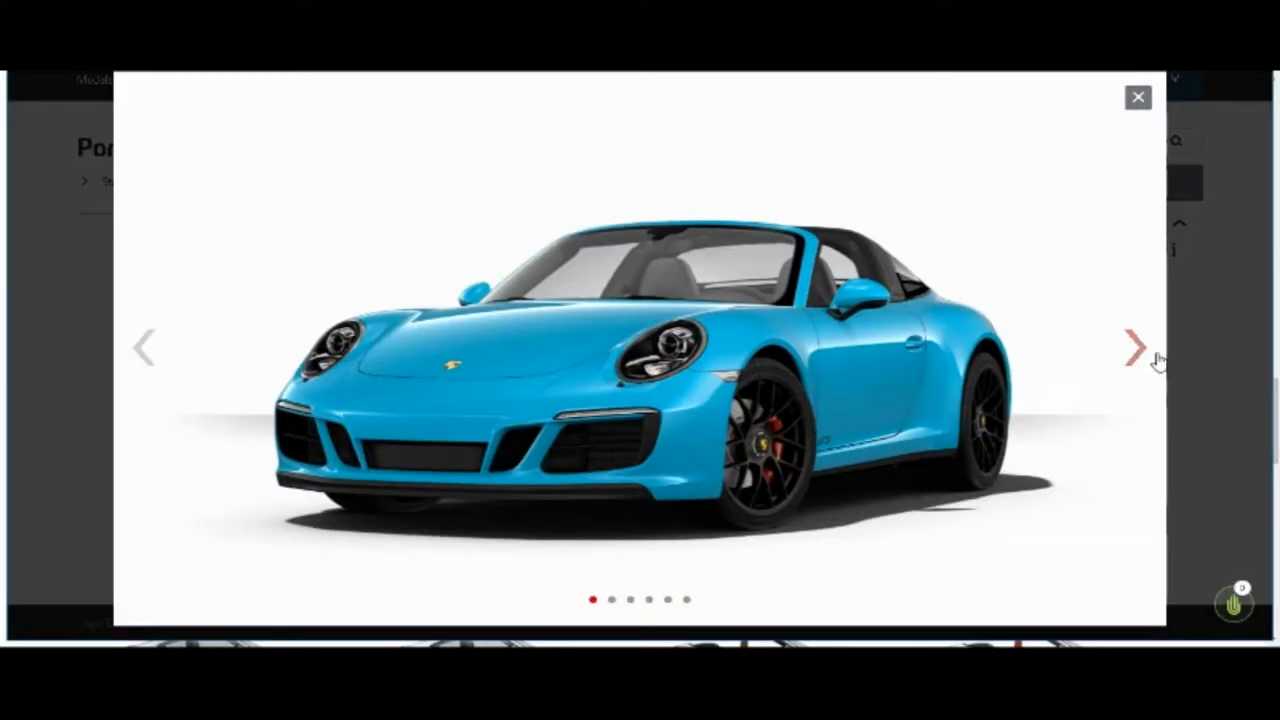
pyautogui.click(1134, 346)
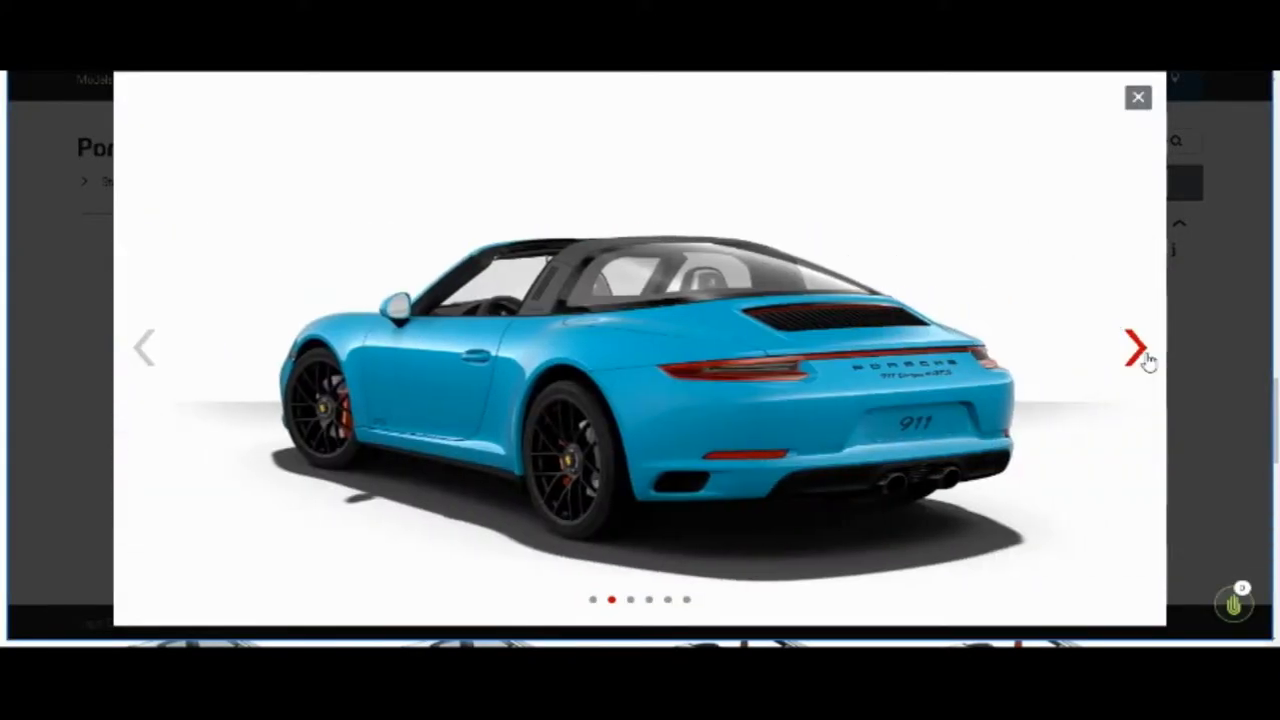
pyautogui.click(1136, 345)
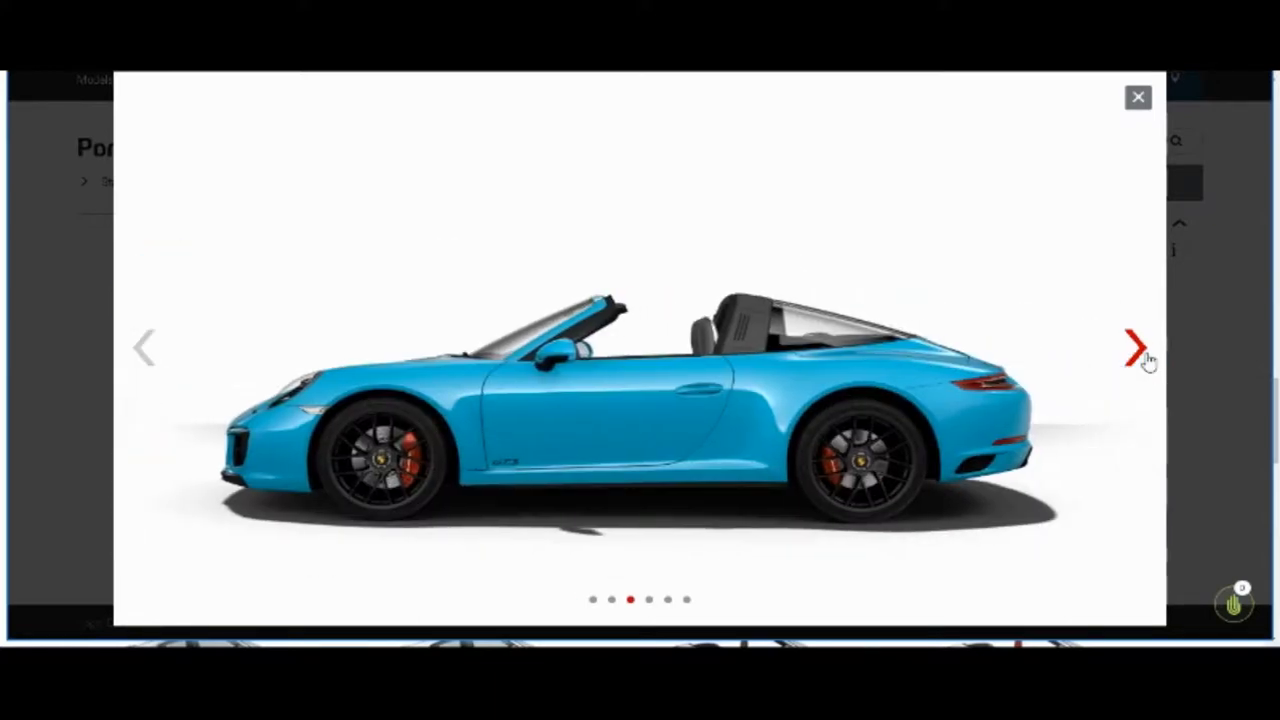
pyautogui.click(1135, 345)
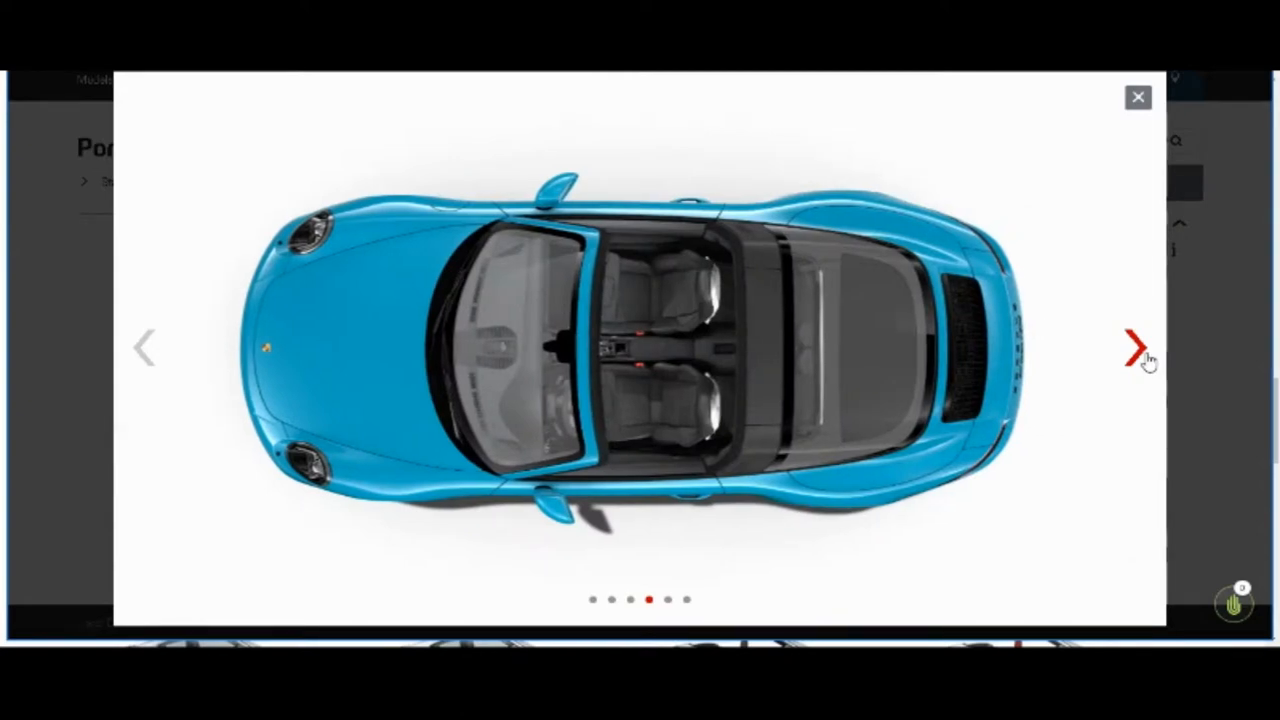
pyautogui.click(1134, 345)
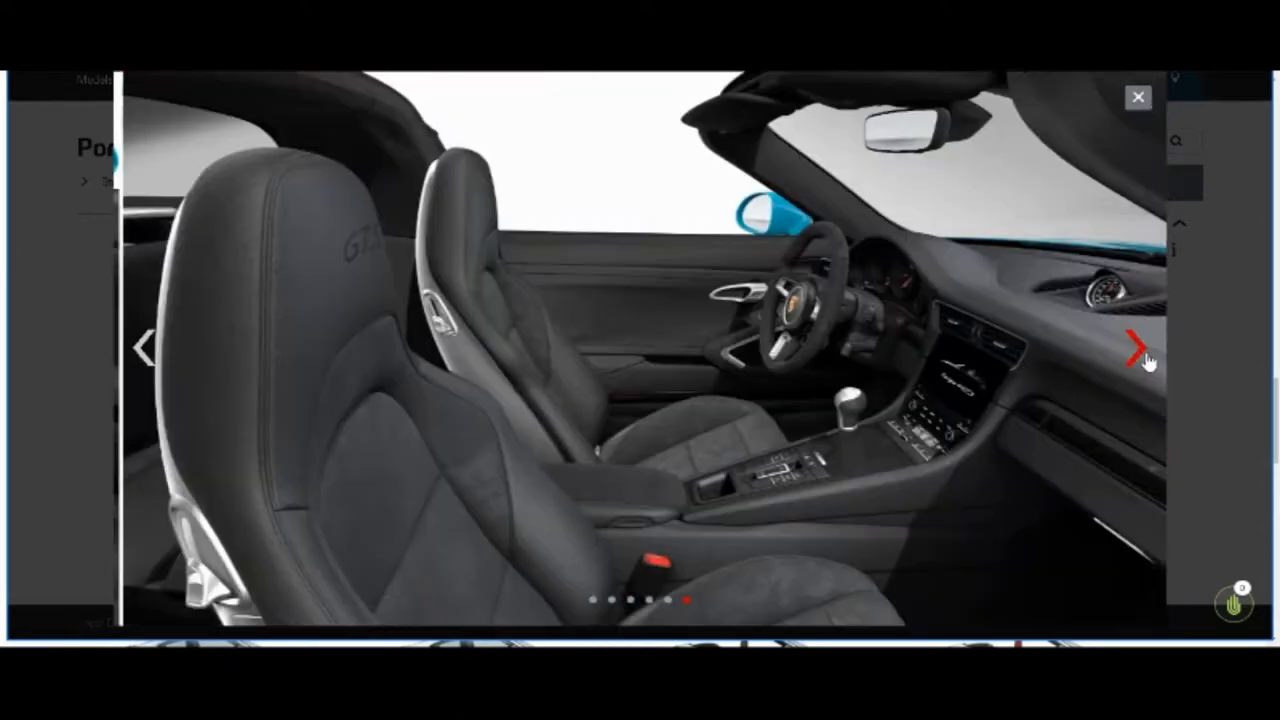
pyautogui.click(1134, 347)
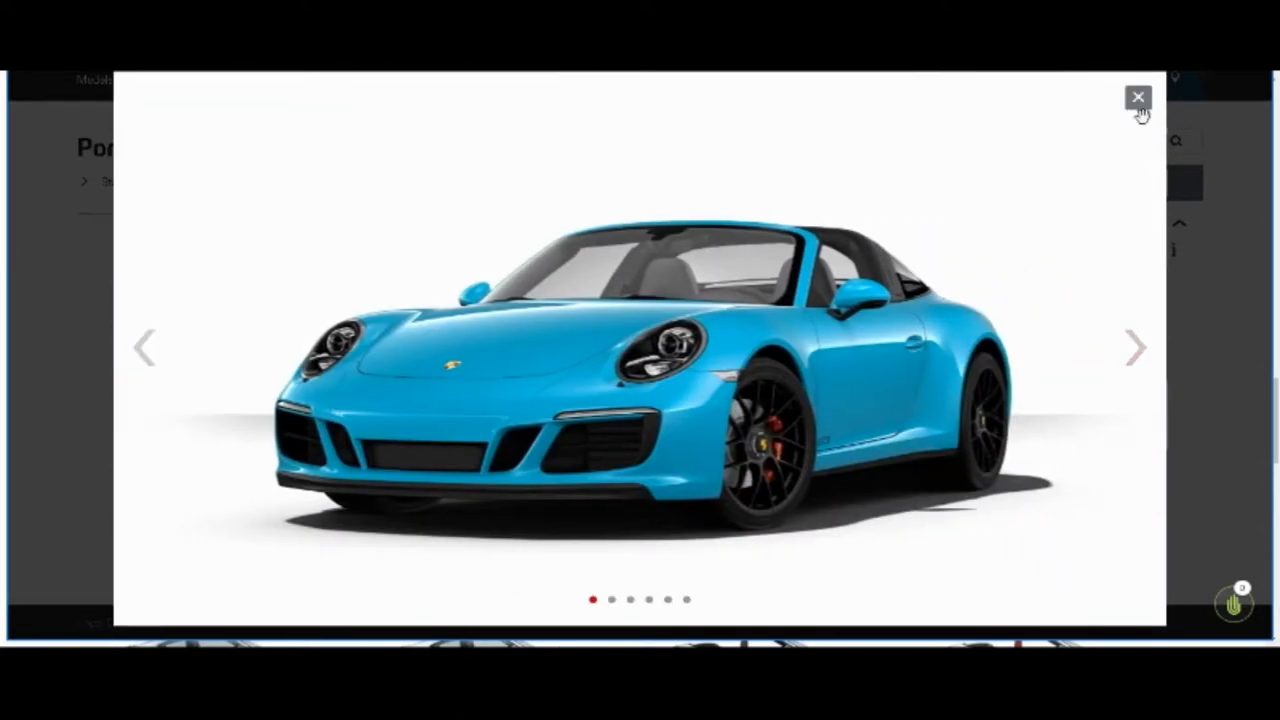
# Step: Paint the Targa deep red and browse its rear, side, top and interior views enlarged
pyautogui.click(1135, 96)
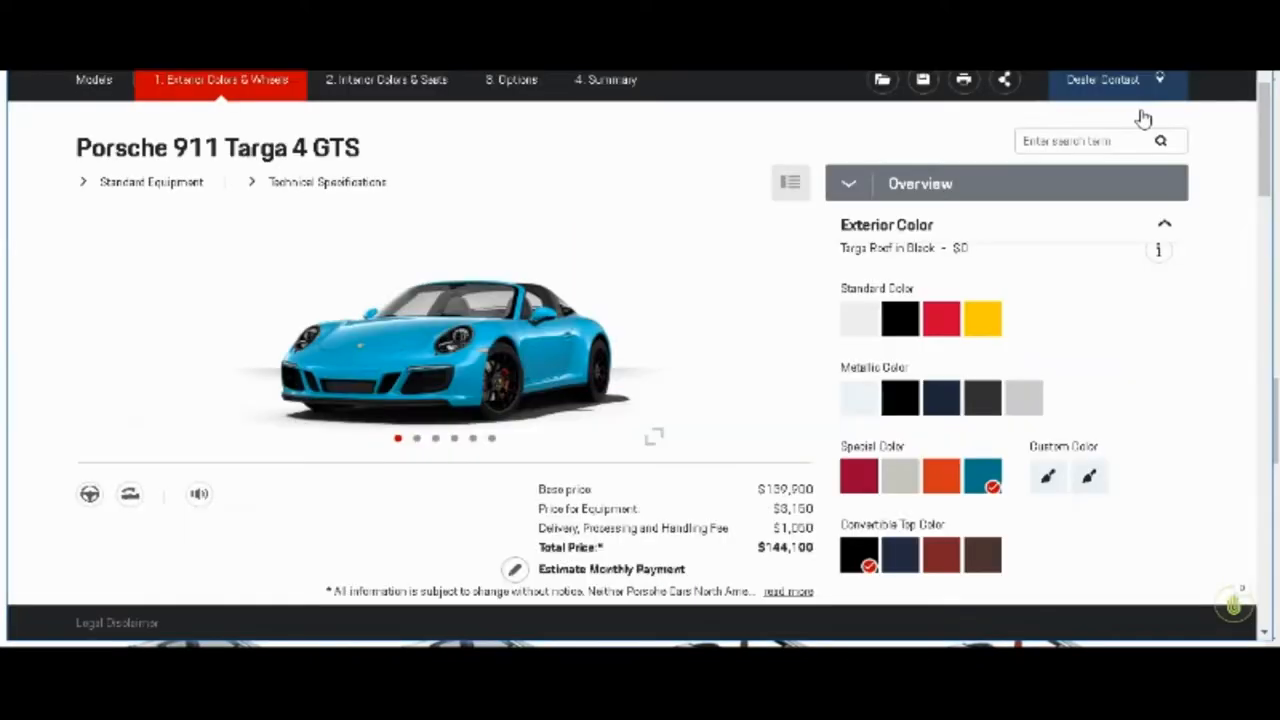
pyautogui.click(859, 476)
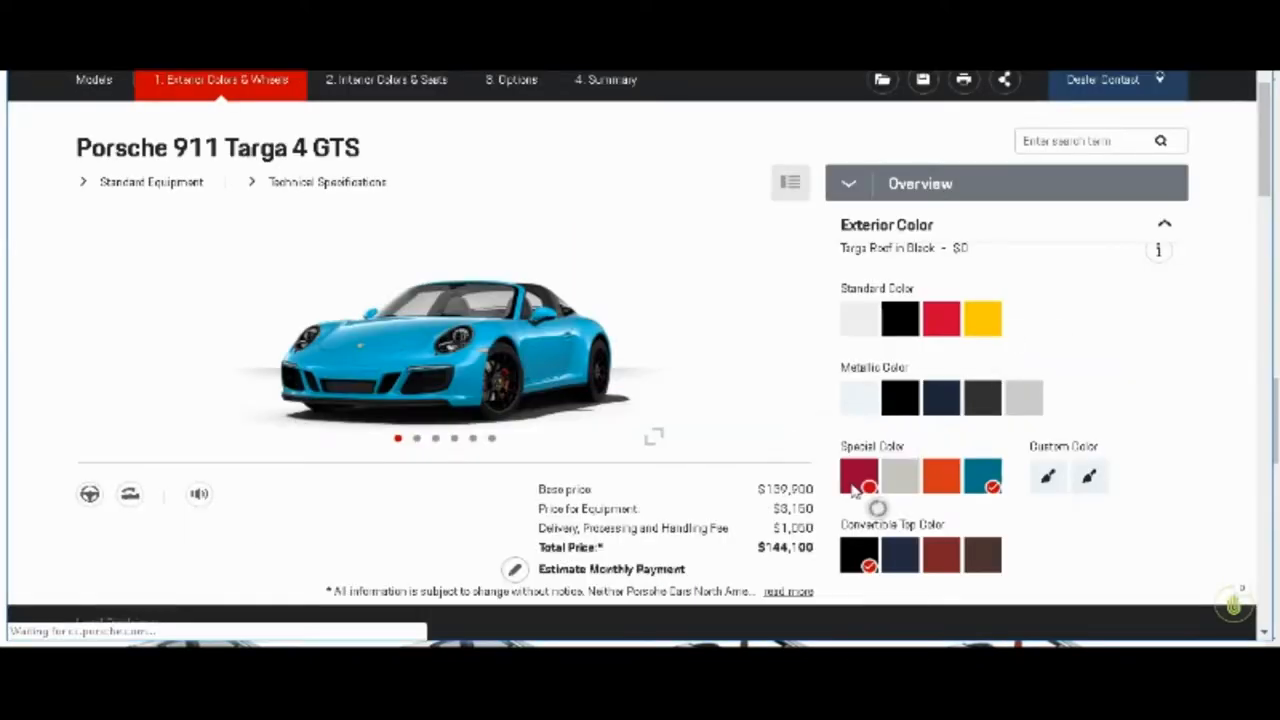
pyautogui.click(861, 476)
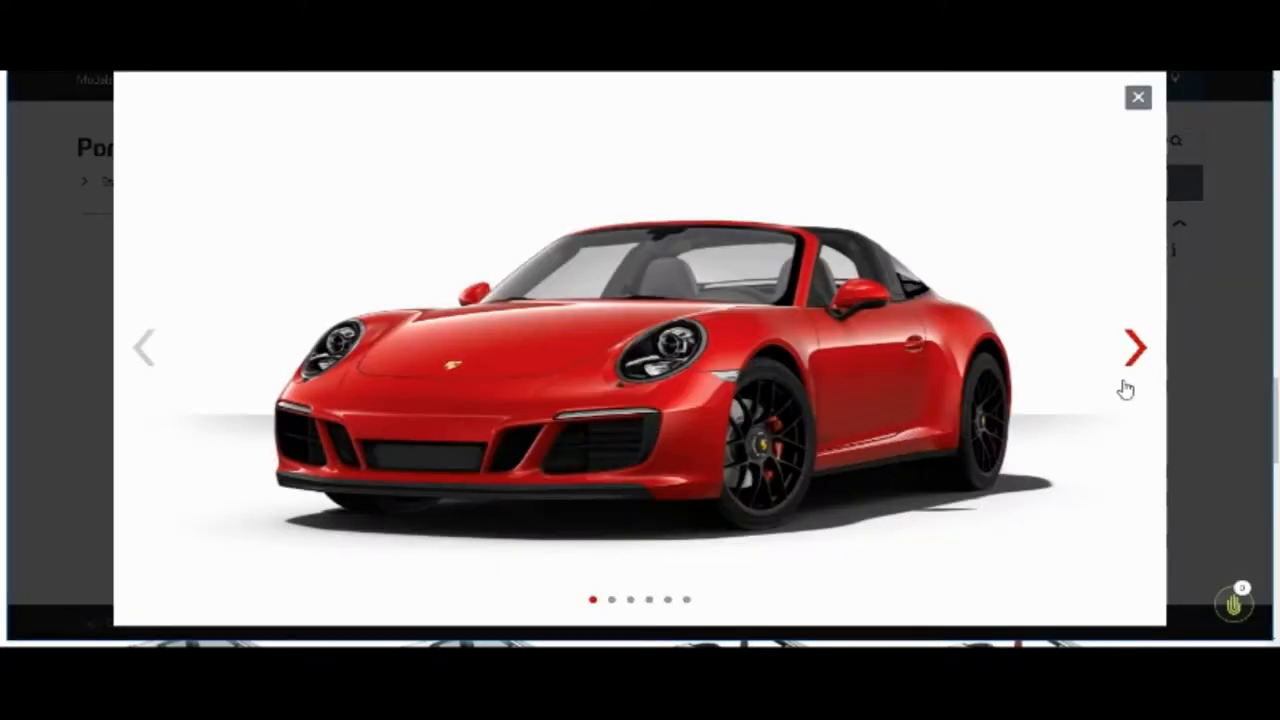
pyautogui.click(1132, 347)
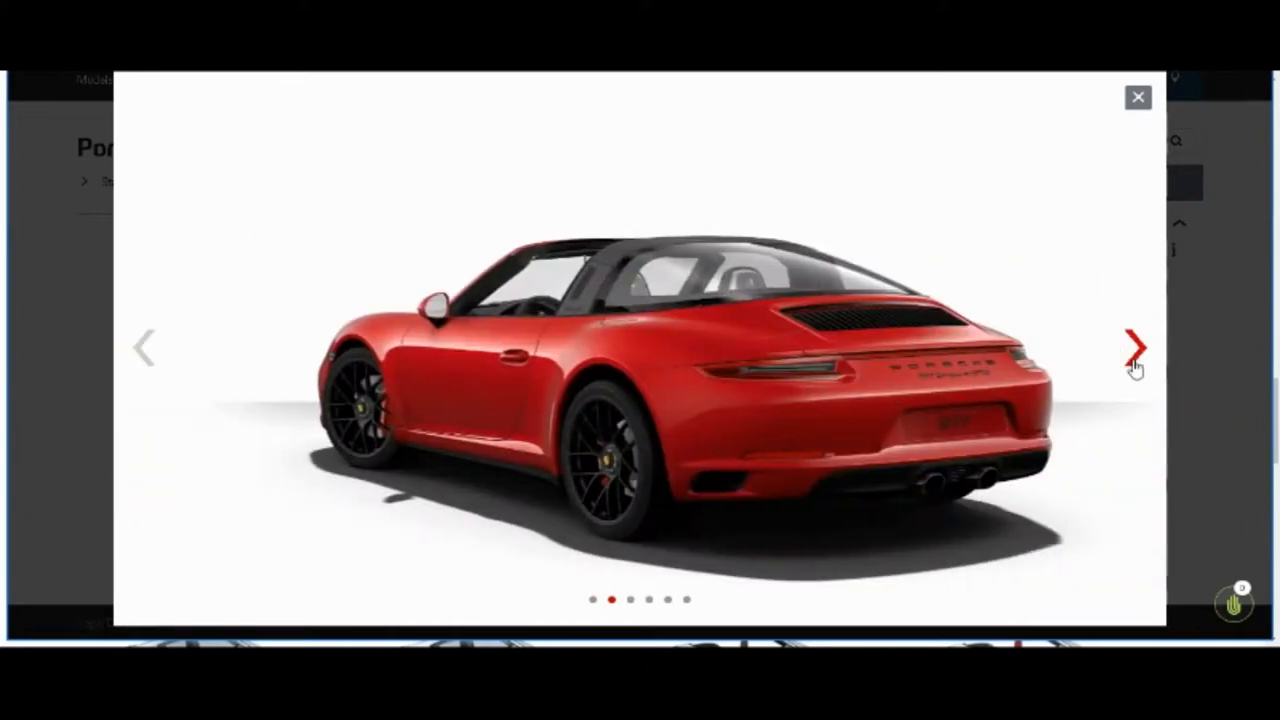
pyautogui.click(1132, 345)
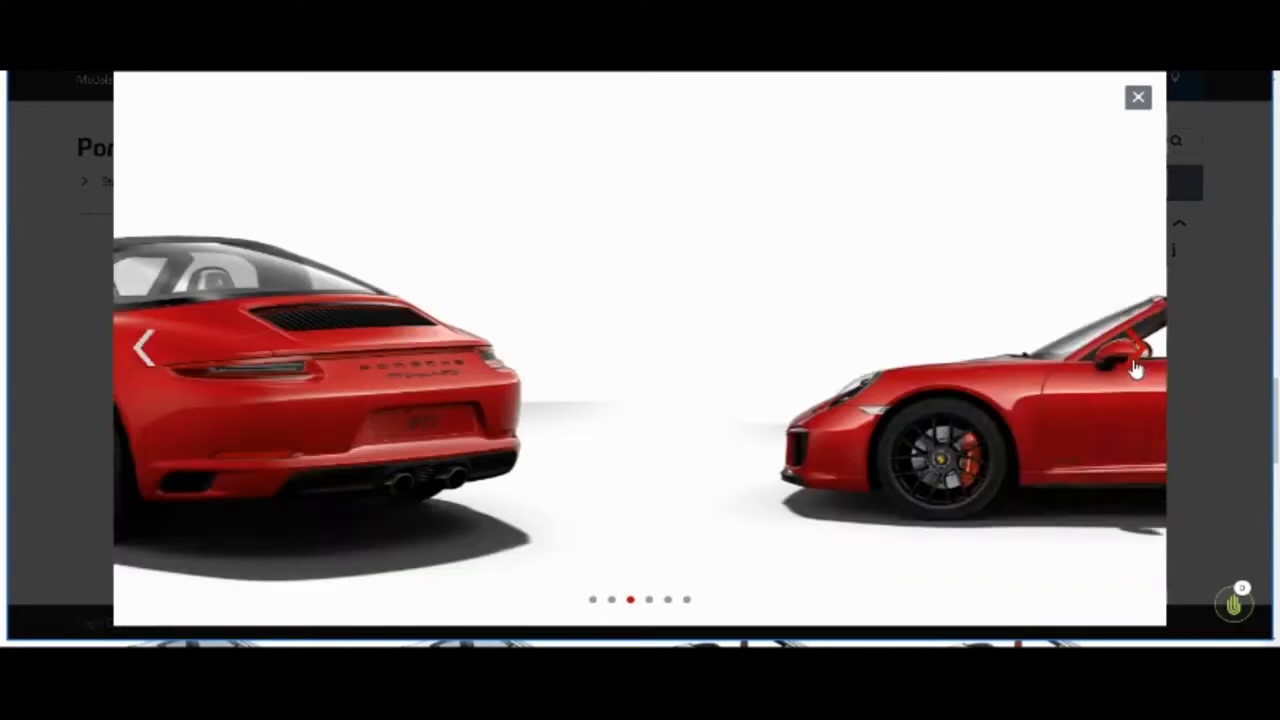
pyautogui.click(1132, 362)
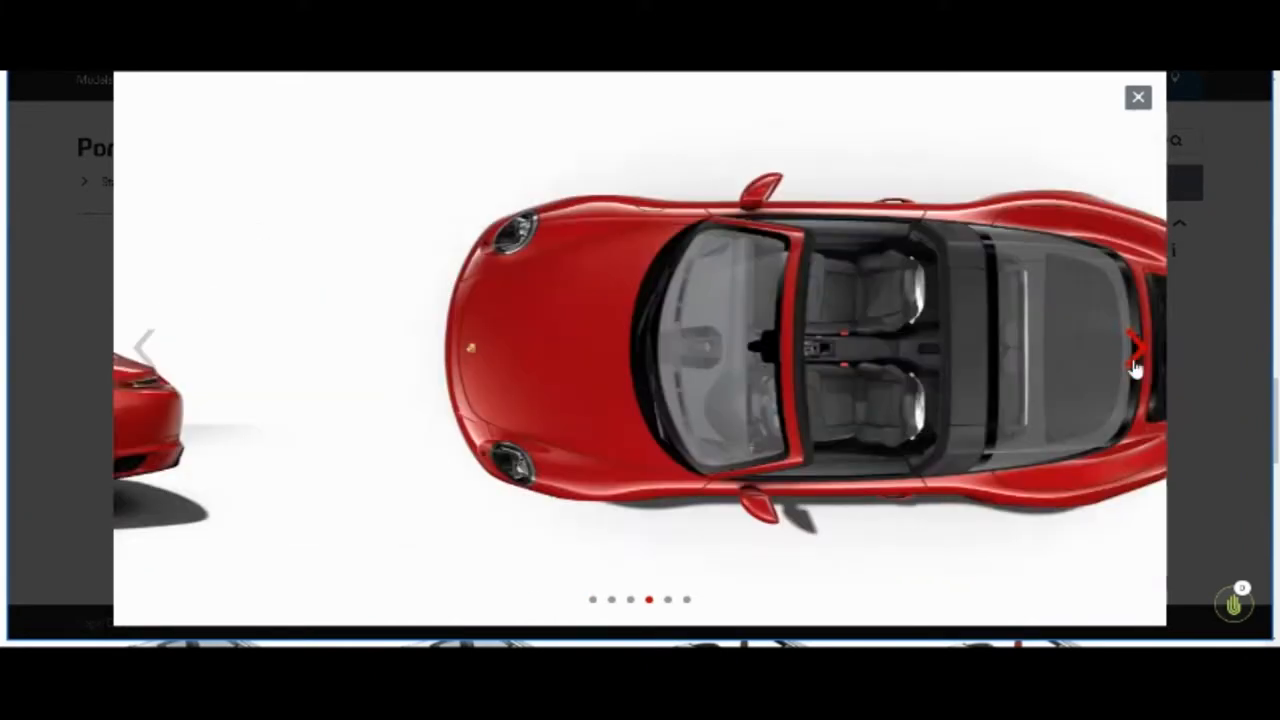
pyautogui.click(1135, 347)
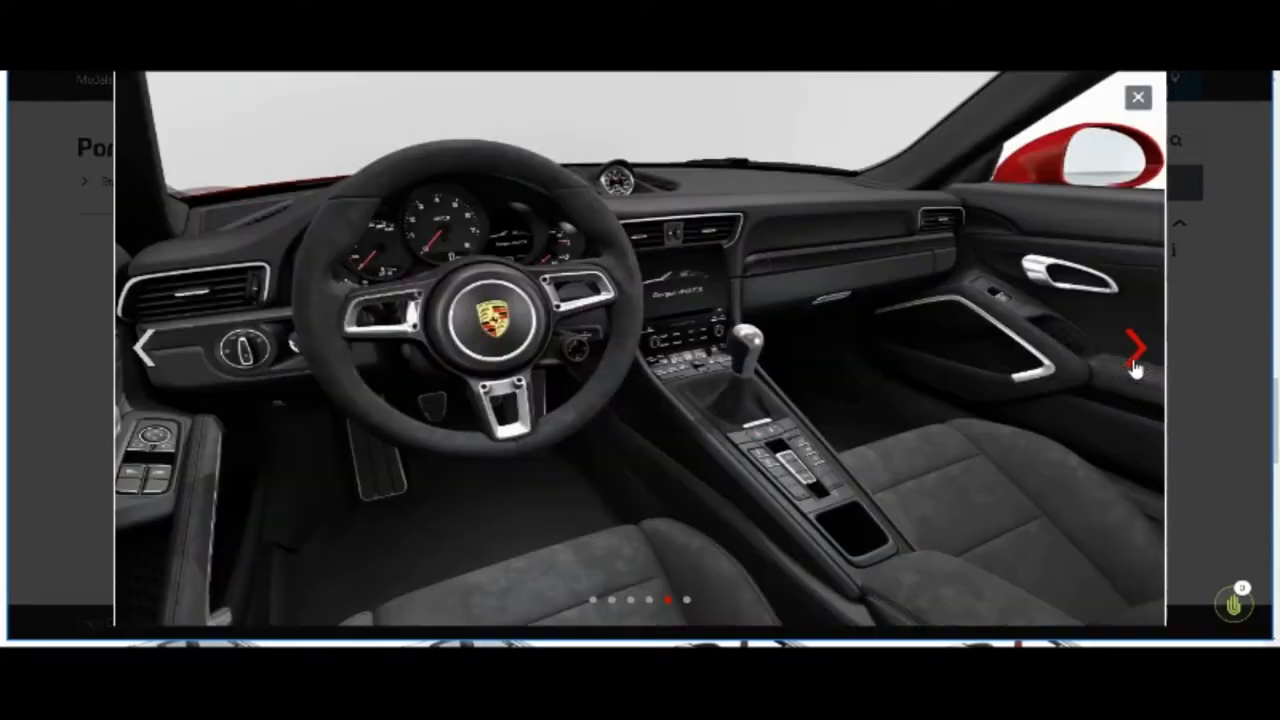
pyautogui.click(1135, 347)
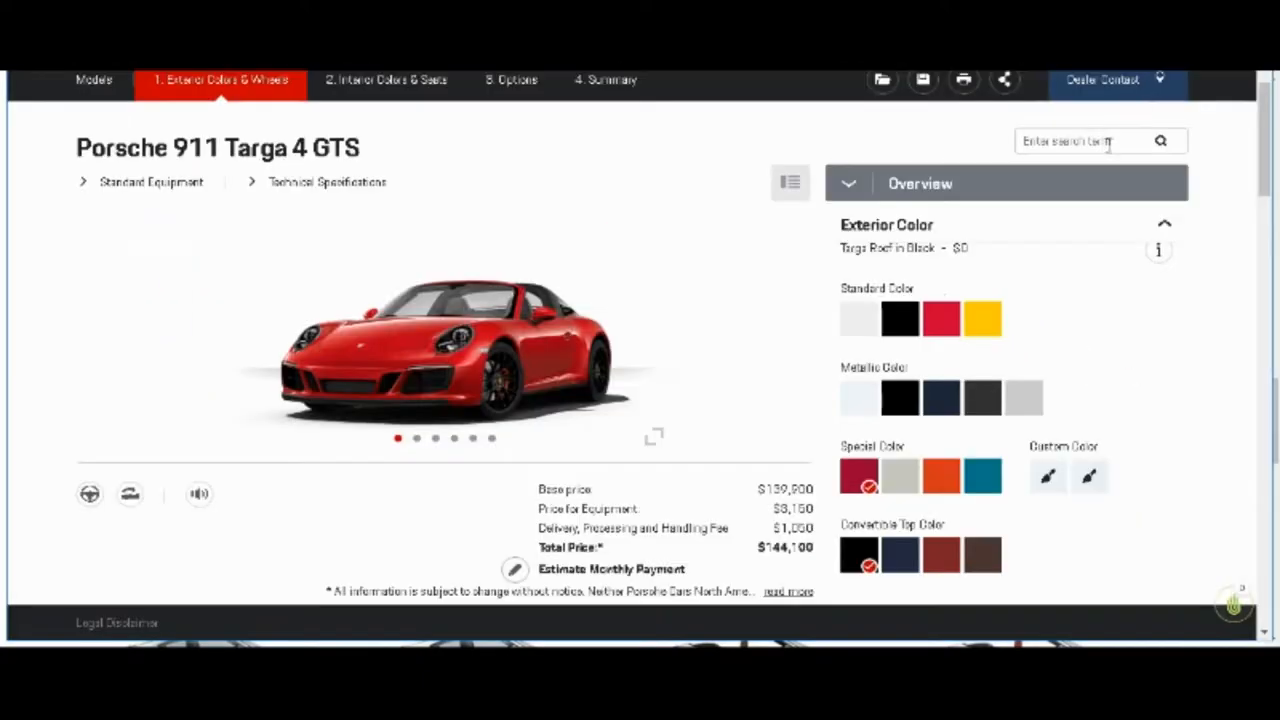
pyautogui.moveTo(983, 397)
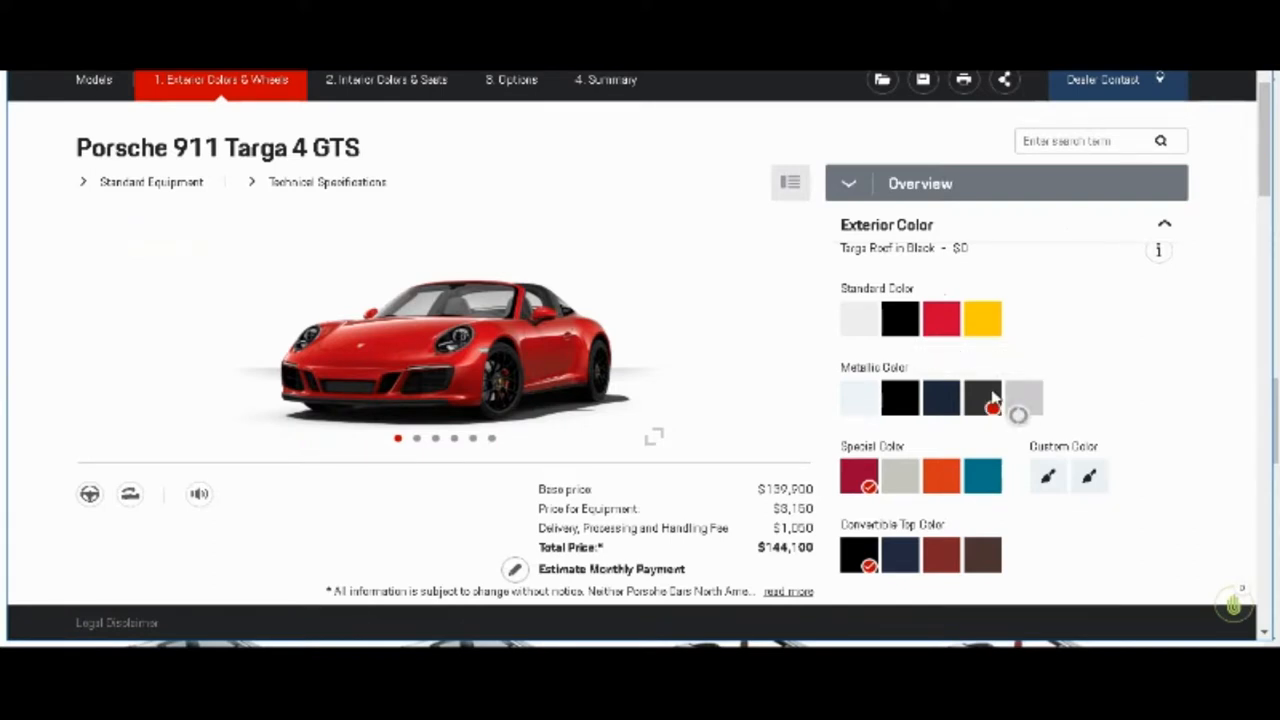
# Step: Repaint the car dark grey metallic and view it from the rear
pyautogui.click(983, 397)
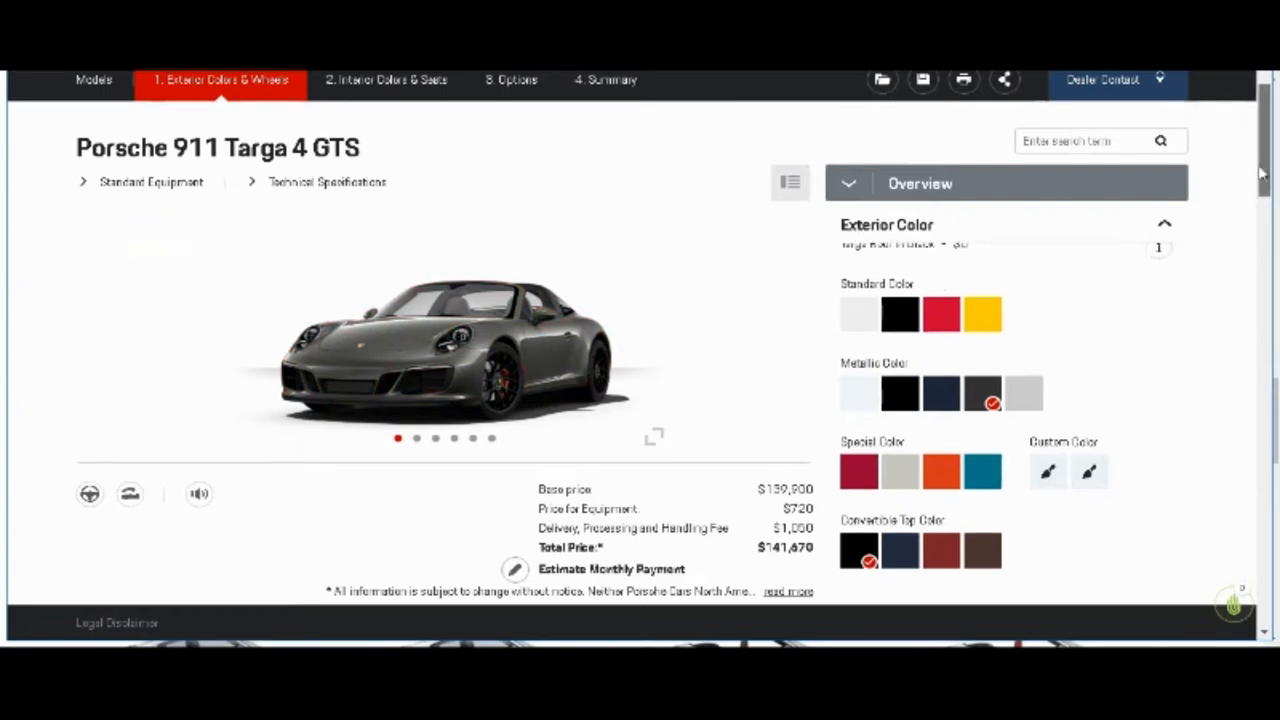
pyautogui.scroll(-3)
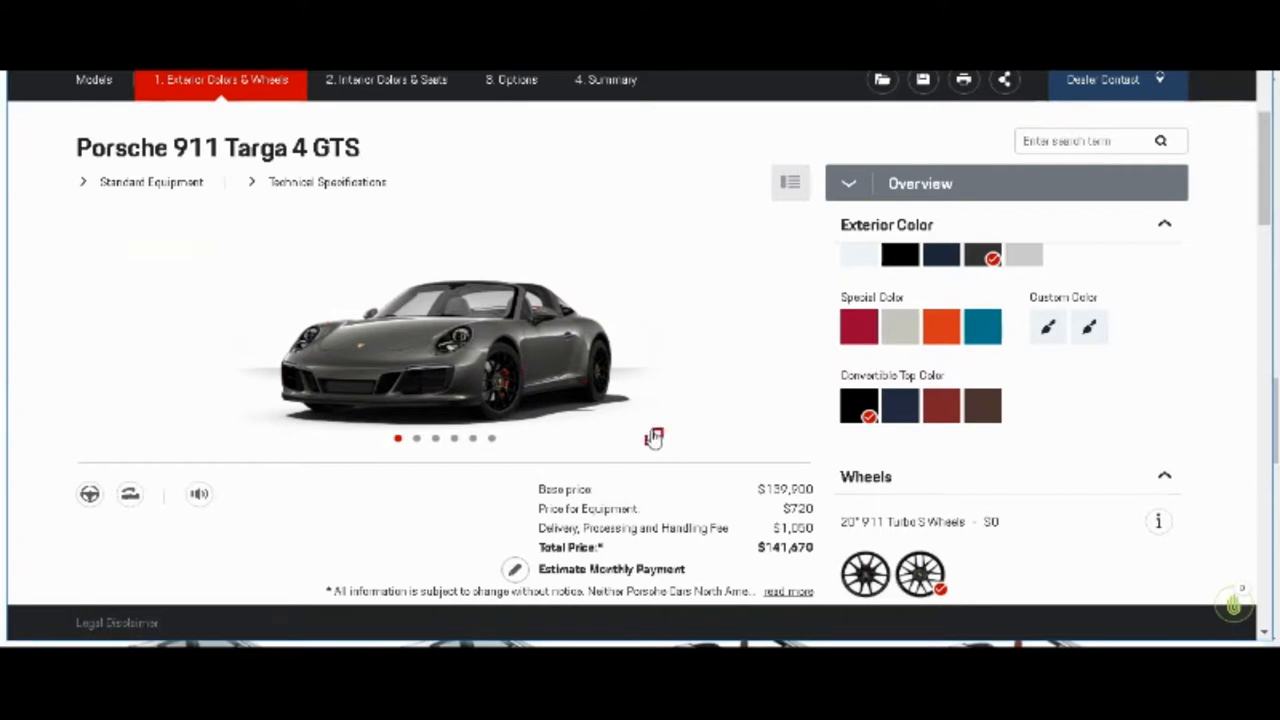
pyautogui.click(645, 333)
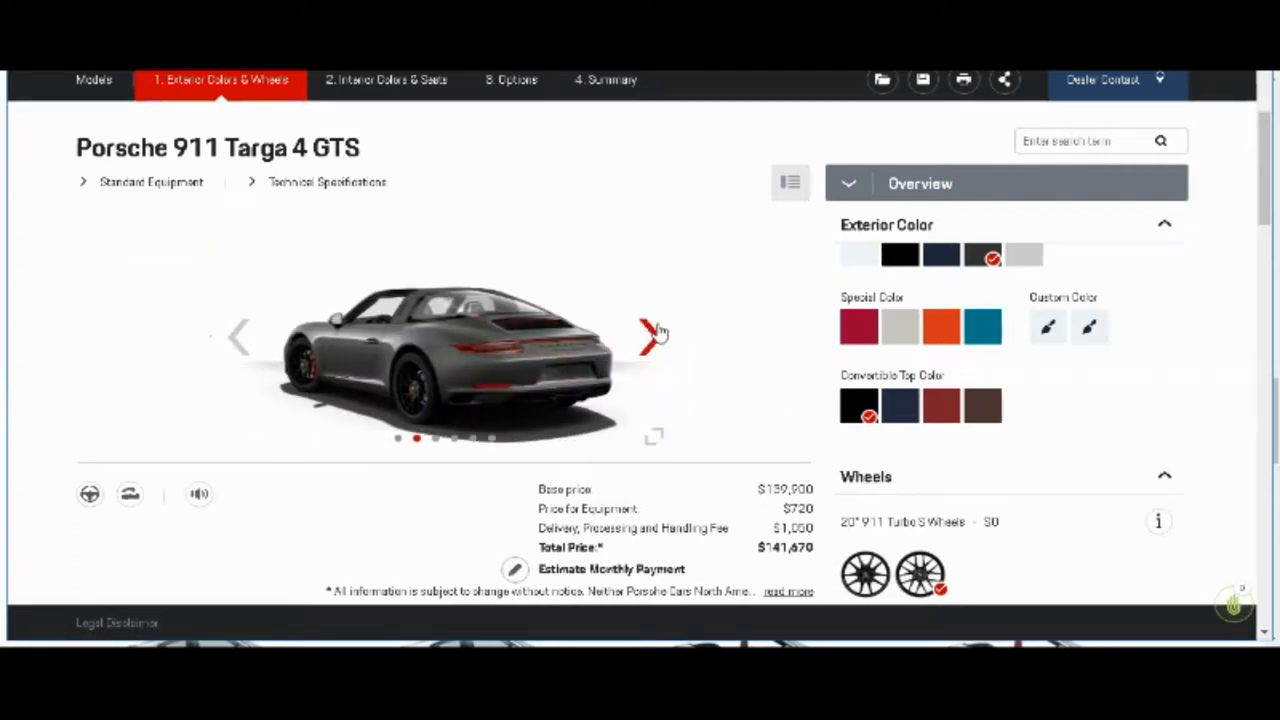
pyautogui.moveTo(385, 307)
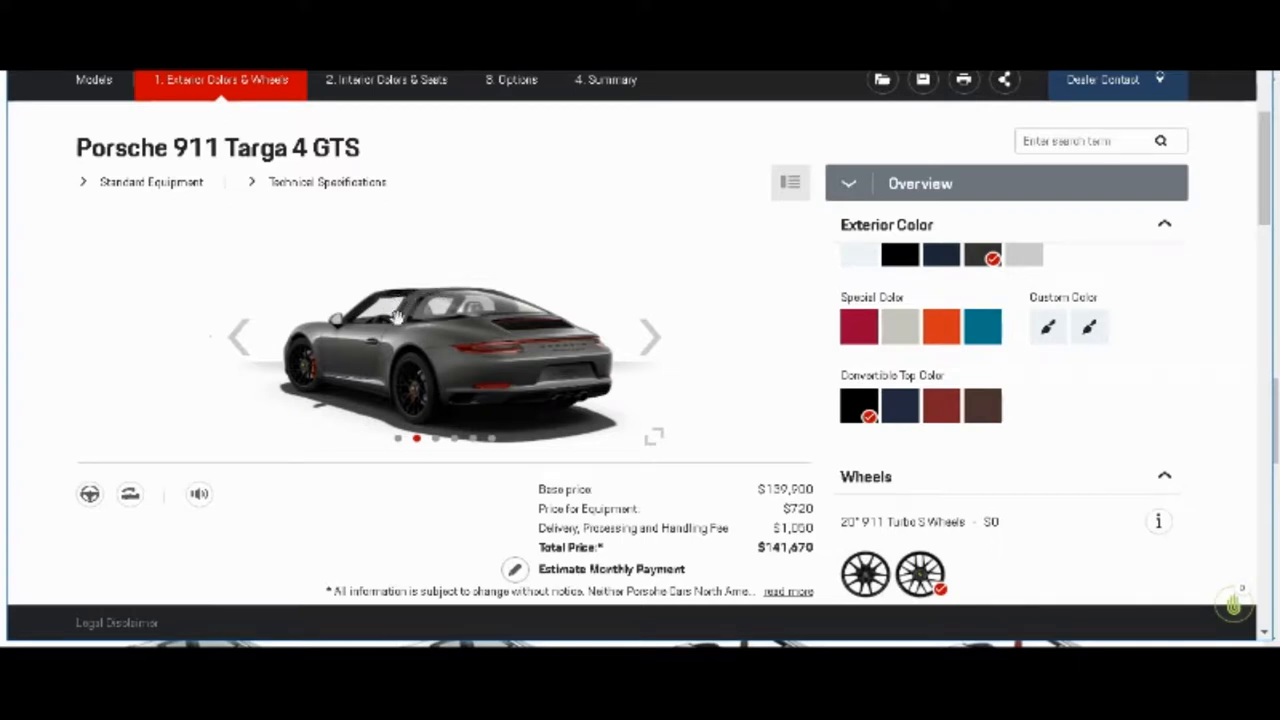
pyautogui.moveTo(453, 287)
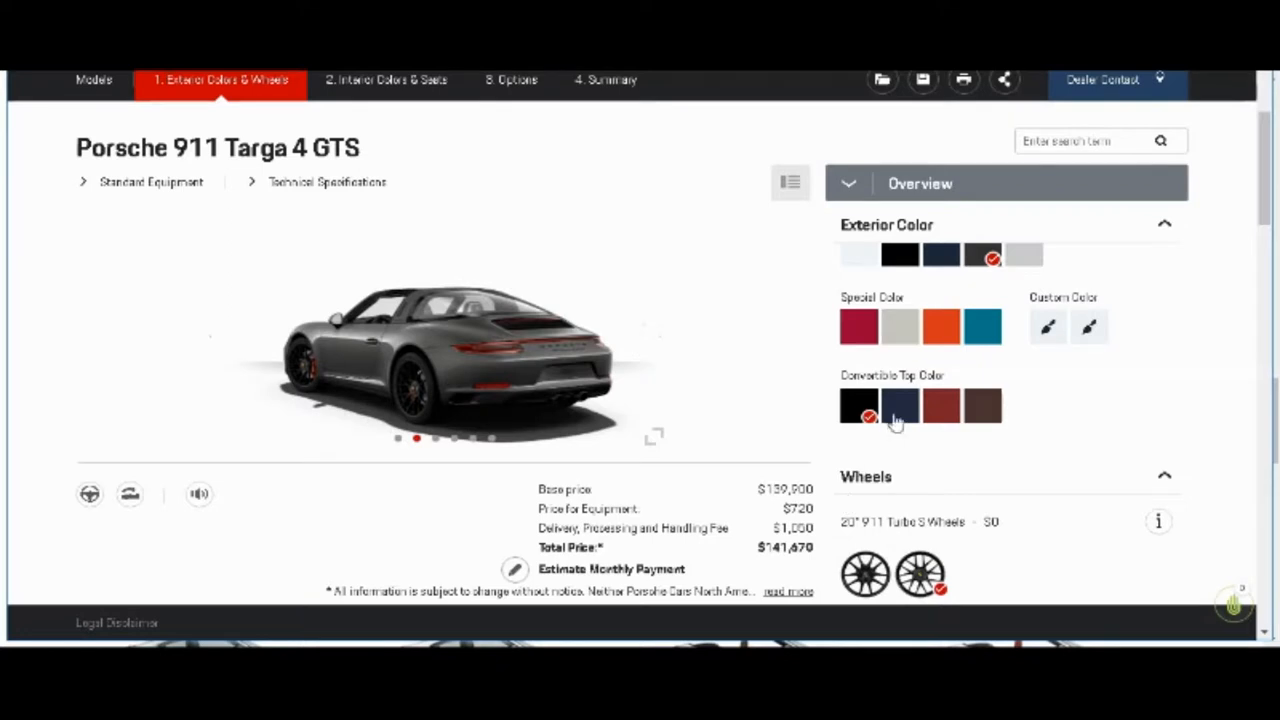
pyautogui.moveTo(858, 410)
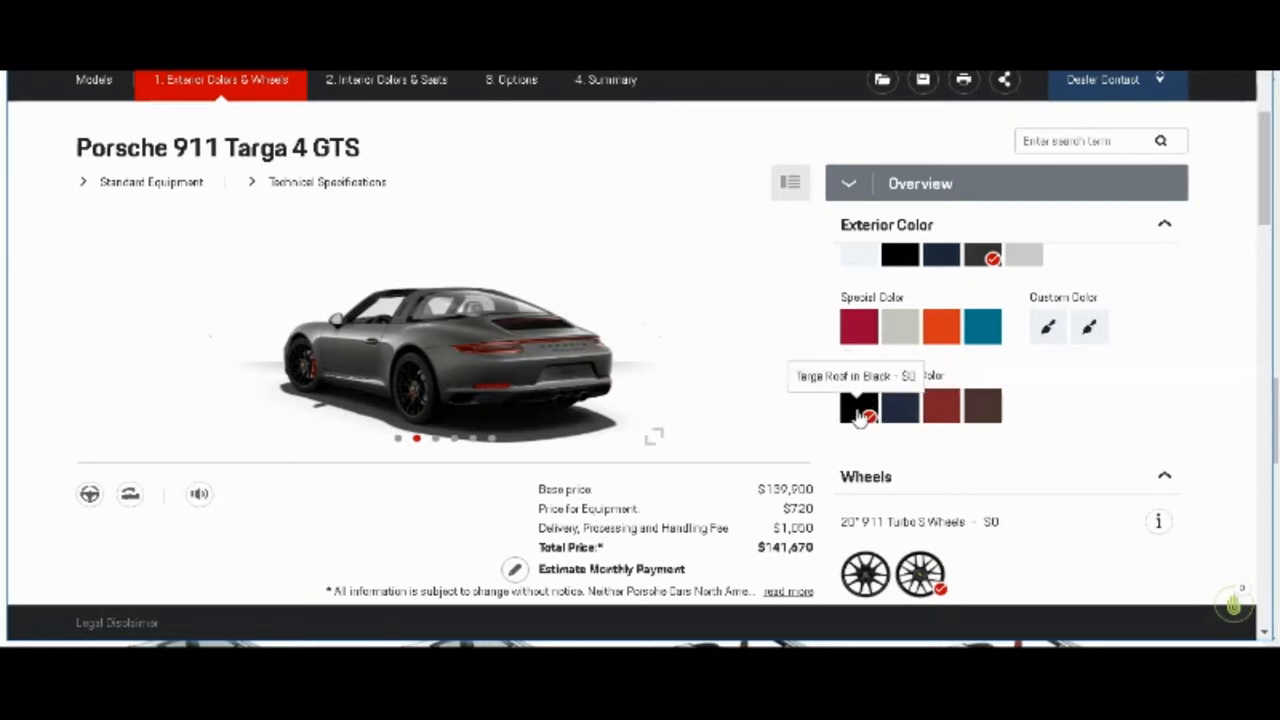
# Step: Try black and blue Targa roofs from the side view, settling on brown
pyautogui.click(859, 406)
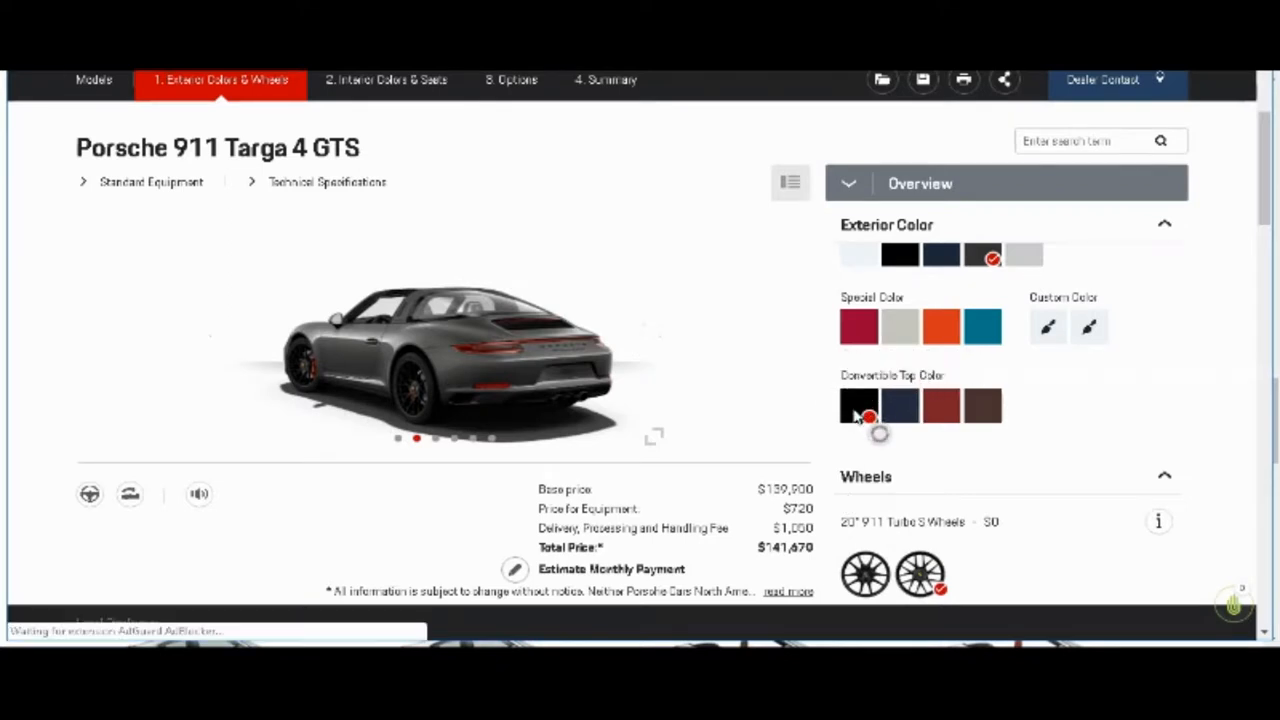
pyautogui.click(859, 407)
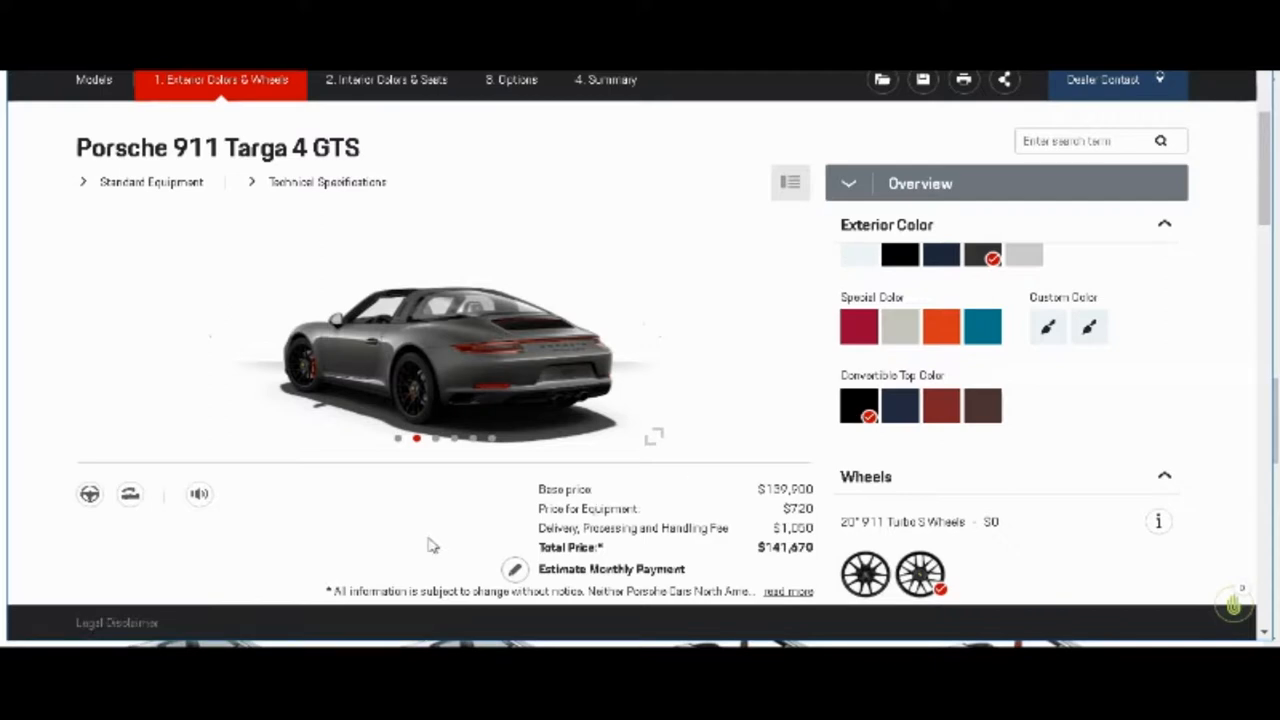
pyautogui.moveTo(206, 549)
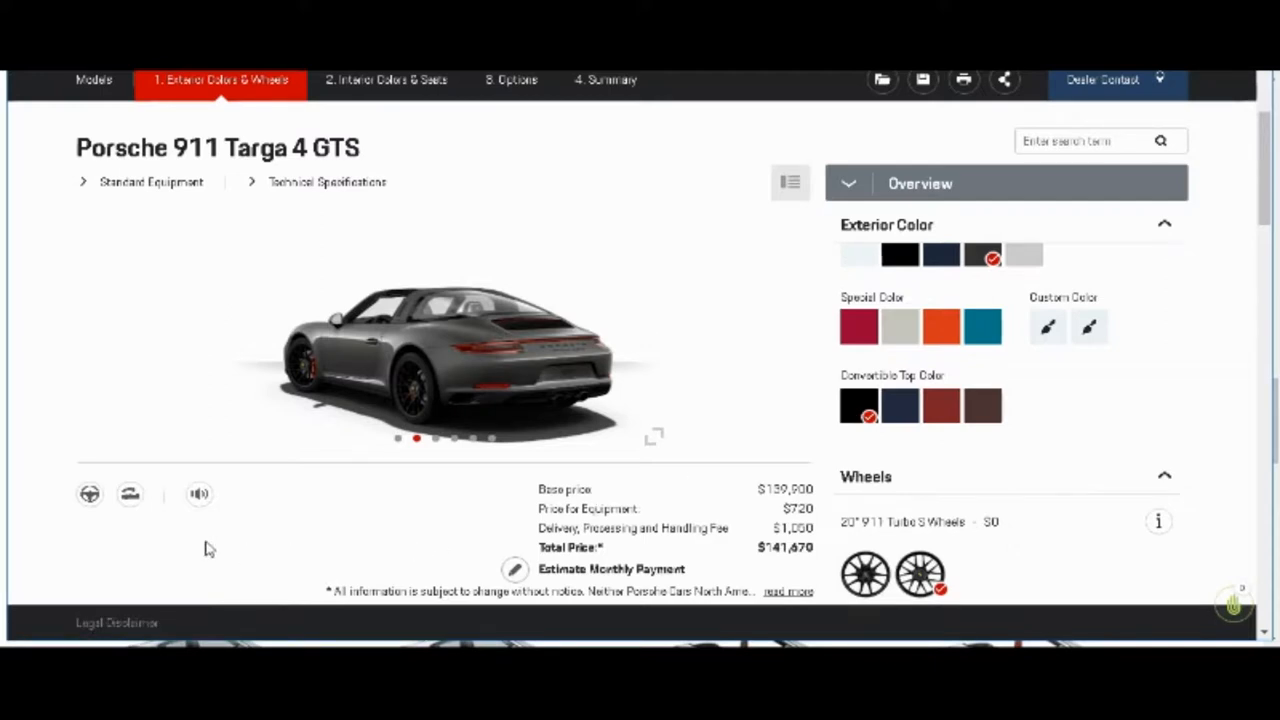
pyautogui.moveTo(130, 508)
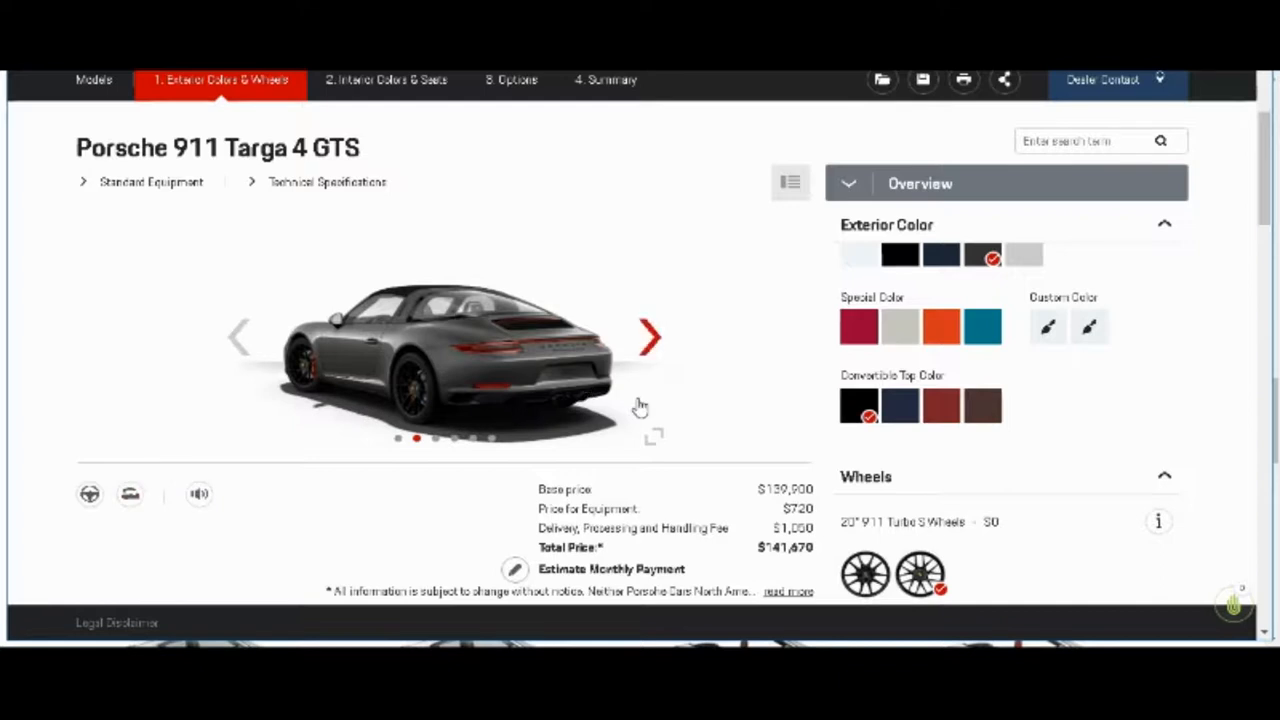
pyautogui.moveTo(638, 373)
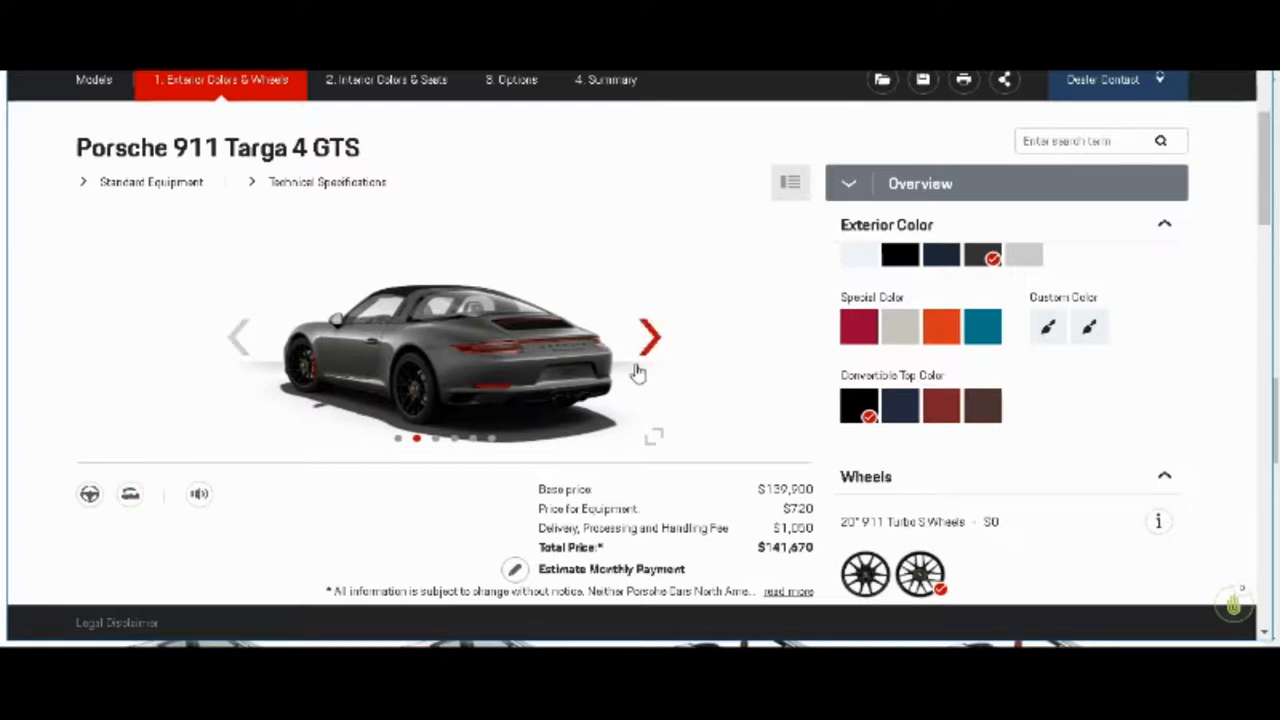
pyautogui.click(649, 337)
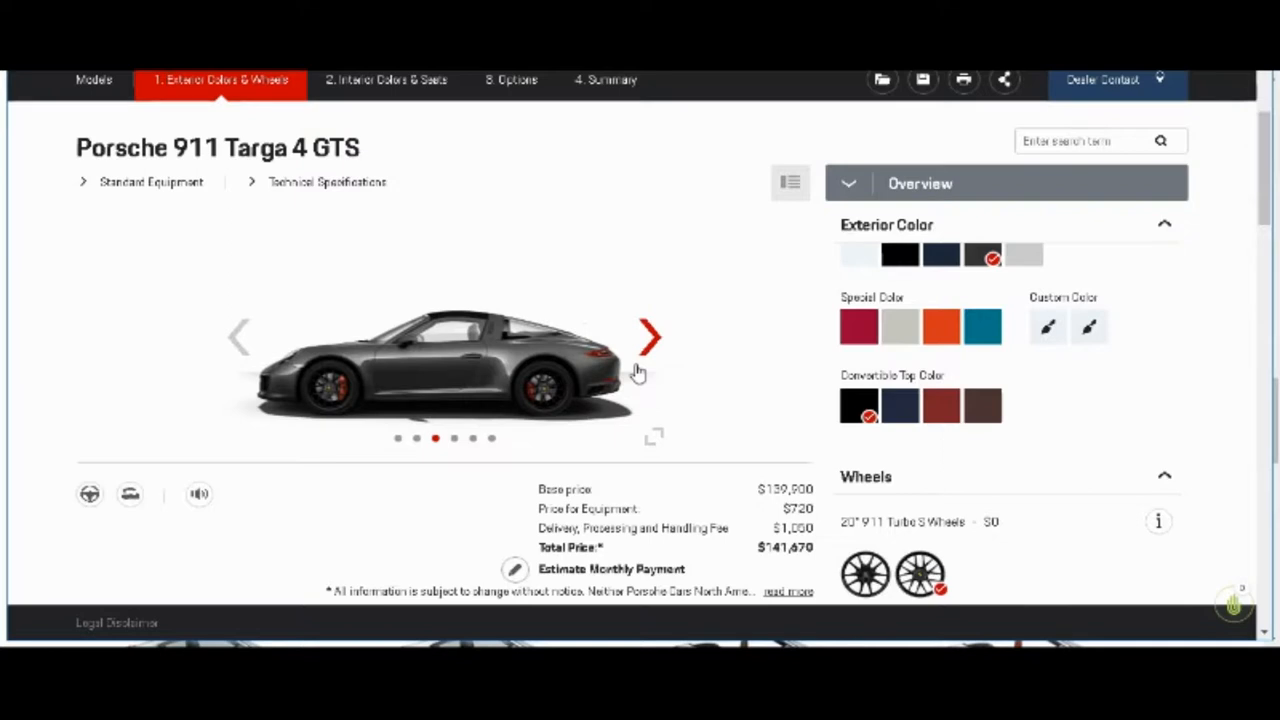
pyautogui.moveTo(465, 400)
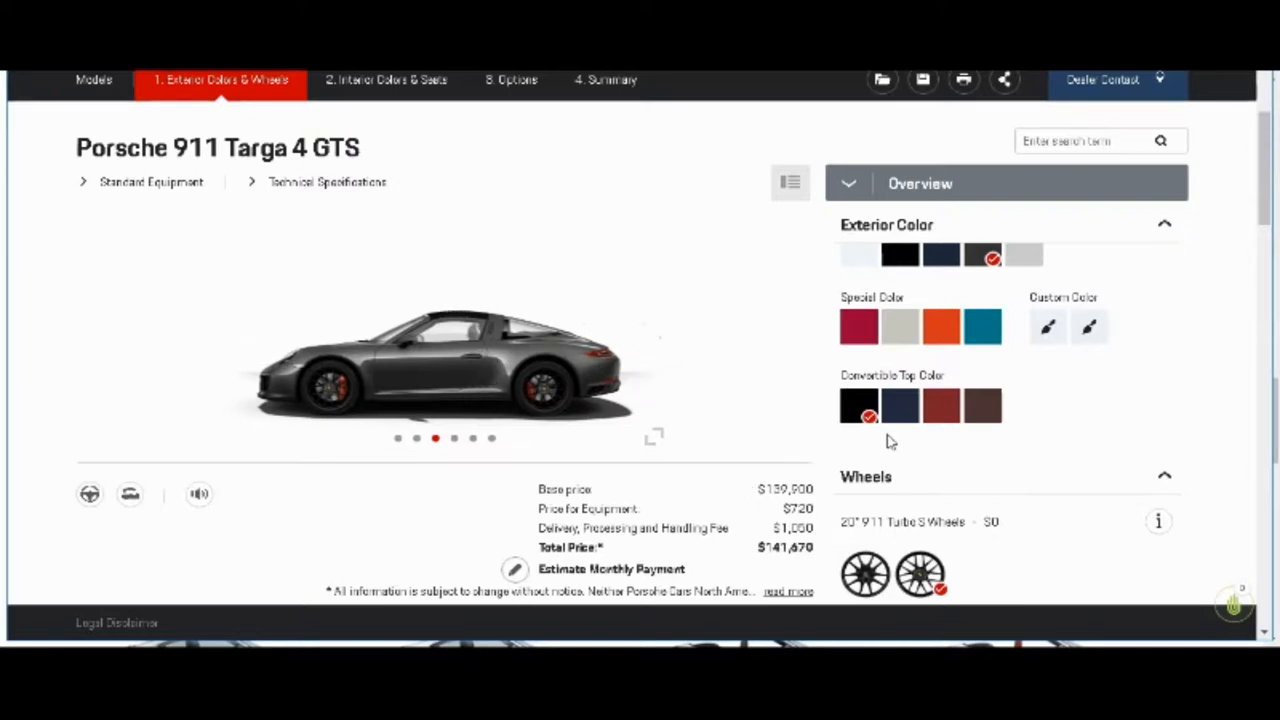
pyautogui.click(901, 405)
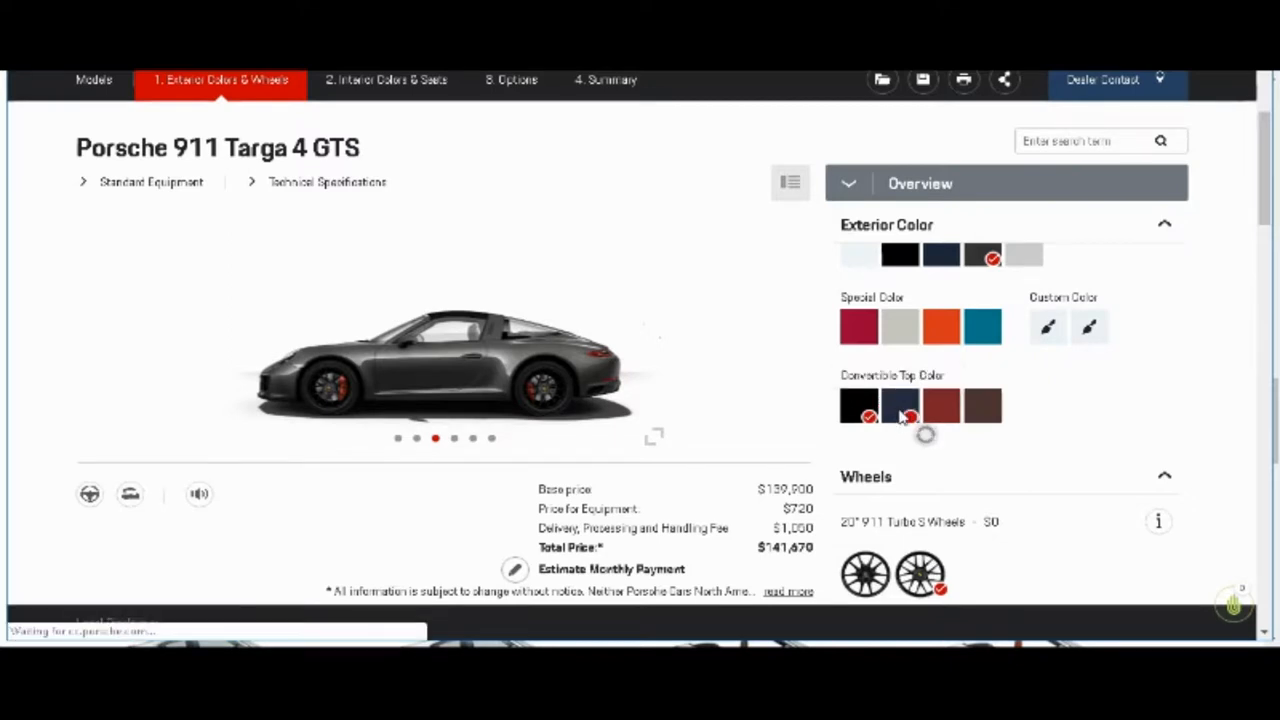
pyautogui.click(900, 405)
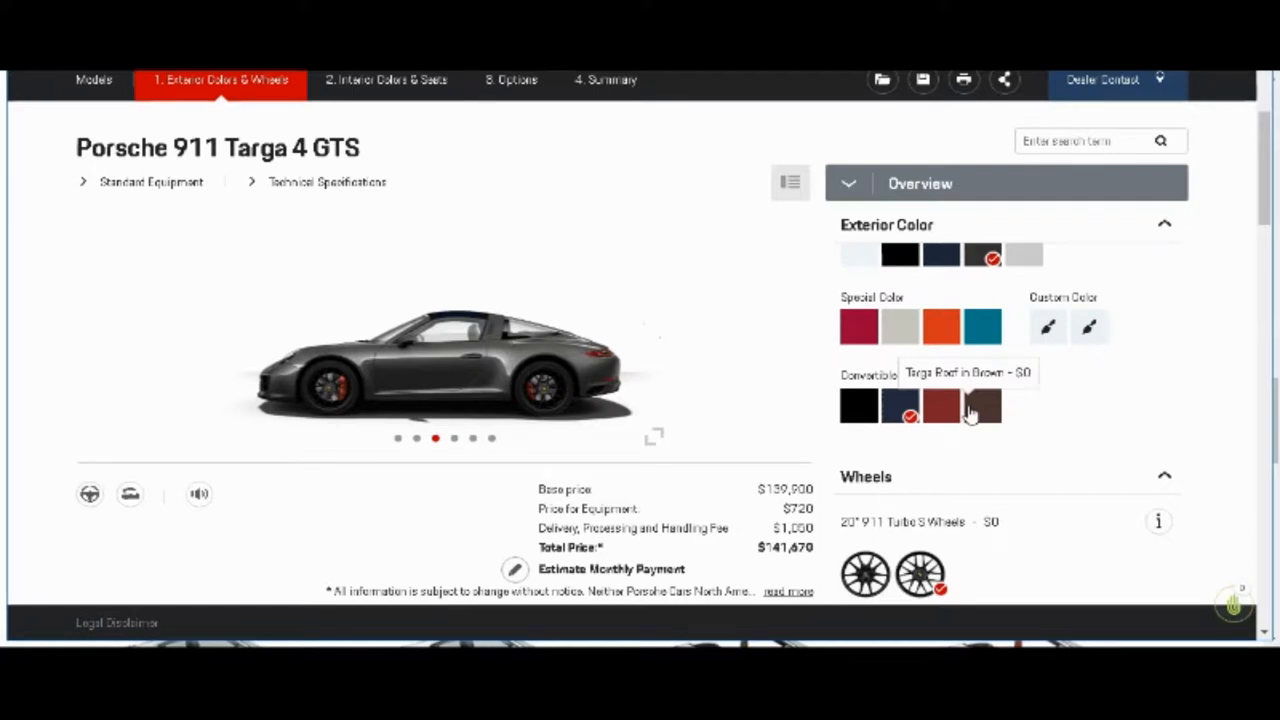
pyautogui.click(982, 405)
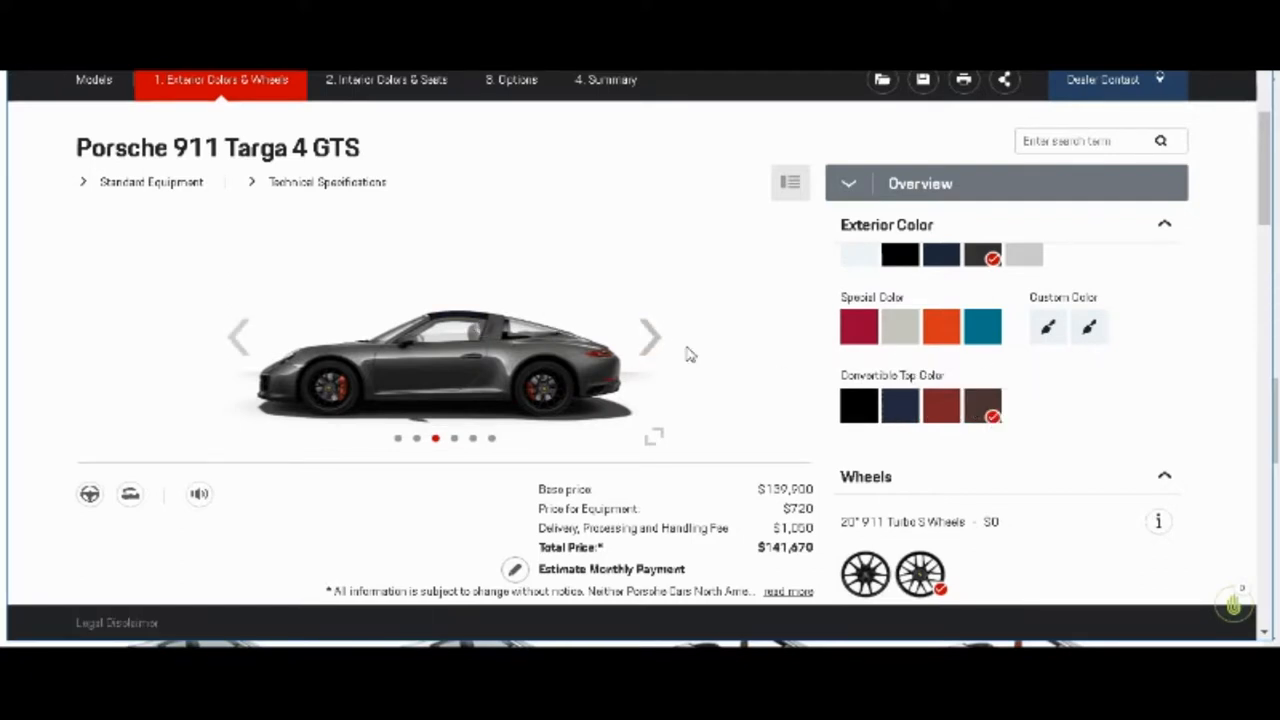
# Step: From the overhead view, cycle blue and brown roofs before settling on red, then enlarge
pyautogui.click(649, 337)
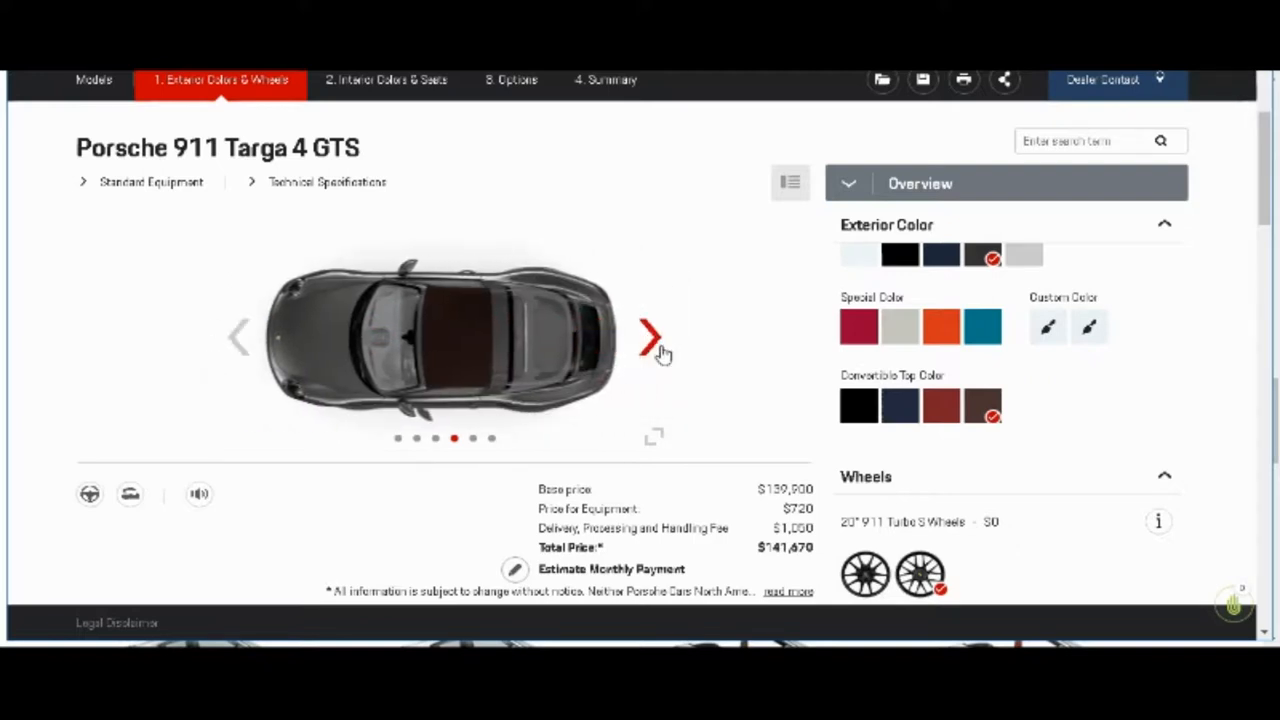
pyautogui.moveTo(900, 406)
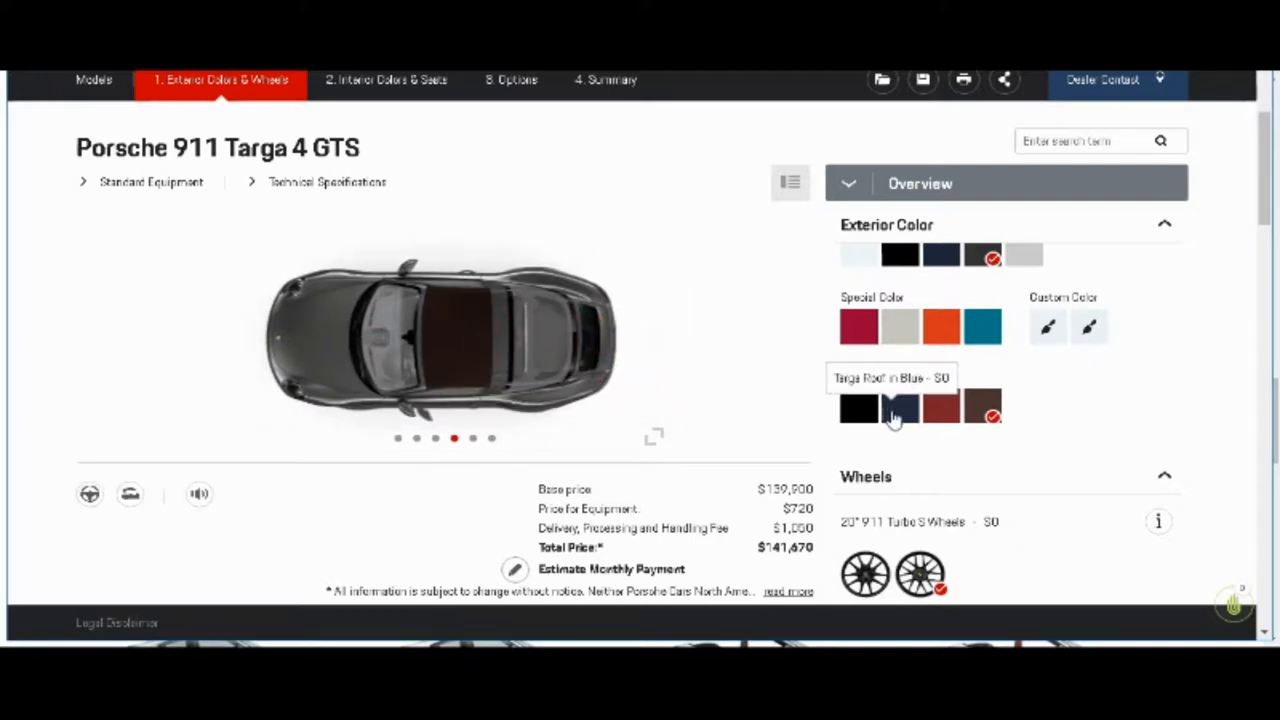
pyautogui.click(900, 406)
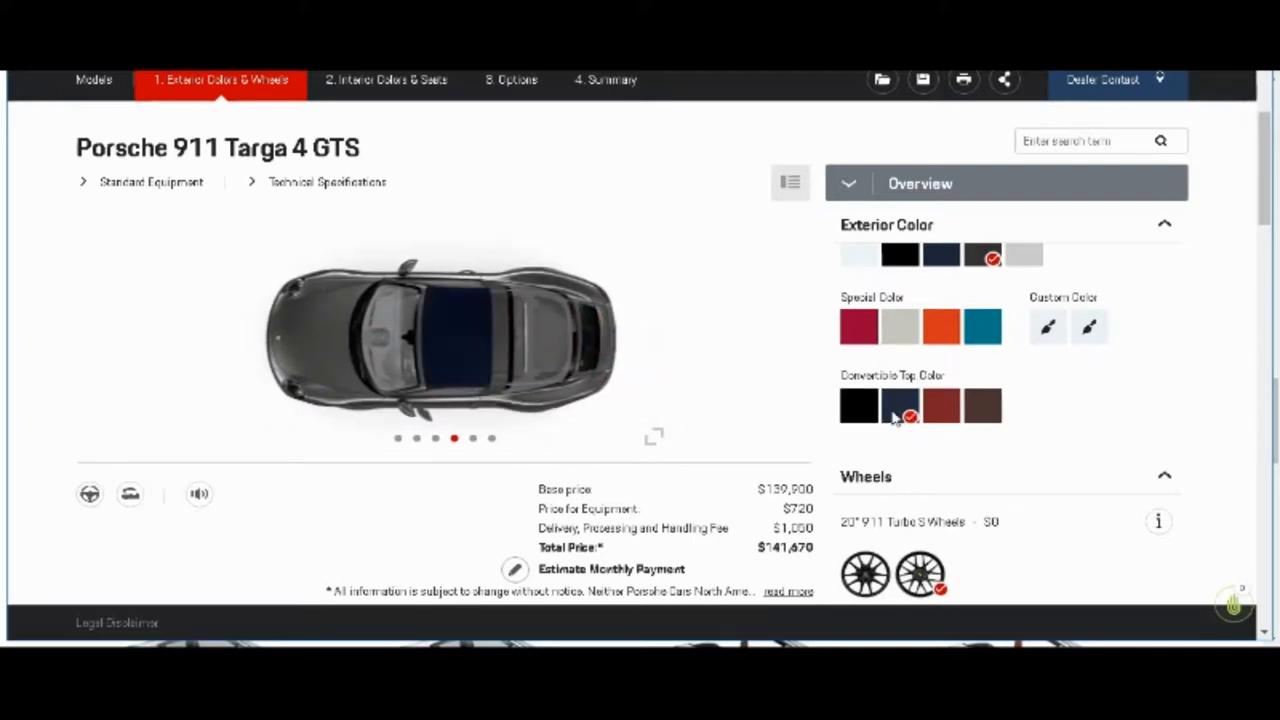
pyautogui.click(984, 405)
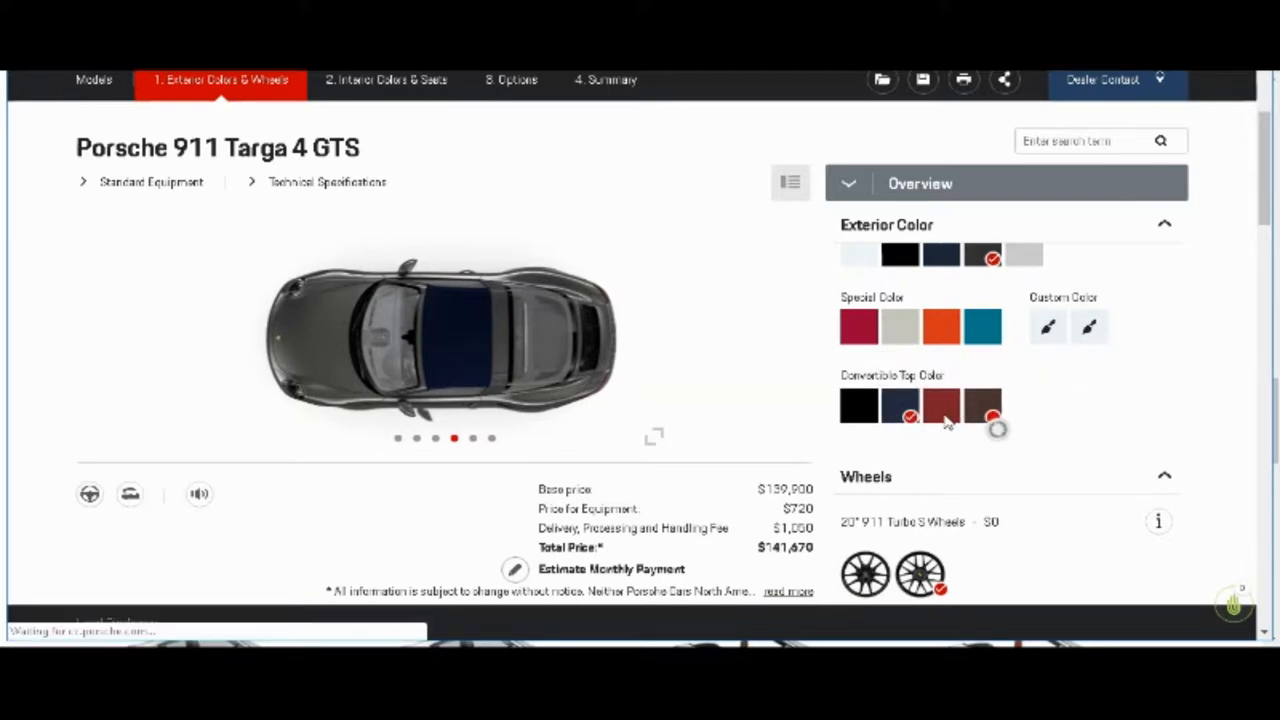
pyautogui.click(983, 405)
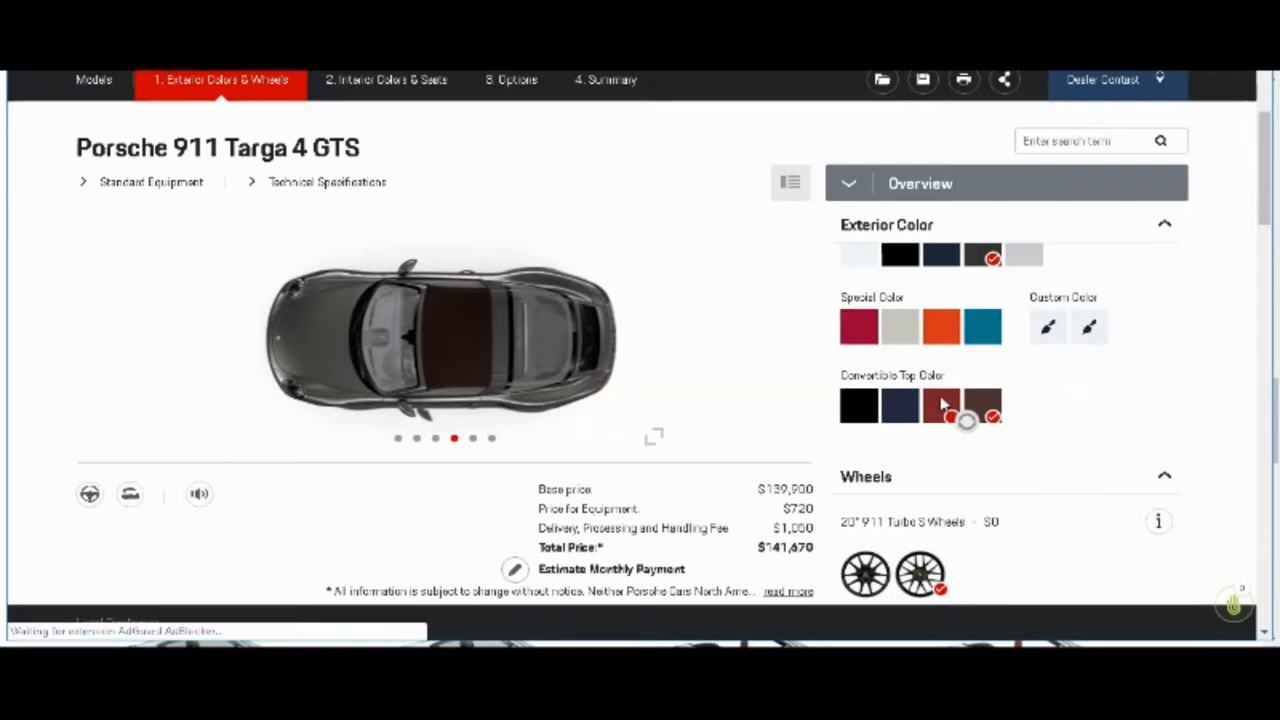
pyautogui.click(942, 405)
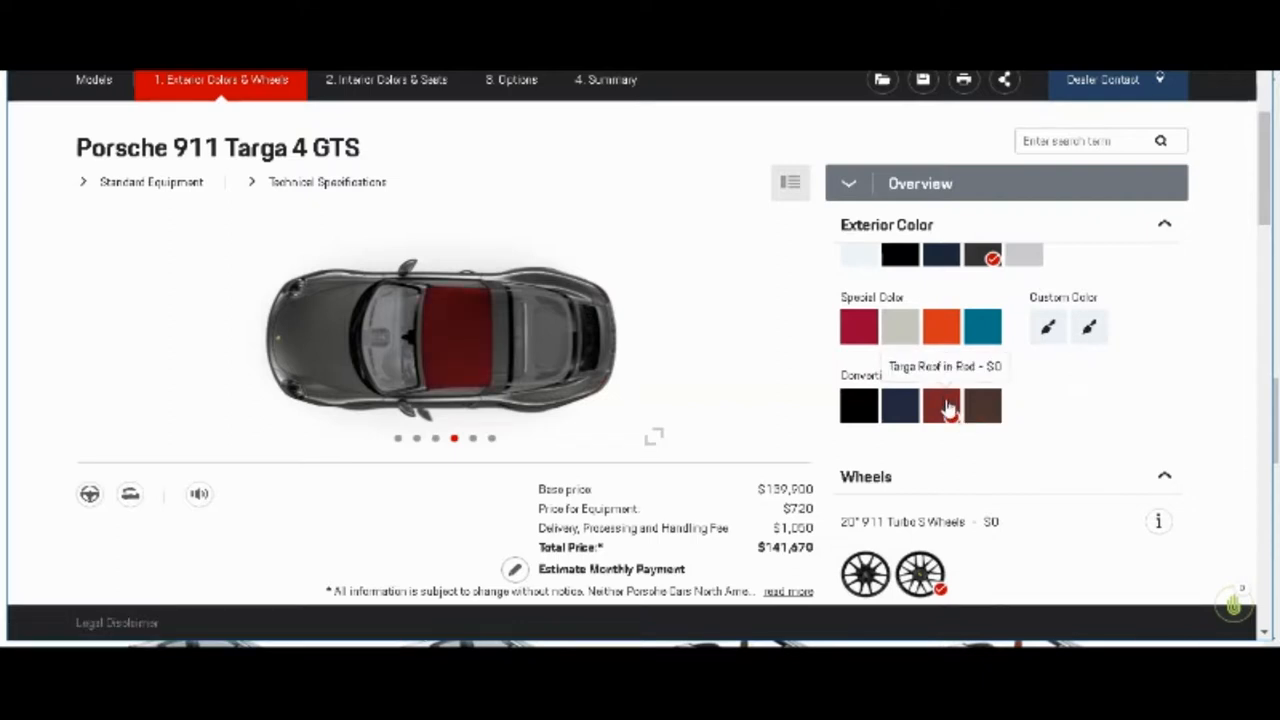
pyautogui.click(942, 405)
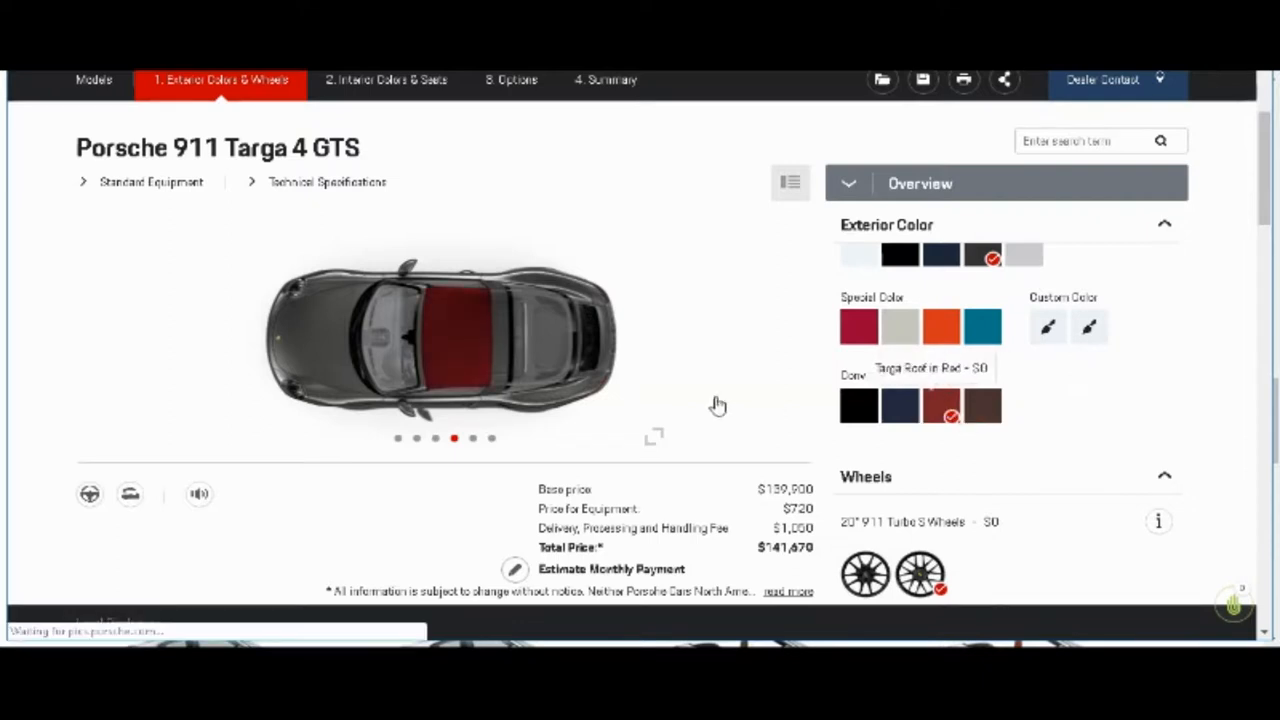
pyautogui.click(654, 437)
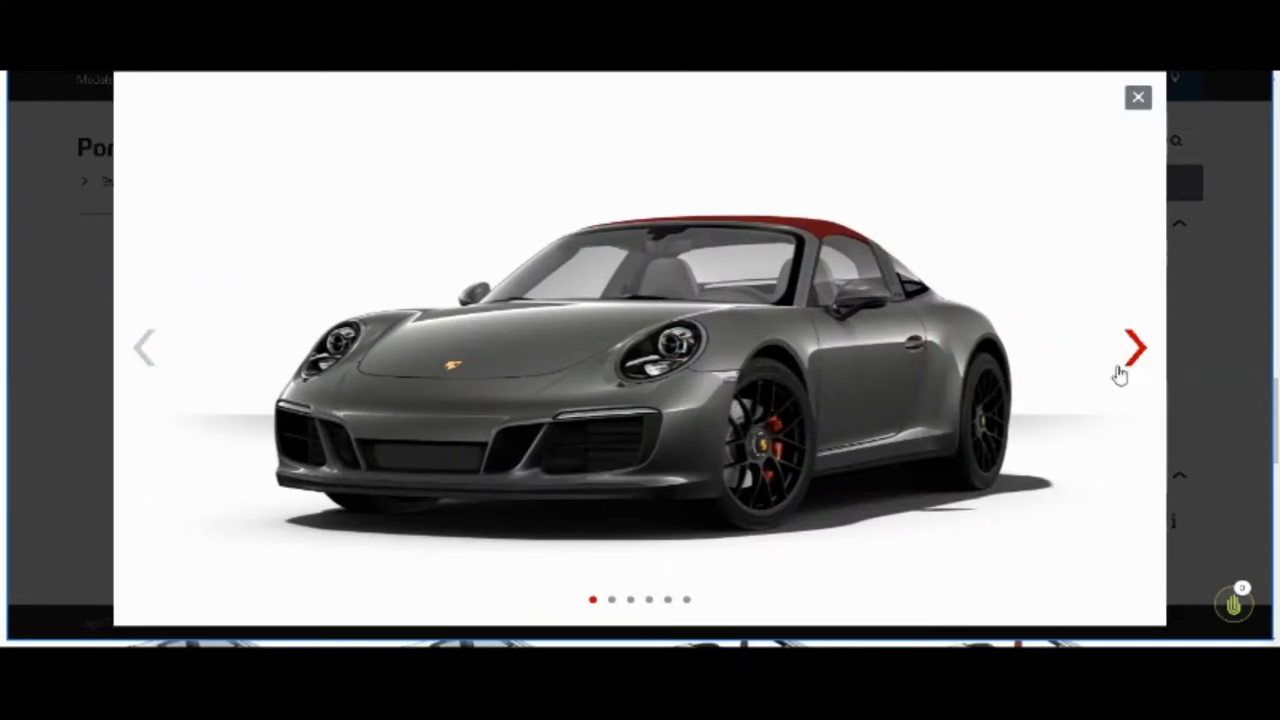
# Step: Page the enlarged gallery of the red-roofed Targa through to the rear three-quarter photo
pyautogui.click(1134, 347)
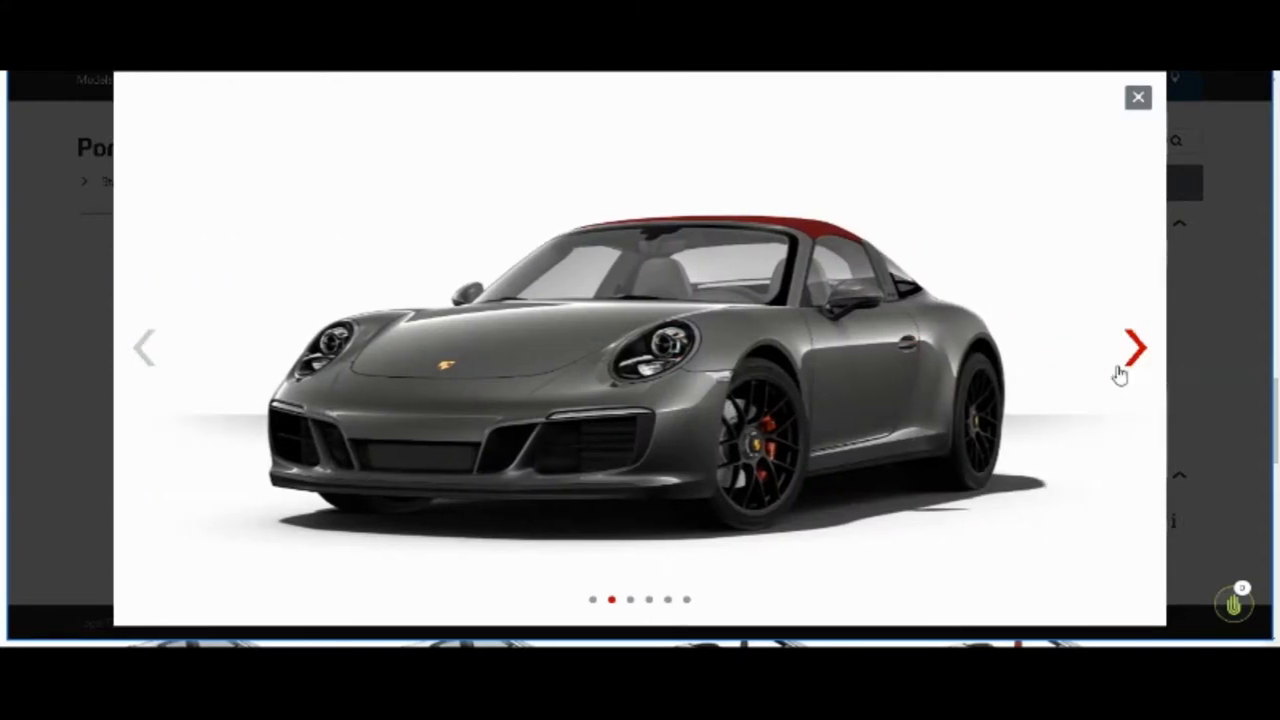
pyautogui.click(1133, 347)
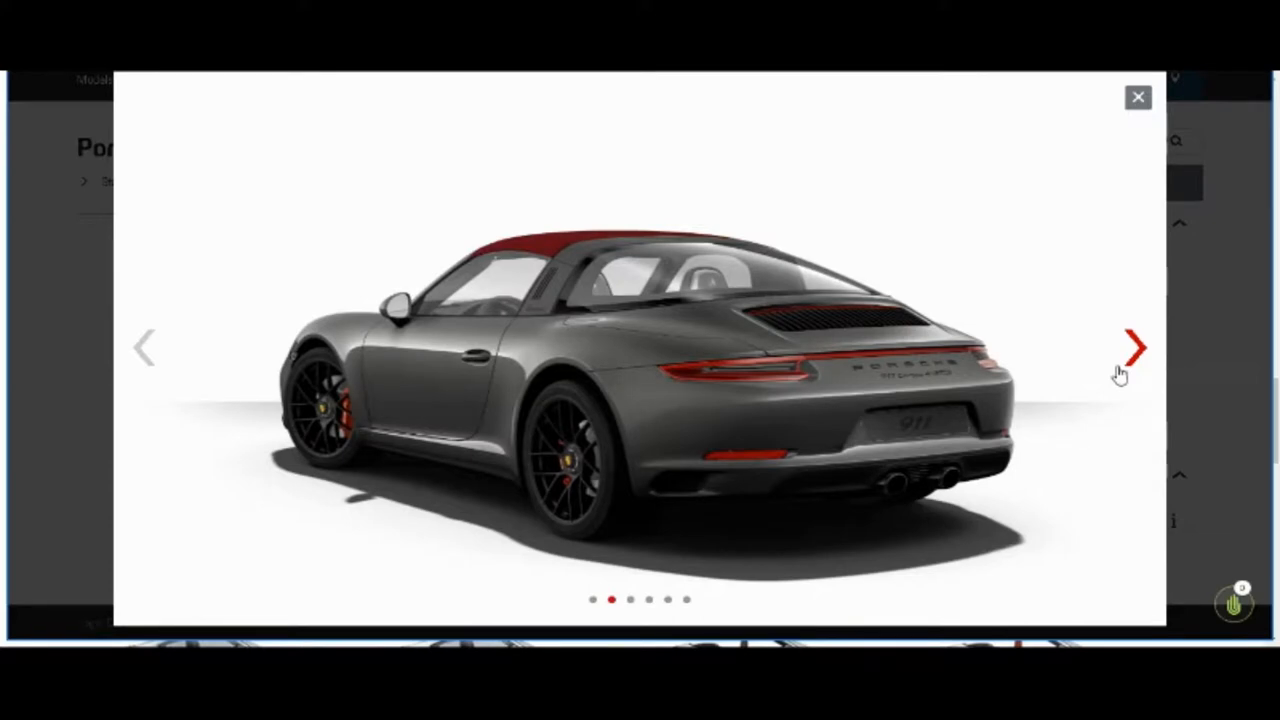
pyautogui.click(1136, 347)
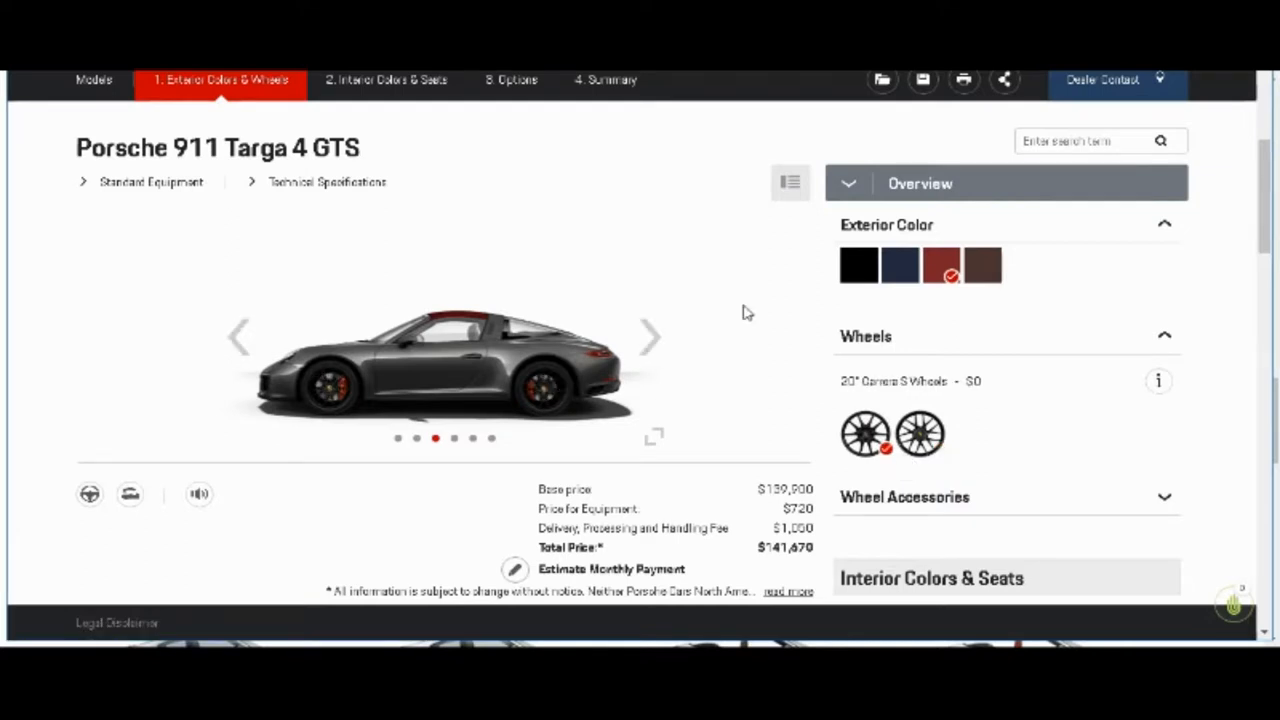
# Step: Fit the 20" 911 Turbo S Wheels, checking the car full-size before and after
pyautogui.click(653, 435)
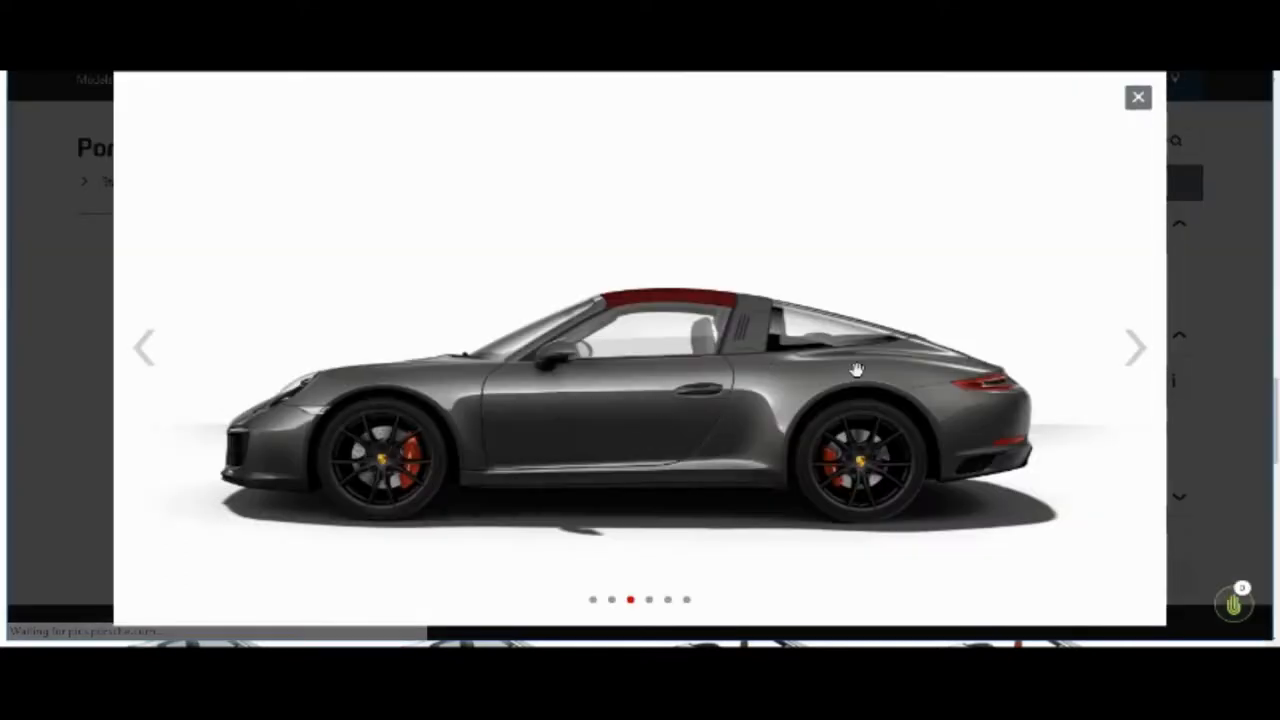
pyautogui.moveTo(933, 383)
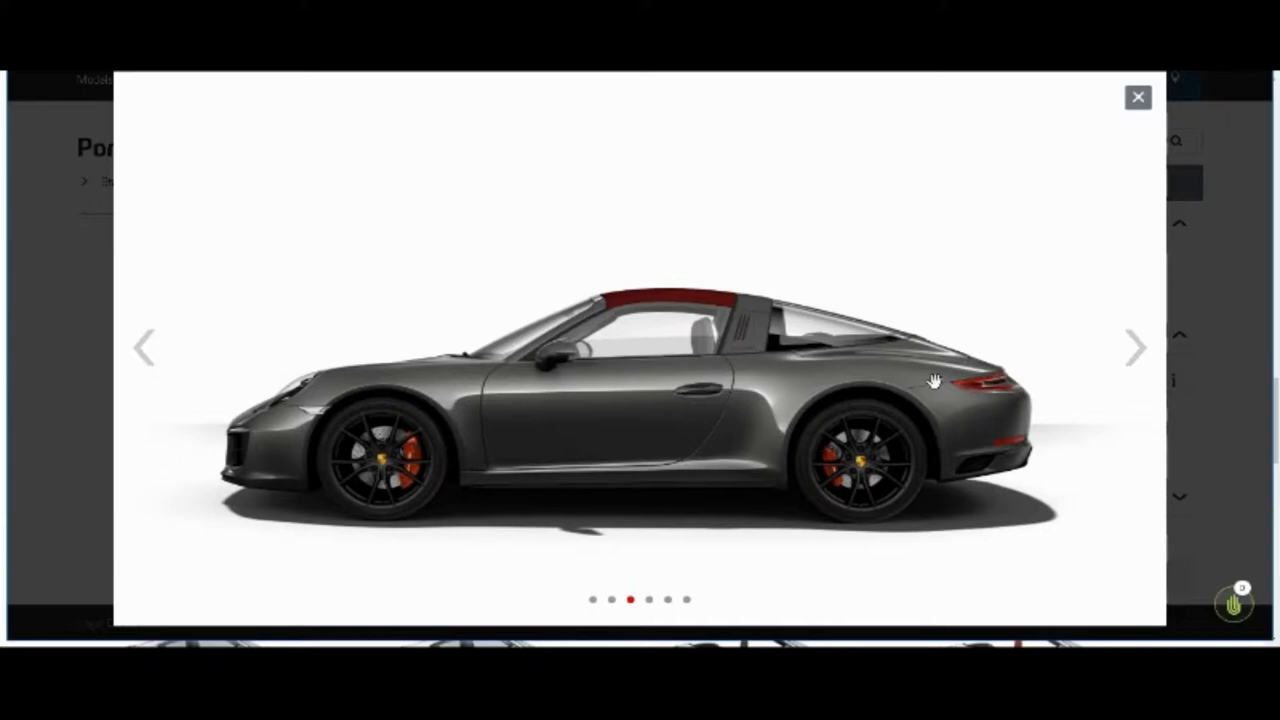
pyautogui.click(1137, 97)
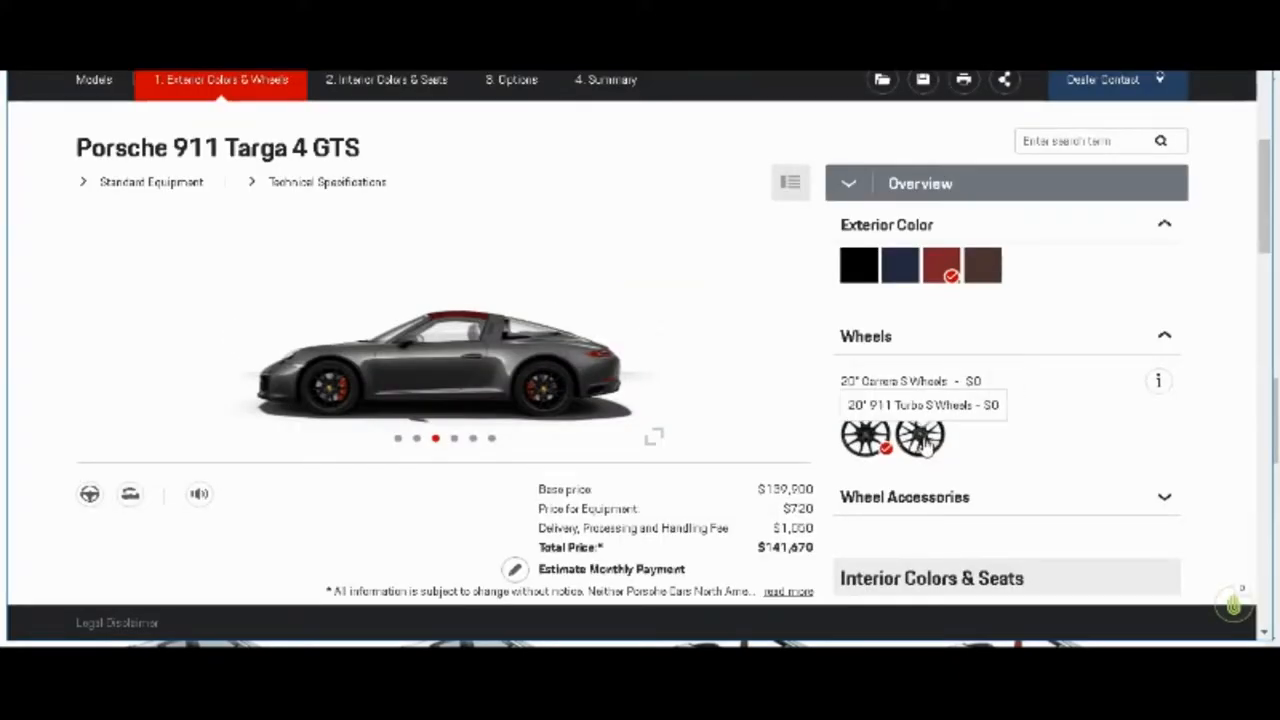
pyautogui.click(920, 435)
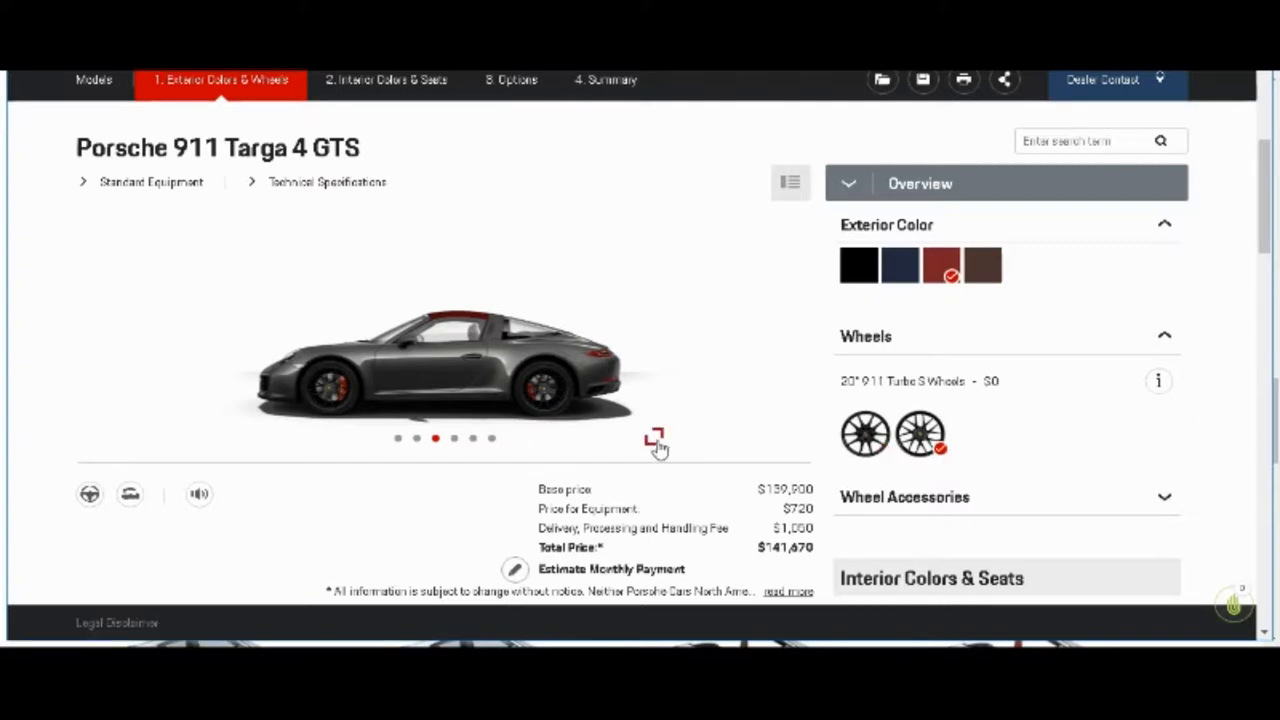
pyautogui.click(653, 440)
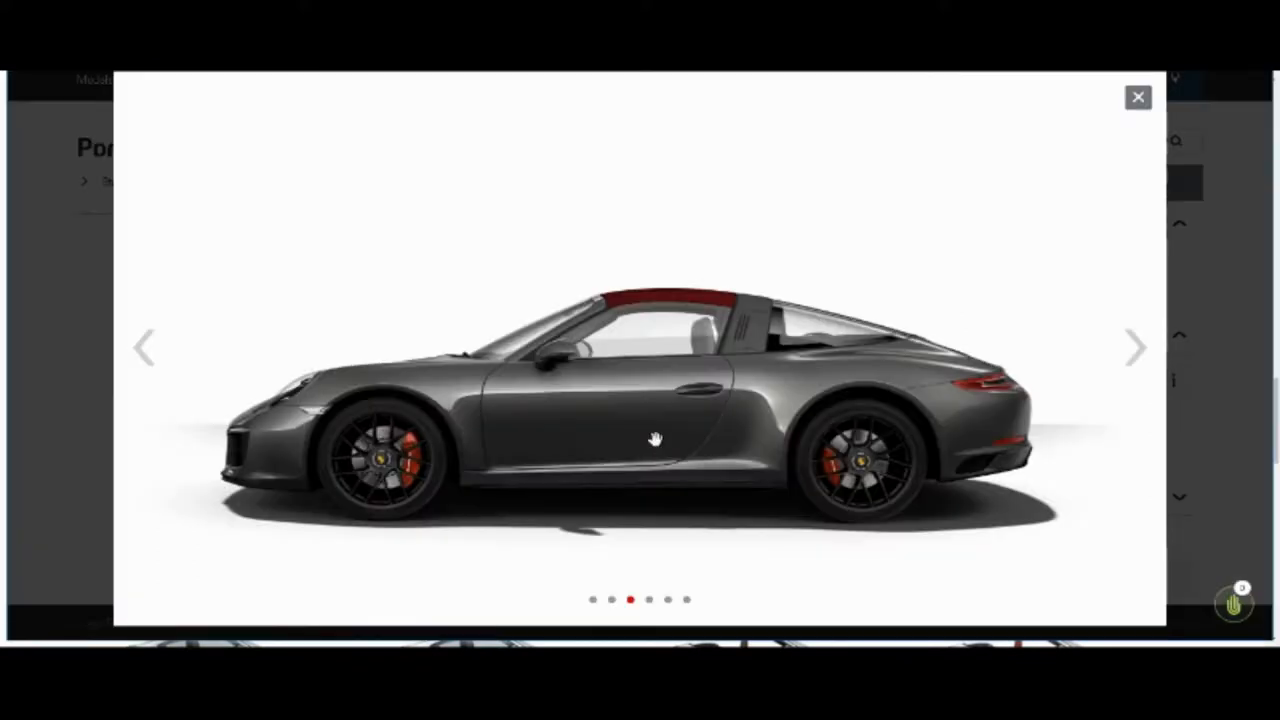
pyautogui.moveTo(724, 385)
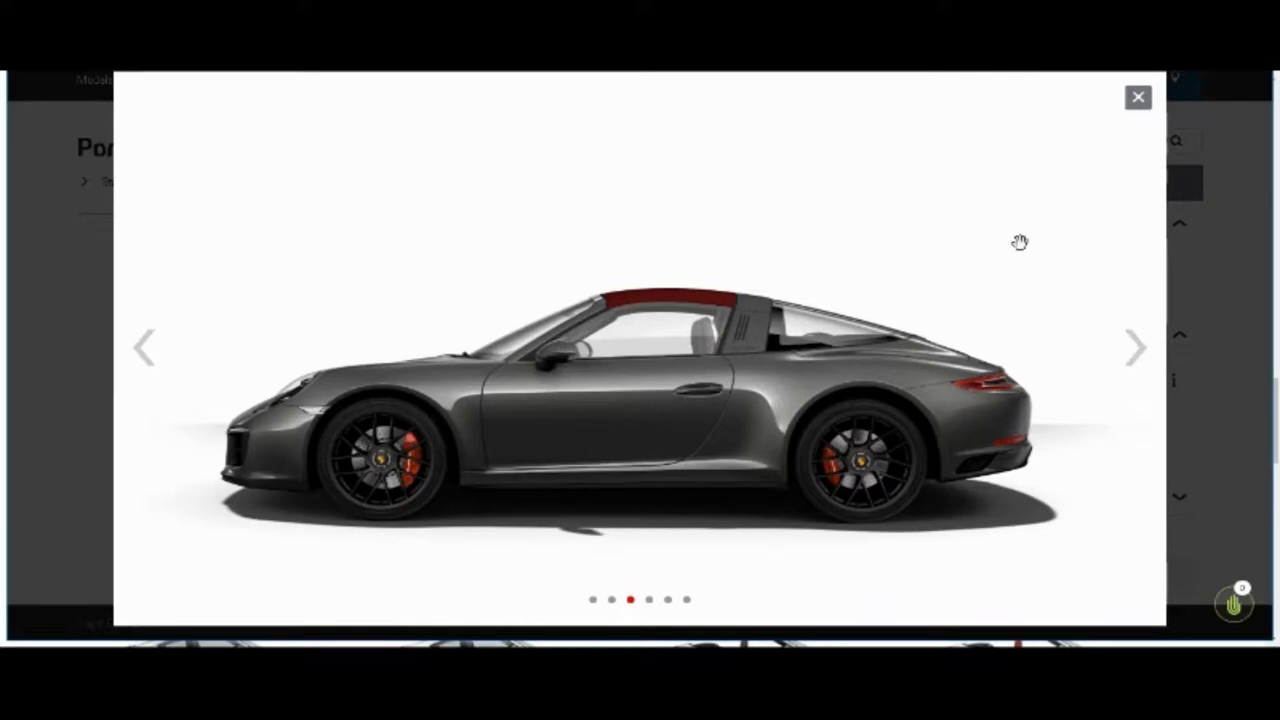
pyautogui.moveTo(1137, 97)
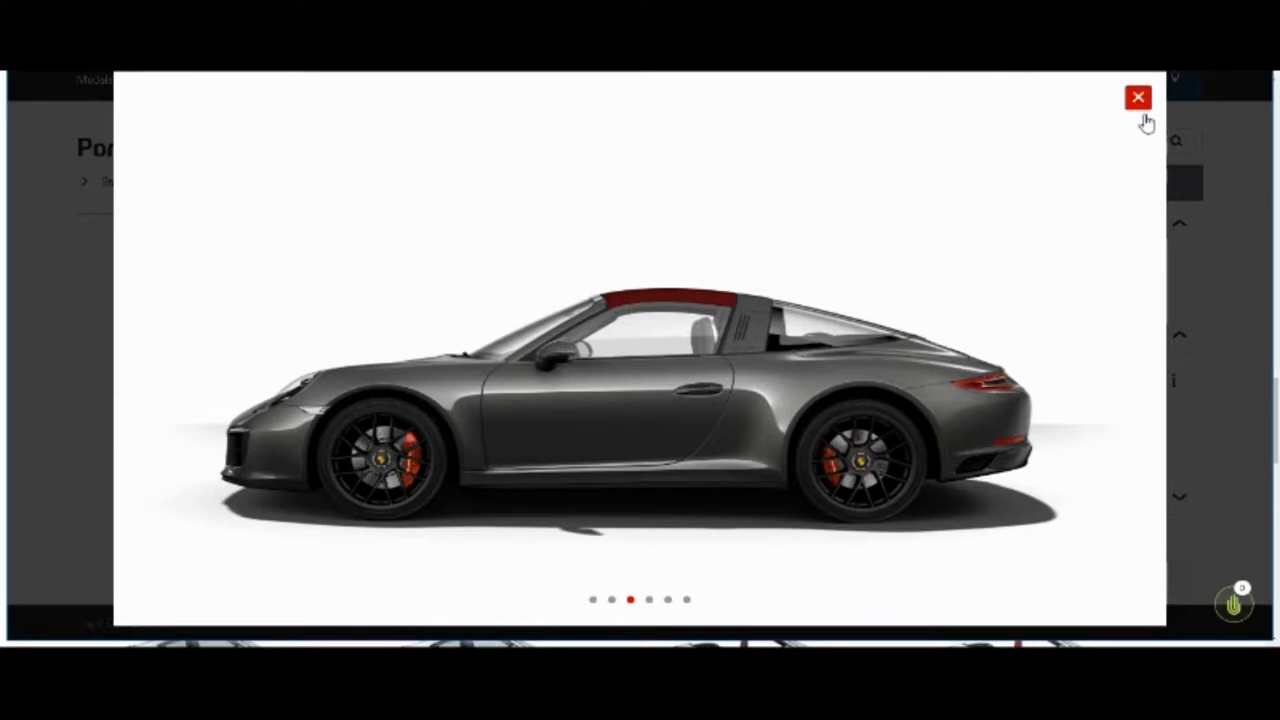
pyautogui.click(1135, 97)
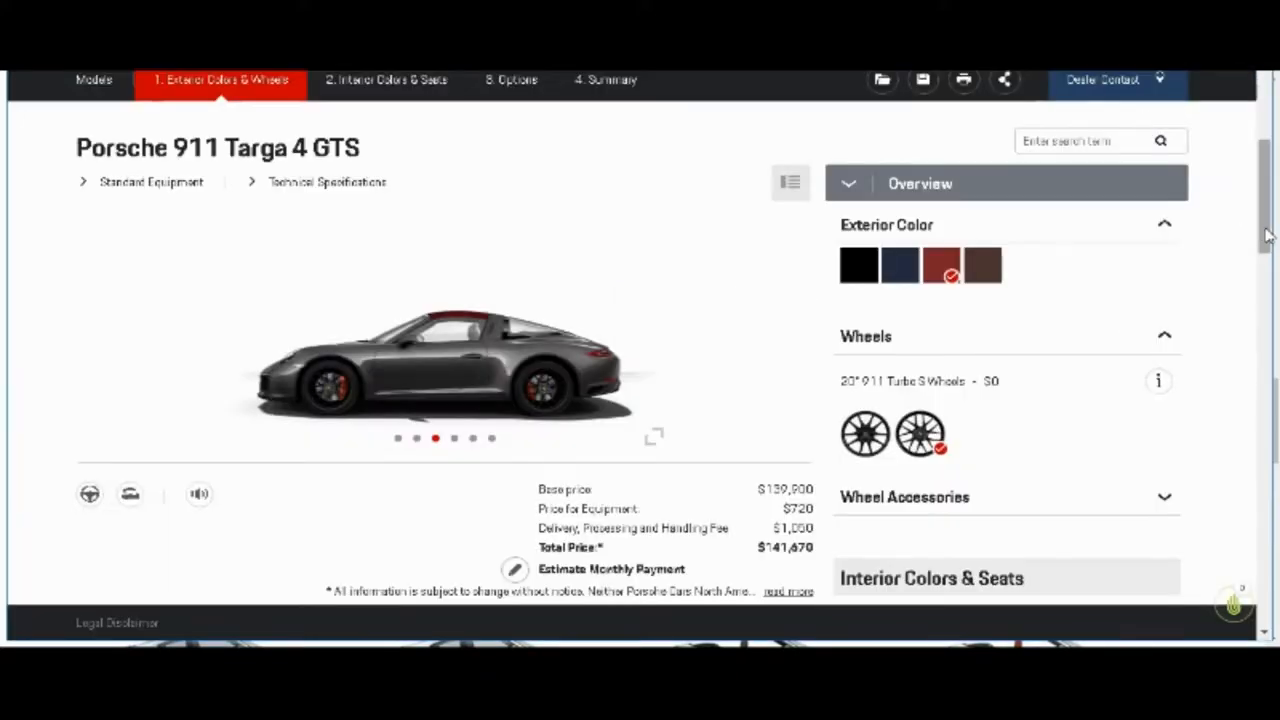
# Step: Add the $0 Wheels Painted in Silver option under Wheel Accessories
pyautogui.scroll(-3)
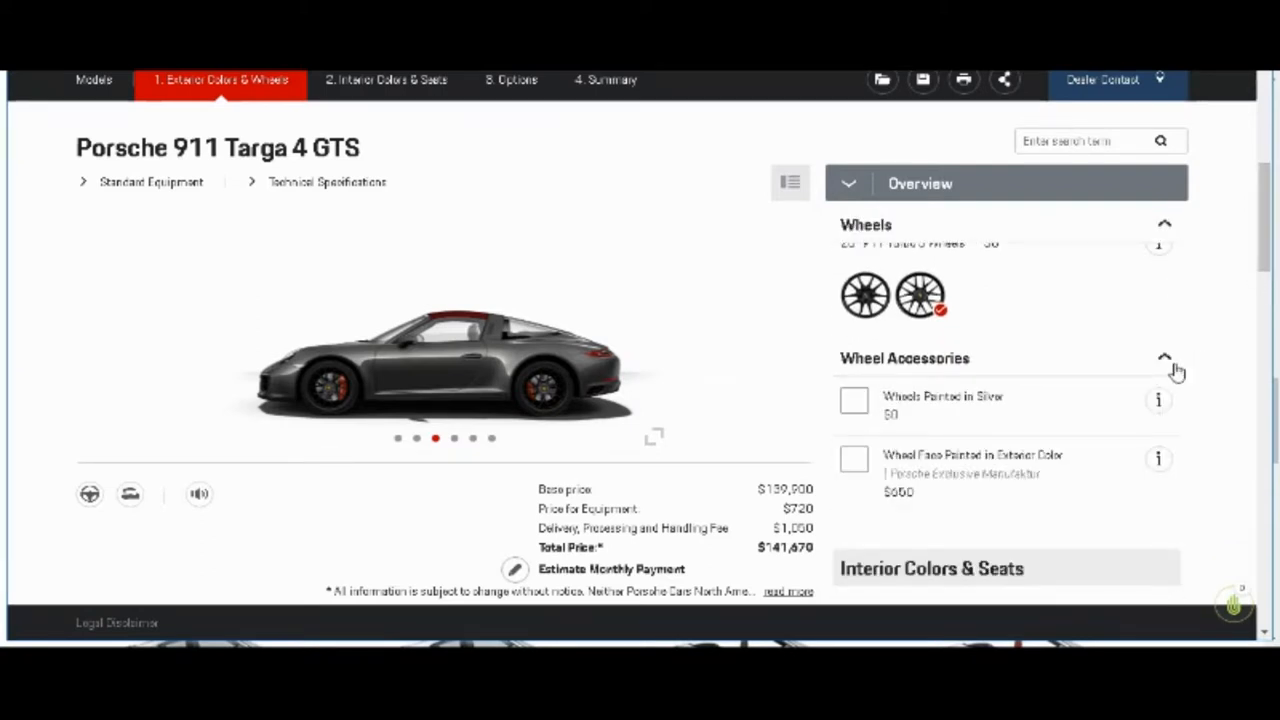
pyautogui.moveTo(1018, 430)
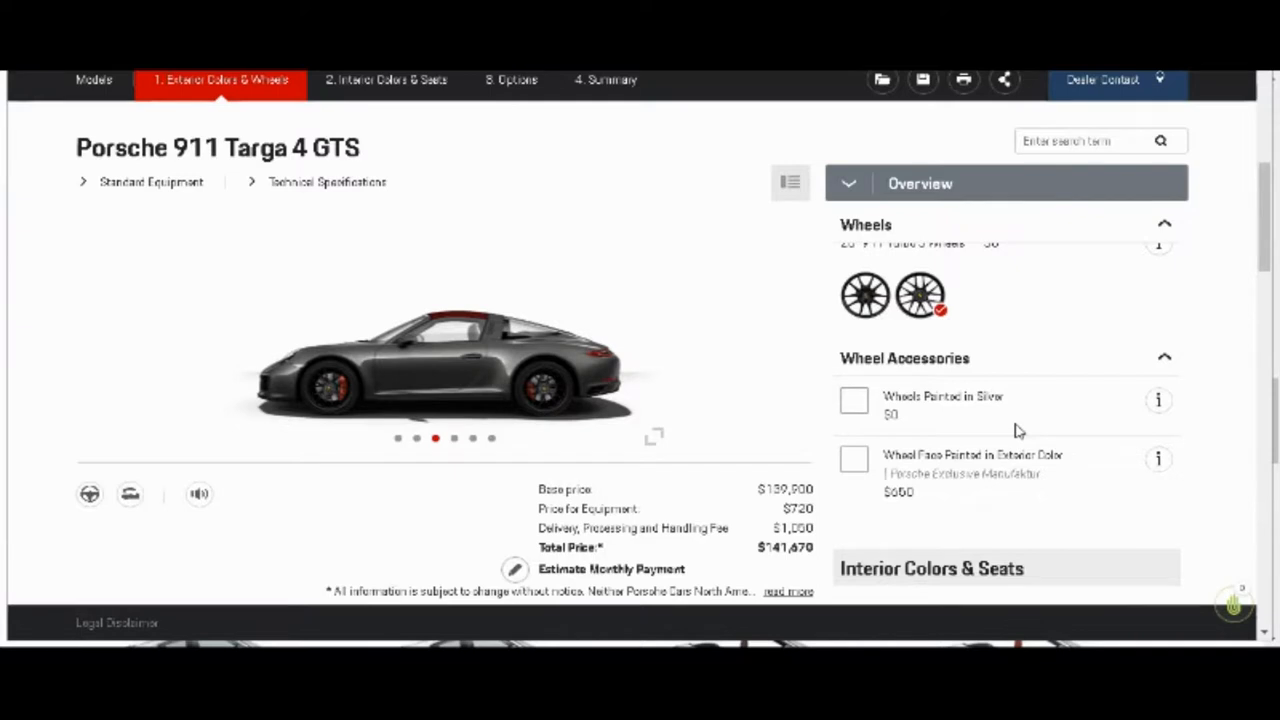
pyautogui.click(853, 400)
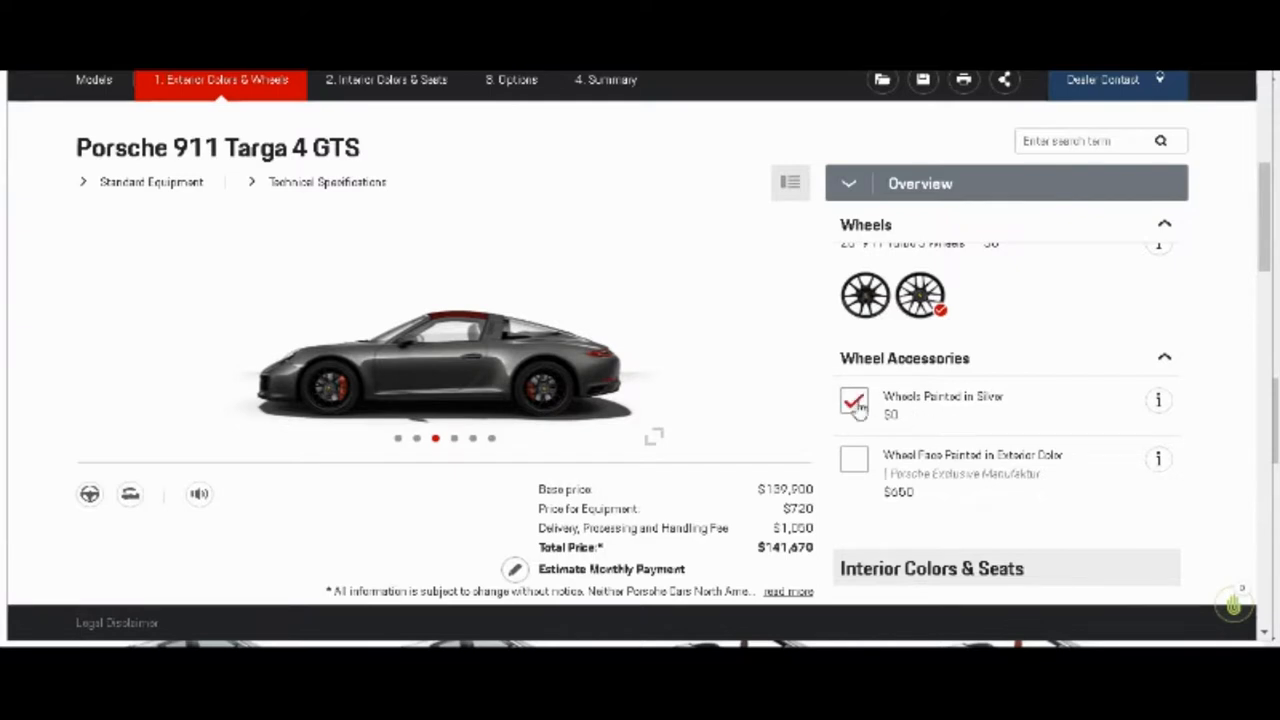
pyautogui.click(853, 402)
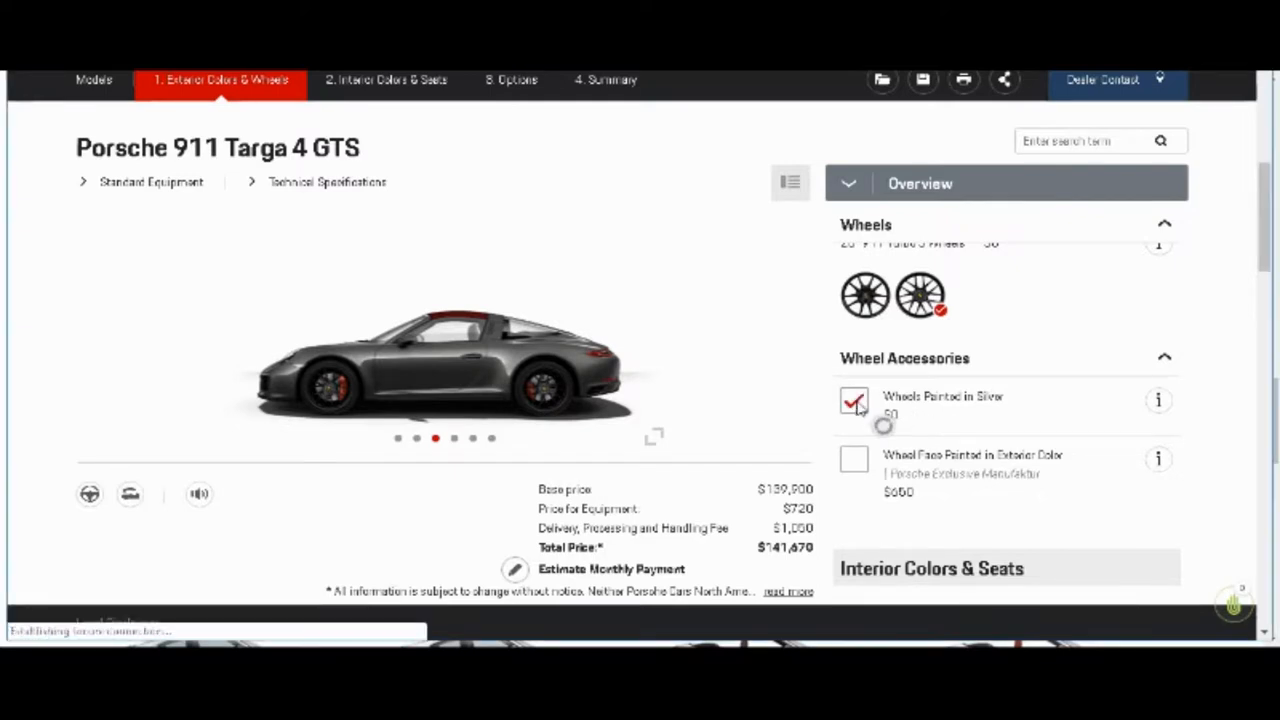
# Step: Accept swapping the 911 Turbo S Wheels for 20" Carrera S Wheels at +$0
pyautogui.click(853, 402)
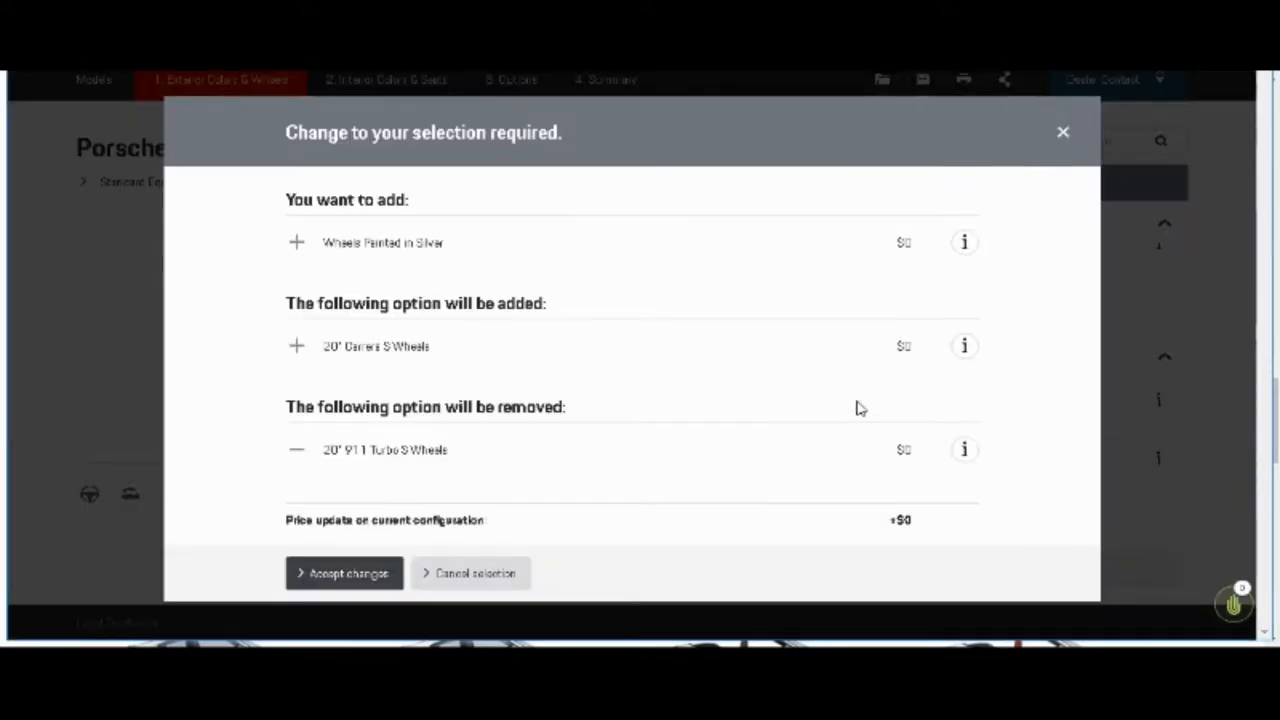
pyautogui.moveTo(699, 421)
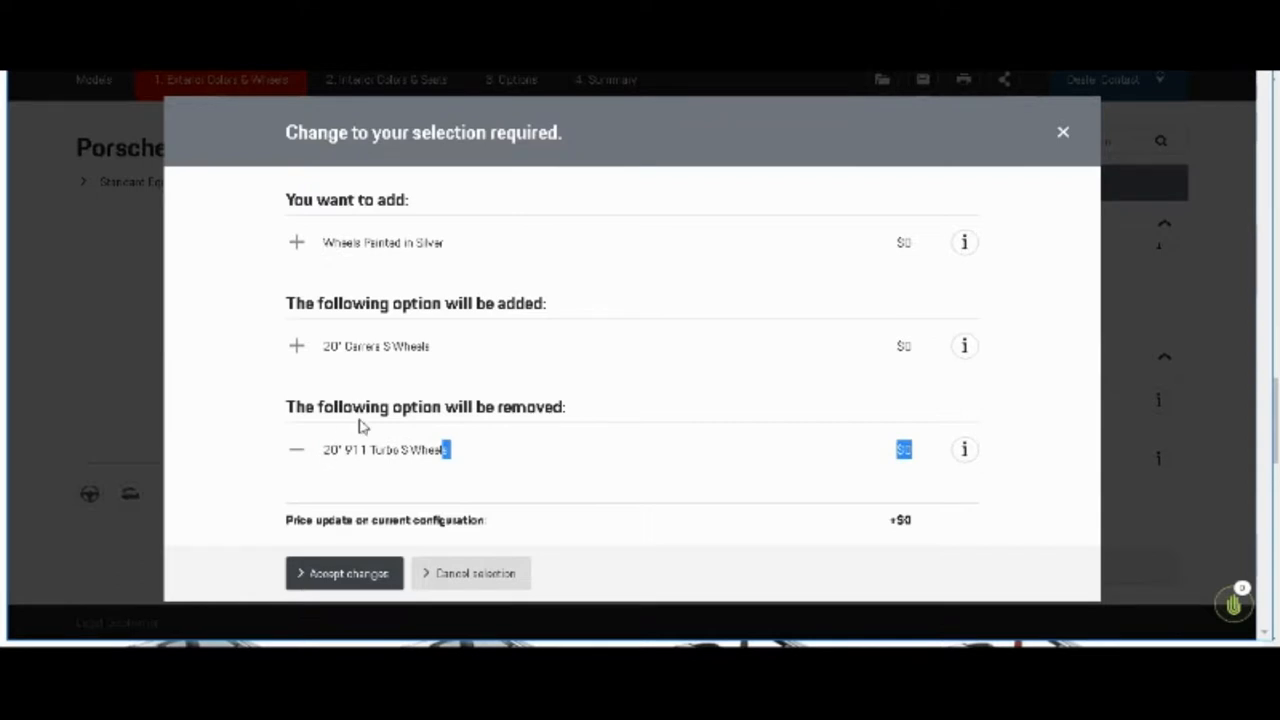
pyautogui.moveTo(485, 414)
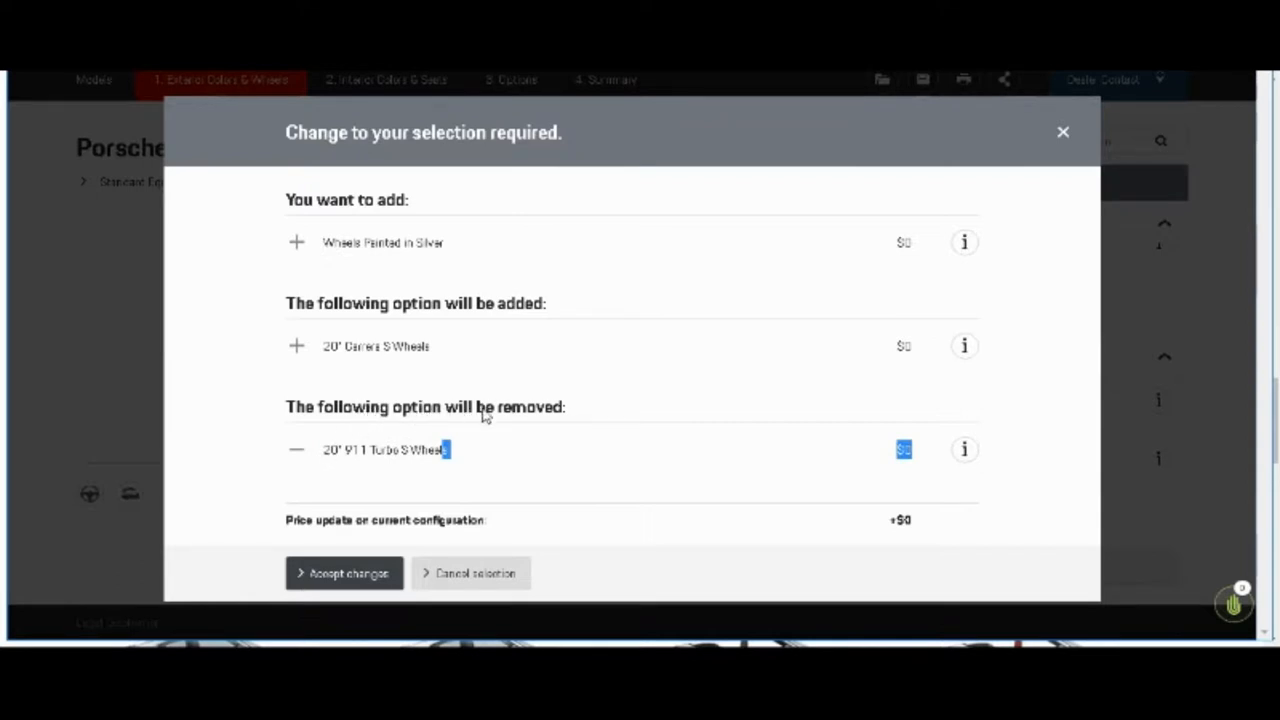
pyautogui.moveTo(364, 296)
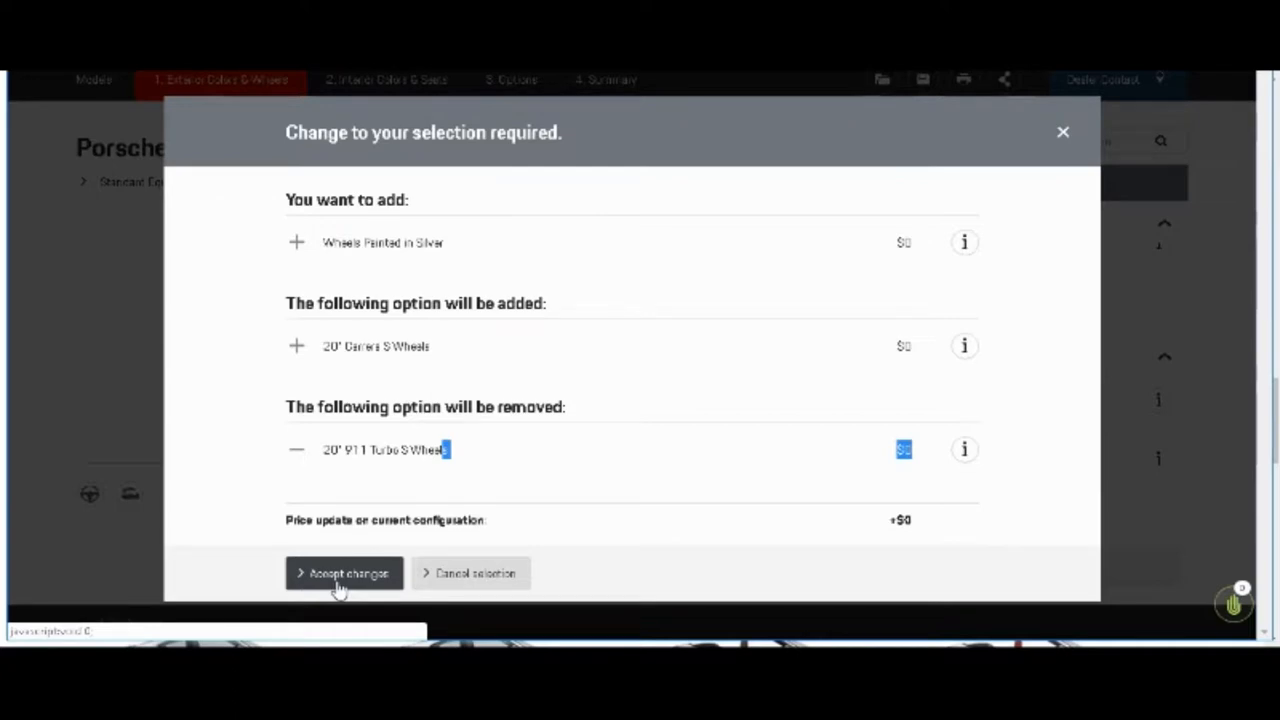
pyautogui.click(344, 573)
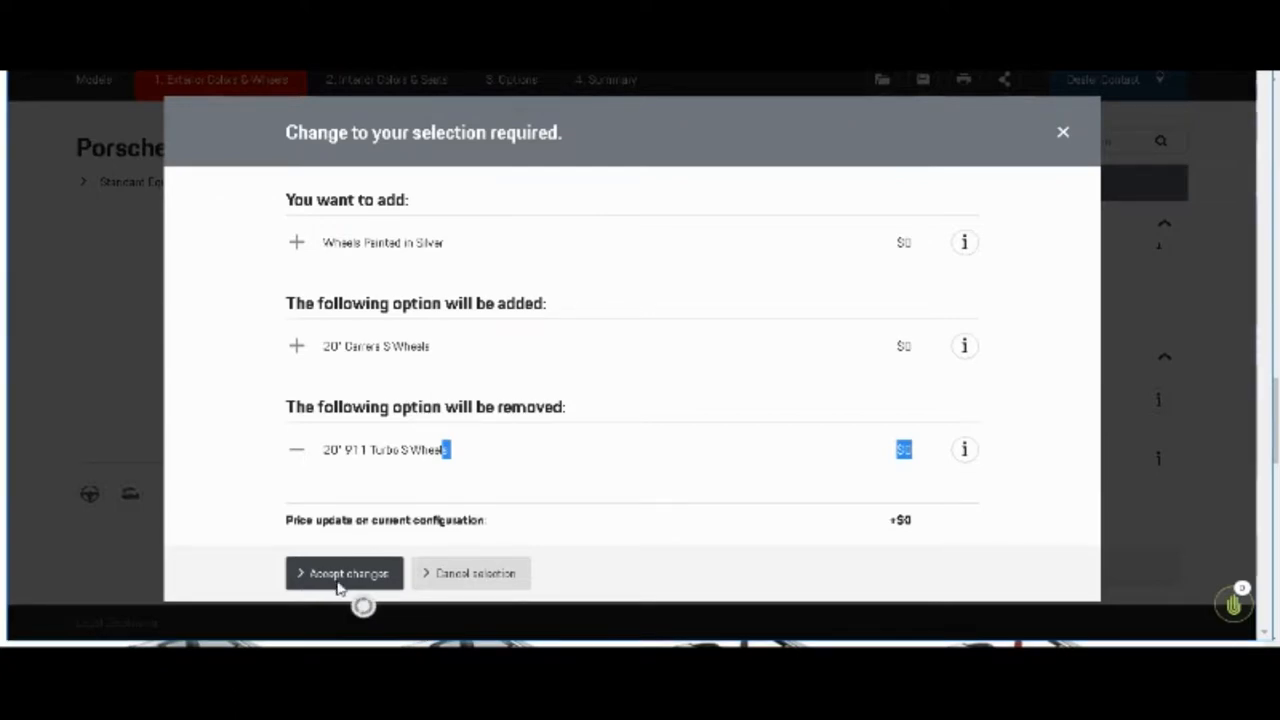
# Step: Enlarge the grey Targa on silver Carrera S wheels and step through its views
pyautogui.click(344, 573)
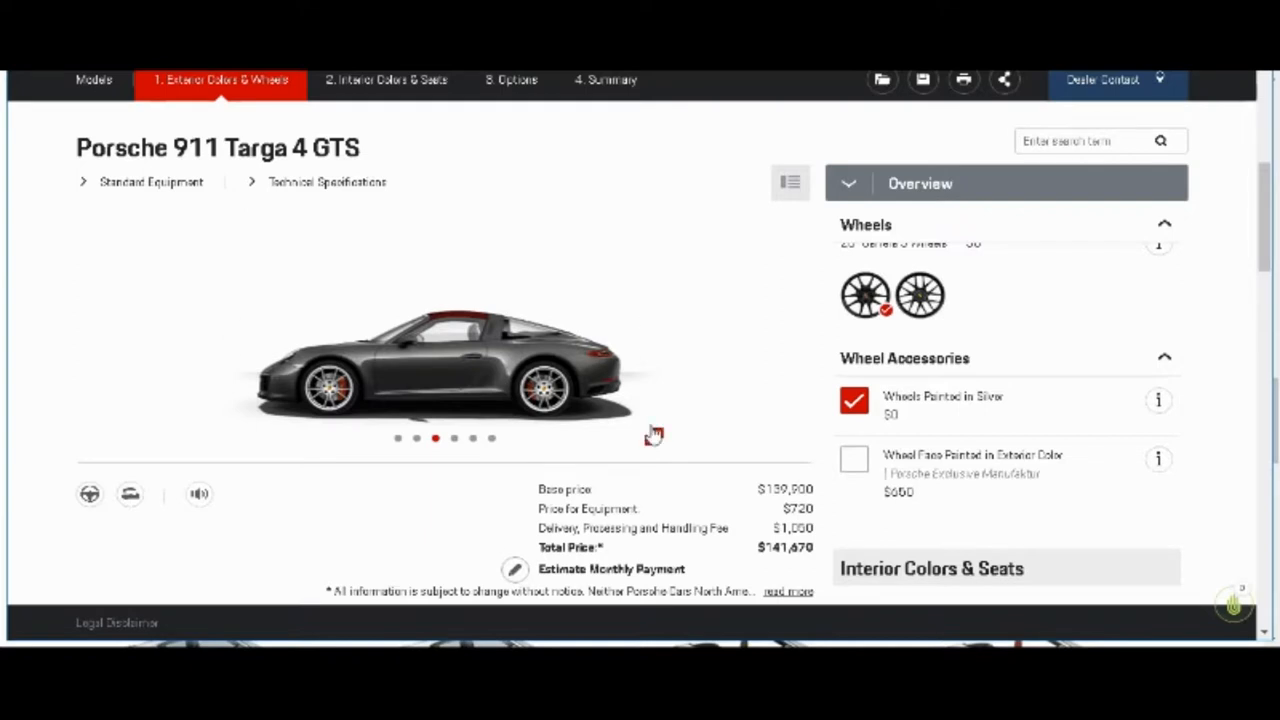
pyautogui.click(440, 380)
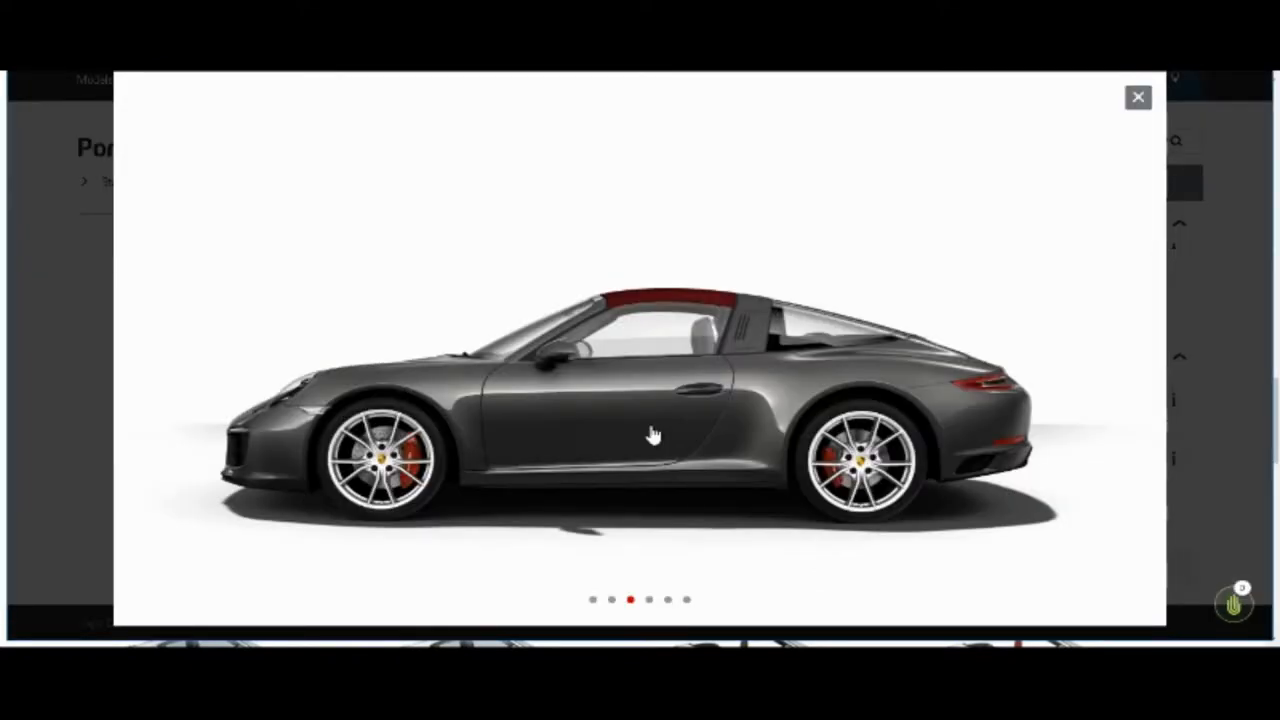
pyautogui.click(1135, 350)
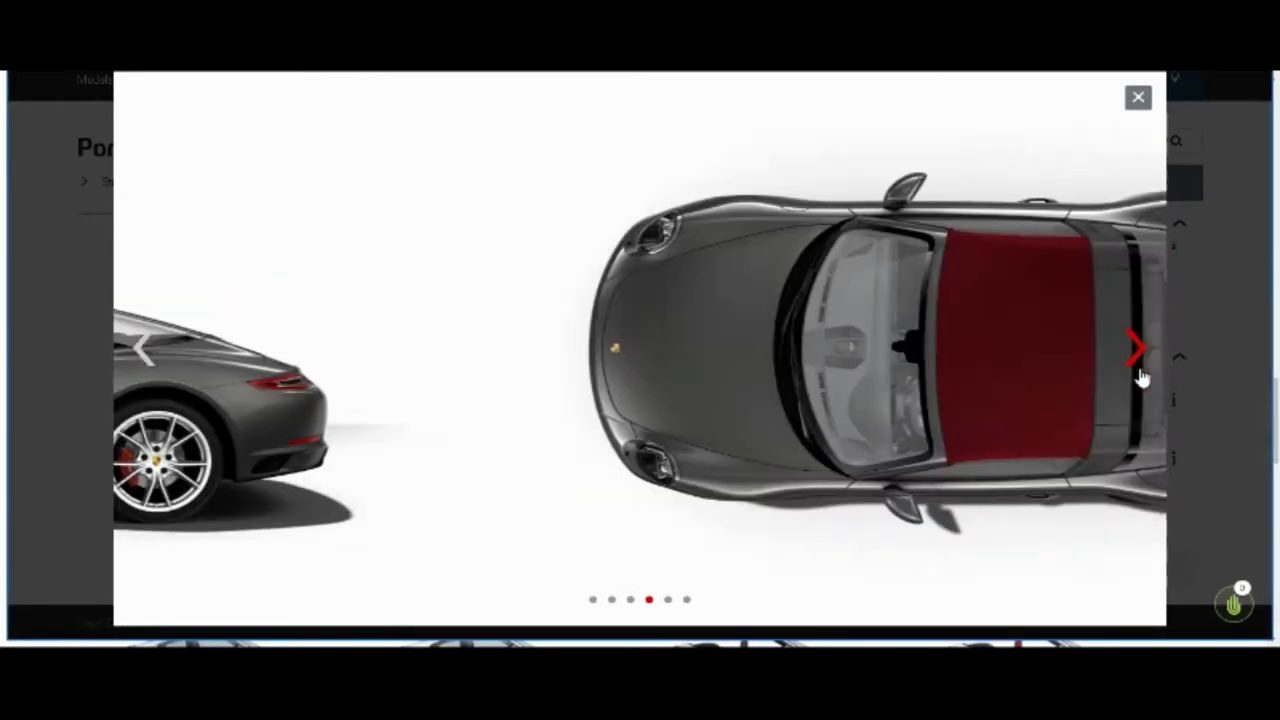
pyautogui.click(1135, 349)
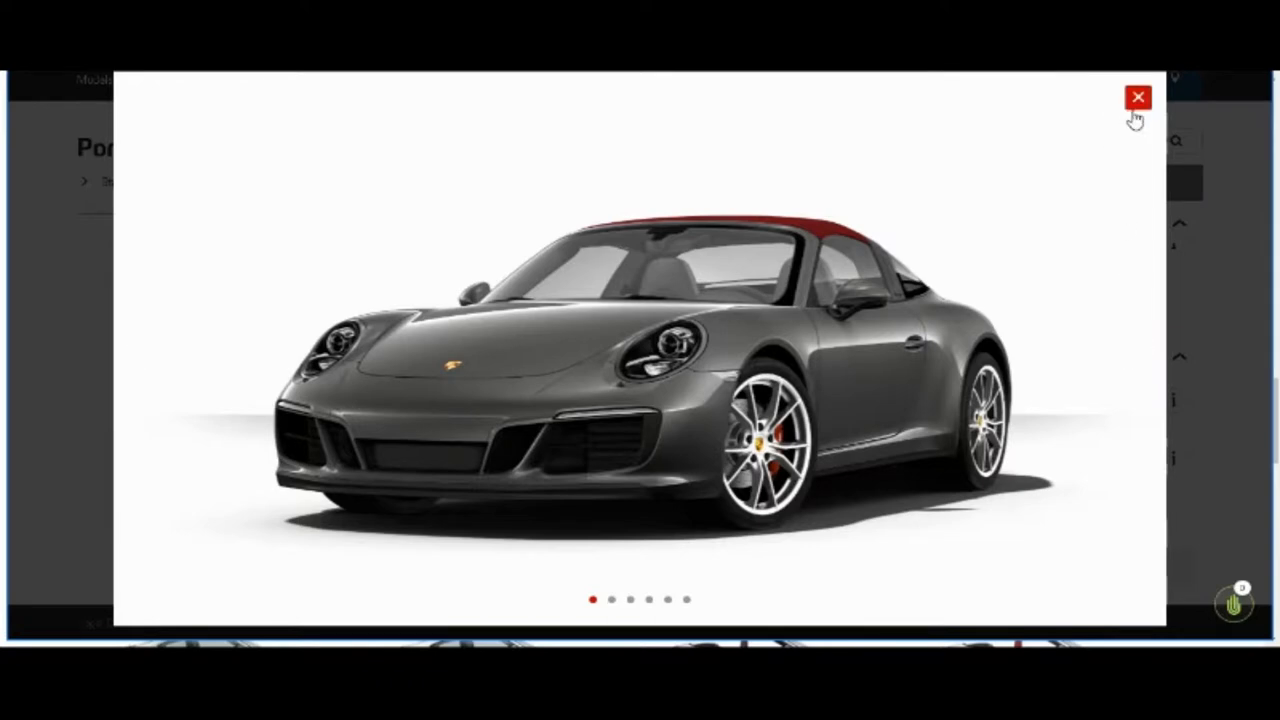
# Step: Remove Wheels Painted in Silver and confirm the black wheels in the enlarged view
pyautogui.click(1136, 97)
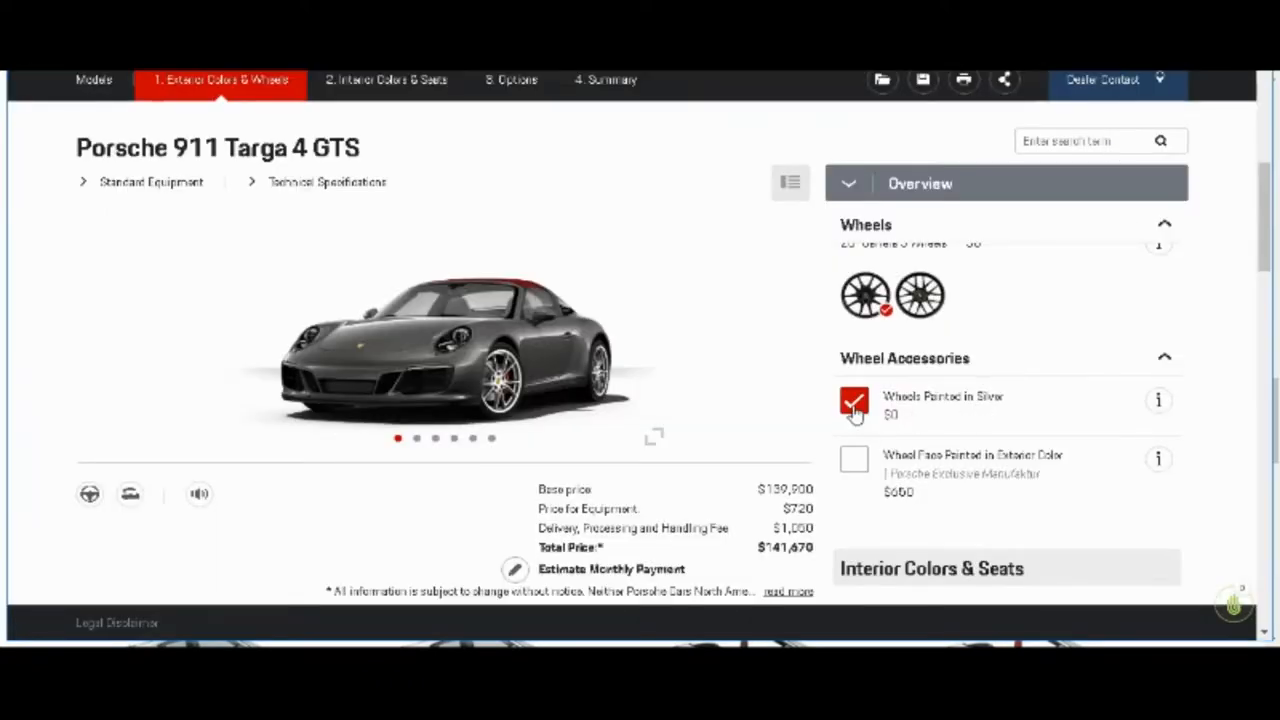
pyautogui.click(854, 403)
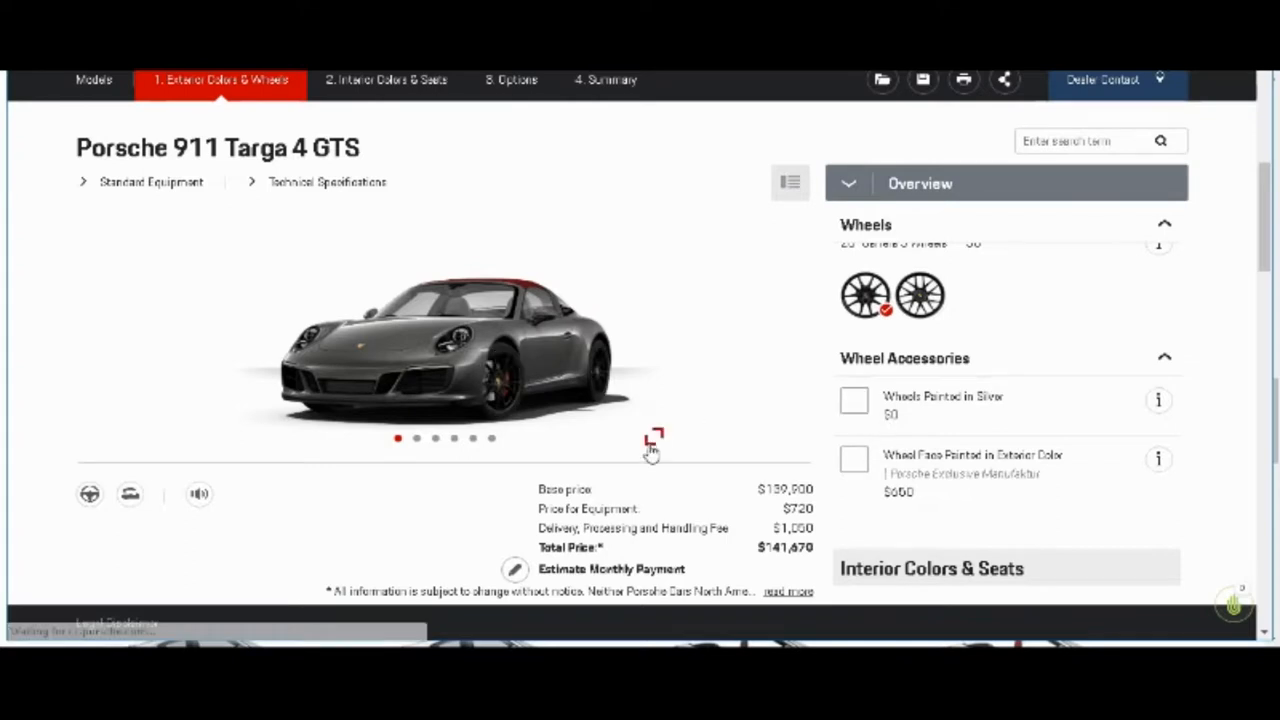
pyautogui.click(652, 437)
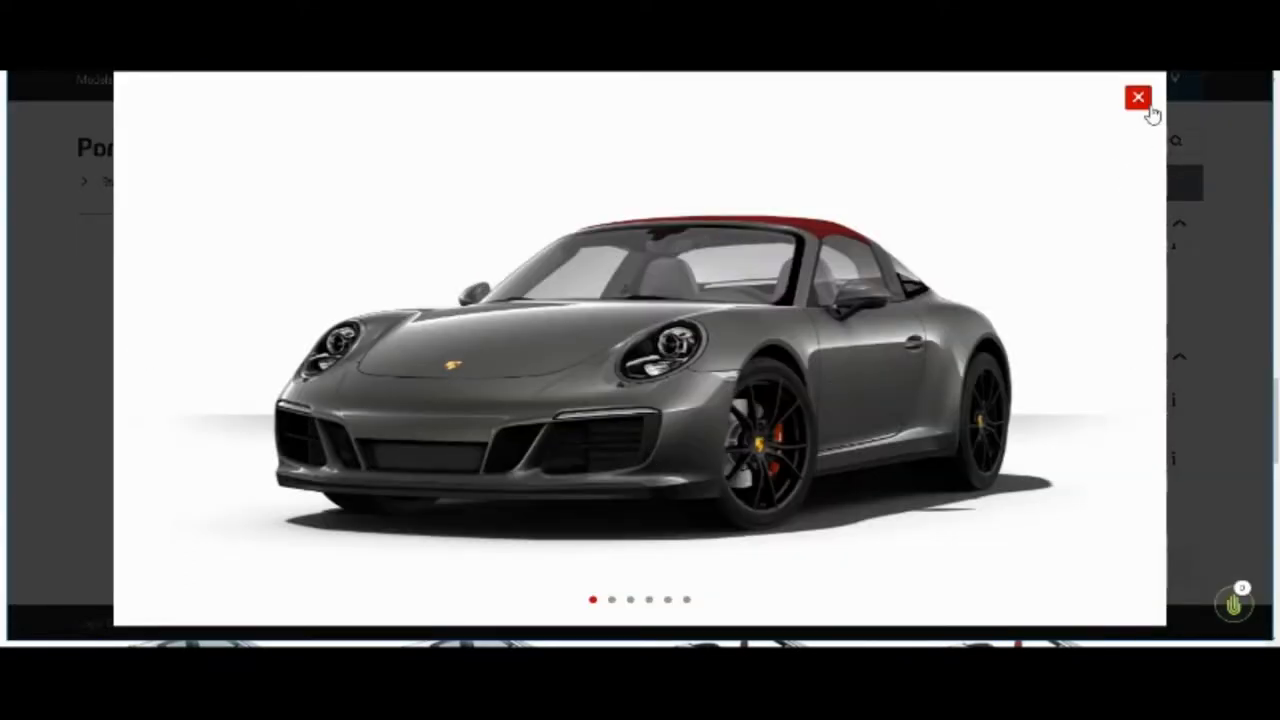
pyautogui.click(1135, 97)
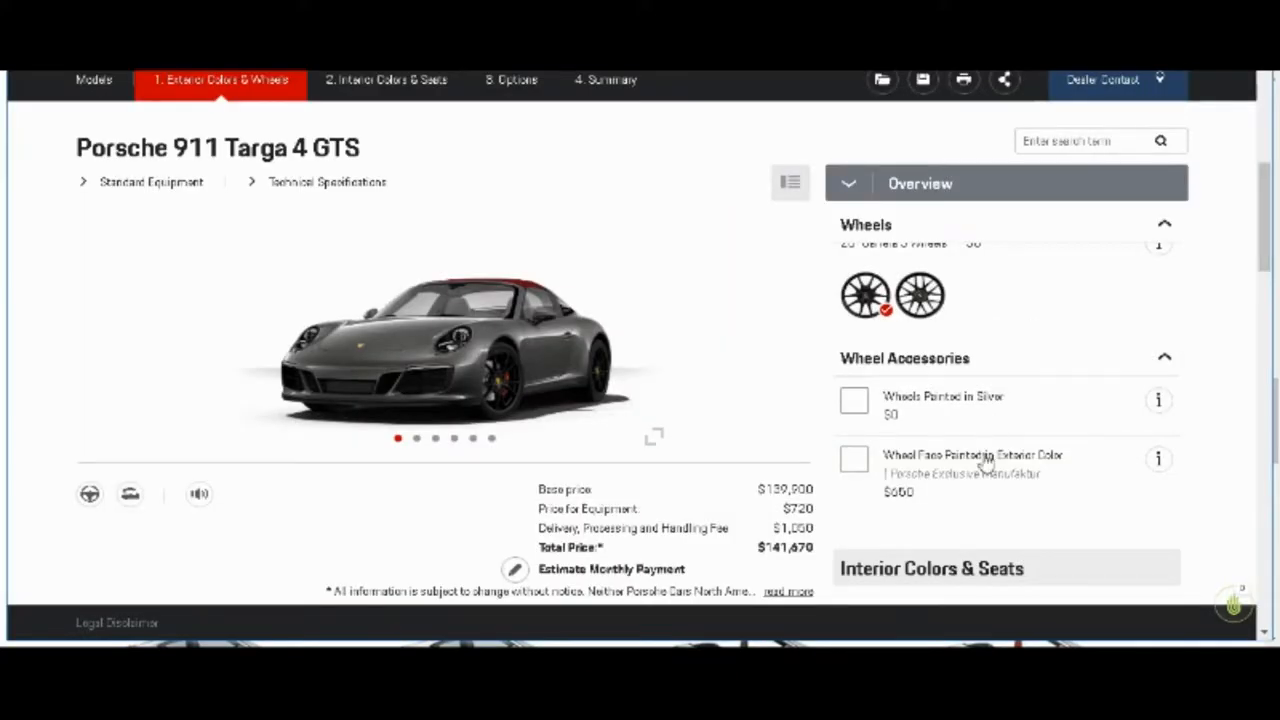
pyautogui.moveTo(968, 467)
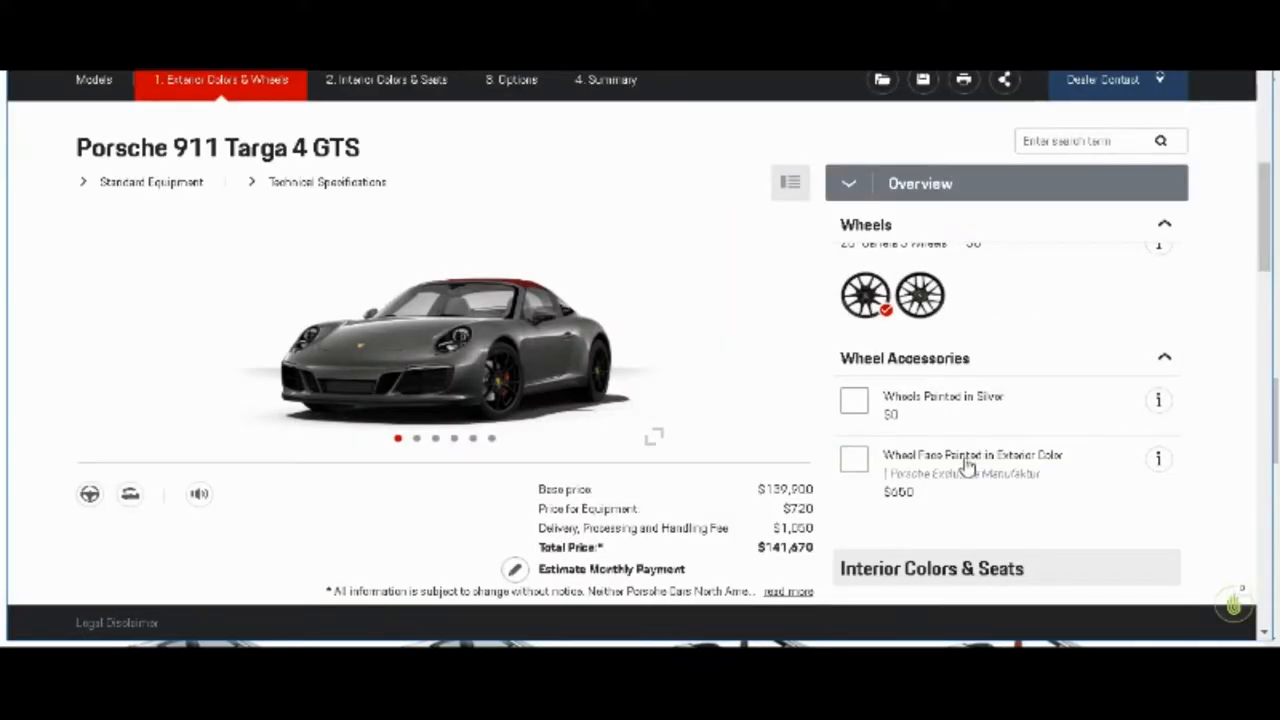
# Step: Add Wheel Face Painted in Exterior Color ($650) and preview the painted wheels enlarged
pyautogui.click(853, 459)
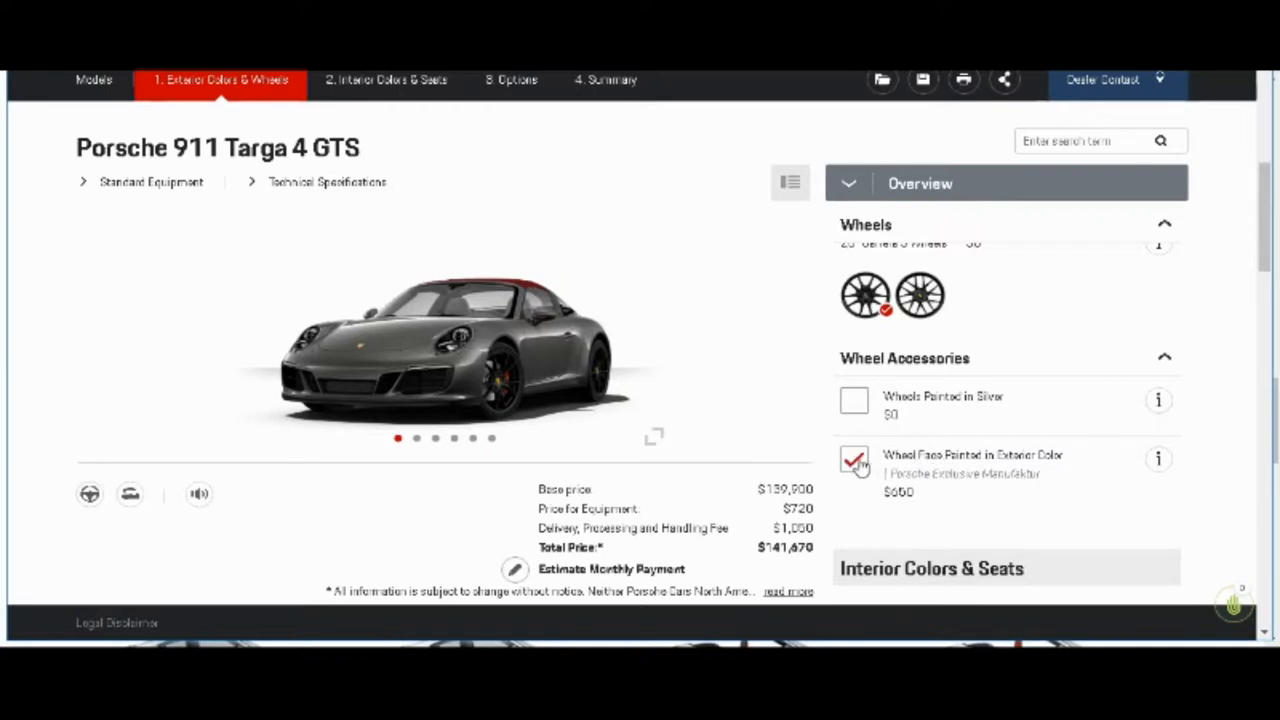
pyautogui.click(853, 459)
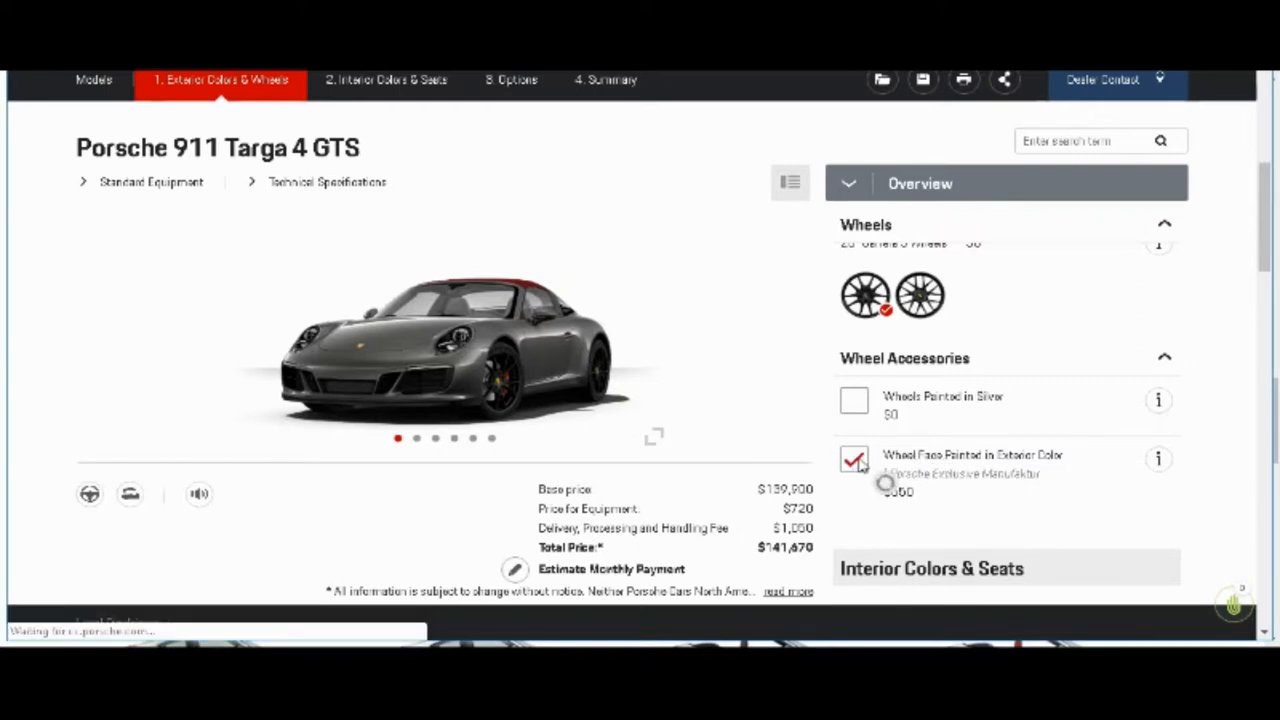
pyautogui.click(854, 460)
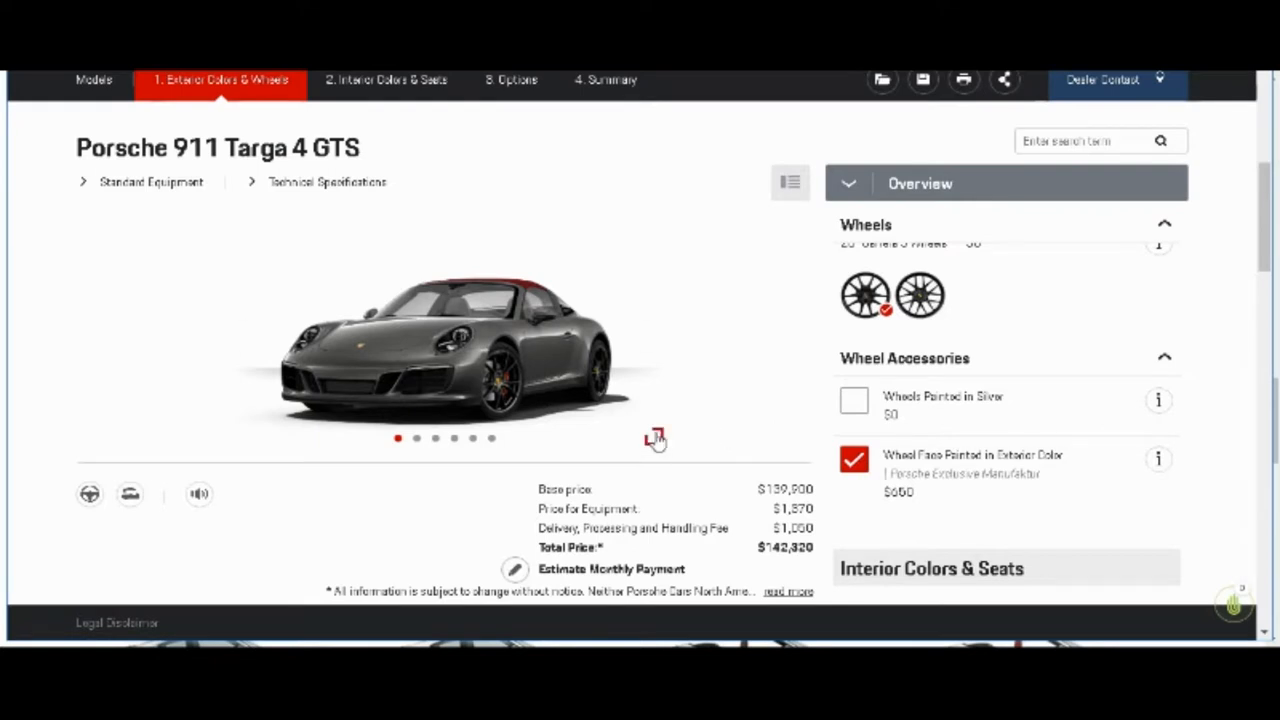
pyautogui.click(655, 437)
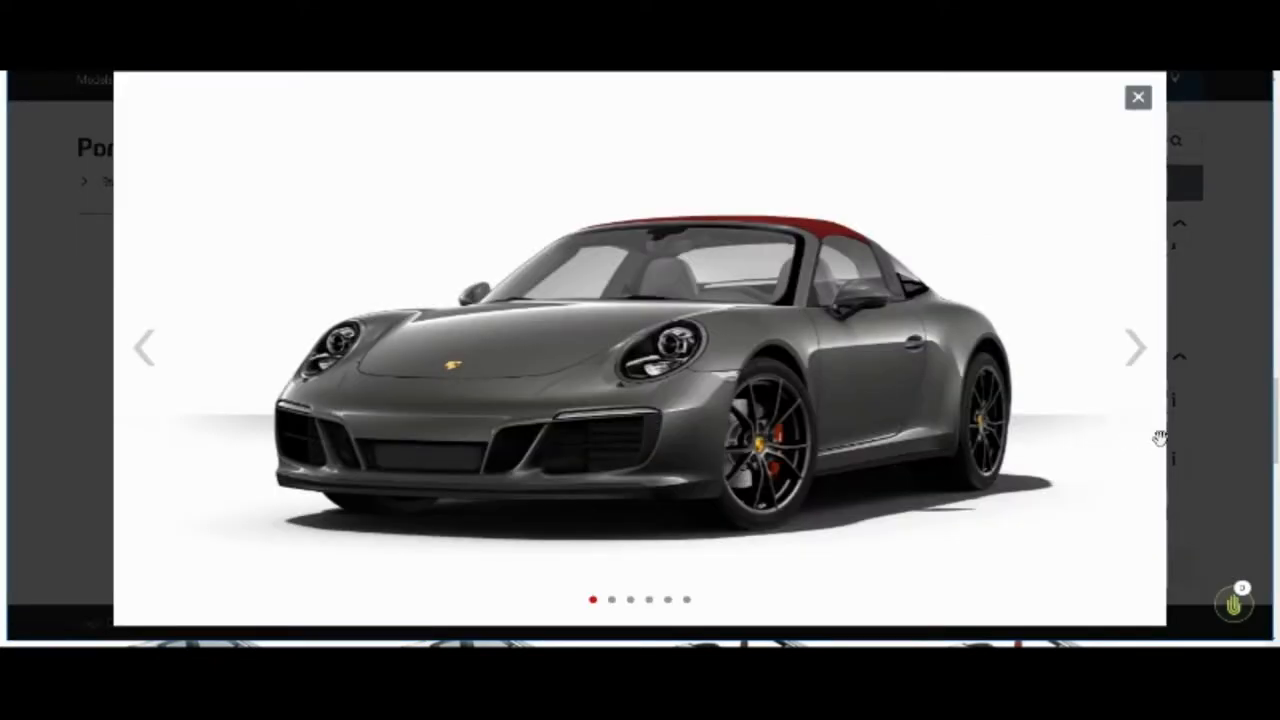
pyautogui.moveTo(1138, 349)
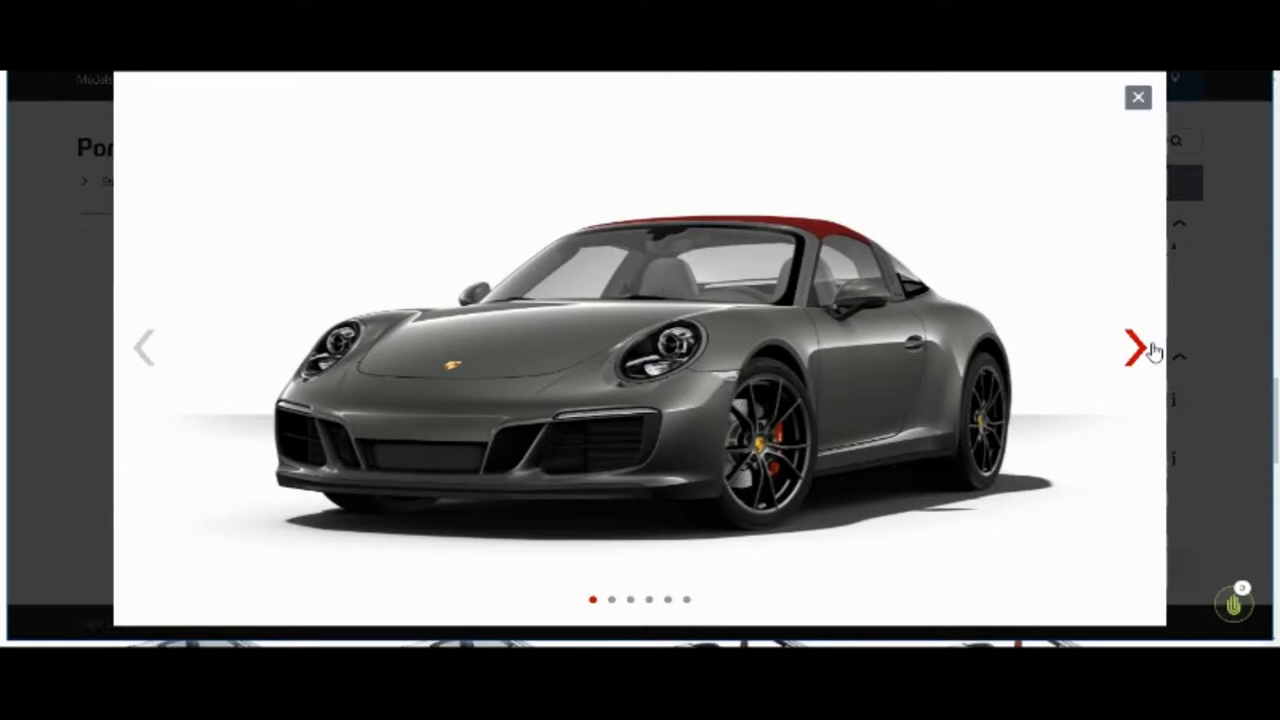
pyautogui.click(1132, 347)
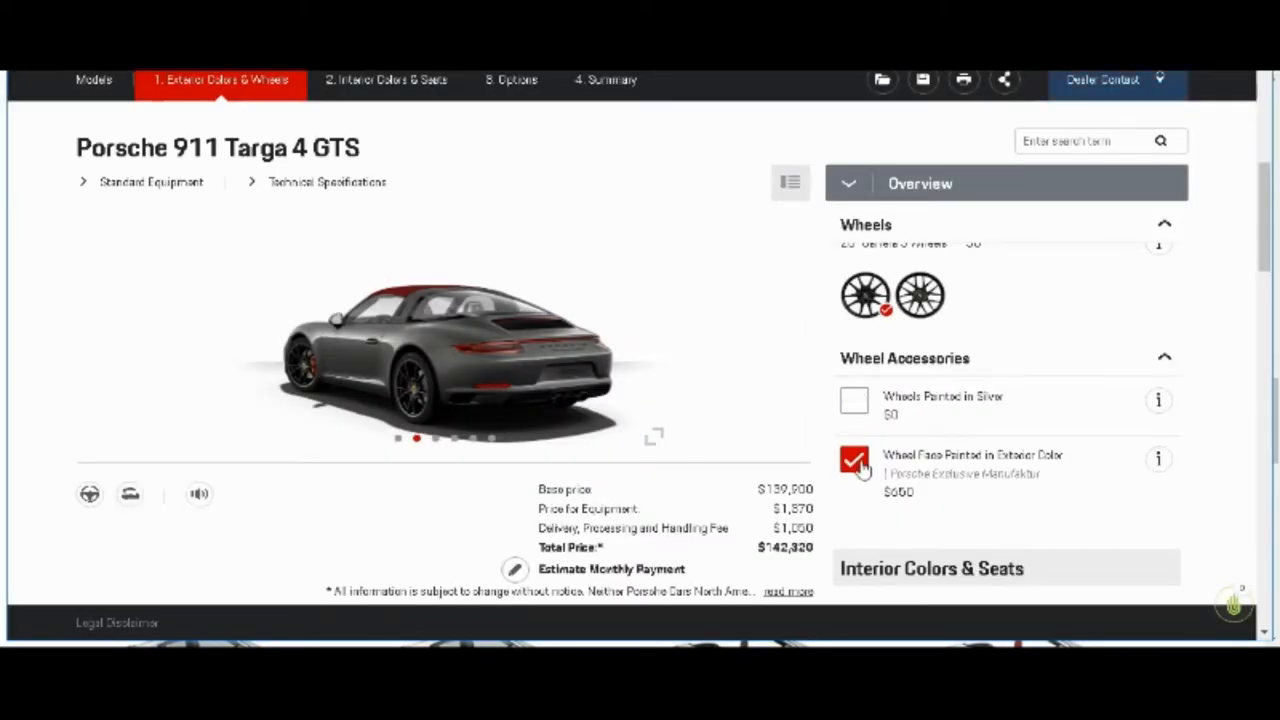
# Step: Untick Wheel Face Painted in Exterior Color (total $141,670) and play the engine sound
pyautogui.click(853, 460)
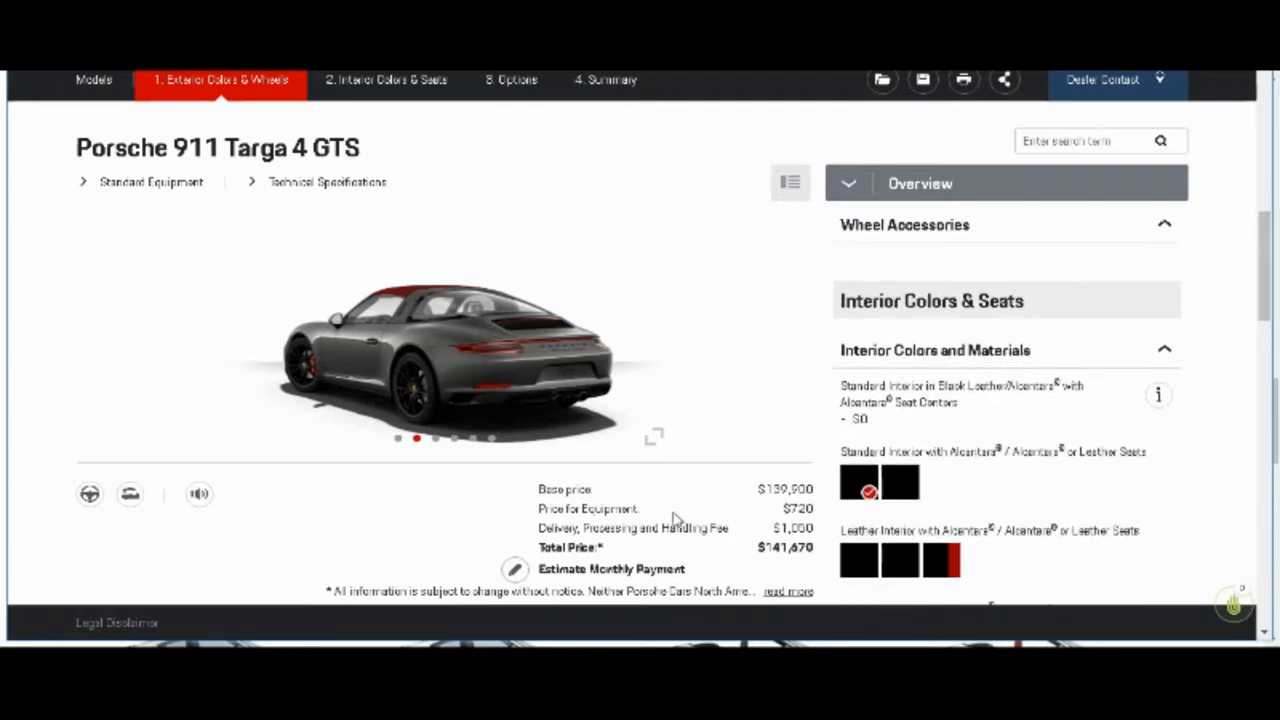
pyautogui.moveTo(313, 546)
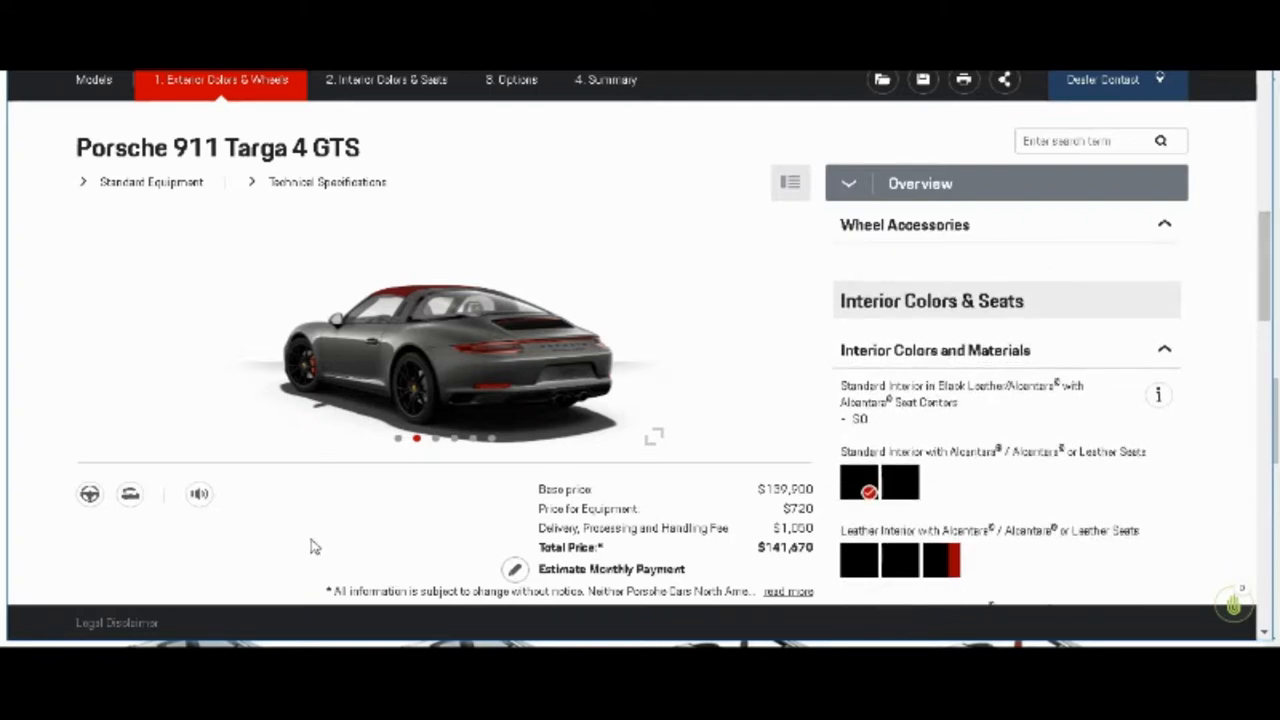
pyautogui.moveTo(212, 530)
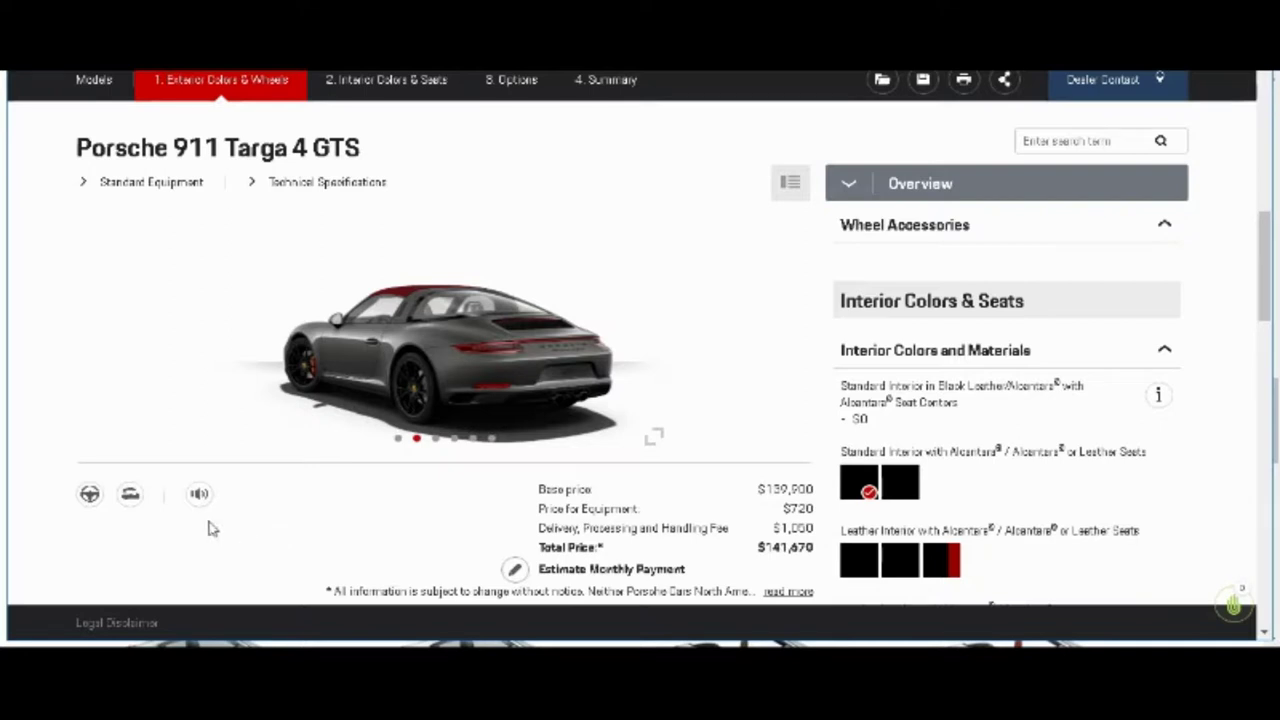
pyautogui.moveTo(200, 496)
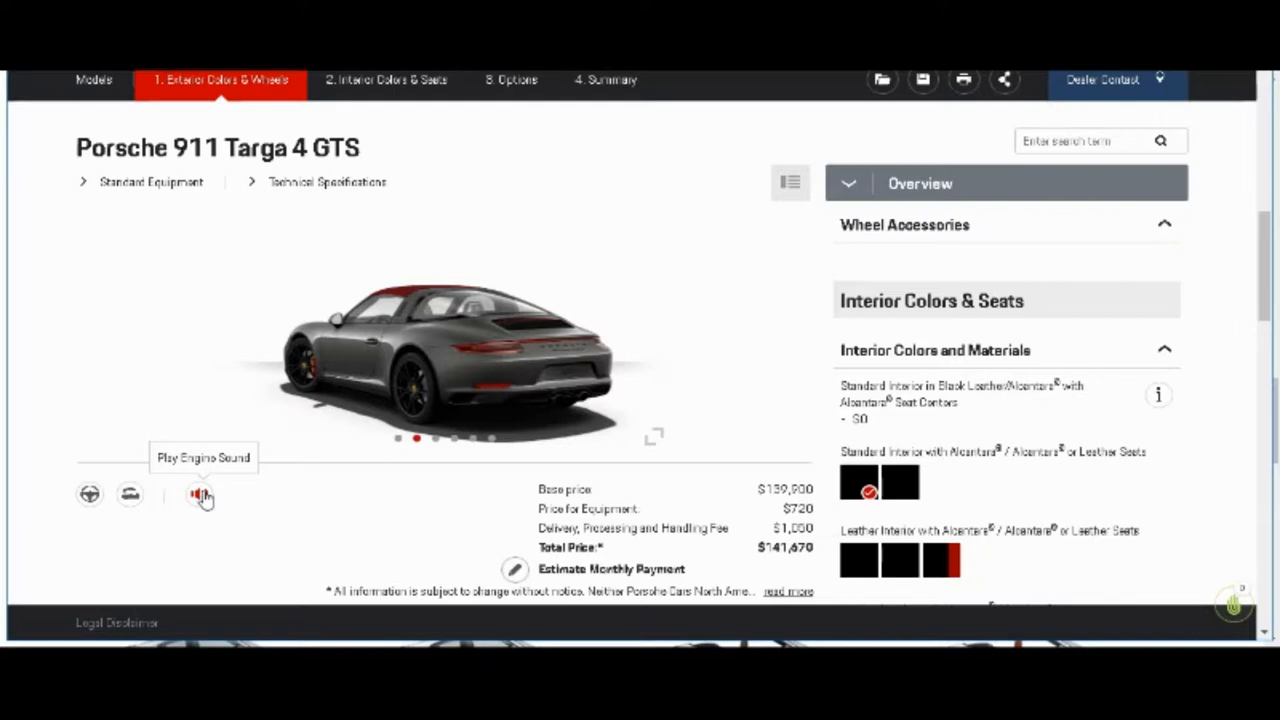
pyautogui.click(196, 495)
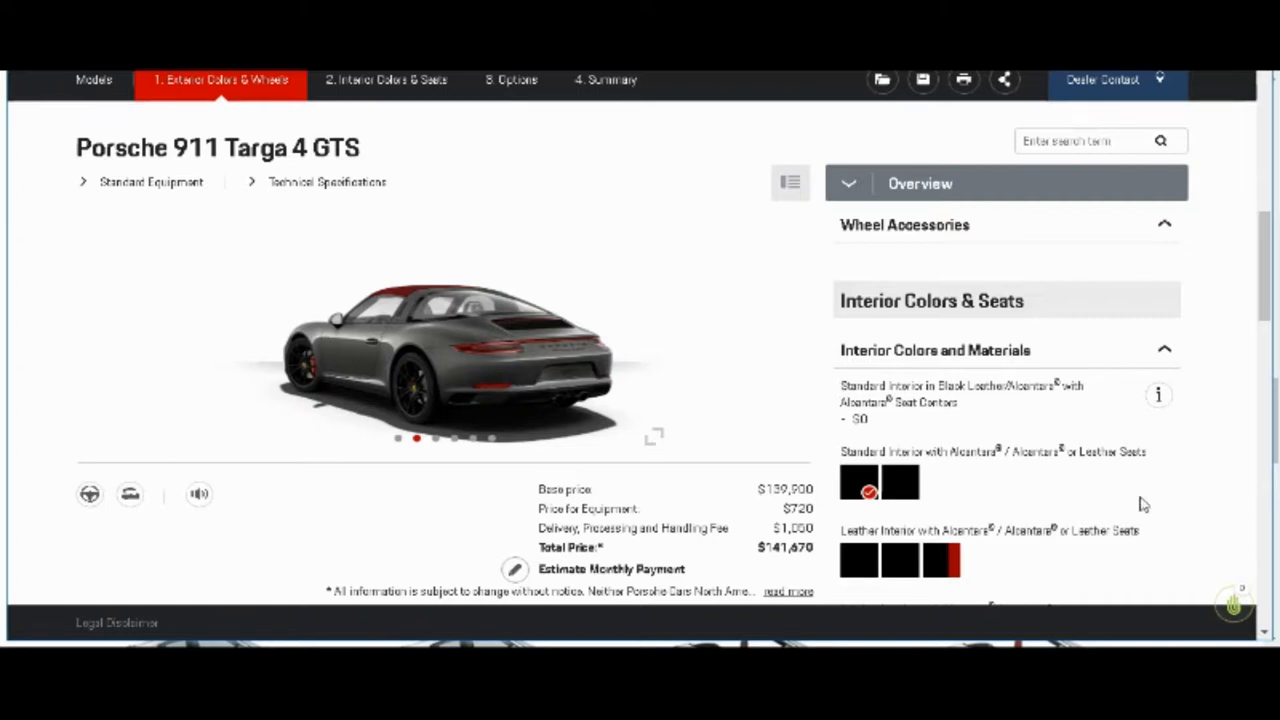
pyautogui.scroll(-3)
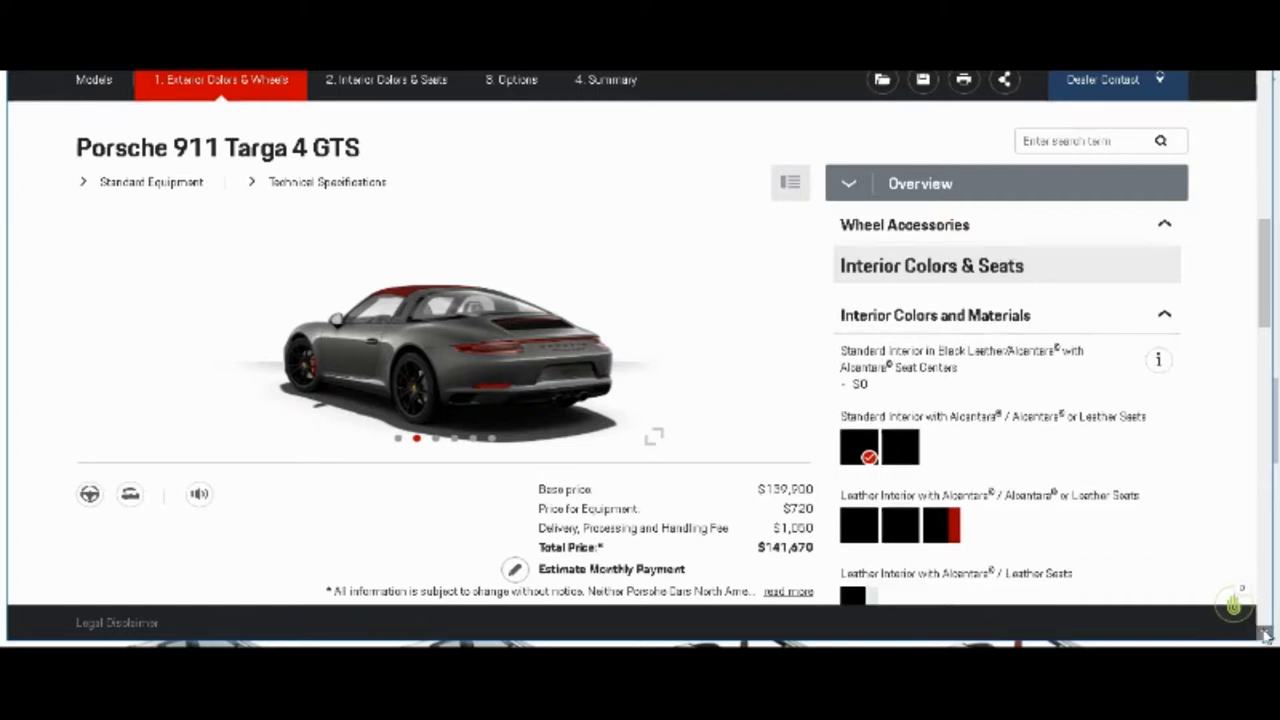
pyautogui.click(390, 78)
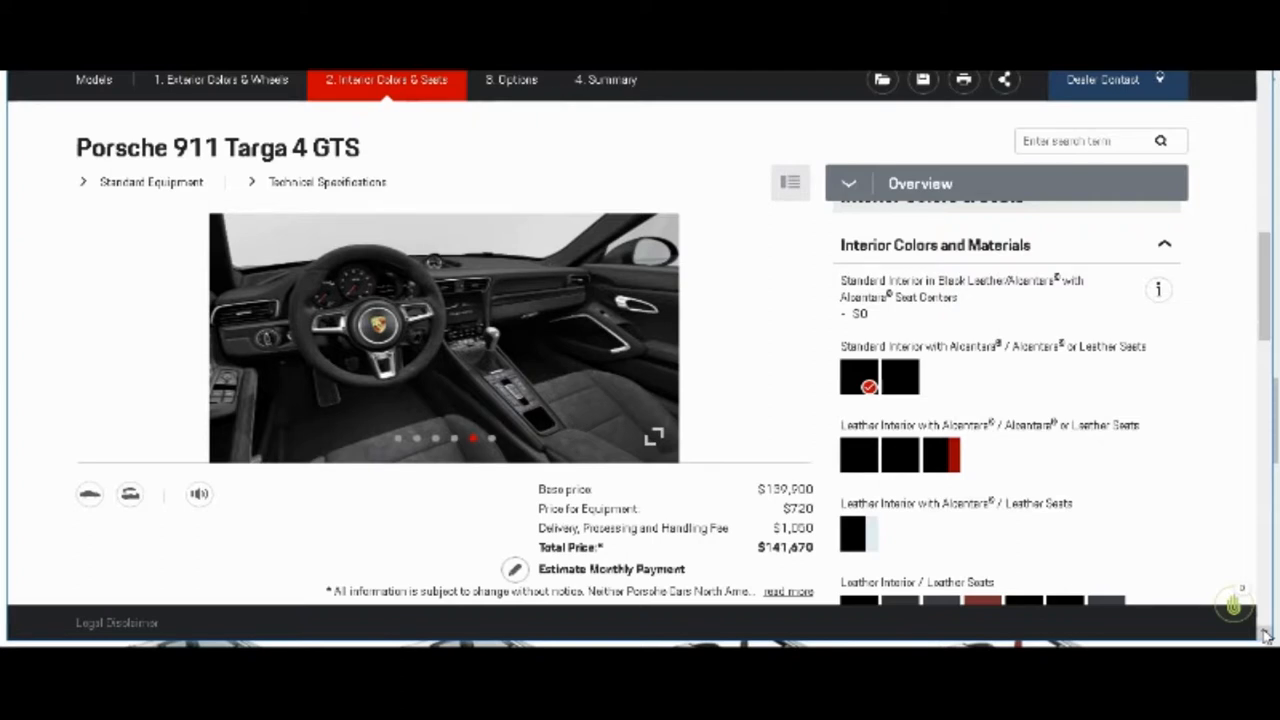
pyautogui.moveTo(1077, 366)
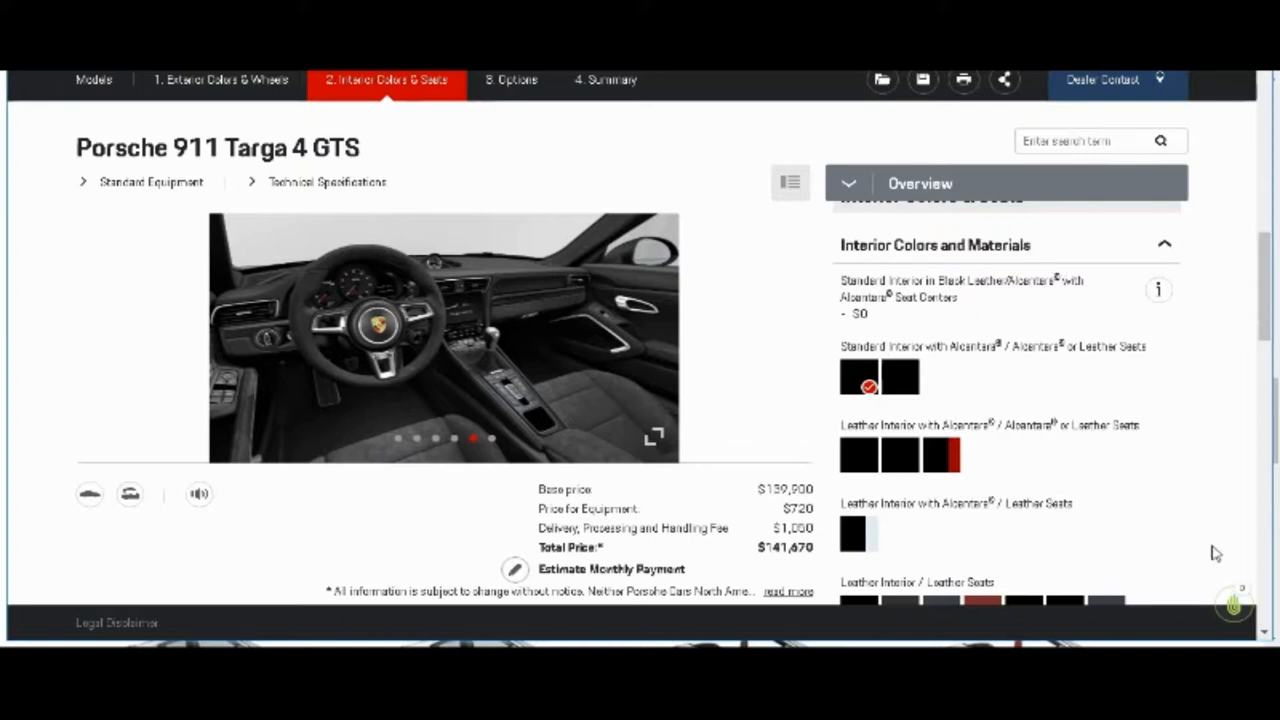
pyautogui.scroll(-3)
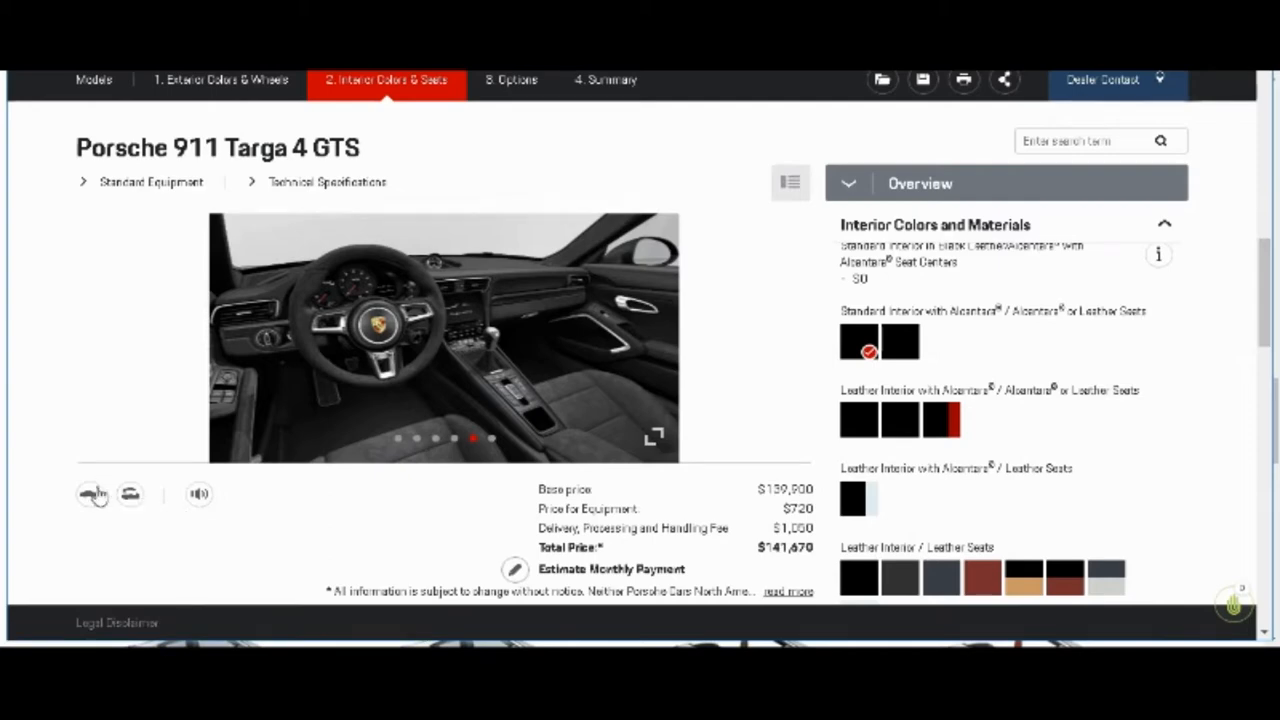
pyautogui.moveTo(90, 497)
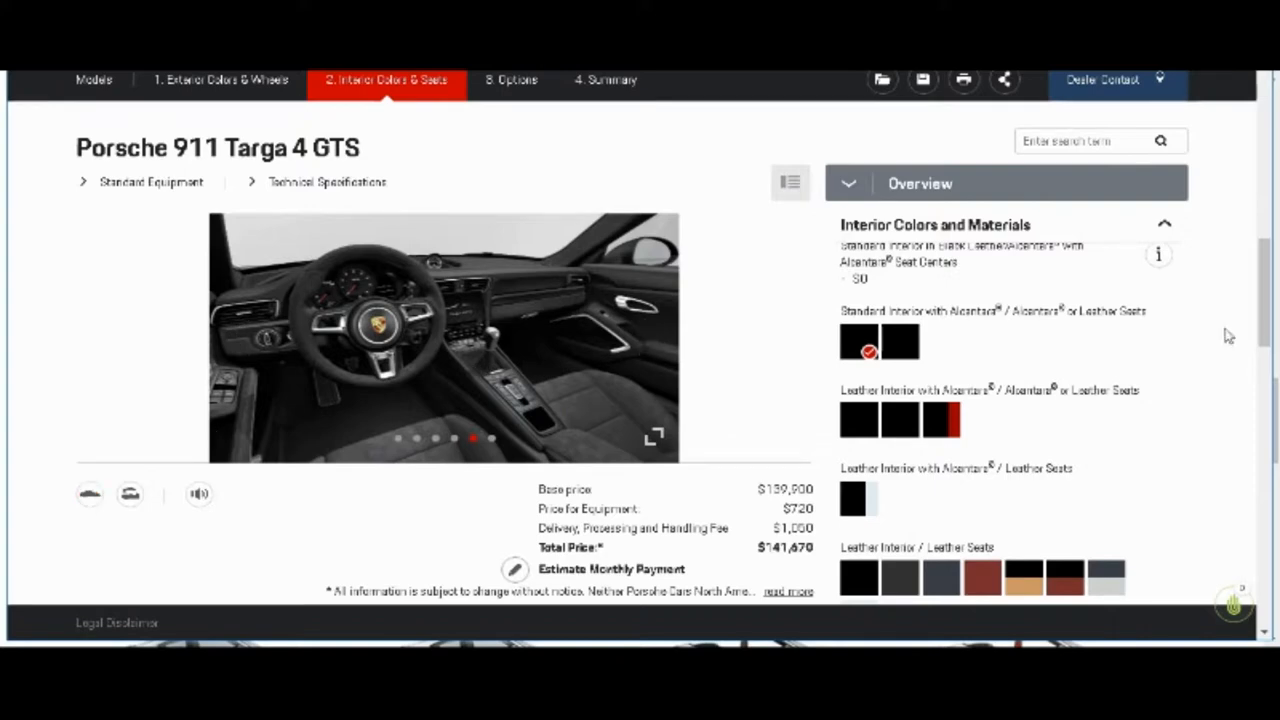
pyautogui.click(222, 79)
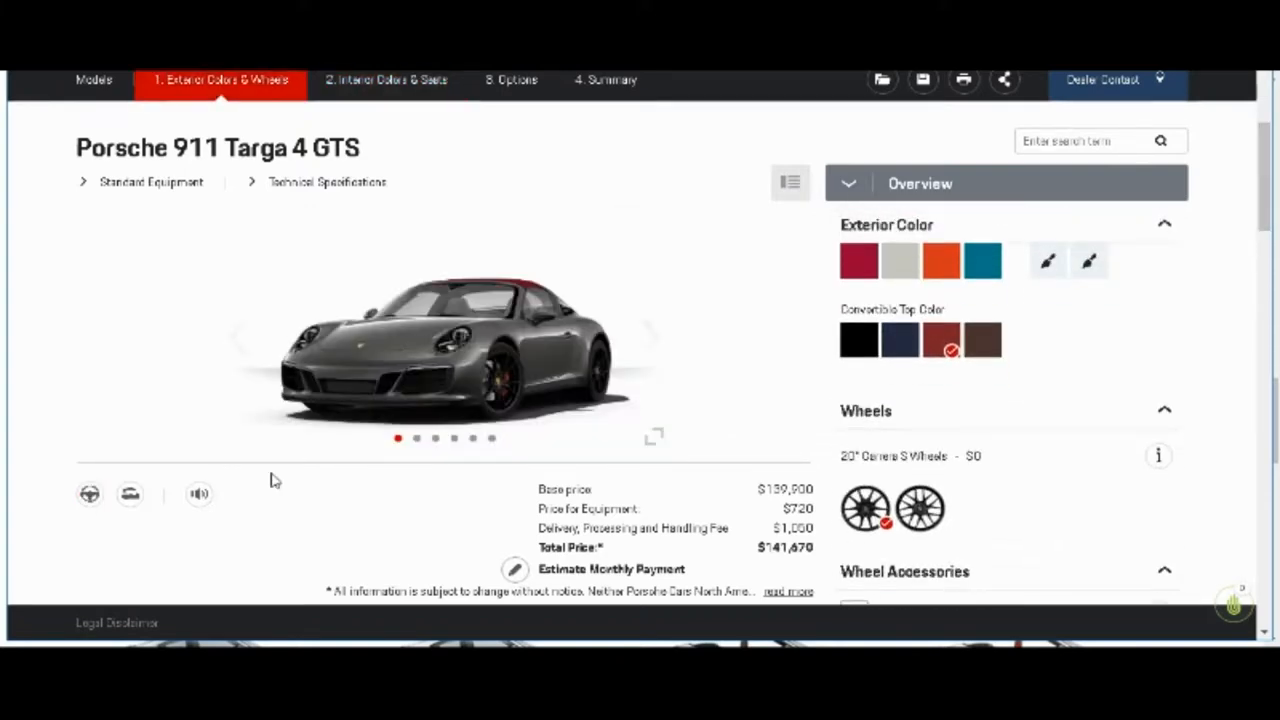
pyautogui.moveTo(88, 497)
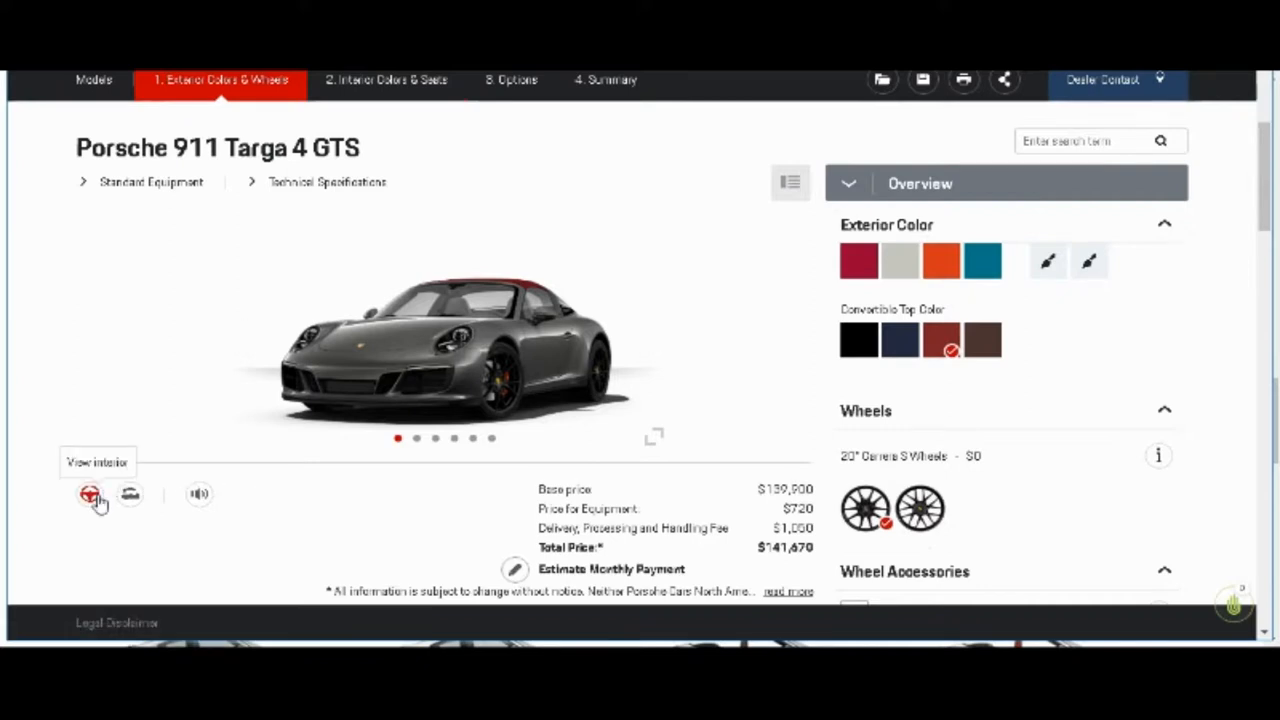
pyautogui.click(88, 494)
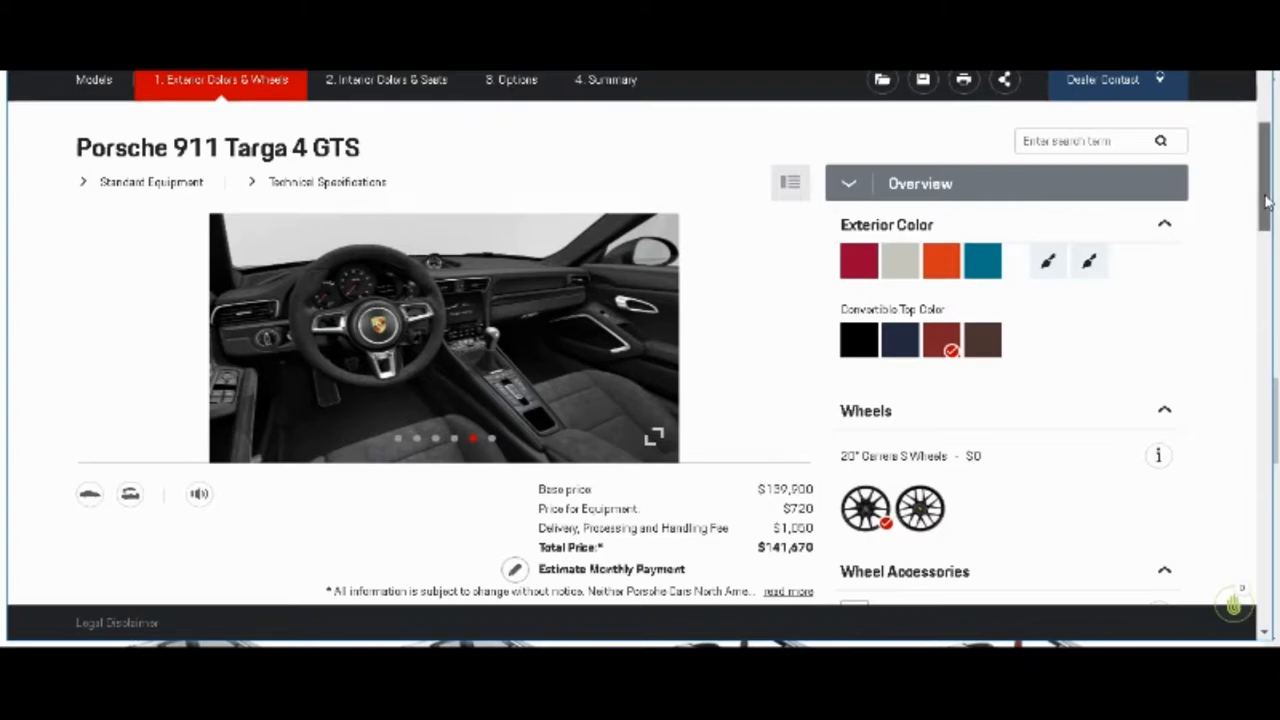
pyautogui.scroll(-3)
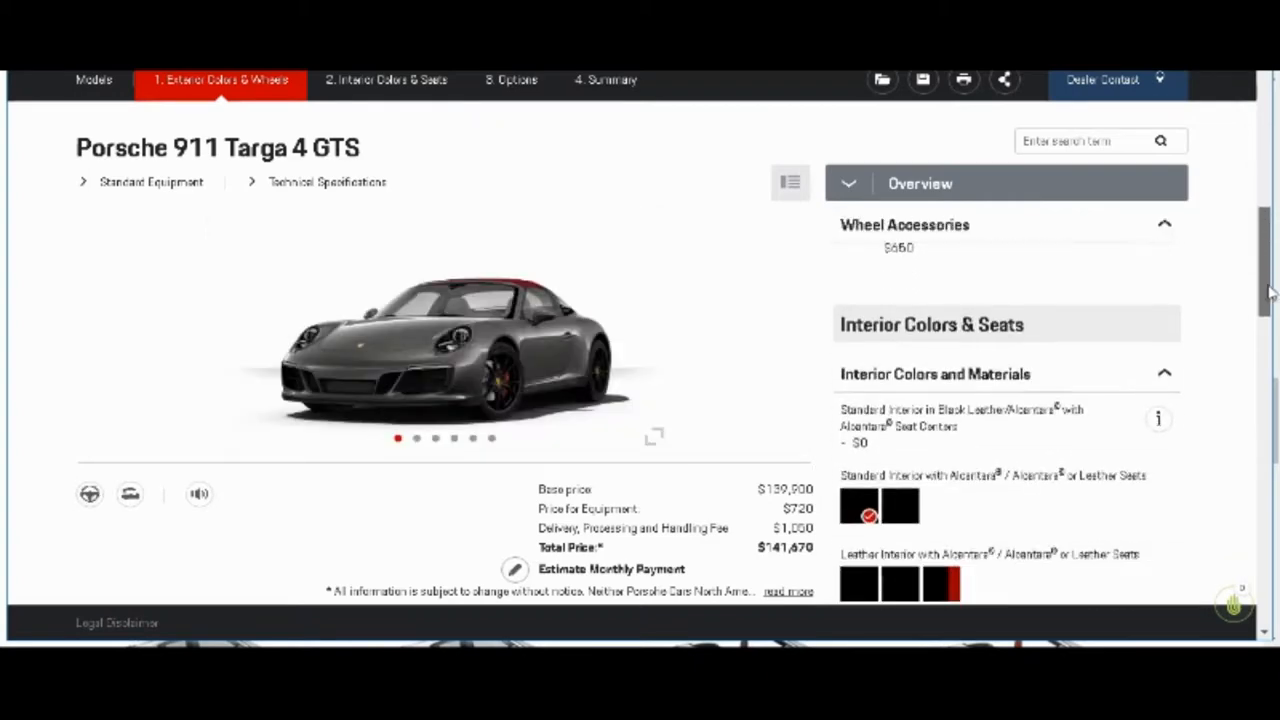
pyautogui.scroll(-3)
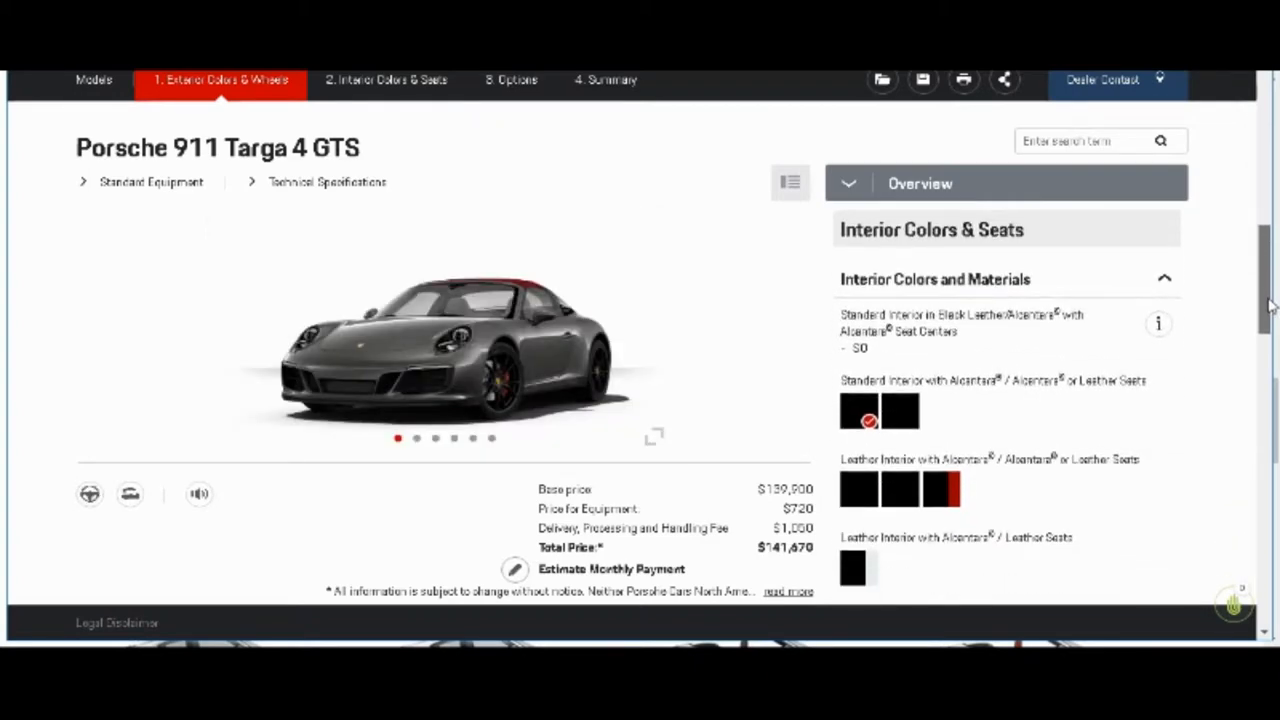
pyautogui.click(390, 79)
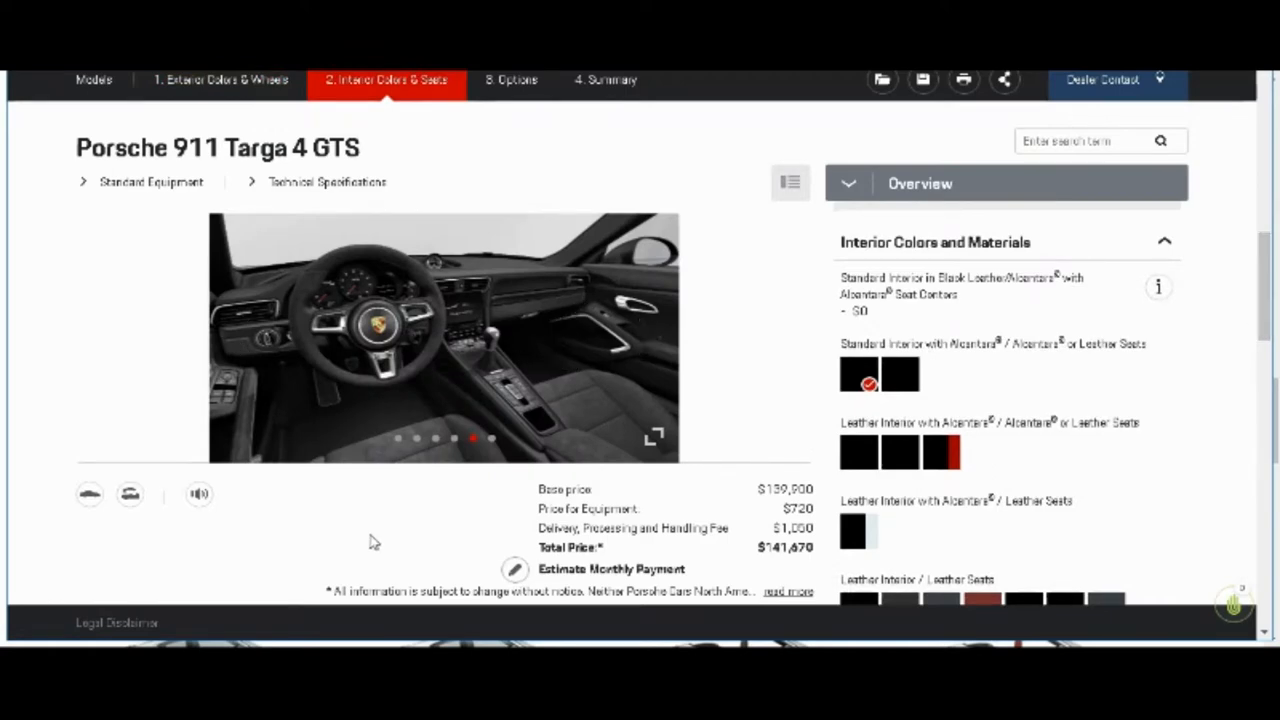
pyautogui.moveTo(90, 500)
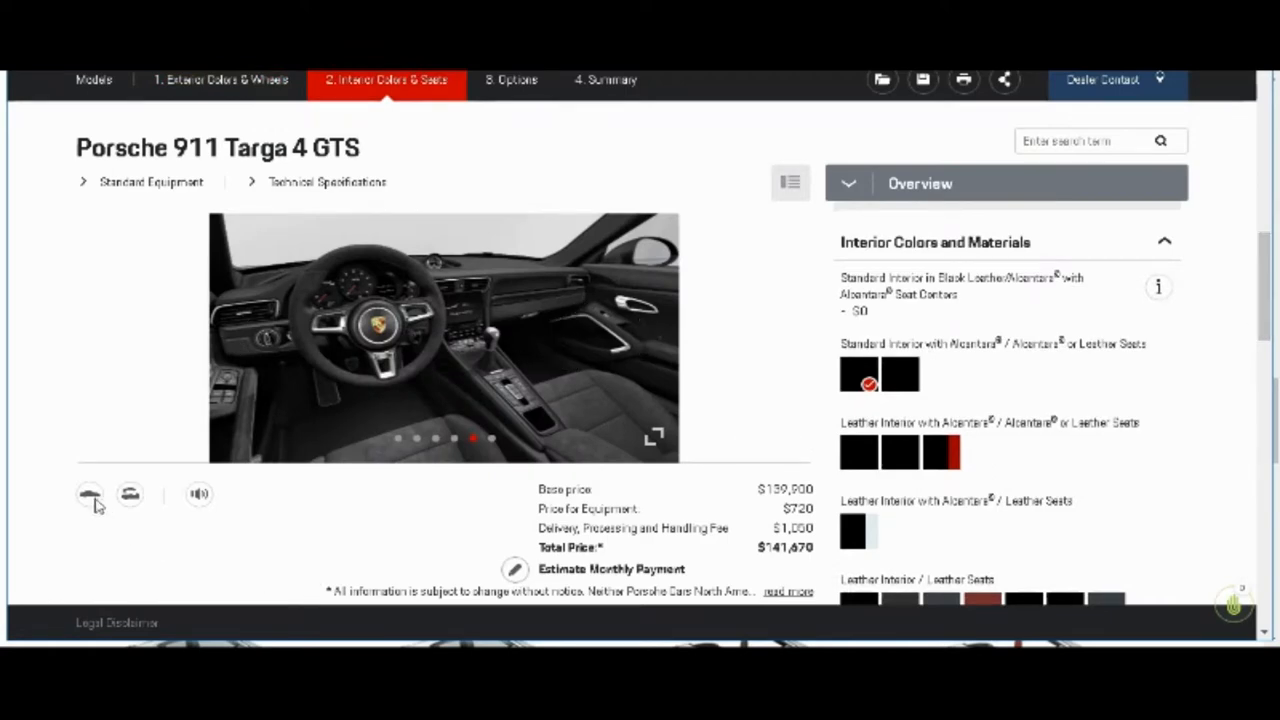
pyautogui.click(86, 494)
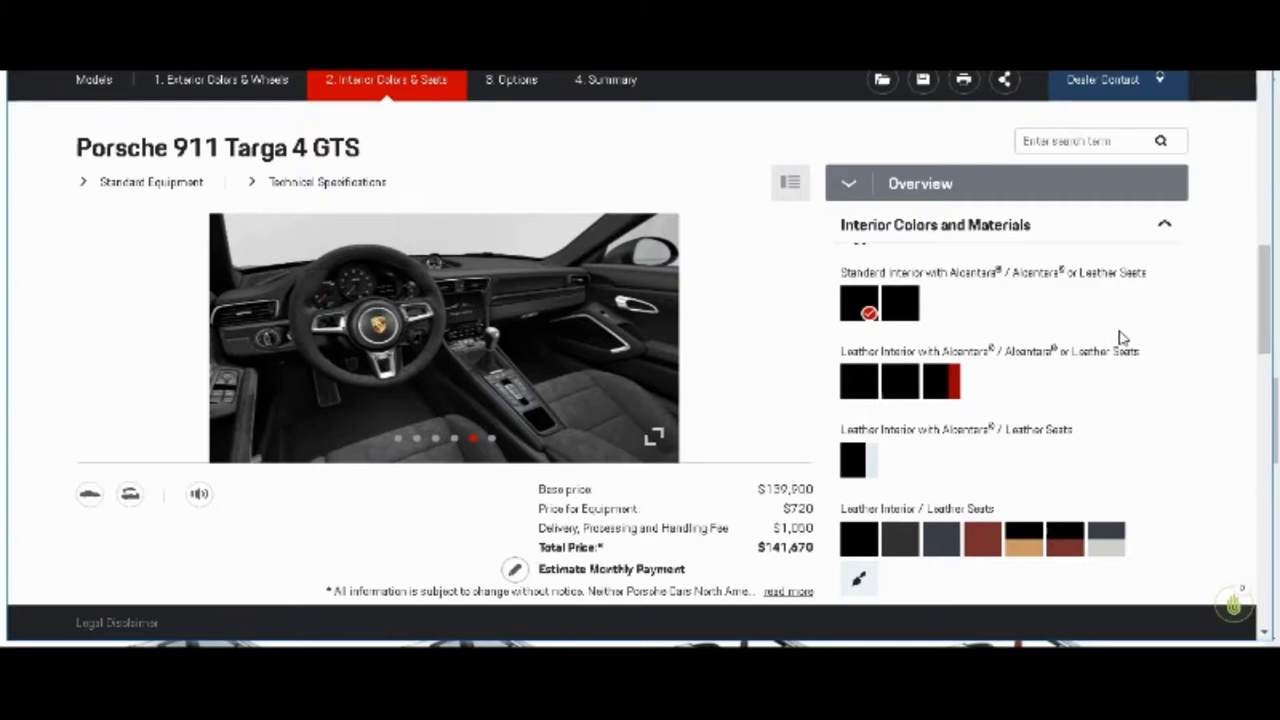
pyautogui.moveTo(1249, 304)
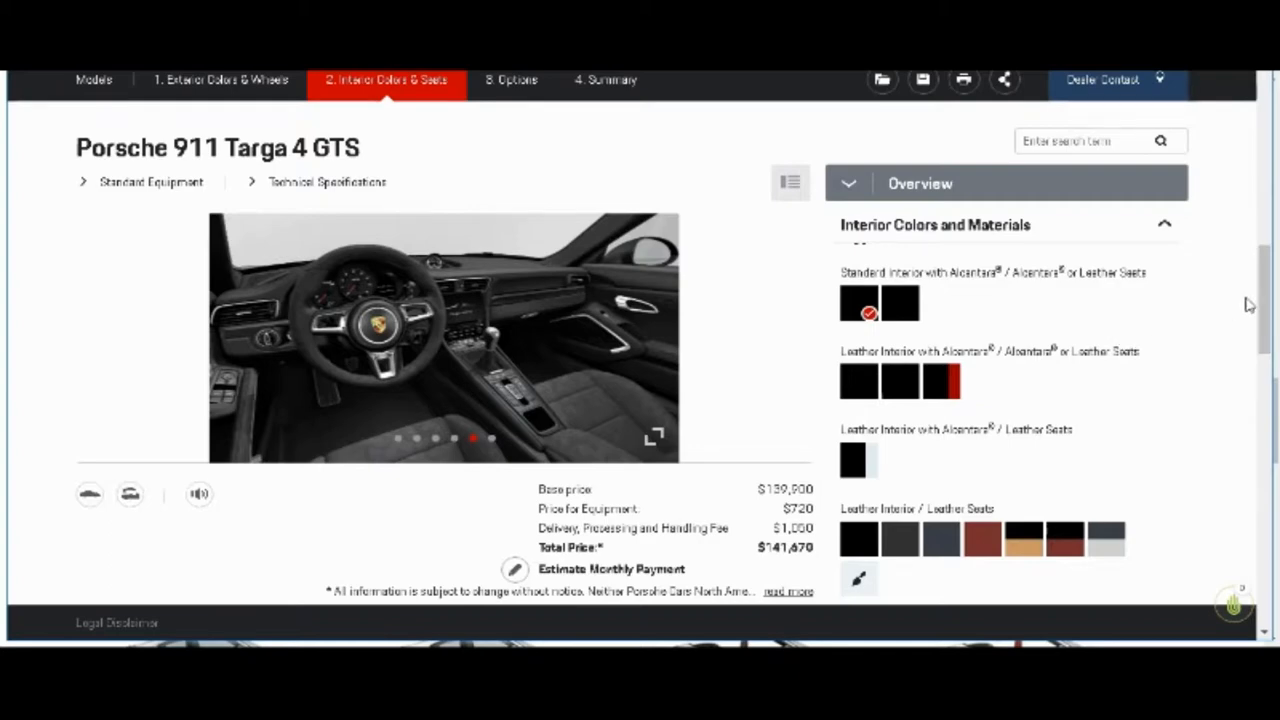
pyautogui.moveTo(1170, 324)
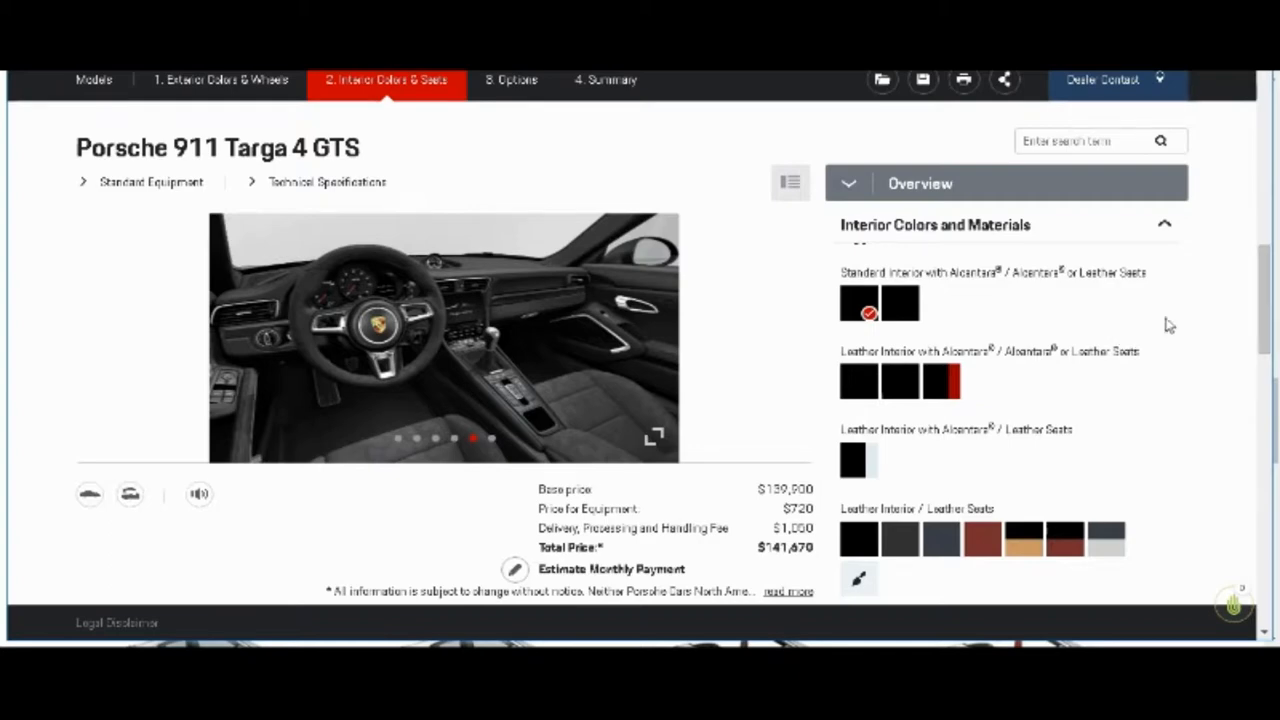
pyautogui.moveTo(898, 305)
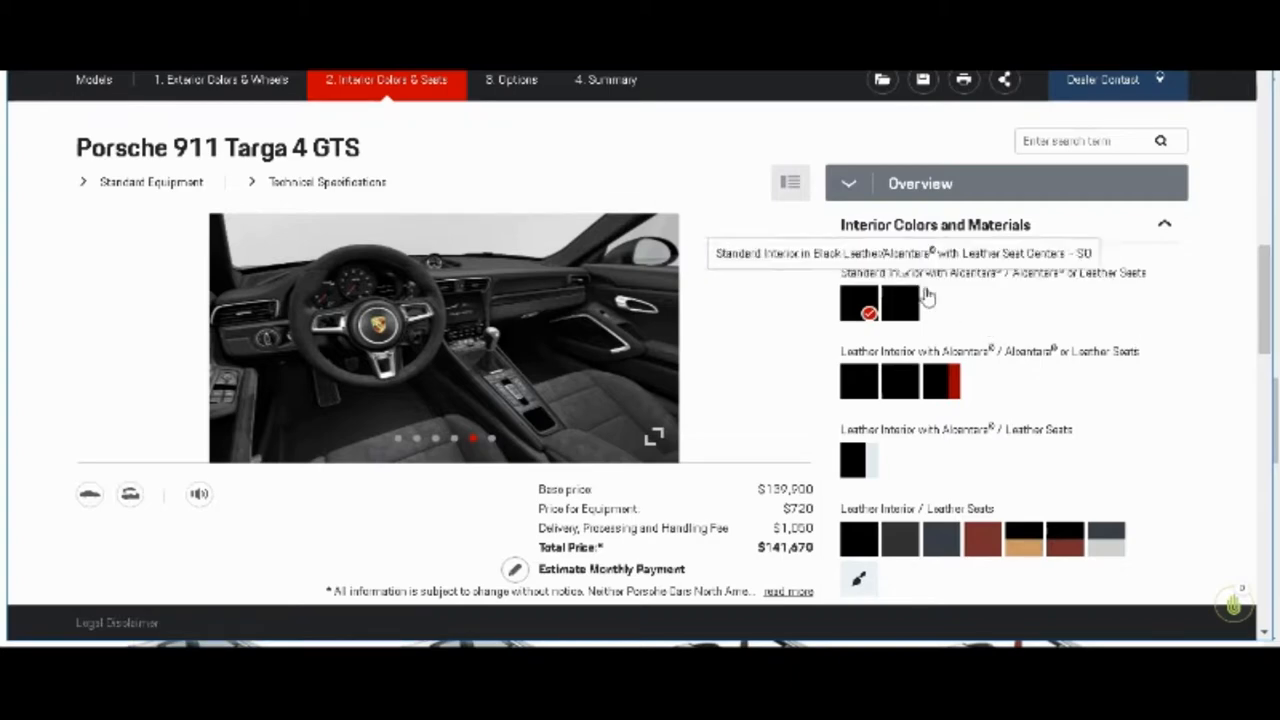
pyautogui.moveTo(945, 278)
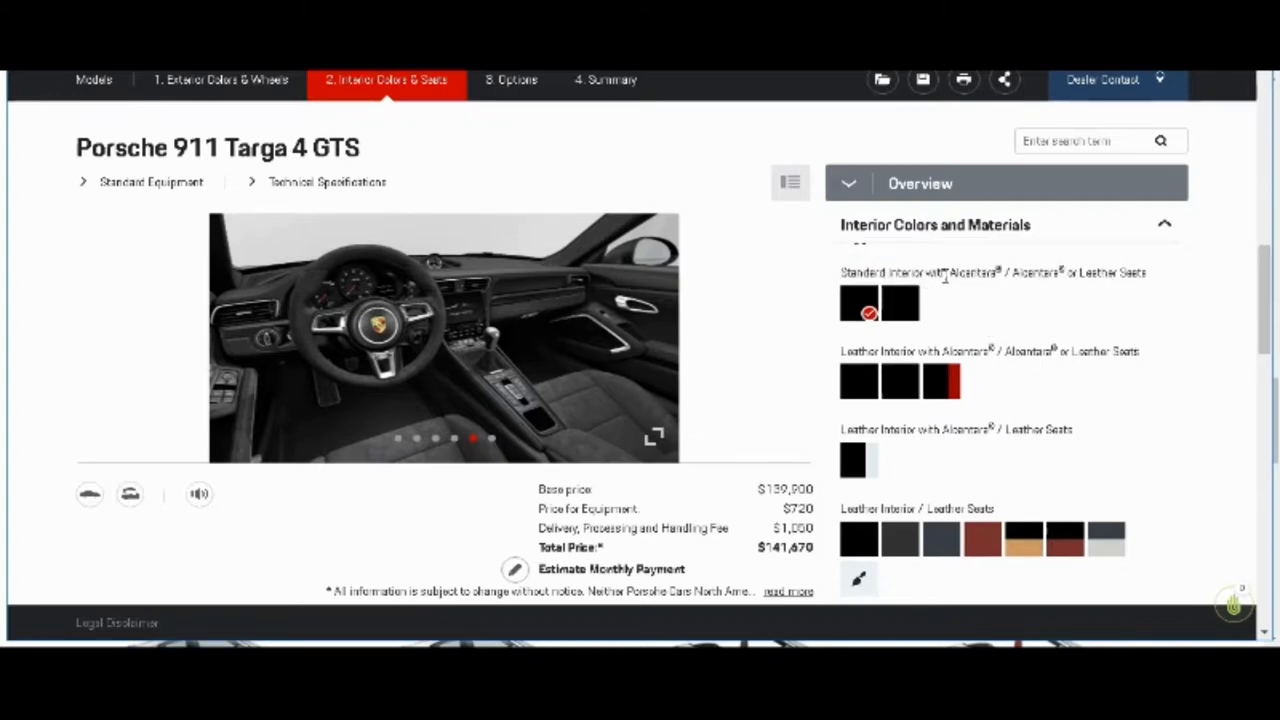
pyautogui.doubleClick(968, 272)
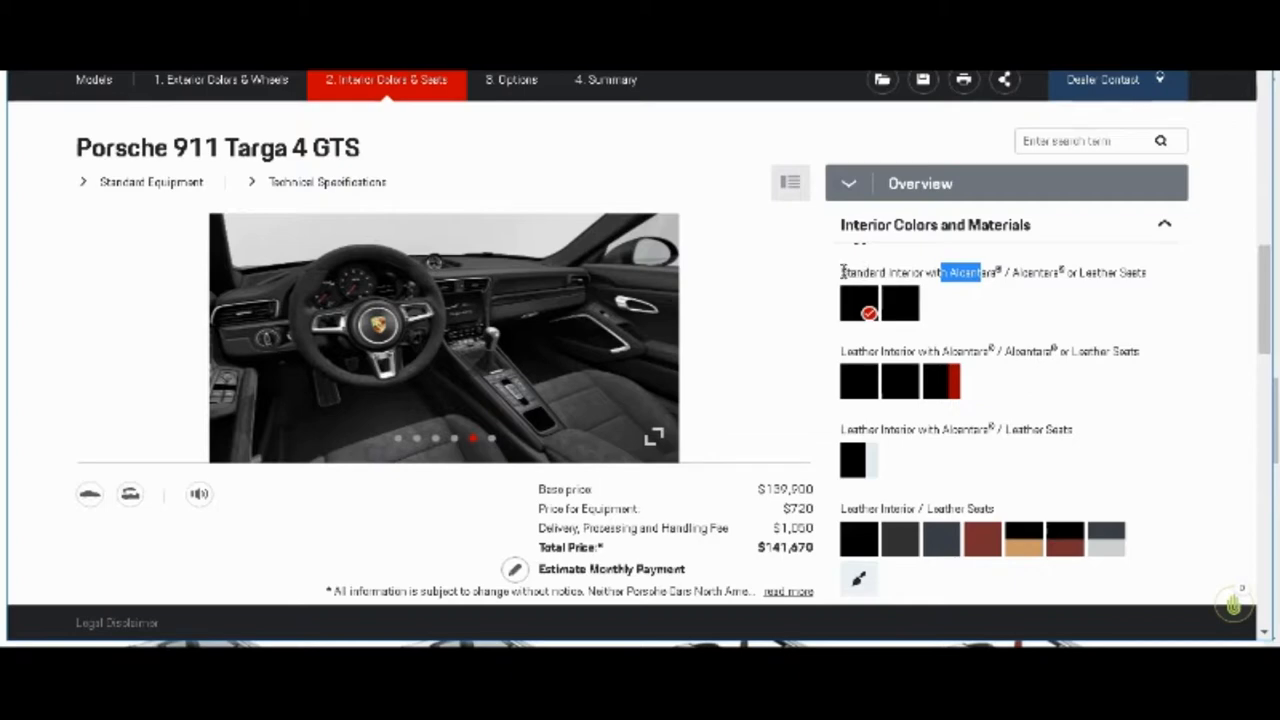
pyautogui.moveTo(852, 340)
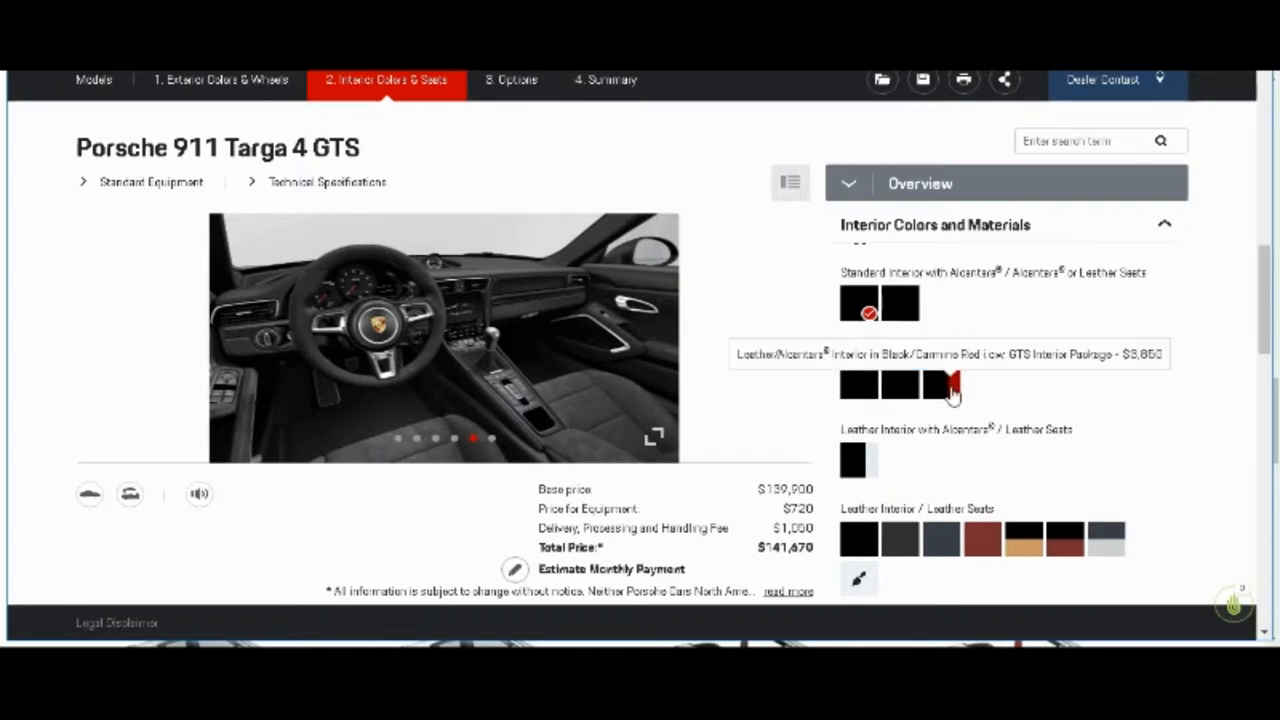
pyautogui.moveTo(902, 392)
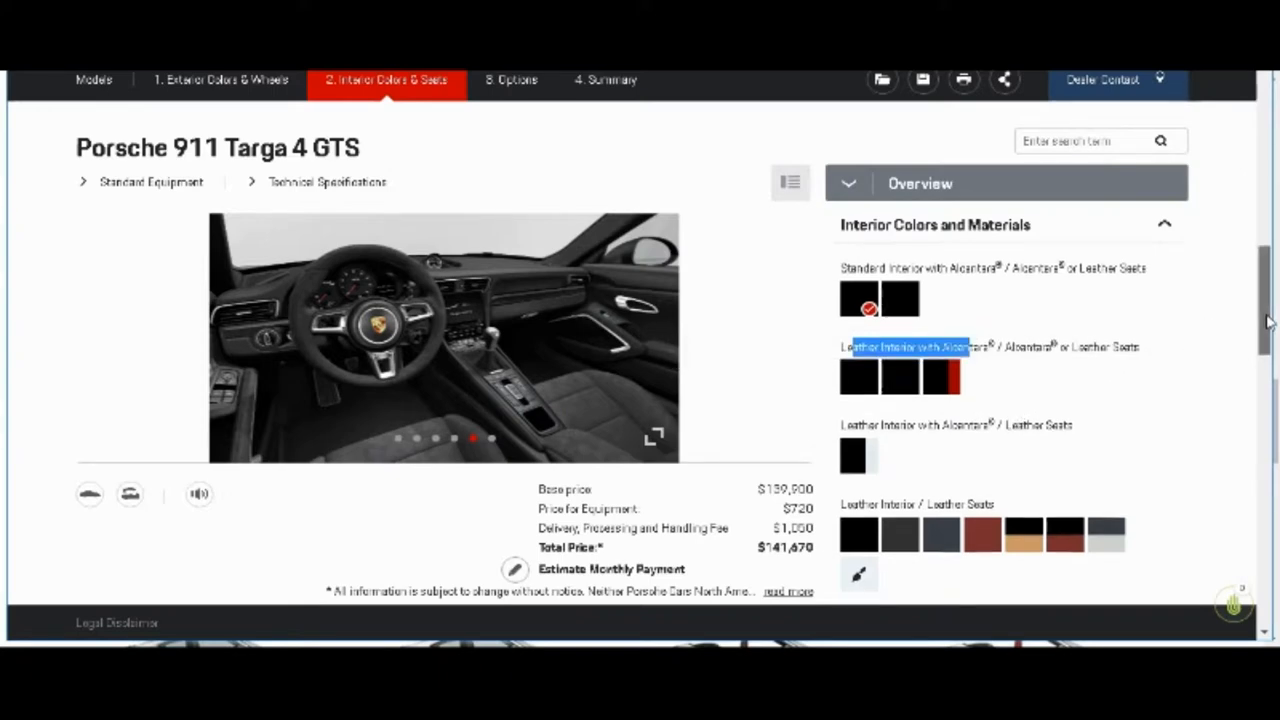
pyautogui.scroll(-3)
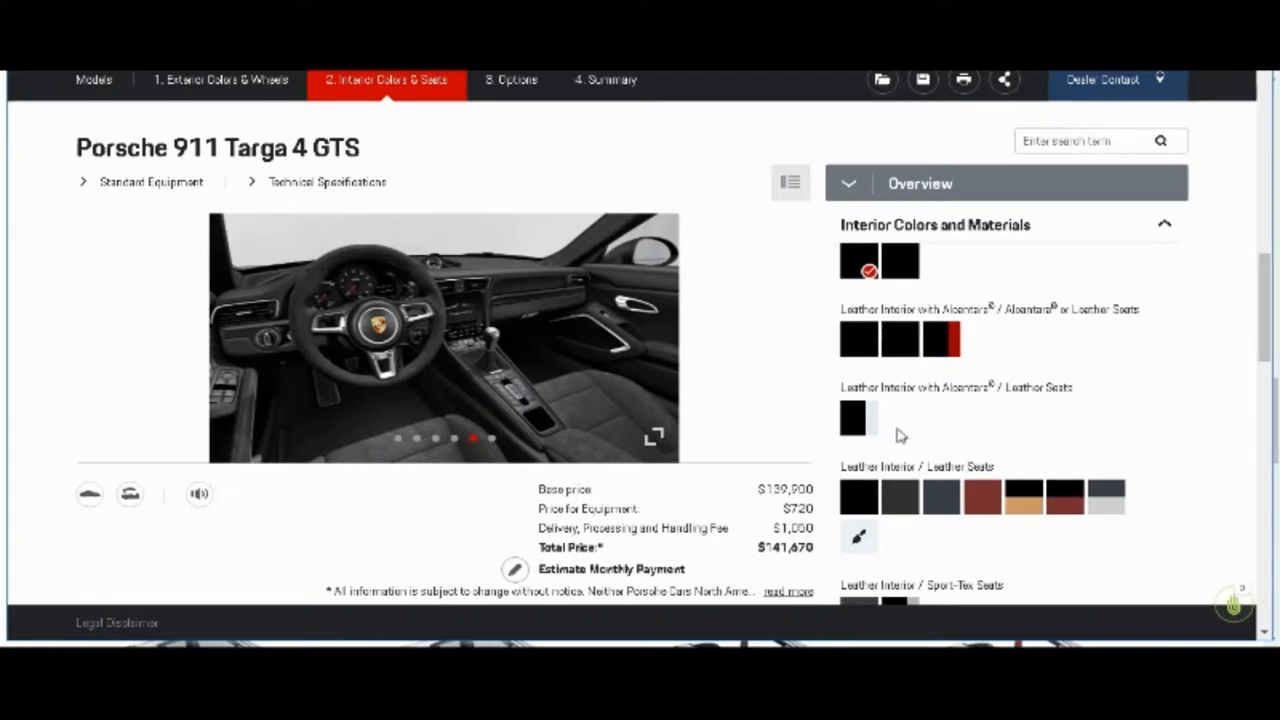
pyautogui.moveTo(867, 430)
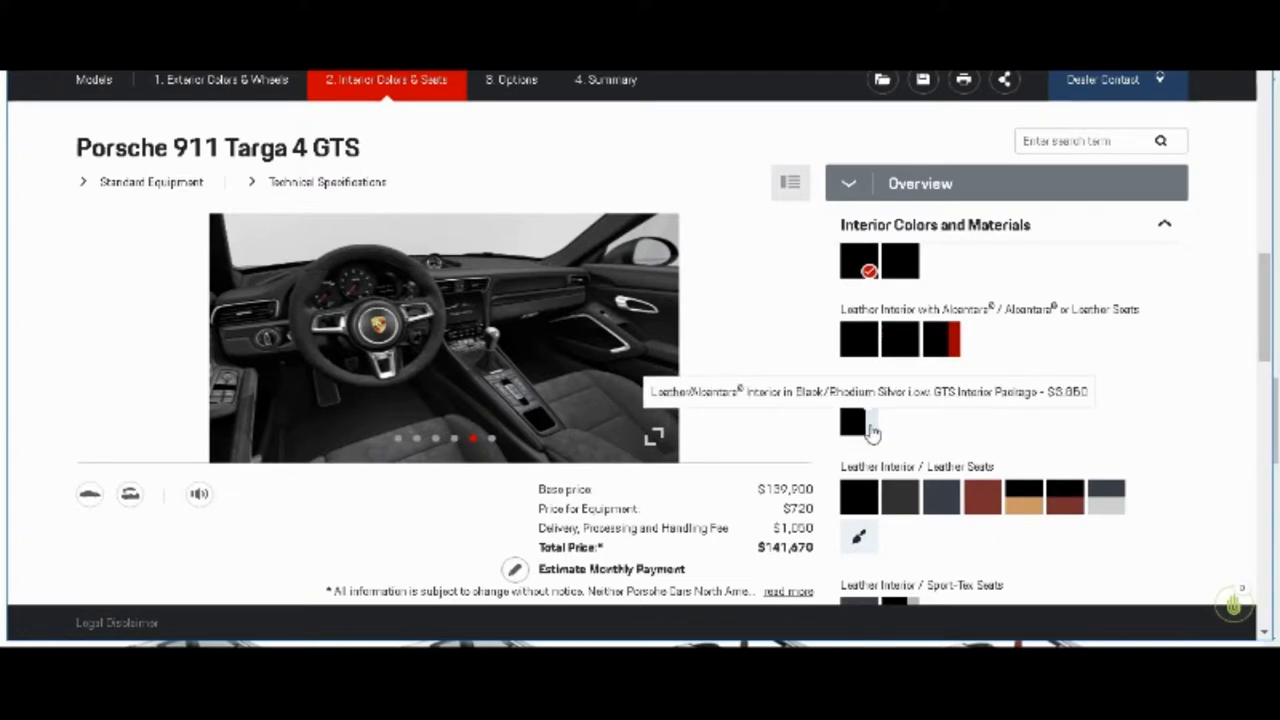
pyautogui.moveTo(878, 458)
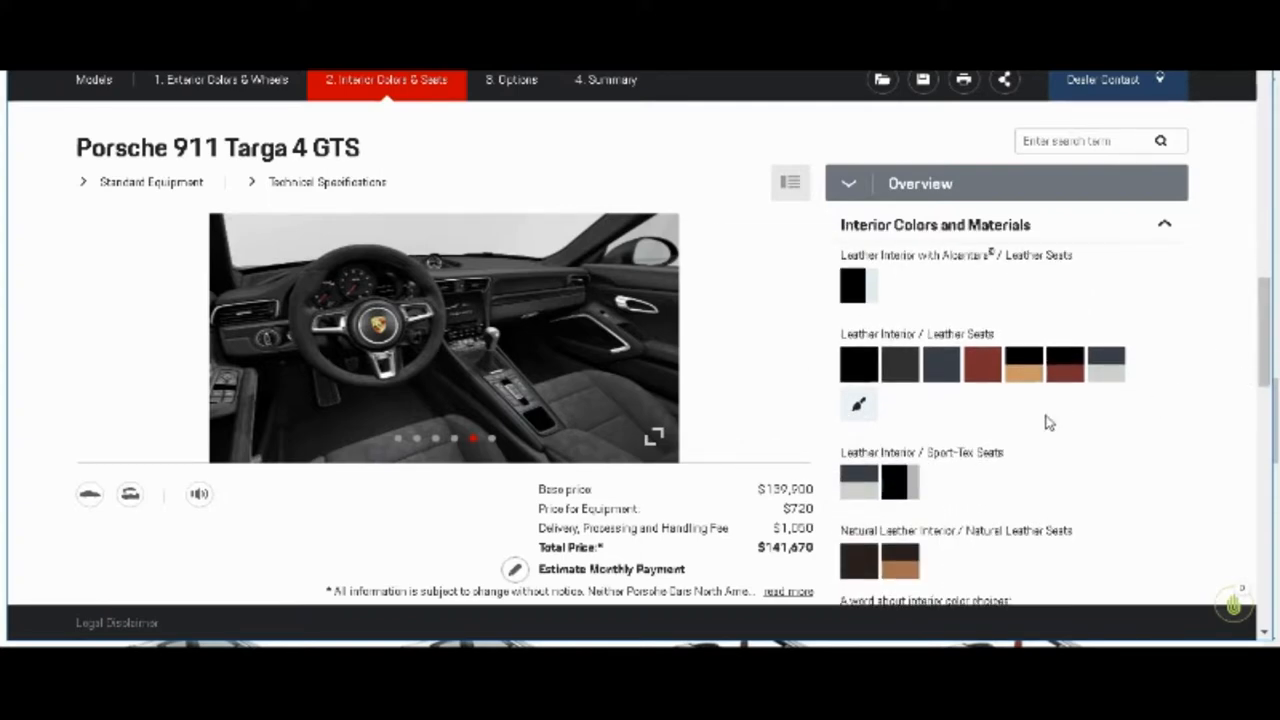
pyautogui.moveTo(859, 366)
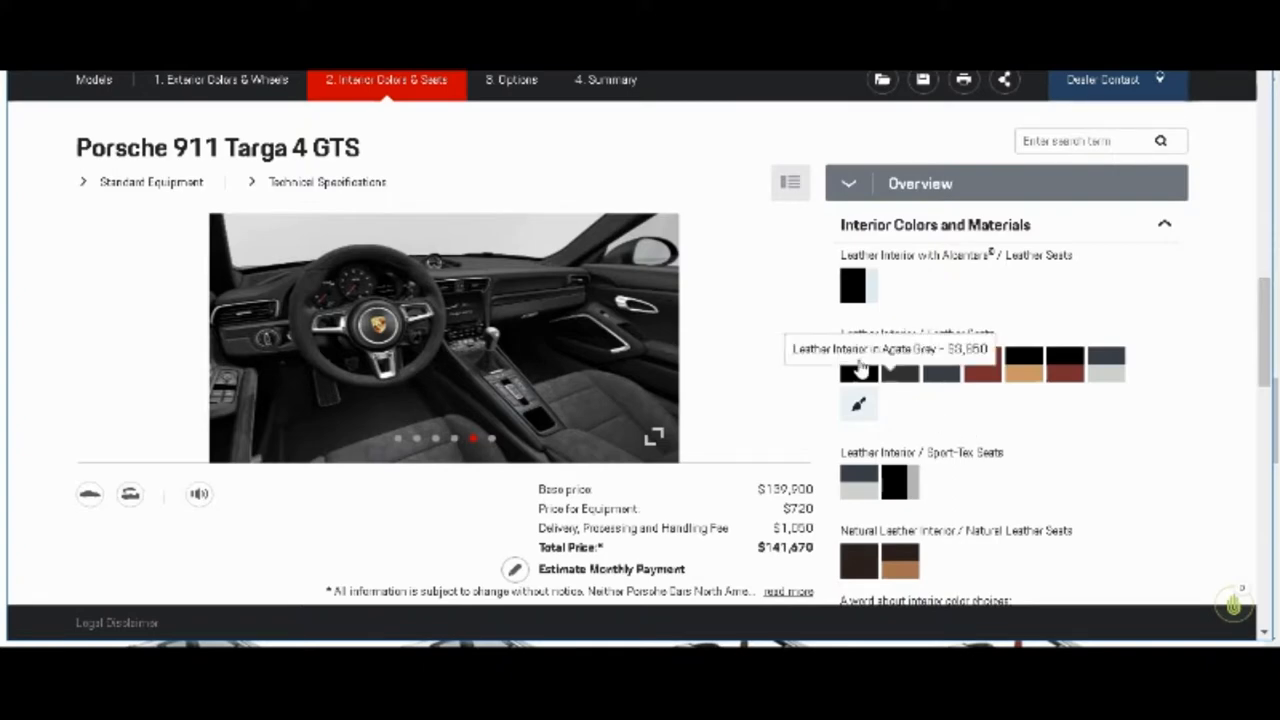
pyautogui.moveTo(938, 366)
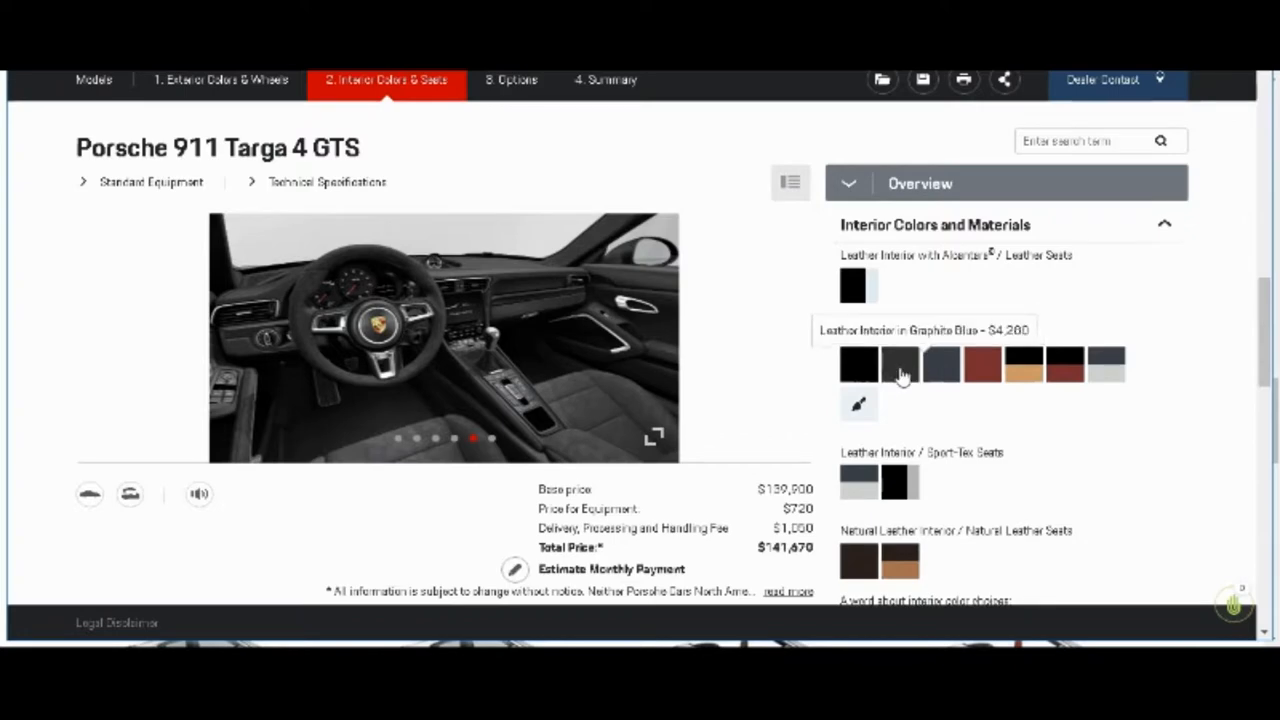
pyautogui.moveTo(859, 367)
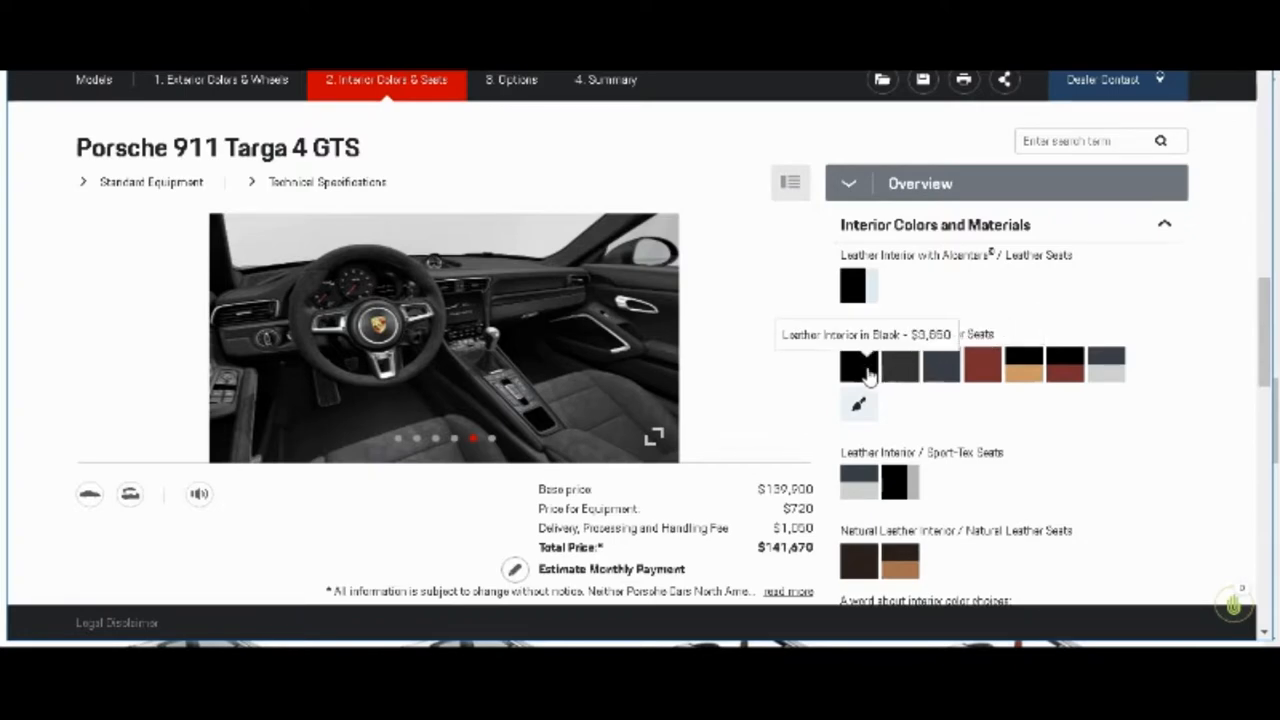
pyautogui.moveTo(984, 365)
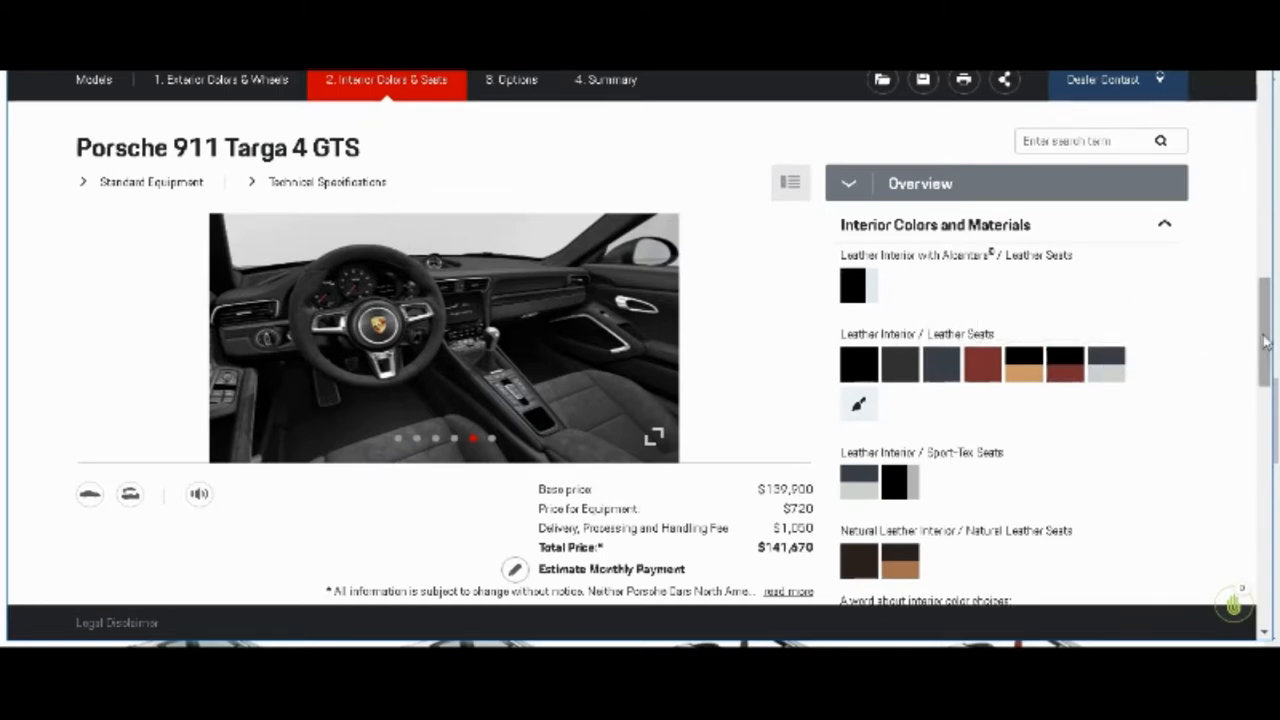
pyautogui.scroll(-3)
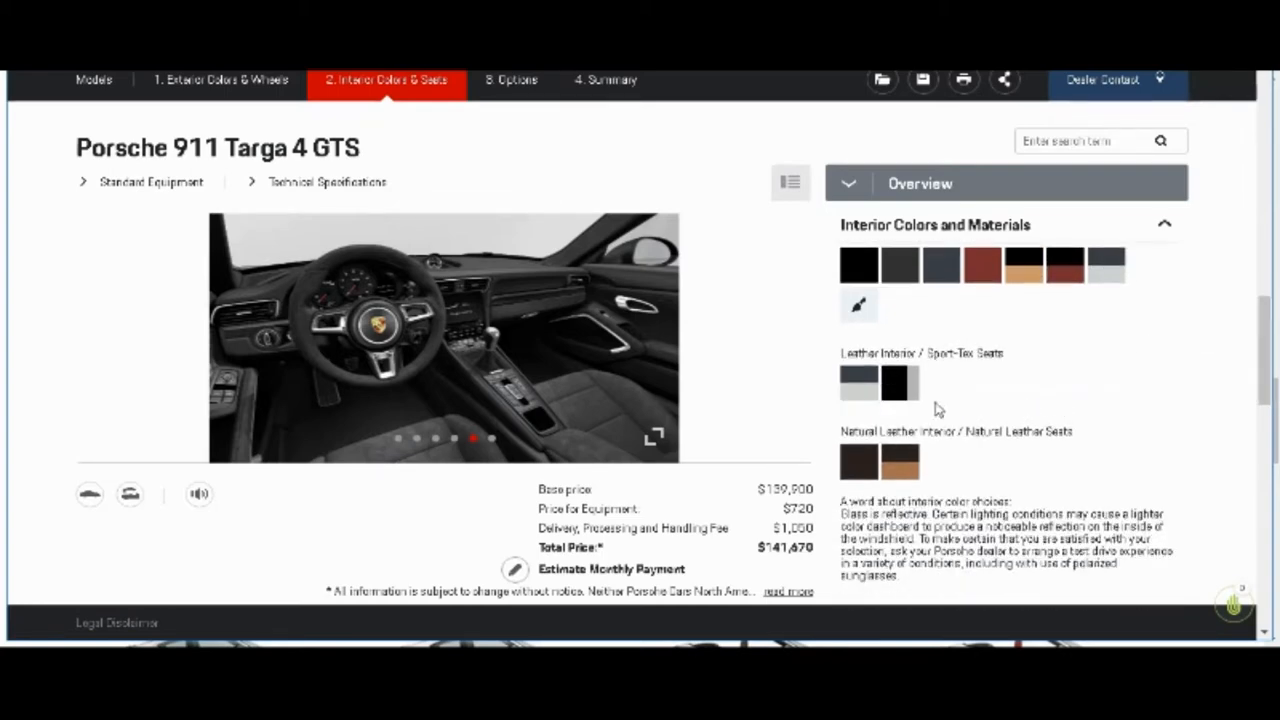
pyautogui.moveTo(894, 395)
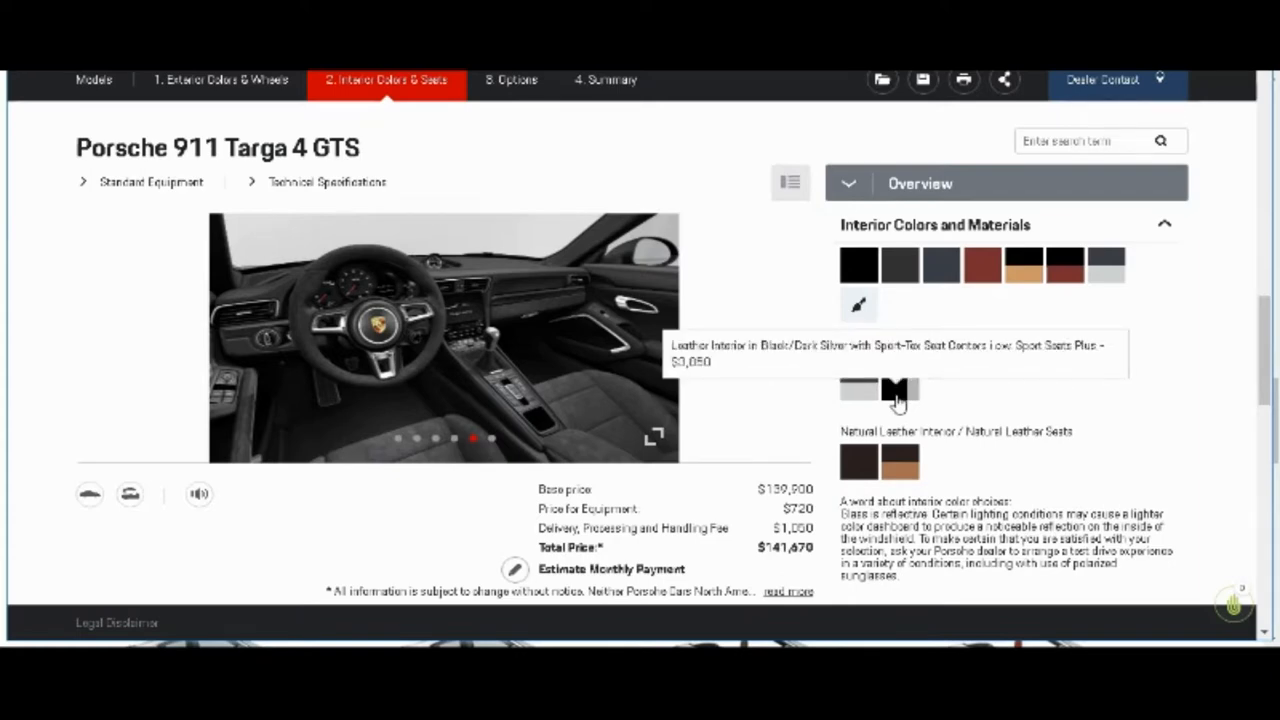
pyautogui.moveTo(960, 394)
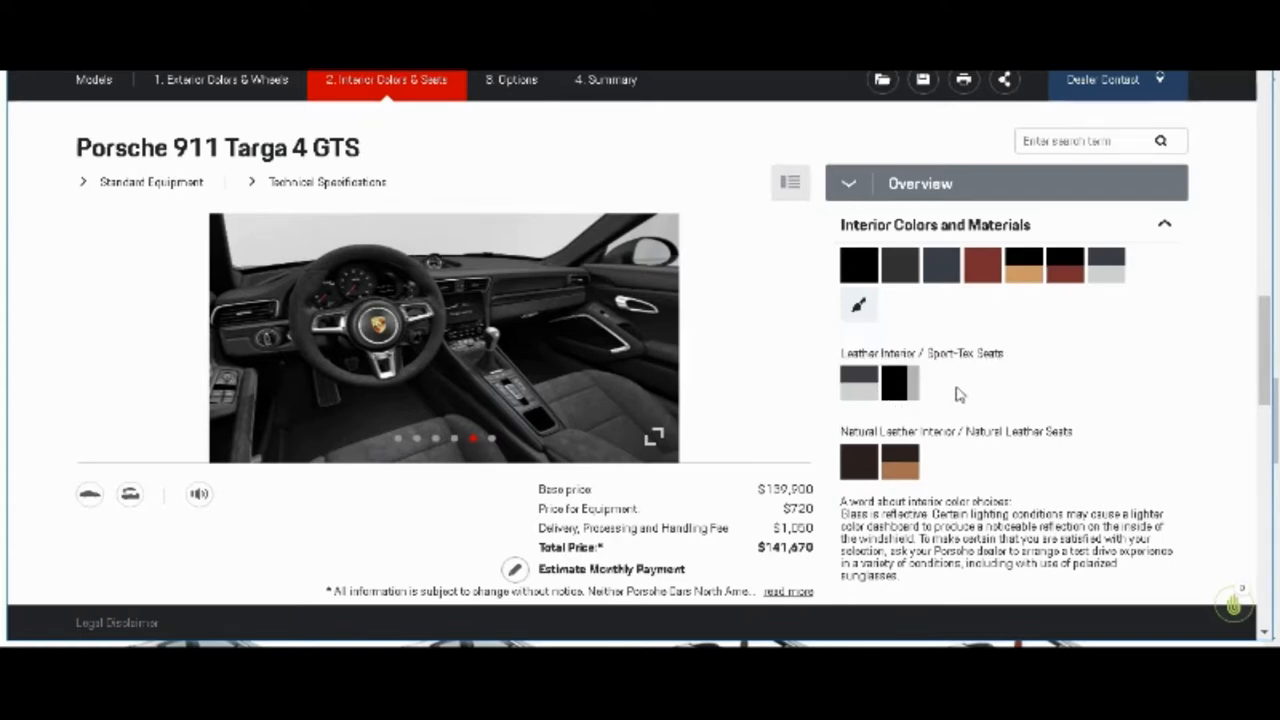
pyautogui.moveTo(897, 392)
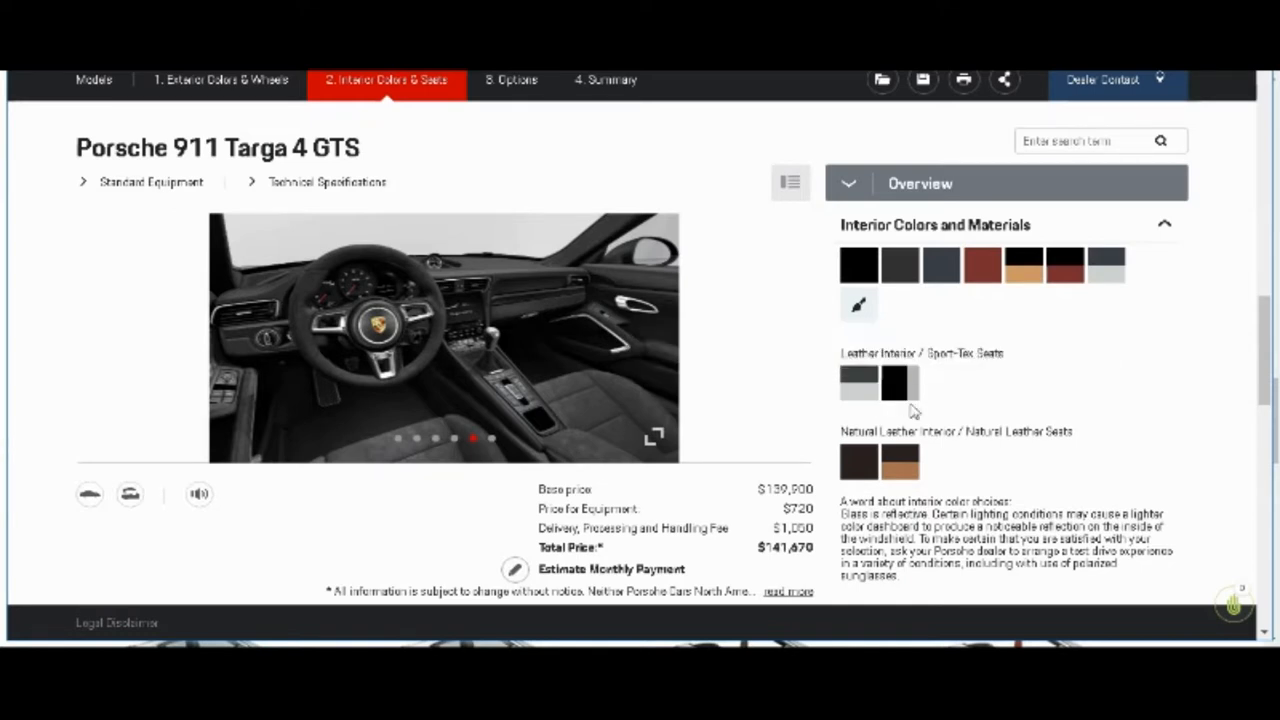
pyautogui.moveTo(910, 464)
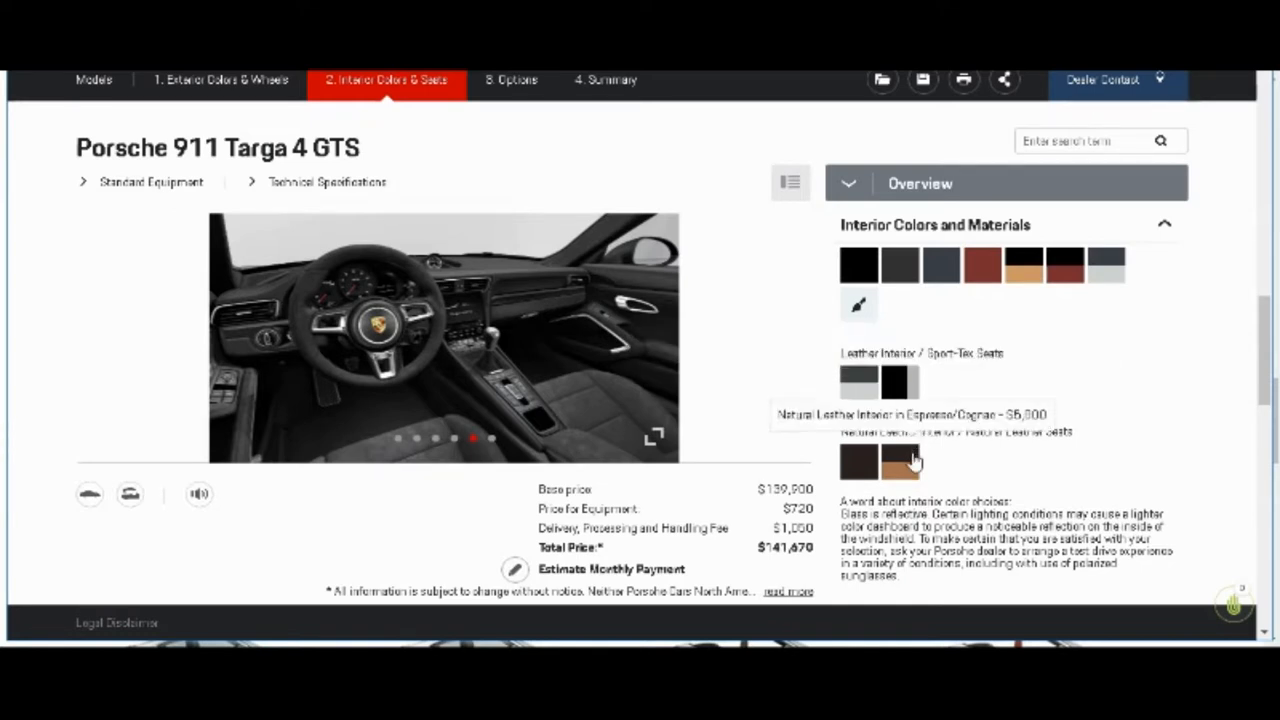
pyautogui.moveTo(865, 462)
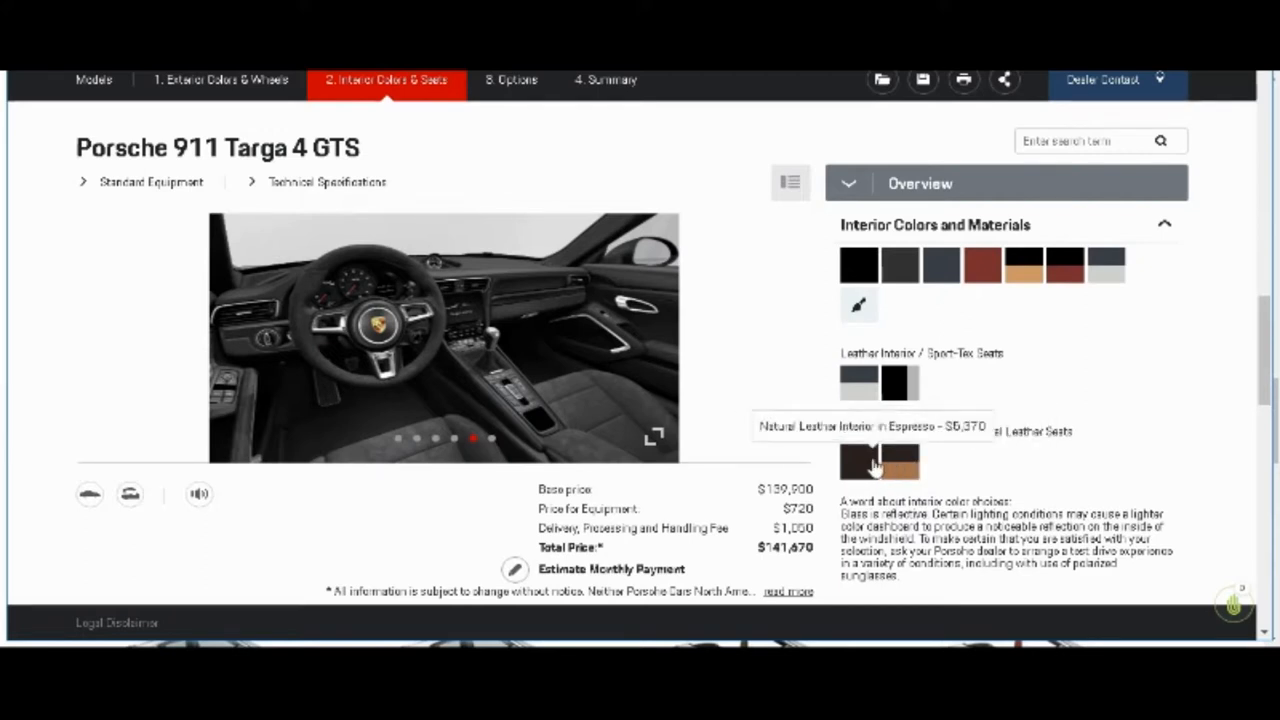
pyautogui.moveTo(950, 474)
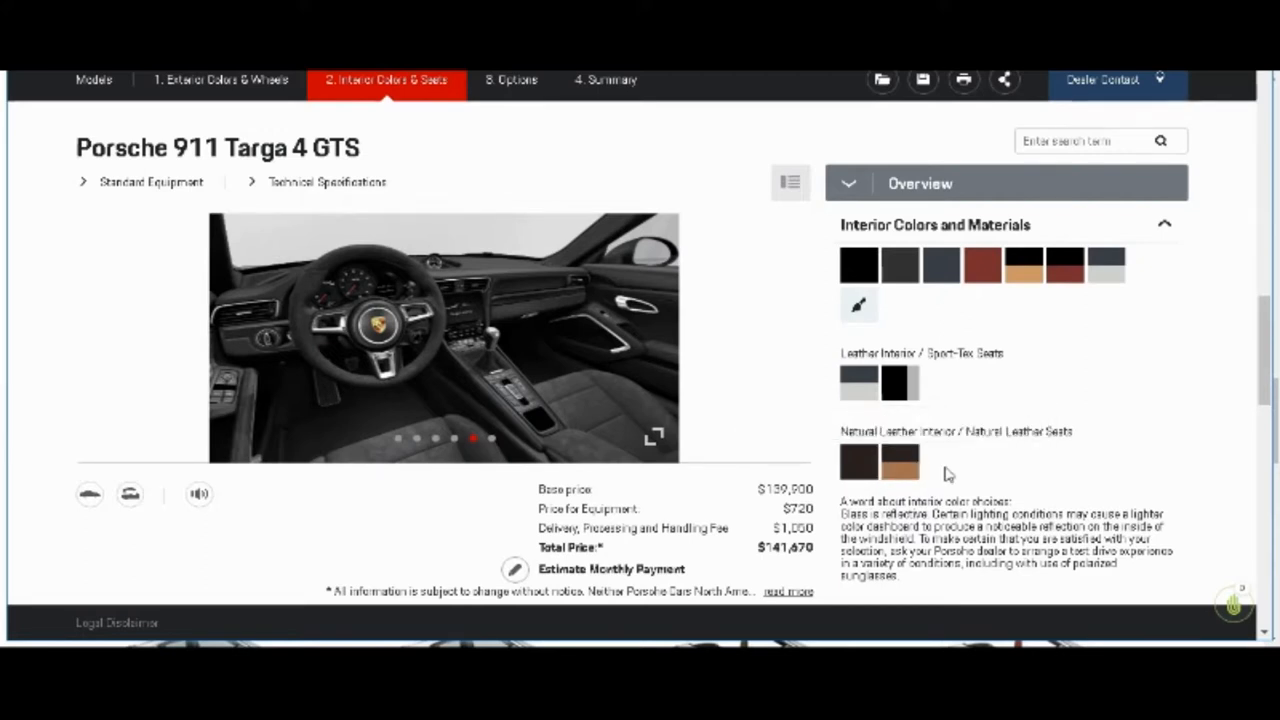
pyautogui.moveTo(901, 463)
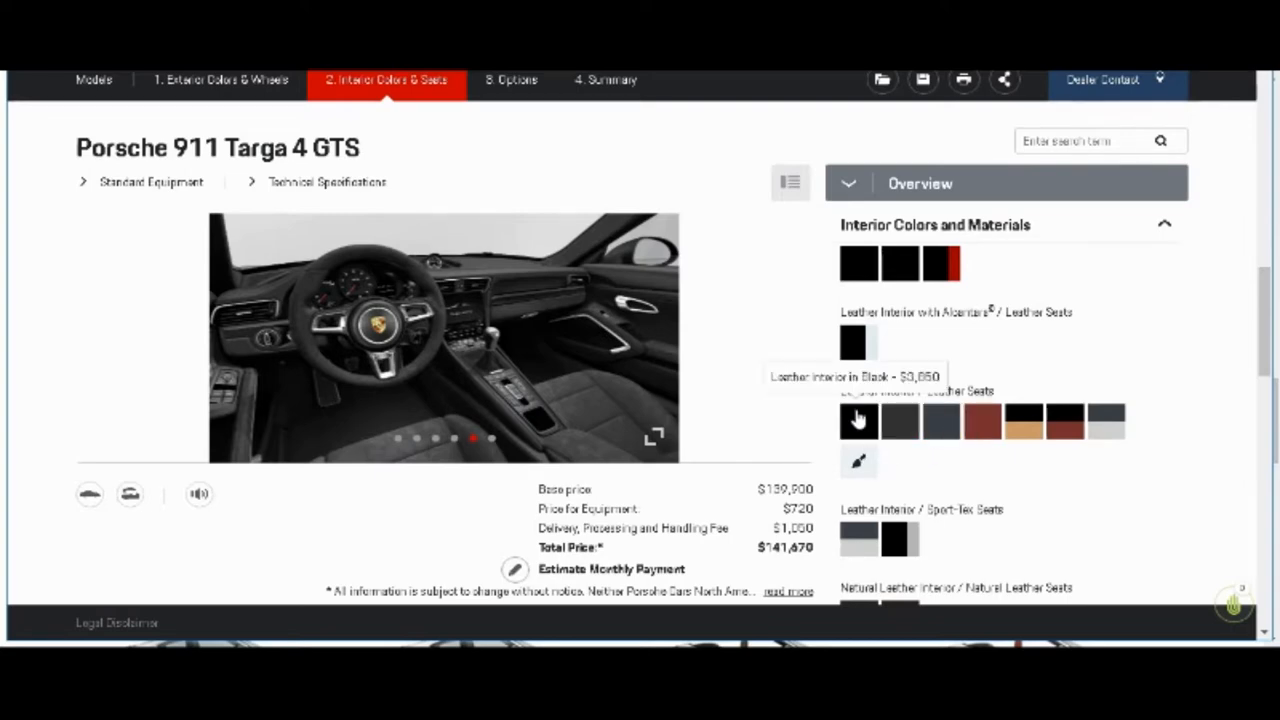
pyautogui.scroll(-3)
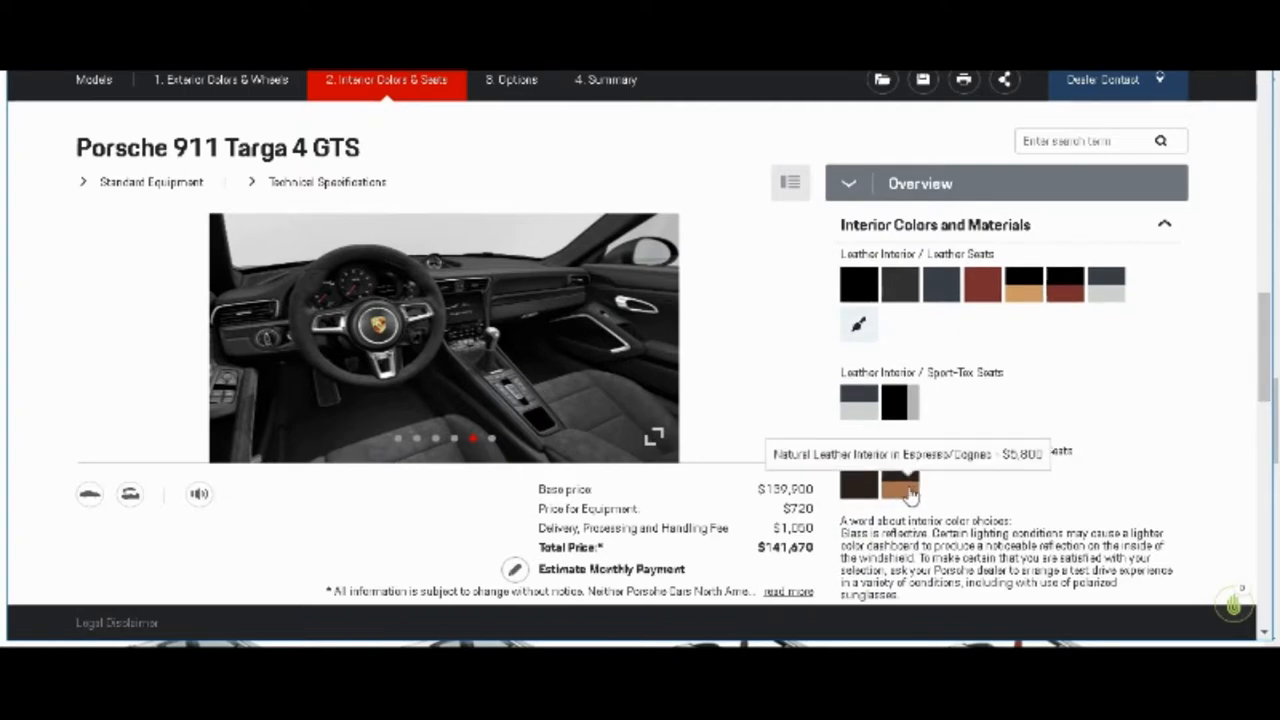
pyautogui.moveTo(1083, 442)
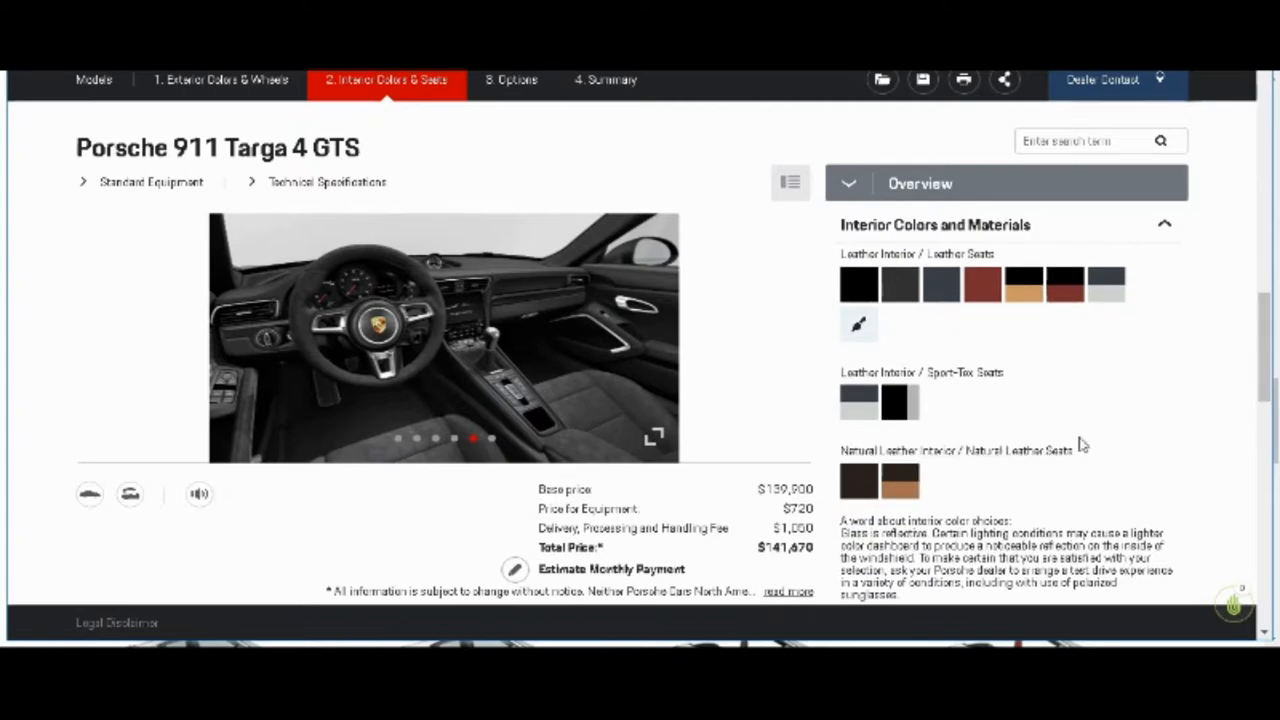
pyautogui.moveTo(1267, 388)
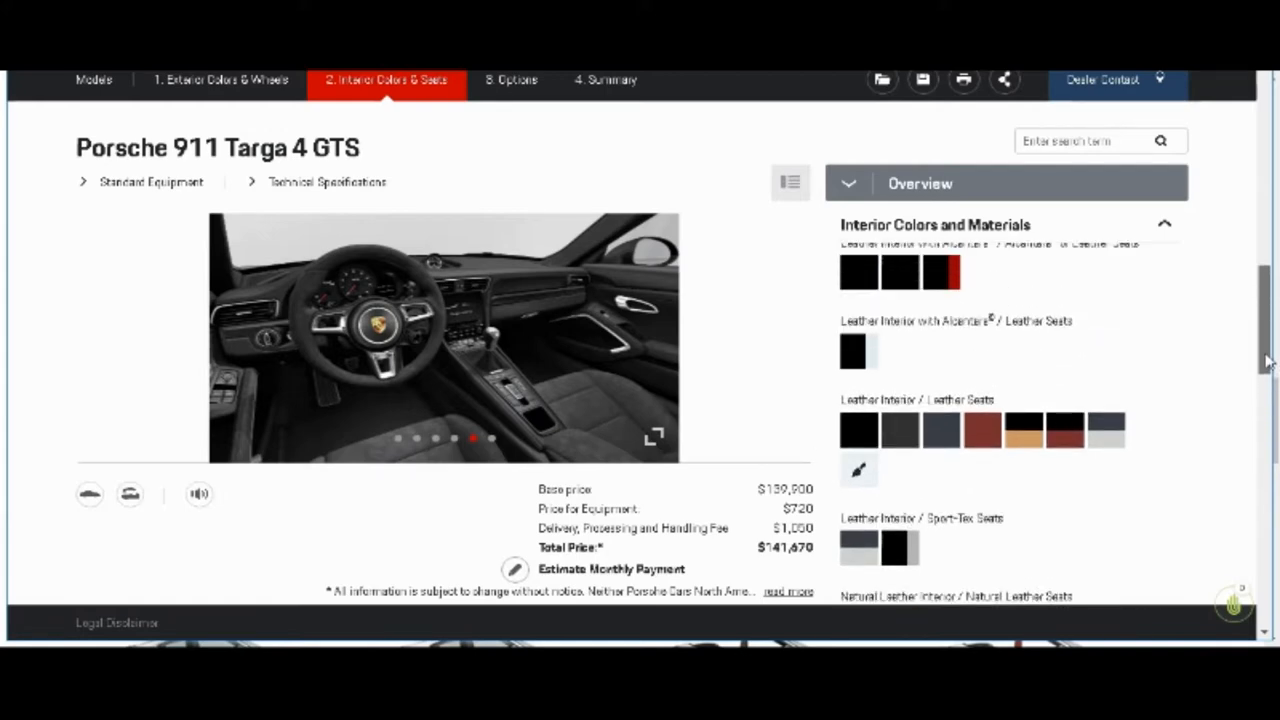
pyautogui.click(225, 78)
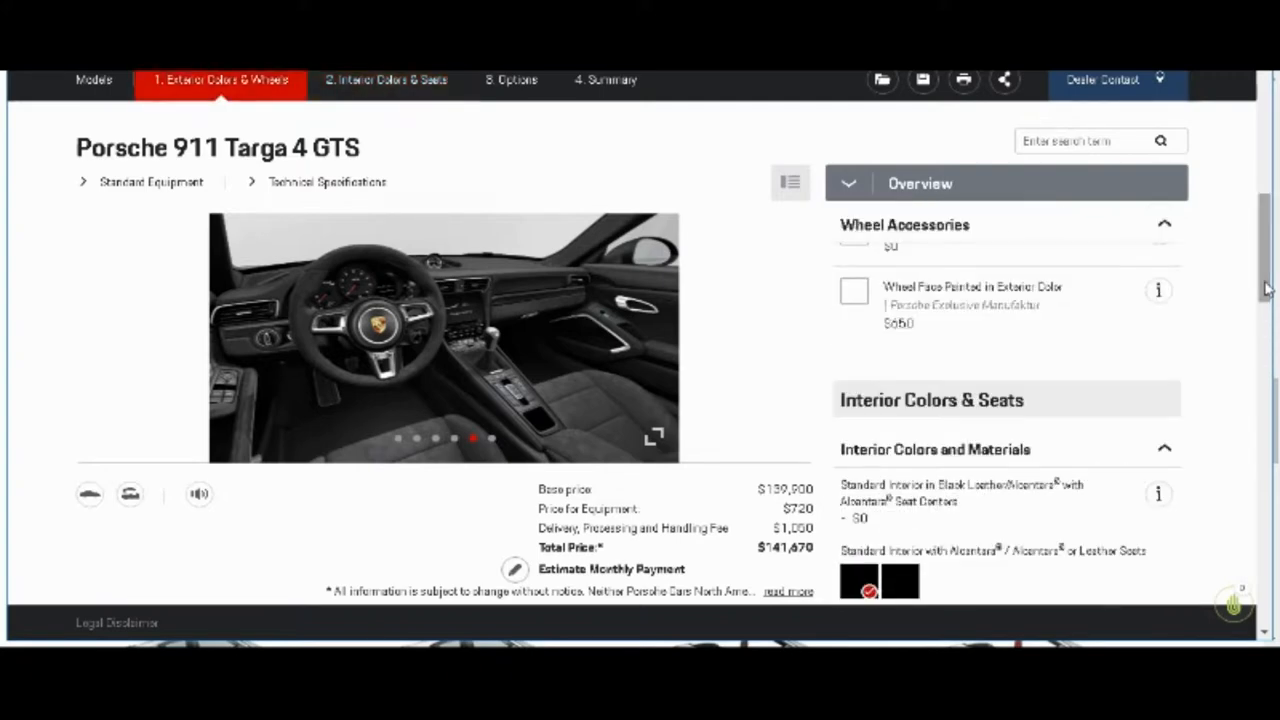
pyautogui.scroll(-3)
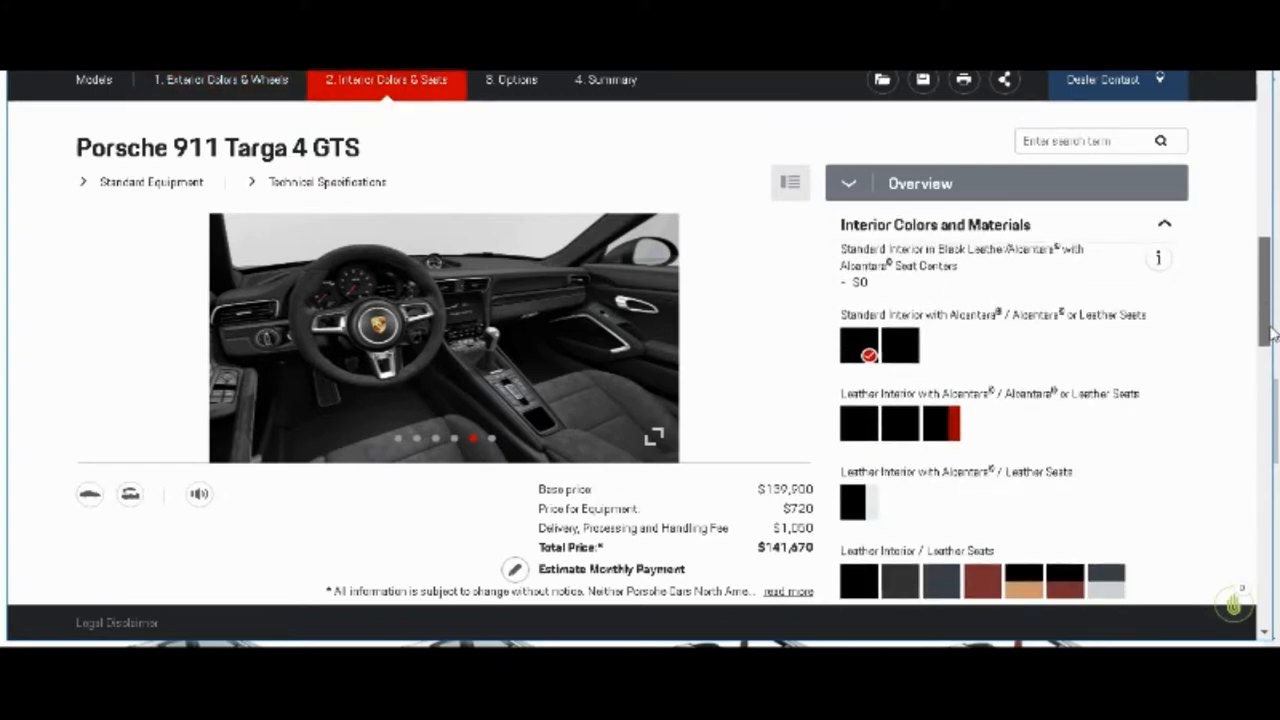
pyautogui.scroll(-3)
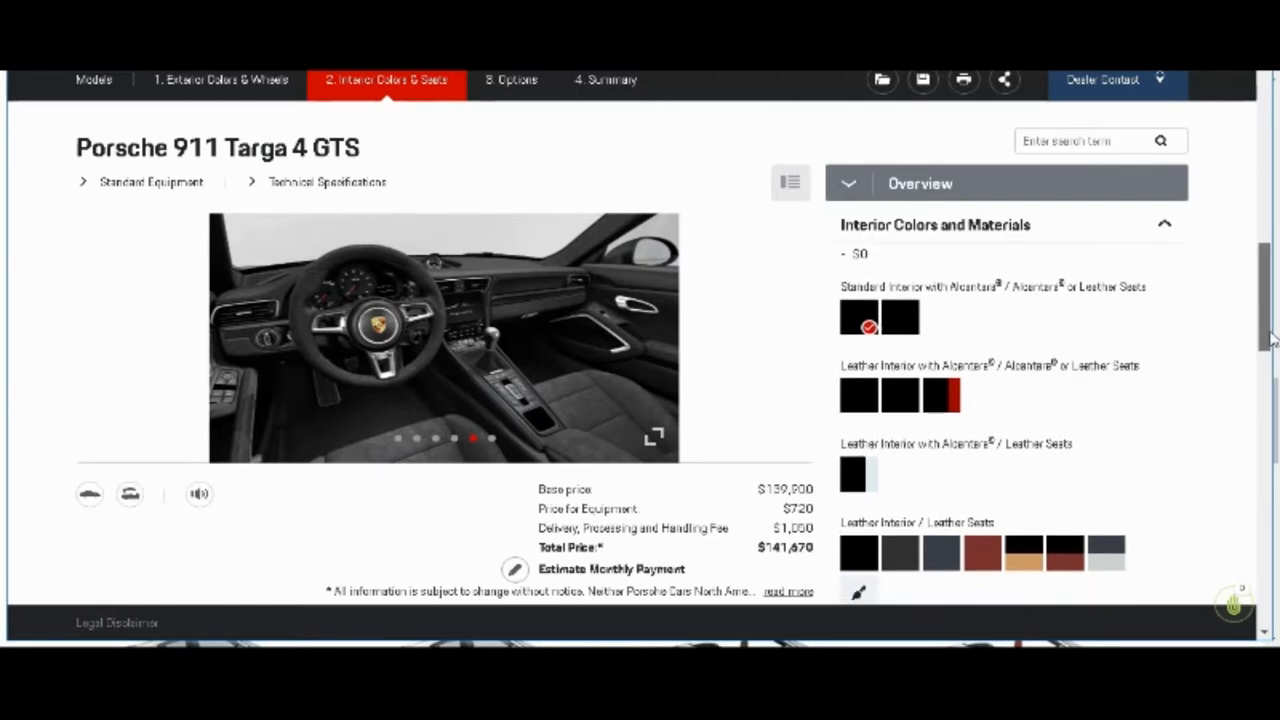
pyautogui.scroll(-3)
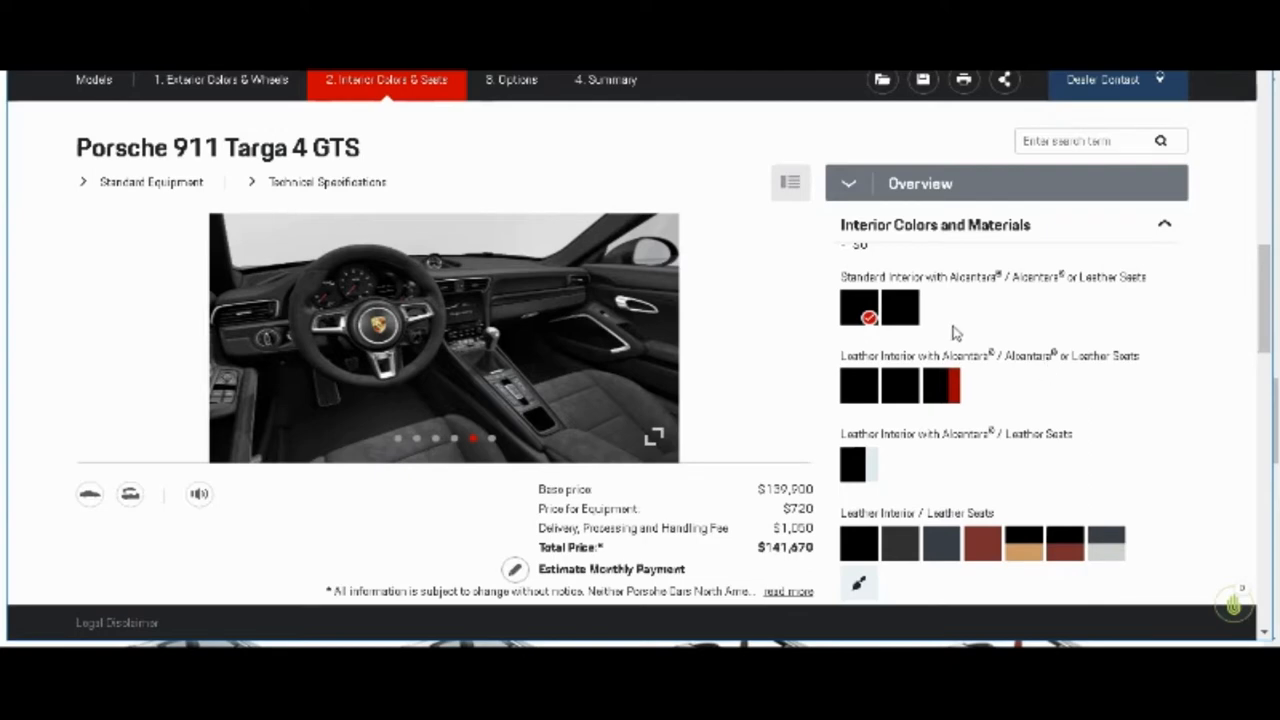
pyautogui.moveTo(900, 308)
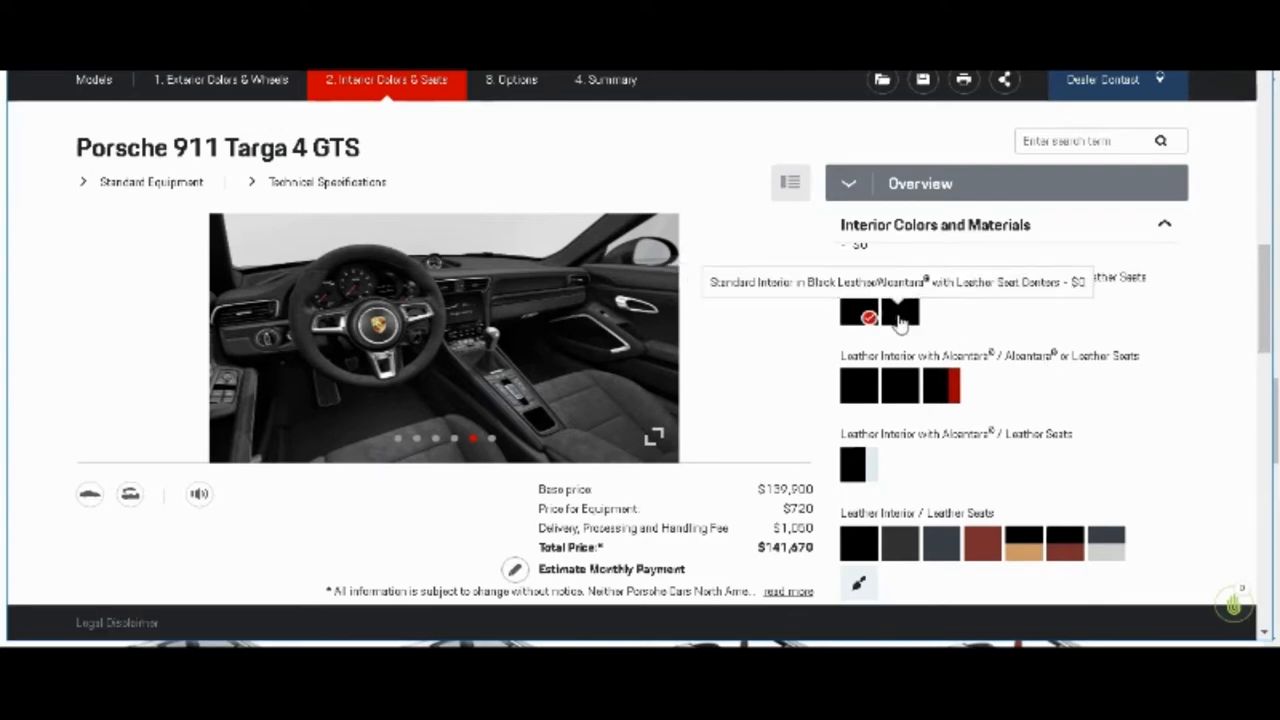
# Step: Select black interior with leather seat centers, accepting seat heating and ventilation (+$1,540)
pyautogui.click(901, 310)
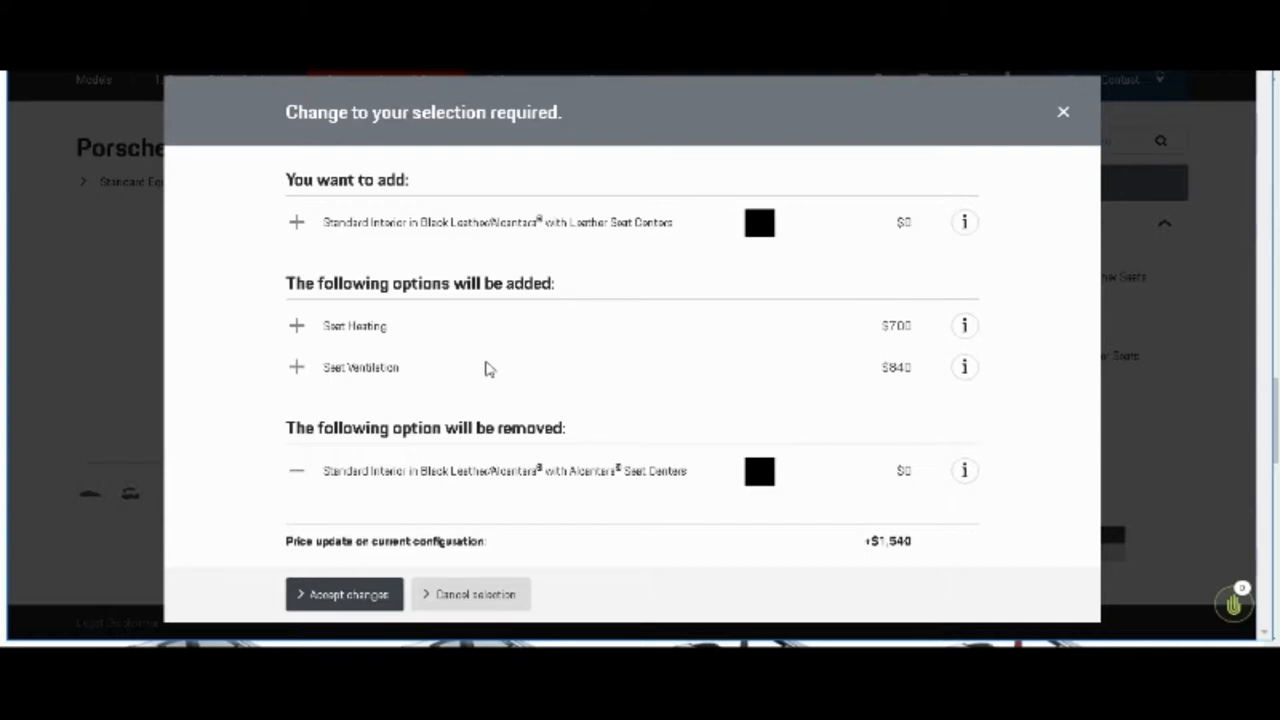
pyautogui.moveTo(487, 368)
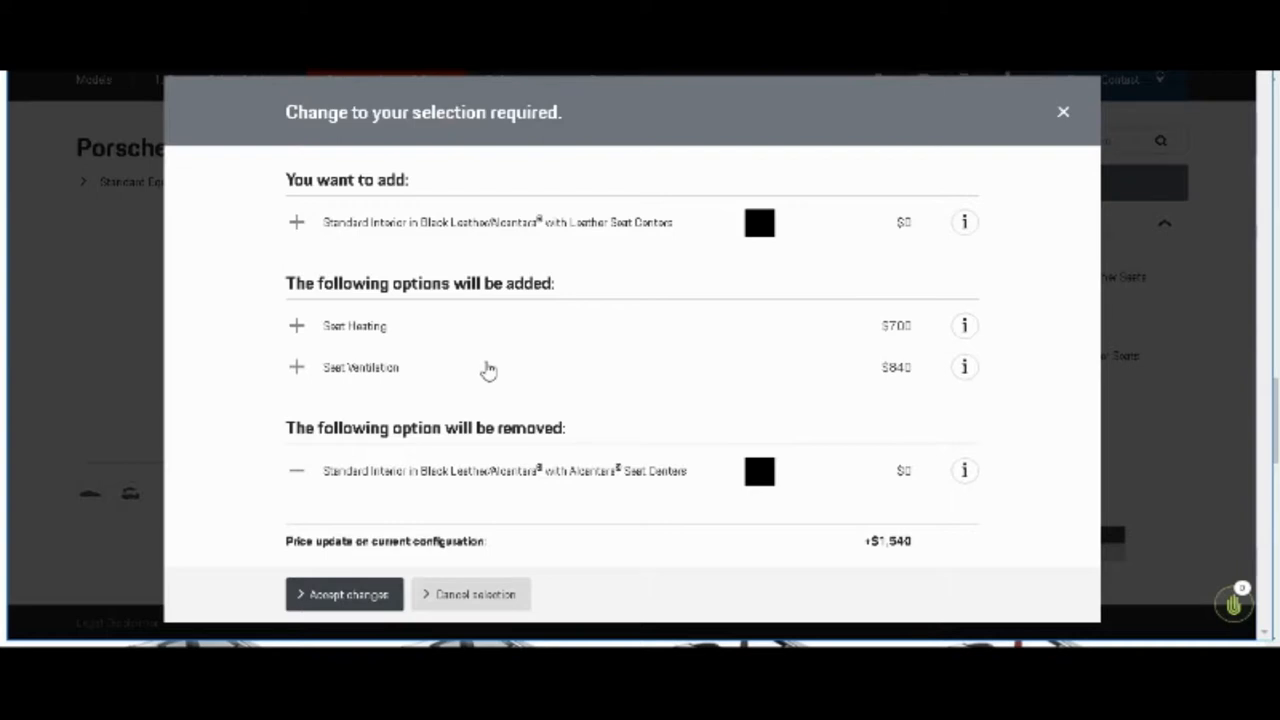
pyautogui.moveTo(395, 287)
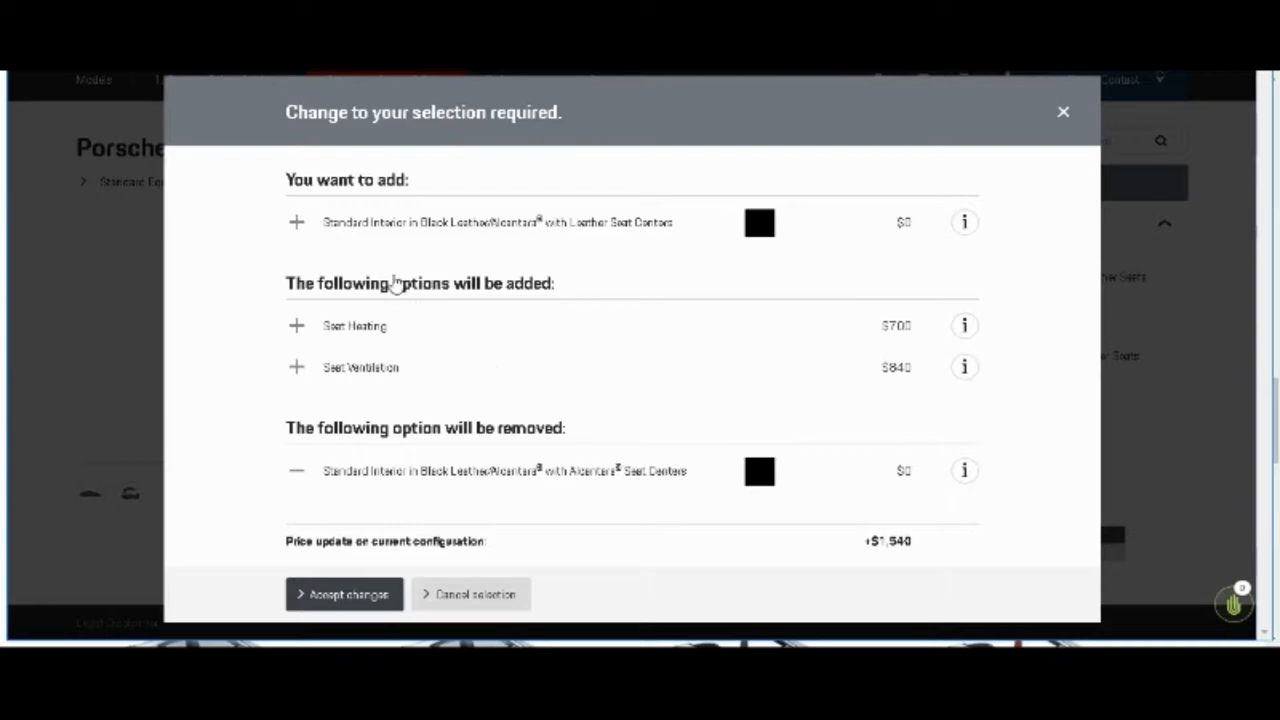
pyautogui.moveTo(425, 265)
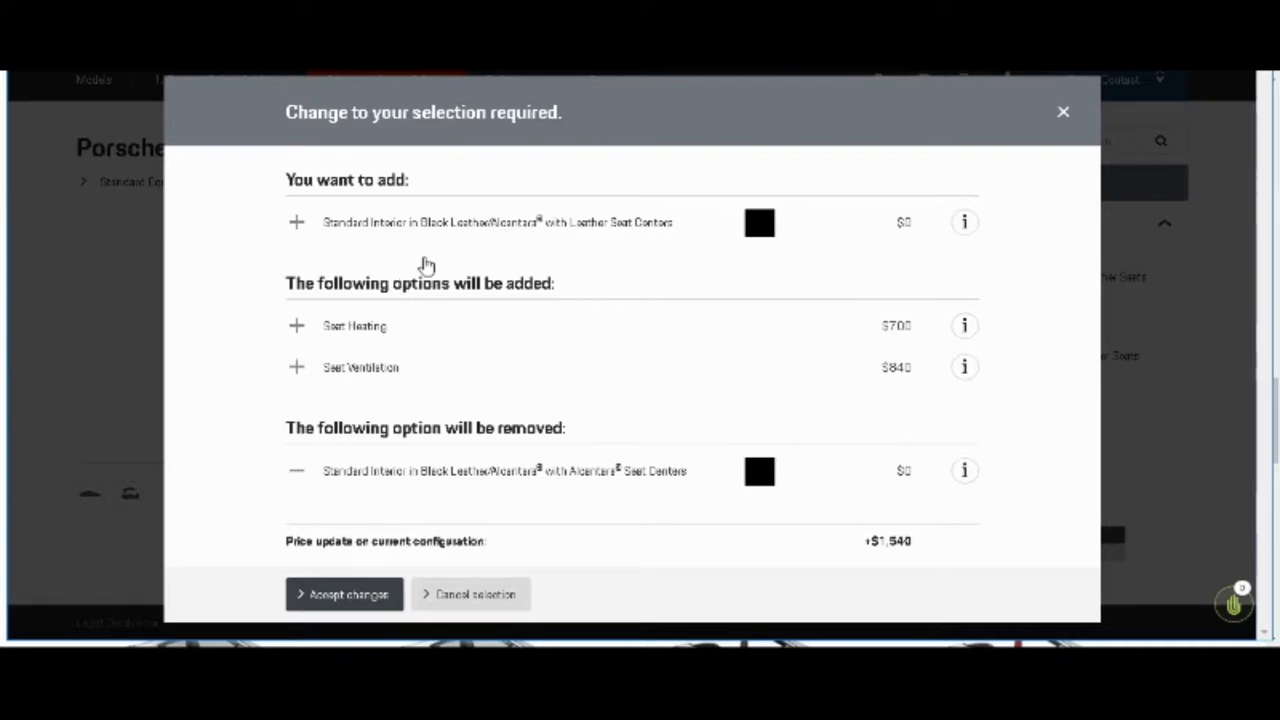
pyautogui.moveTo(415, 282)
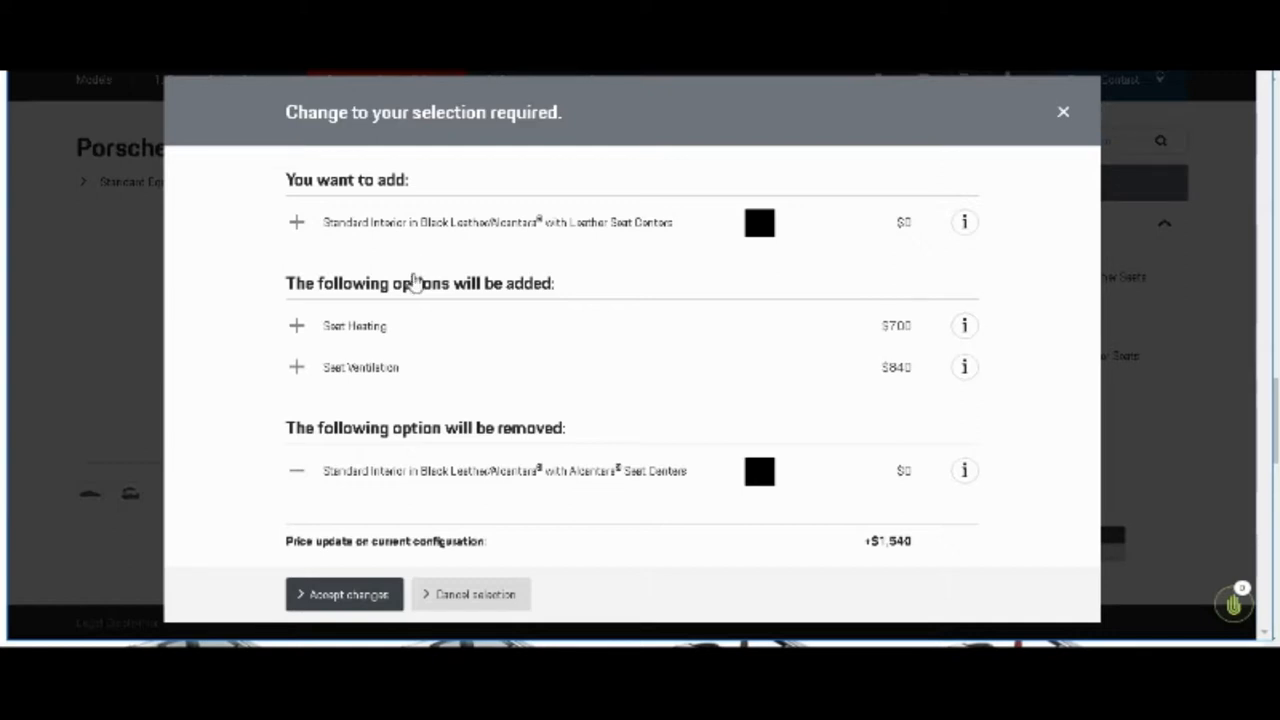
pyautogui.moveTo(774, 331)
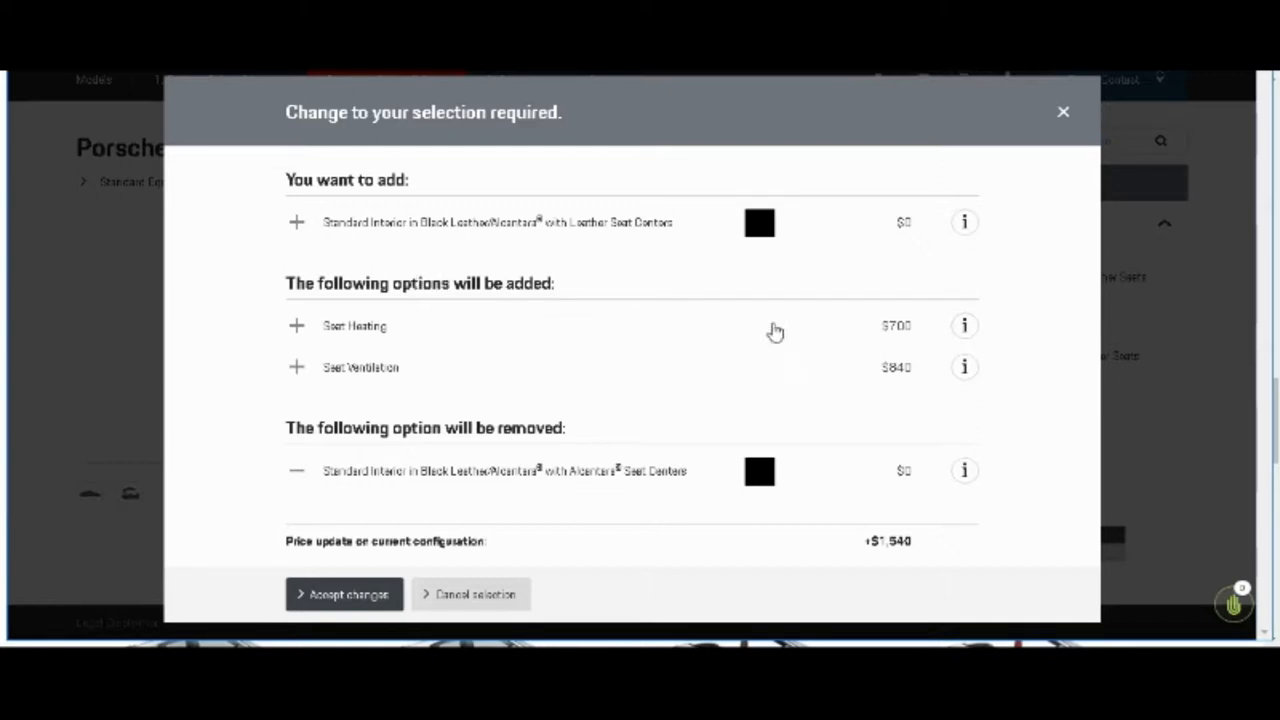
pyautogui.moveTo(885, 448)
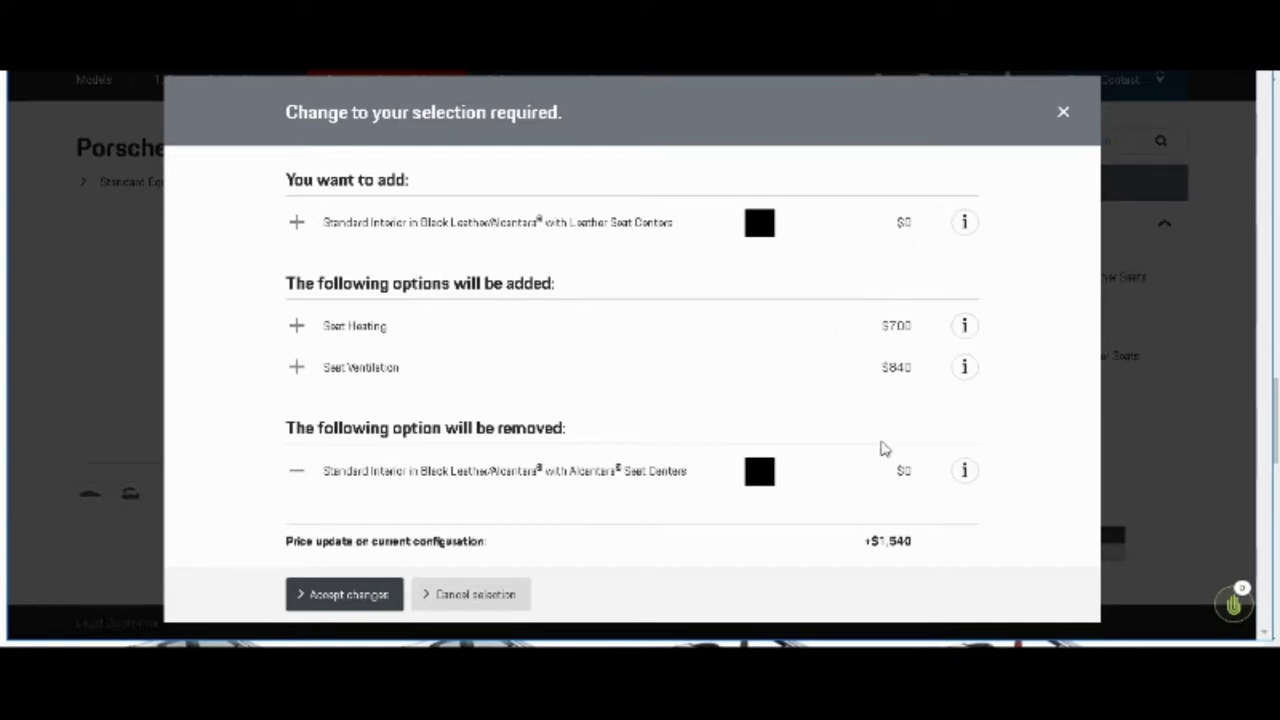
pyautogui.moveTo(658, 384)
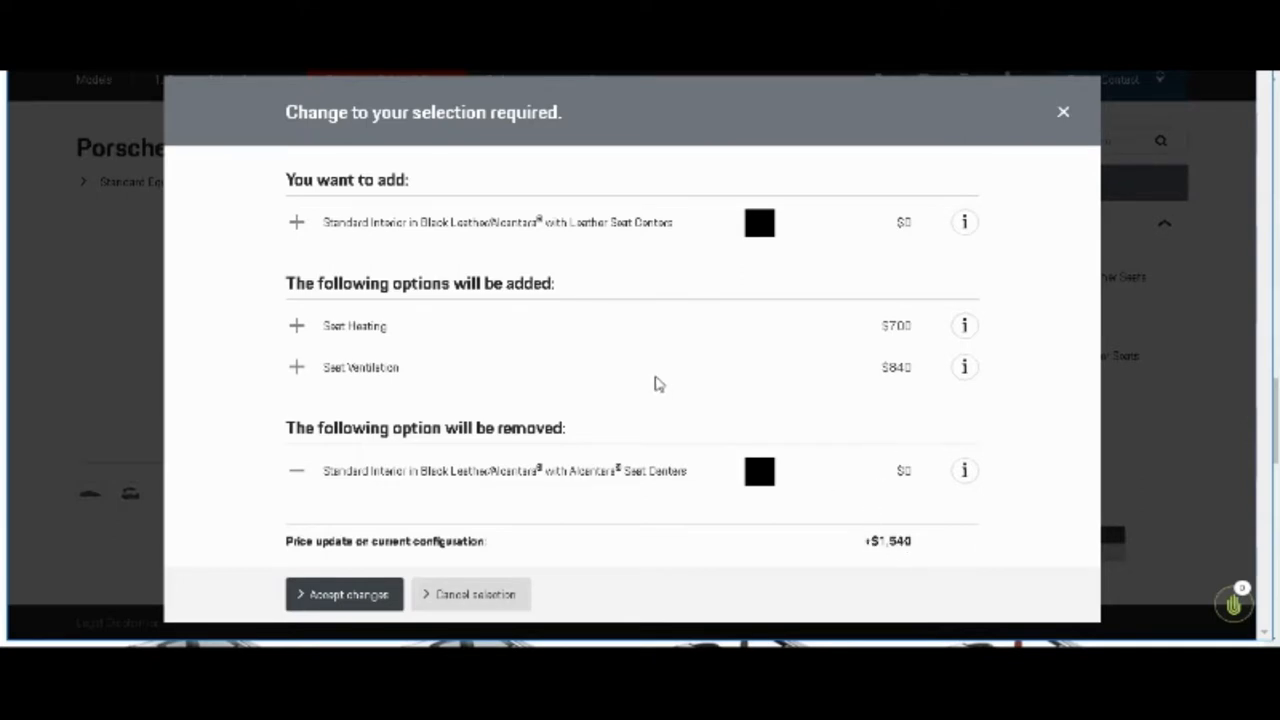
pyautogui.moveTo(418, 375)
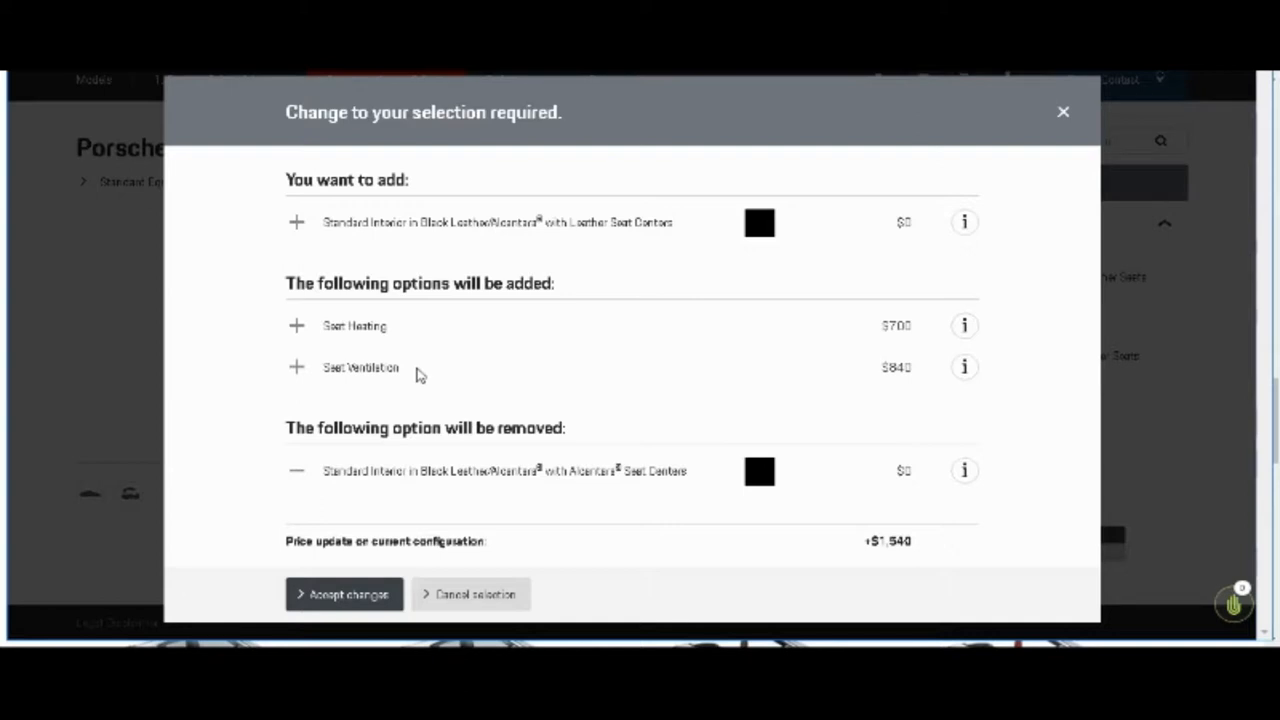
pyautogui.moveTo(380, 533)
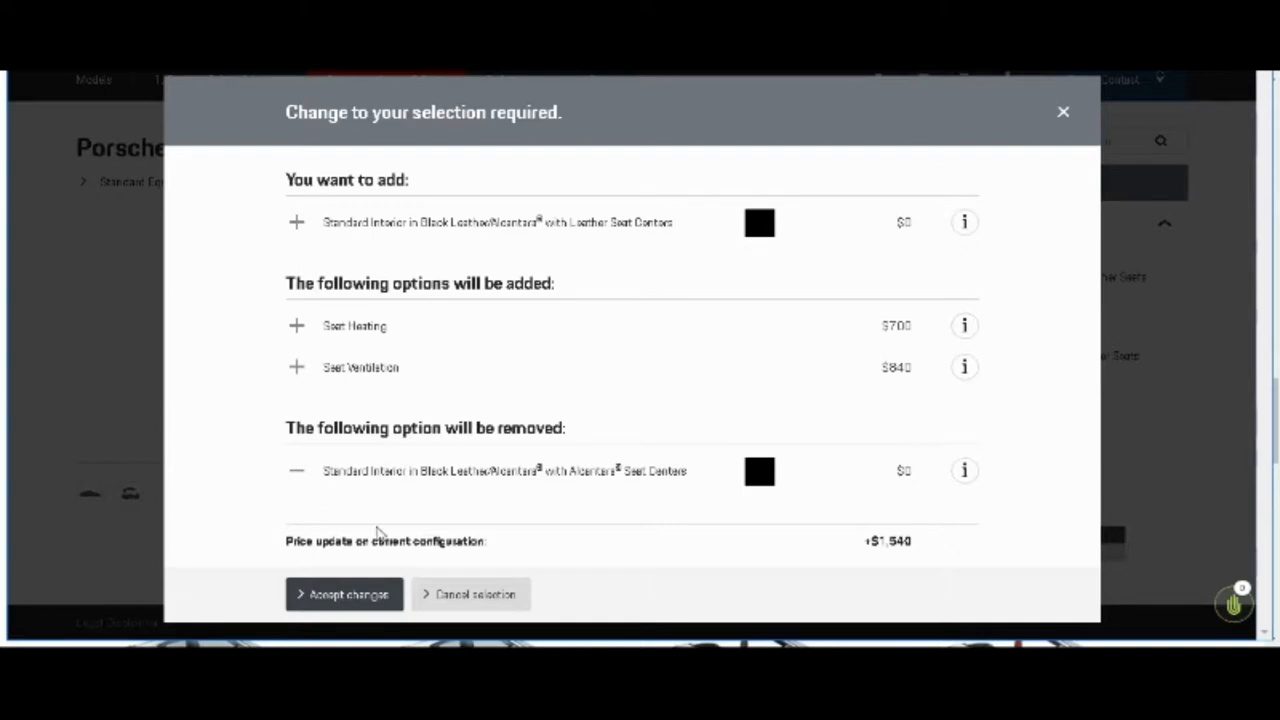
pyautogui.click(344, 593)
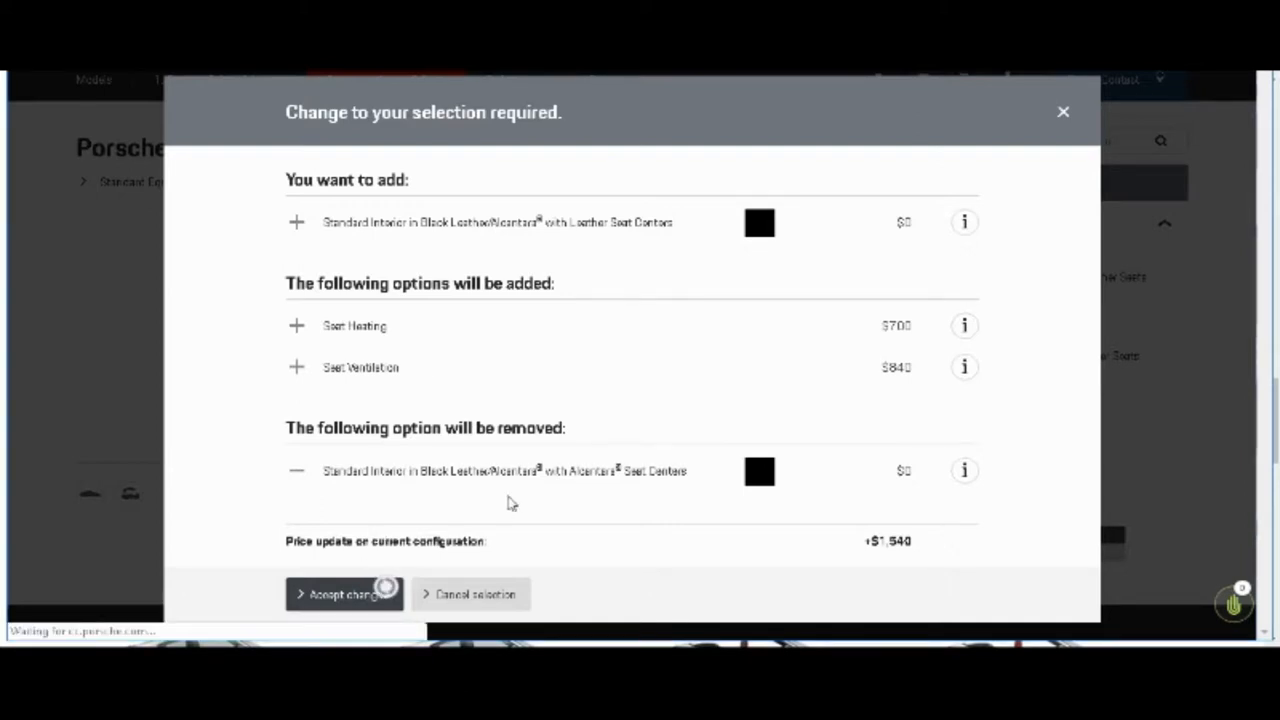
# Step: View the black leather-seat-center interior image full screen, then close it
pyautogui.click(345, 594)
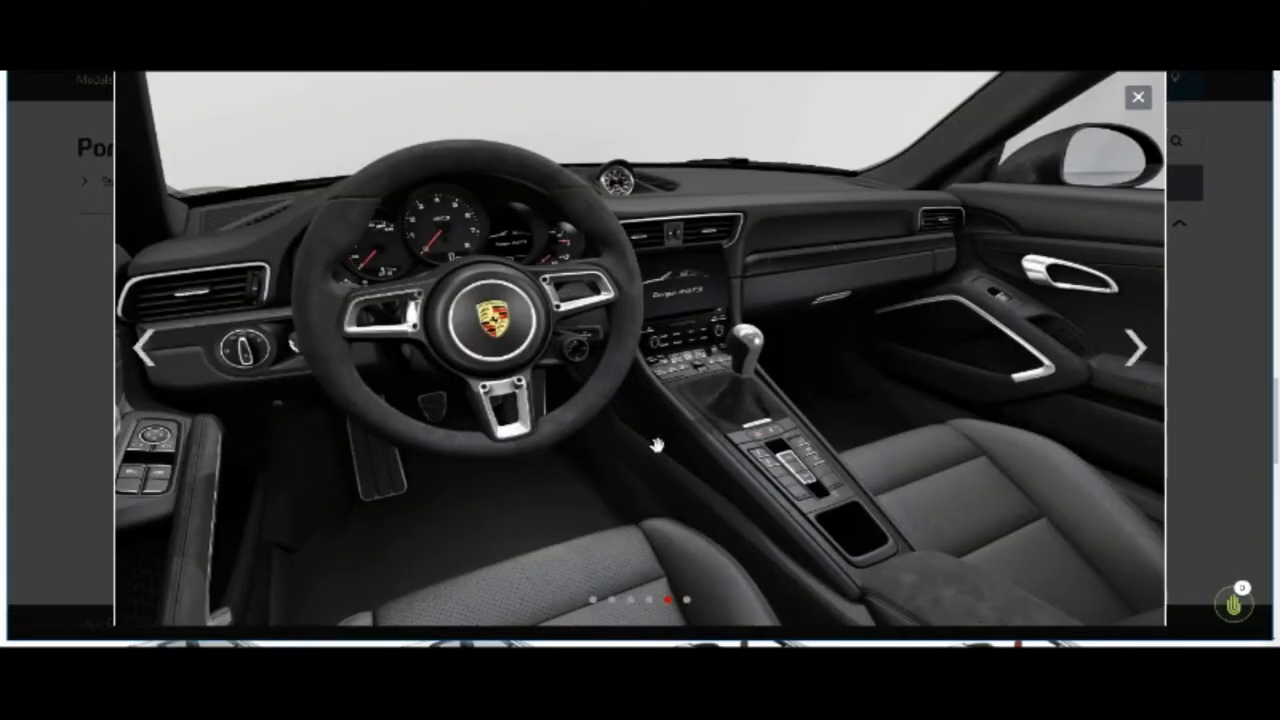
pyautogui.click(1137, 97)
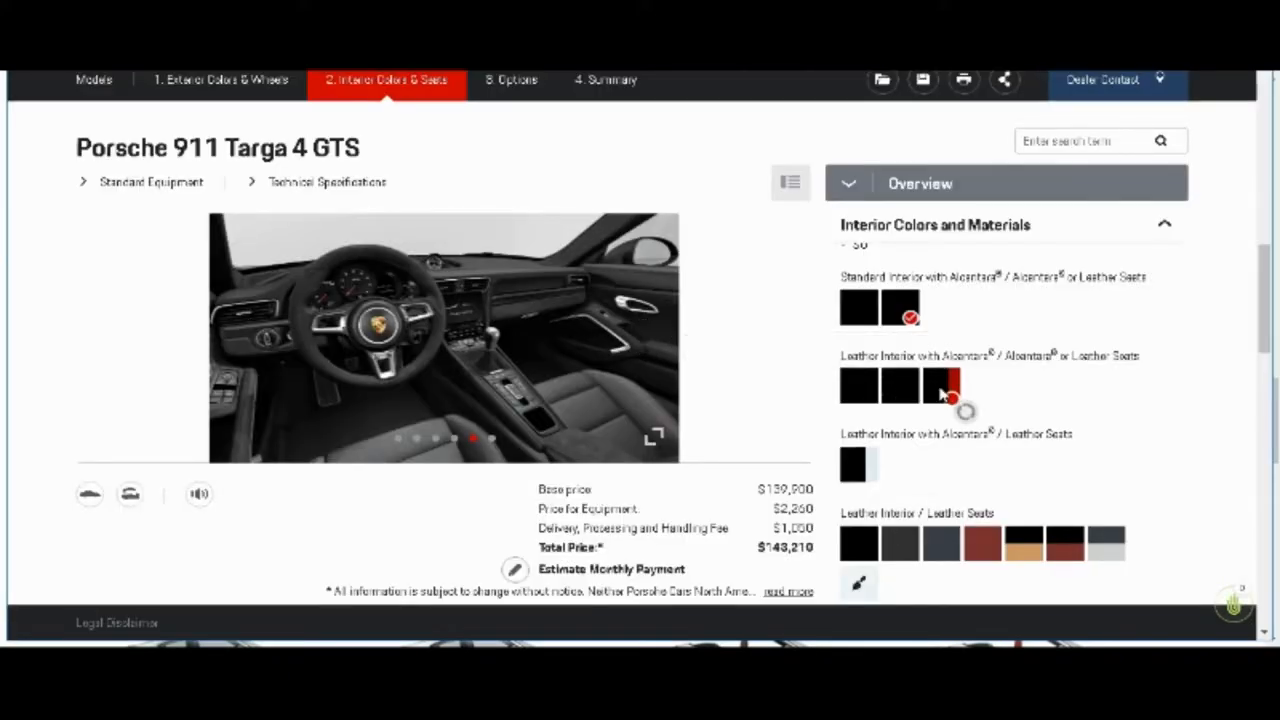
# Step: Pick the Black/Carmine Red leather/Alcantara swatch and view GTS Interior Package details
pyautogui.click(938, 388)
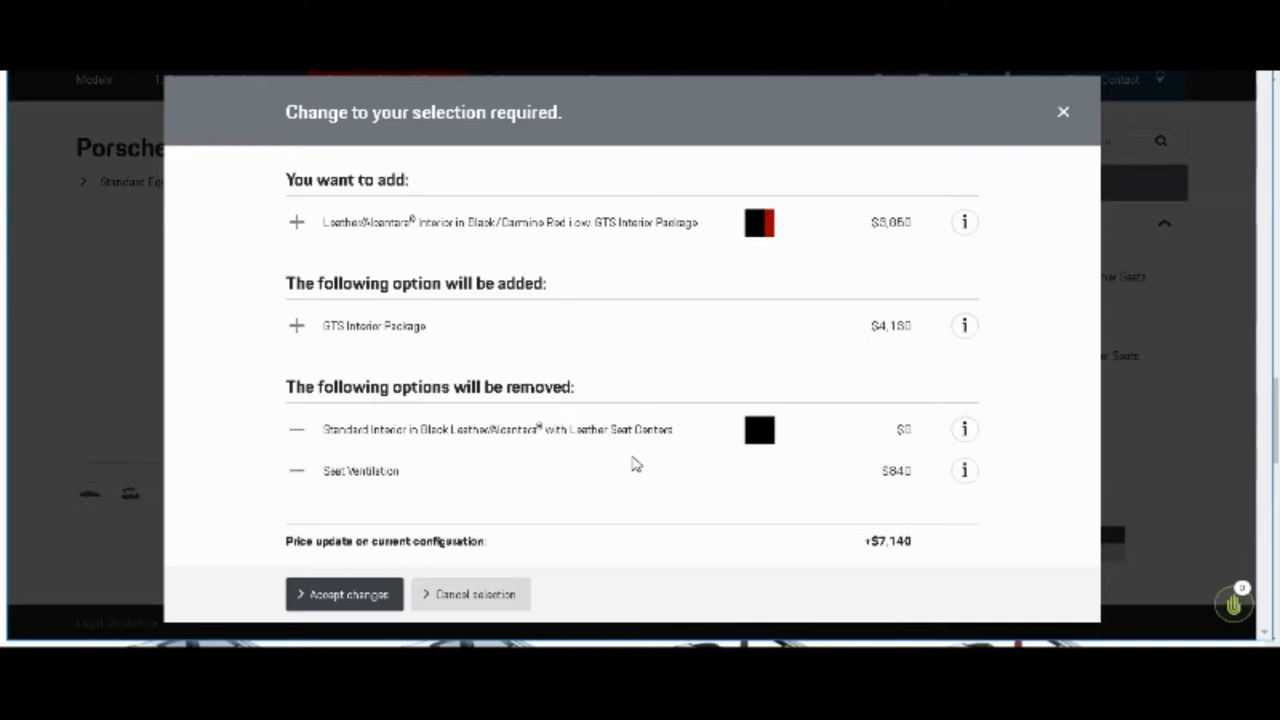
pyautogui.moveTo(780, 337)
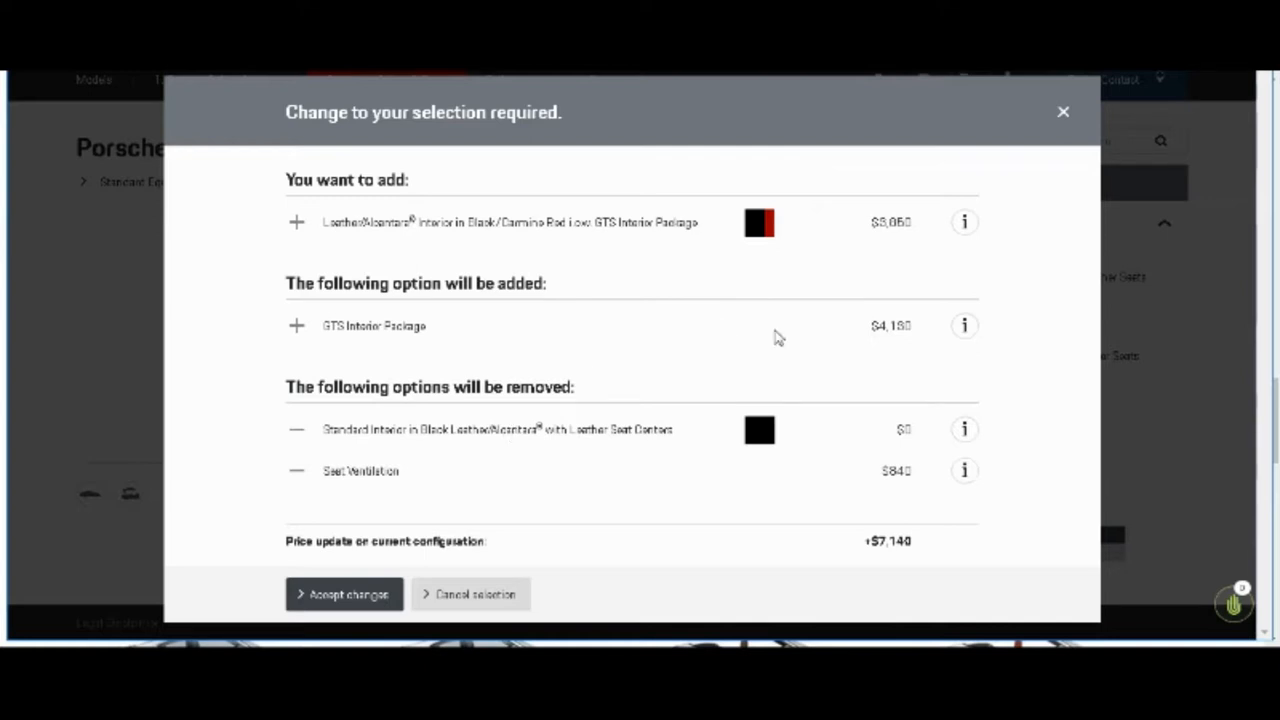
pyautogui.moveTo(847, 280)
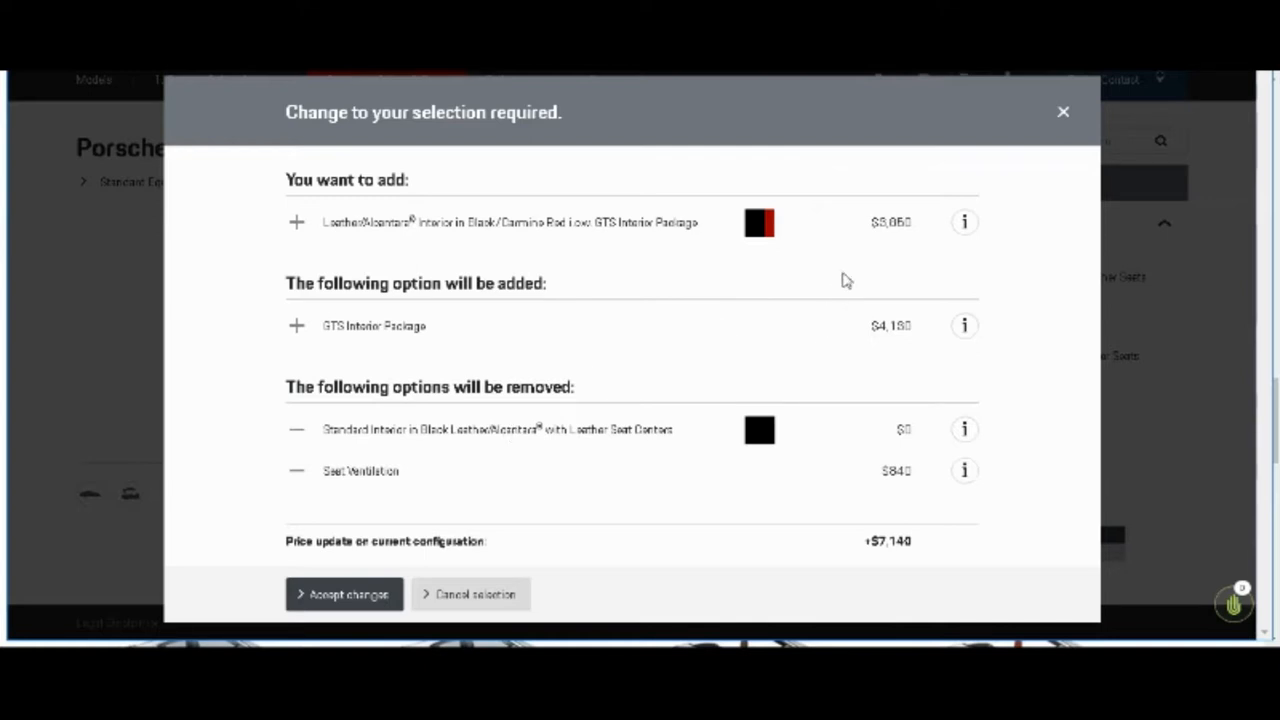
pyautogui.moveTo(908, 542)
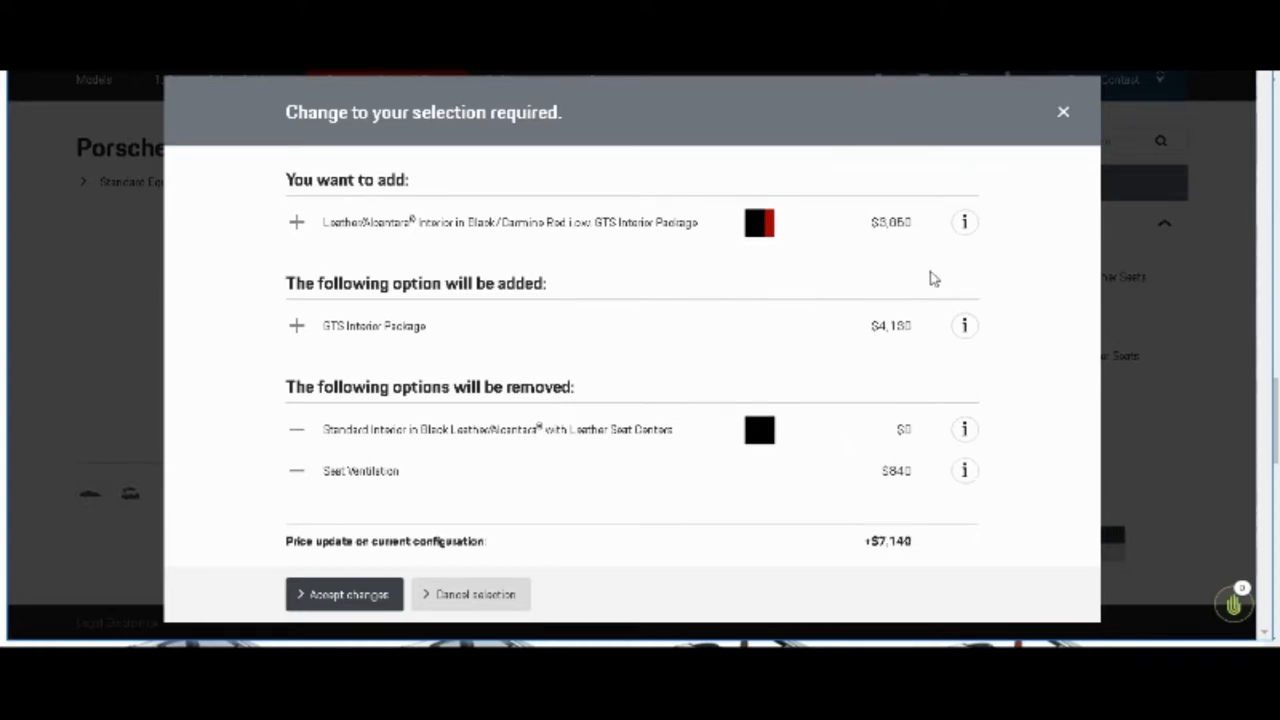
pyautogui.moveTo(883, 221)
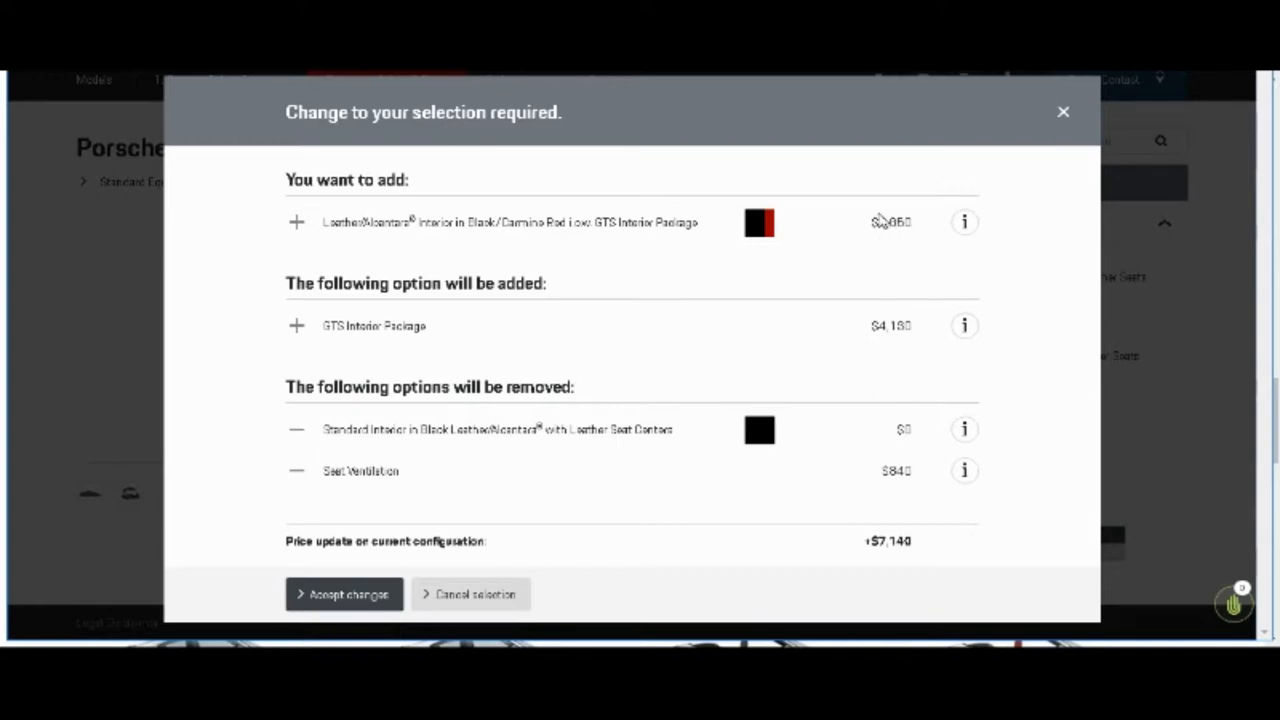
pyautogui.moveTo(695, 343)
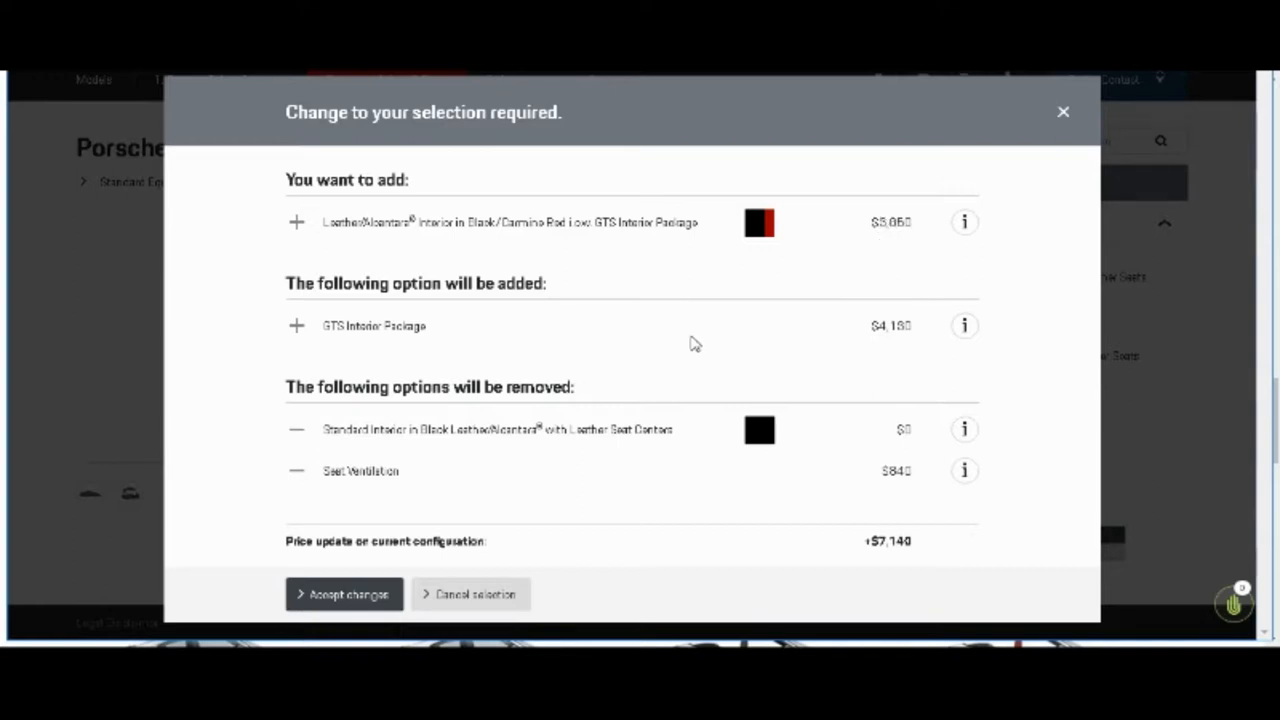
pyautogui.moveTo(964, 326)
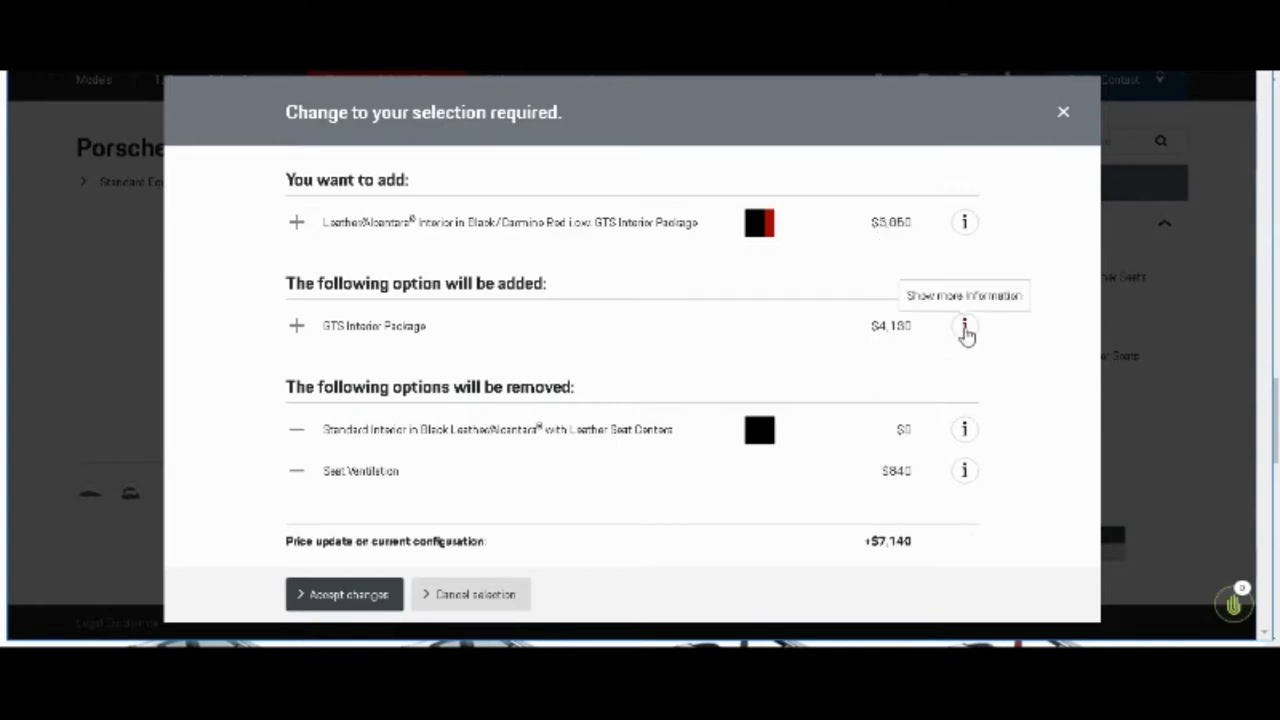
pyautogui.click(963, 325)
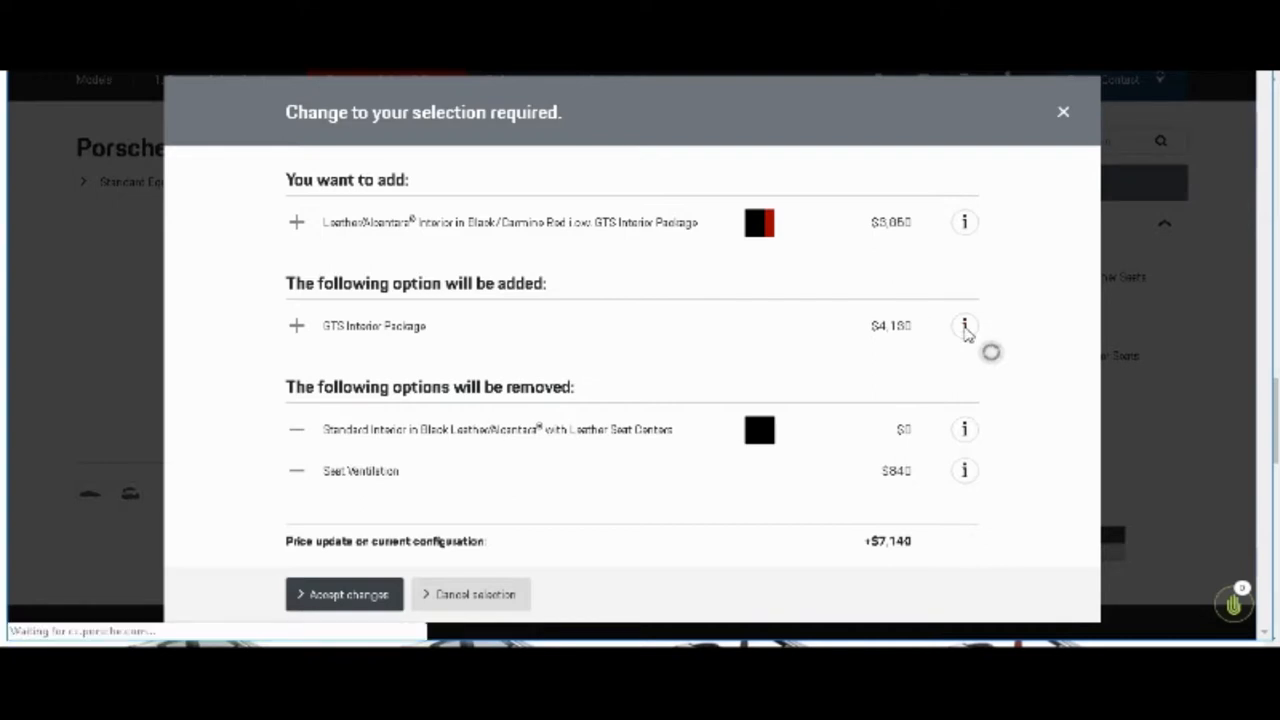
# Step: Page through the GTS Interior Package ($4,130) photos, dashboard to seats and footwell
pyautogui.click(964, 325)
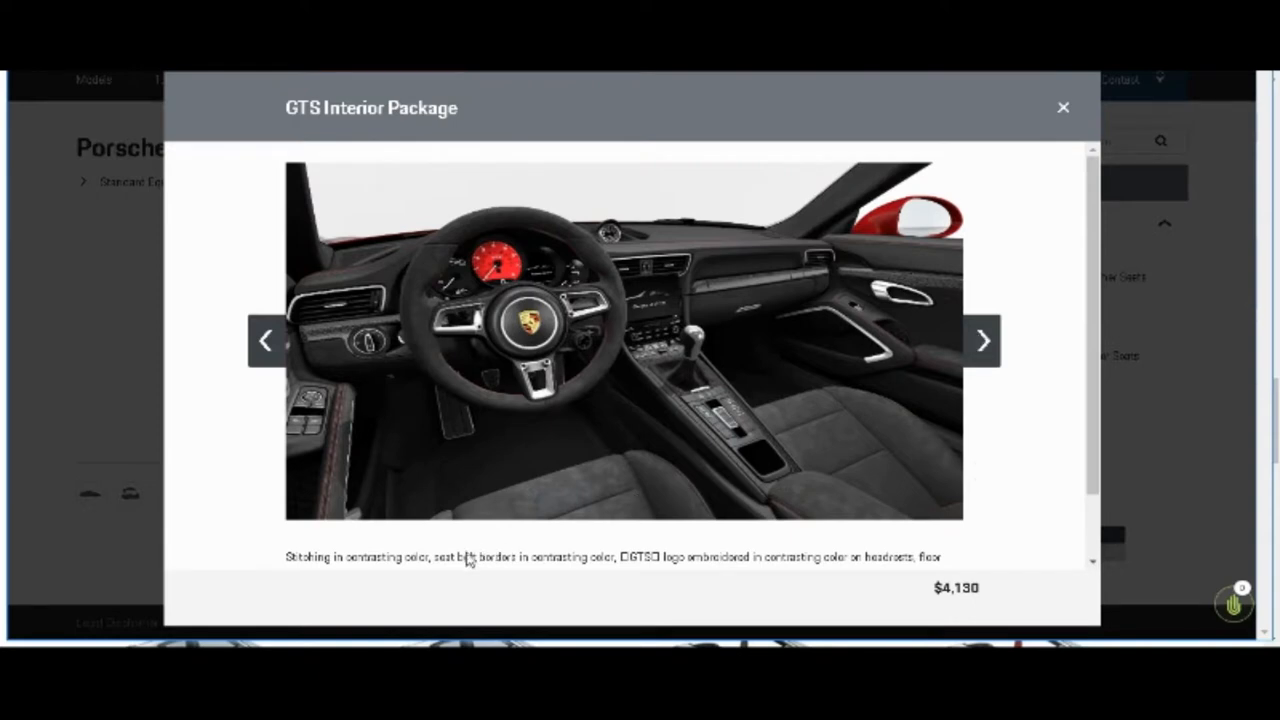
pyautogui.moveTo(442, 575)
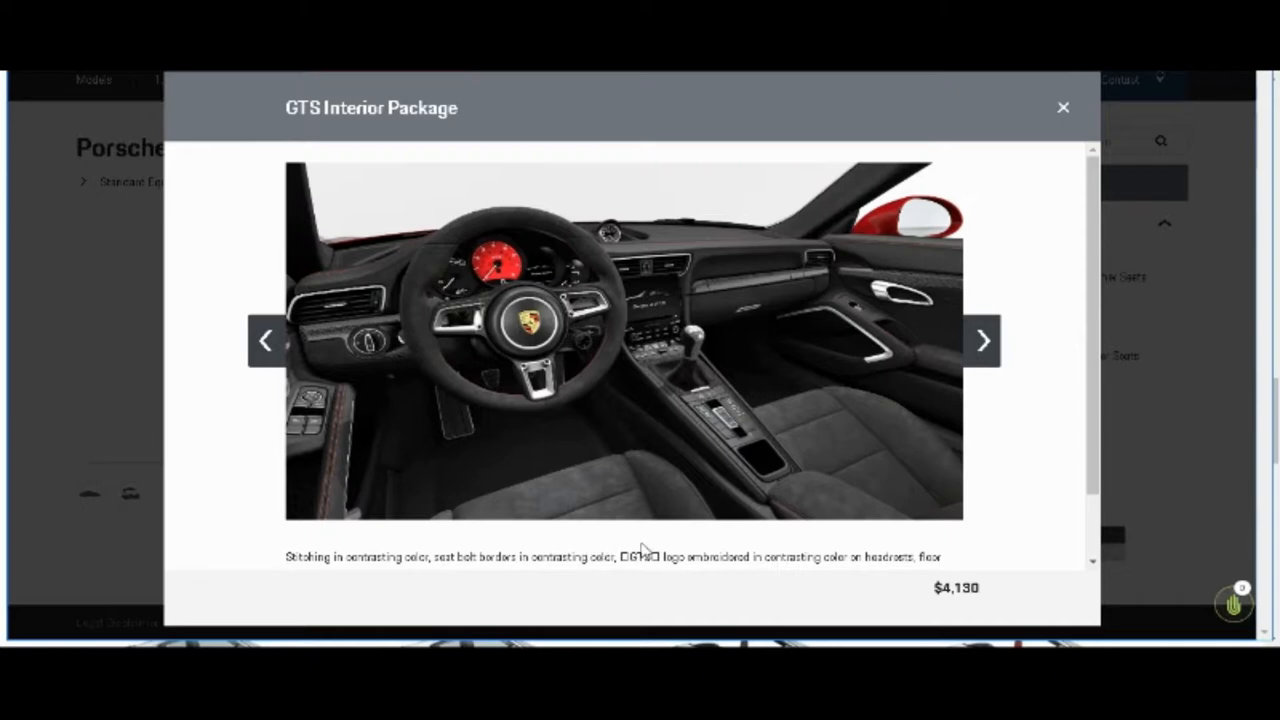
pyautogui.moveTo(732, 566)
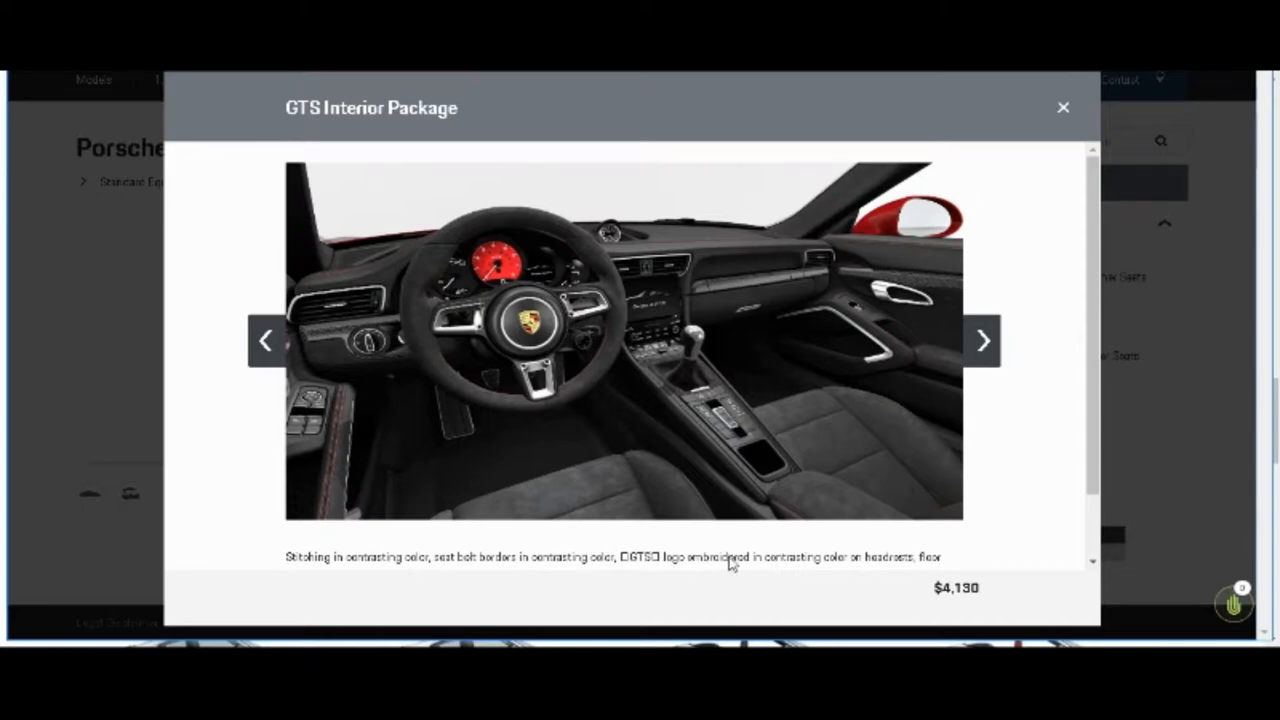
pyautogui.moveTo(1025, 534)
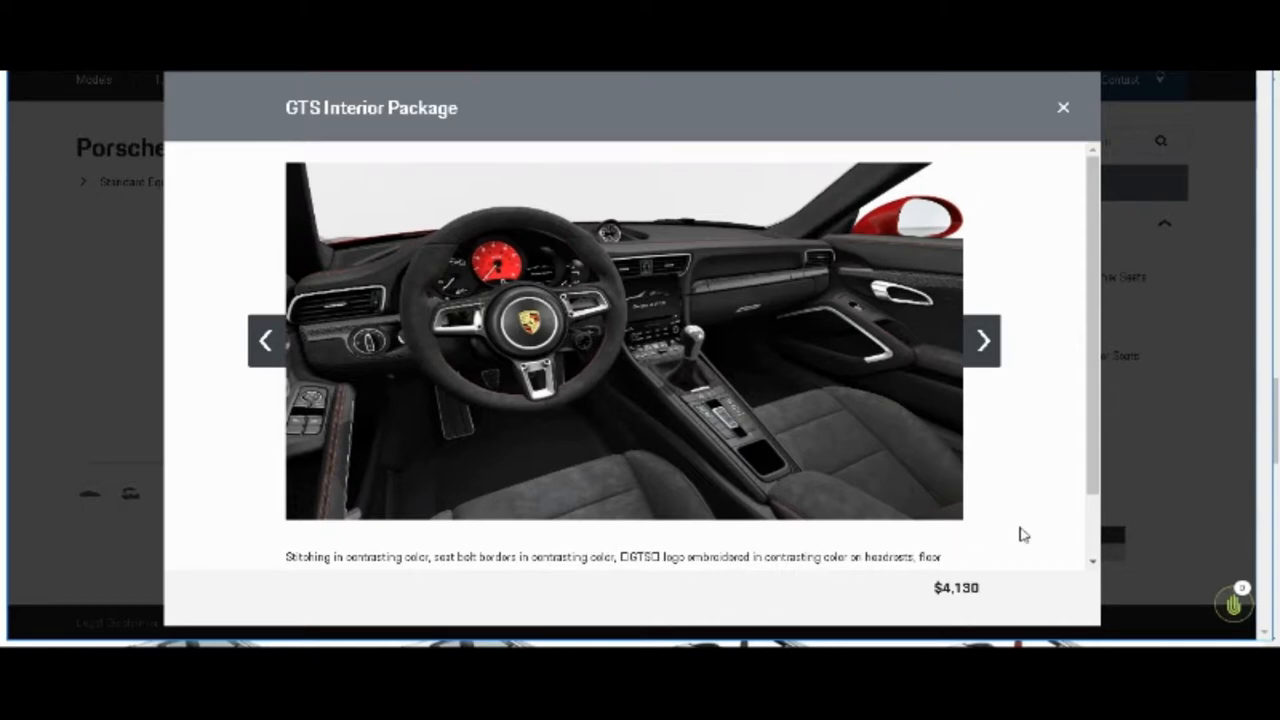
pyautogui.scroll(-3)
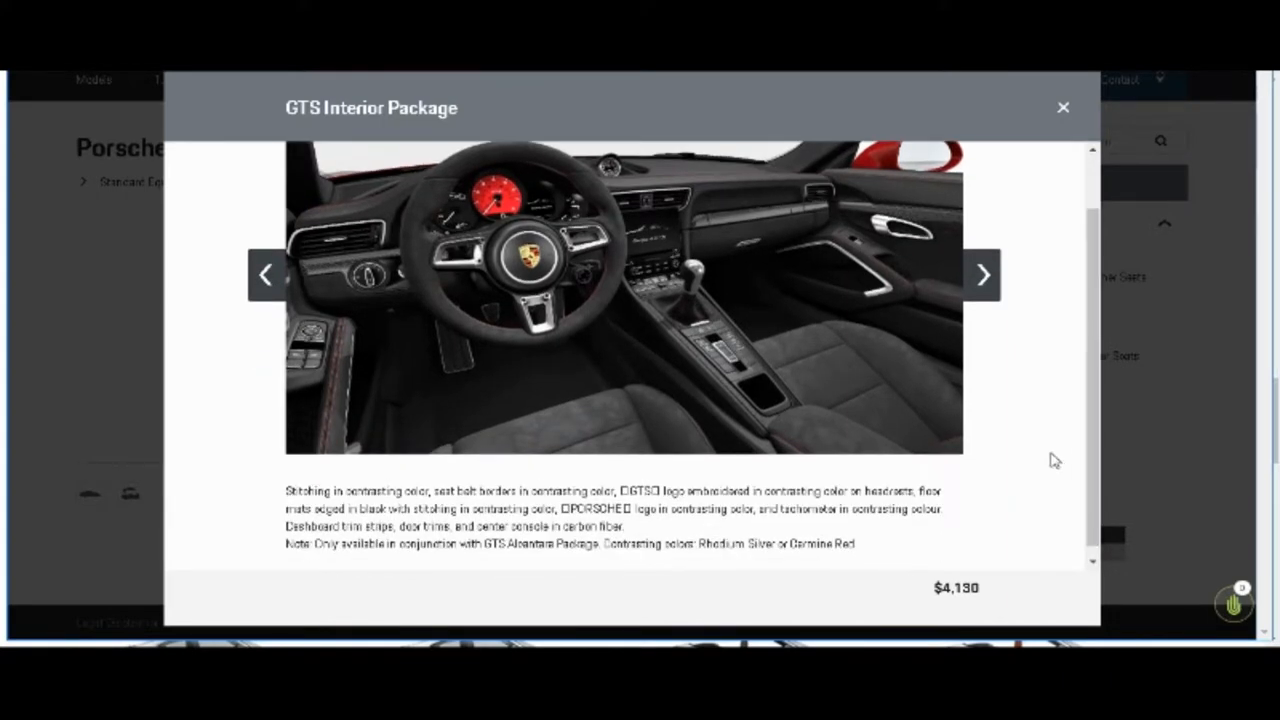
pyautogui.moveTo(762, 520)
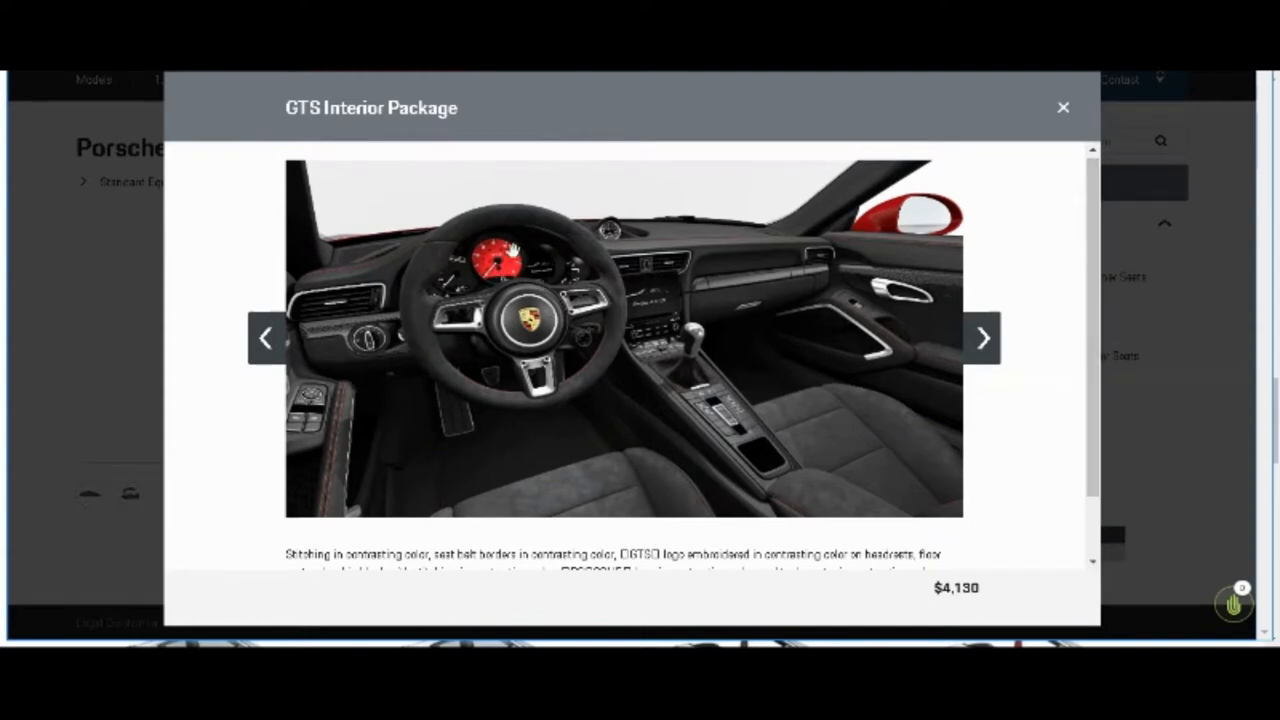
pyautogui.moveTo(768, 420)
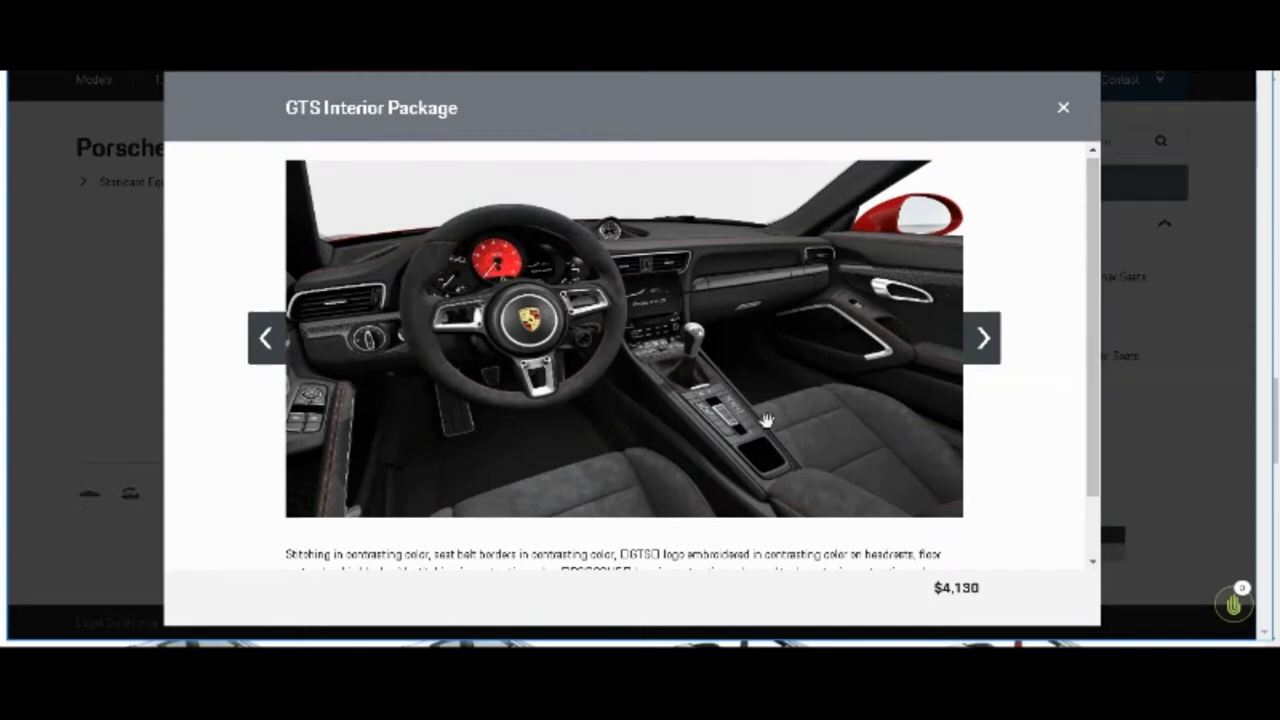
pyautogui.moveTo(988, 280)
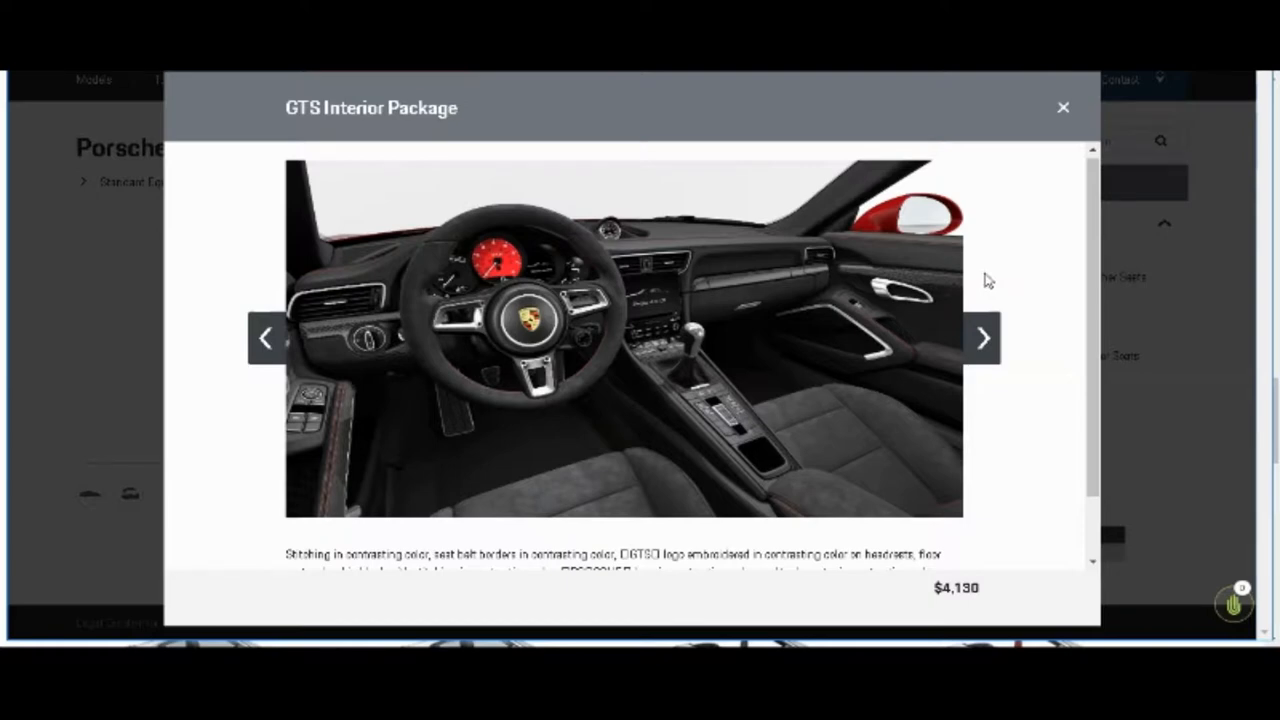
pyautogui.moveTo(525, 283)
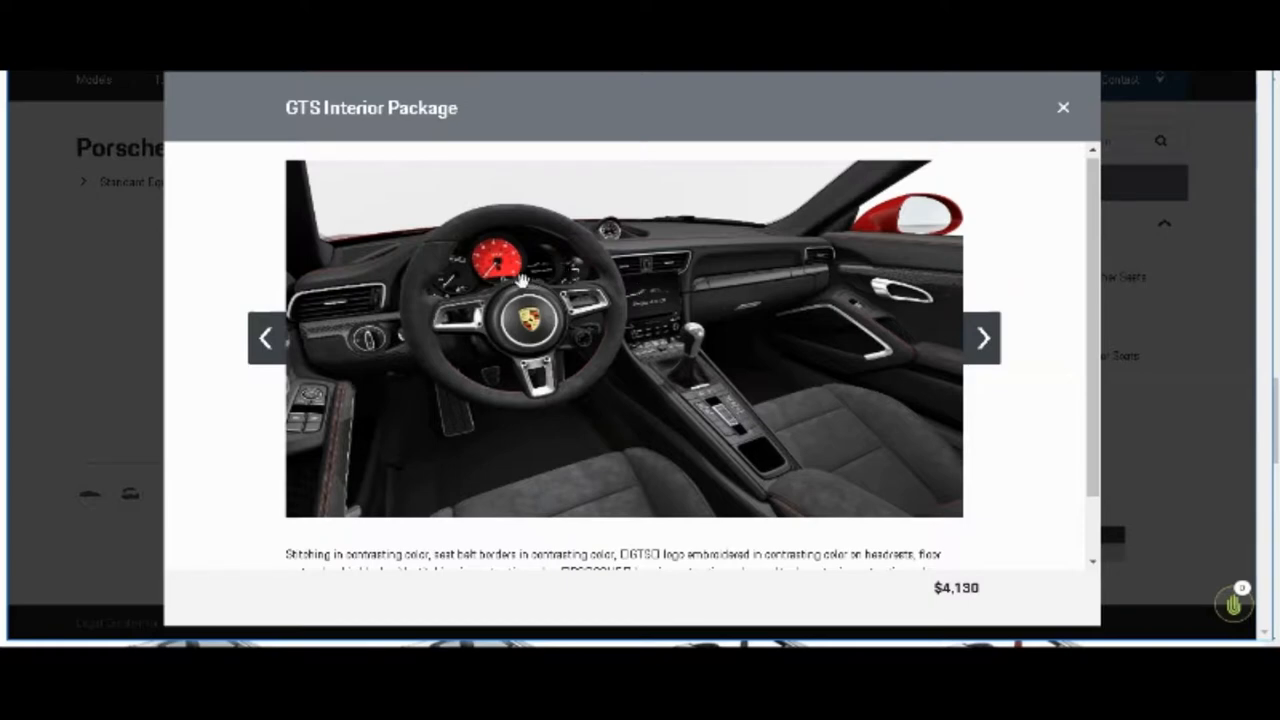
pyautogui.moveTo(1050, 135)
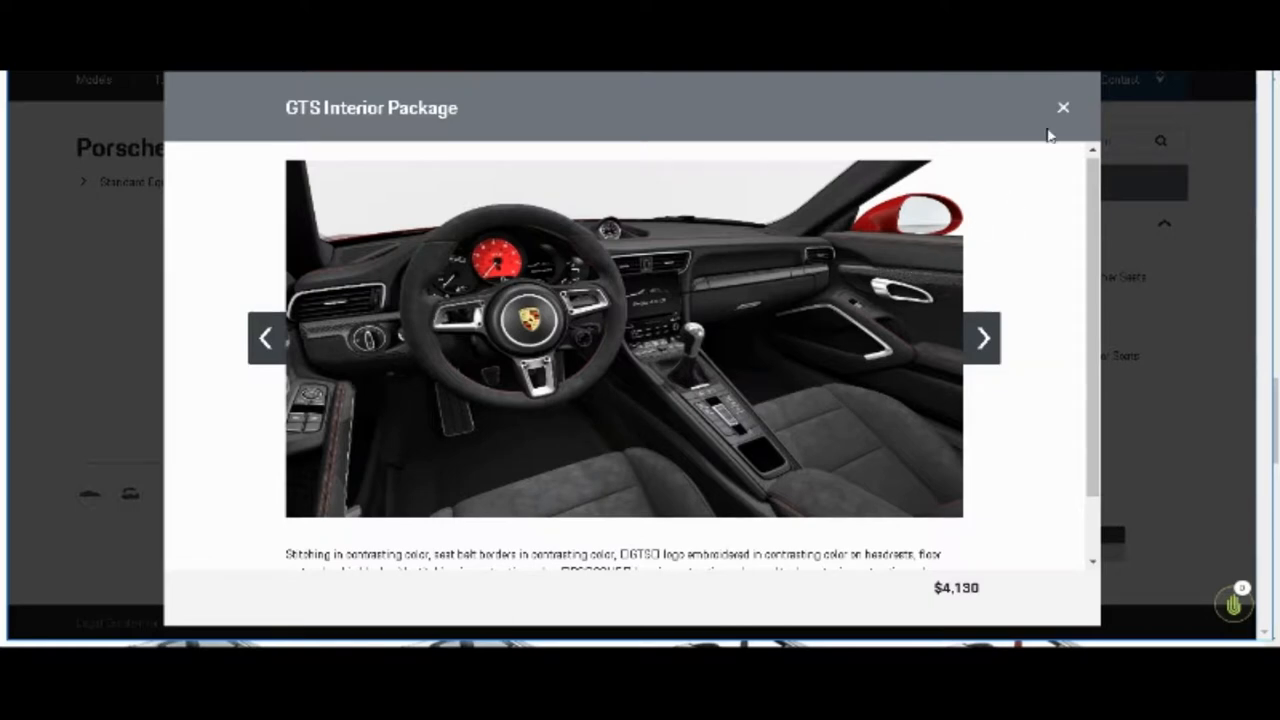
pyautogui.moveTo(1054, 181)
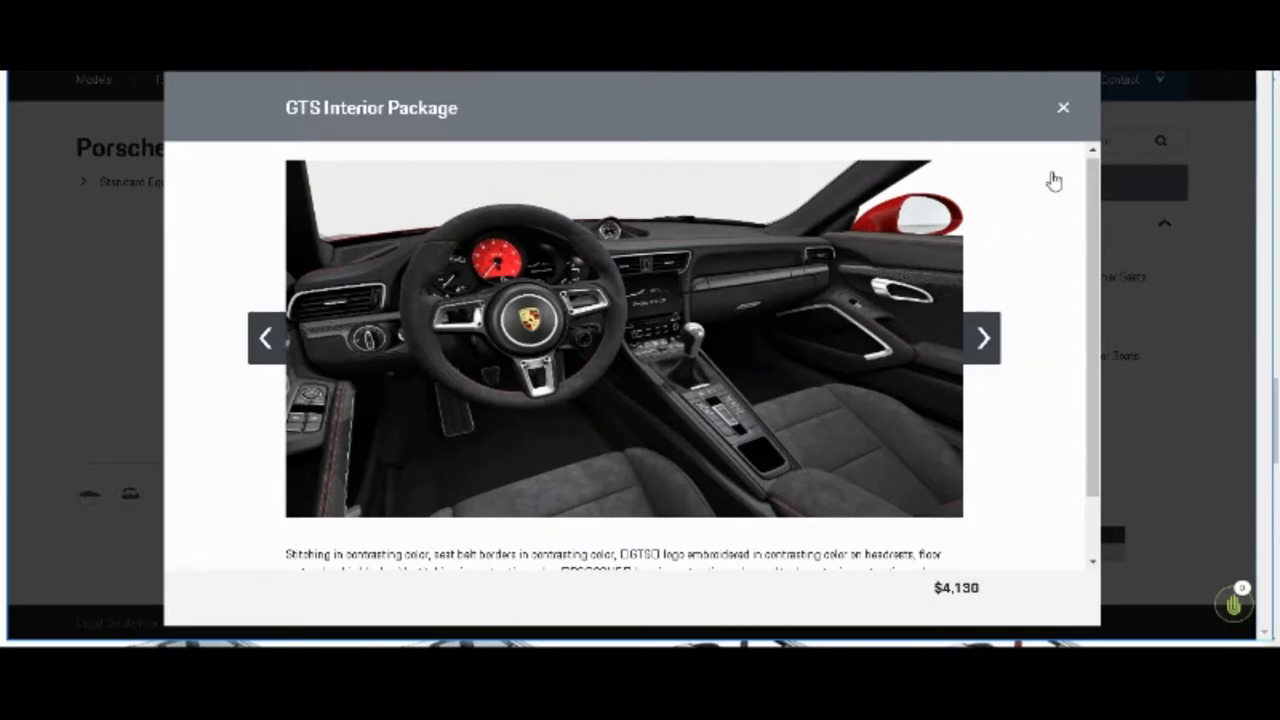
pyautogui.moveTo(732, 325)
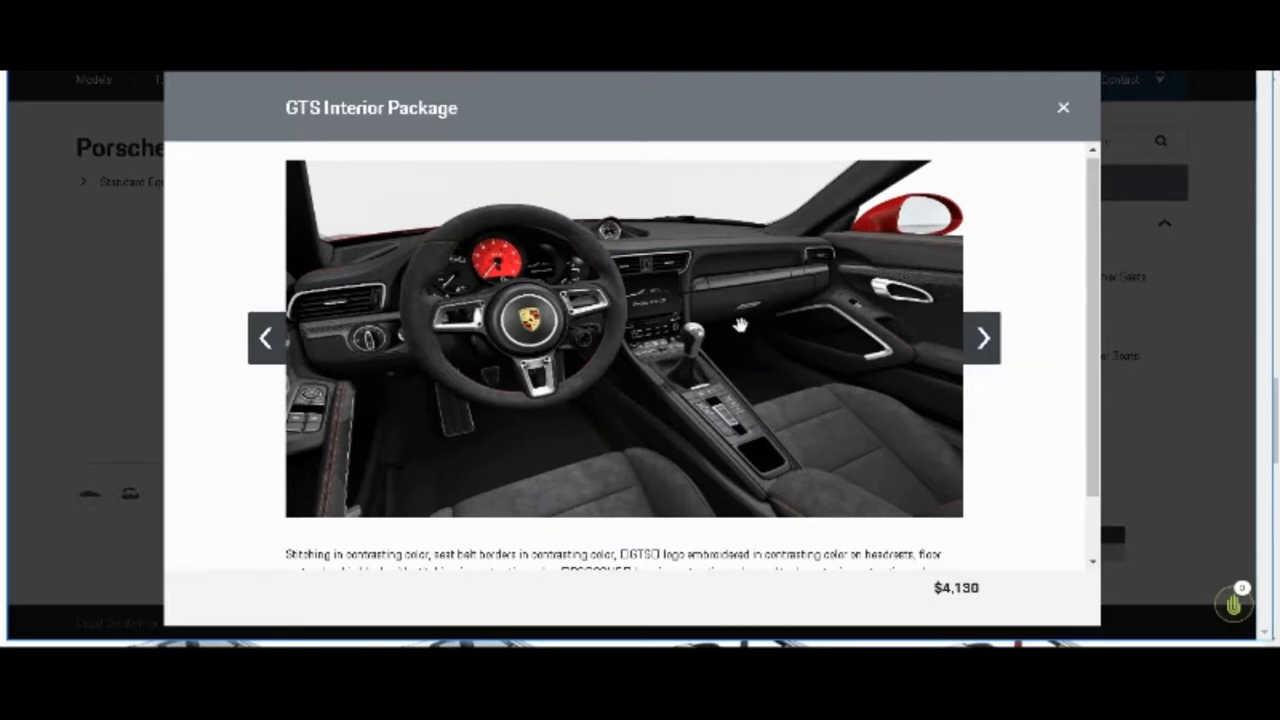
pyautogui.moveTo(338, 525)
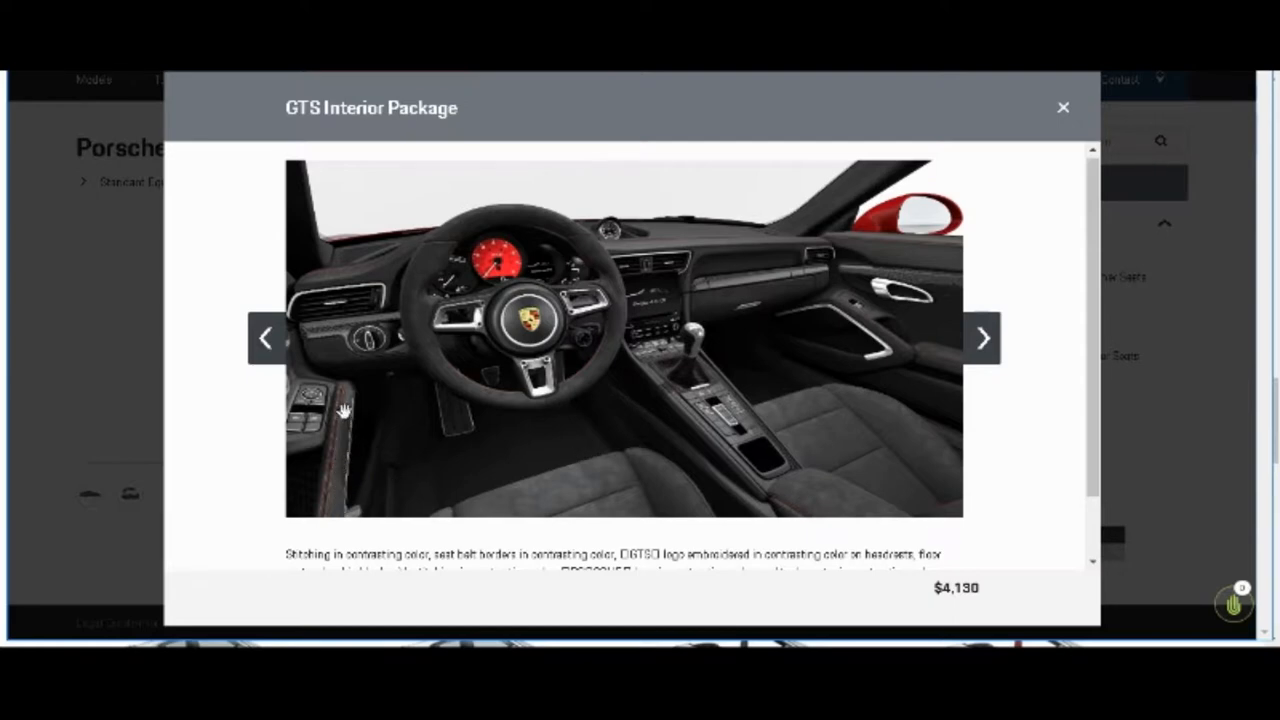
pyautogui.moveTo(610, 417)
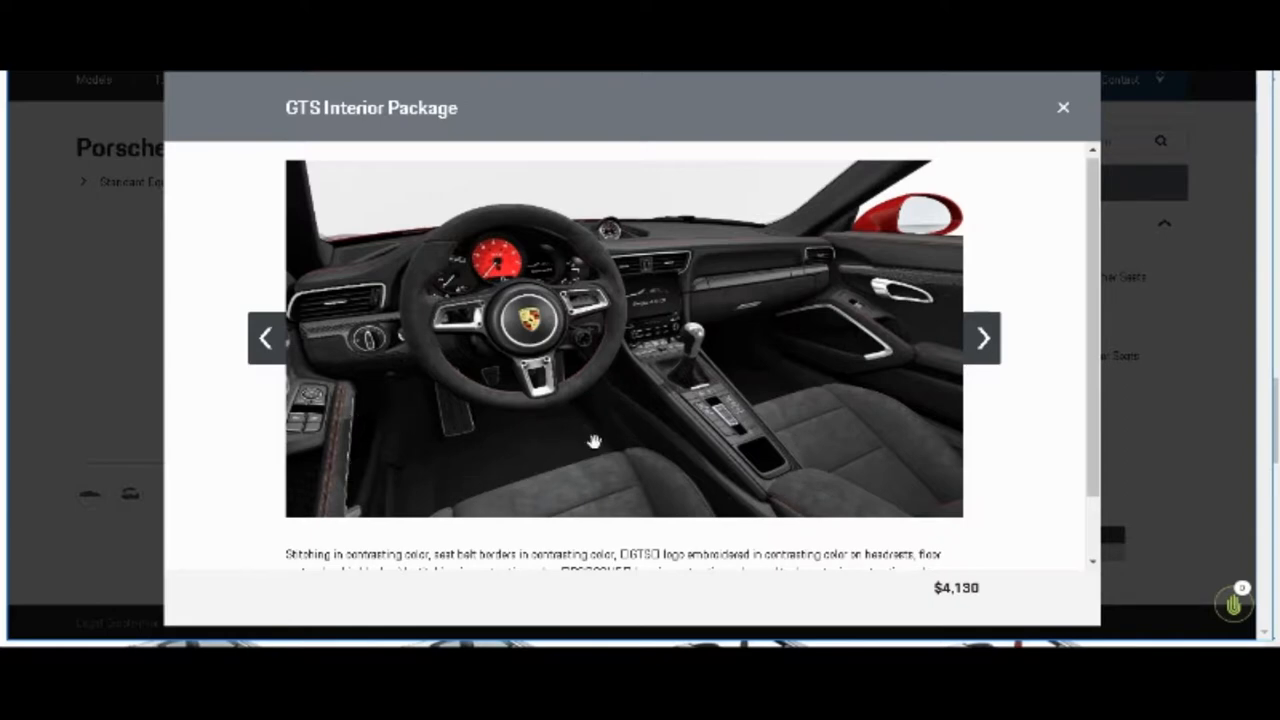
pyautogui.moveTo(488, 262)
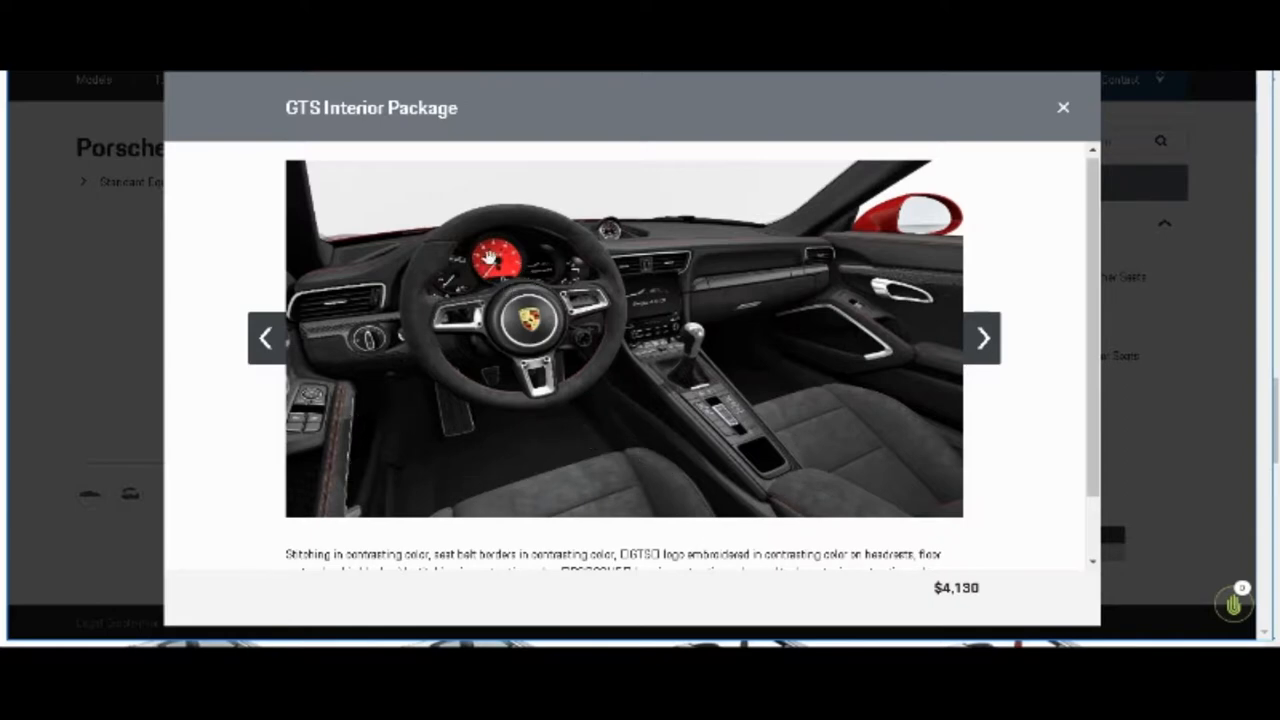
pyautogui.moveTo(991, 360)
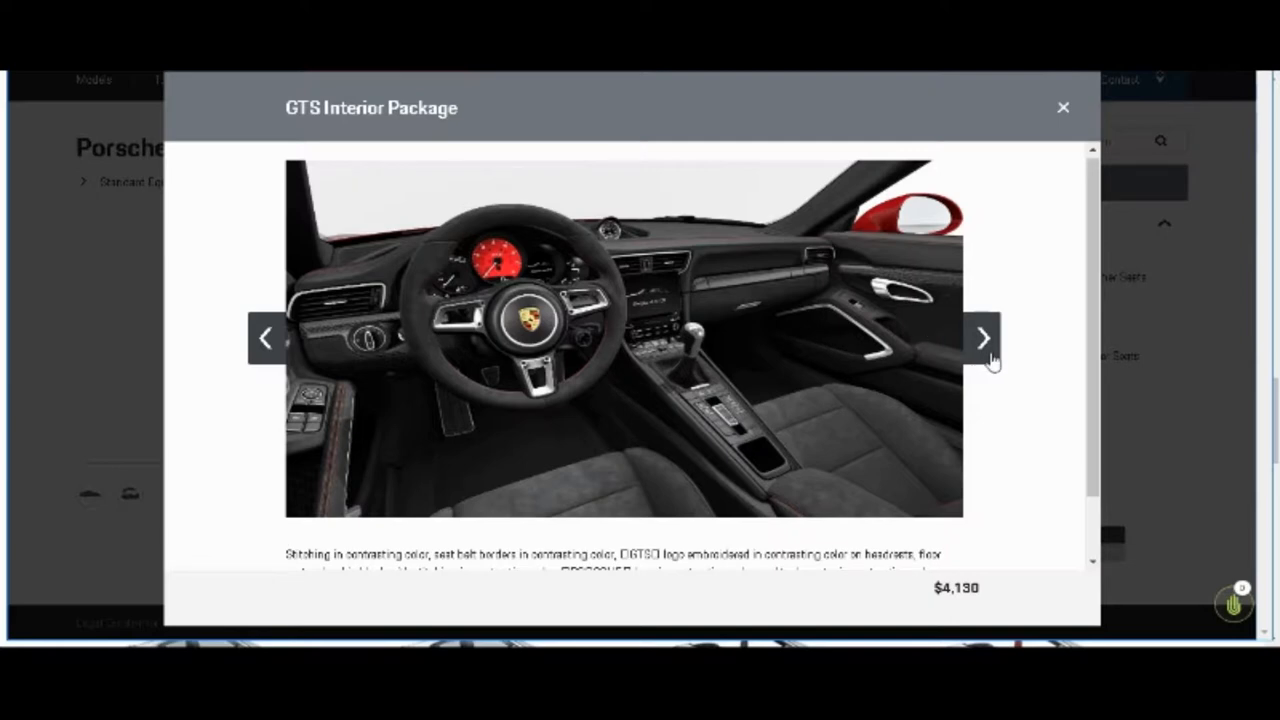
pyautogui.click(983, 337)
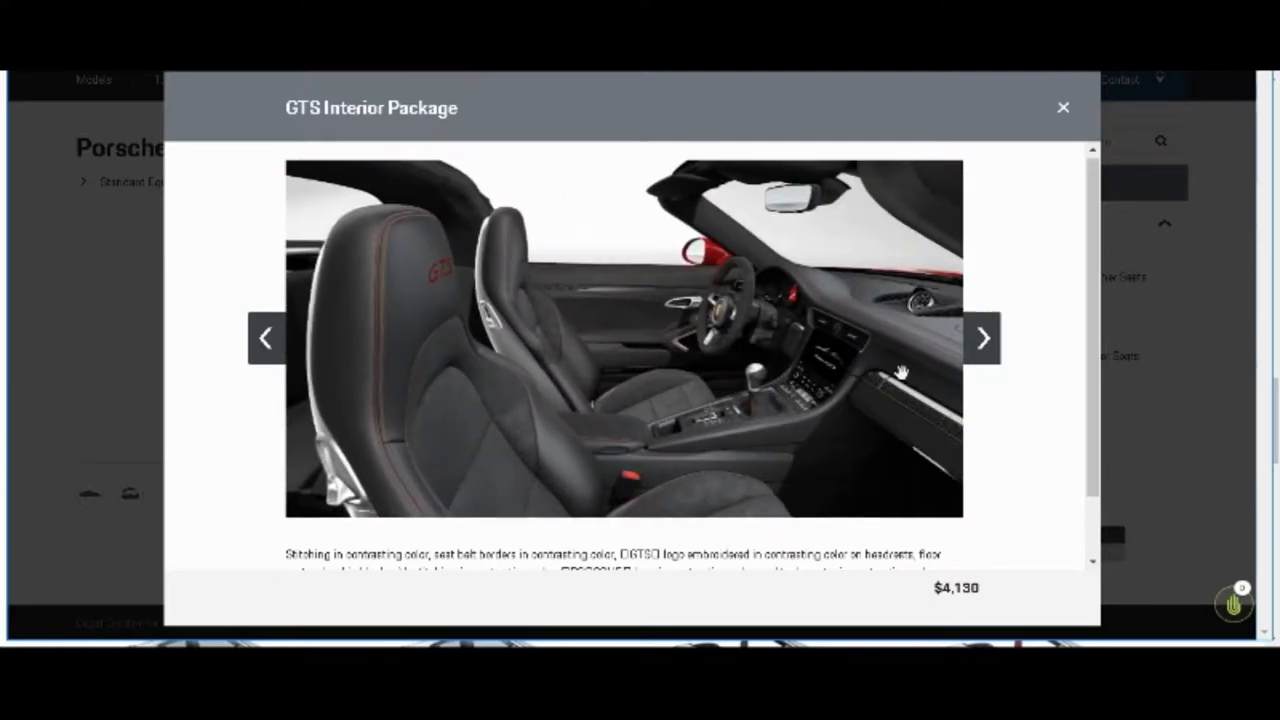
pyautogui.moveTo(394, 262)
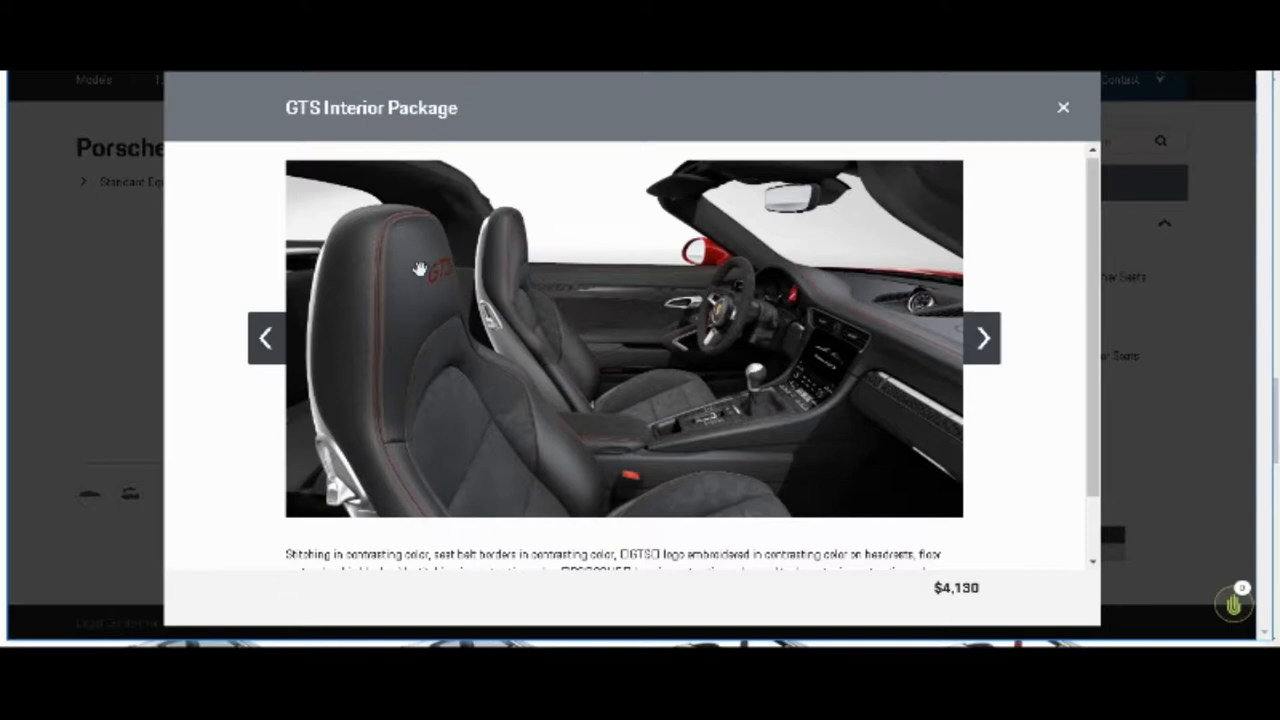
pyautogui.moveTo(925, 360)
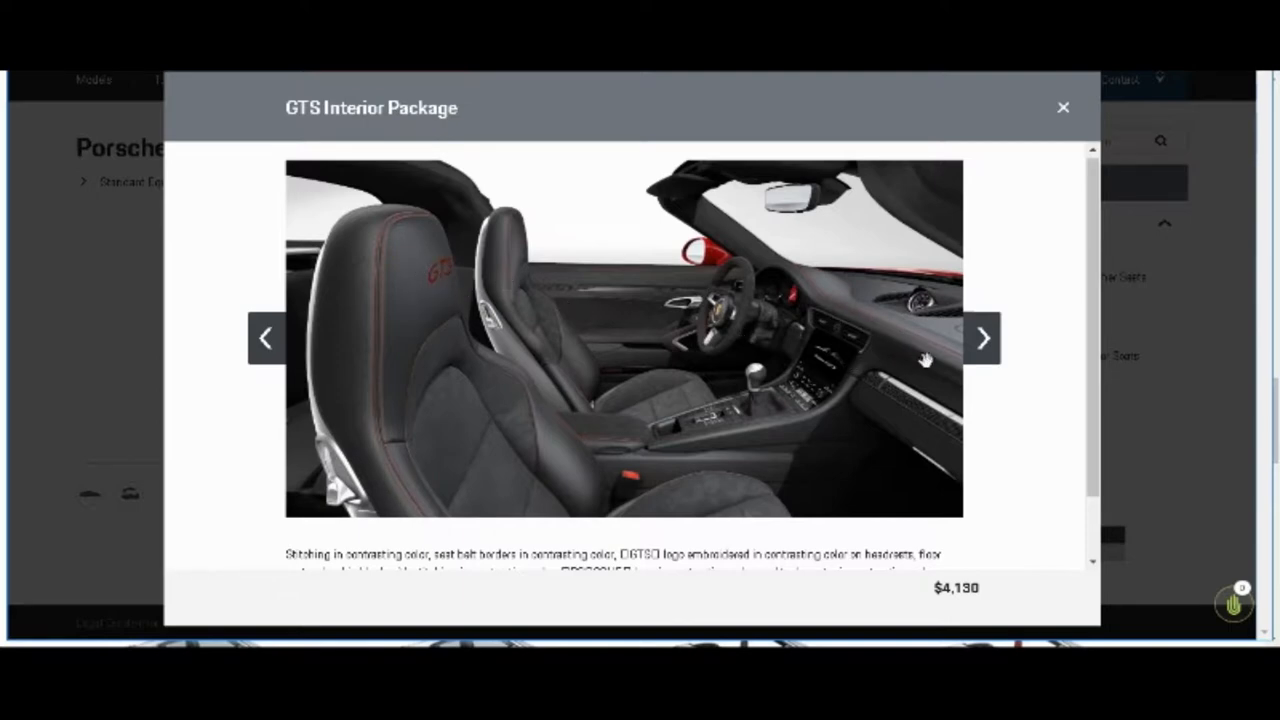
pyautogui.click(982, 338)
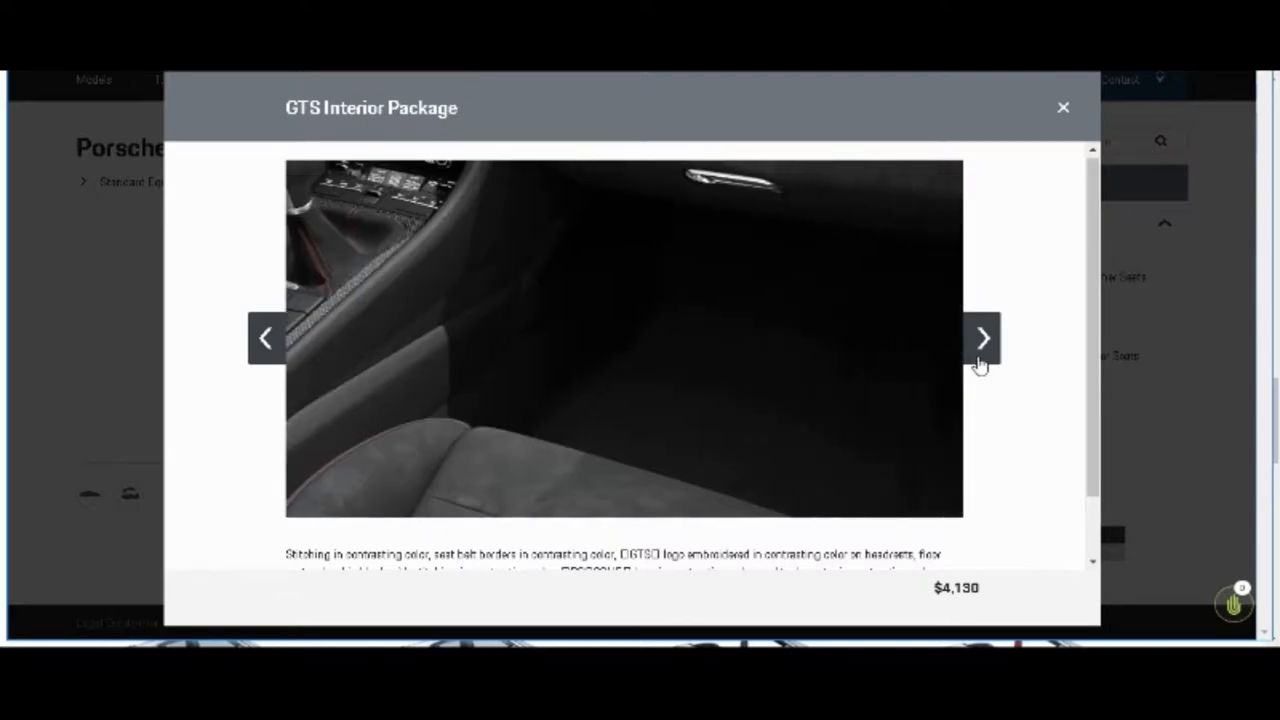
pyautogui.click(983, 338)
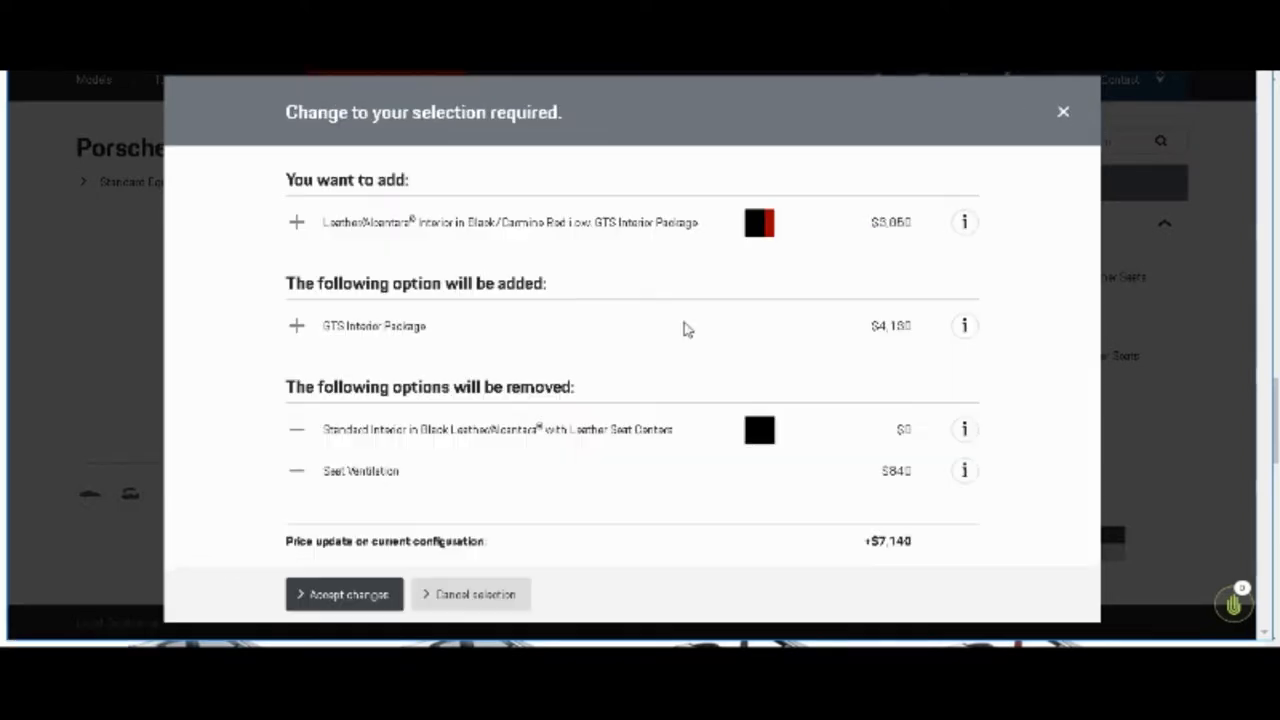
# Step: Accept the Black/Carmine Red GTS interior ($150,350 total) and preview its enlarged photo
pyautogui.click(344, 593)
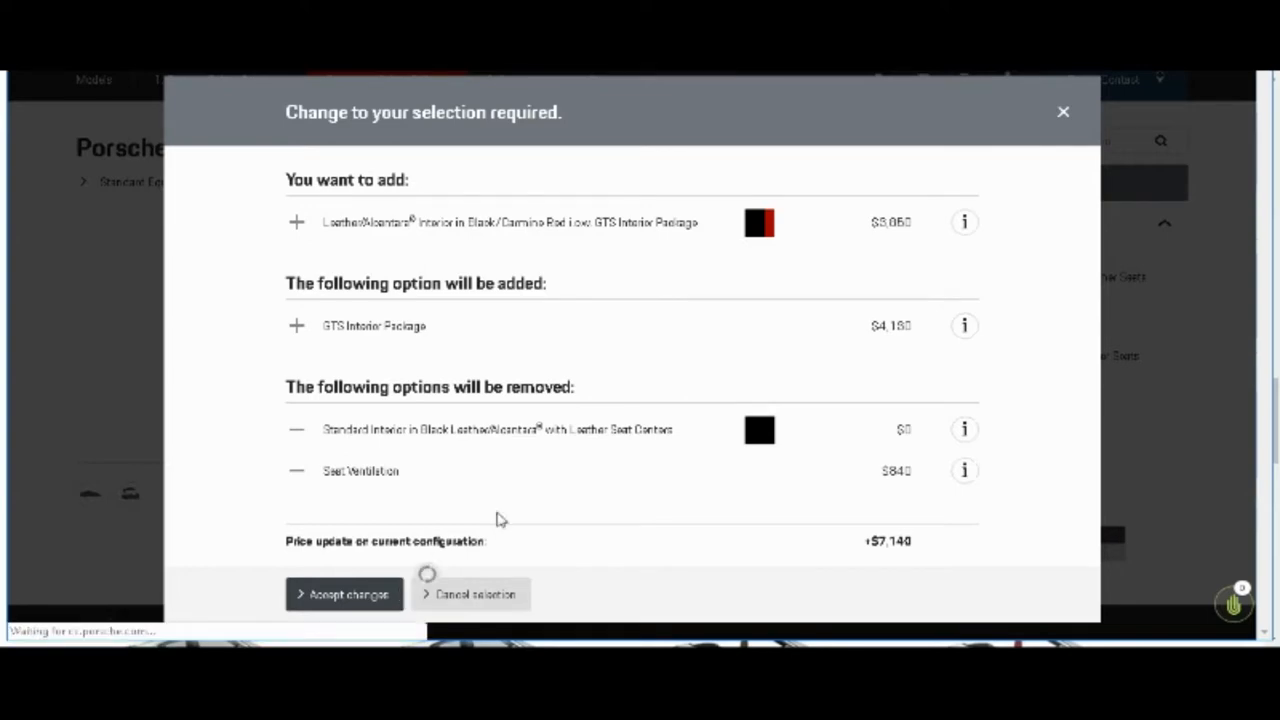
pyautogui.click(344, 593)
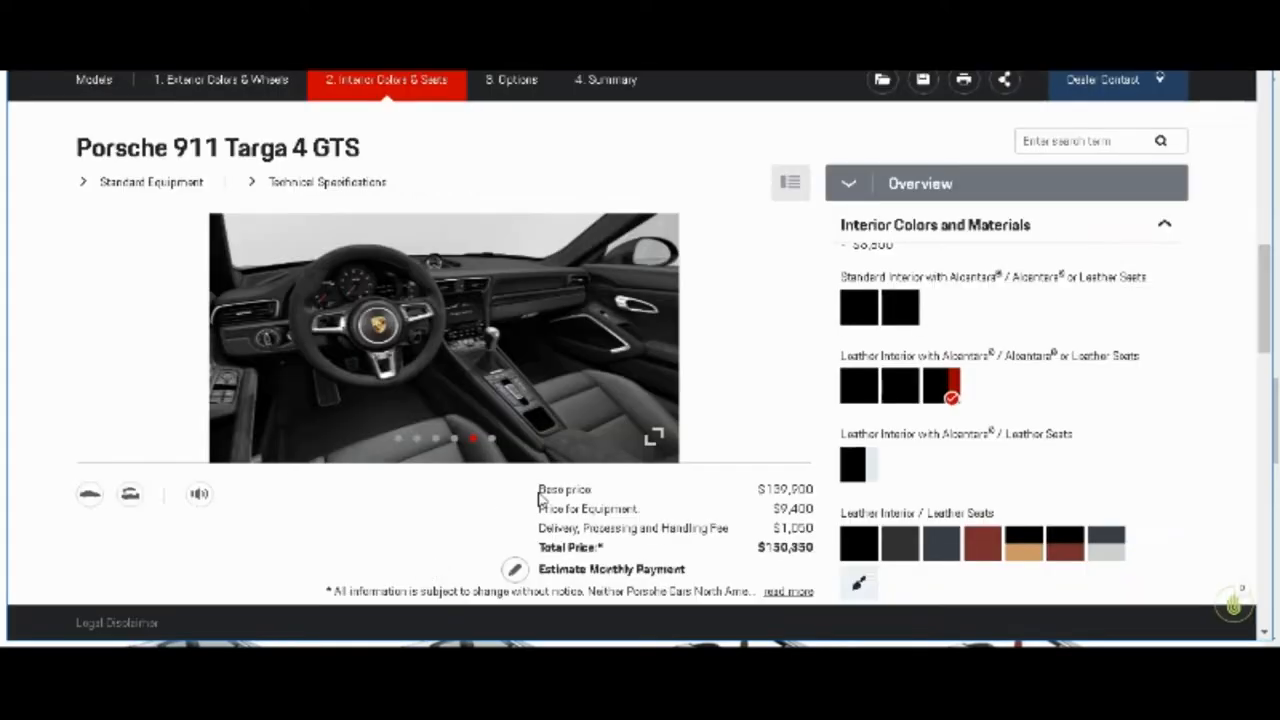
pyautogui.click(652, 435)
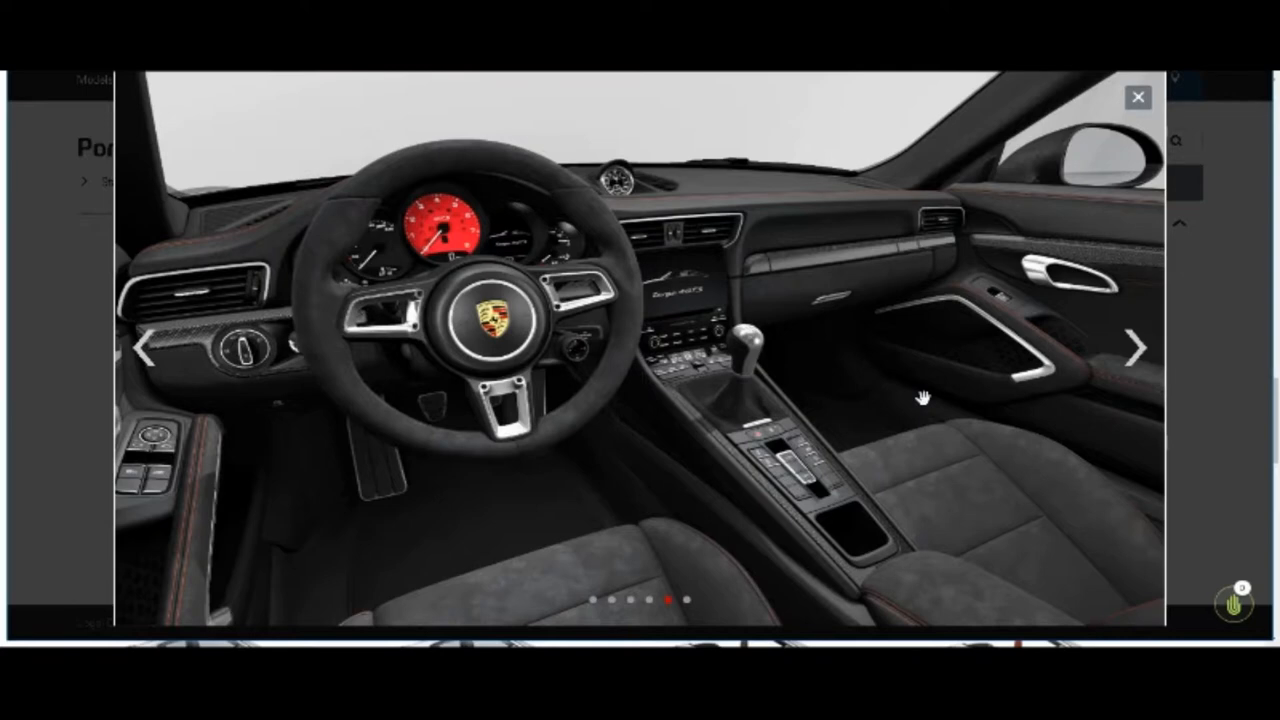
pyautogui.click(1134, 97)
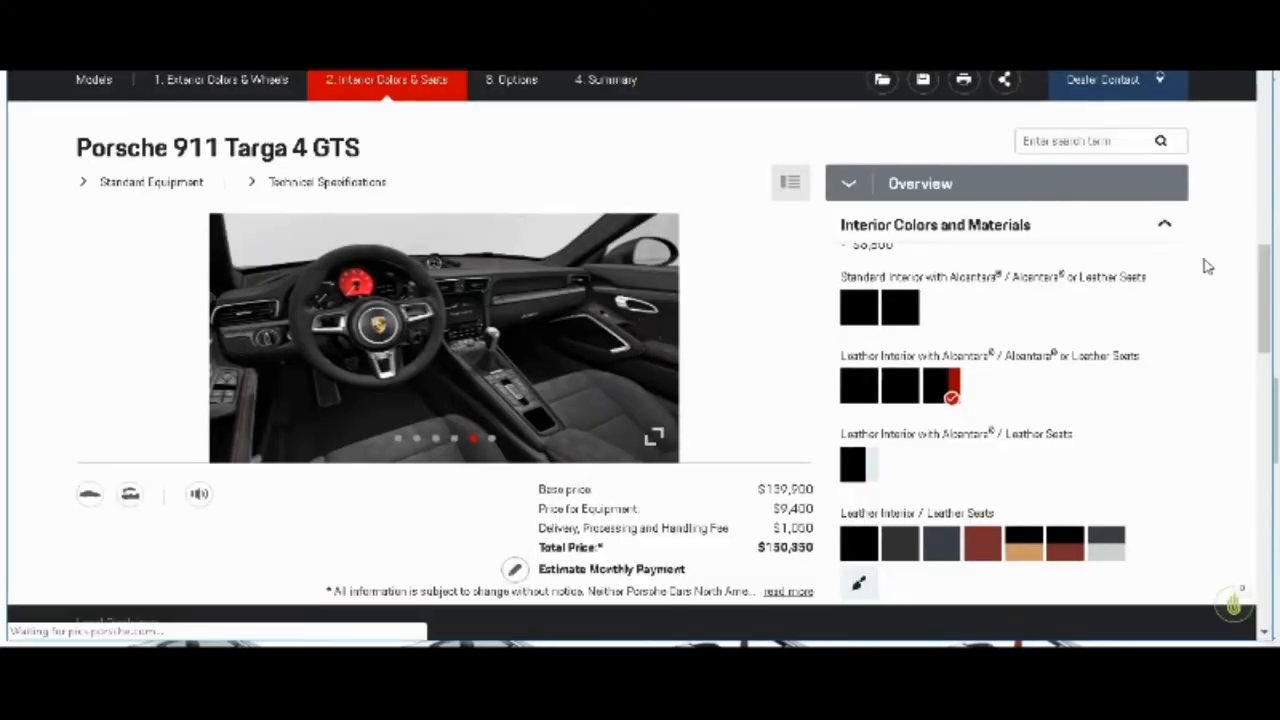
# Step: Scroll to Natural Leather Interior and select the Espresso/Cognac swatch ($5,800)
pyautogui.scroll(-3)
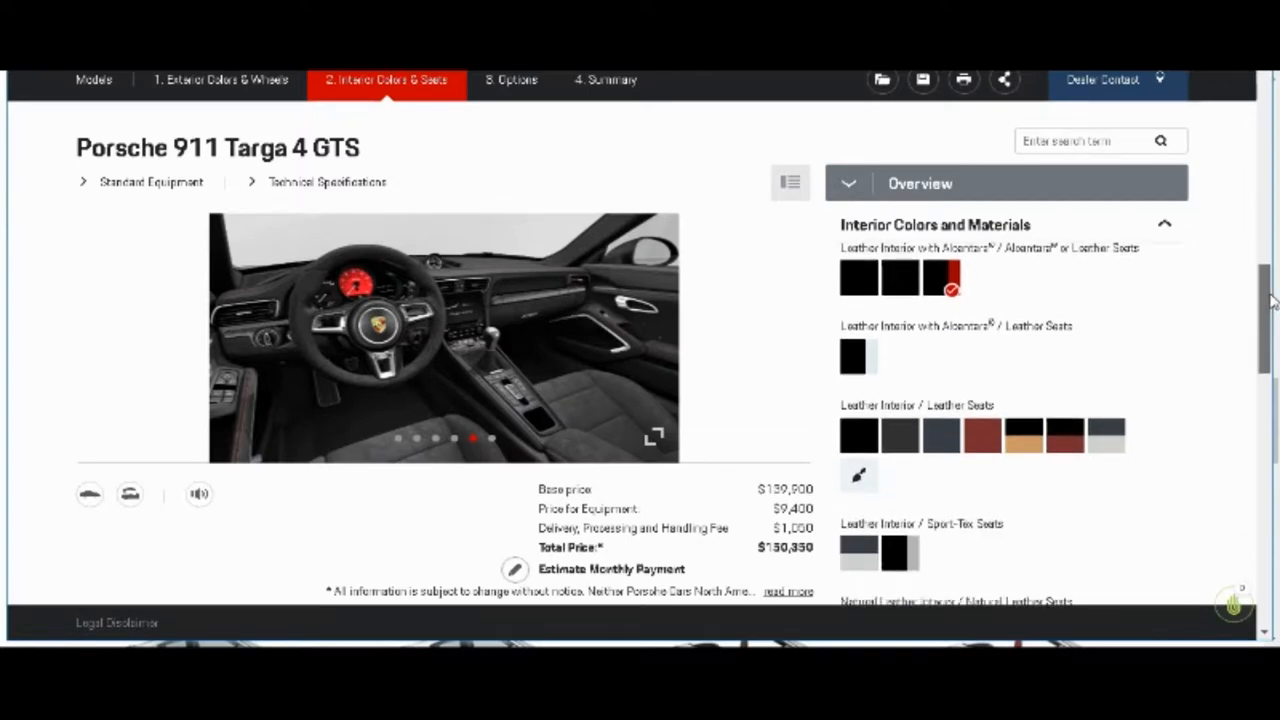
pyautogui.scroll(-3)
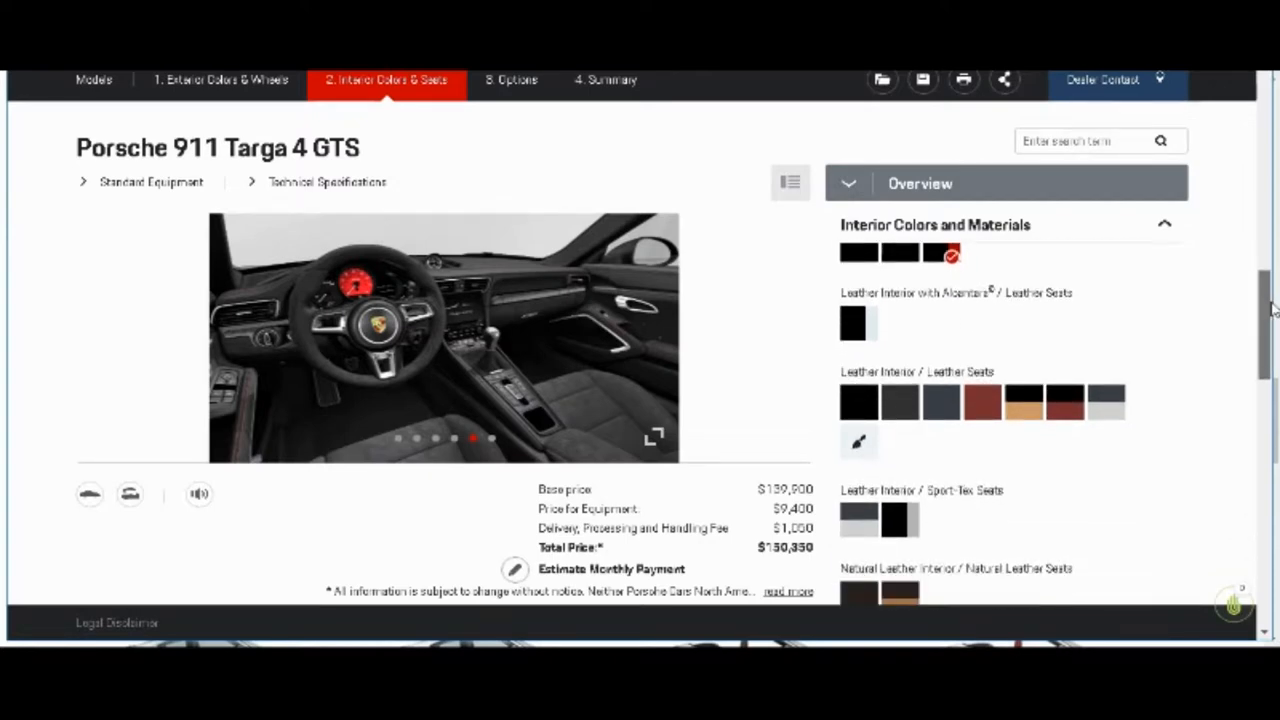
pyautogui.scroll(-3)
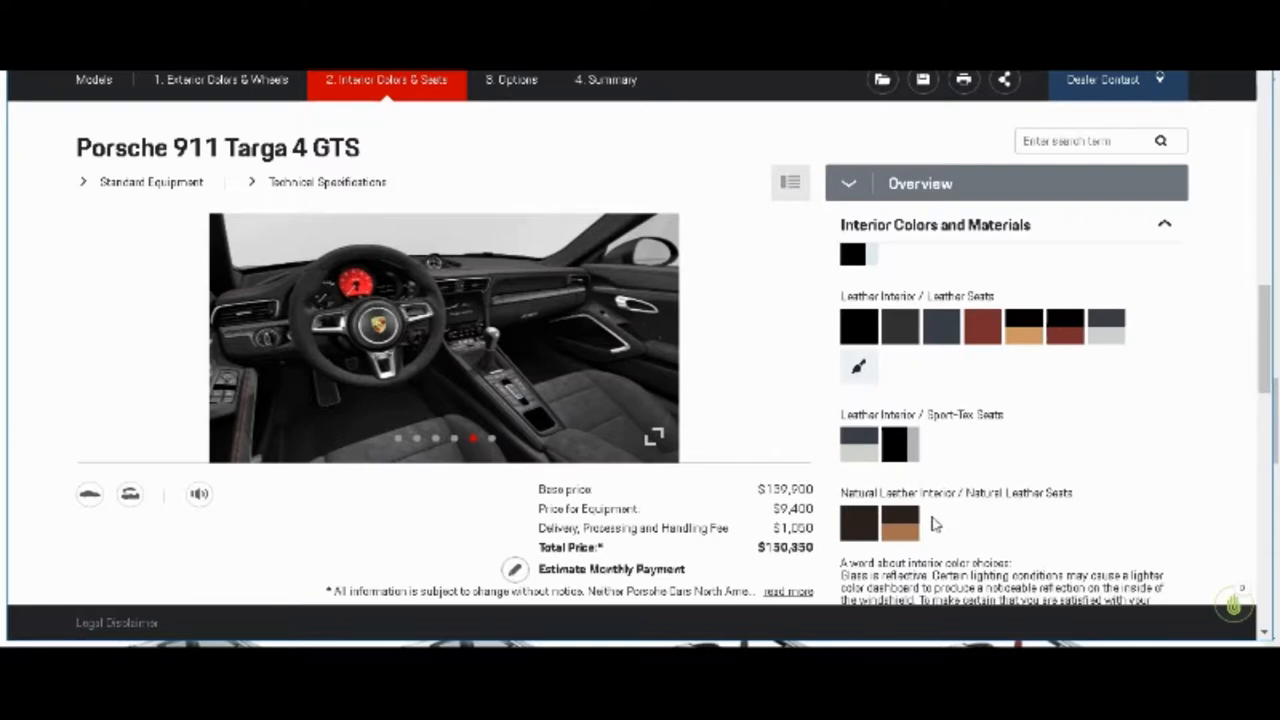
pyautogui.moveTo(898, 535)
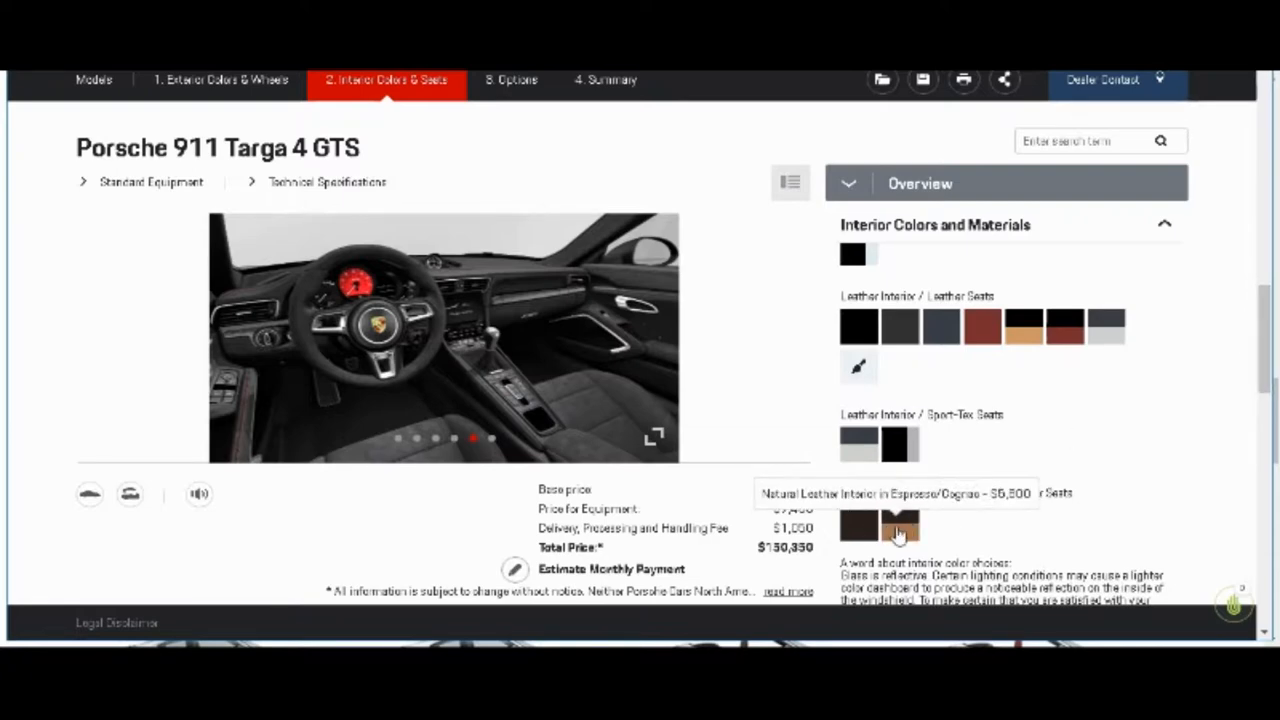
pyautogui.click(898, 532)
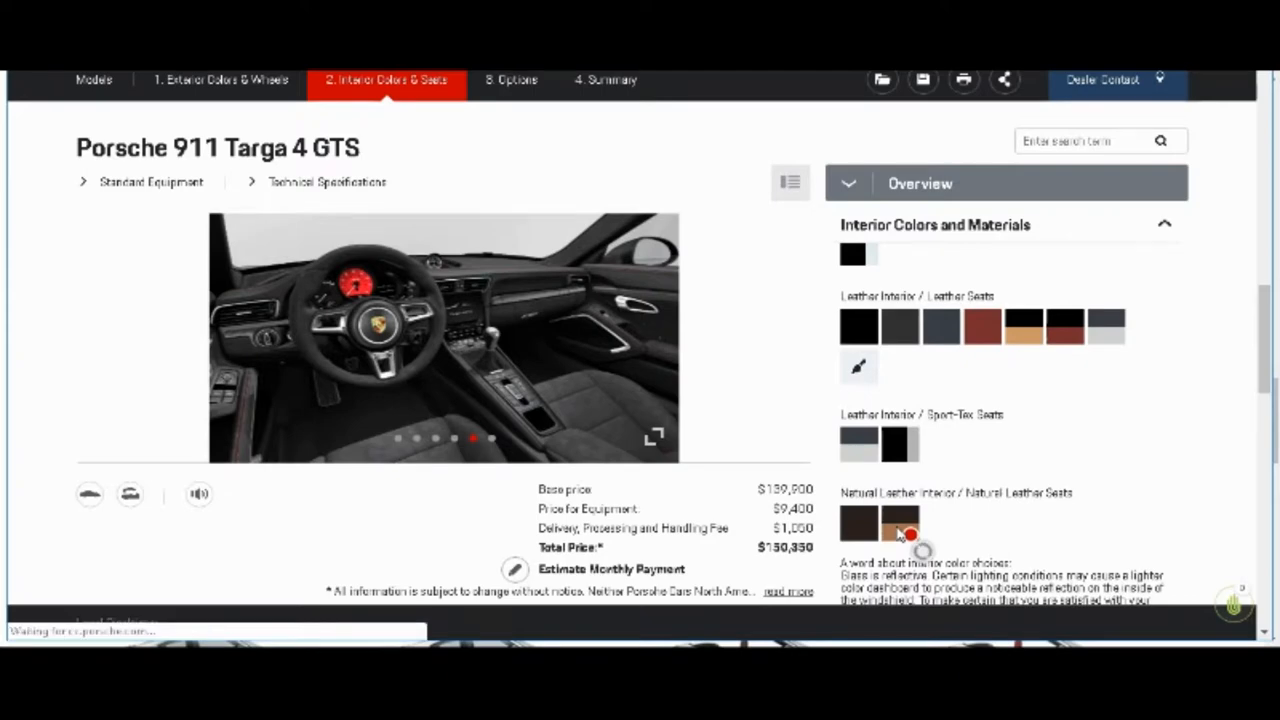
pyautogui.click(900, 523)
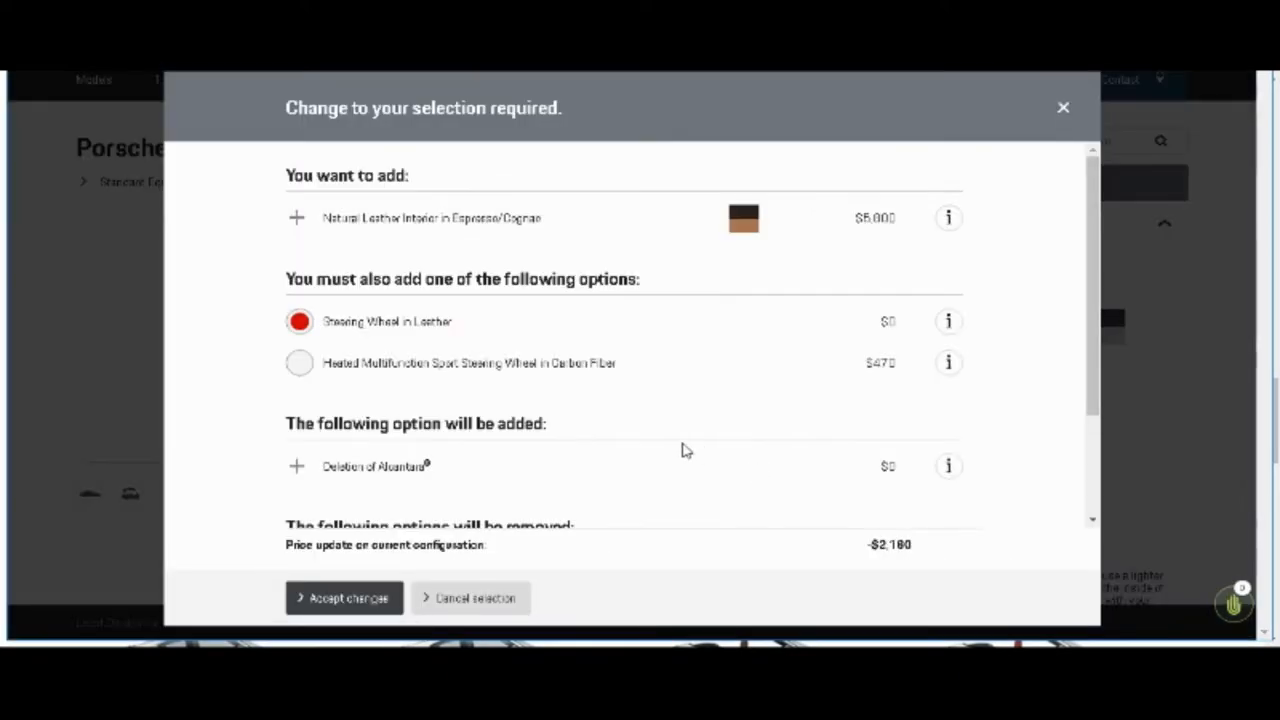
pyautogui.moveTo(683, 450)
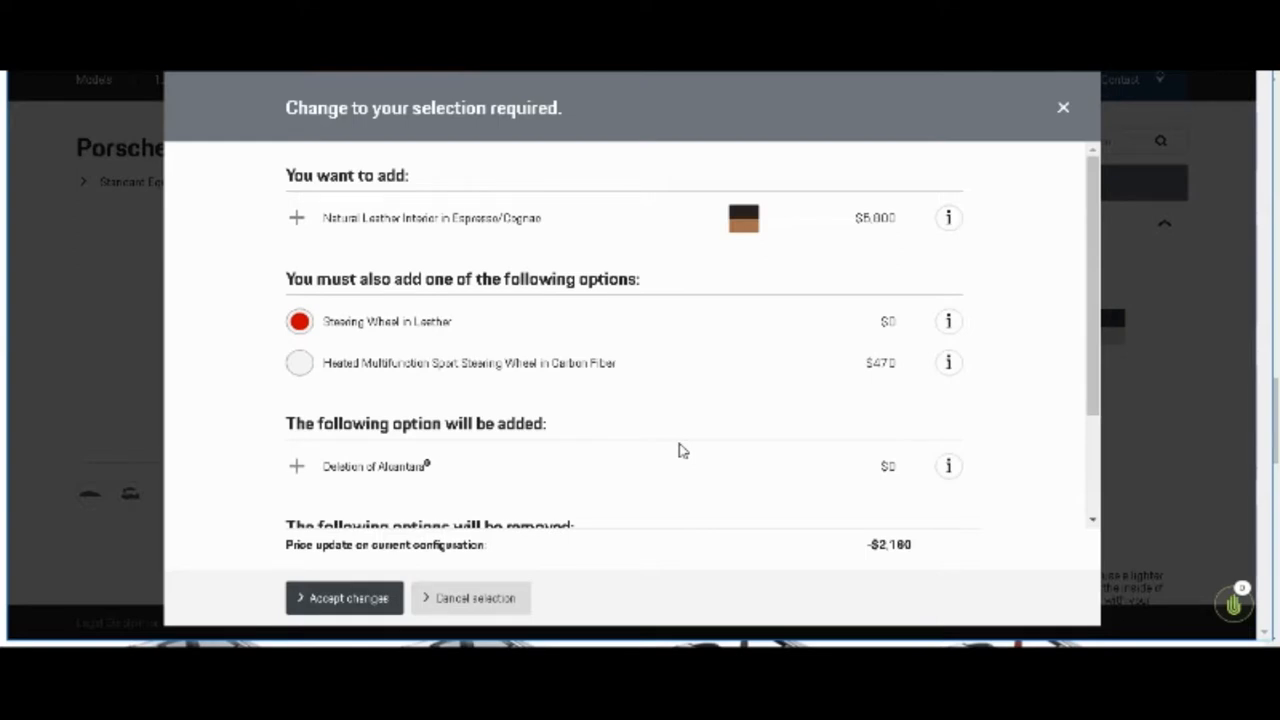
pyautogui.moveTo(872, 228)
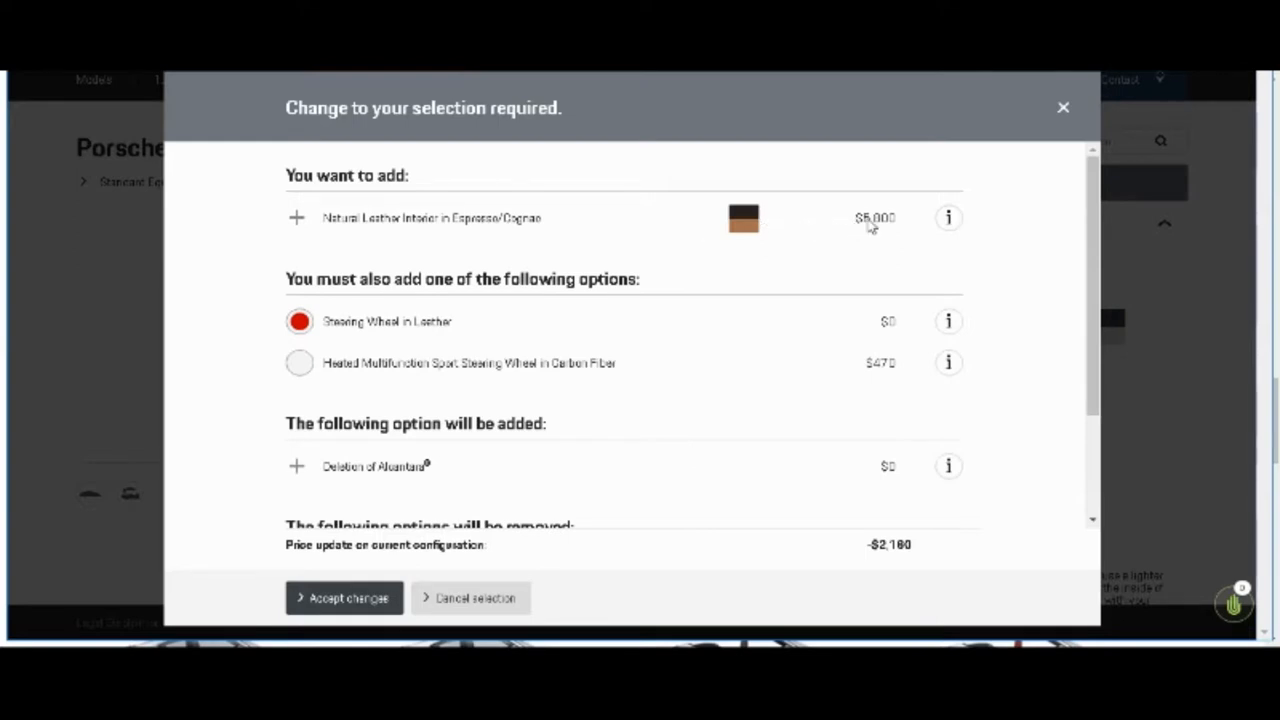
pyautogui.moveTo(877, 226)
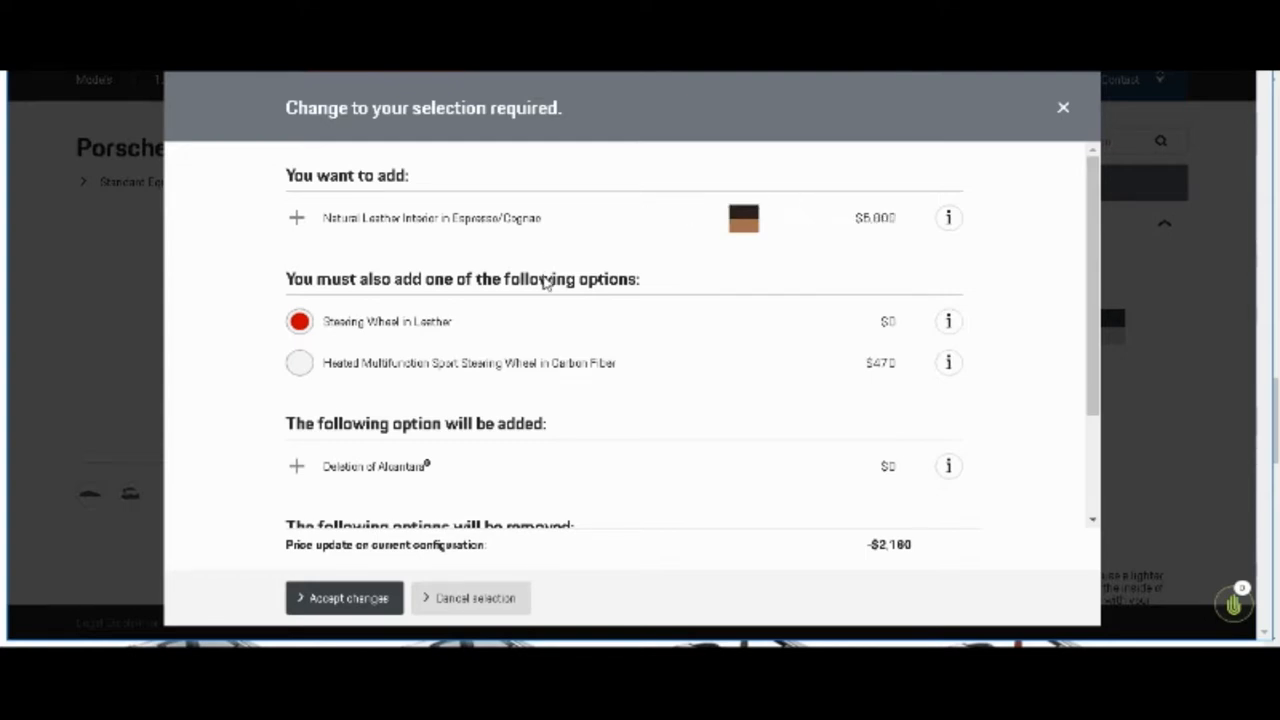
pyautogui.moveTo(482, 288)
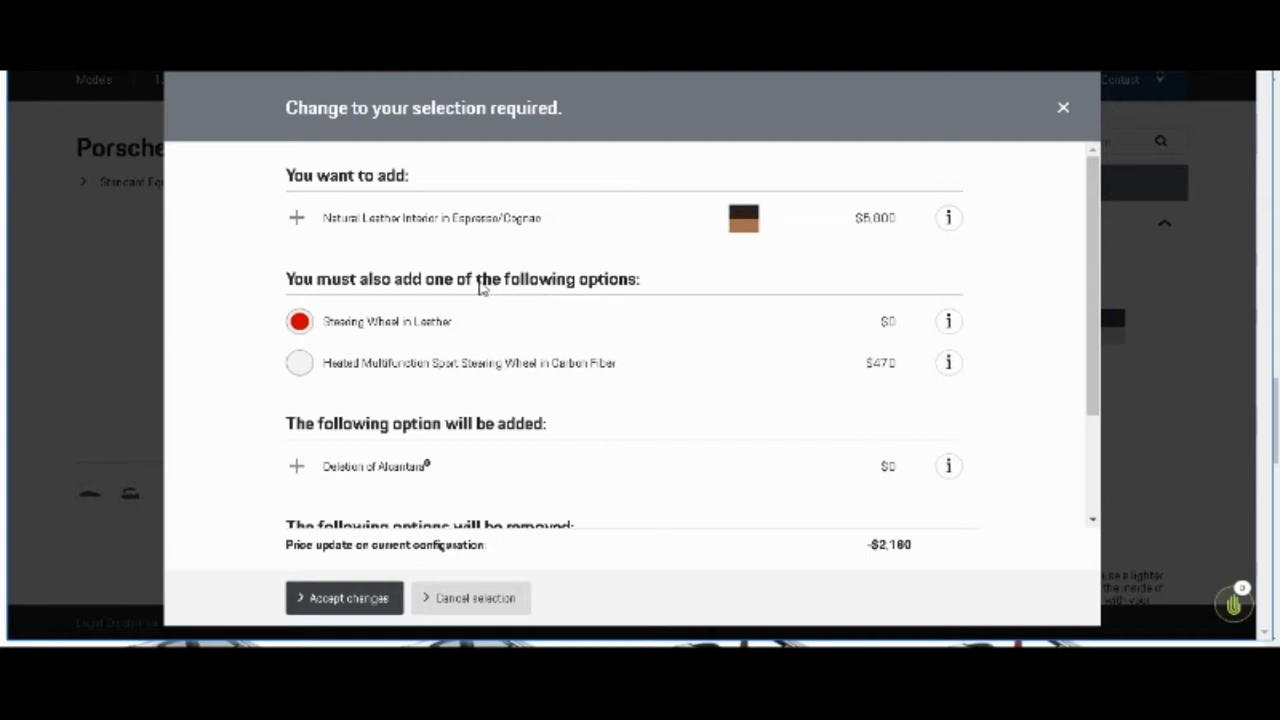
pyautogui.moveTo(392, 332)
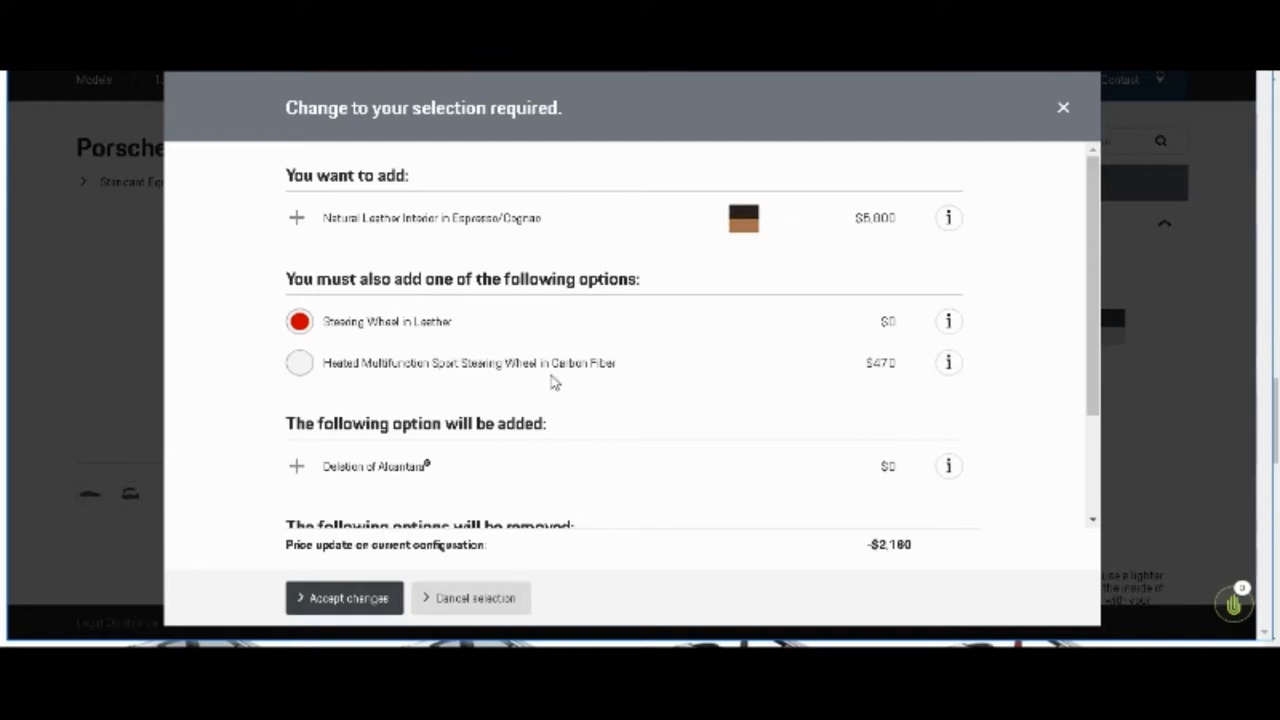
pyautogui.moveTo(828, 395)
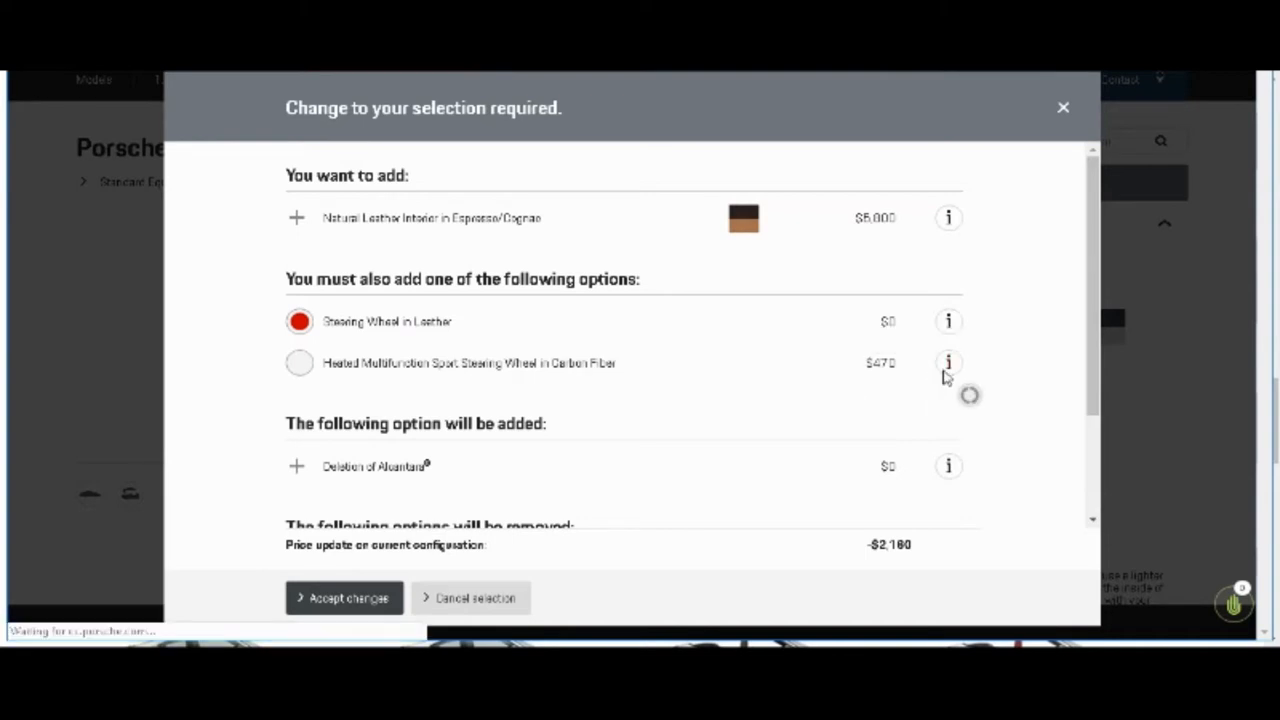
pyautogui.click(948, 362)
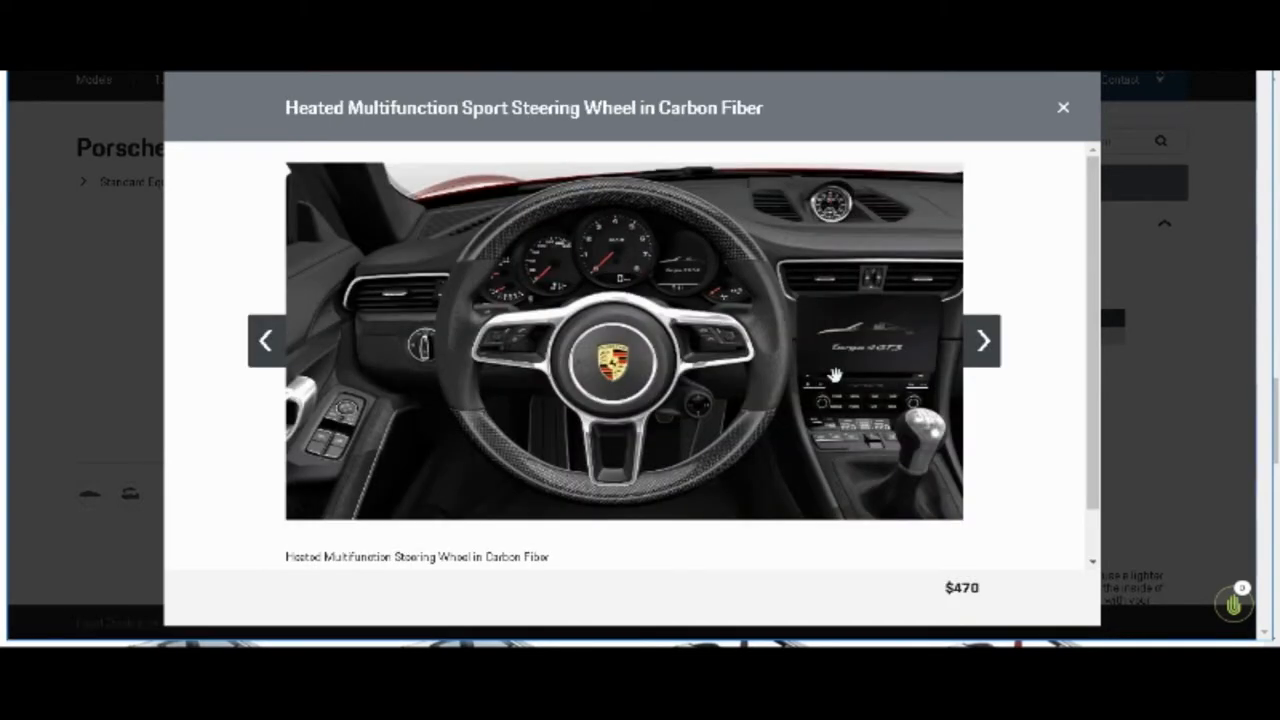
pyautogui.moveTo(953, 360)
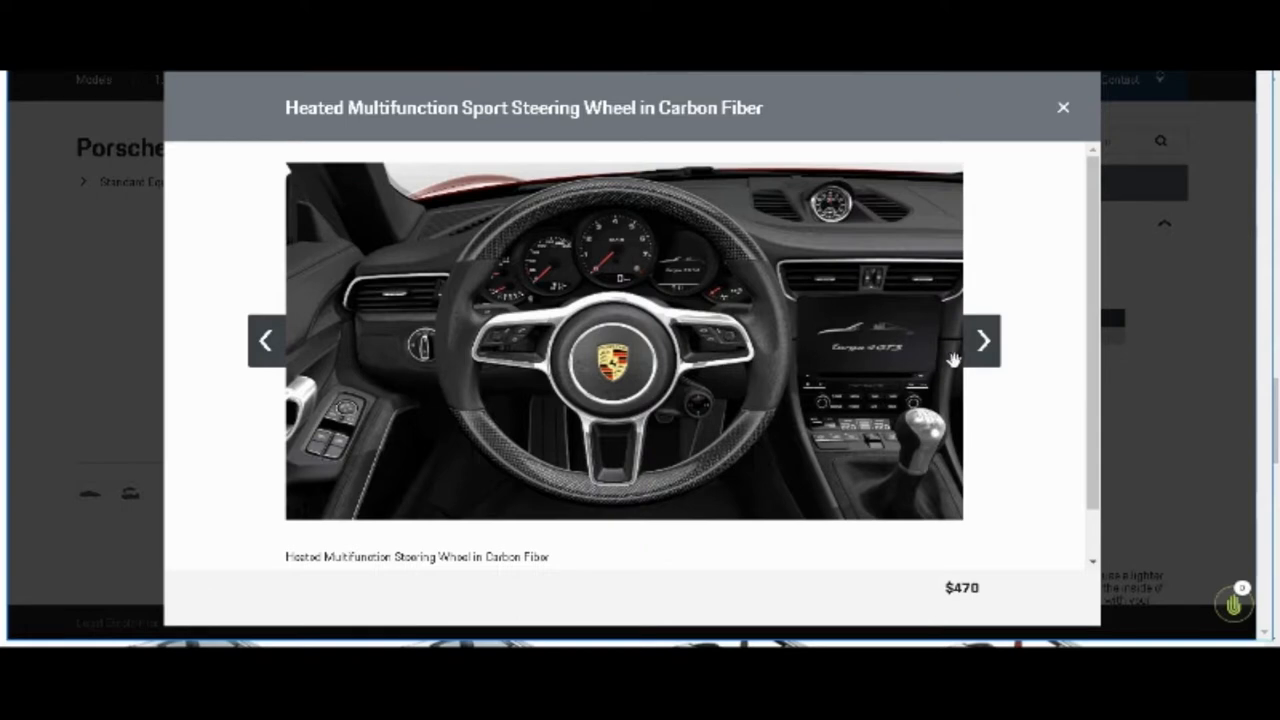
pyautogui.moveTo(888, 365)
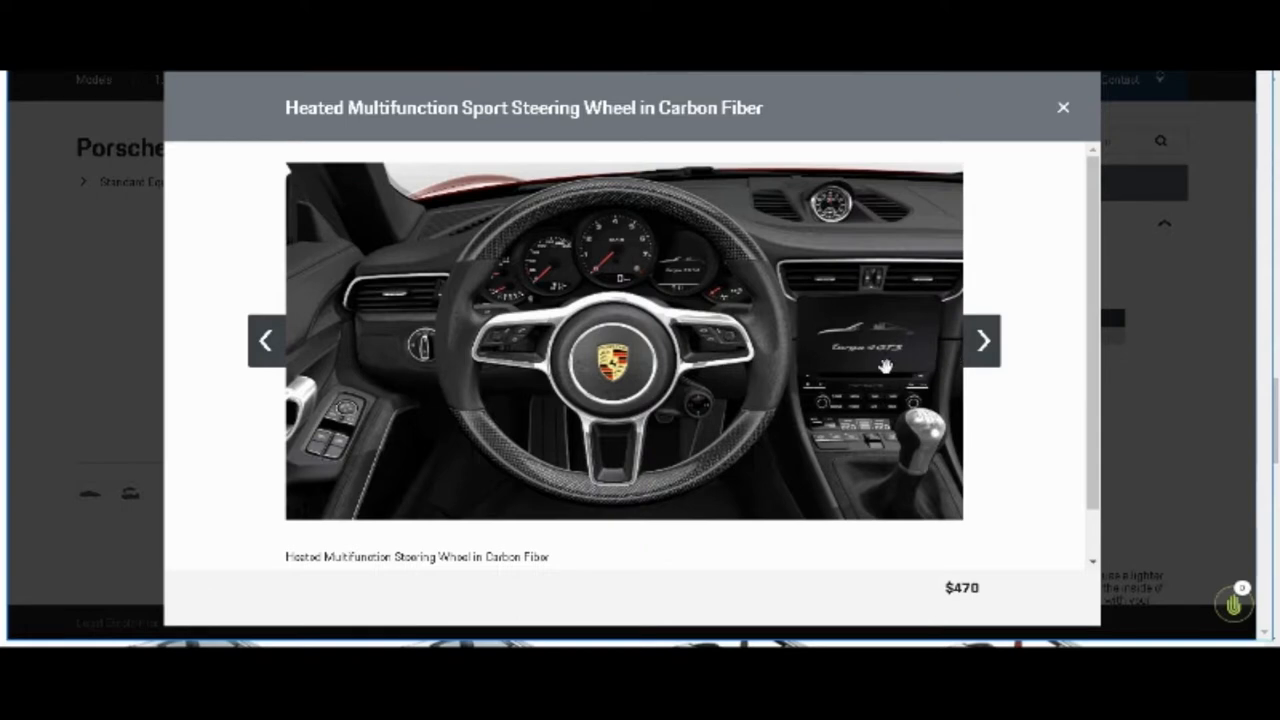
pyautogui.moveTo(690, 281)
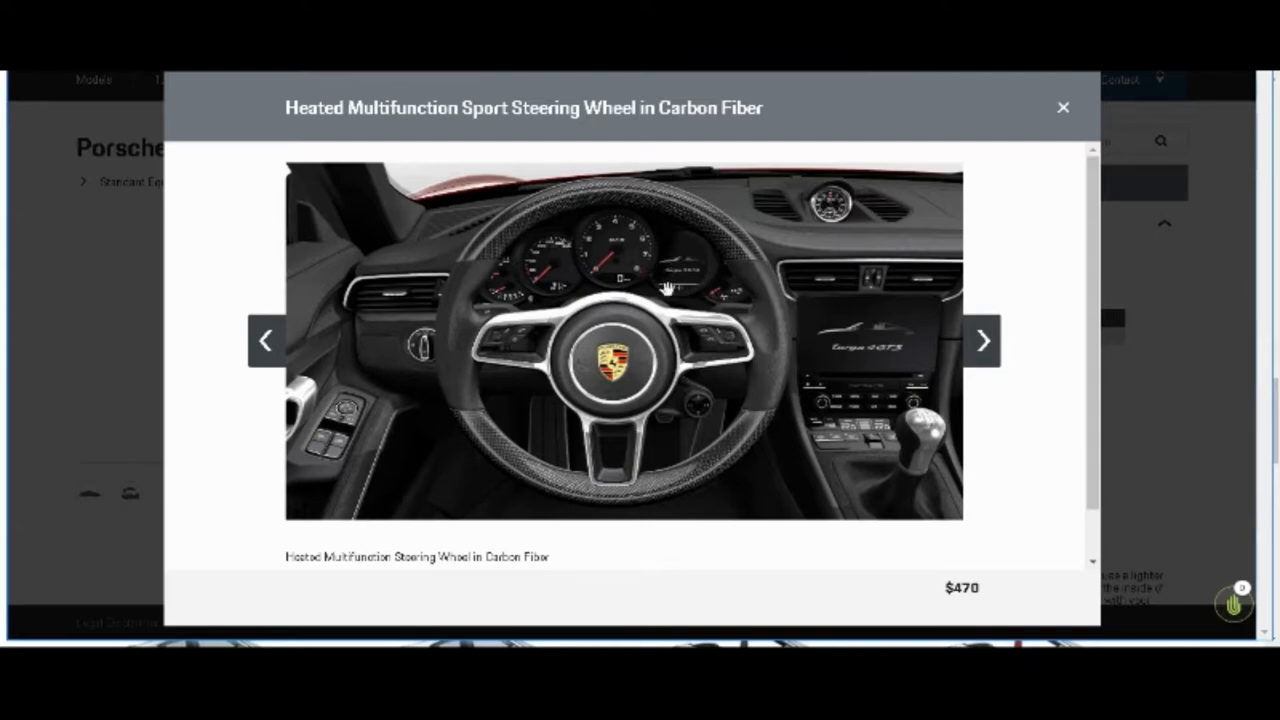
pyautogui.moveTo(660, 250)
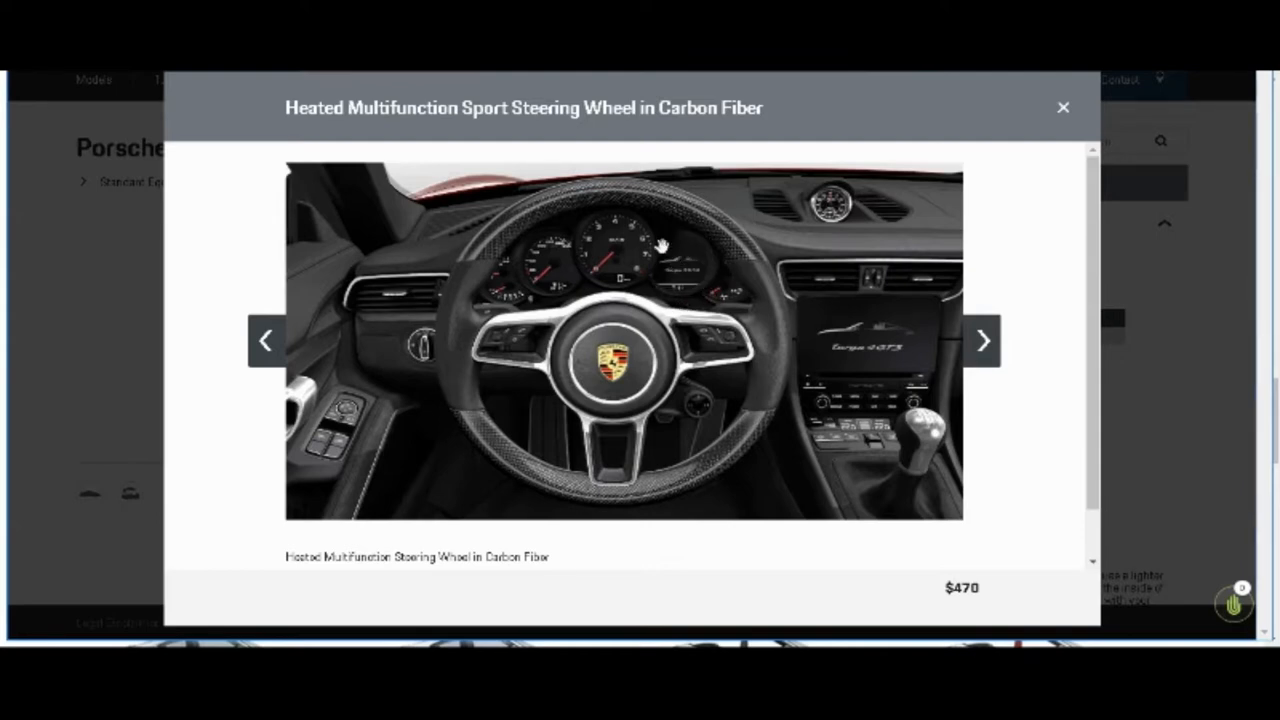
pyautogui.moveTo(670, 300)
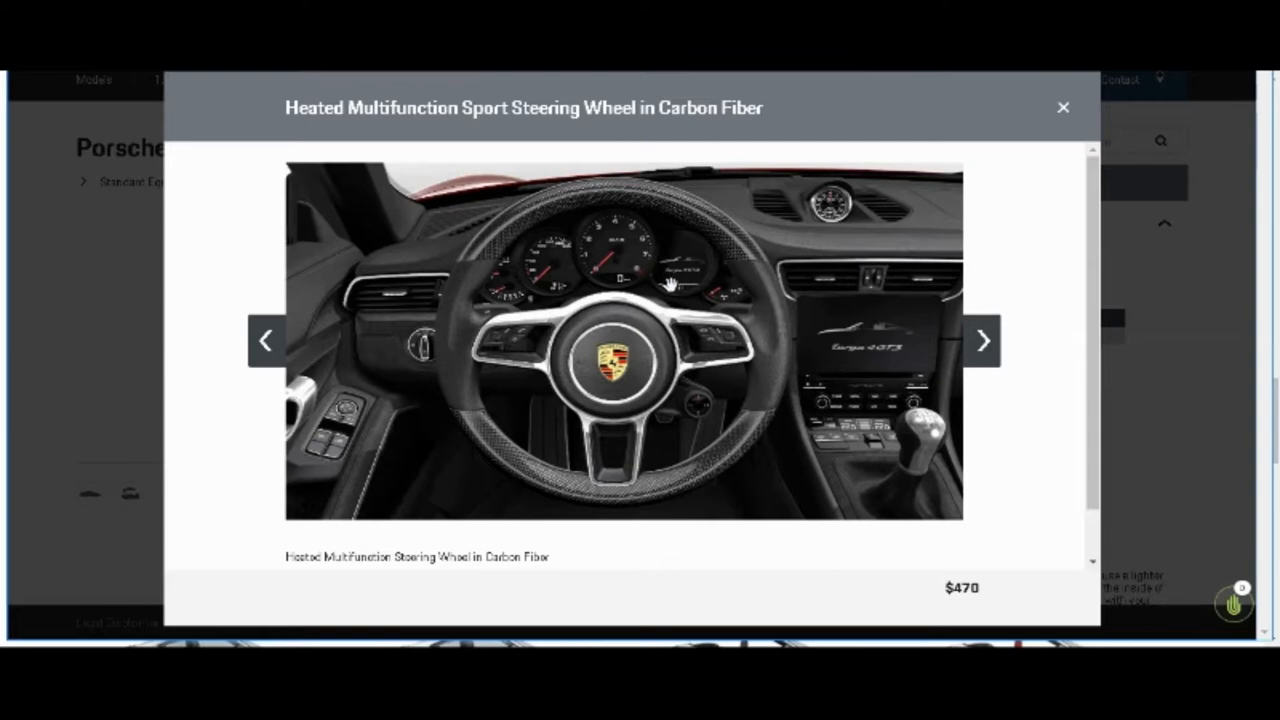
pyautogui.moveTo(483, 262)
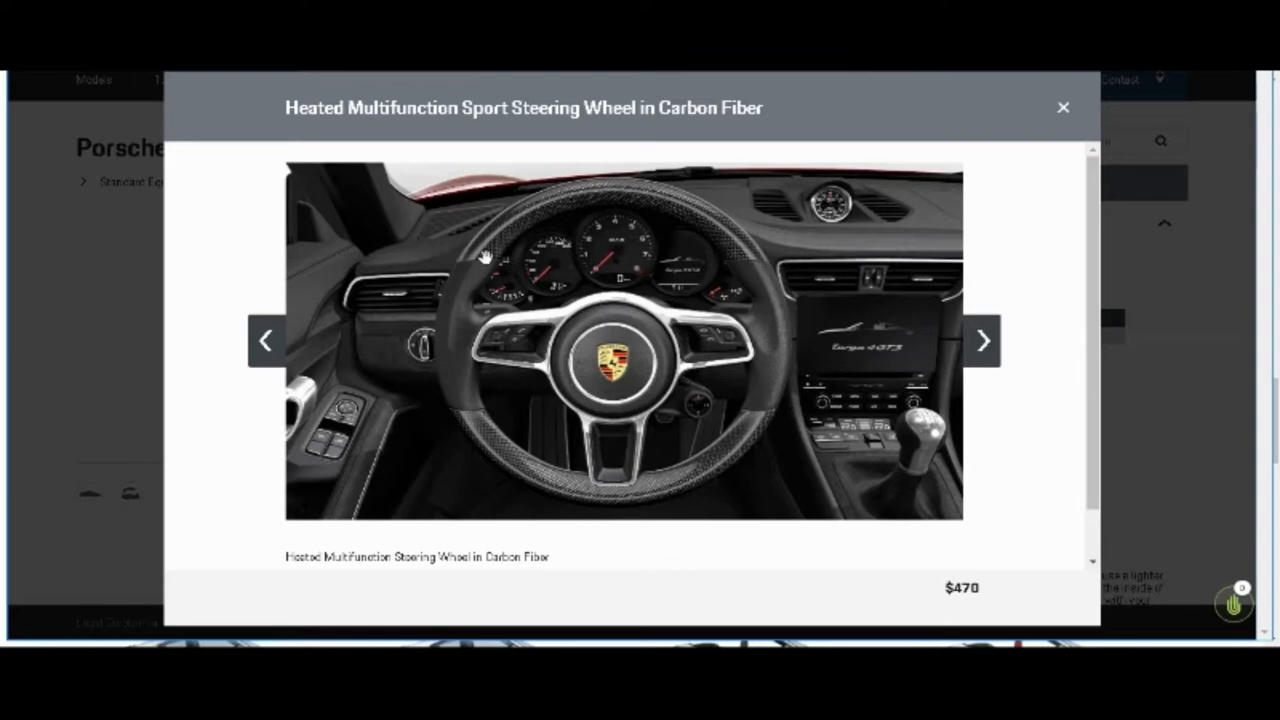
pyautogui.moveTo(665, 443)
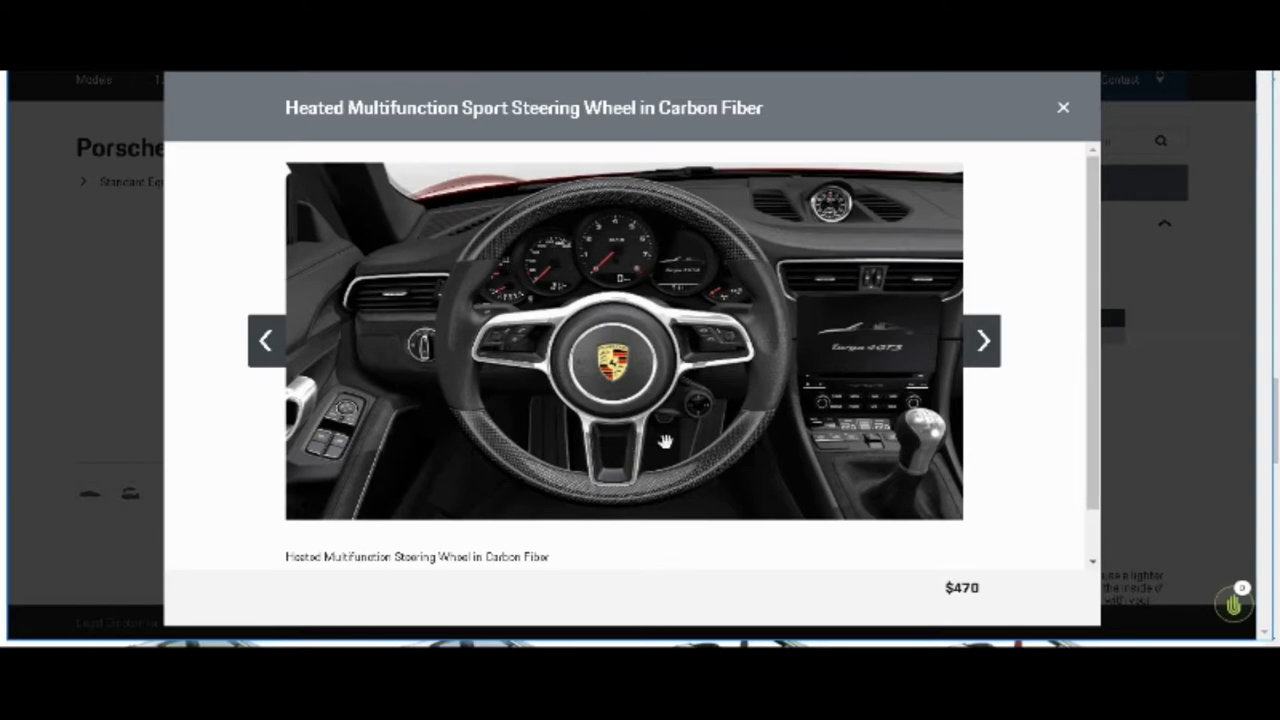
pyautogui.click(984, 340)
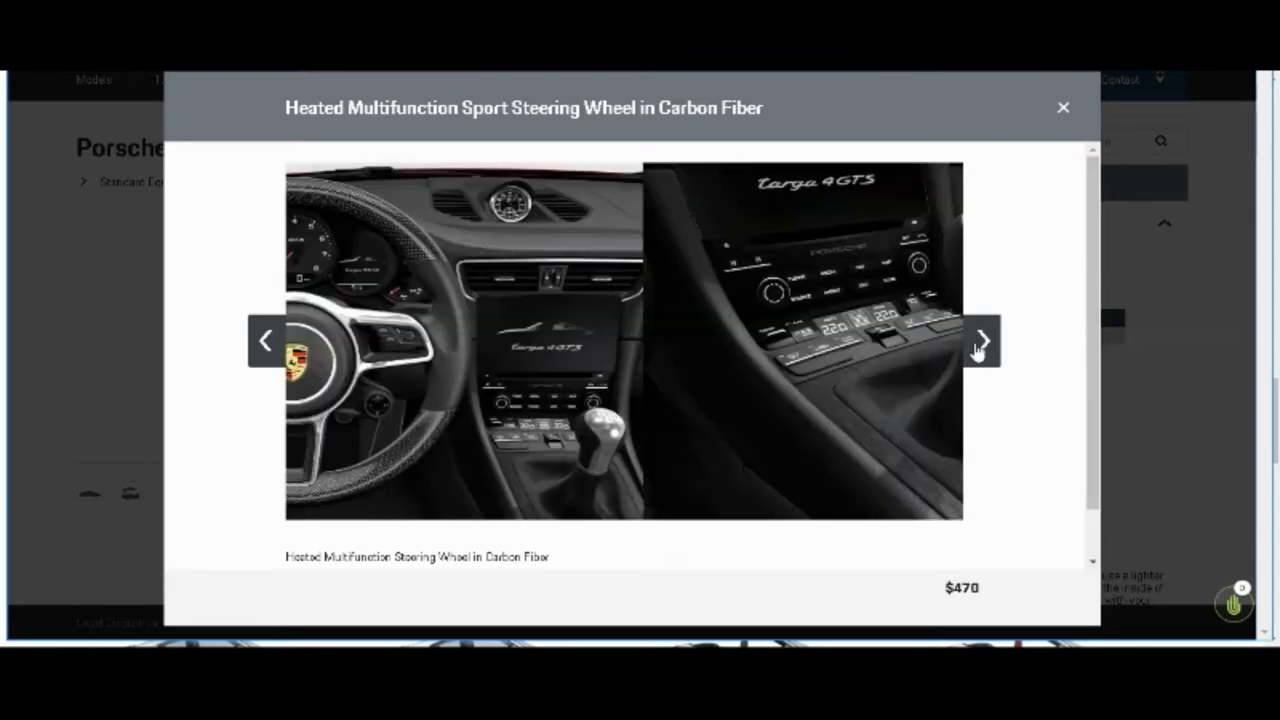
pyautogui.click(983, 340)
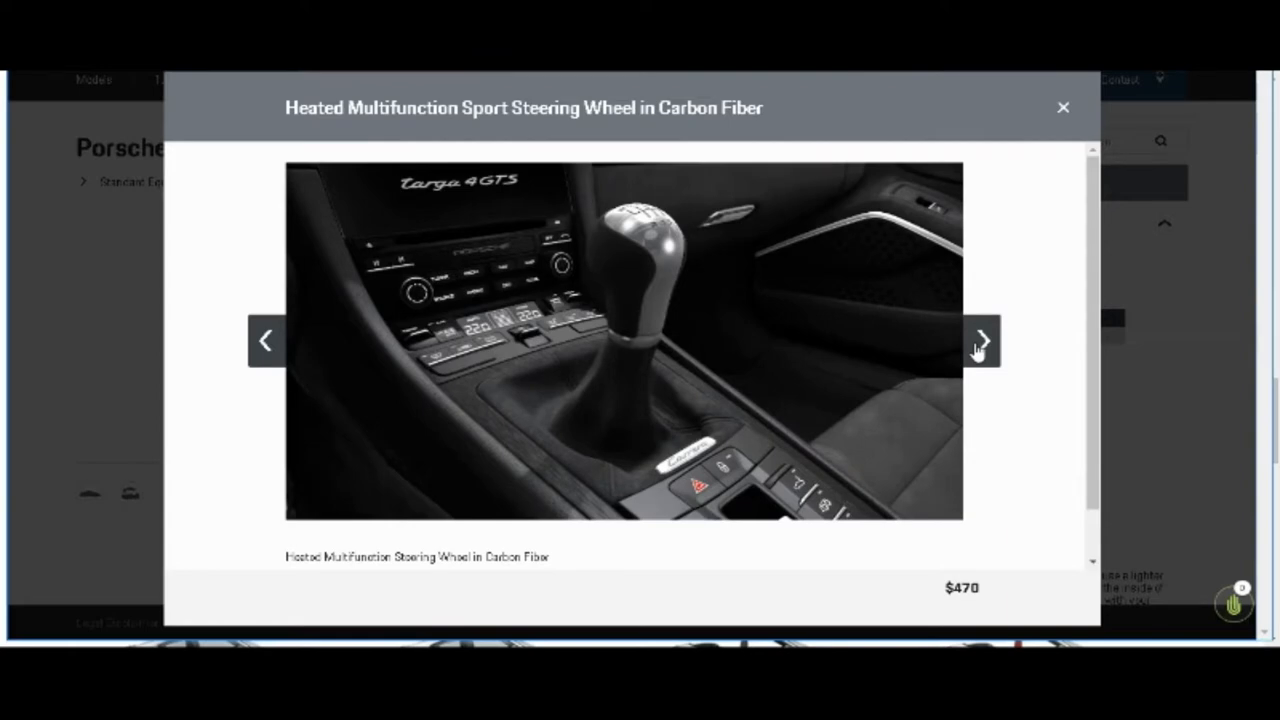
pyautogui.click(982, 340)
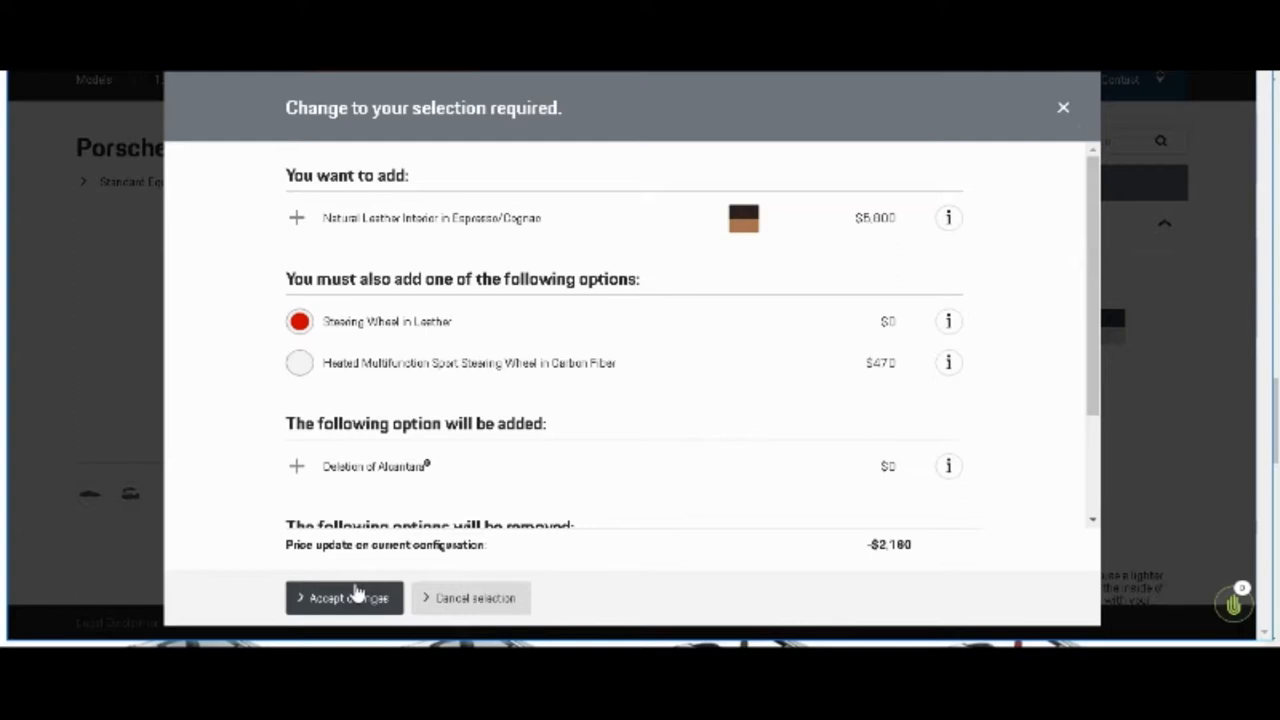
# Step: Accept Espresso/Cognac leather with leather steering wheel ($148,170) and preview it full screen
pyautogui.click(344, 597)
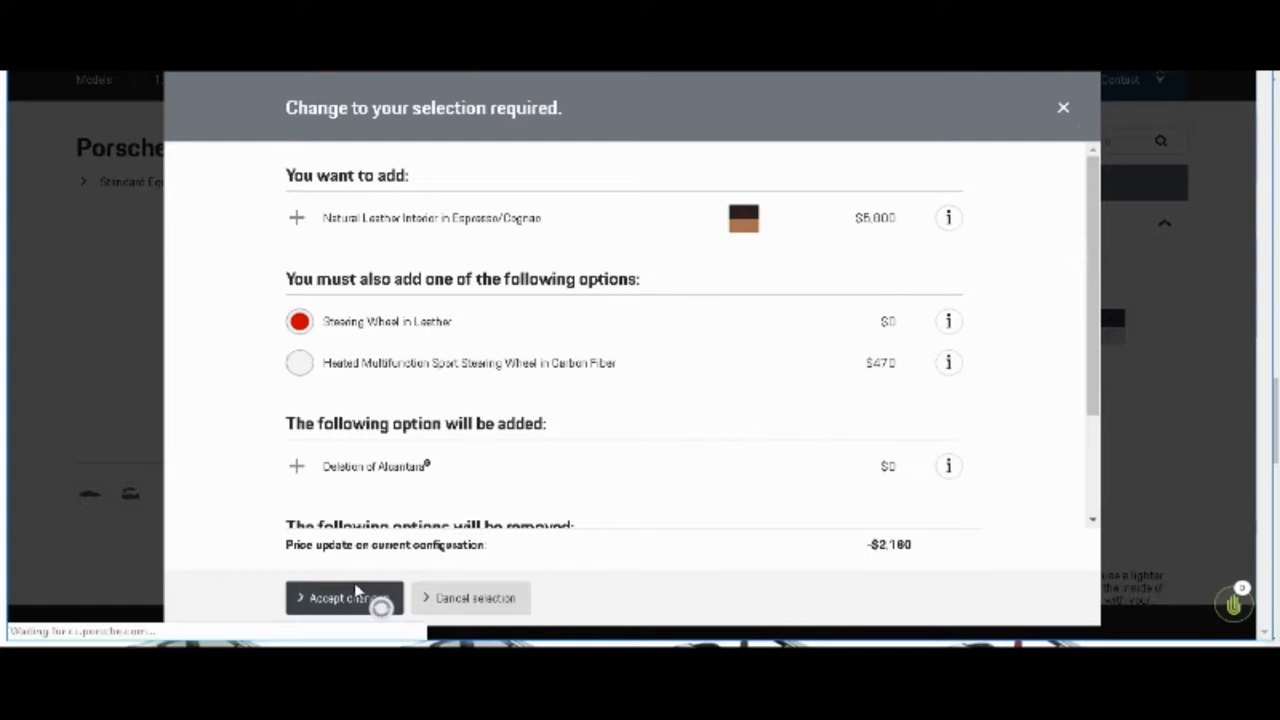
pyautogui.click(343, 598)
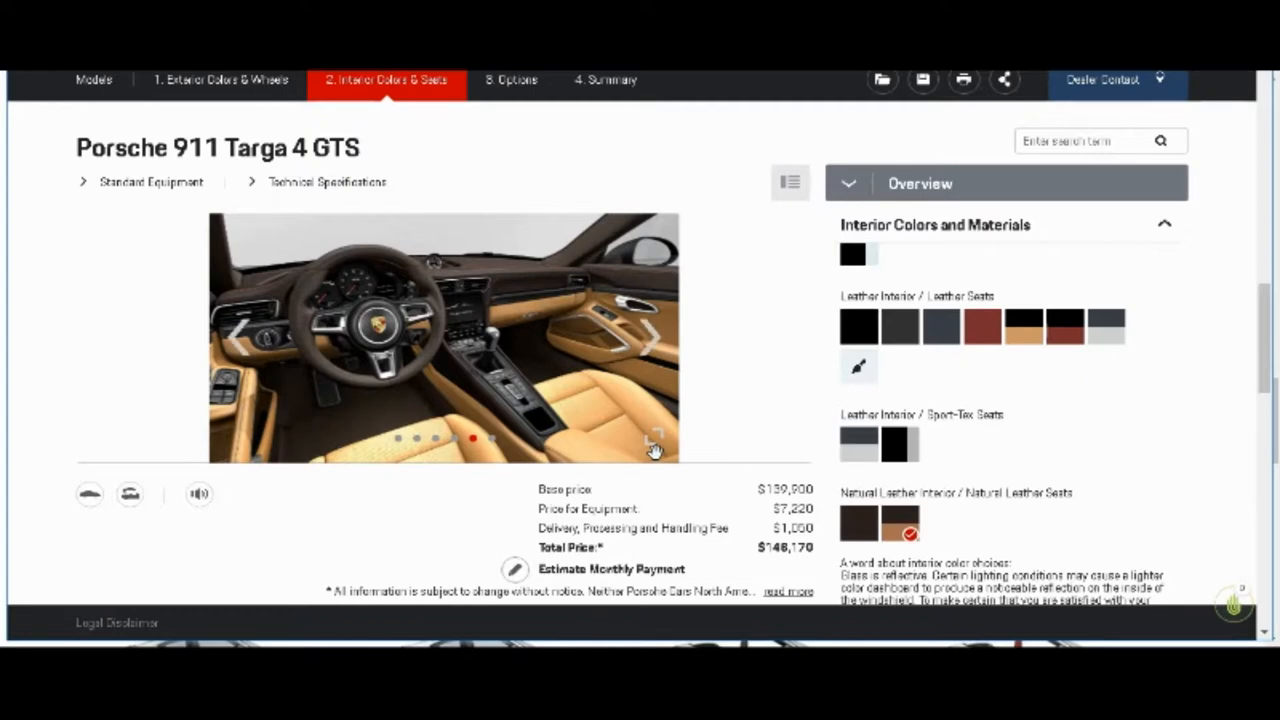
pyautogui.moveTo(653, 445)
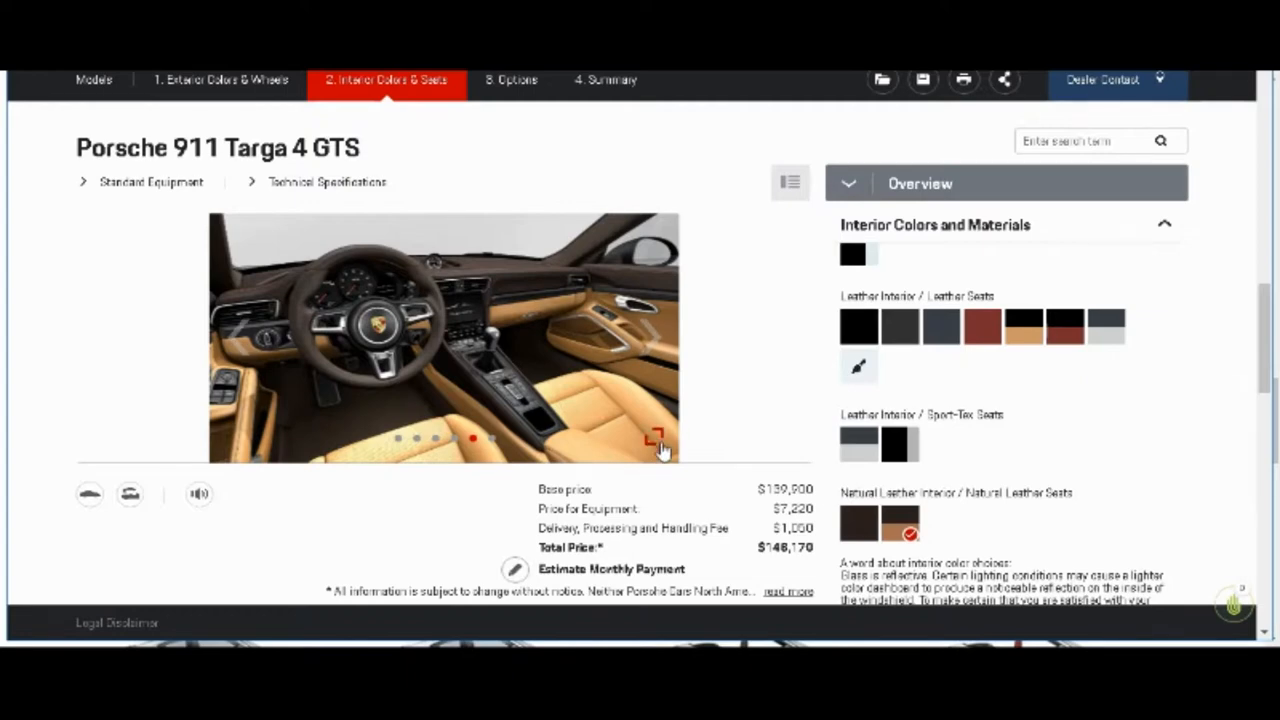
pyautogui.click(656, 441)
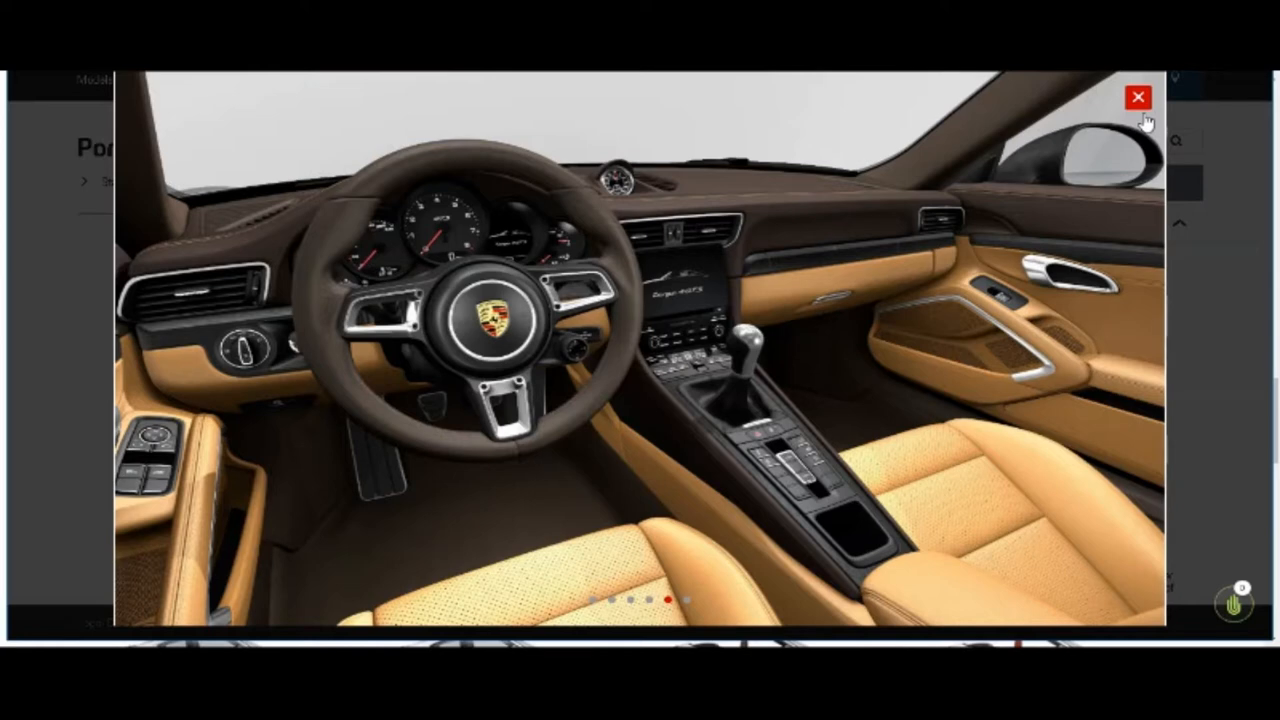
pyautogui.click(1135, 97)
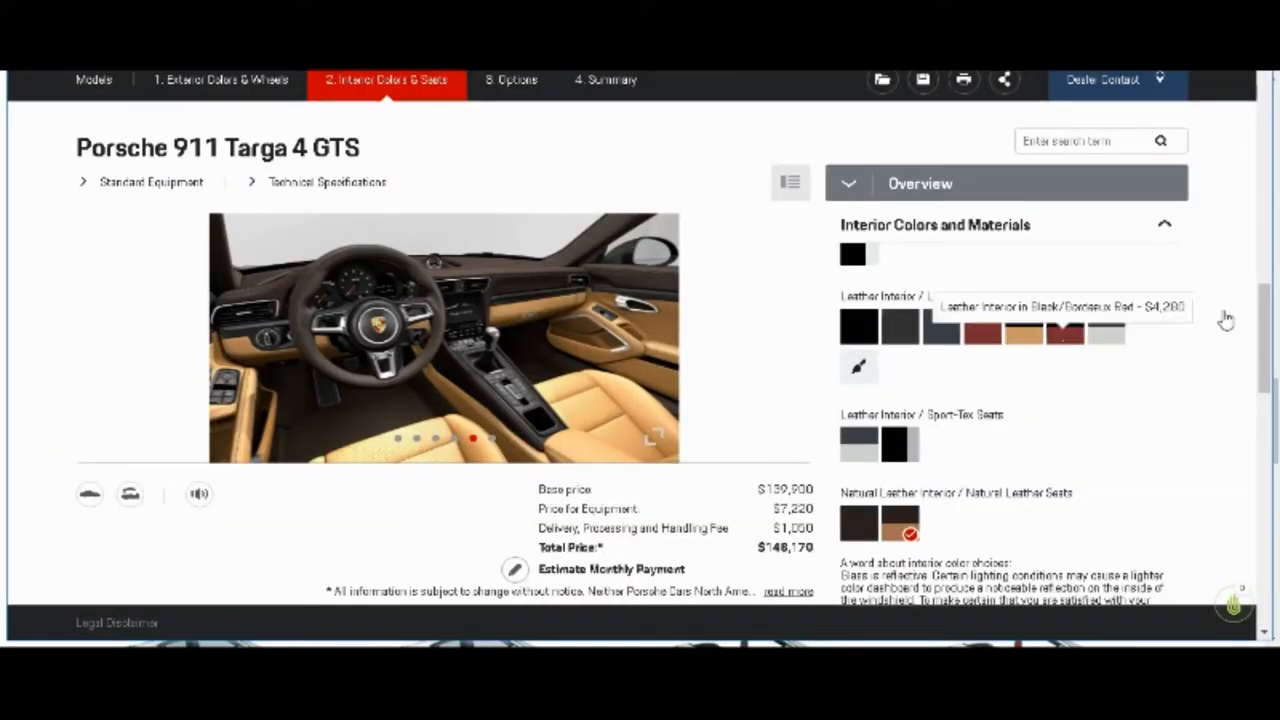
pyautogui.scroll(-3)
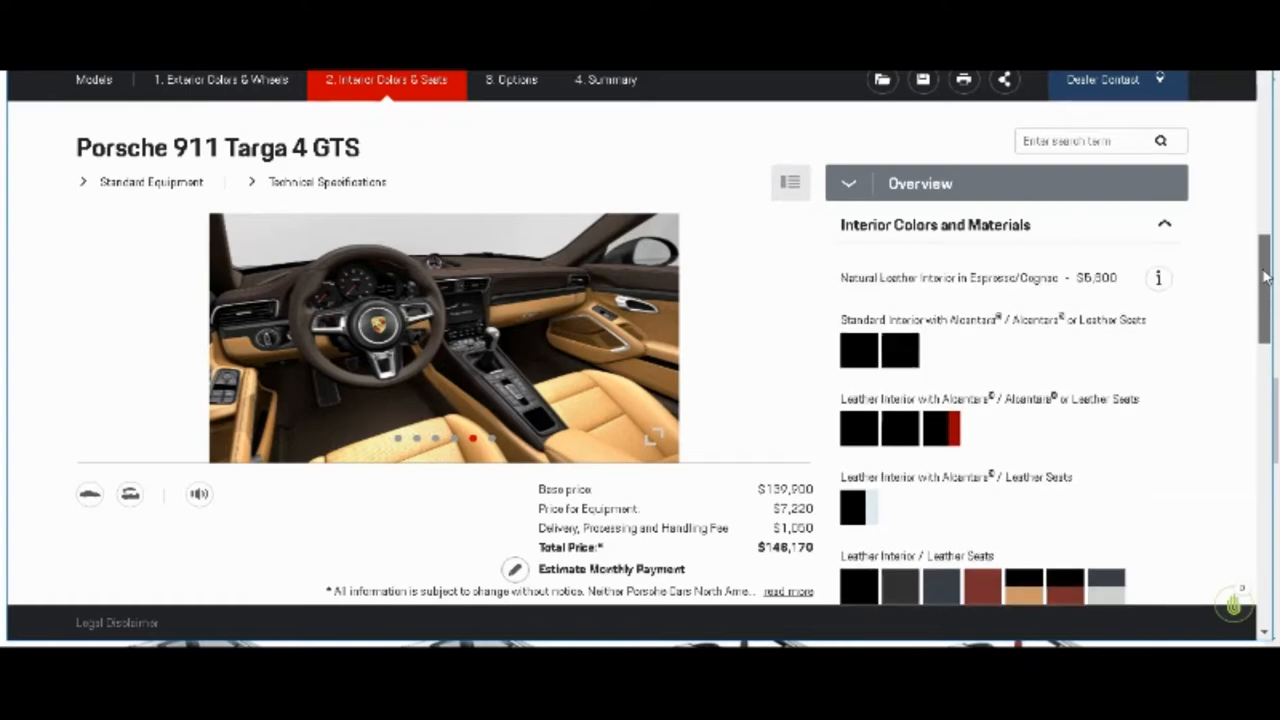
# Step: Switch the interior back to the standard black interior and accept the change
pyautogui.click(222, 78)
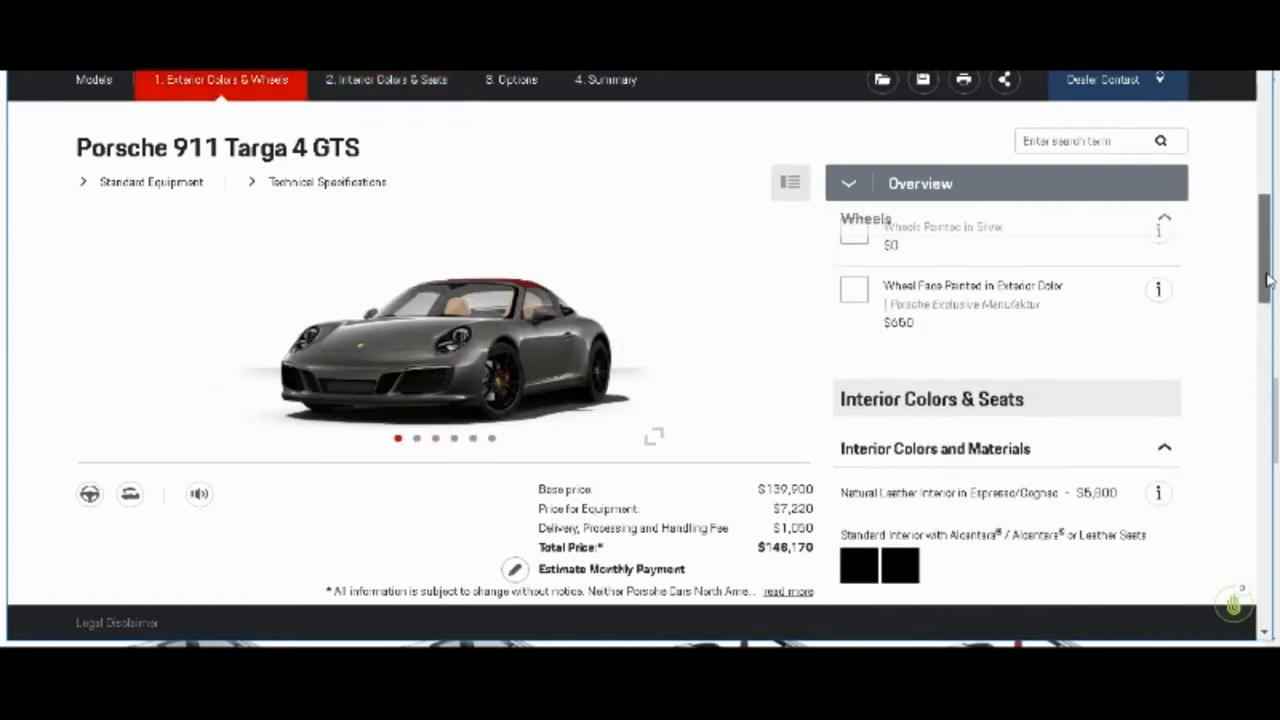
pyautogui.click(388, 79)
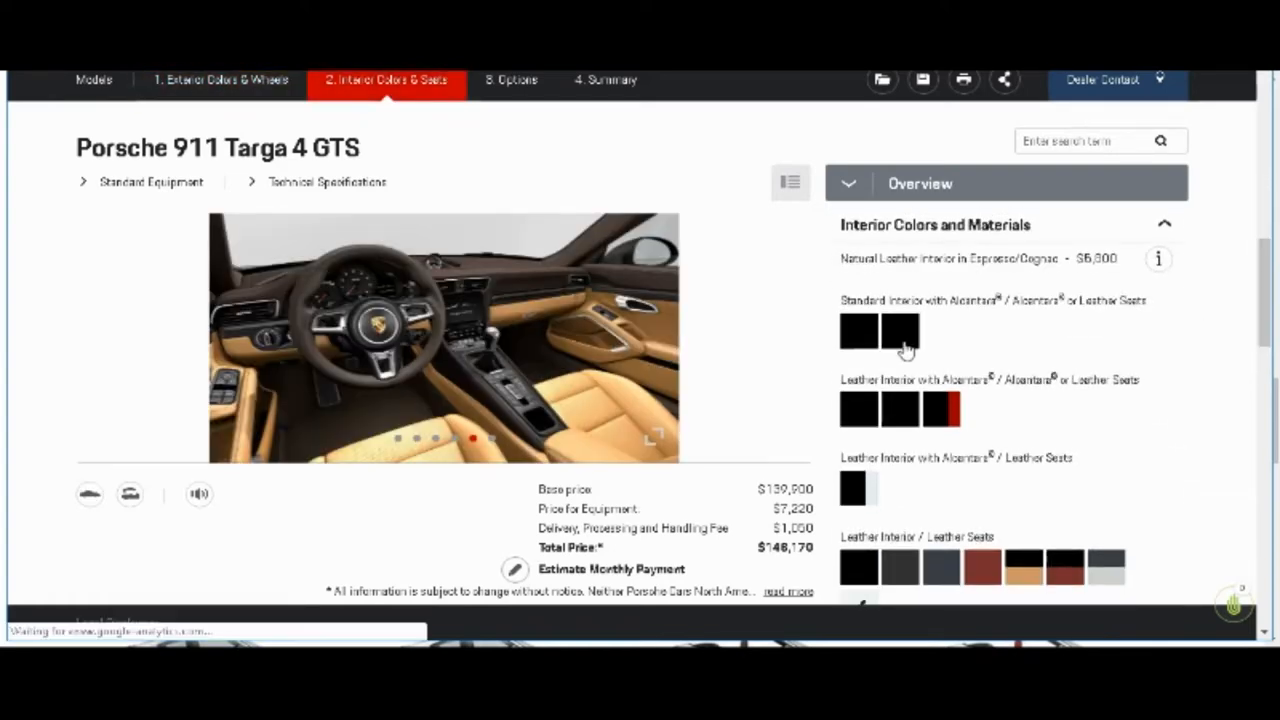
pyautogui.click(900, 331)
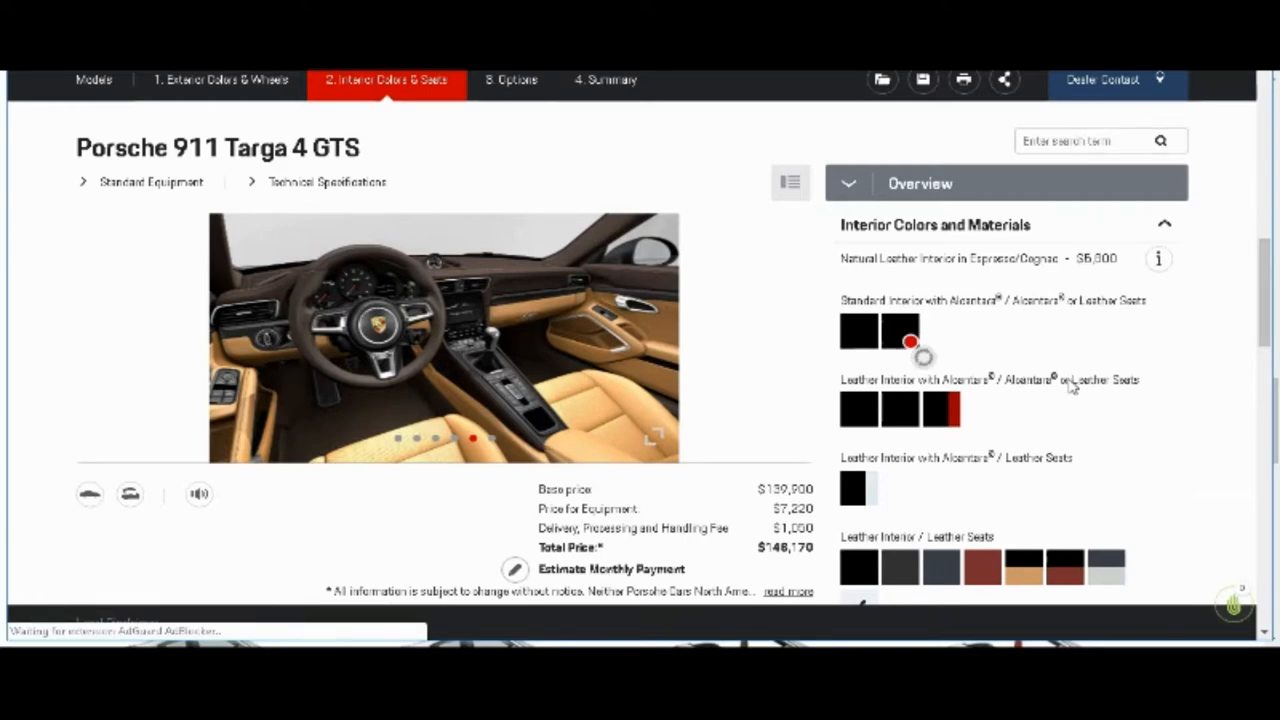
pyautogui.click(902, 330)
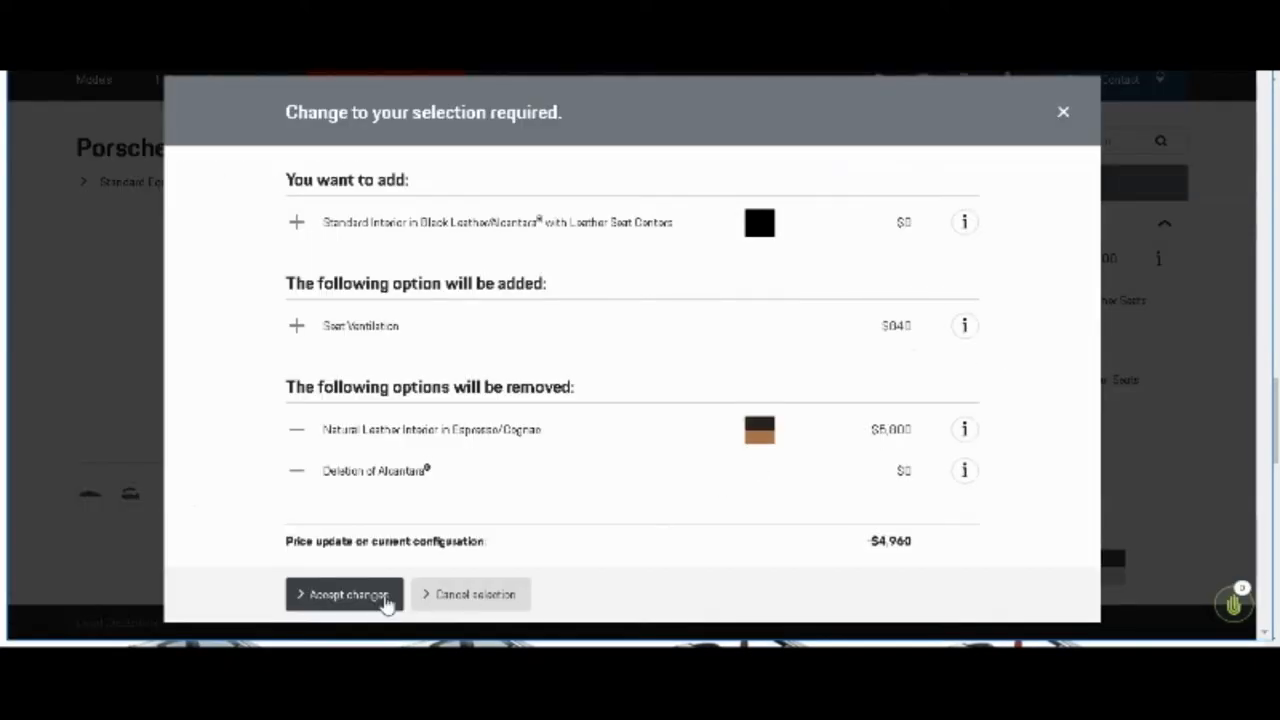
pyautogui.click(344, 594)
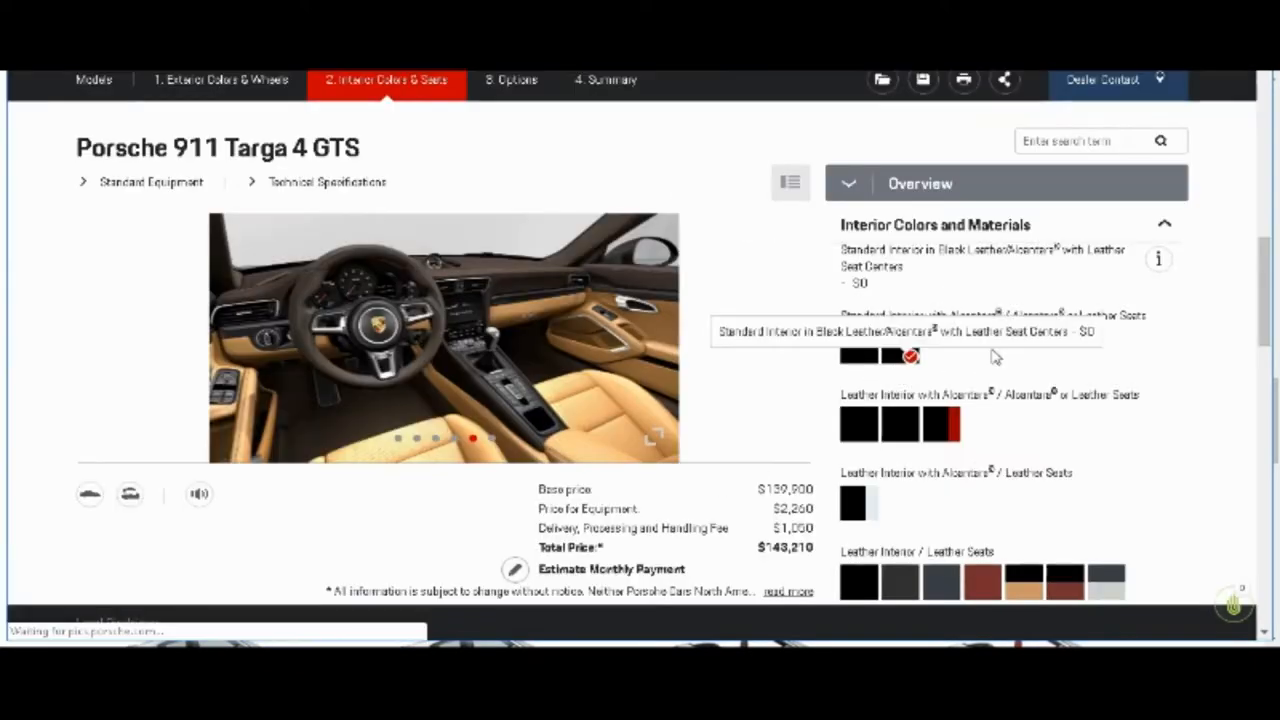
# Step: Select Black/Carmine Red and accept the GTS Interior Package, totalling $150,350
pyautogui.click(945, 427)
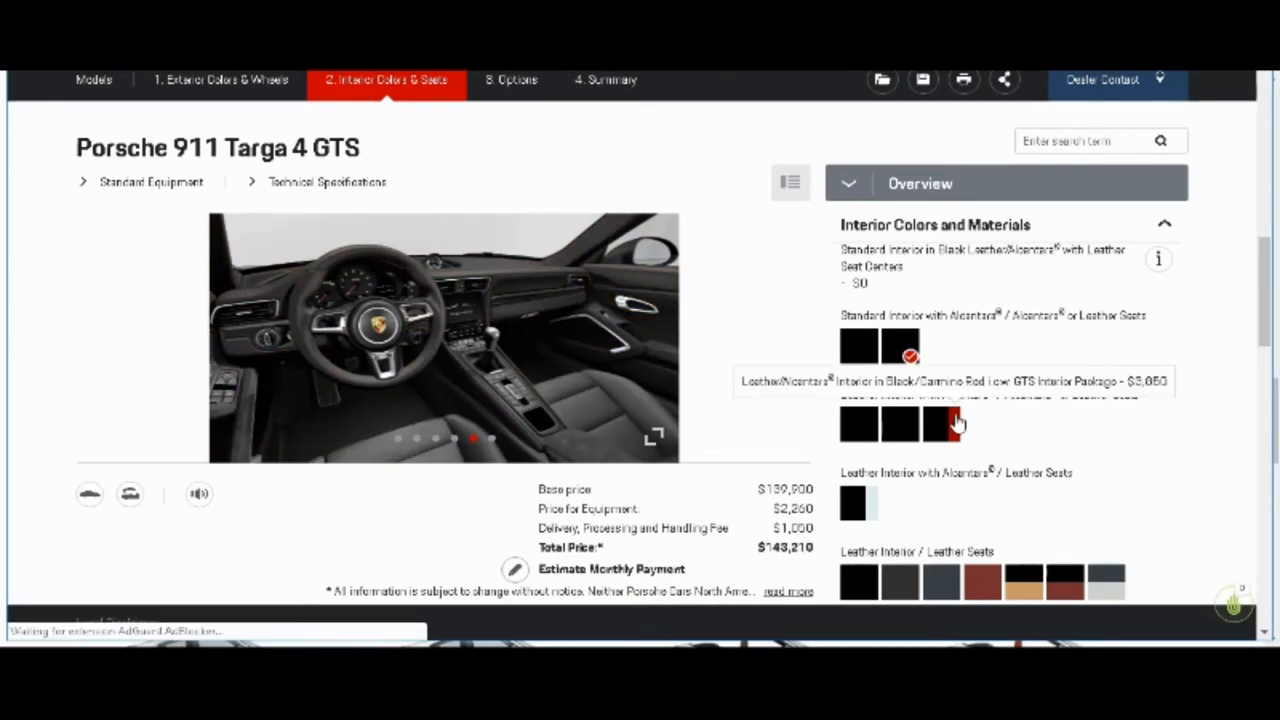
pyautogui.click(938, 425)
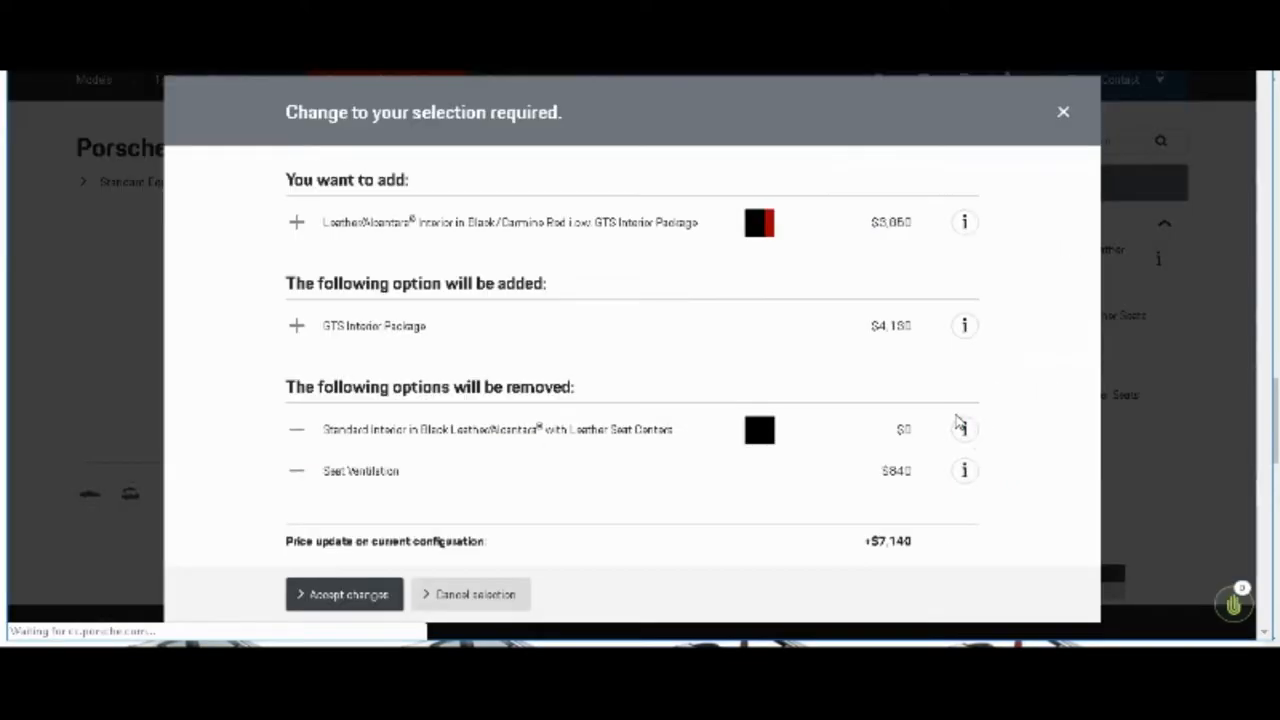
pyautogui.click(344, 593)
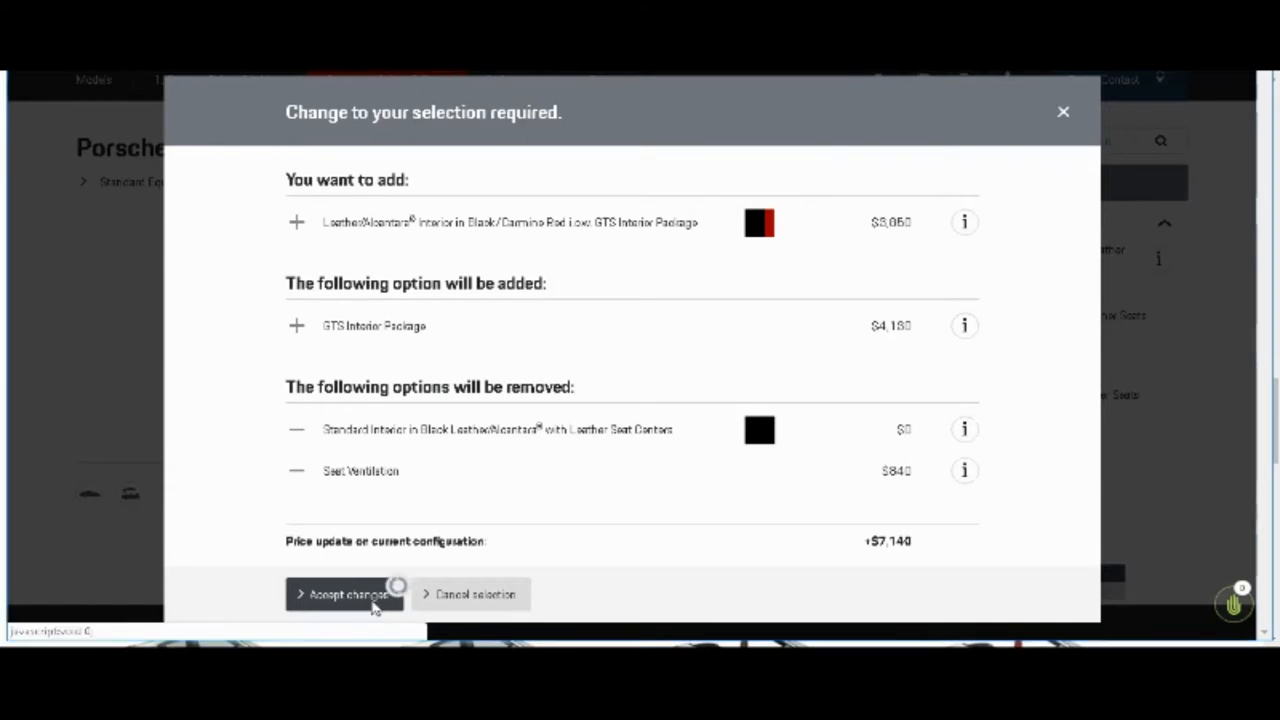
pyautogui.click(345, 594)
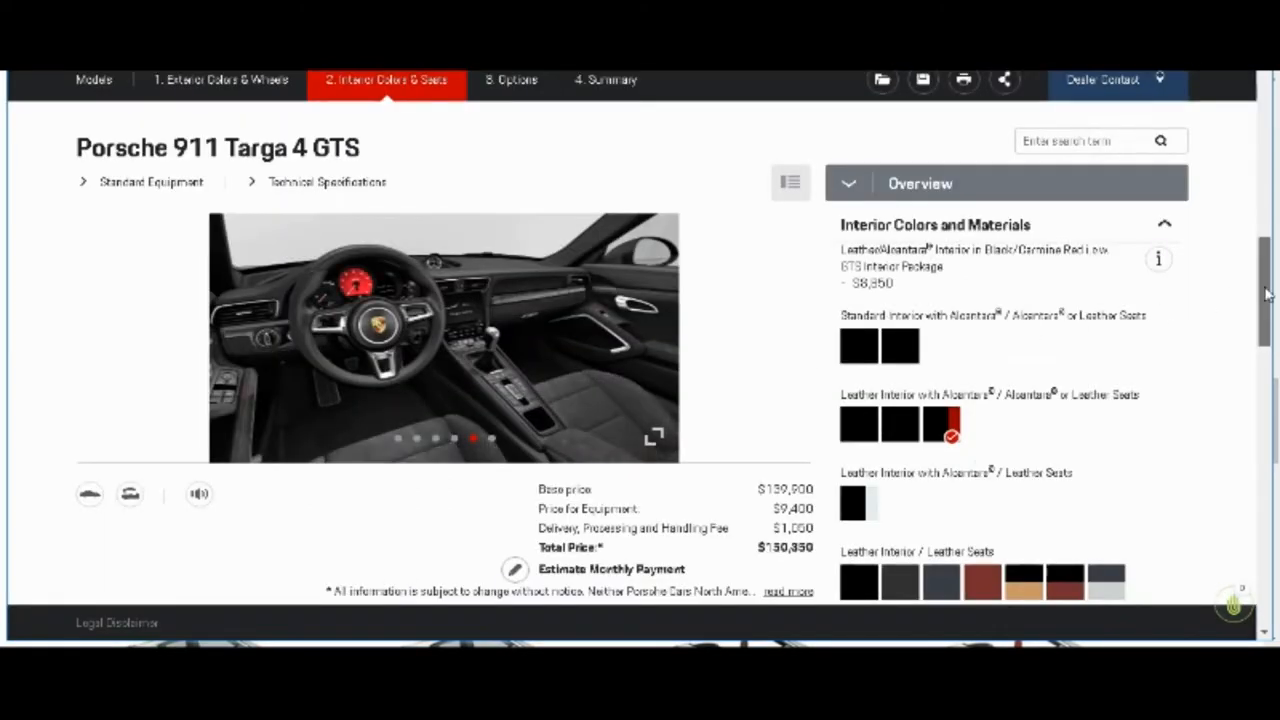
pyautogui.scroll(-3)
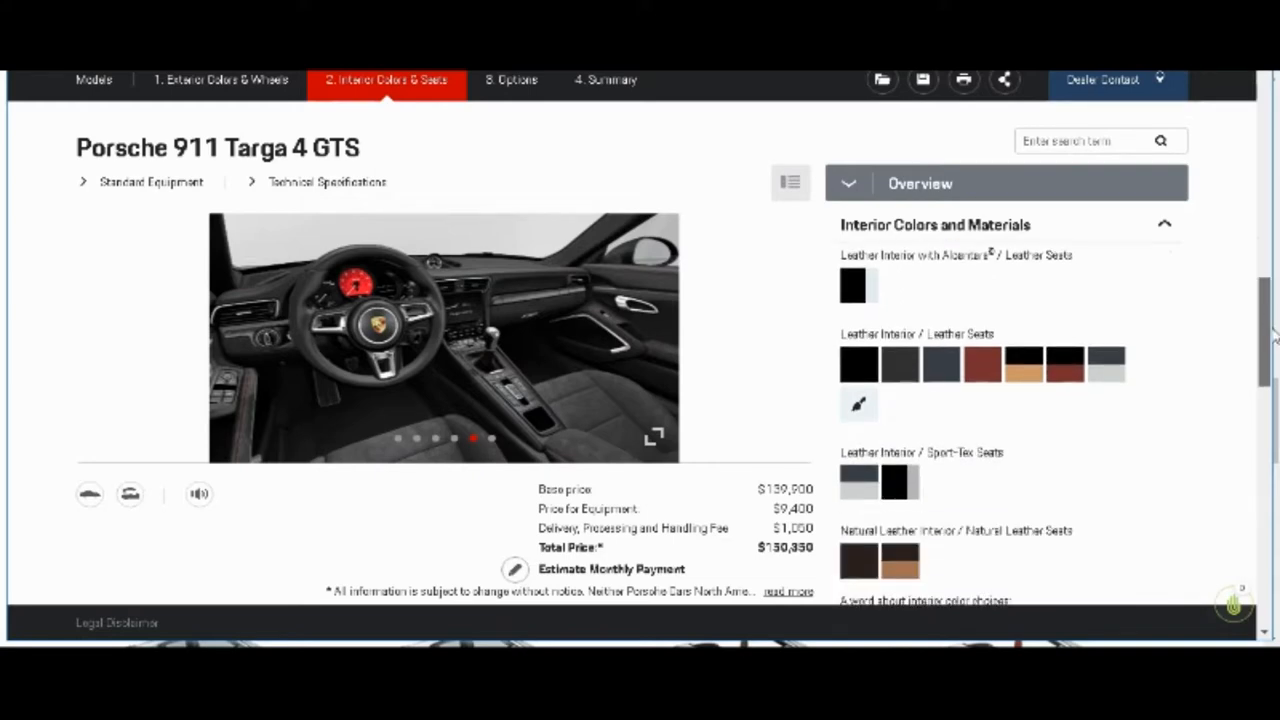
pyautogui.scroll(-3)
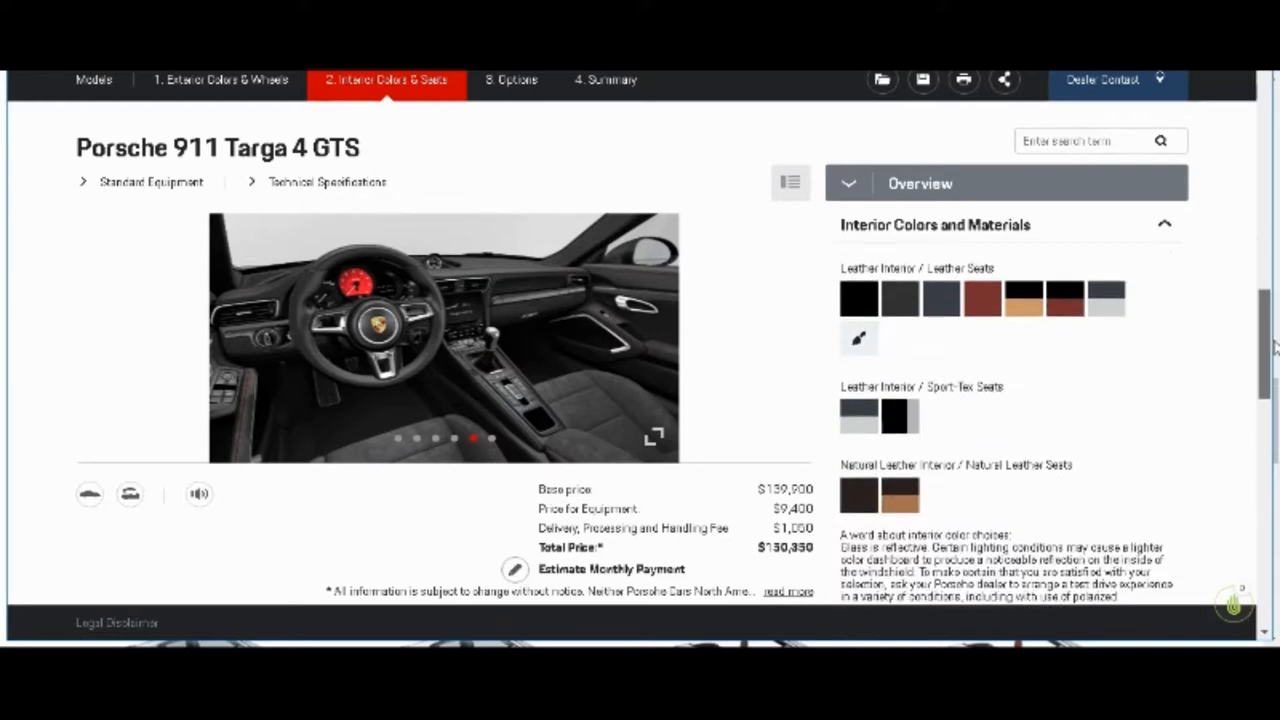
pyautogui.scroll(-3)
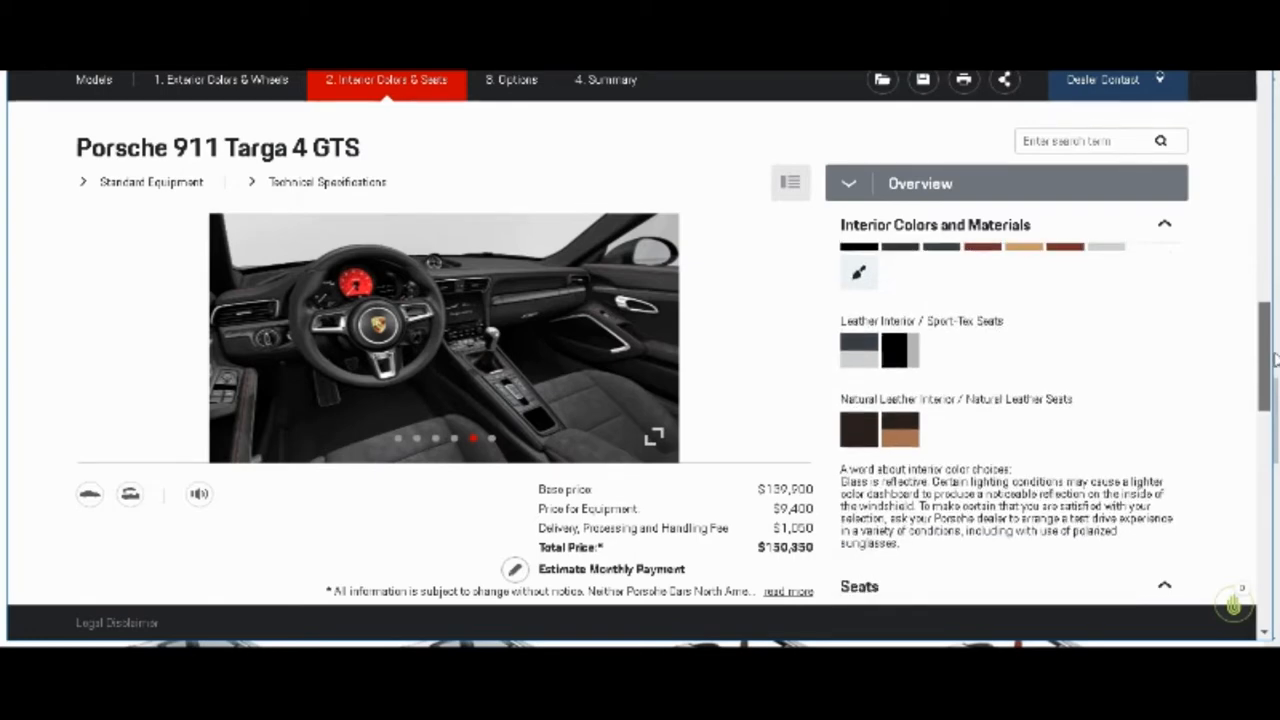
pyautogui.scroll(-3)
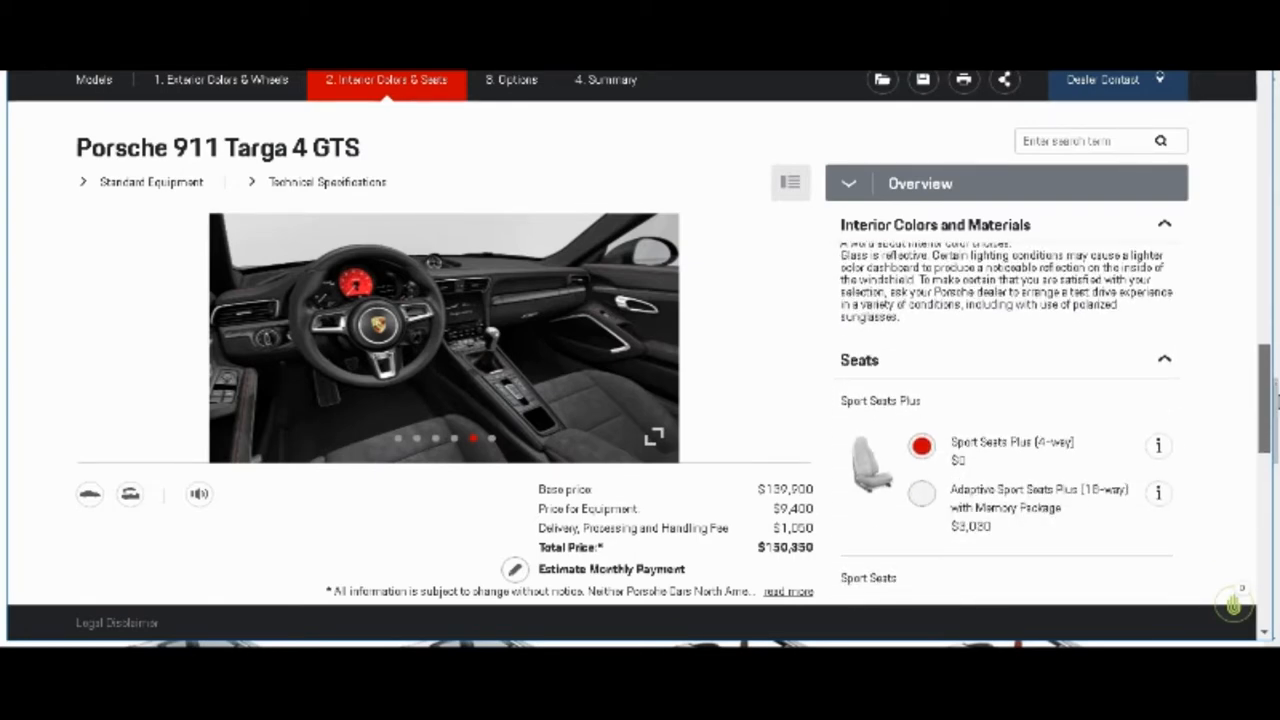
pyautogui.scroll(-3)
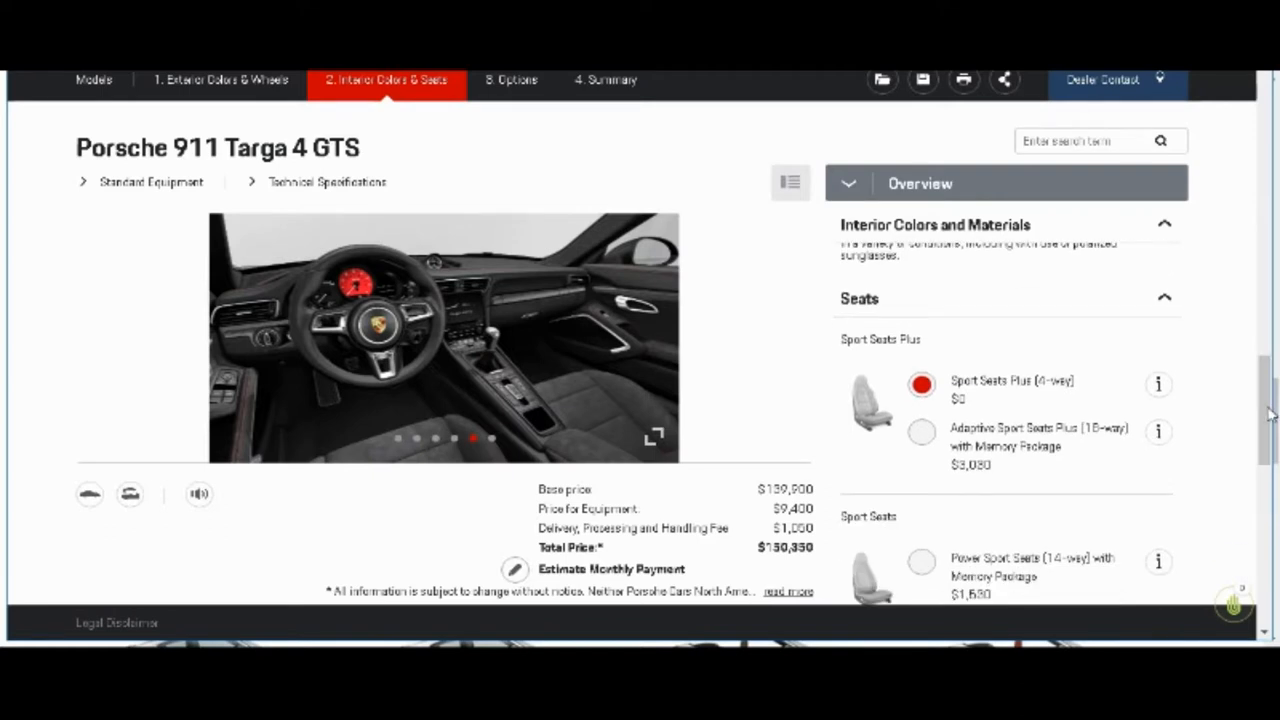
pyautogui.scroll(-3)
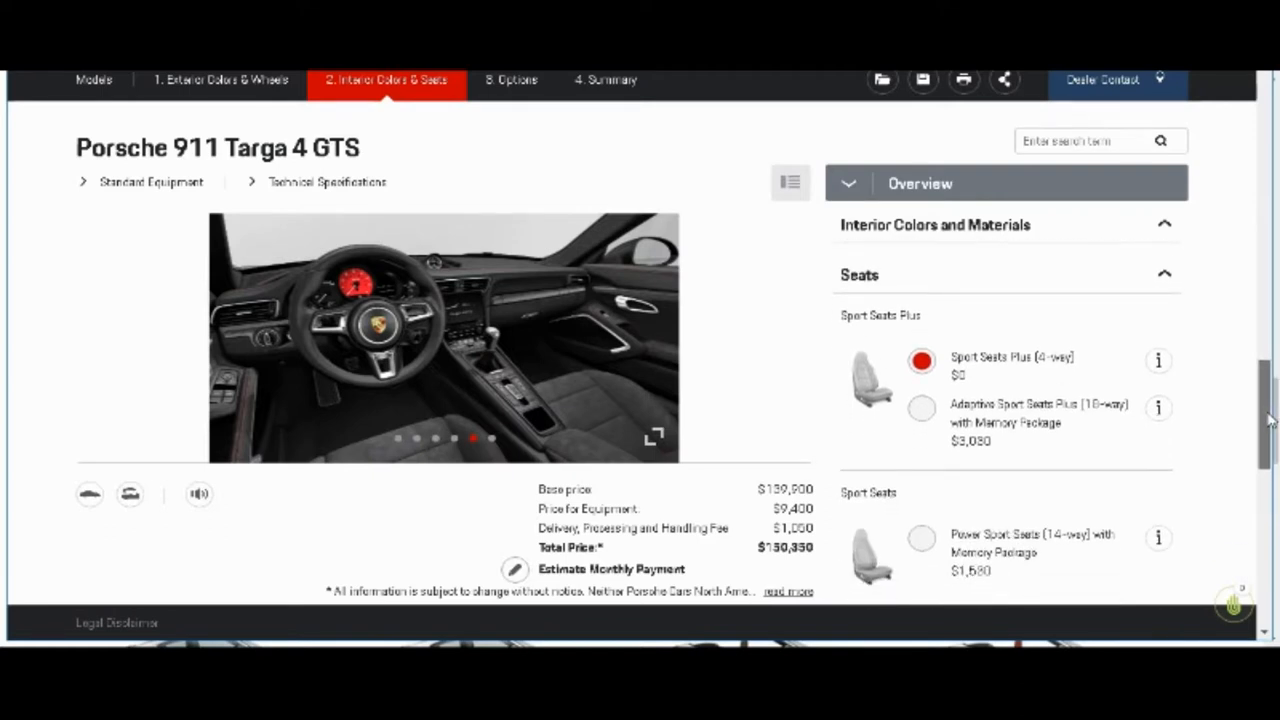
pyautogui.scroll(-3)
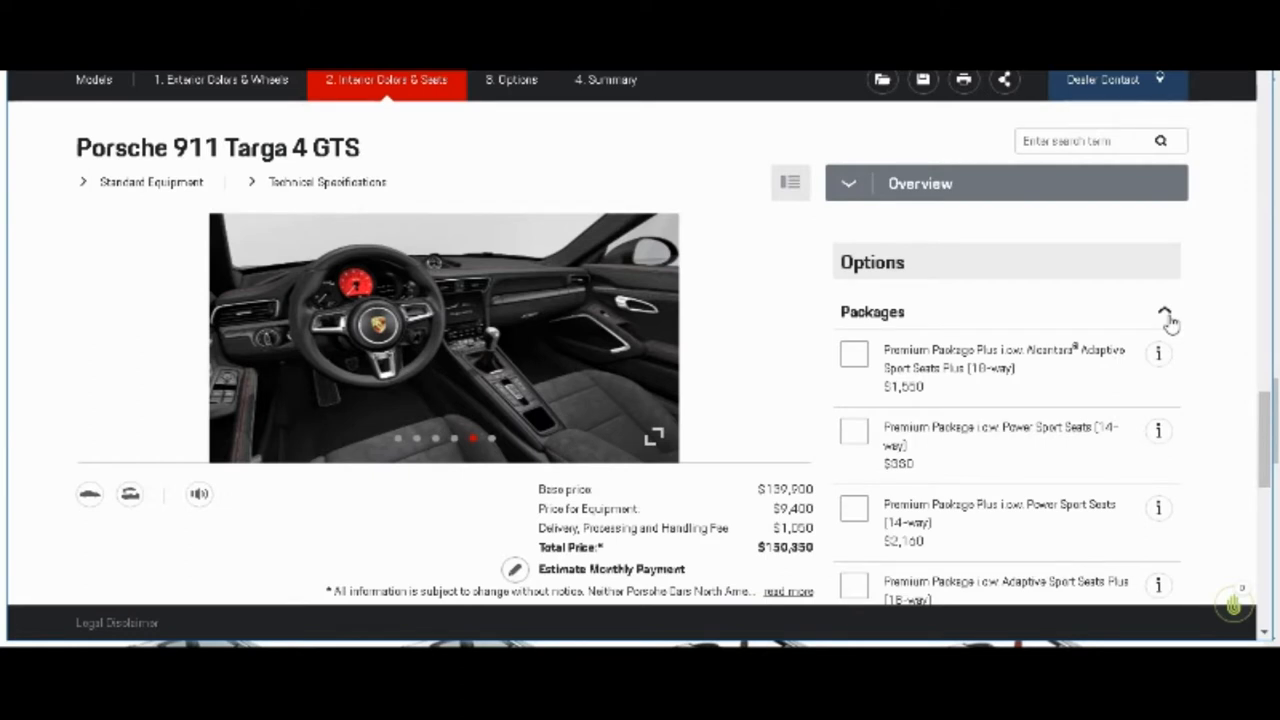
pyautogui.click(1166, 315)
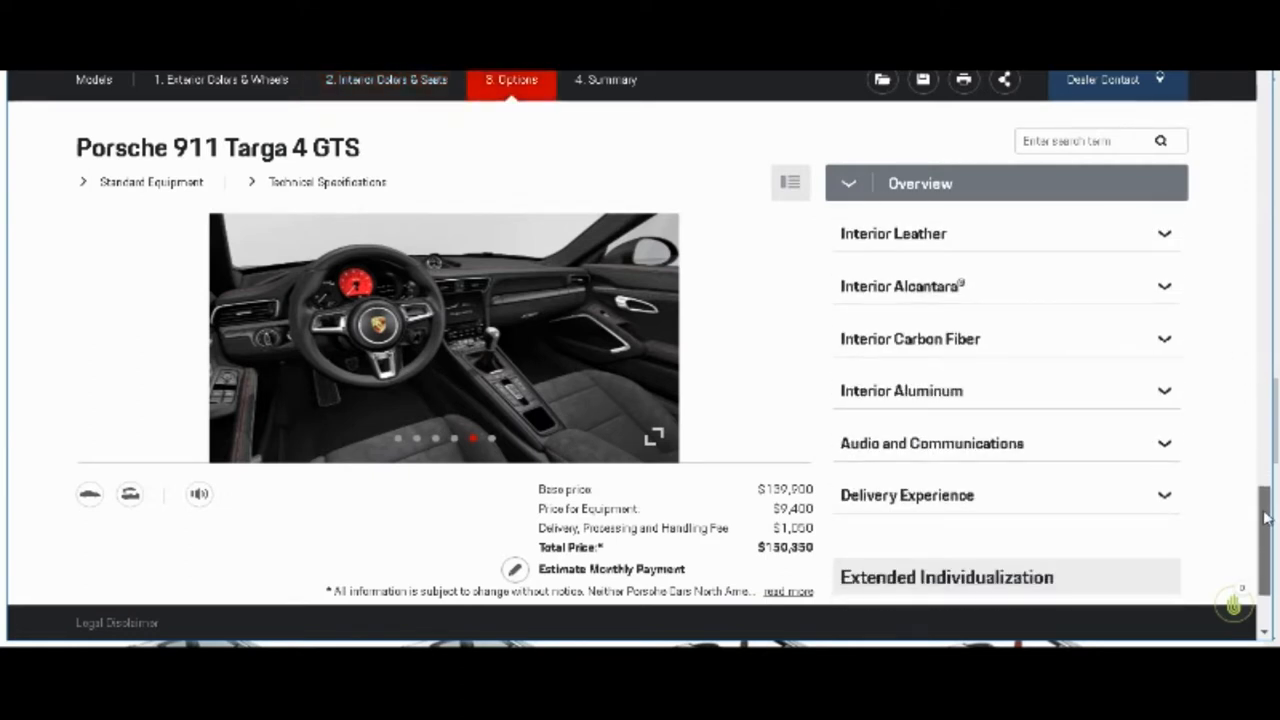
pyautogui.scroll(-3)
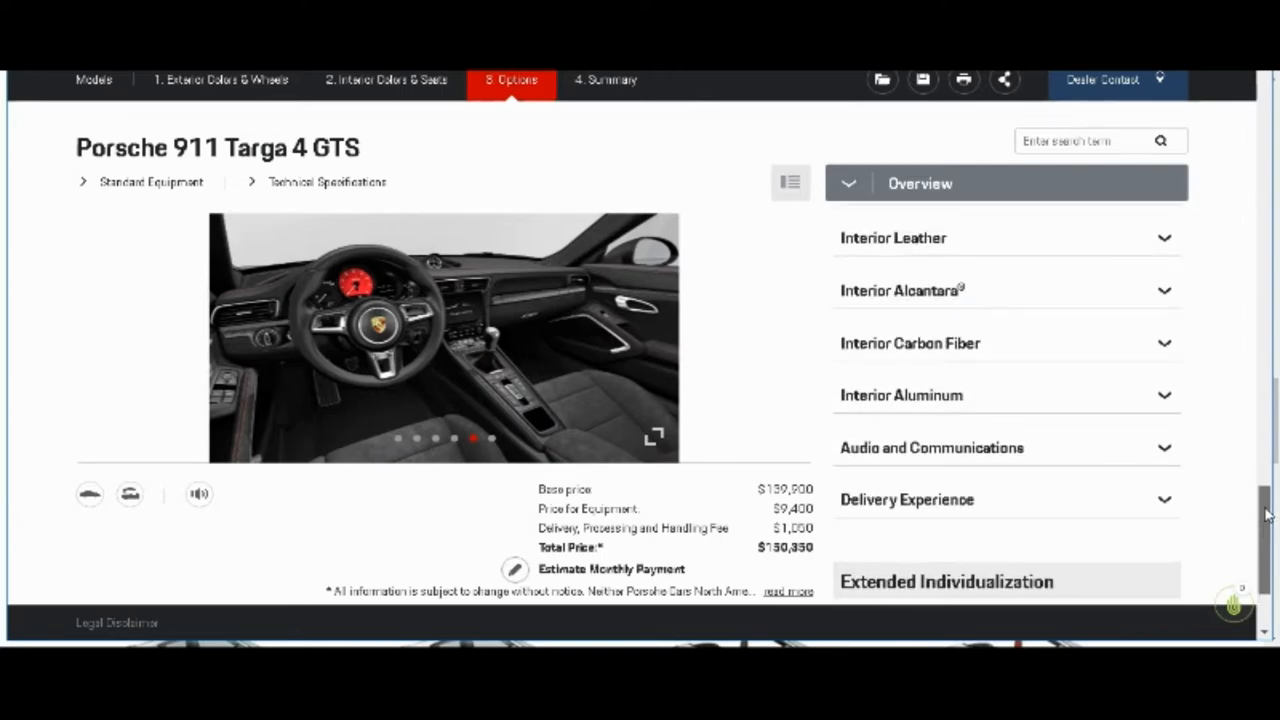
pyautogui.click(388, 79)
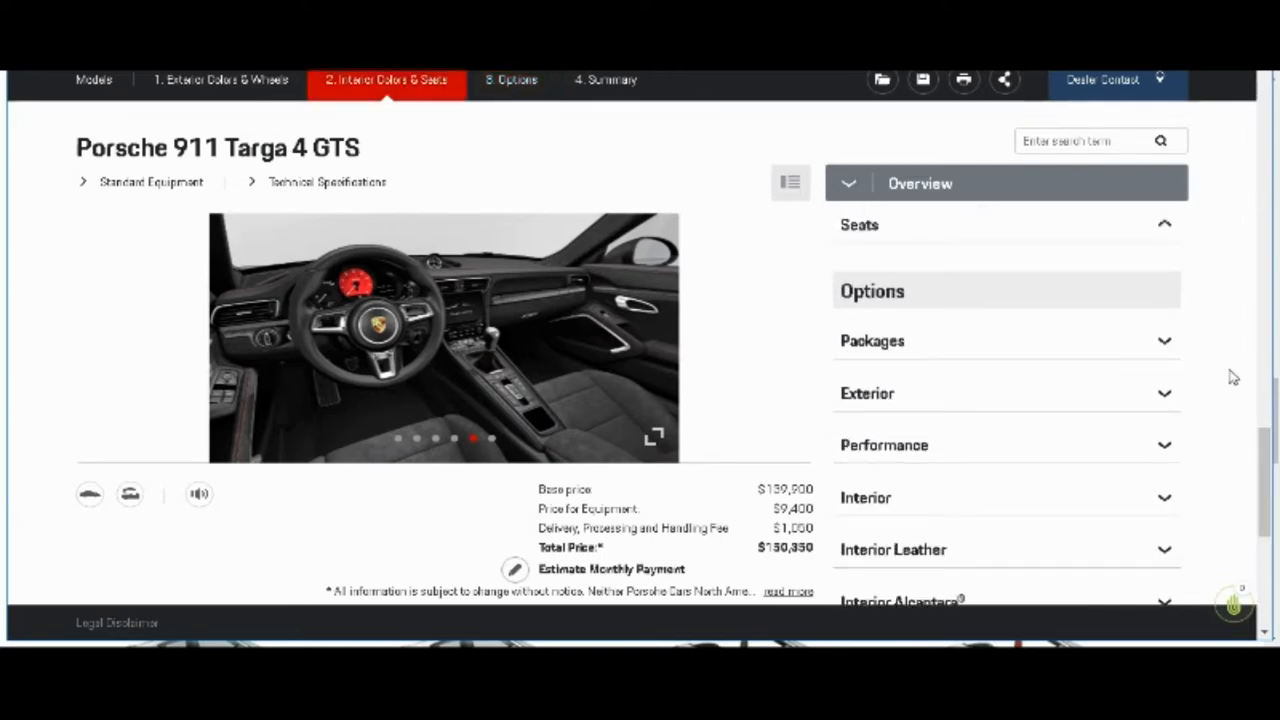
pyautogui.moveTo(1165, 348)
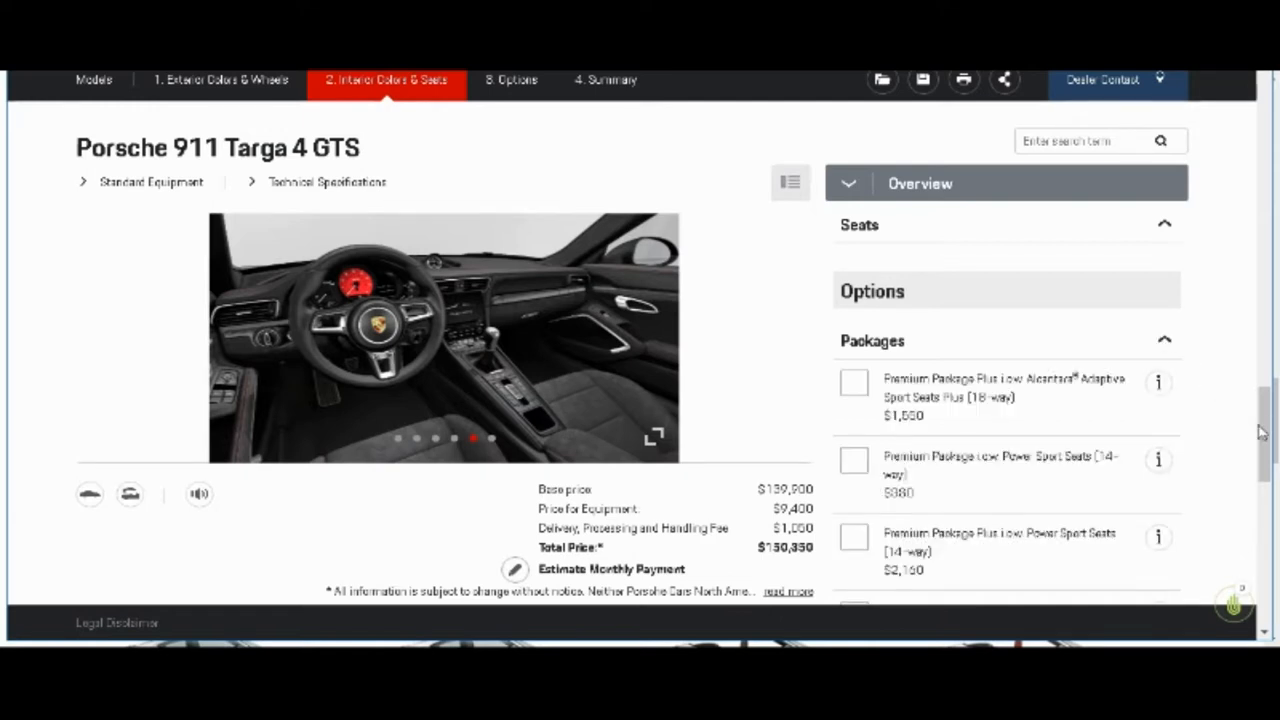
pyautogui.scroll(-3)
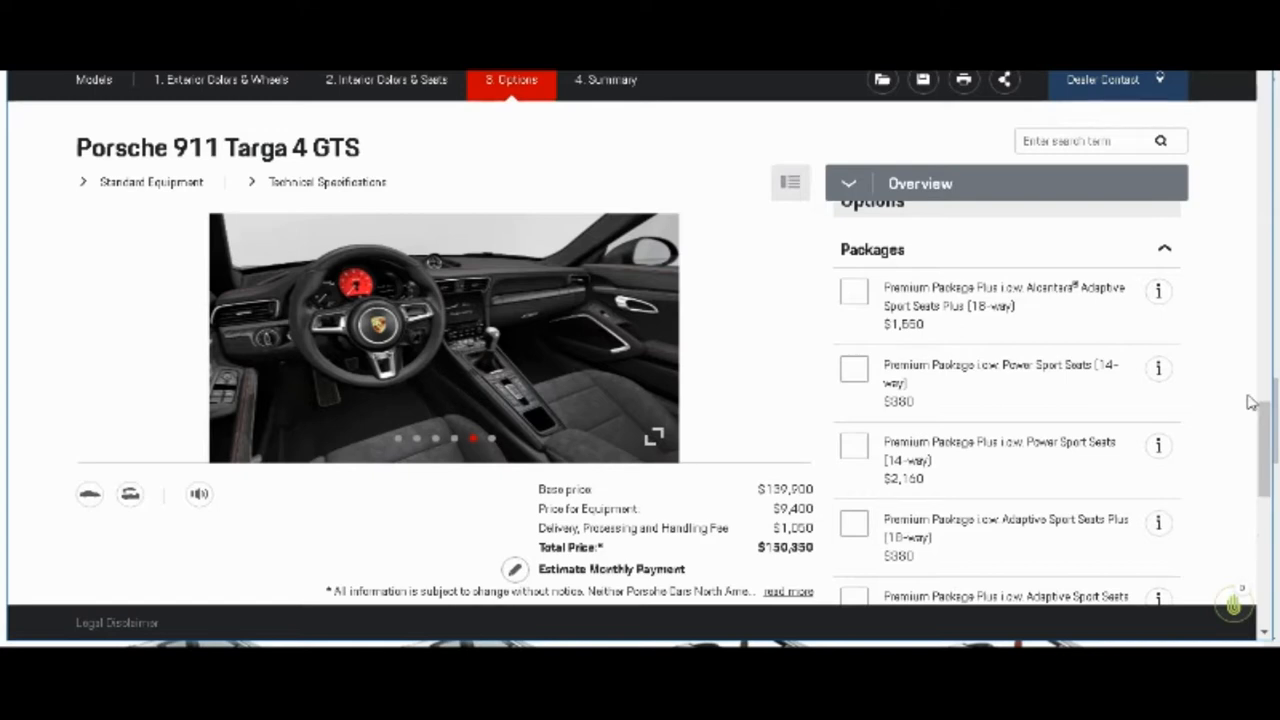
pyautogui.moveTo(1005, 320)
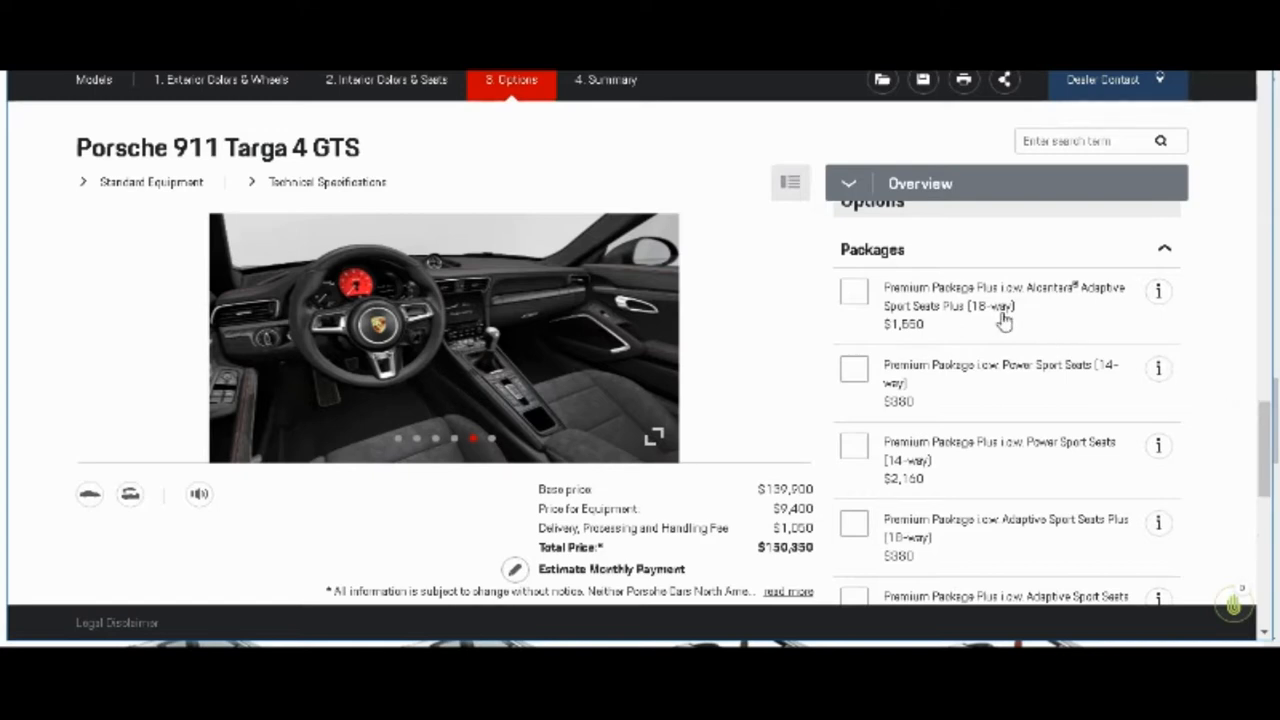
pyautogui.moveTo(1262, 475)
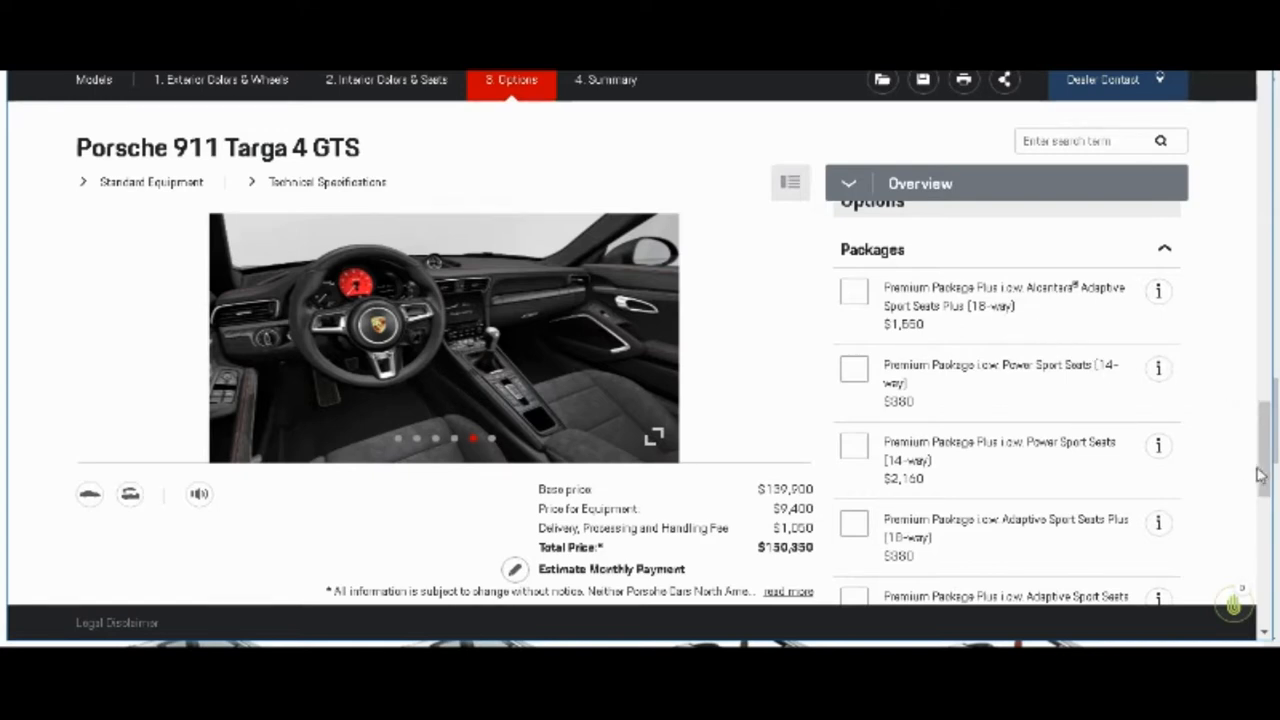
pyautogui.scroll(-3)
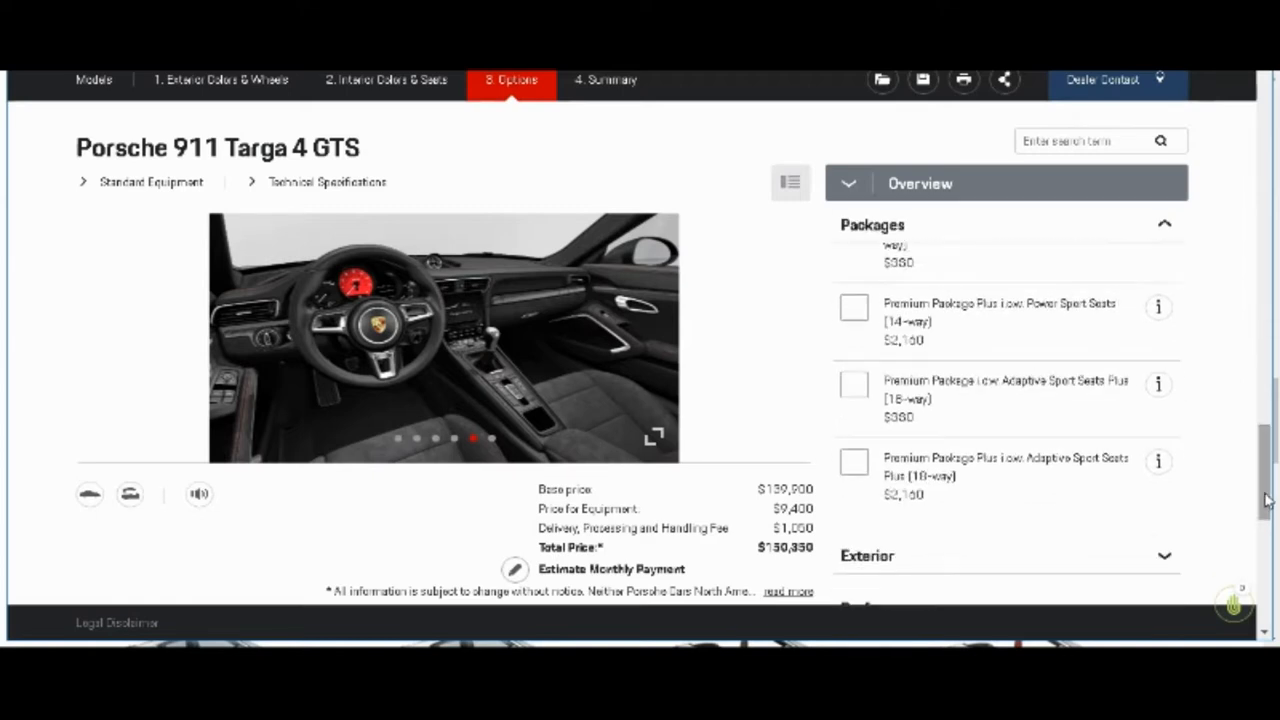
pyautogui.moveTo(925, 475)
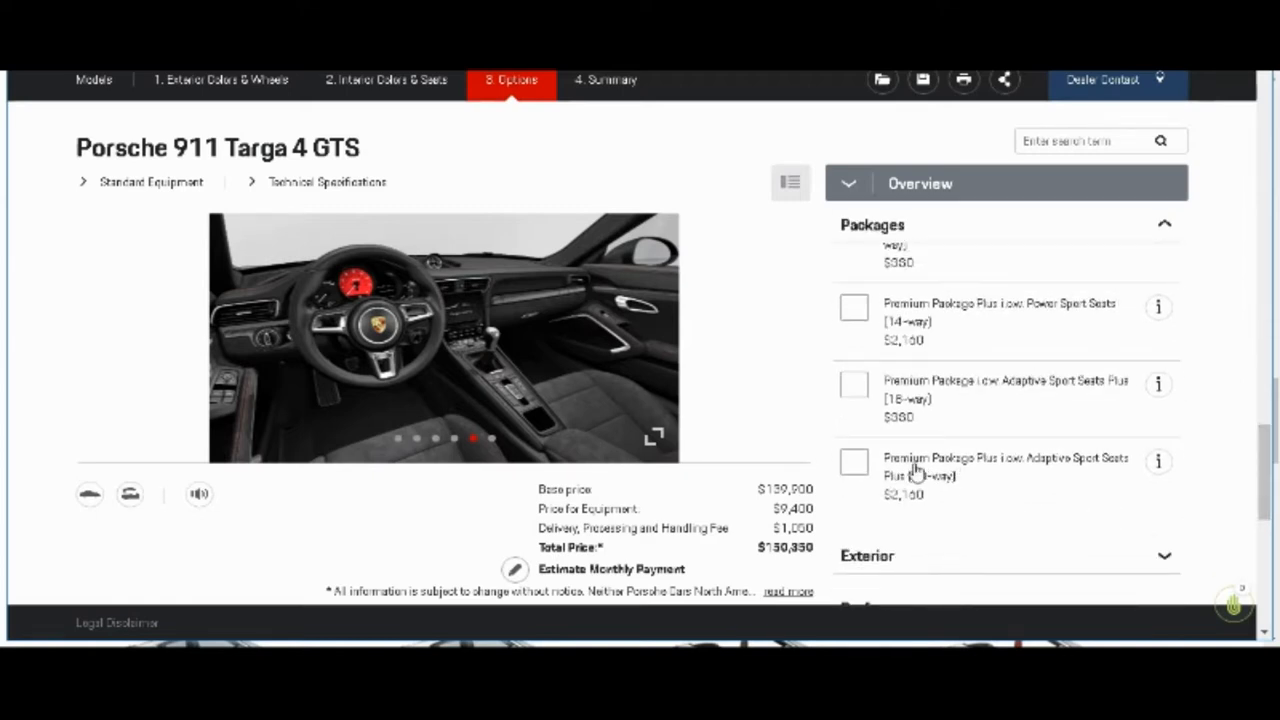
pyautogui.moveTo(958, 487)
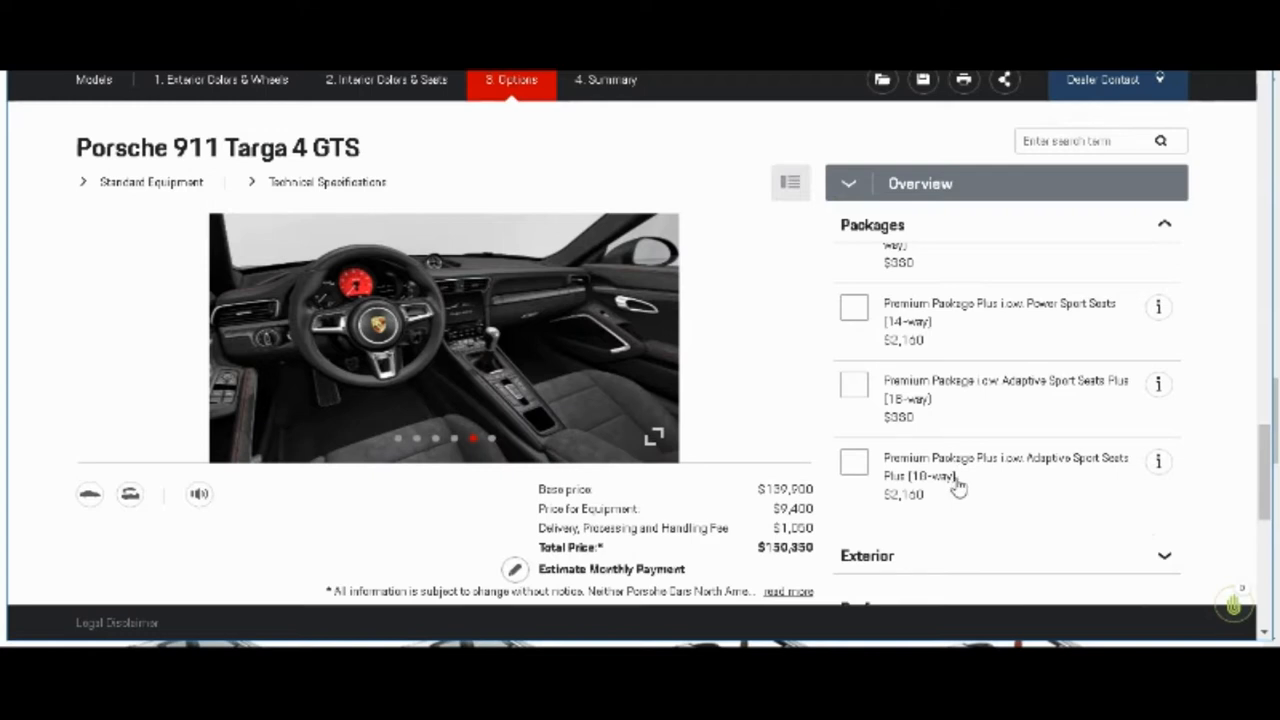
pyautogui.moveTo(1158, 462)
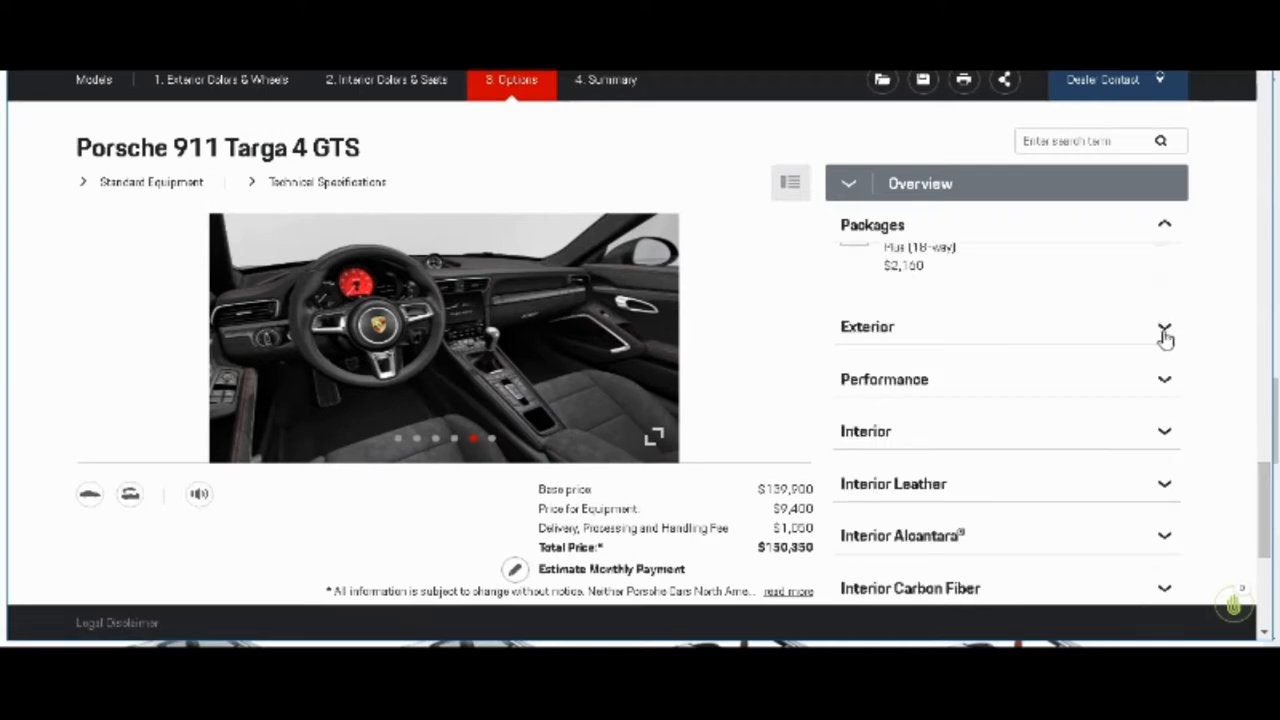
# Step: Expand the Exterior add-ons and scroll past logo, black LED headlight and mirror options
pyautogui.click(1164, 327)
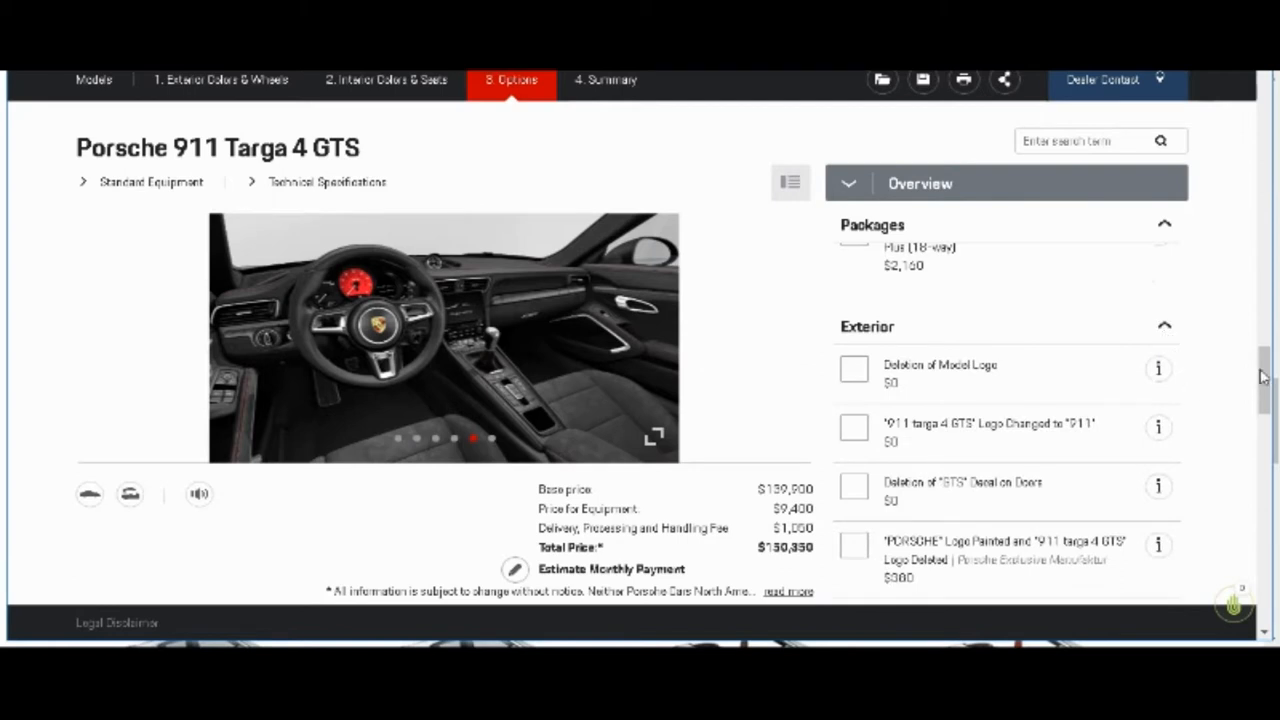
pyautogui.scroll(-3)
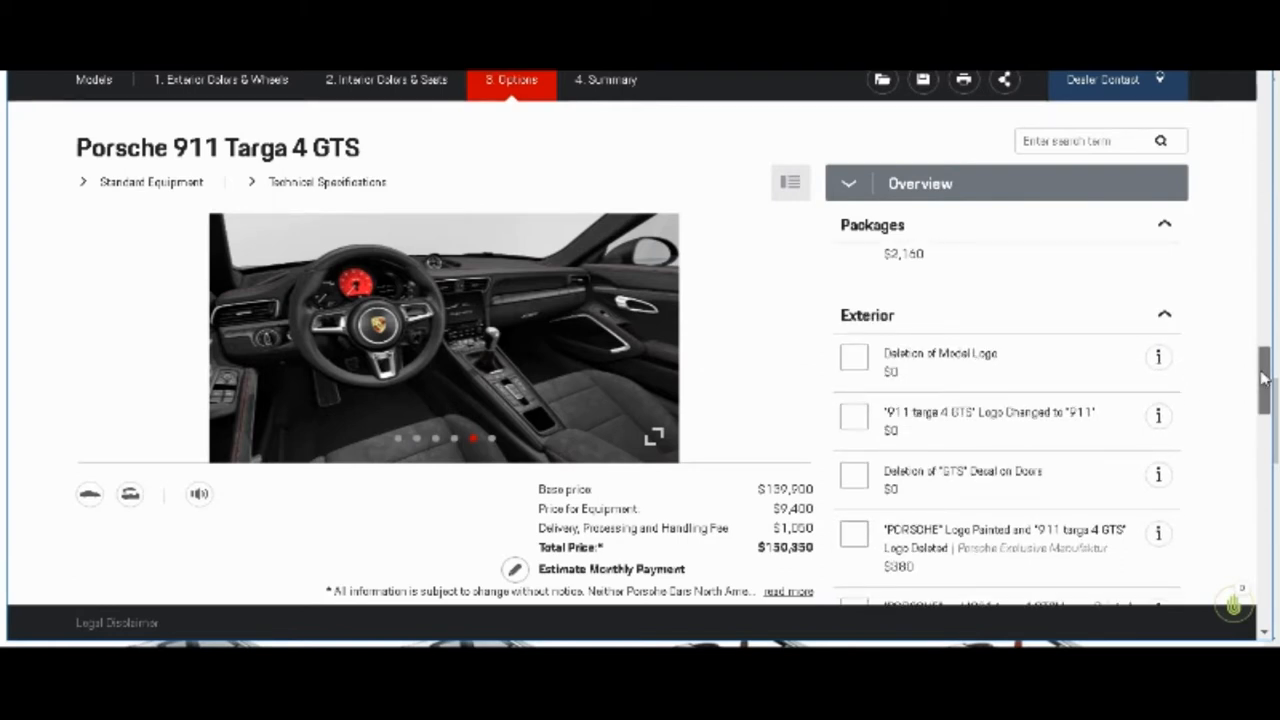
pyautogui.scroll(-3)
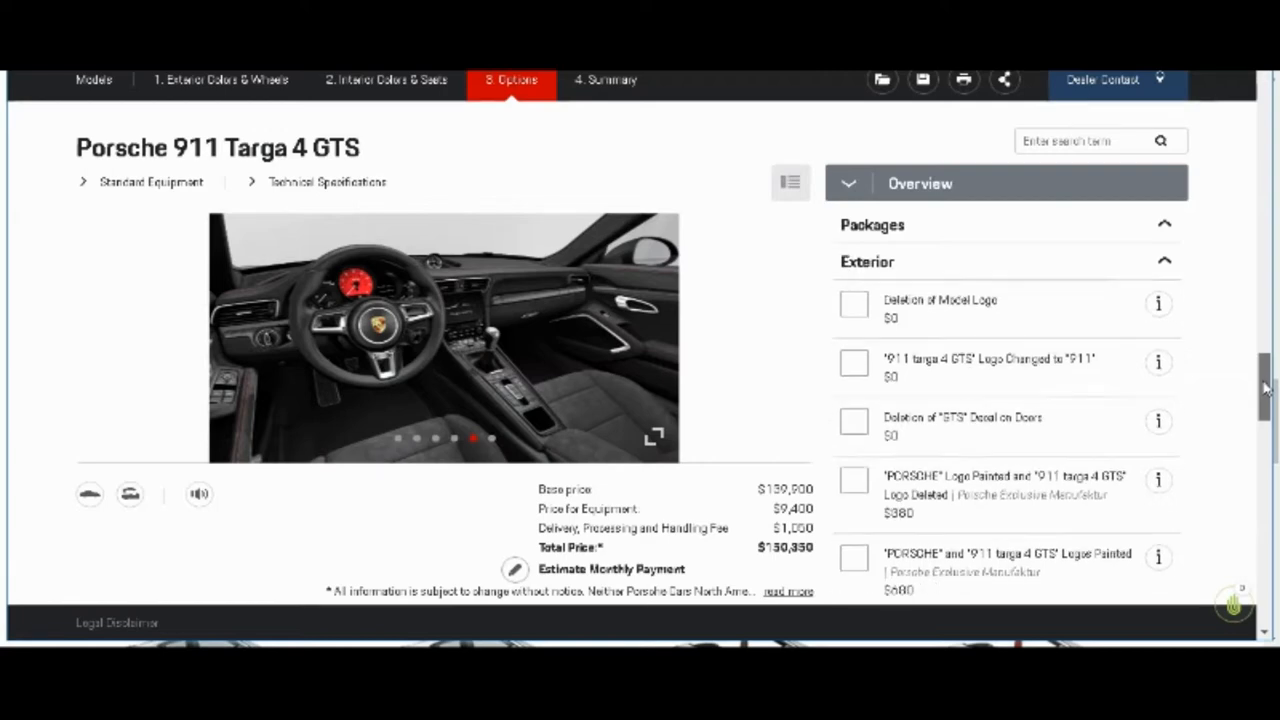
pyautogui.scroll(-3)
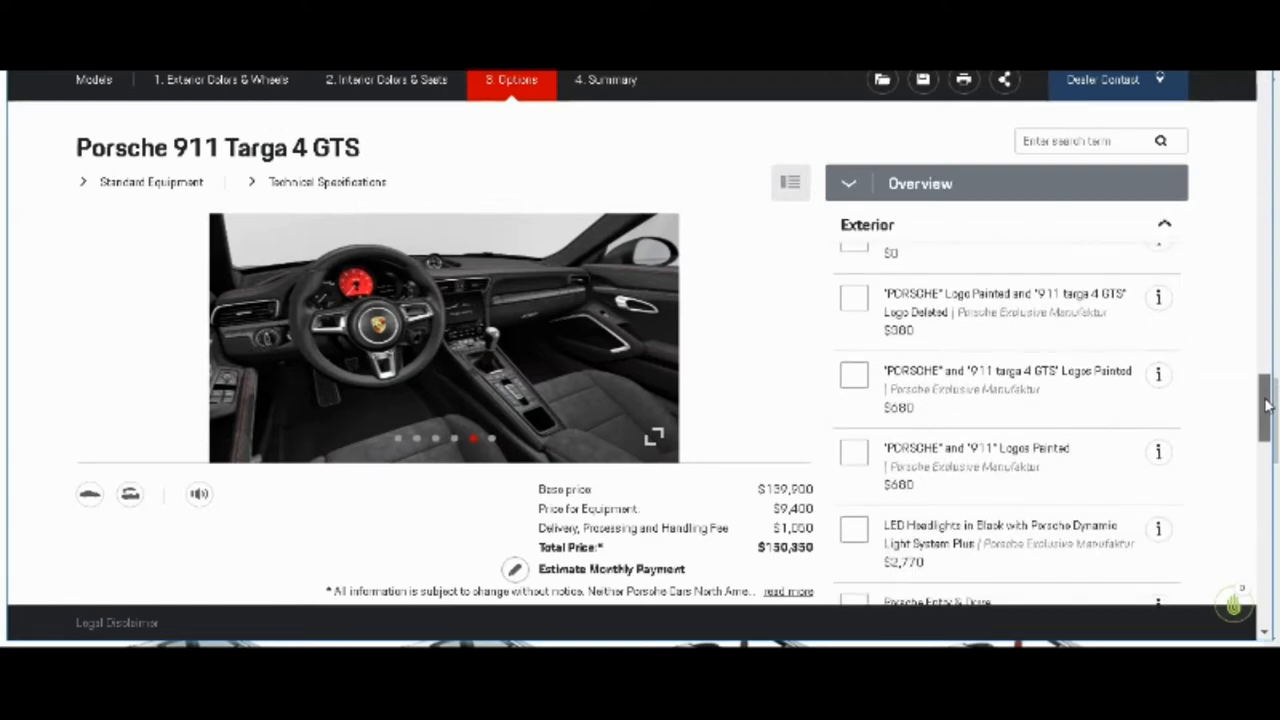
pyautogui.scroll(-3)
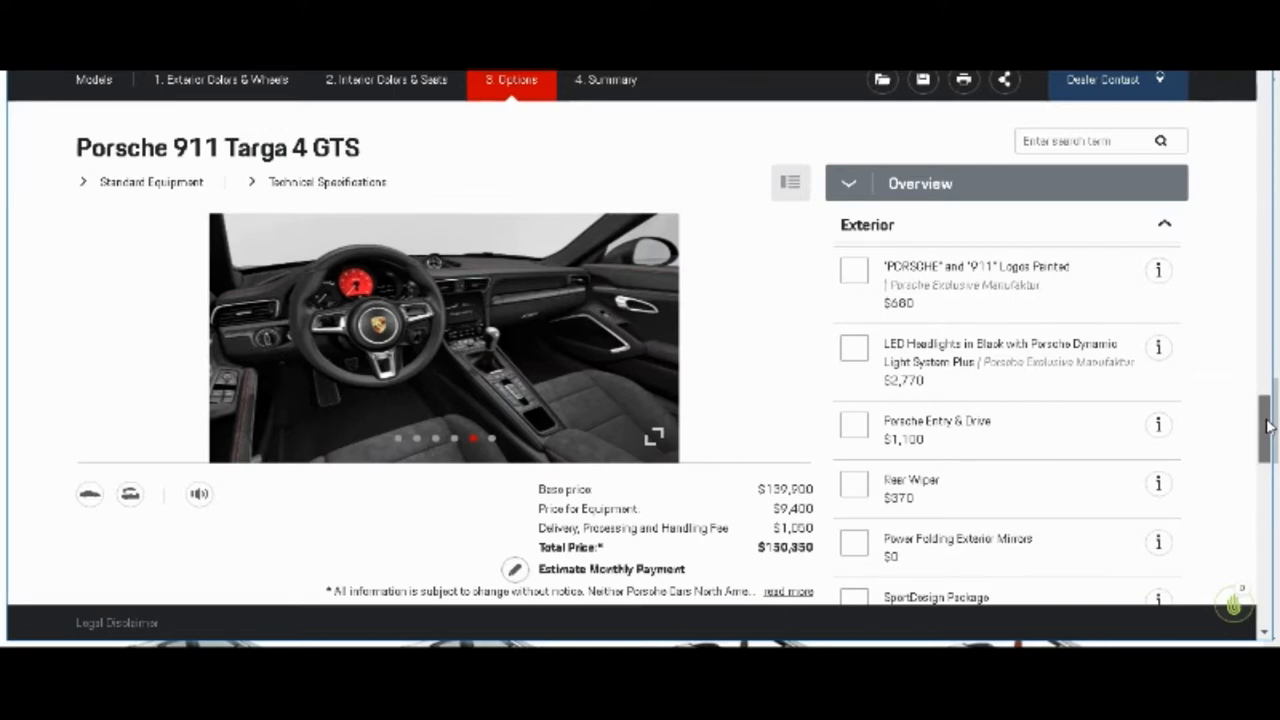
pyautogui.scroll(-3)
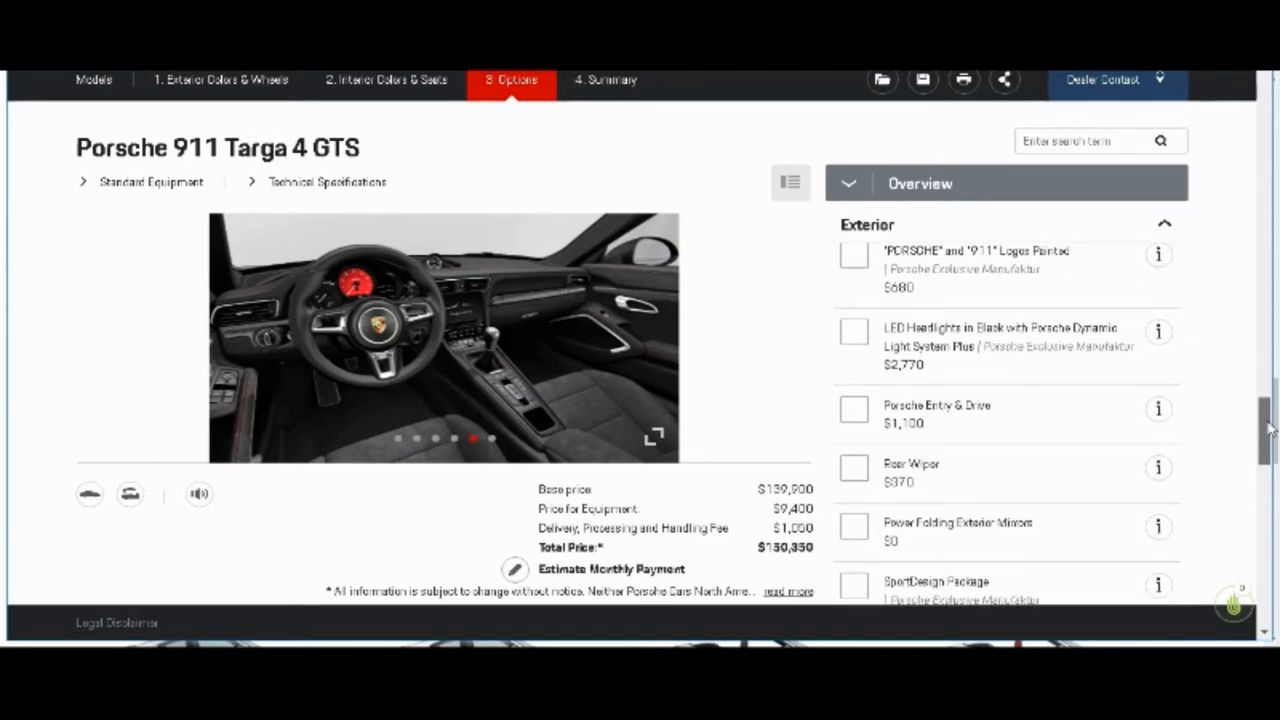
# Step: Tick then untick Rear Wiper ($370) and open its details
pyautogui.click(851, 468)
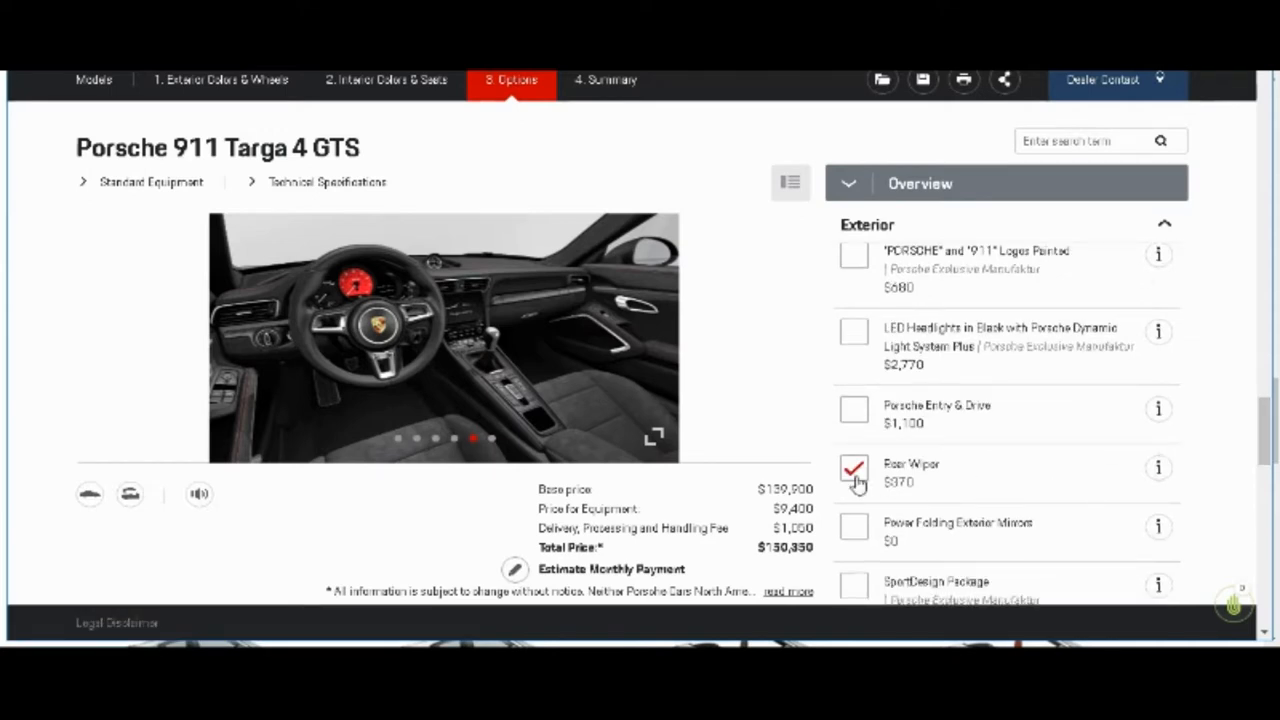
pyautogui.click(851, 466)
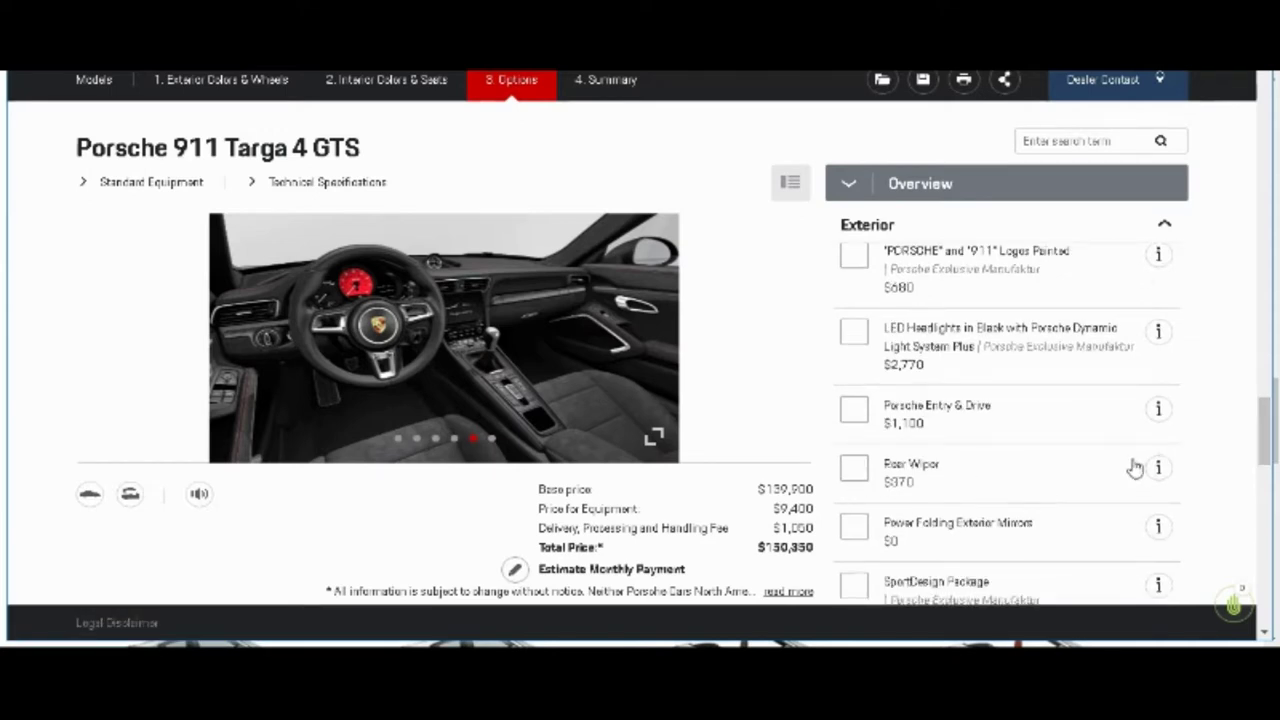
pyautogui.click(1156, 470)
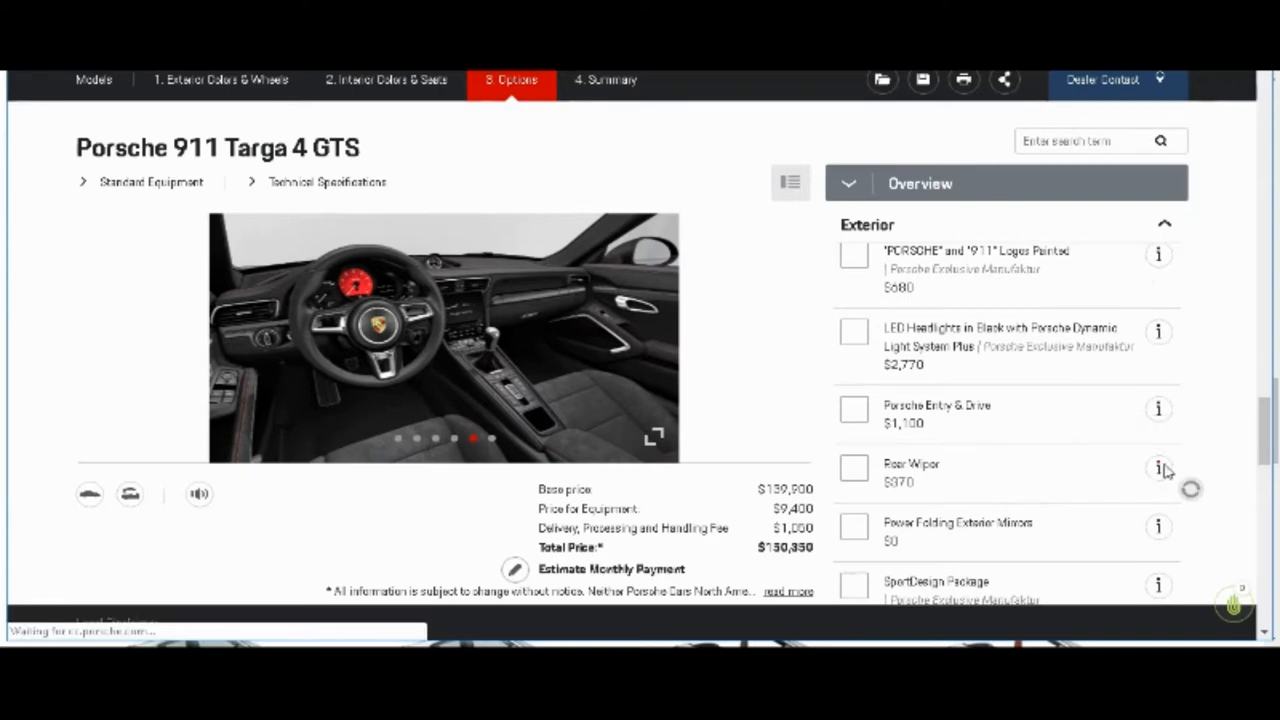
# Step: View the Rear Wiper ($370) details popup and its rear-view preview of the red 911
pyautogui.click(1156, 470)
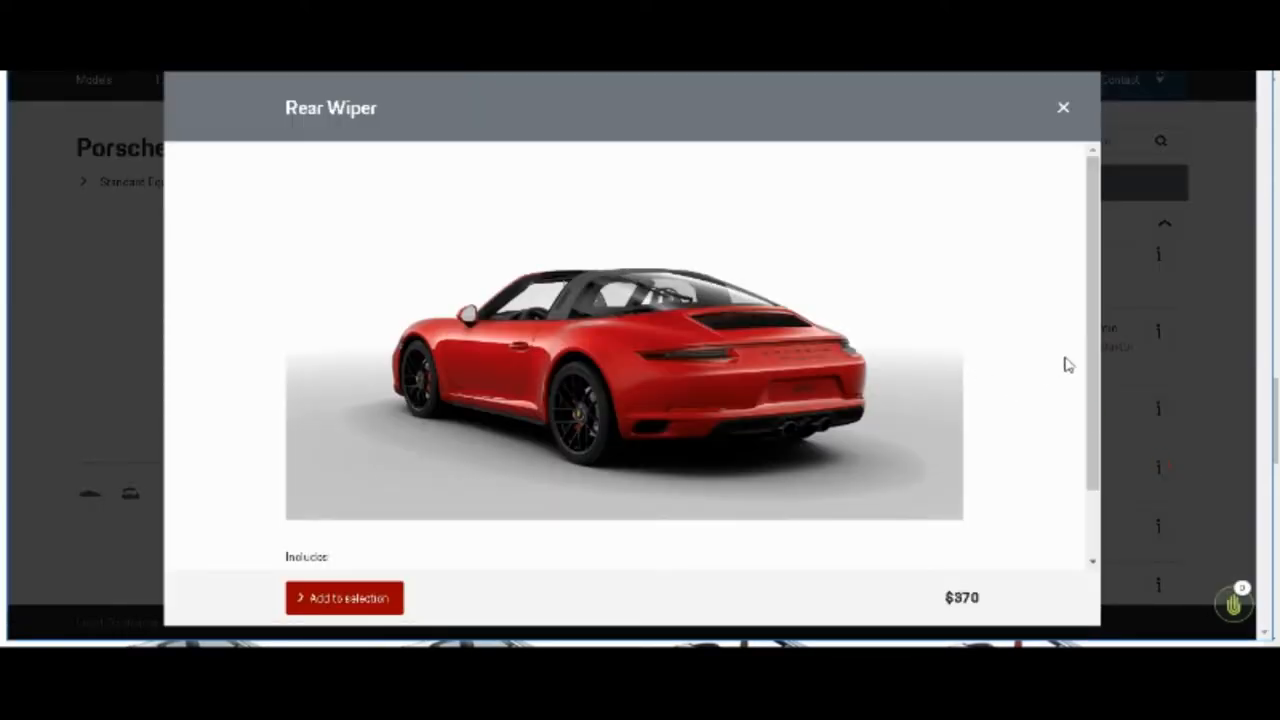
pyautogui.scroll(-3)
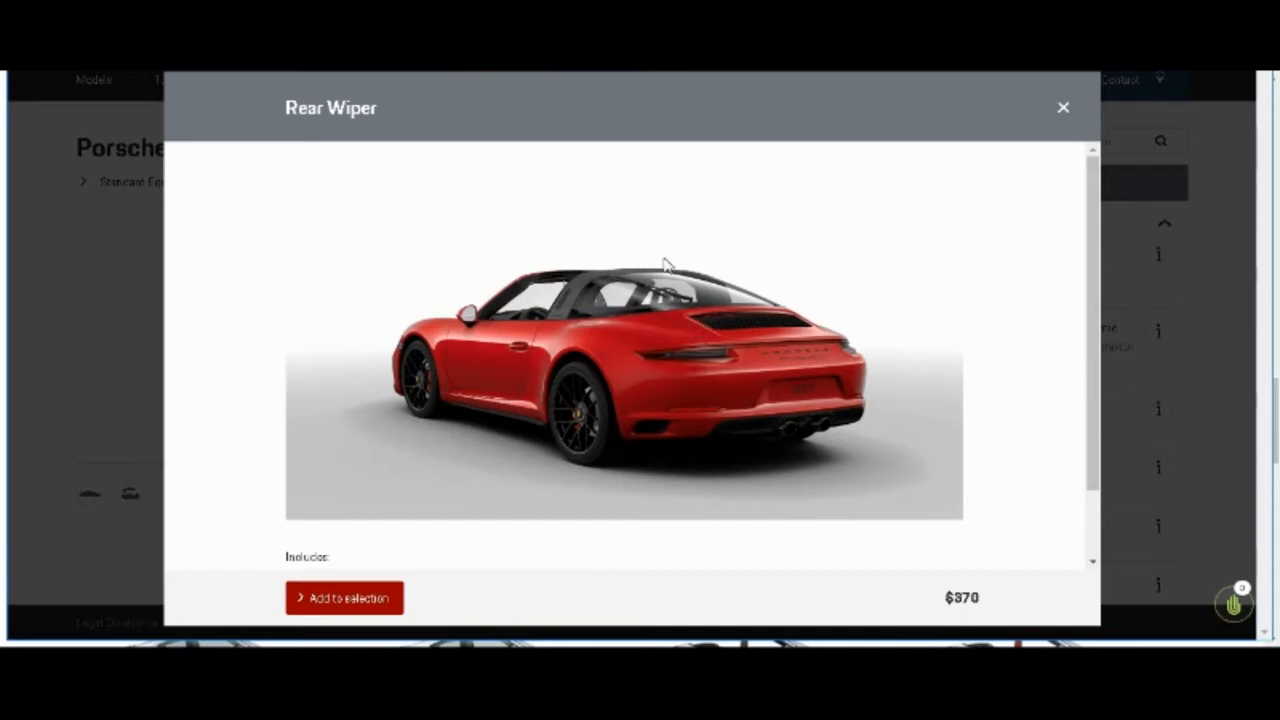
pyautogui.moveTo(670, 295)
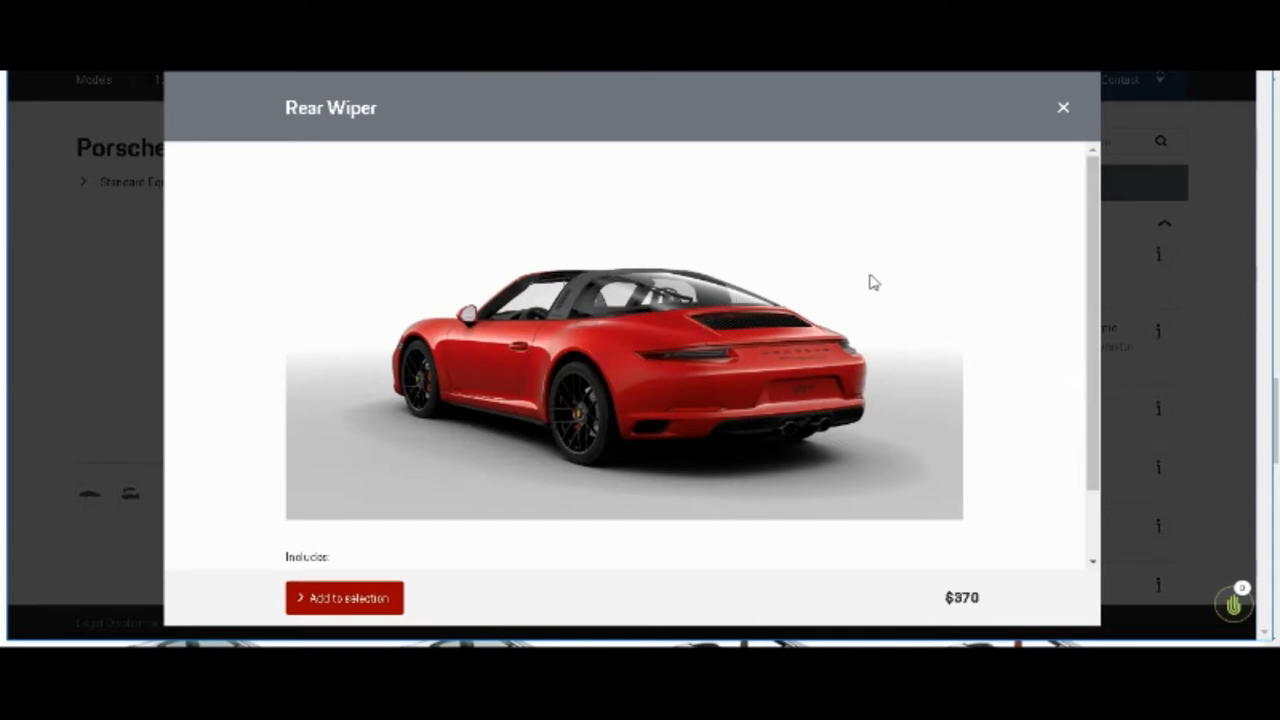
pyautogui.moveTo(1062, 107)
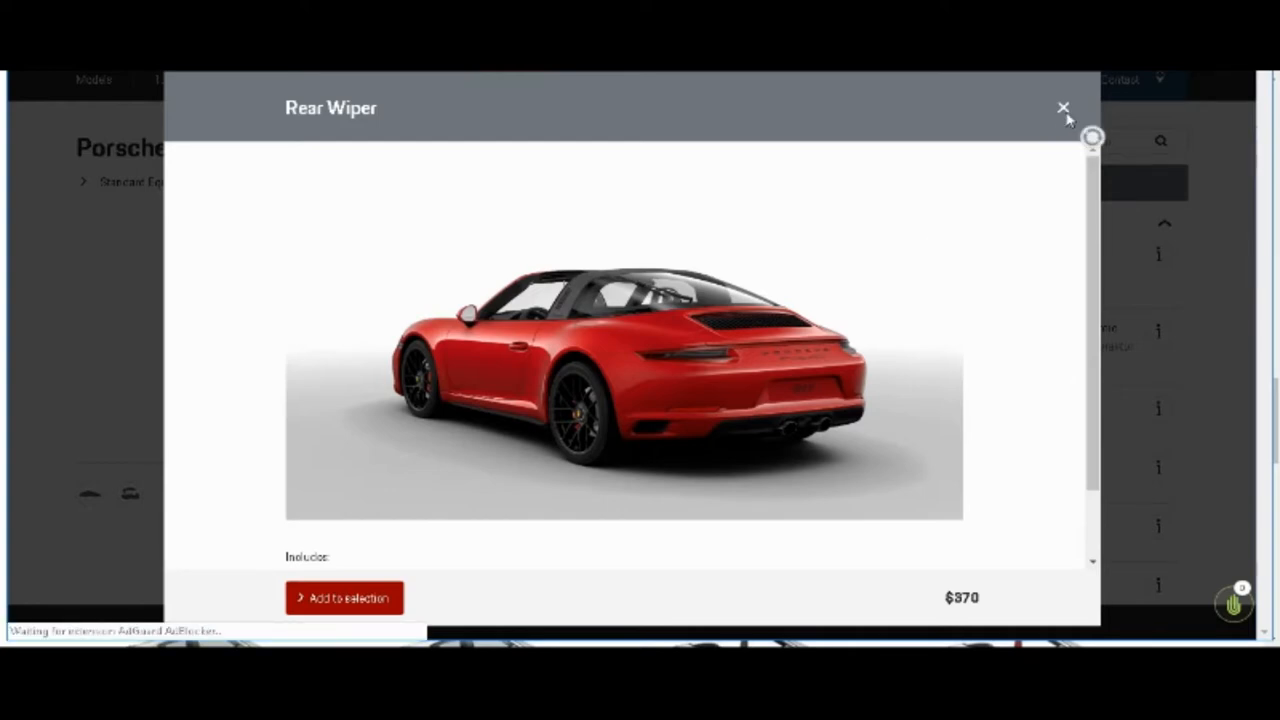
pyautogui.click(1061, 106)
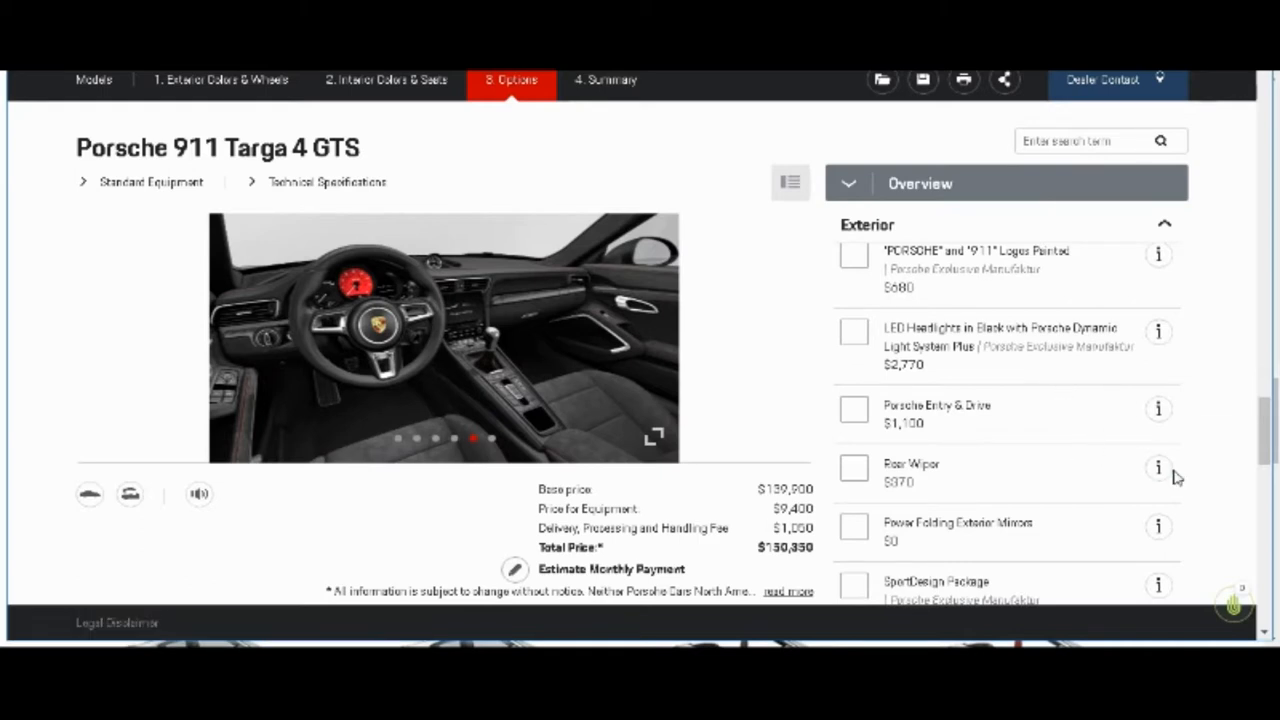
pyautogui.moveTo(1158, 471)
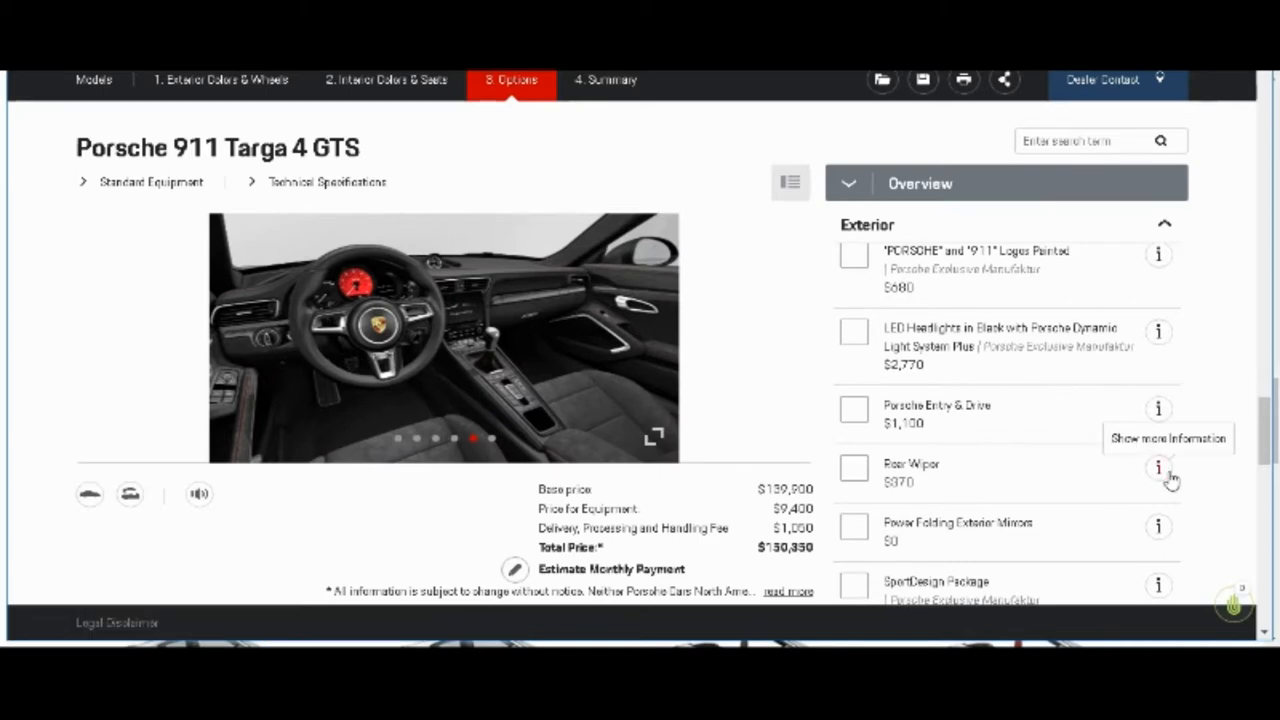
pyautogui.click(1158, 470)
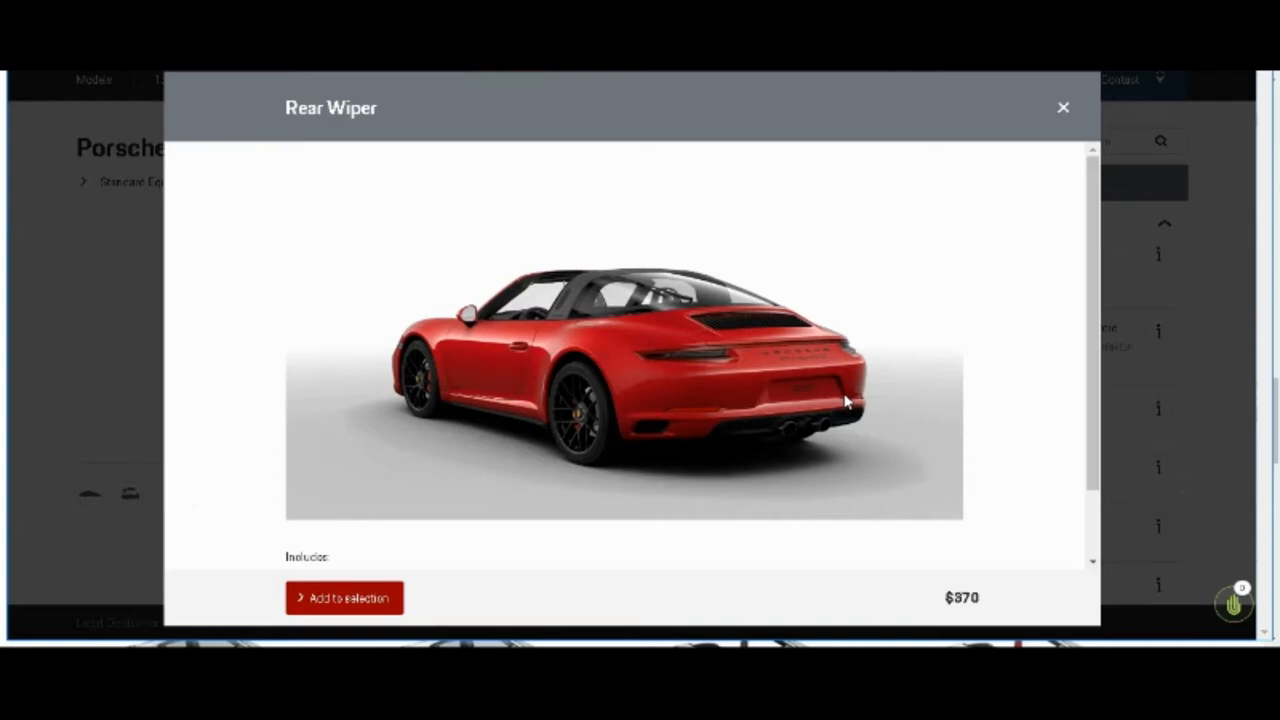
pyautogui.moveTo(748, 382)
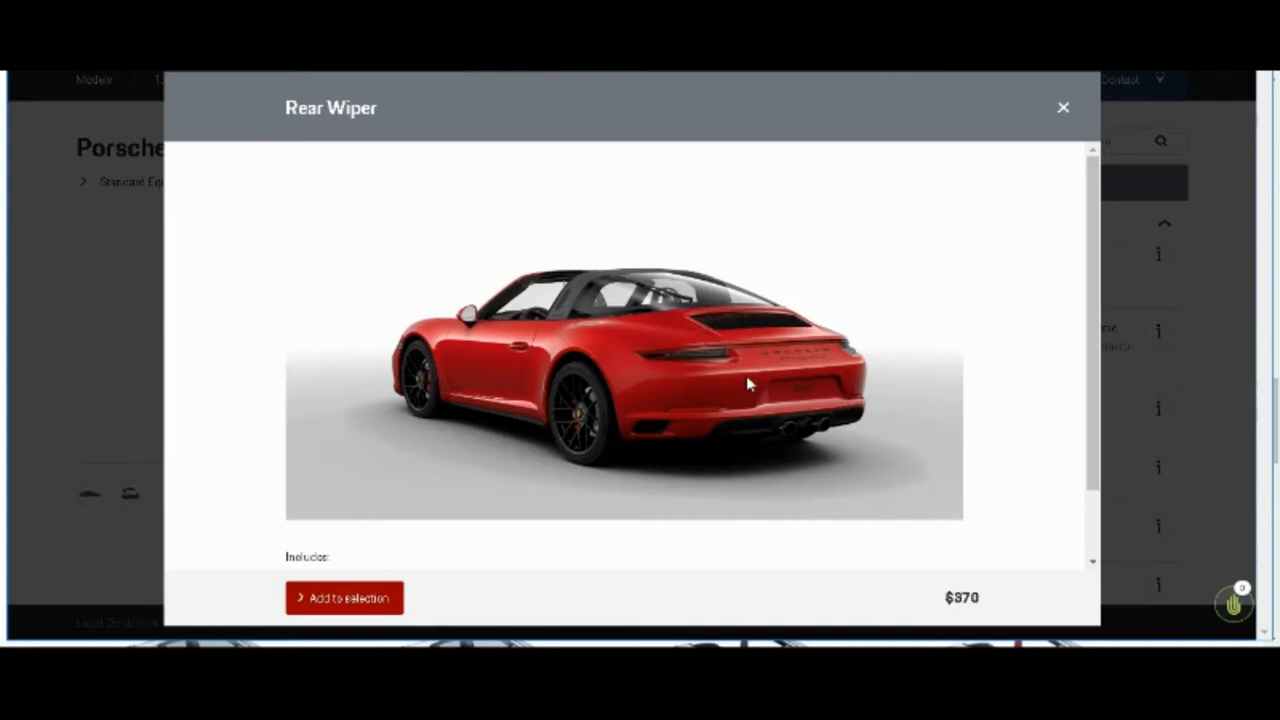
pyautogui.moveTo(656, 340)
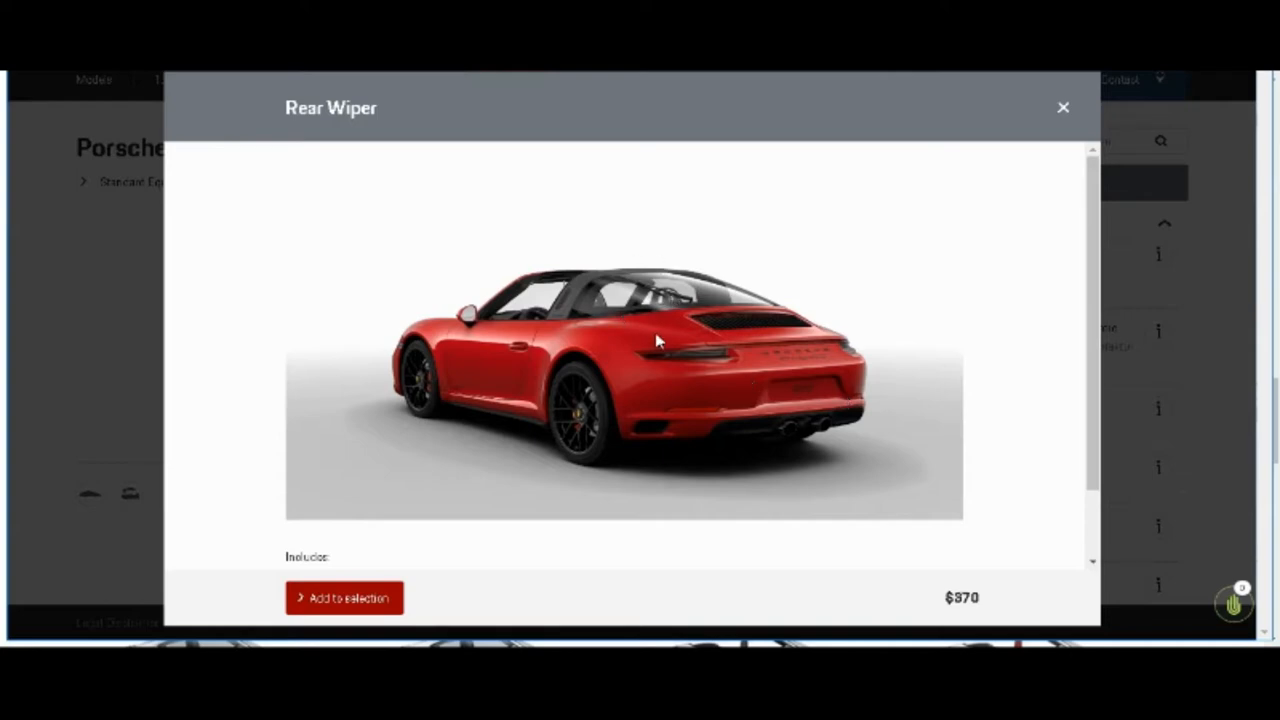
pyautogui.moveTo(988, 361)
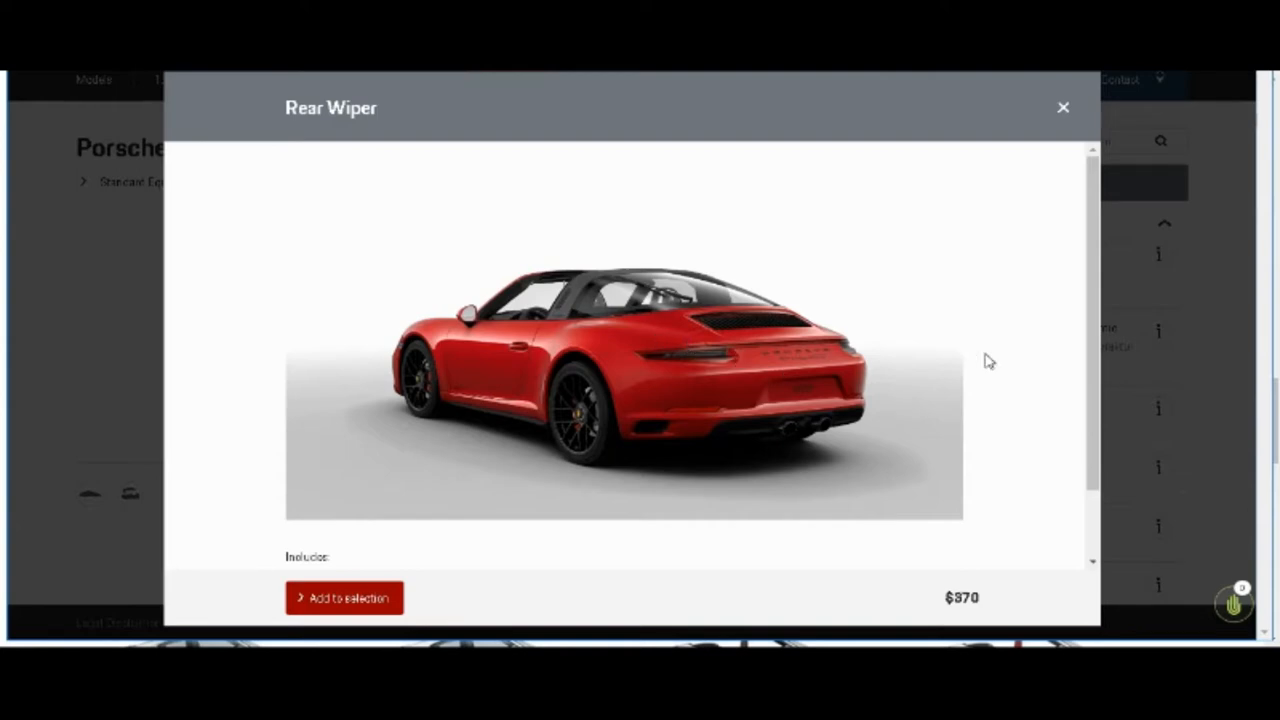
pyautogui.moveTo(820, 393)
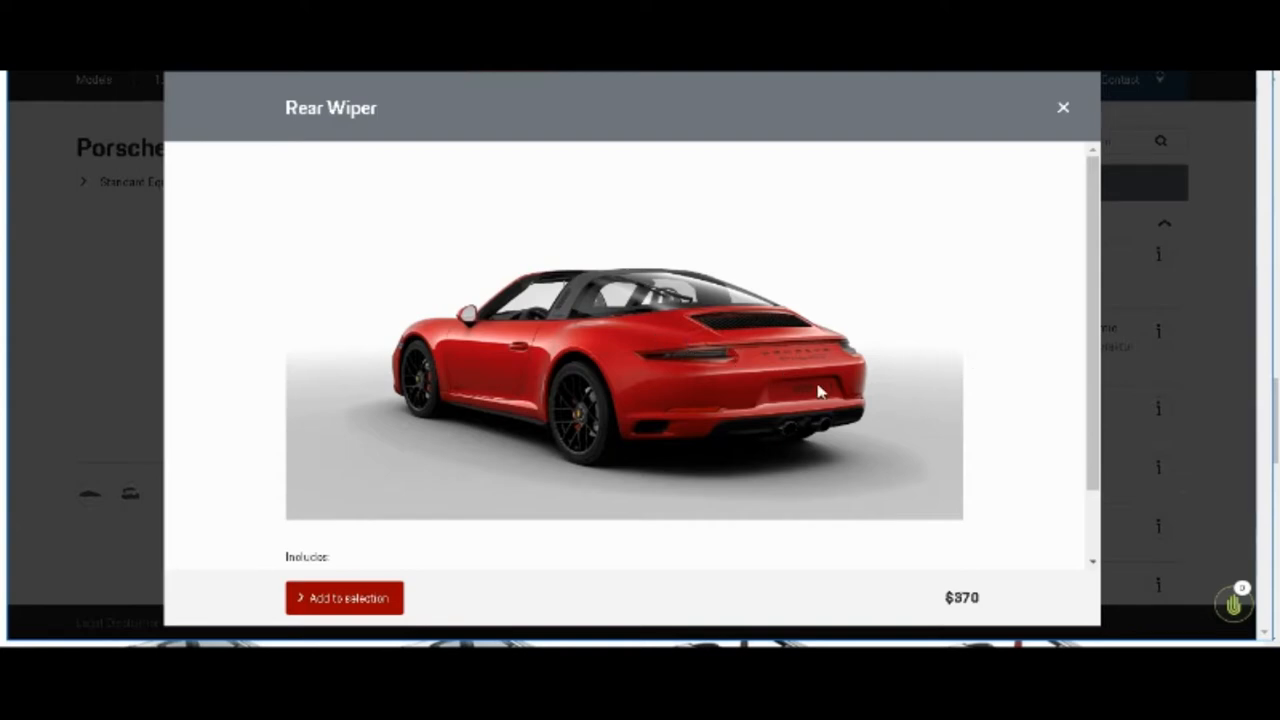
pyautogui.moveTo(715, 345)
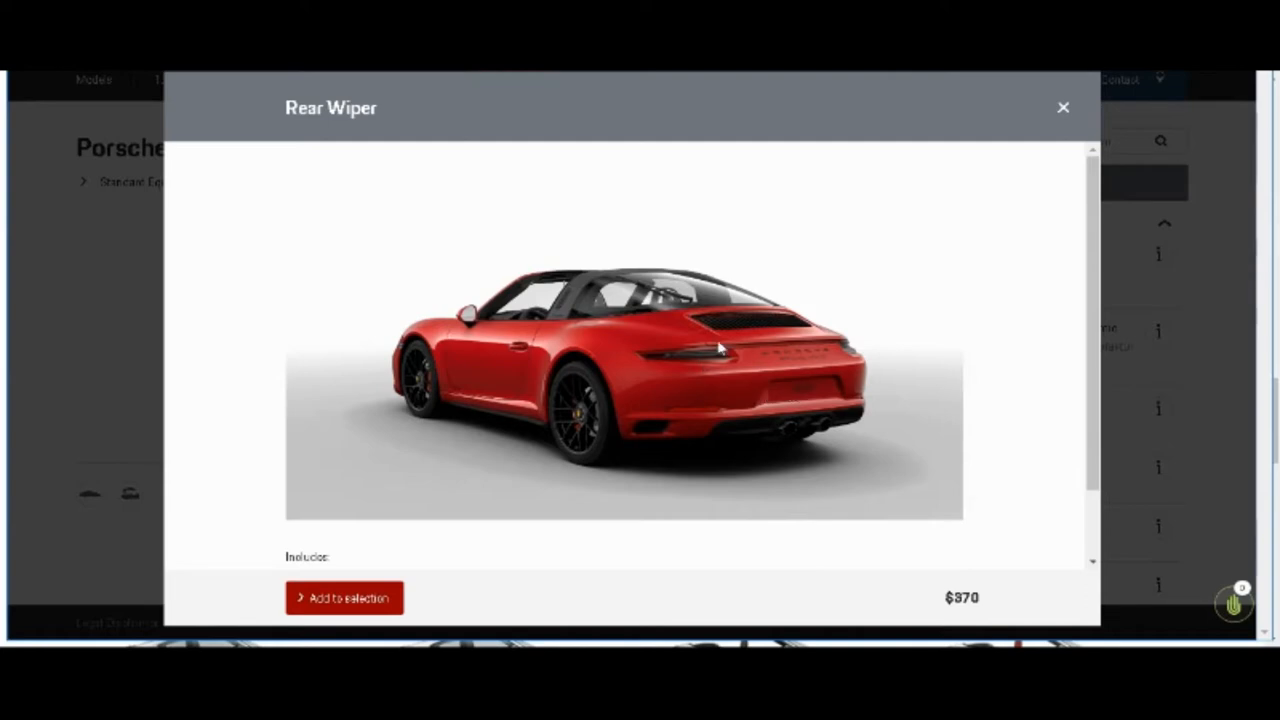
pyautogui.moveTo(615, 309)
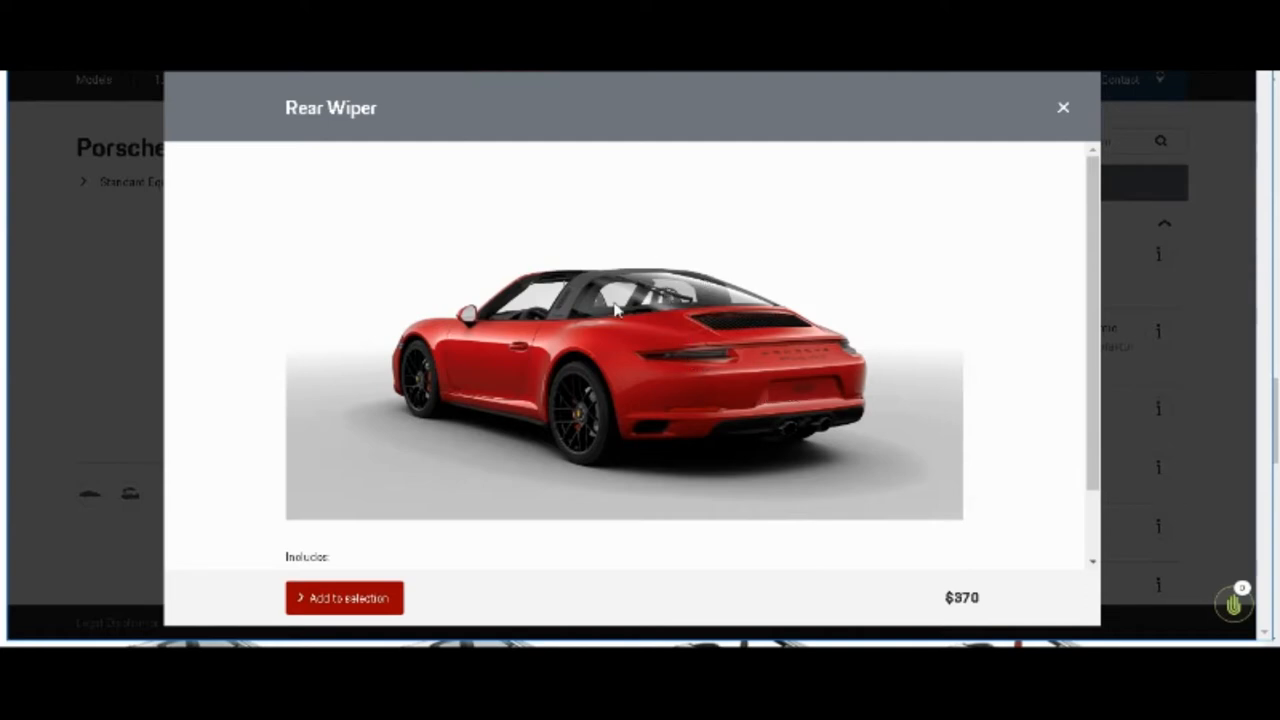
pyautogui.moveTo(885, 340)
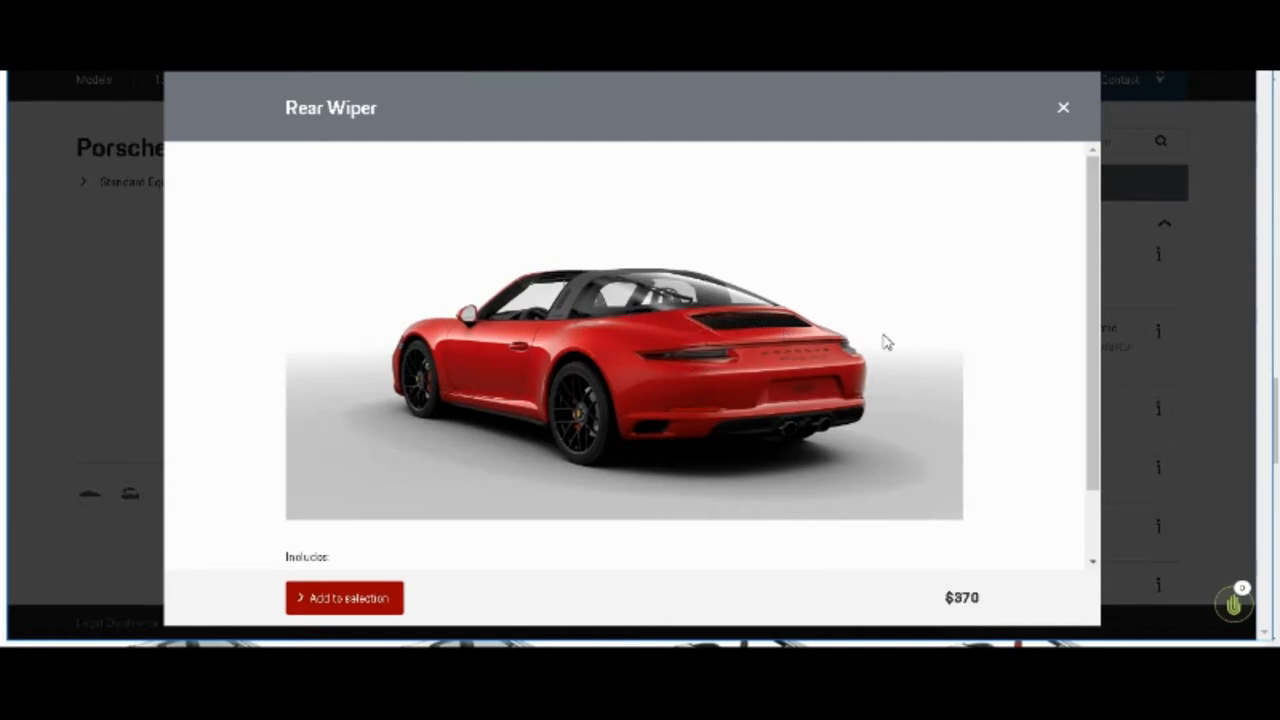
pyautogui.moveTo(1008, 298)
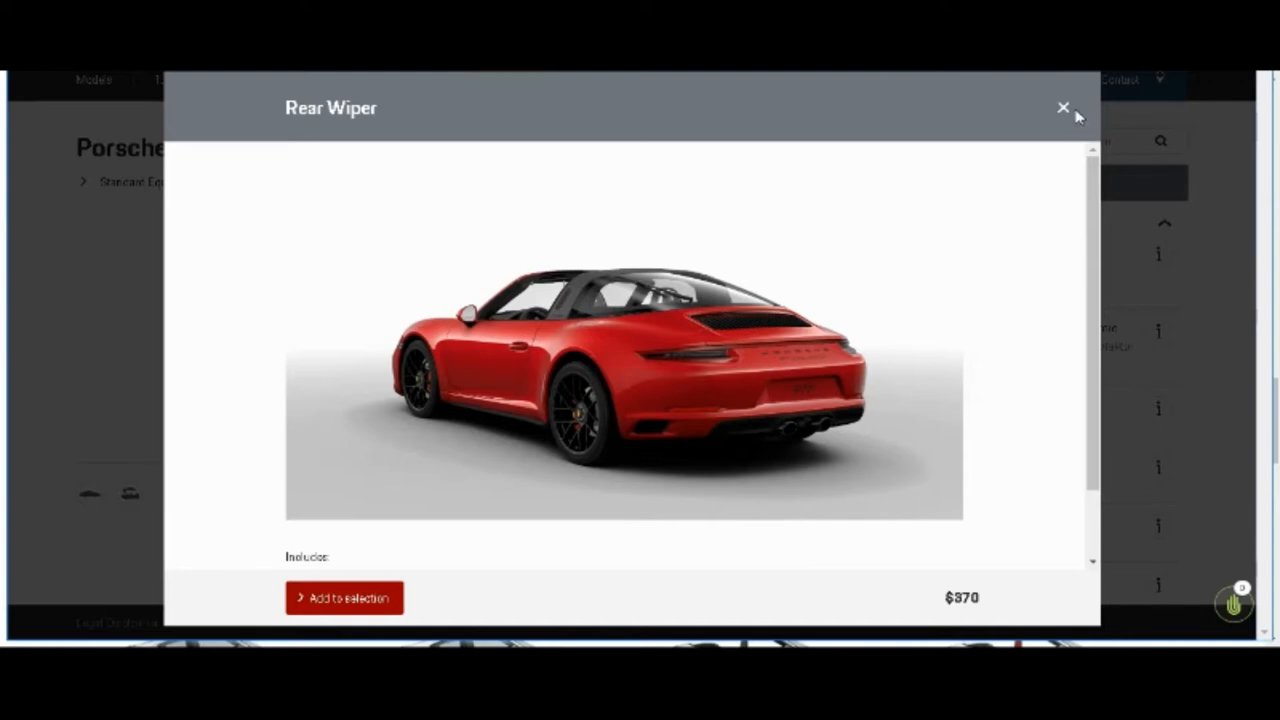
pyautogui.click(1060, 107)
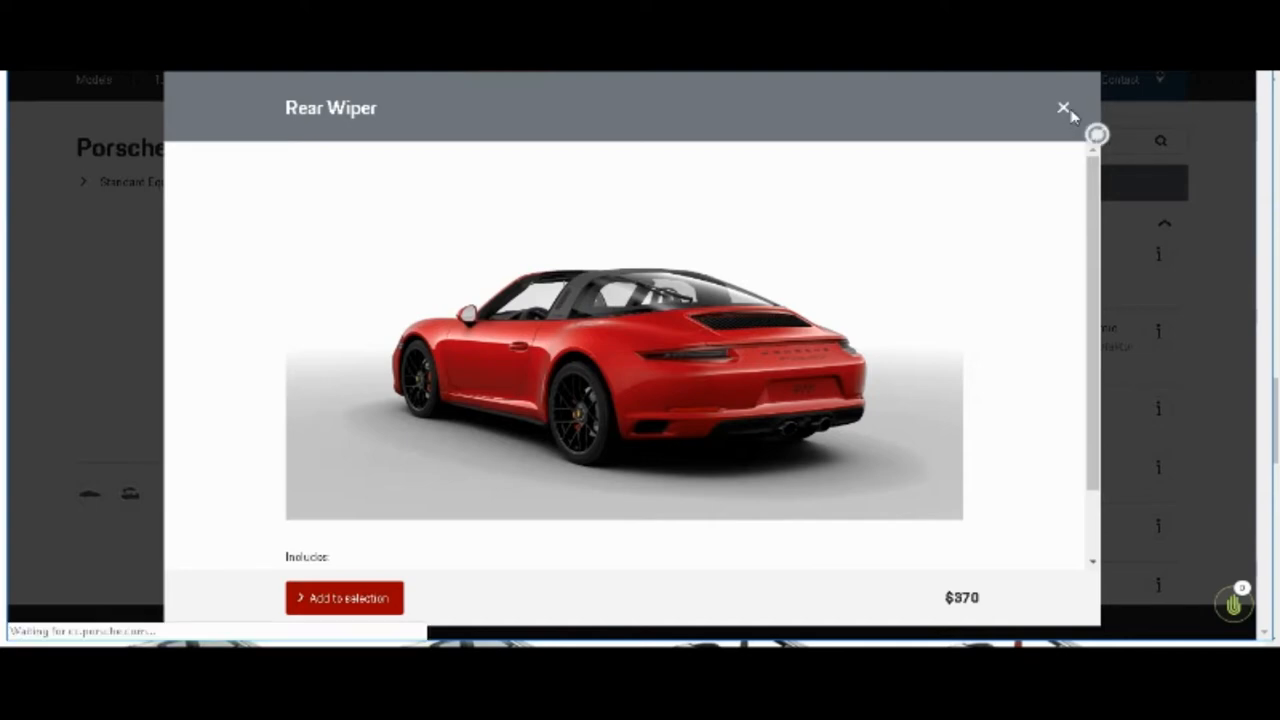
# Step: Close the details popup and add Power Folding Exterior Mirrors
pyautogui.click(1061, 106)
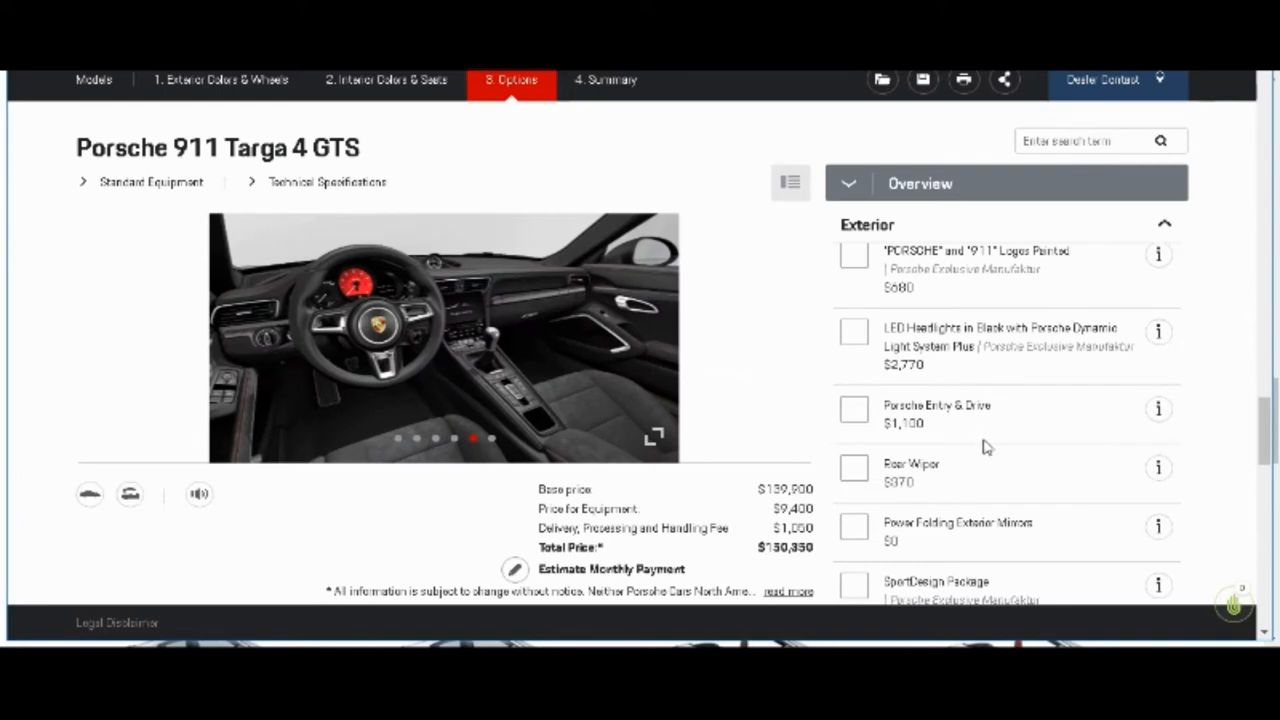
pyautogui.scroll(-3)
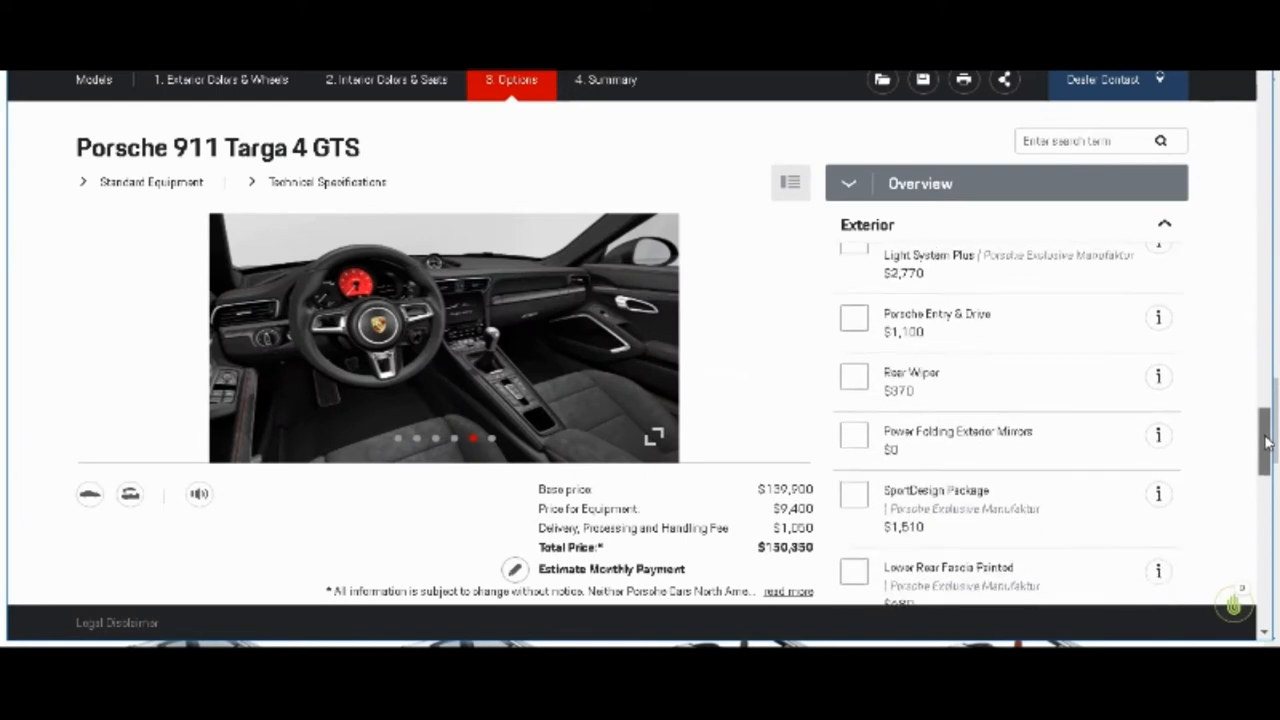
pyautogui.scroll(-3)
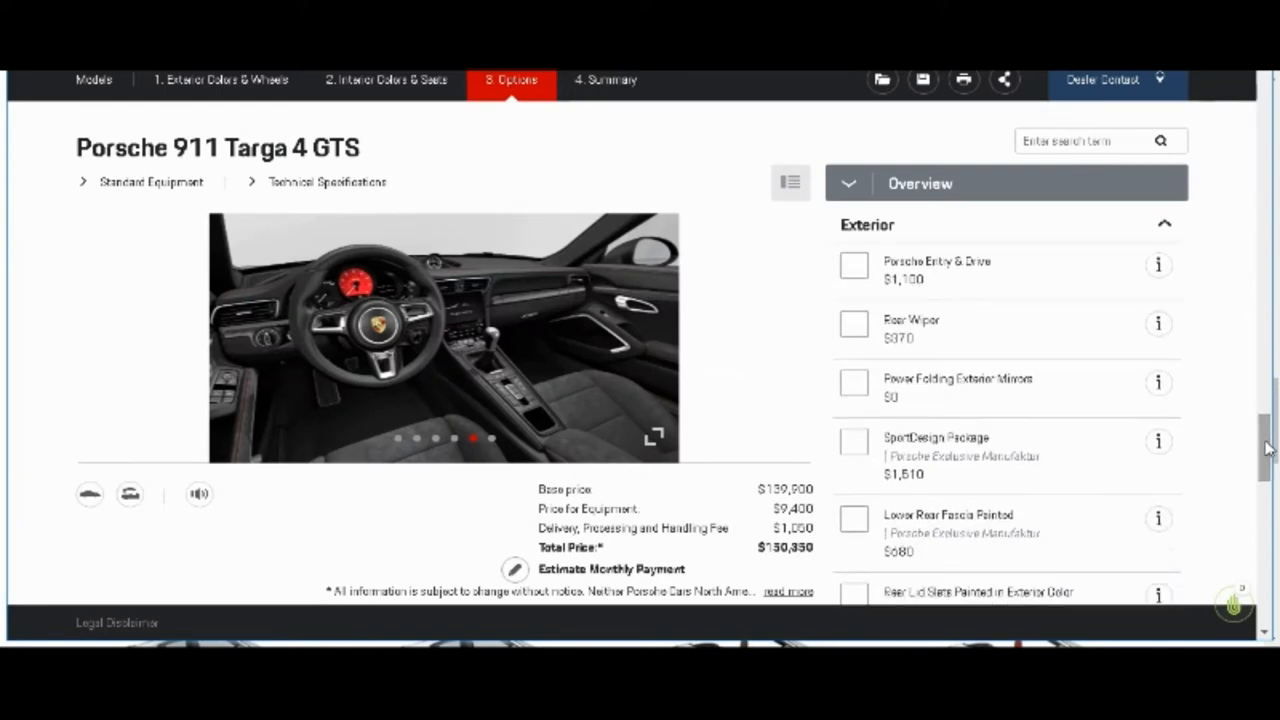
pyautogui.click(853, 383)
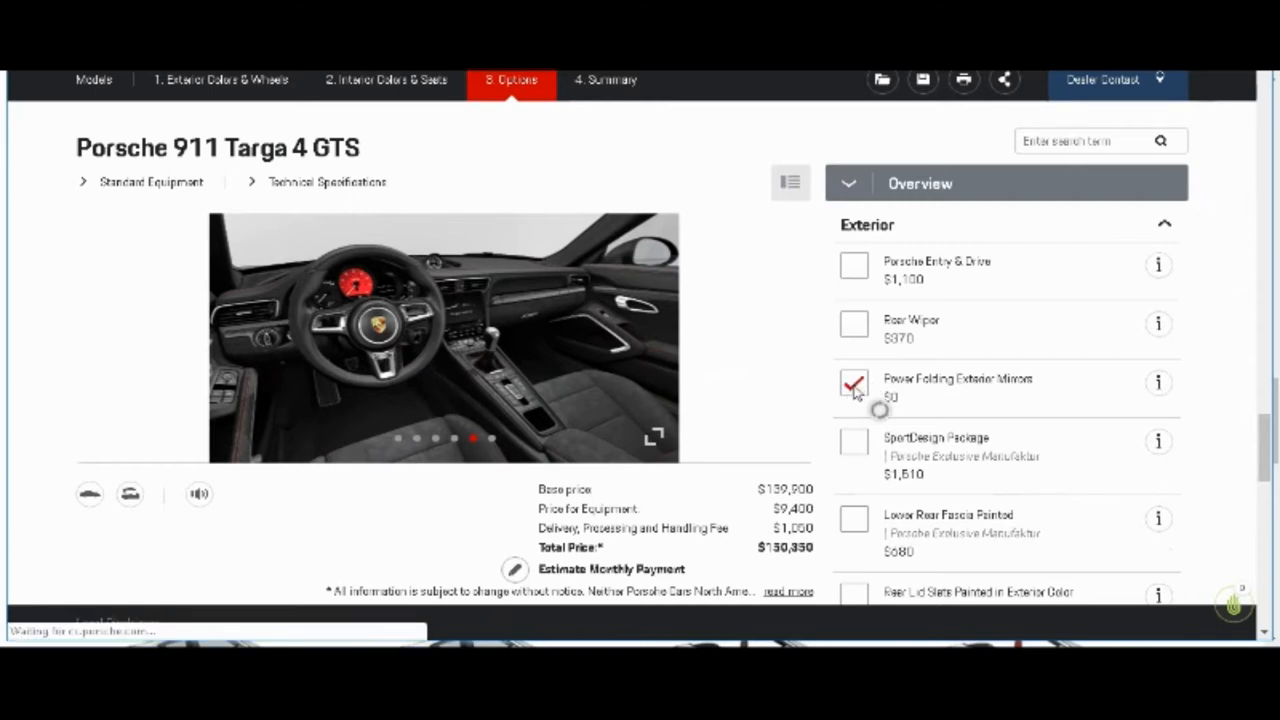
pyautogui.click(851, 383)
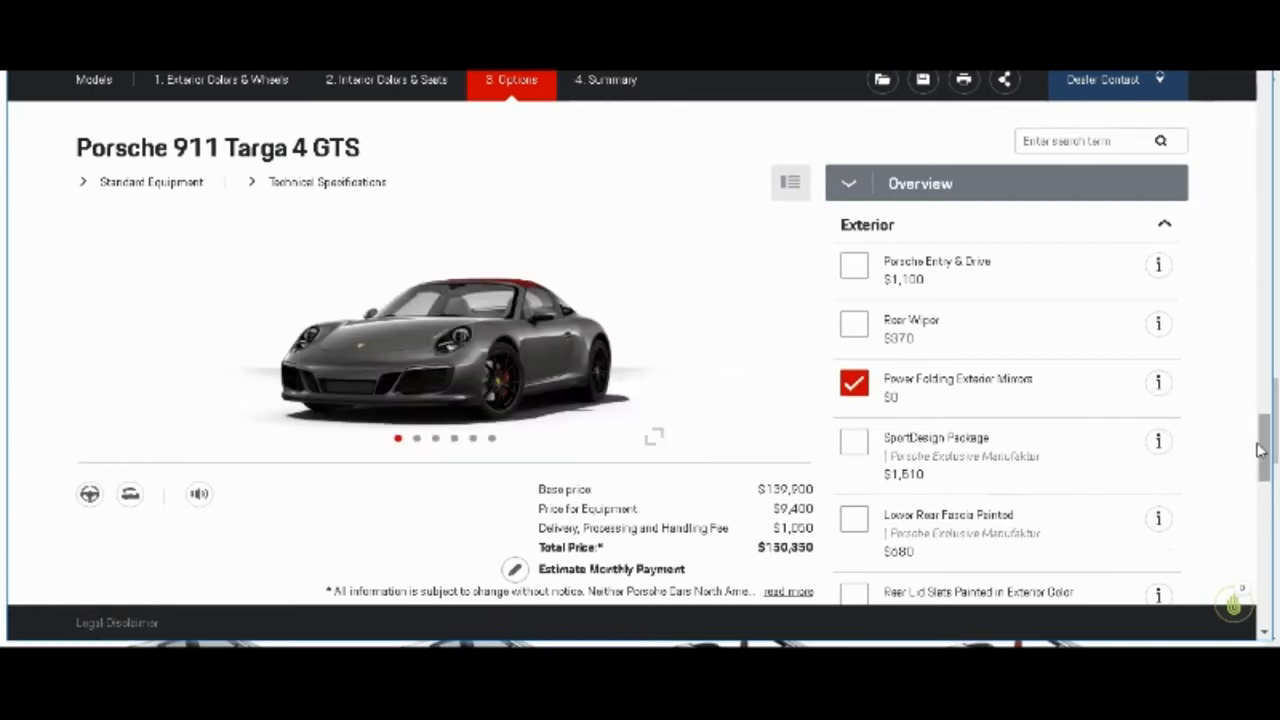
pyautogui.moveTo(1269, 448)
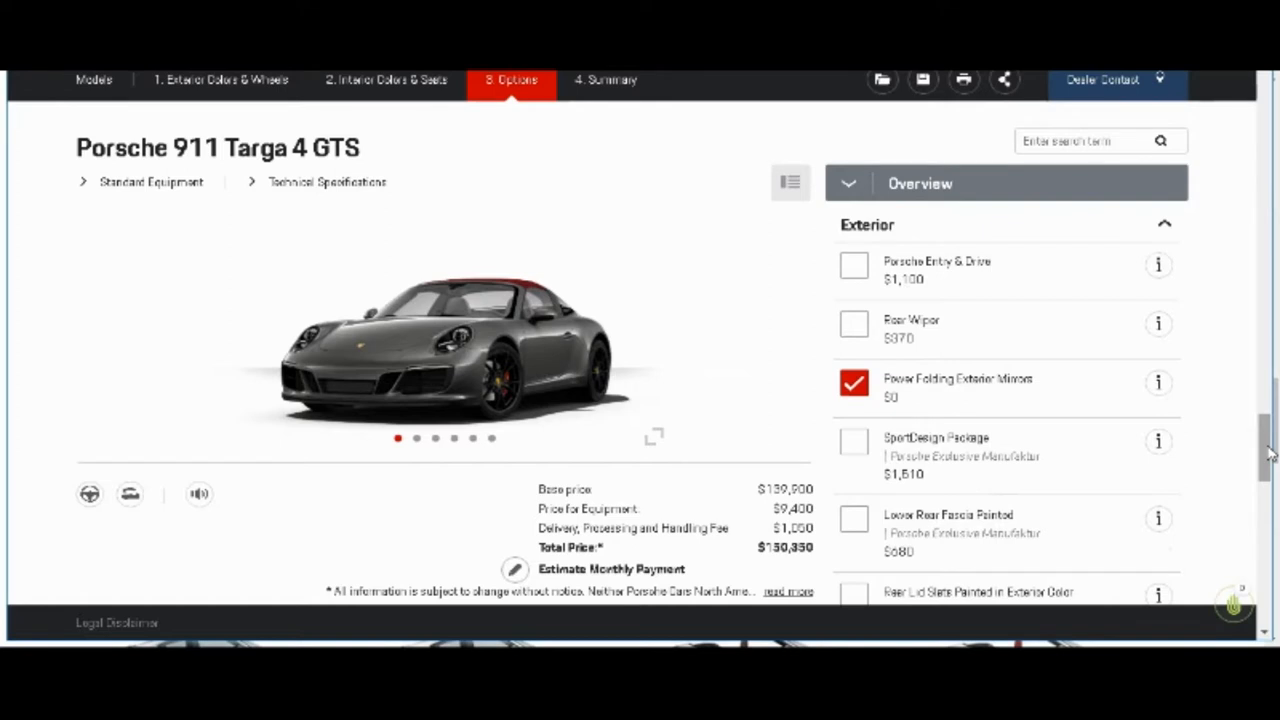
# Step: Add Door Handles in High Gloss Black ($170) further down the Exterior options
pyautogui.scroll(-3)
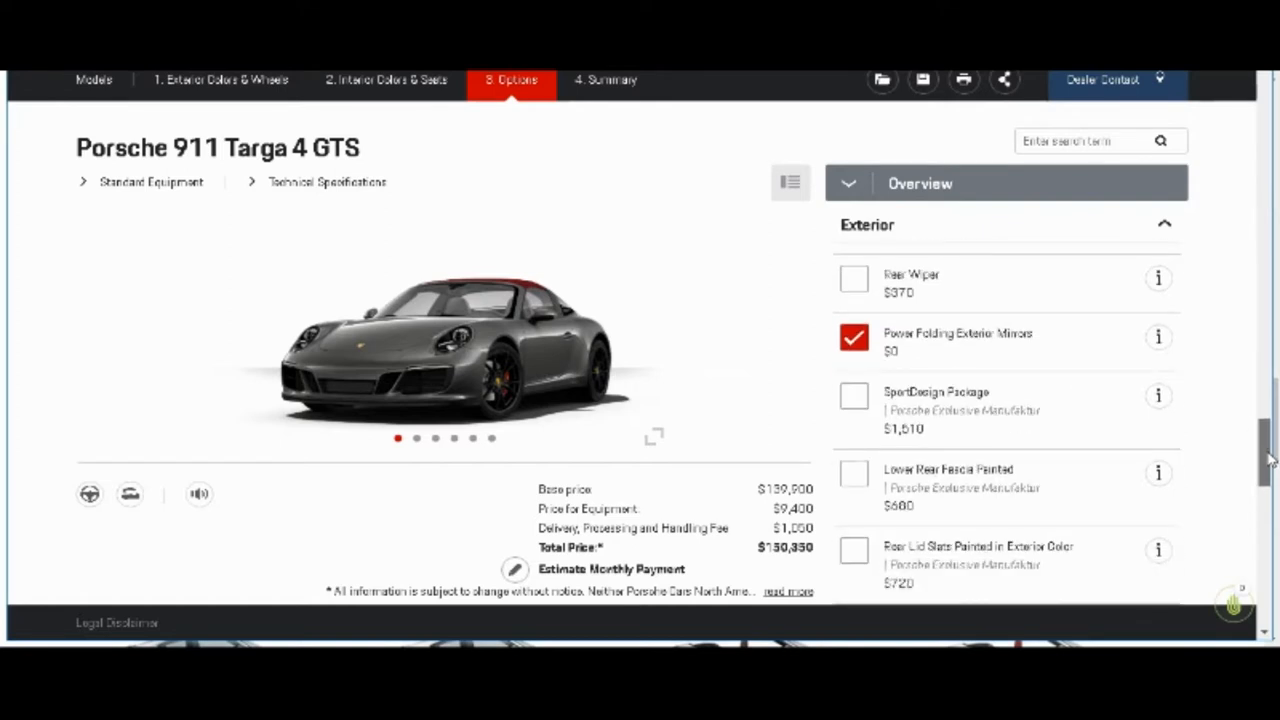
pyautogui.scroll(-3)
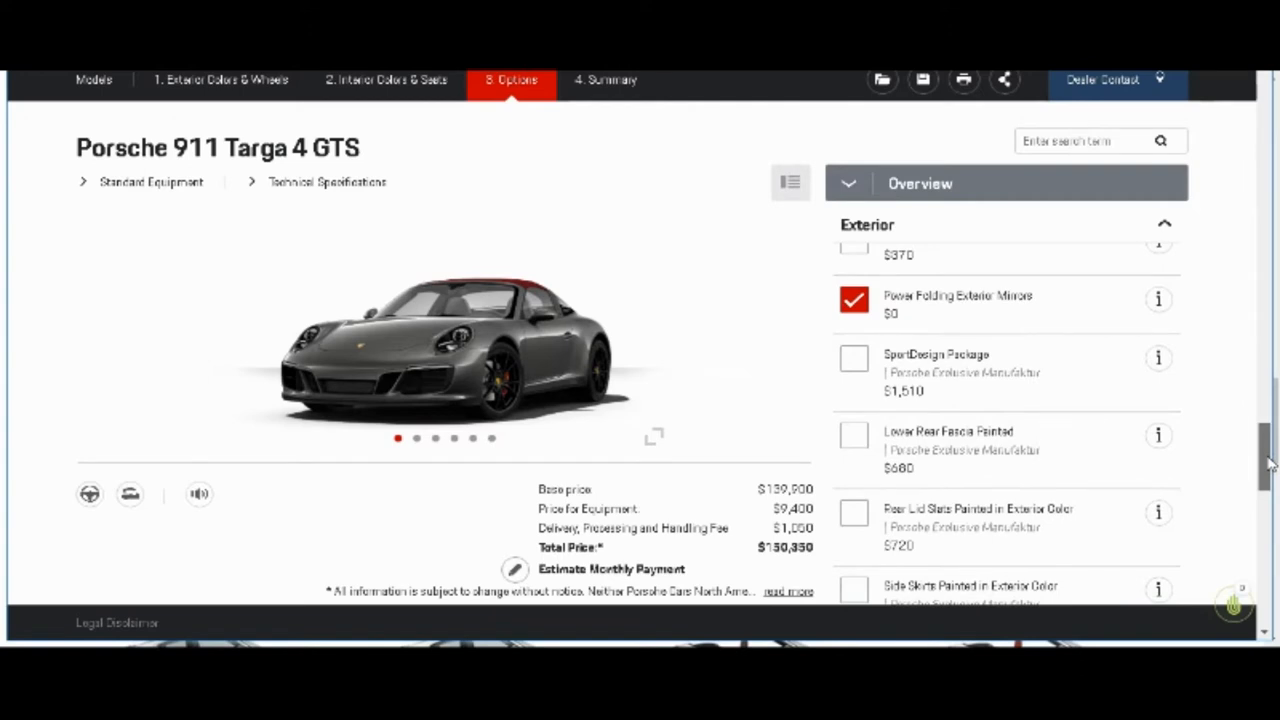
pyautogui.scroll(-3)
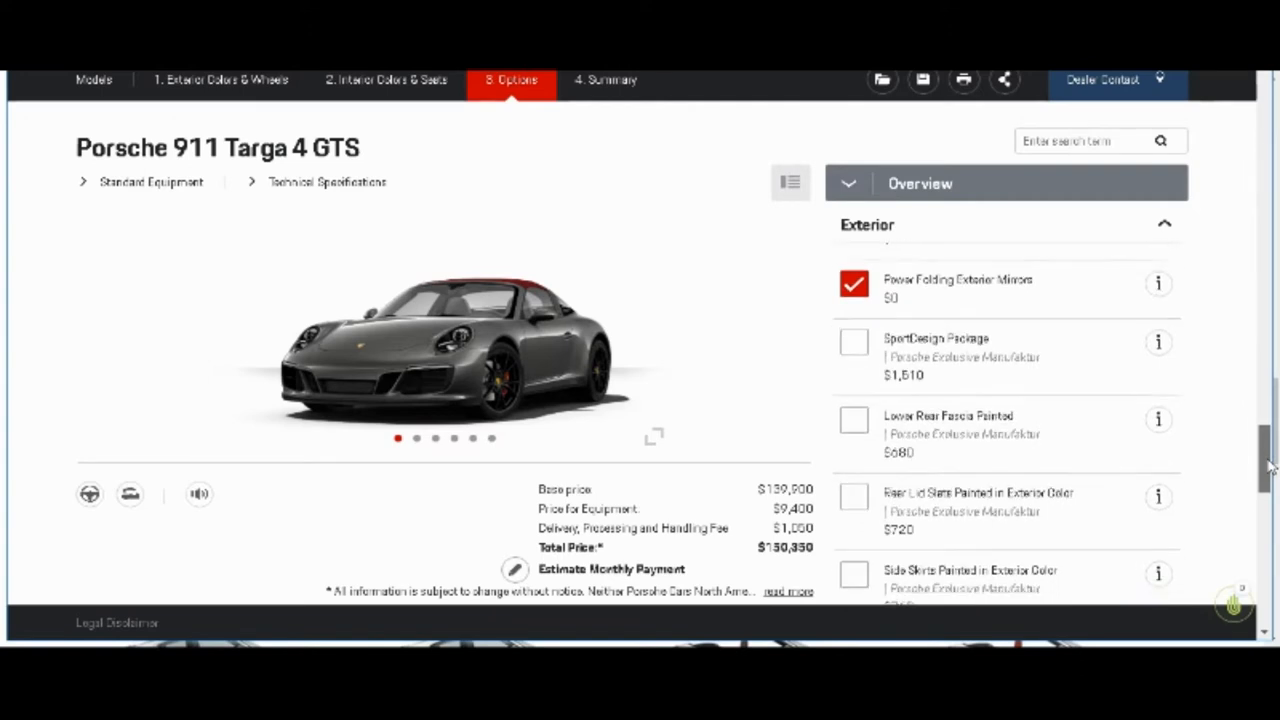
pyautogui.scroll(-3)
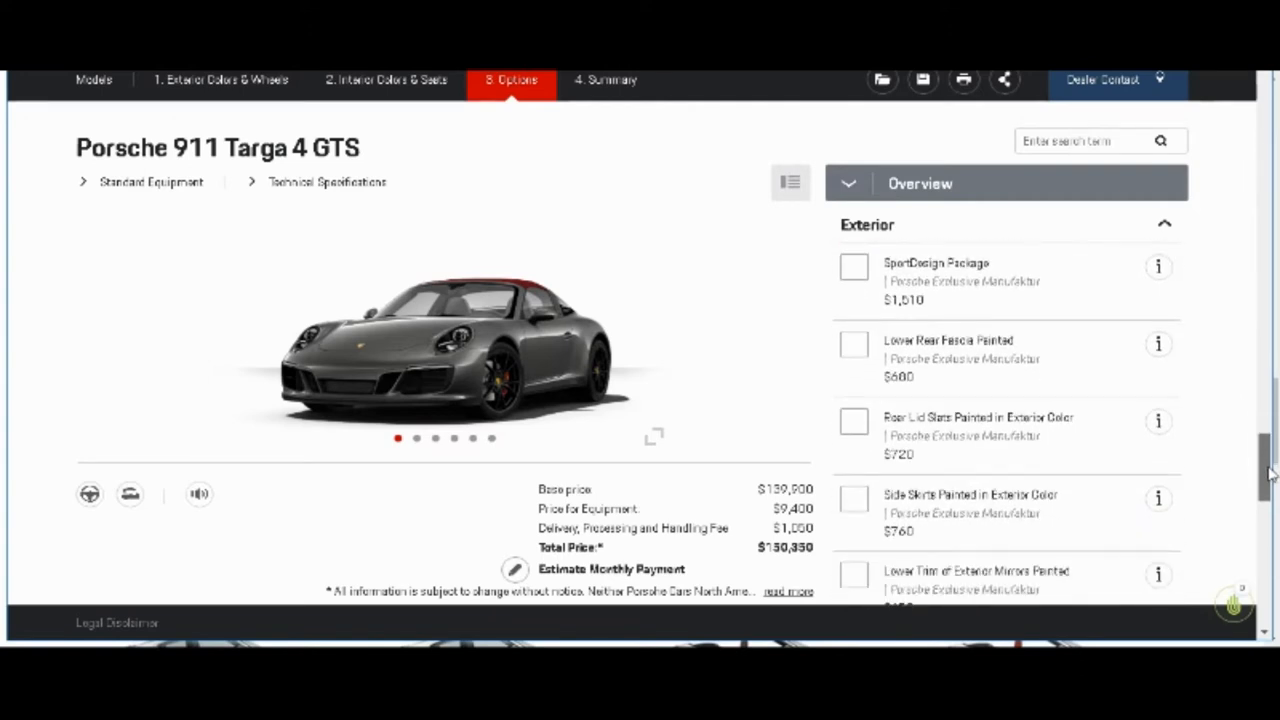
pyautogui.scroll(-3)
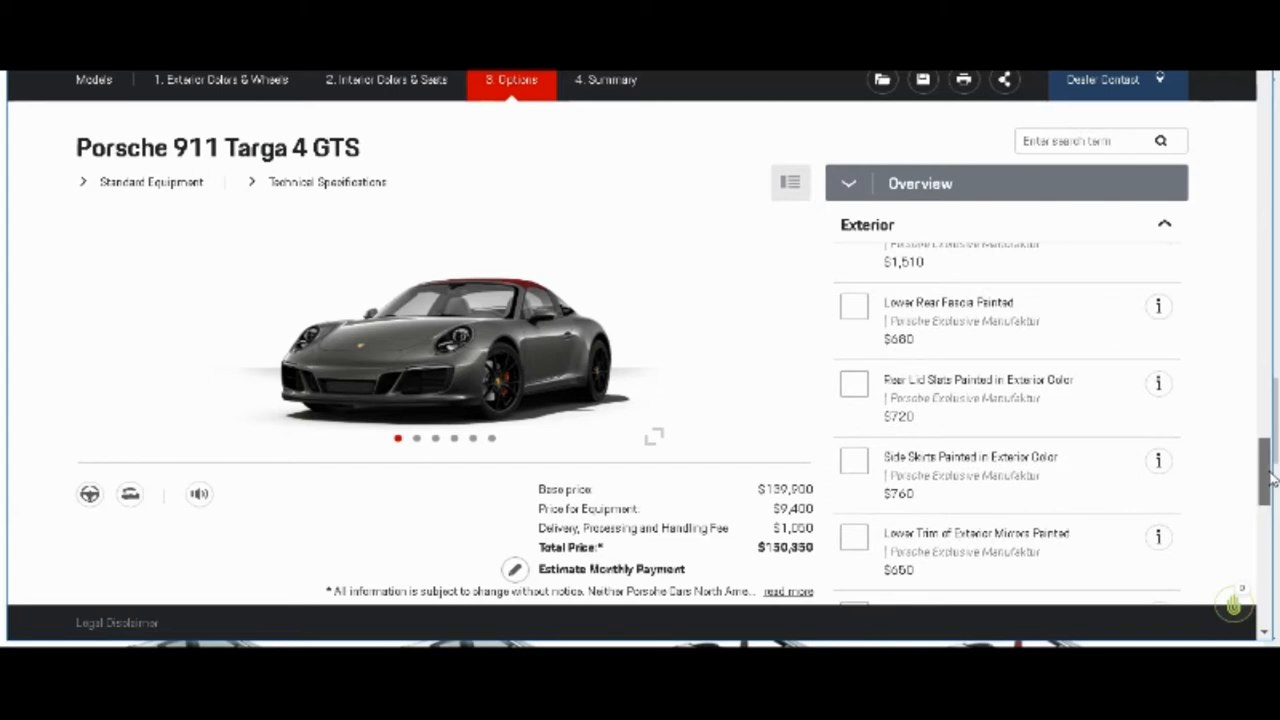
pyautogui.scroll(-3)
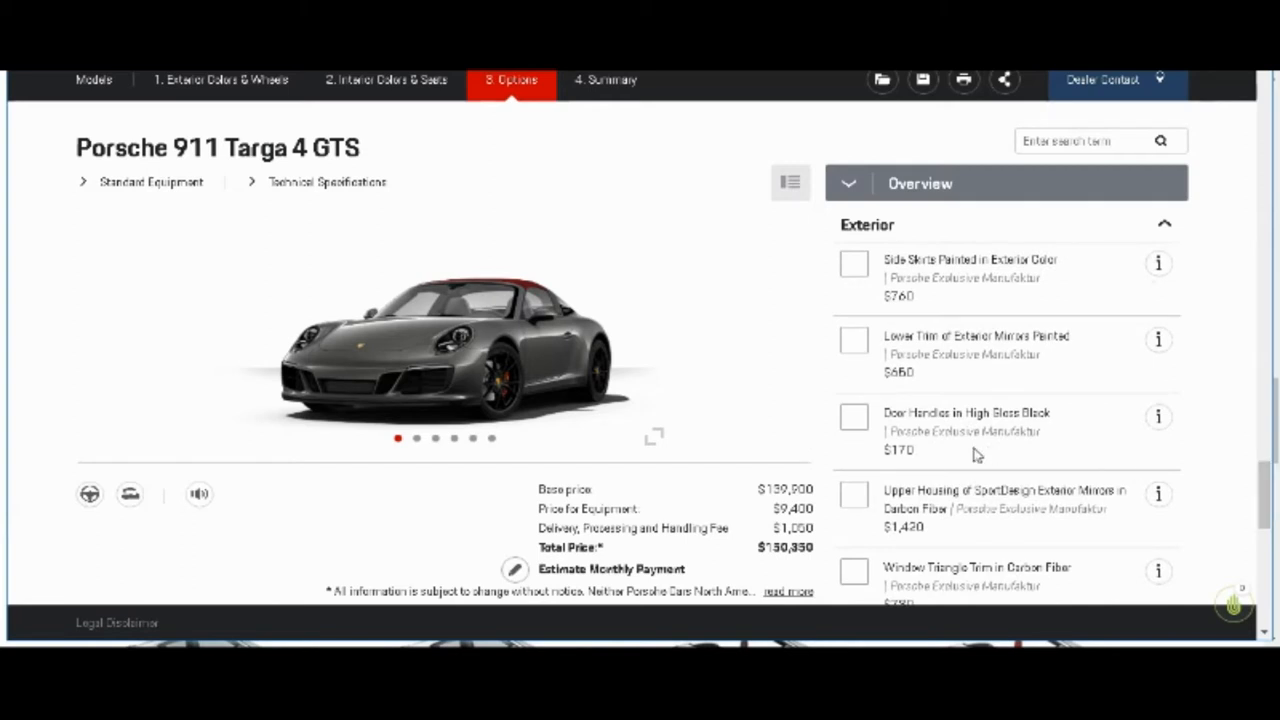
pyautogui.click(853, 416)
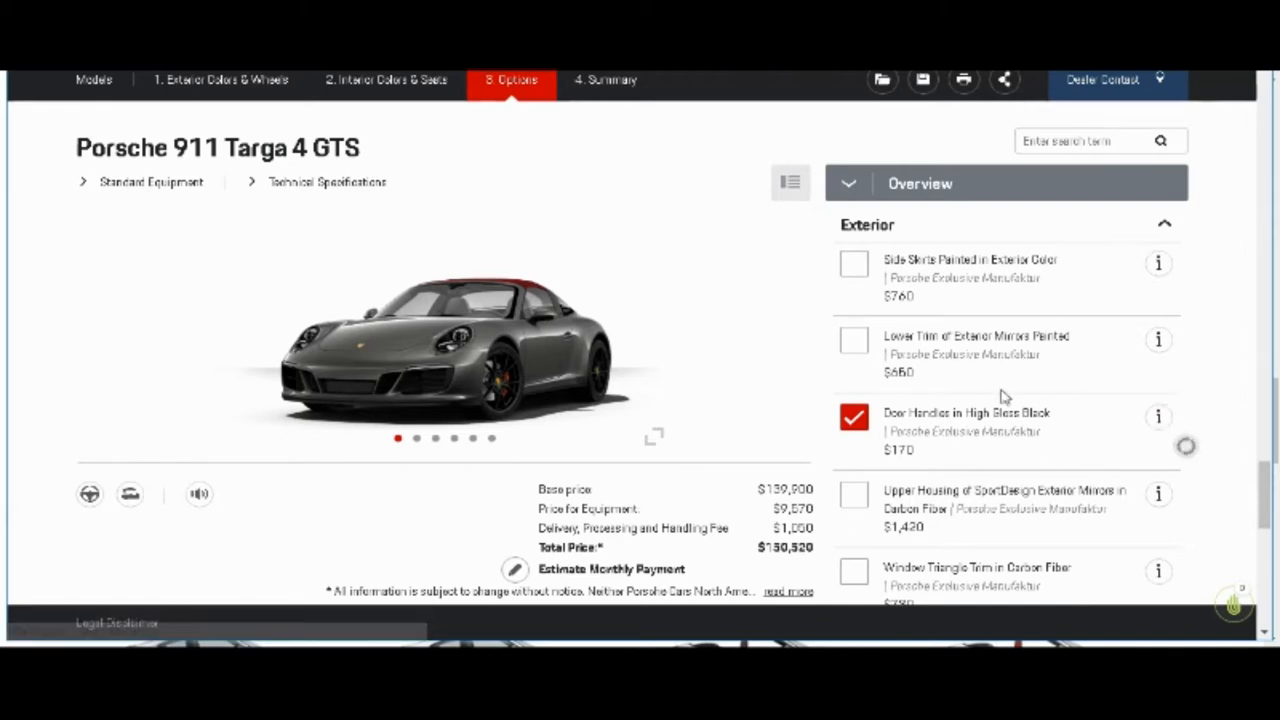
# Step: View the Door Handles in High Gloss Black ($170) details showing it as included
pyautogui.click(1155, 417)
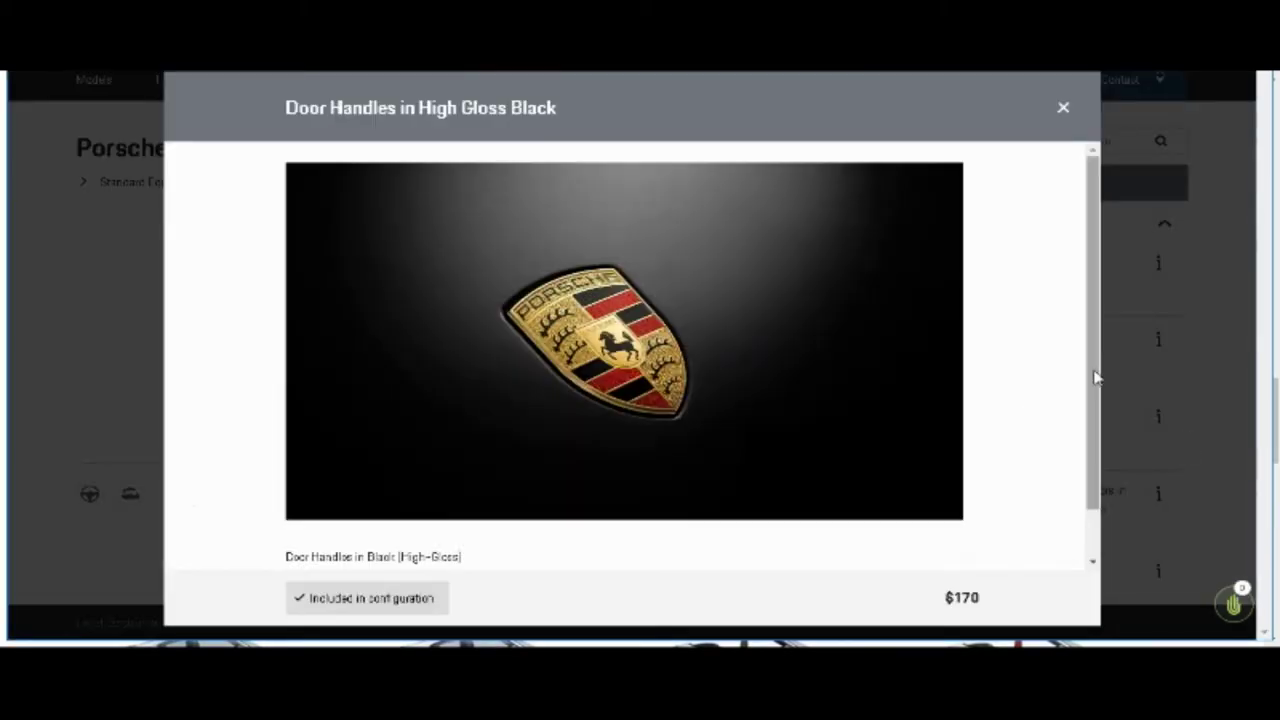
pyautogui.scroll(-3)
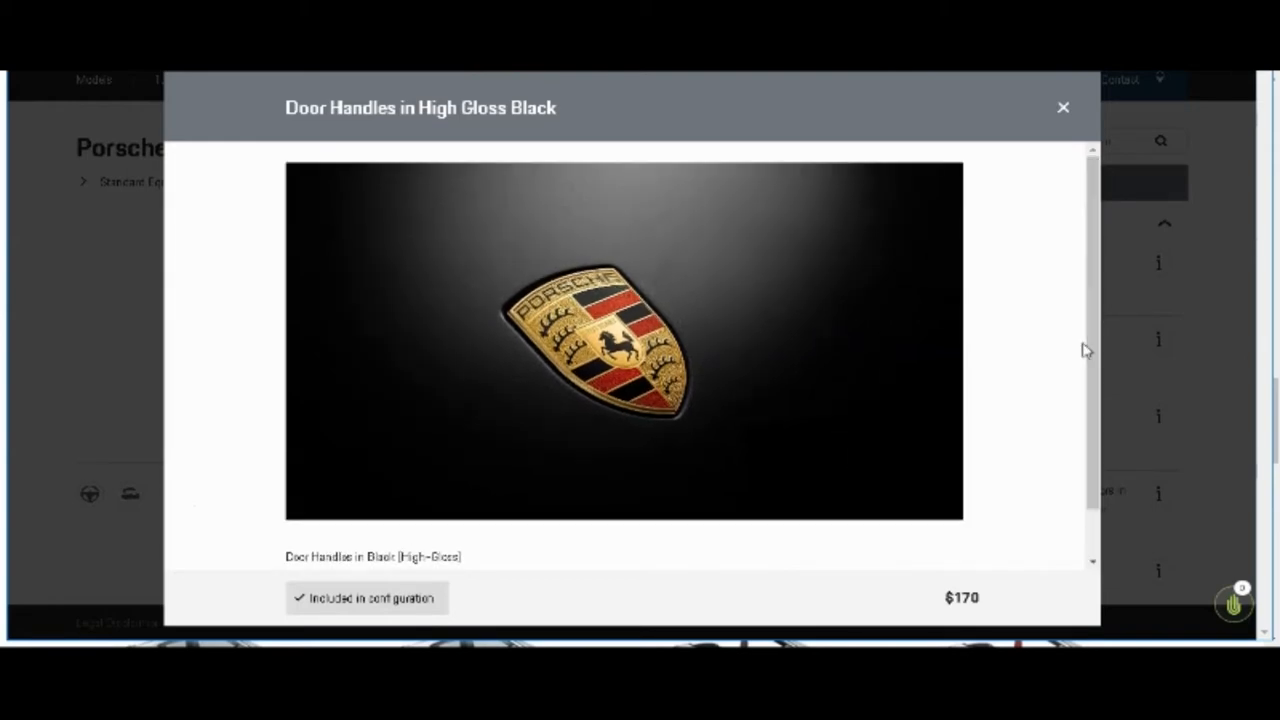
pyautogui.moveTo(1053, 287)
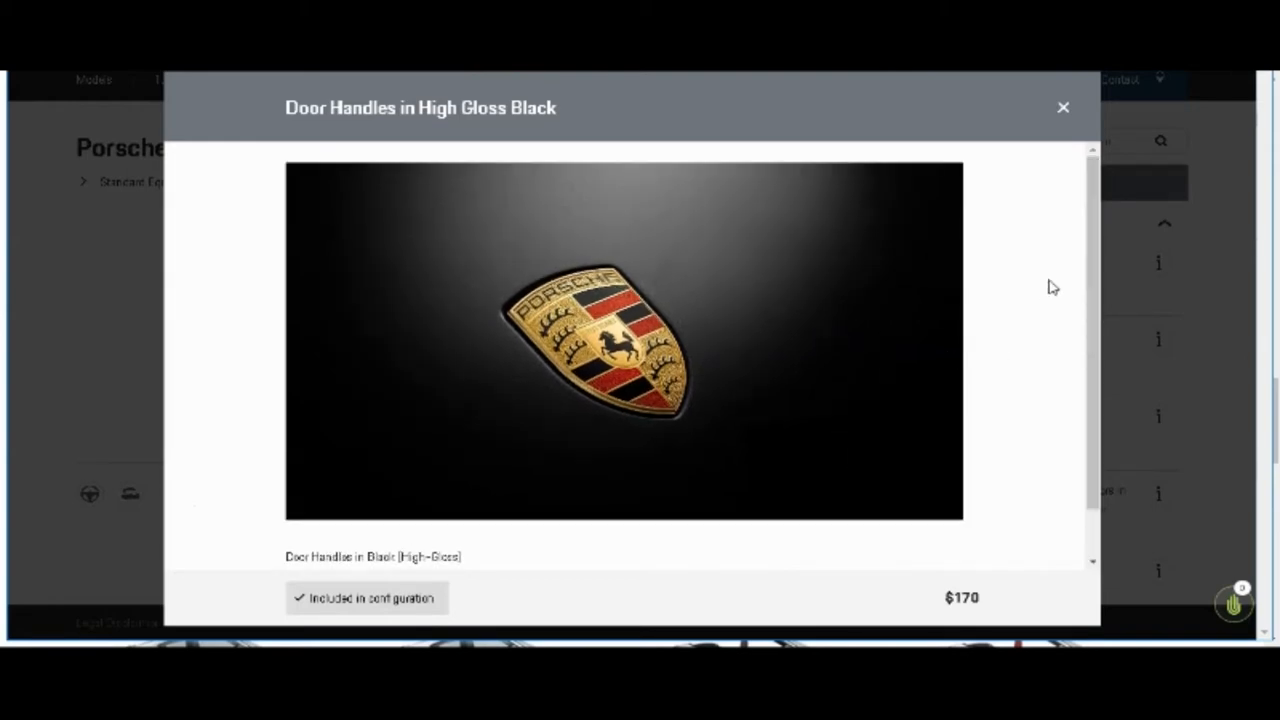
pyautogui.moveTo(1064, 126)
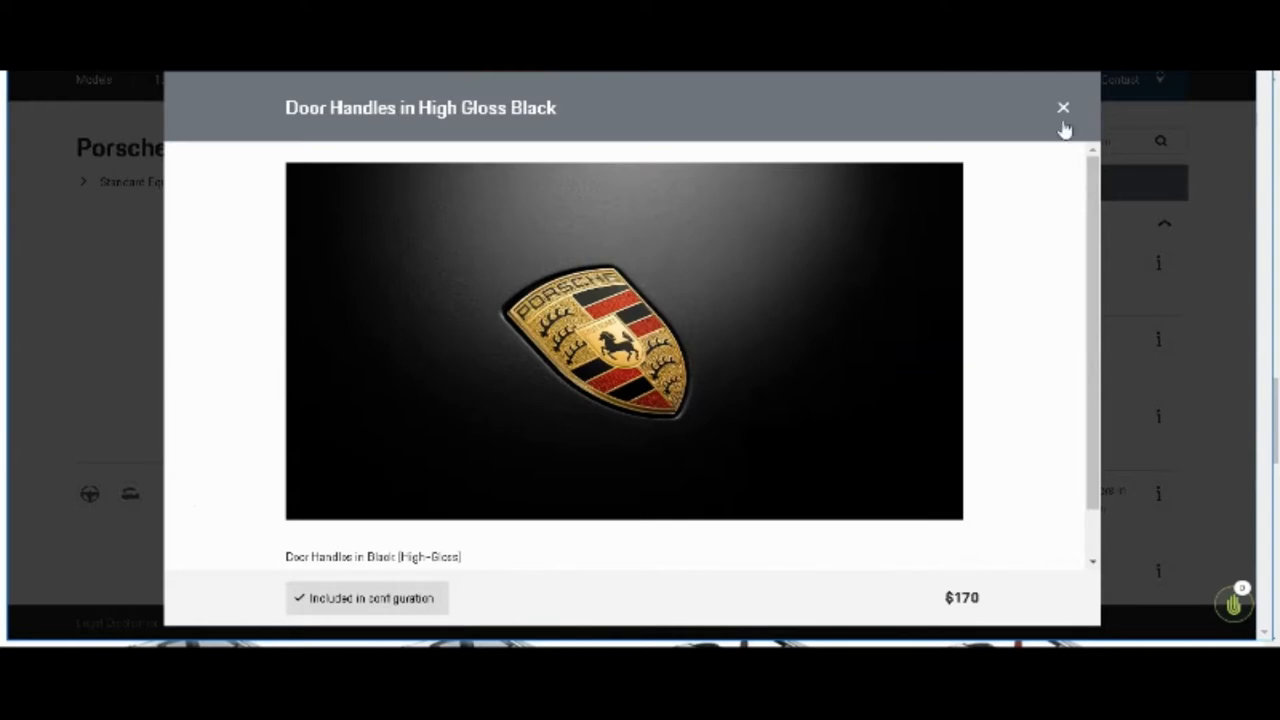
pyautogui.click(1061, 106)
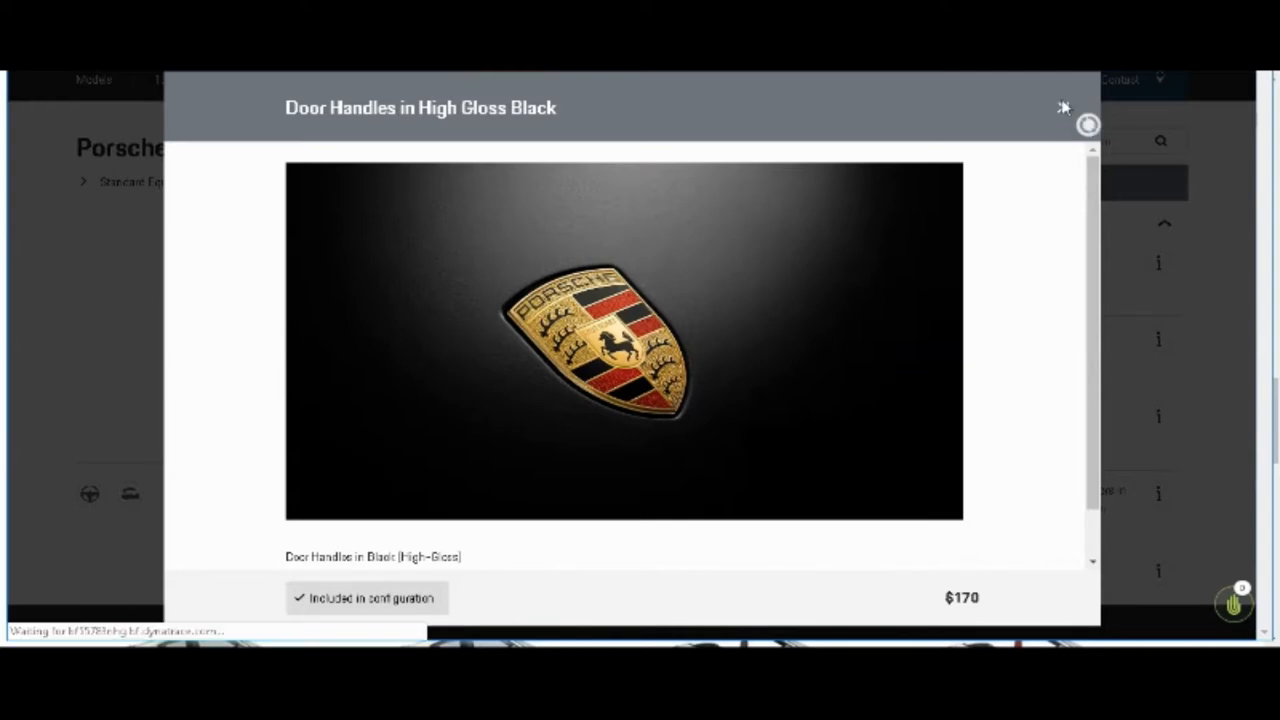
# Step: Close the popup and add Fuel Cap with Aluminum Look Finish ($160), totaling $150,680
pyautogui.click(1061, 108)
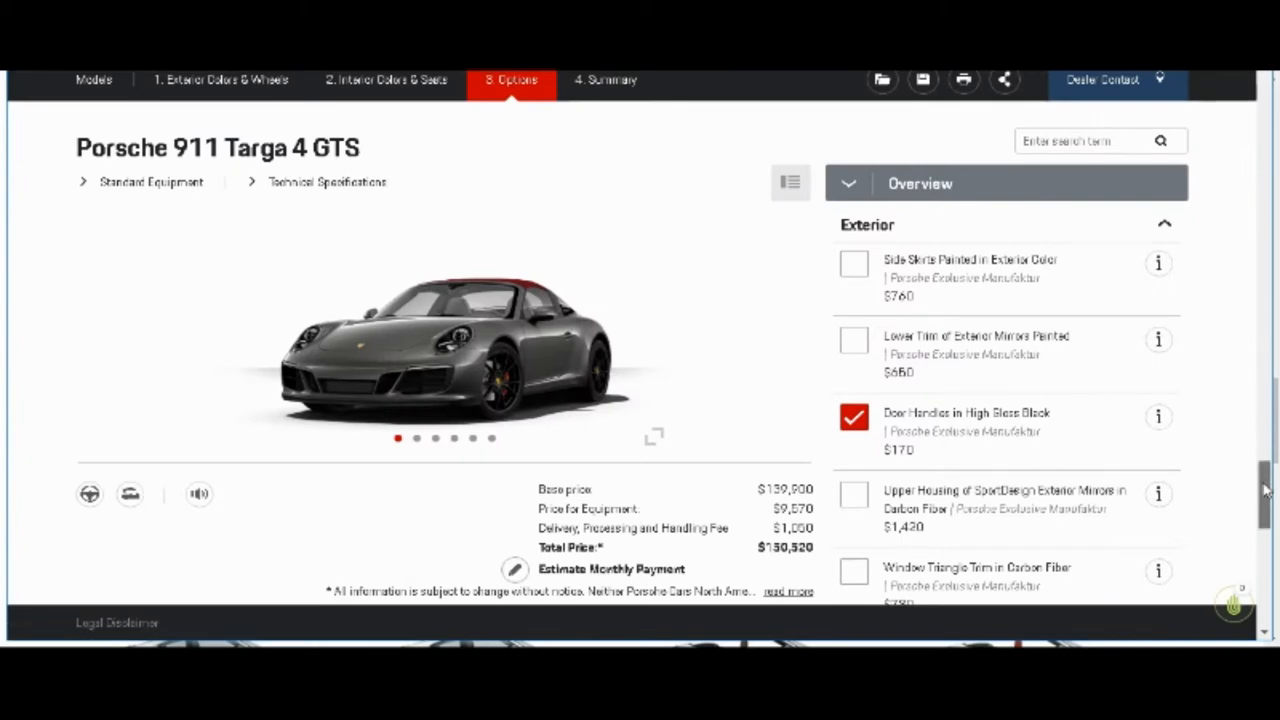
pyautogui.scroll(-3)
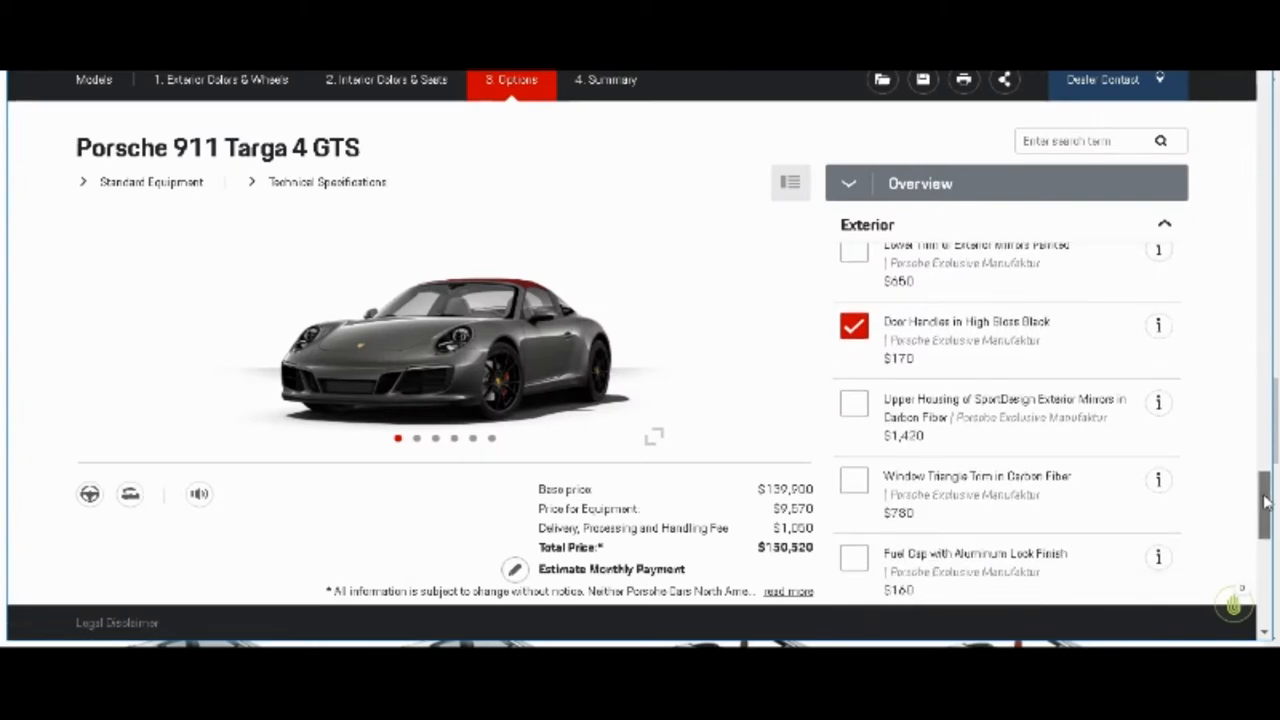
pyautogui.scroll(-3)
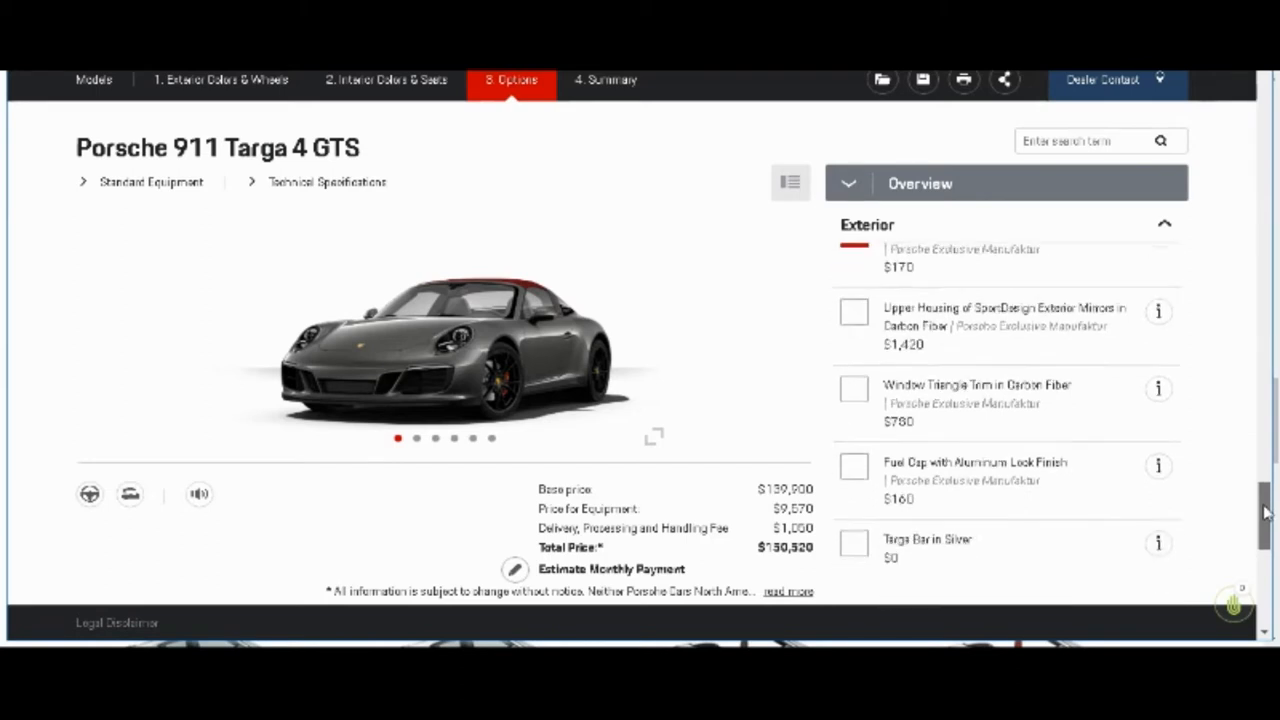
pyautogui.scroll(-3)
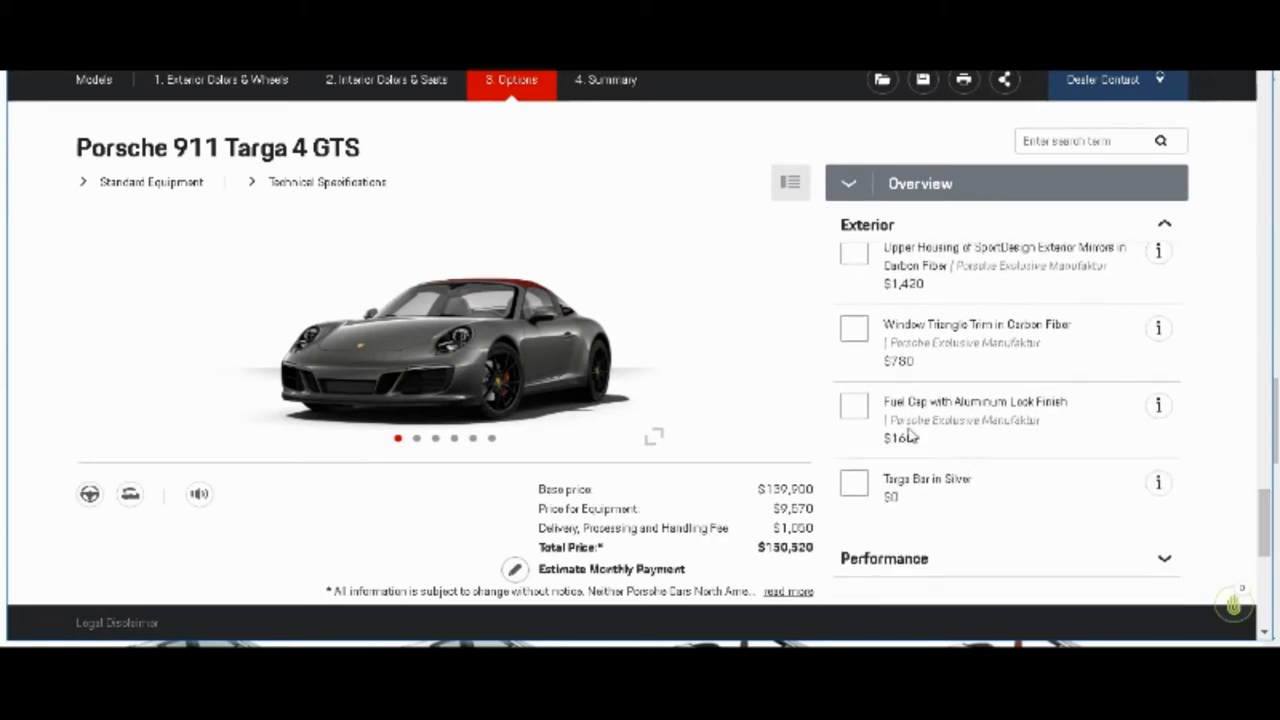
pyautogui.click(853, 405)
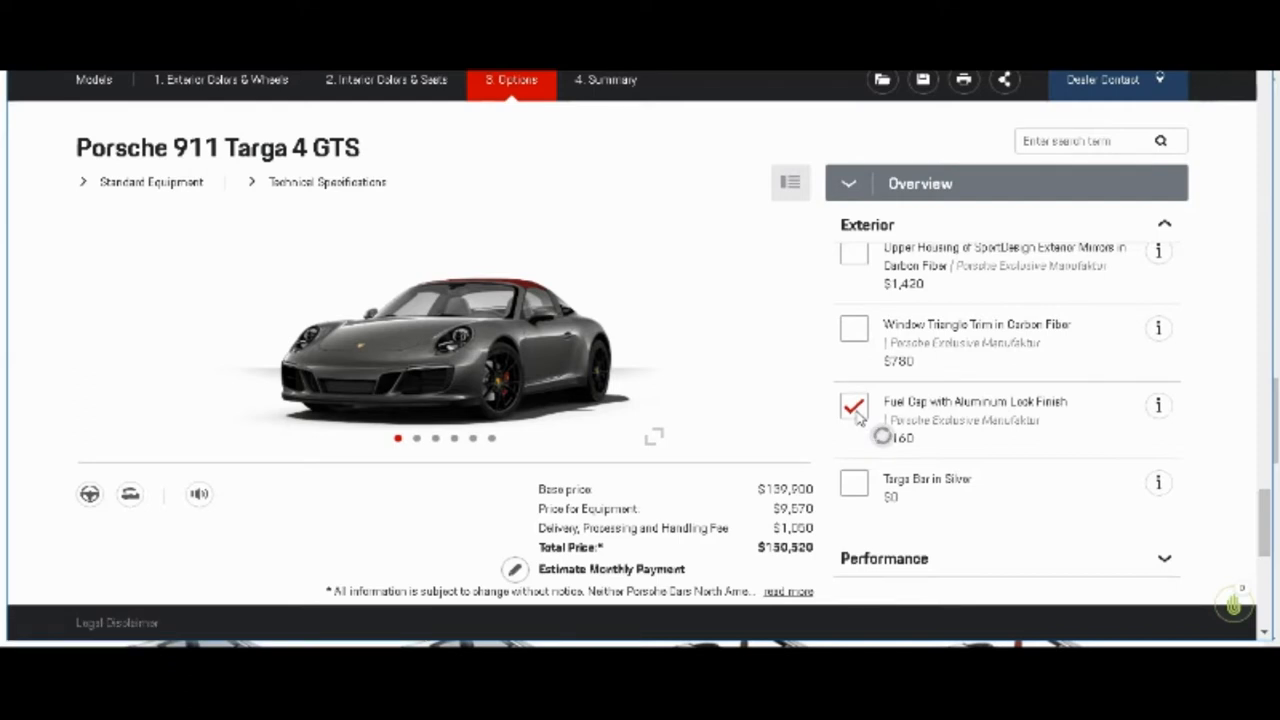
pyautogui.click(852, 405)
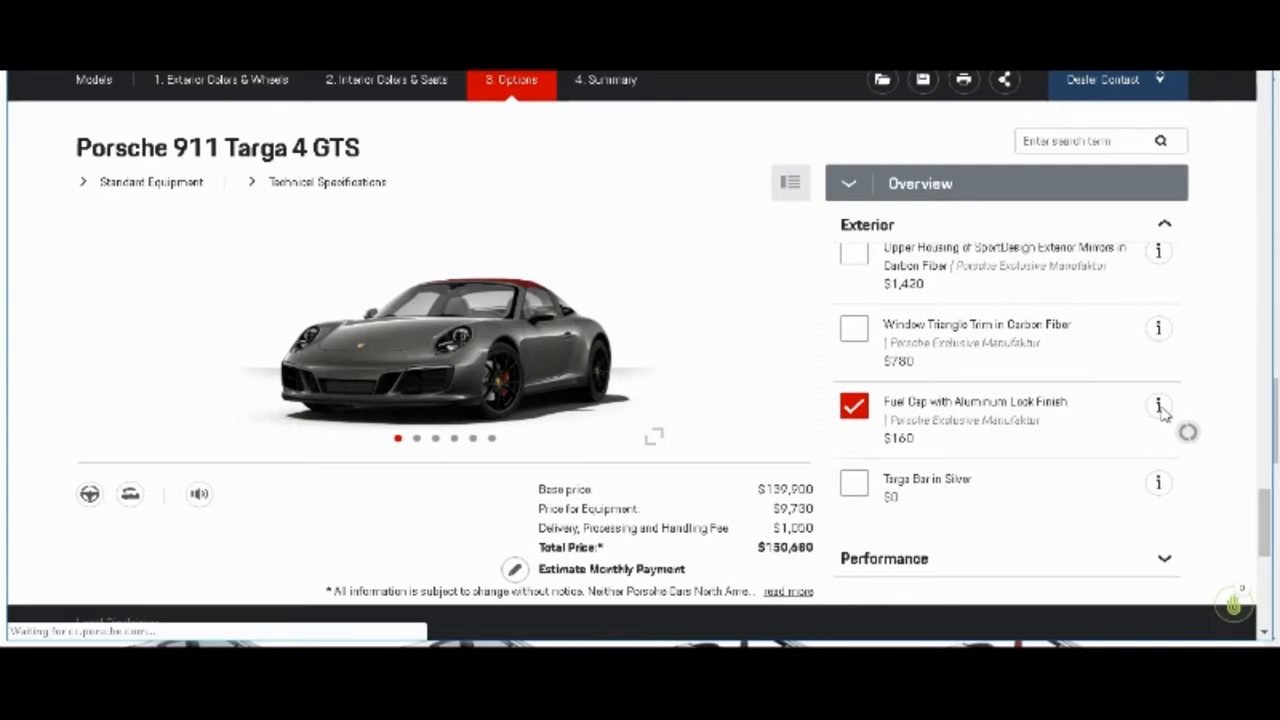
# Step: Open the Fuel Cap with Aluminum Look Finish ($160) details popup
pyautogui.click(1156, 406)
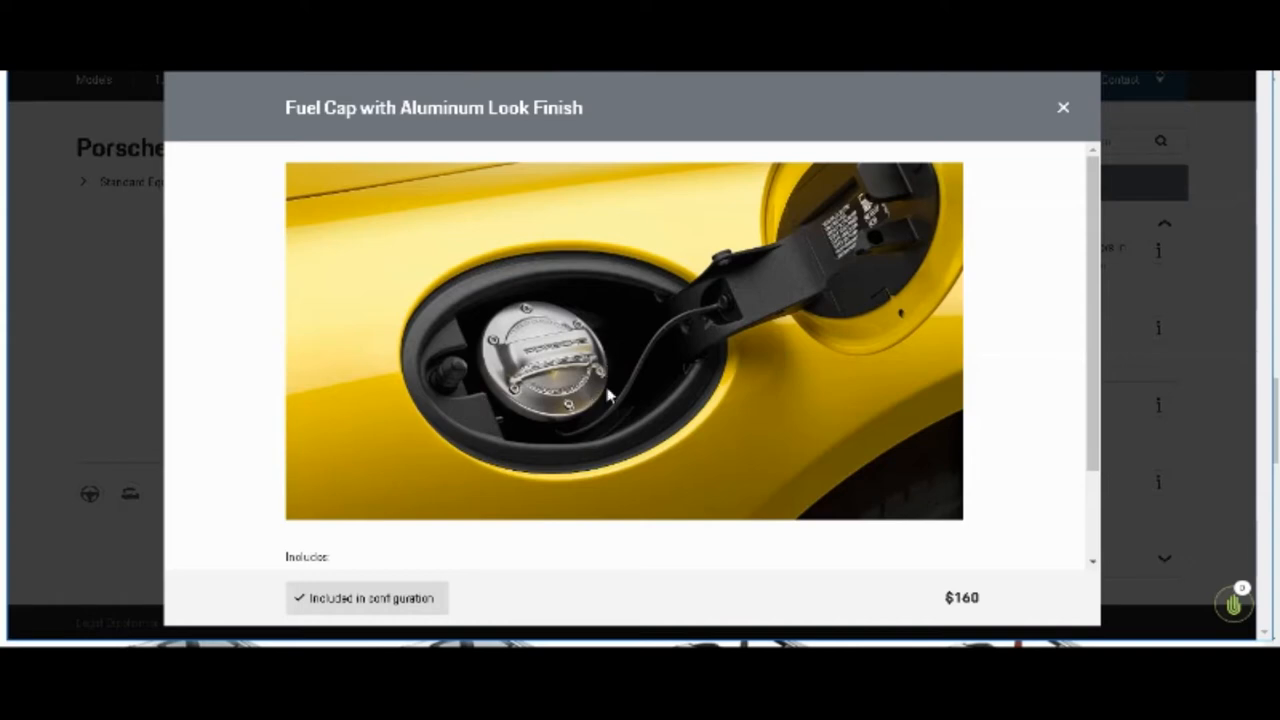
pyautogui.moveTo(435, 447)
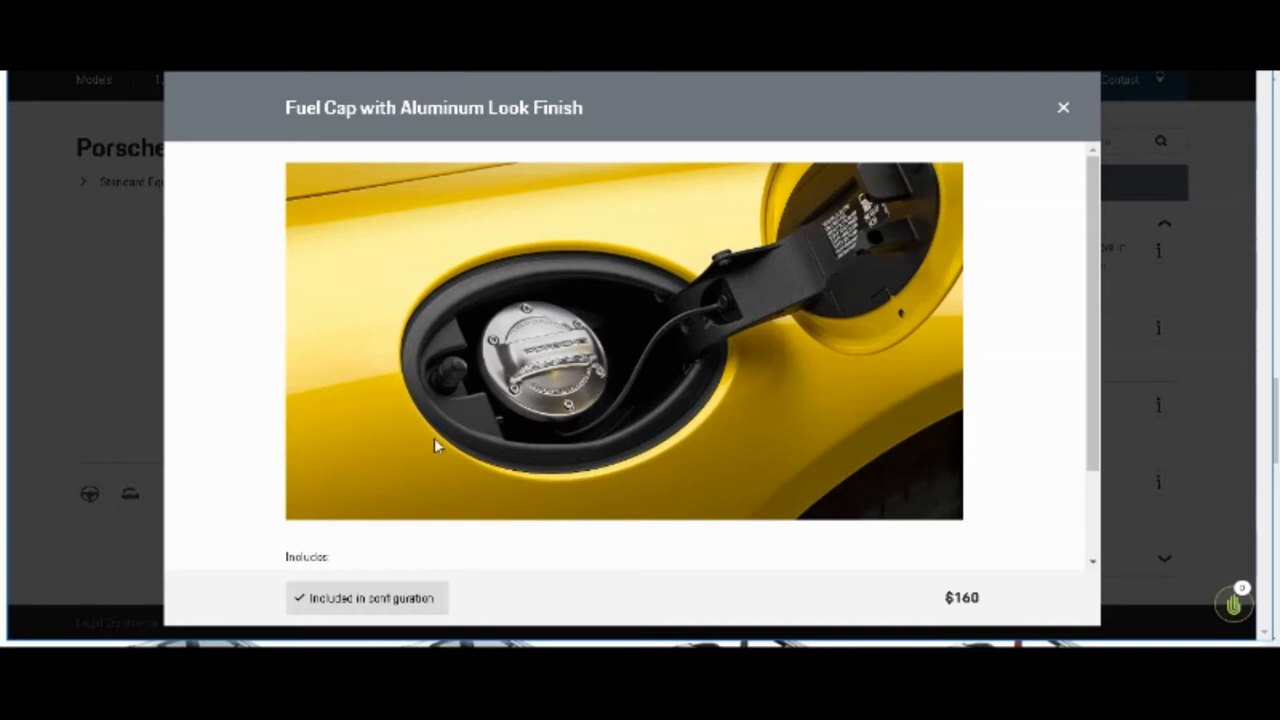
pyautogui.moveTo(625, 213)
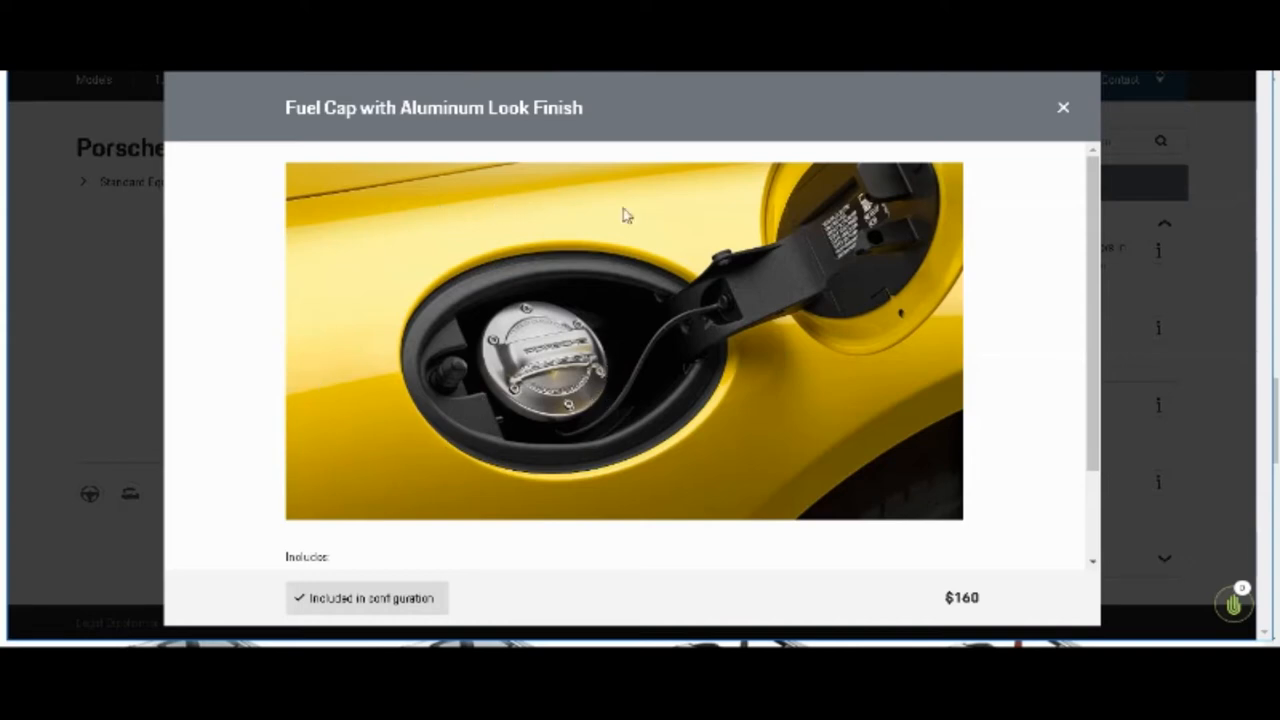
pyautogui.moveTo(410, 467)
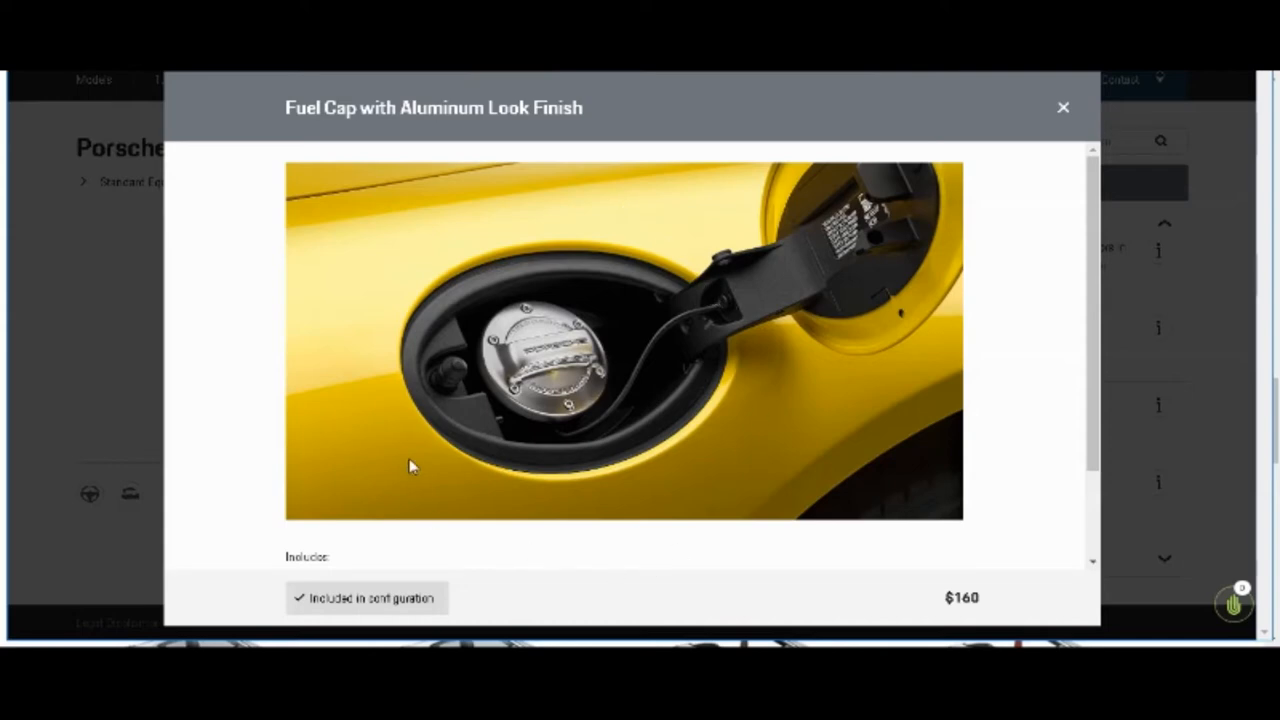
pyautogui.moveTo(365, 310)
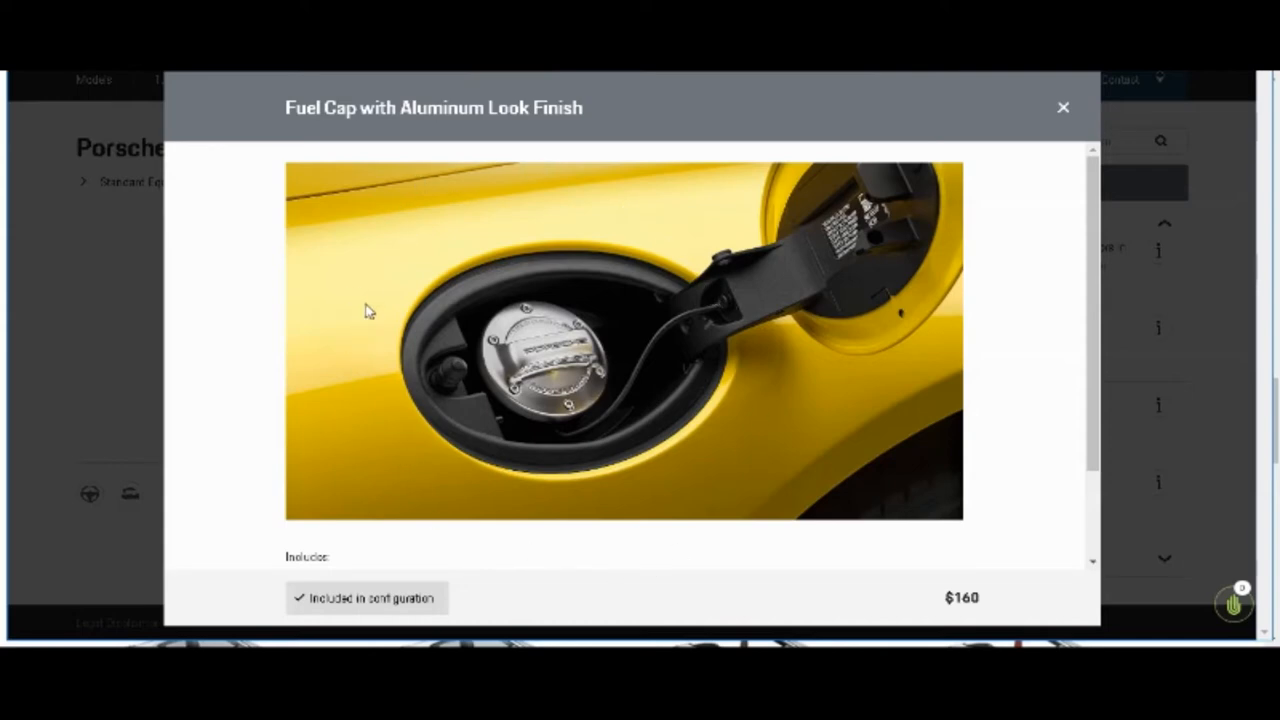
pyautogui.moveTo(402, 293)
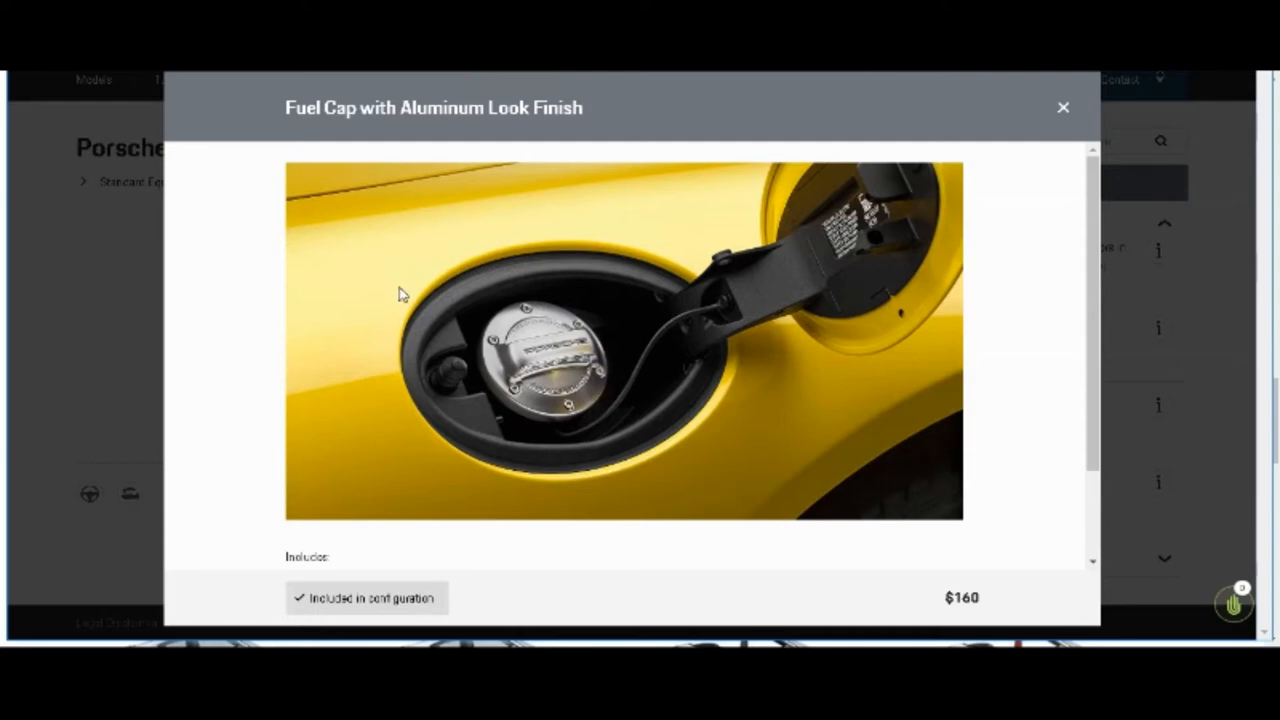
pyautogui.moveTo(433, 248)
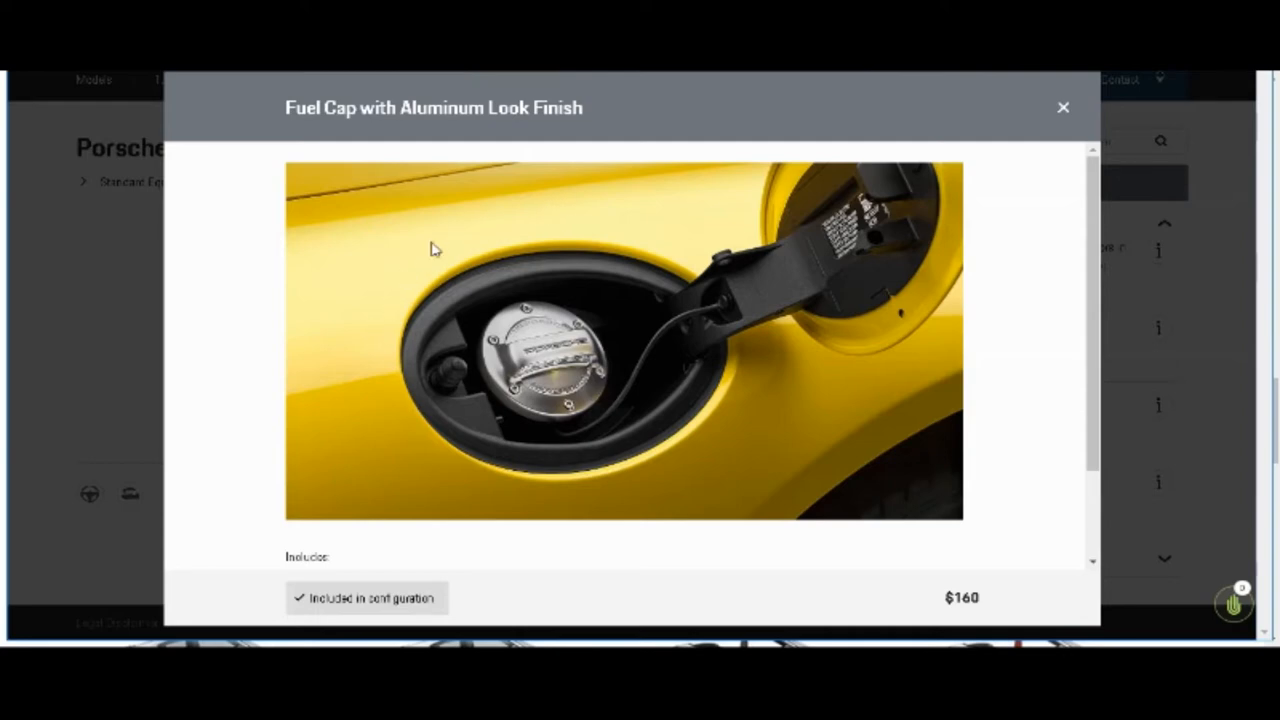
pyautogui.moveTo(806, 439)
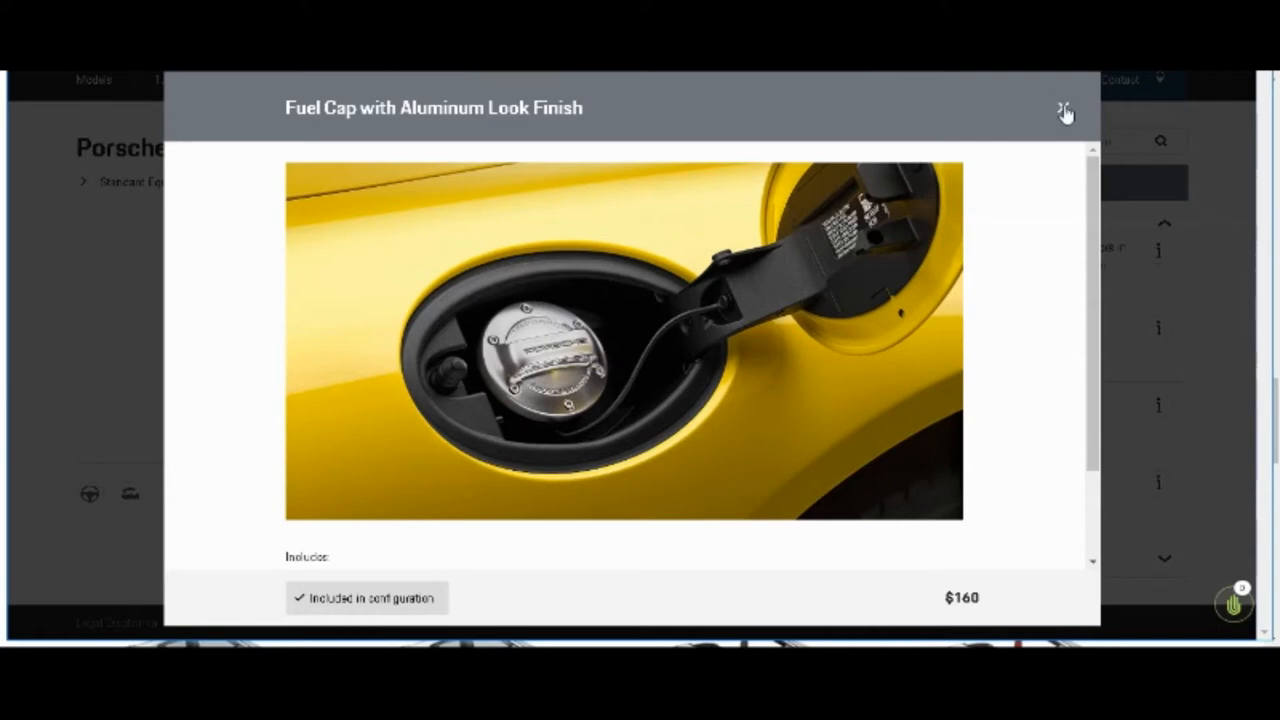
# Step: Close the fuel cap details and add Targa Bar in Silver ($0)
pyautogui.click(1062, 108)
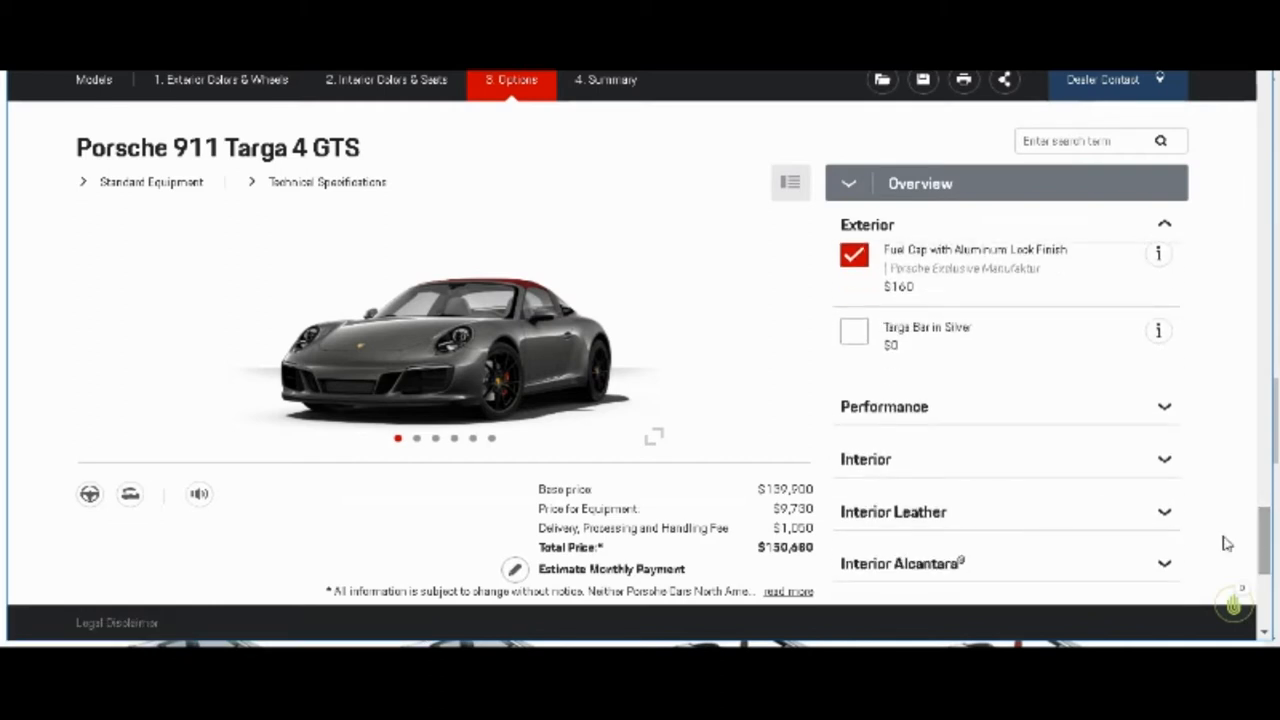
pyautogui.click(854, 331)
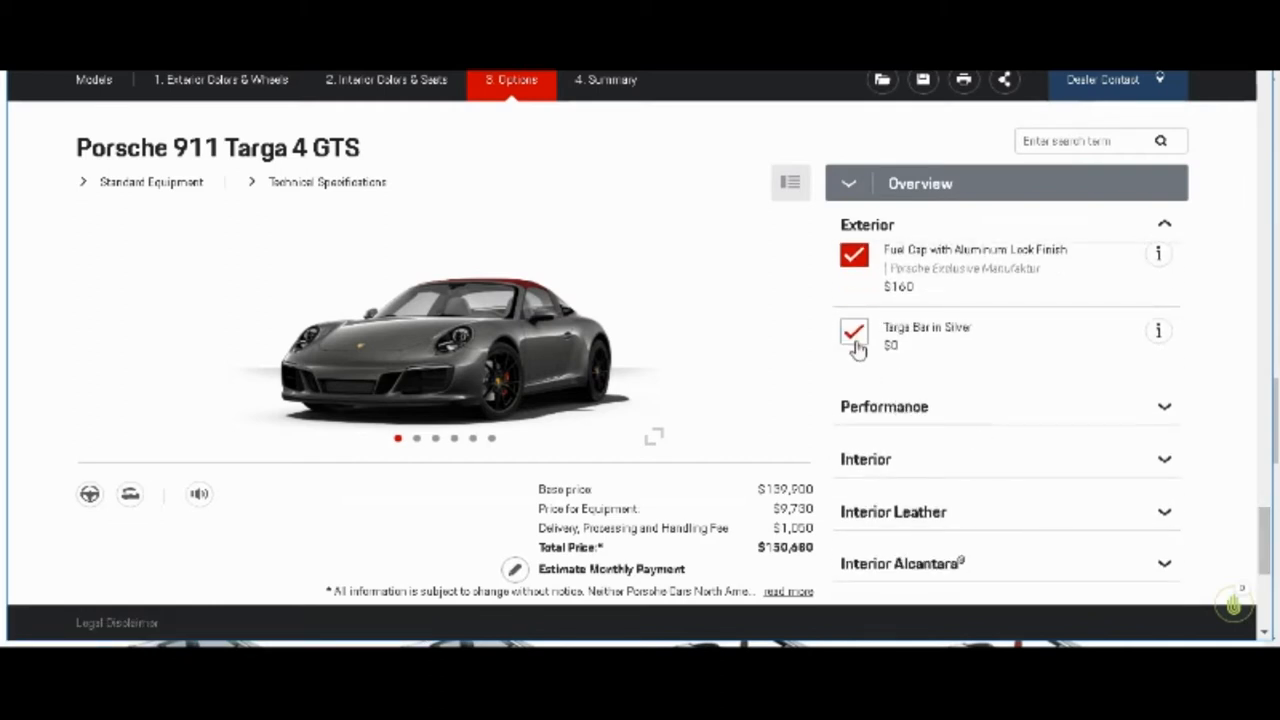
pyautogui.click(852, 332)
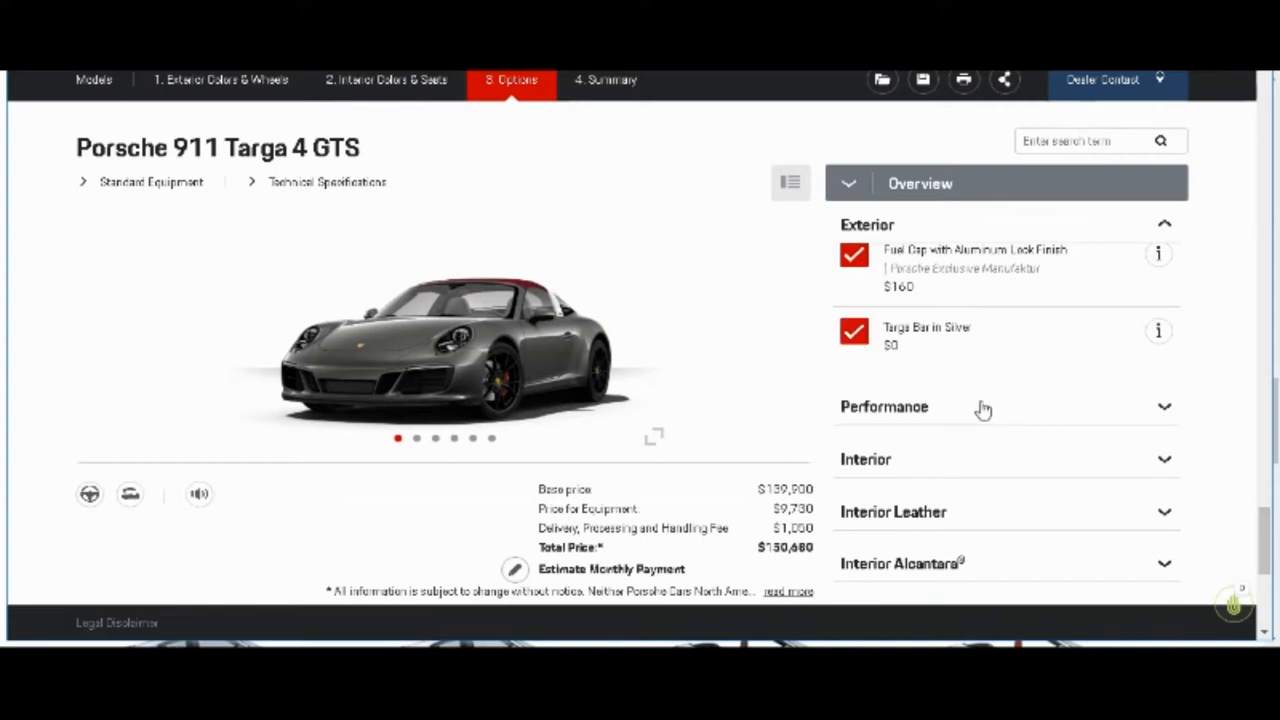
pyautogui.moveTo(1143, 345)
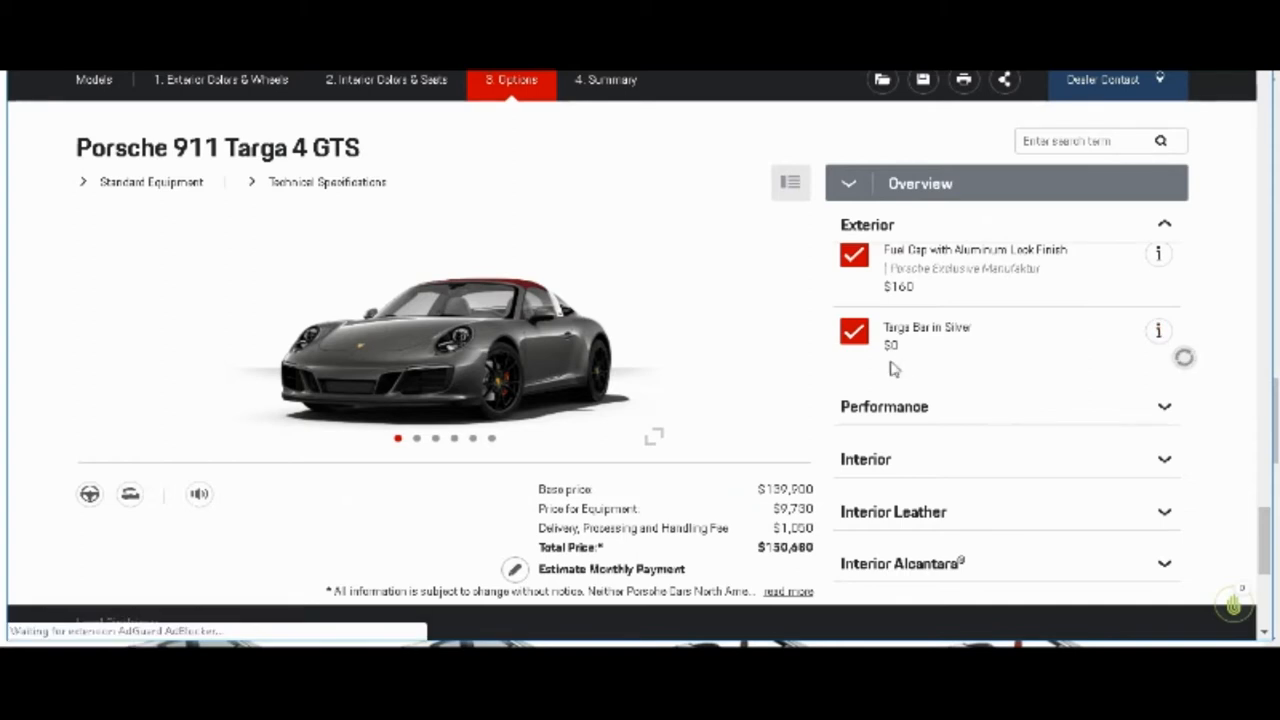
pyautogui.click(1158, 330)
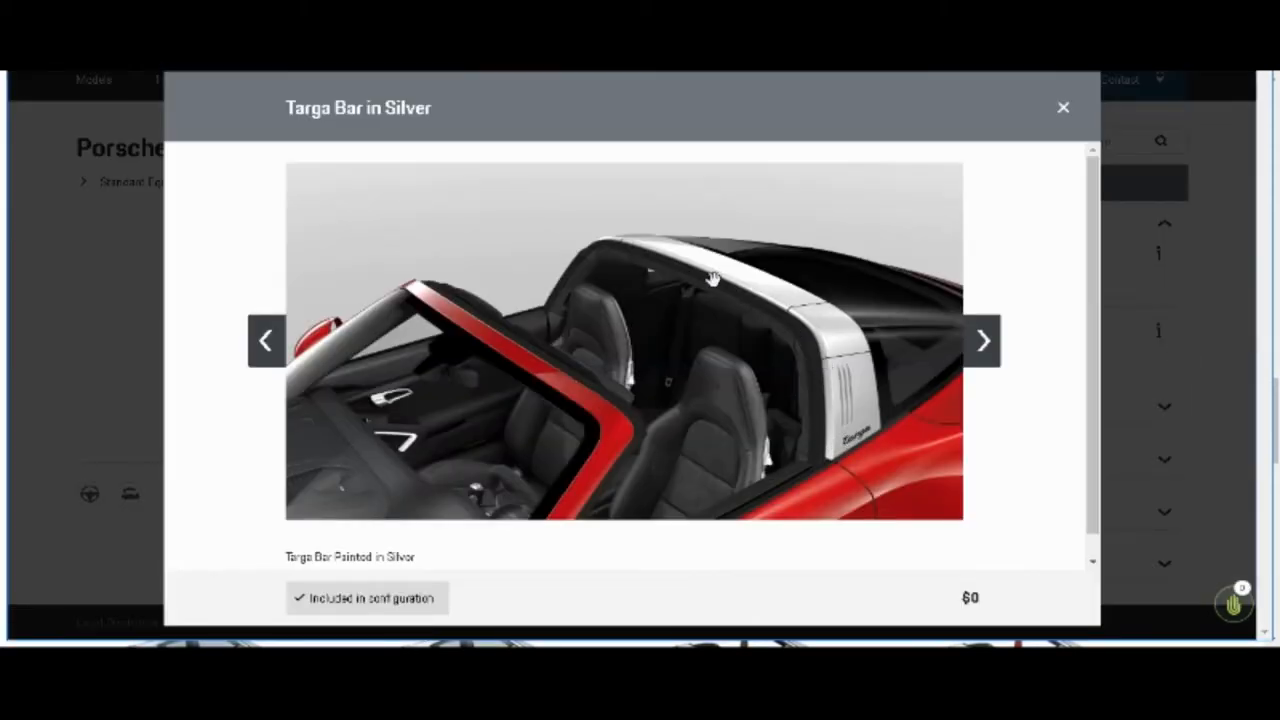
pyautogui.click(983, 340)
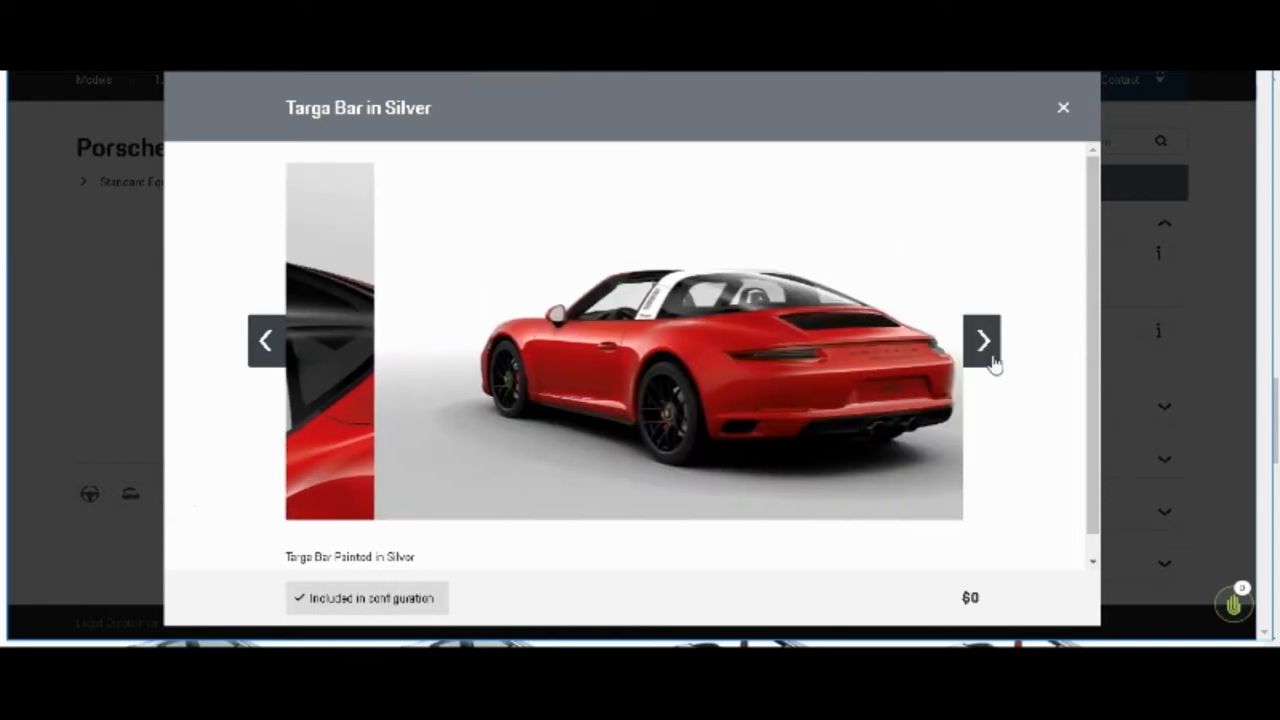
pyautogui.click(983, 340)
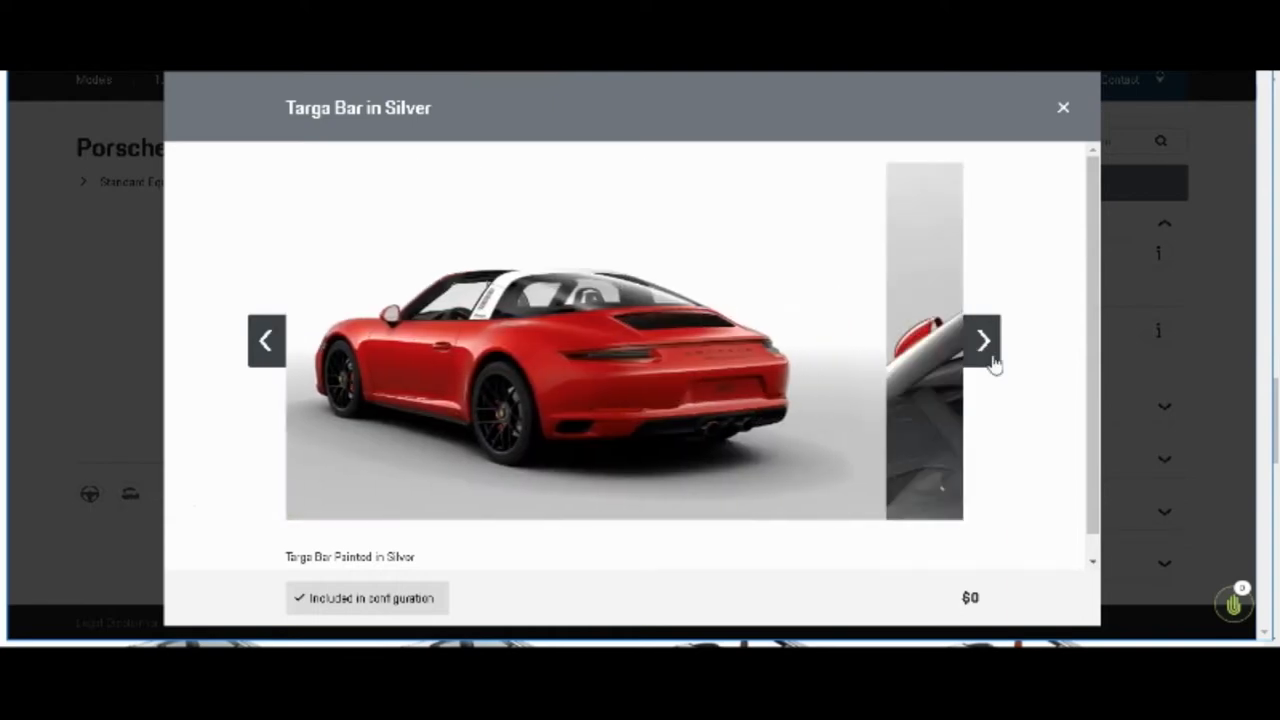
pyautogui.click(983, 340)
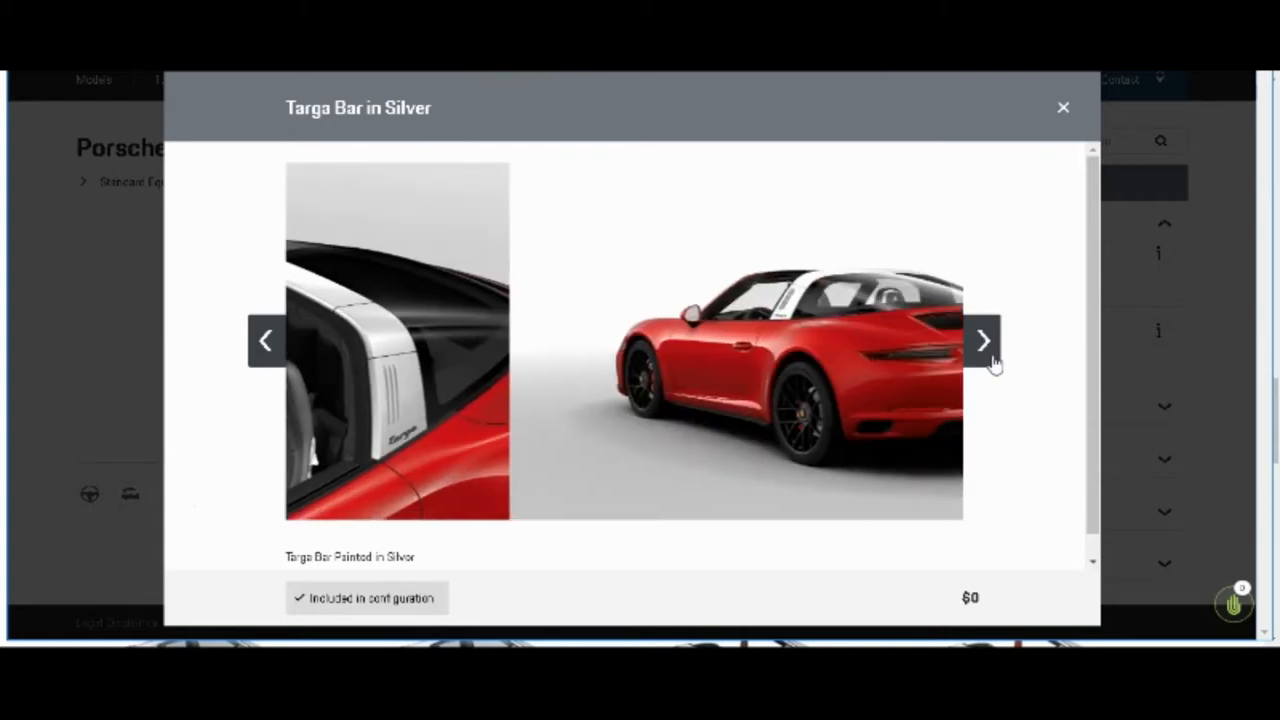
pyautogui.click(982, 340)
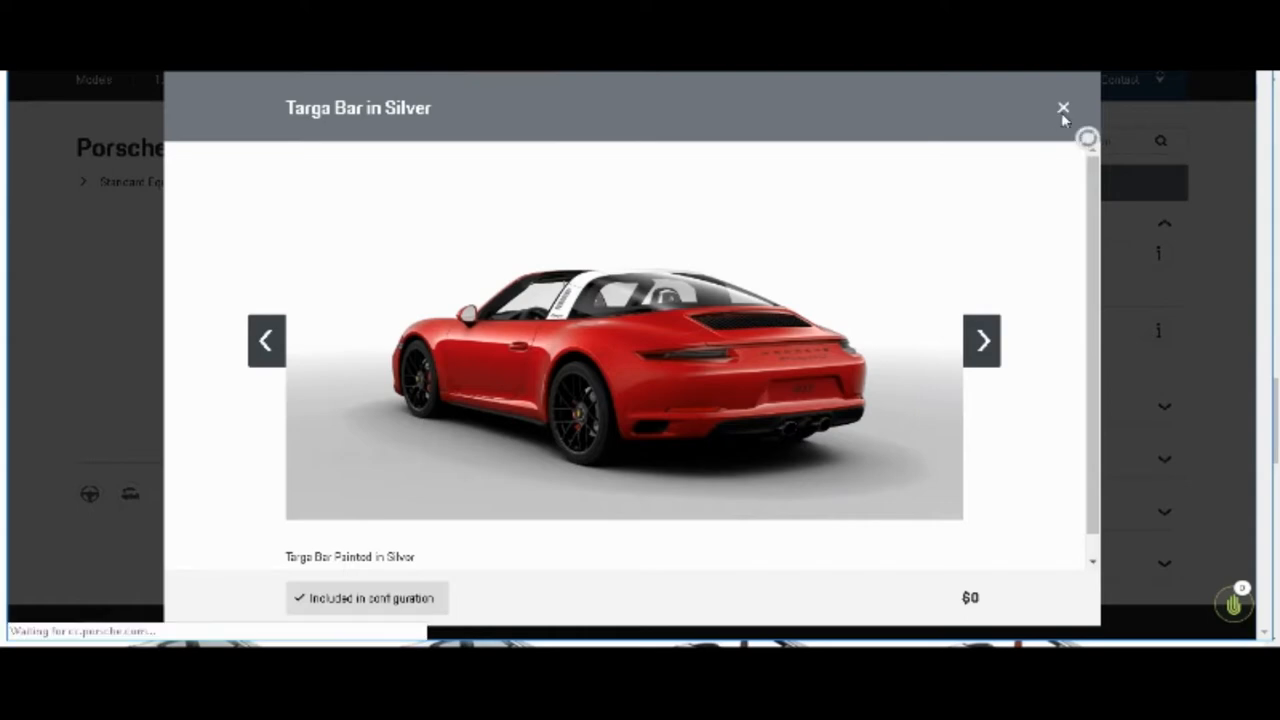
pyautogui.click(1061, 106)
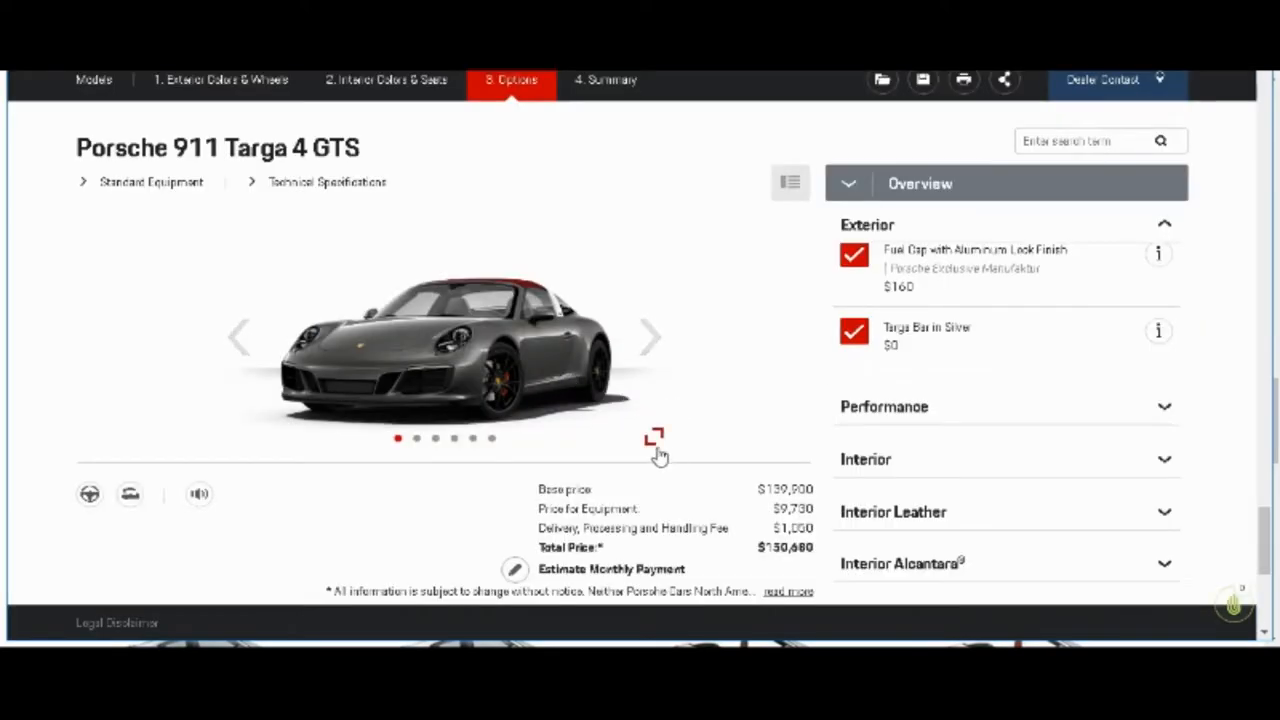
# Step: View the enlarged car gallery through rear, side and top views, then close it
pyautogui.click(654, 437)
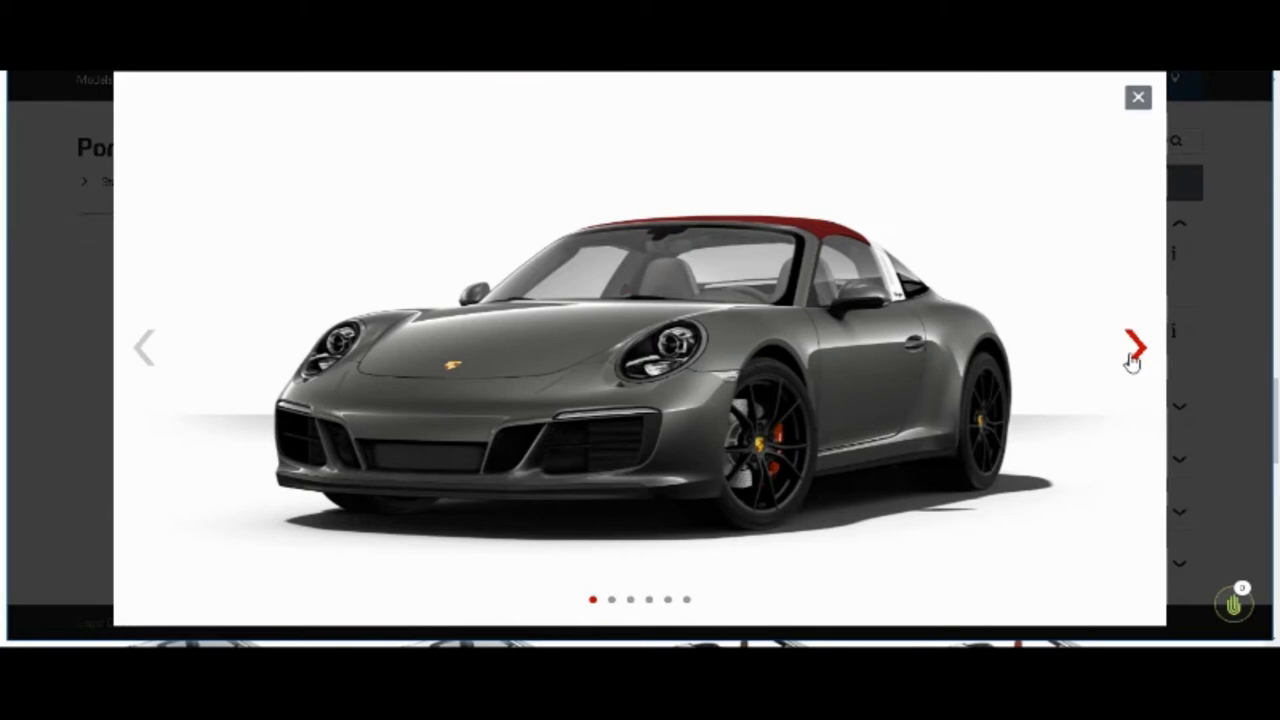
pyautogui.click(1132, 347)
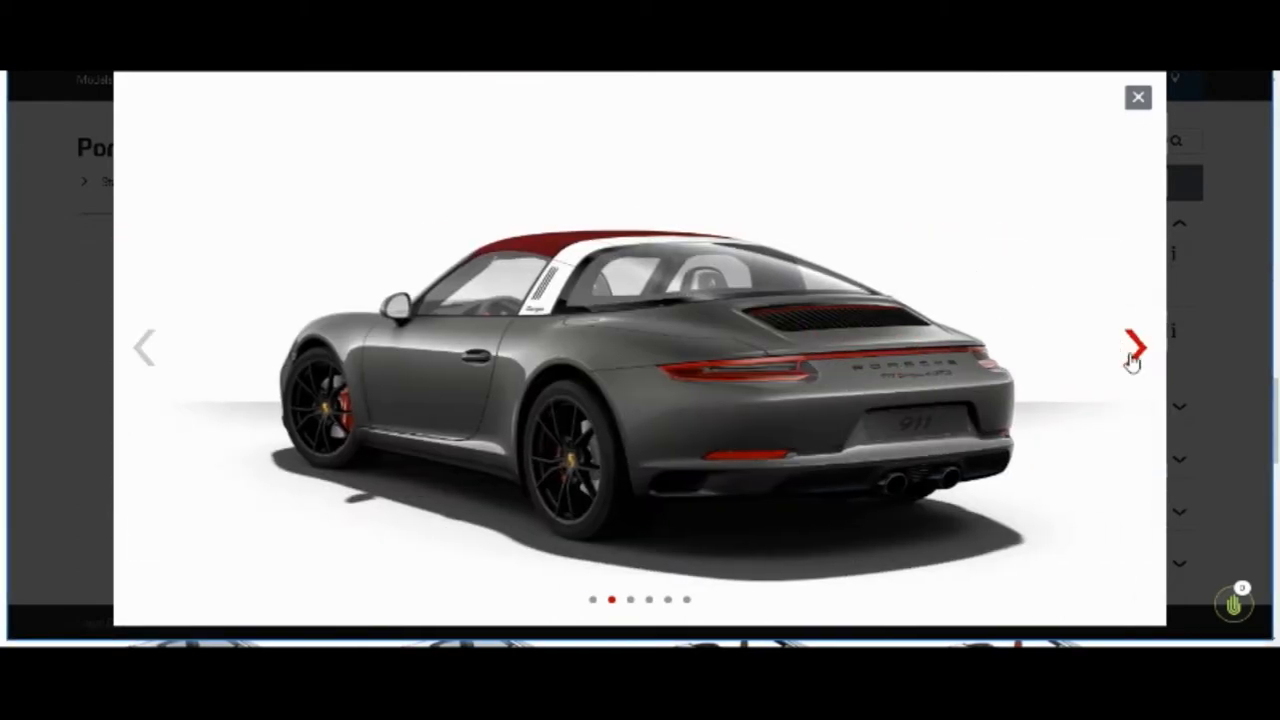
pyautogui.click(1133, 347)
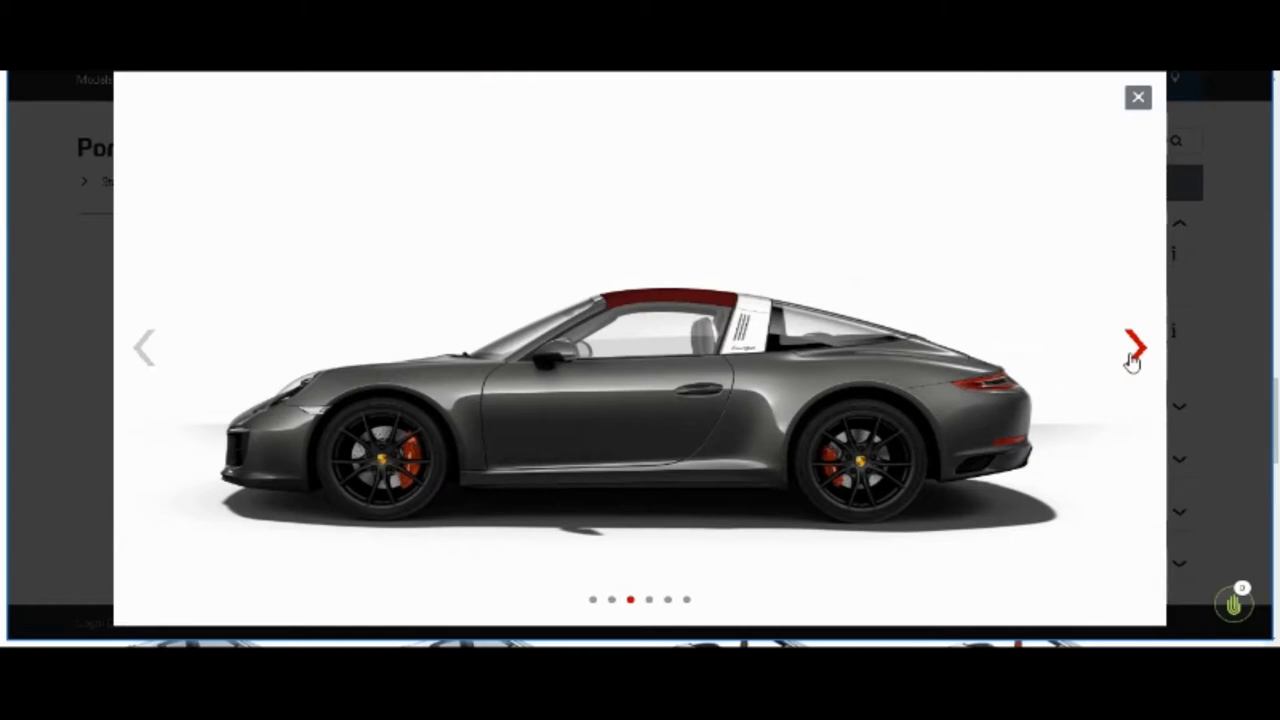
pyautogui.click(1134, 347)
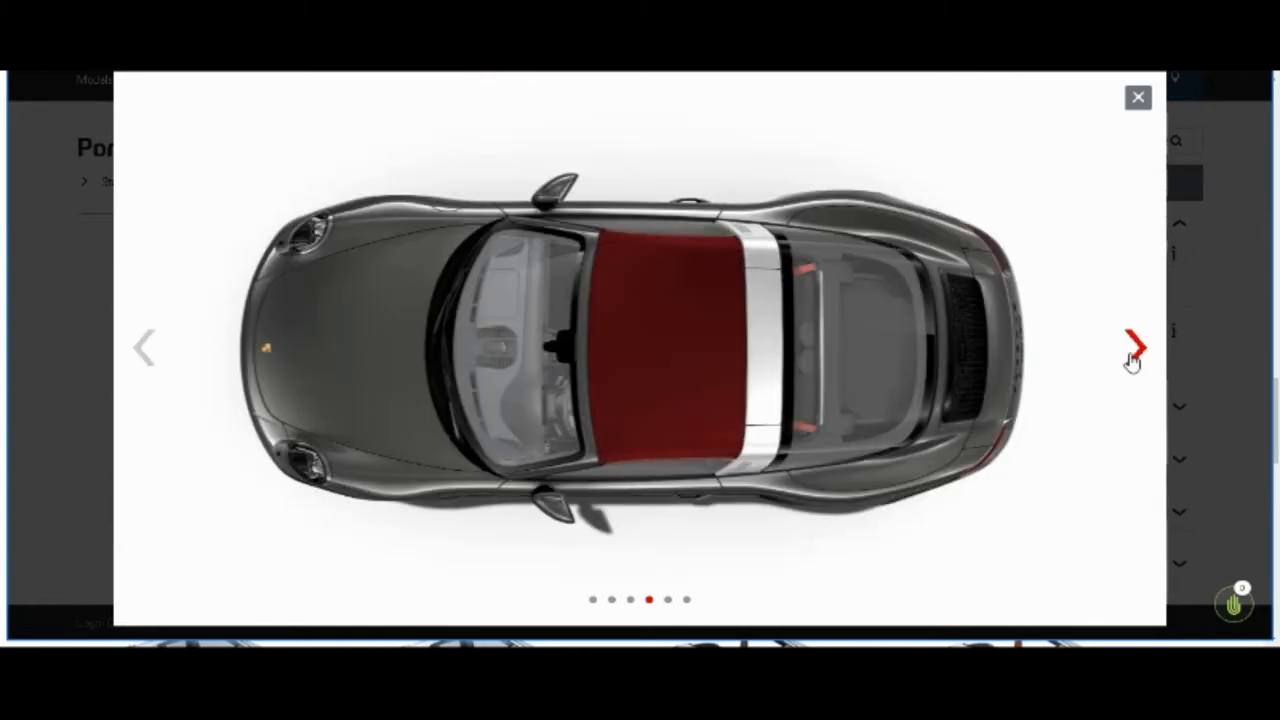
pyautogui.click(1136, 97)
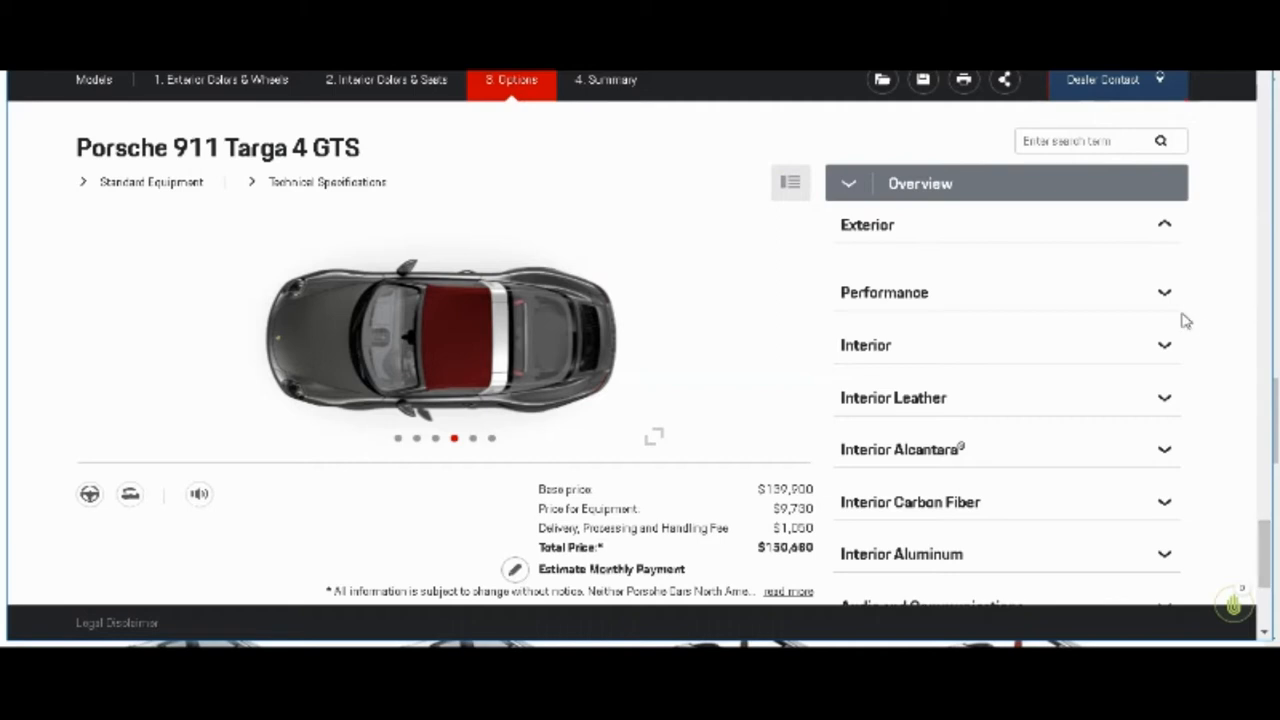
pyautogui.click(1005, 292)
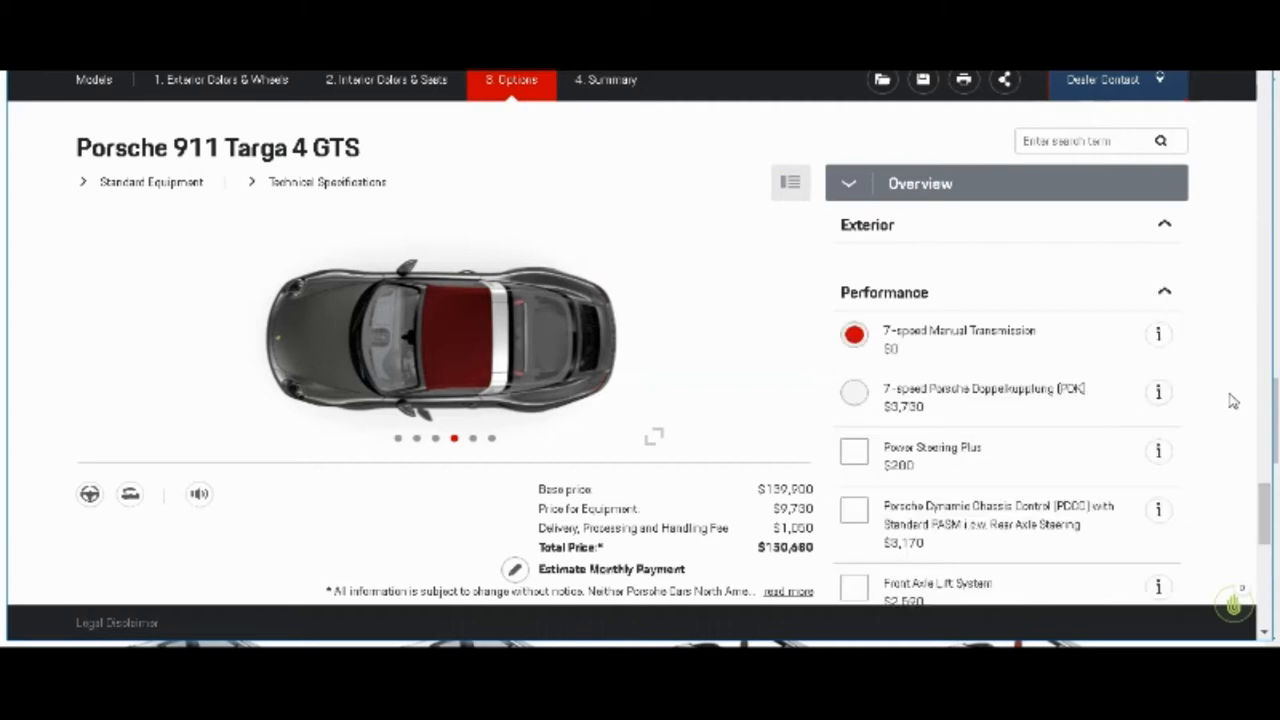
pyautogui.moveTo(1088, 390)
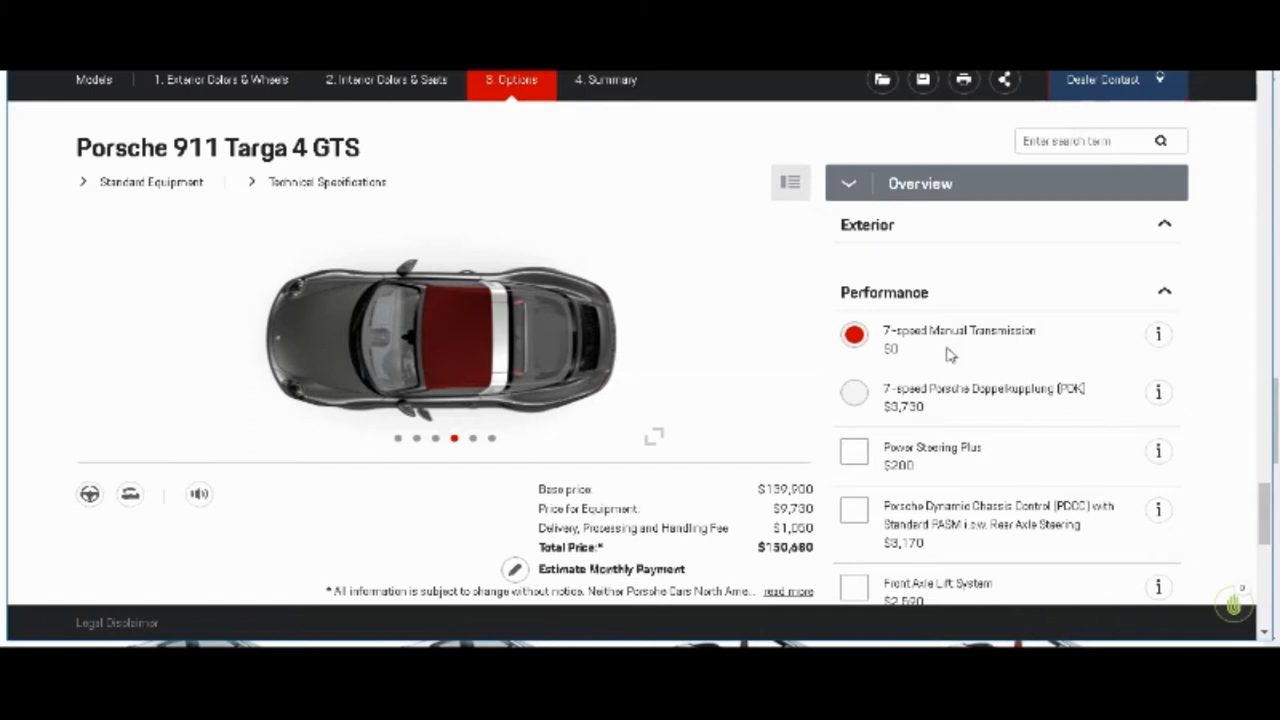
pyautogui.moveTo(928, 357)
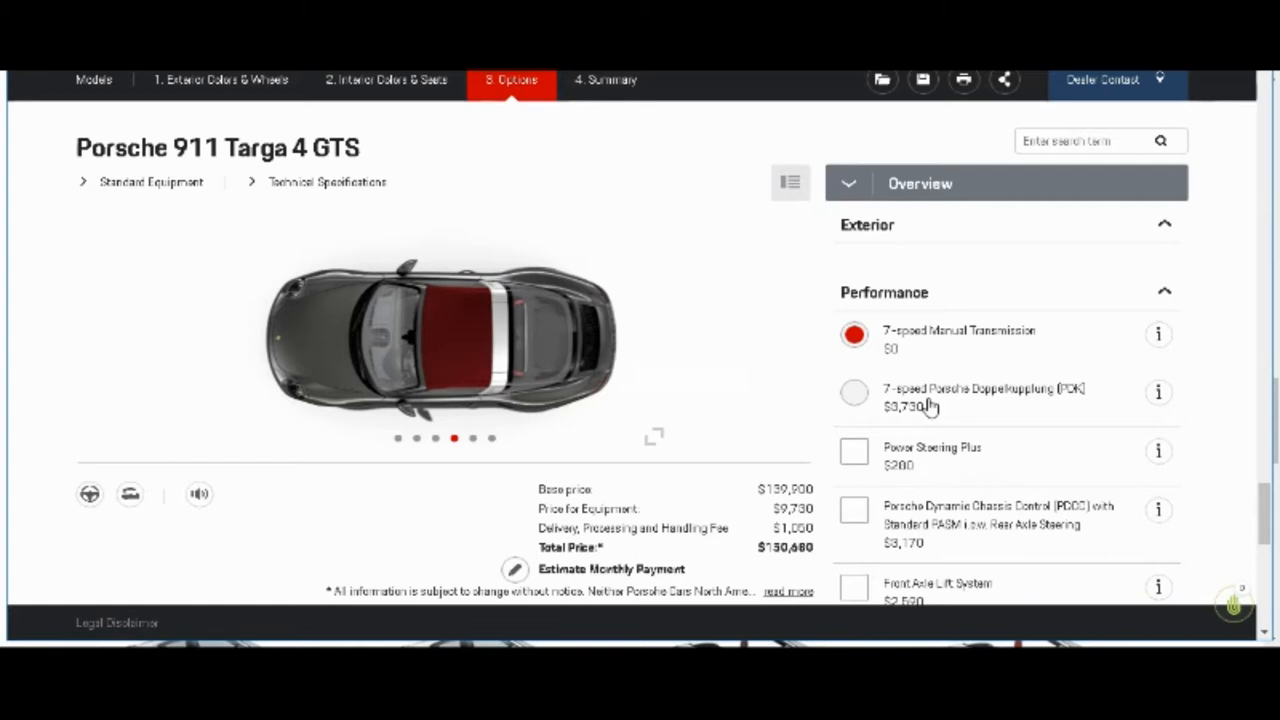
pyautogui.moveTo(1214, 403)
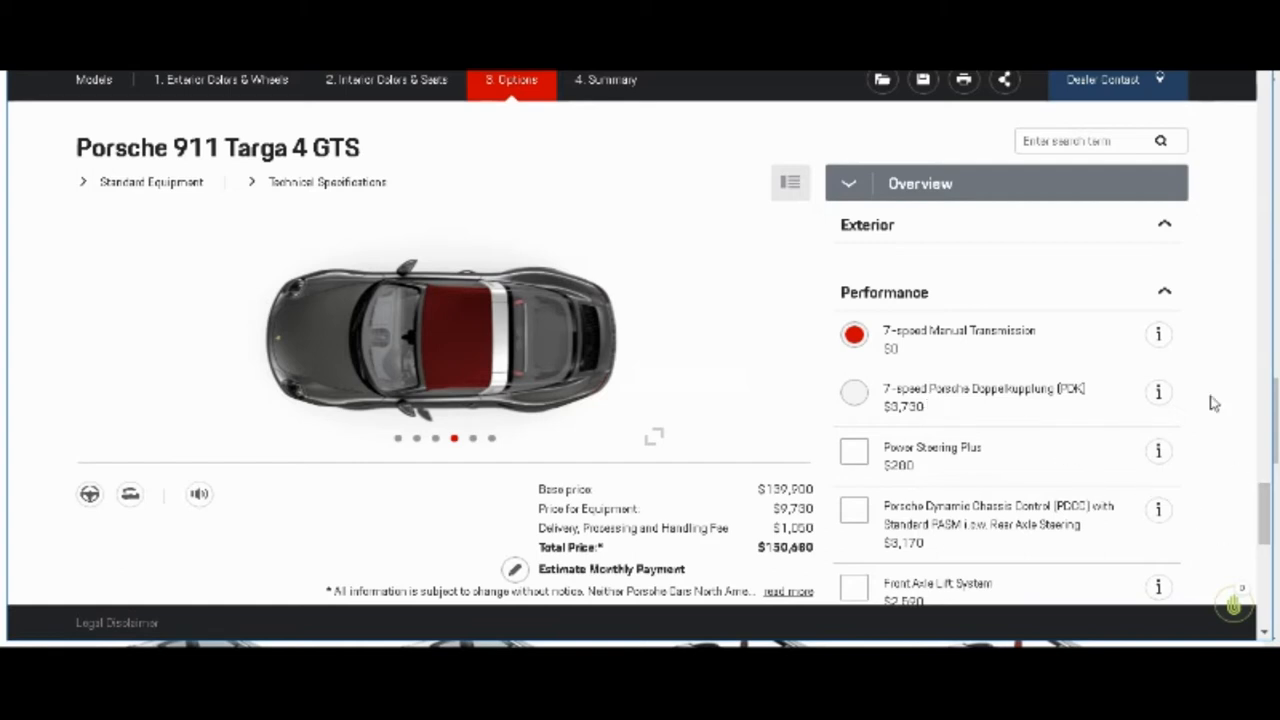
pyautogui.moveTo(1028, 340)
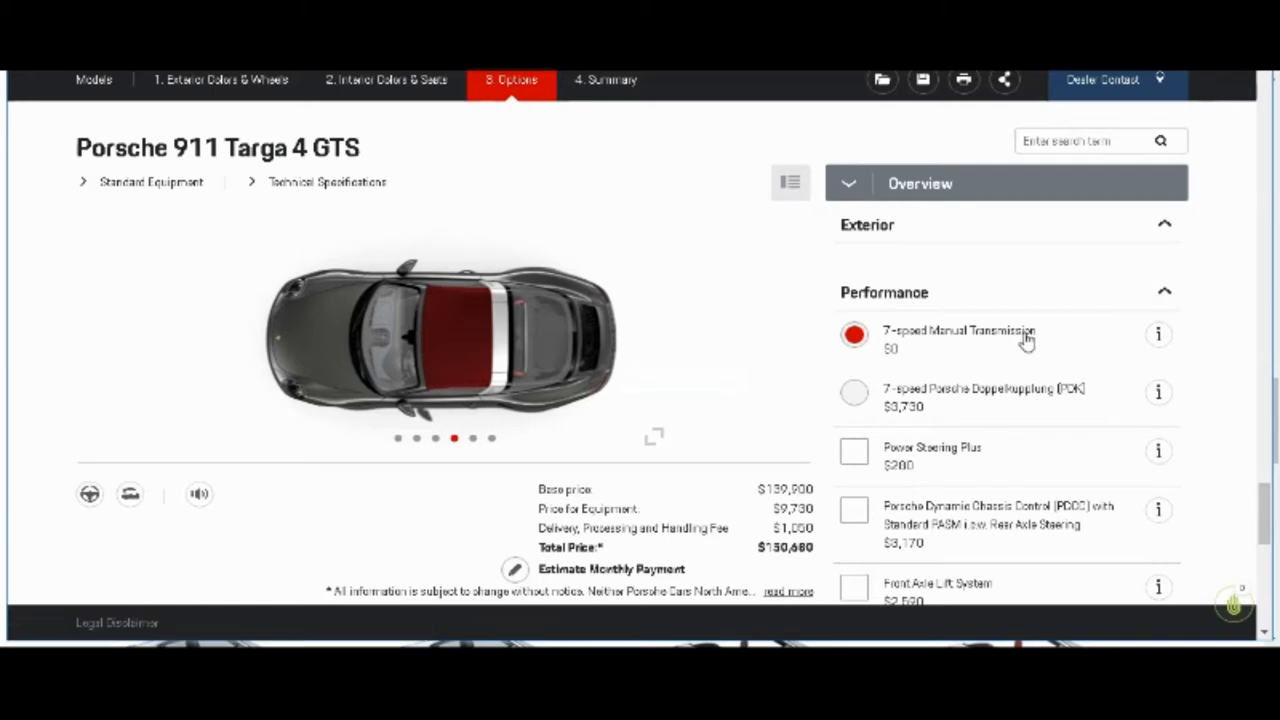
pyautogui.moveTo(1190, 408)
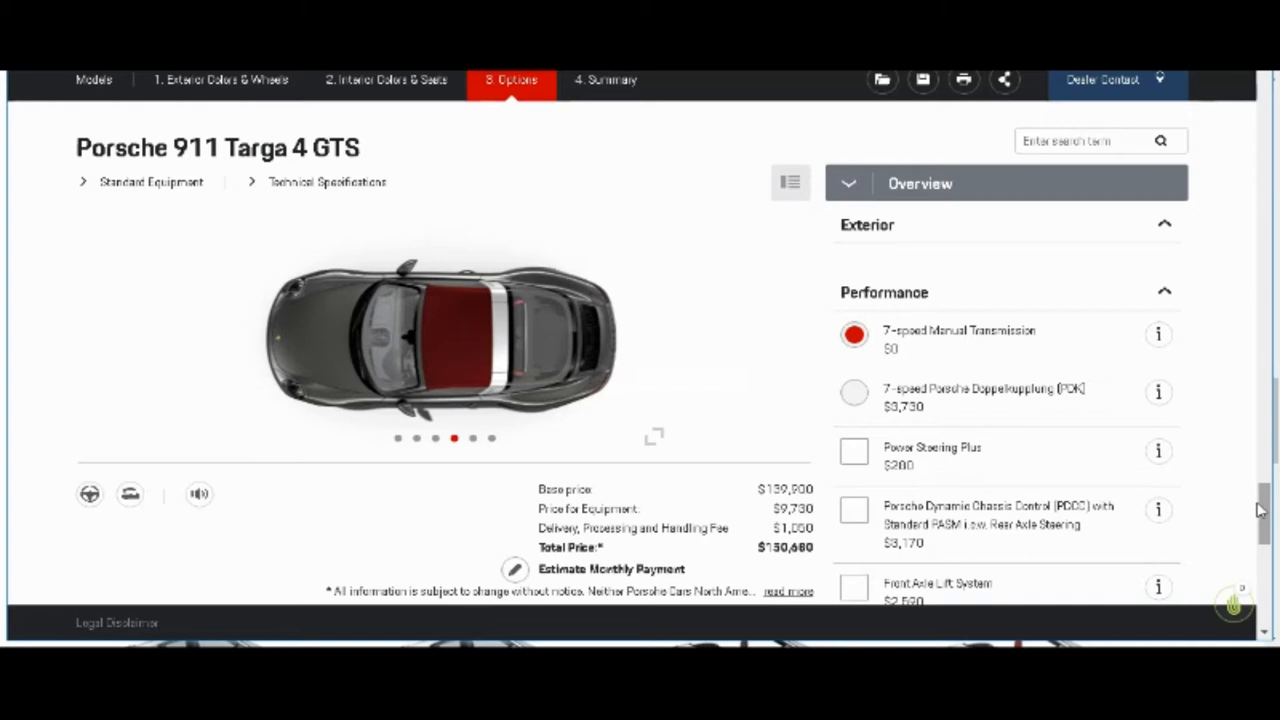
pyautogui.scroll(-3)
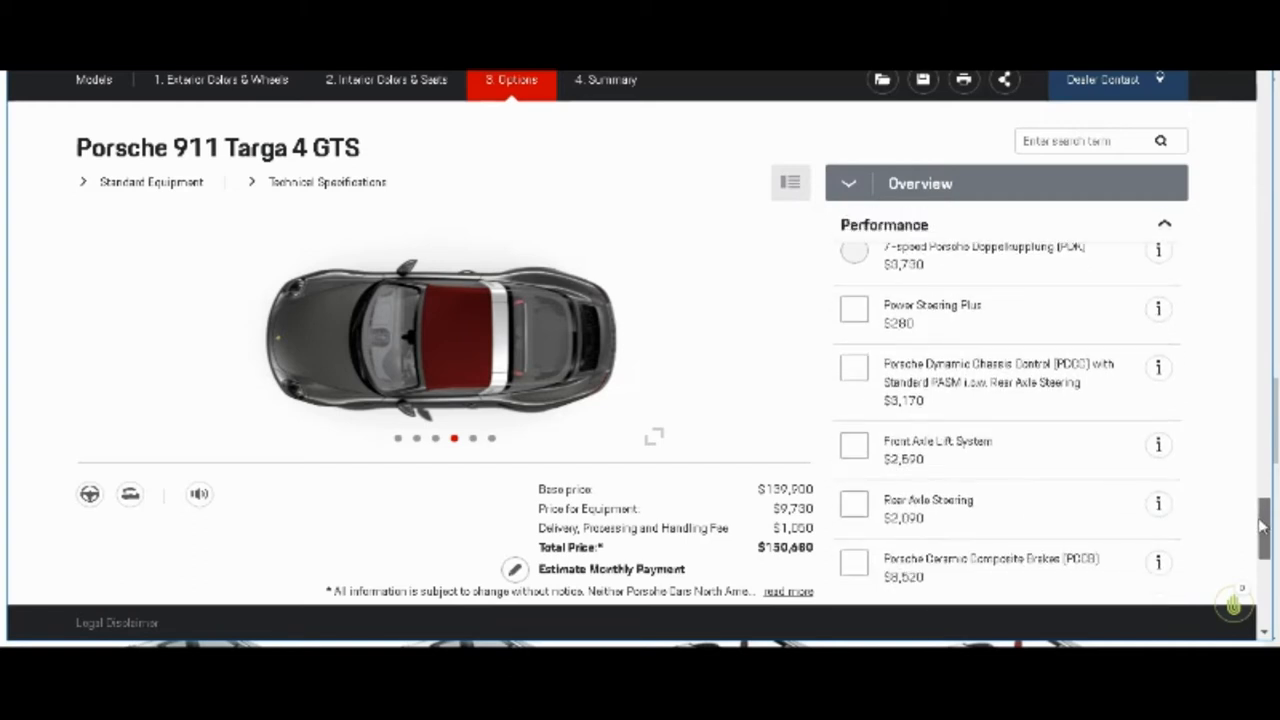
pyautogui.scroll(-3)
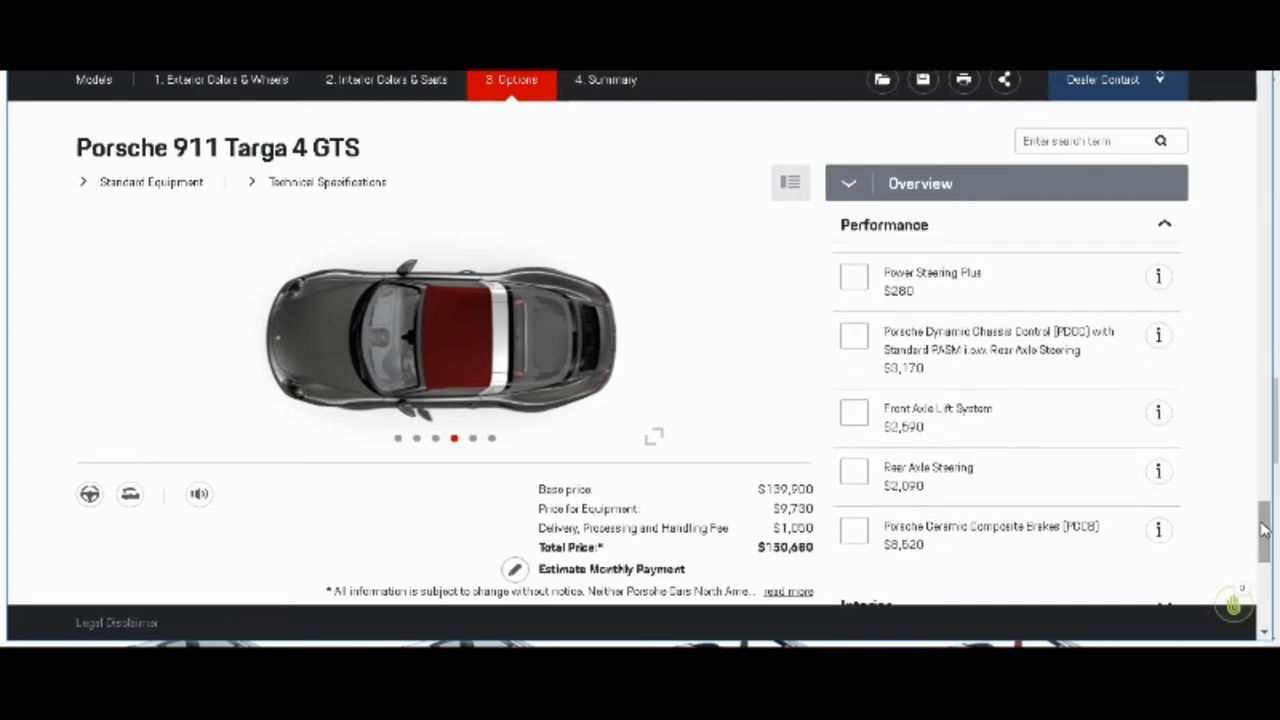
pyautogui.moveTo(1010, 490)
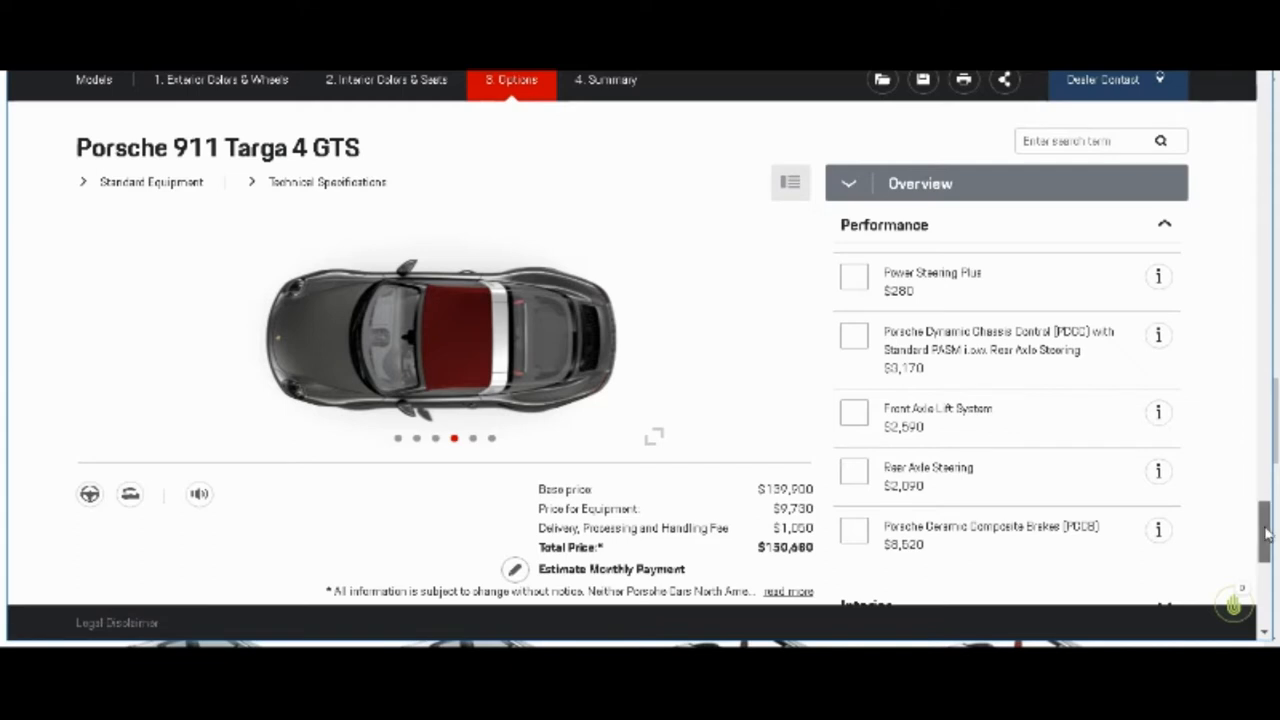
pyautogui.scroll(-3)
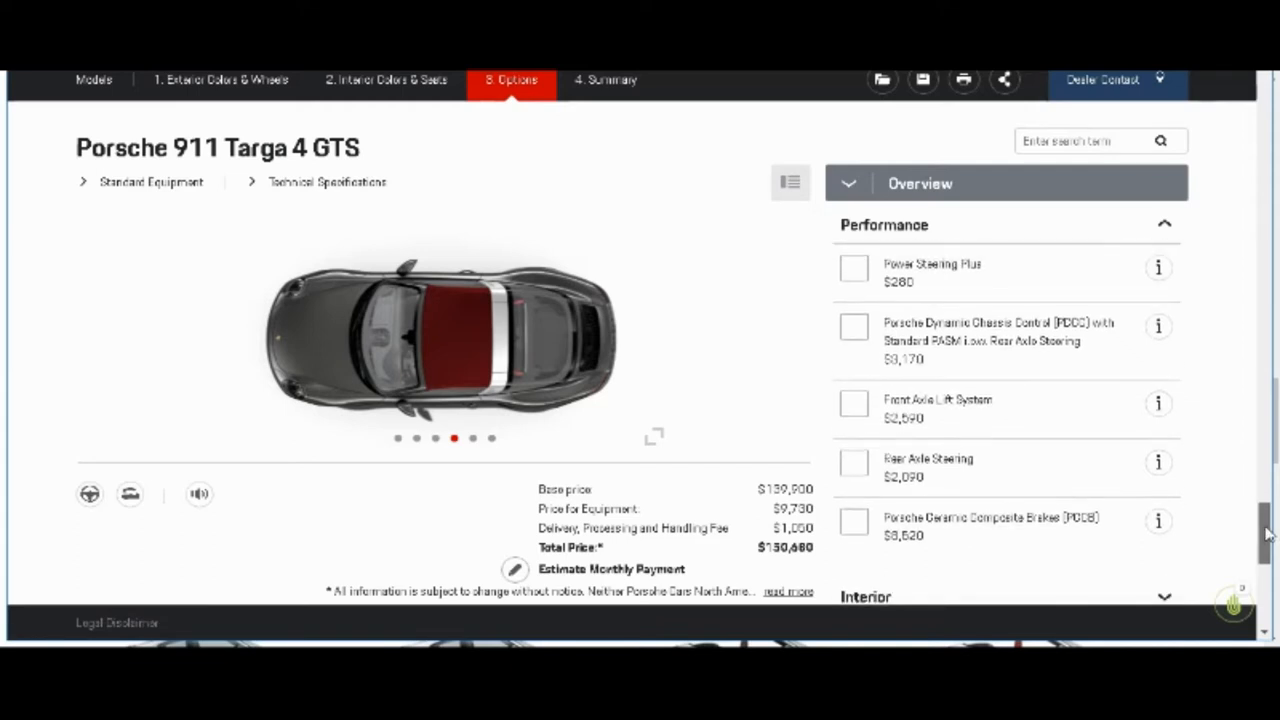
pyautogui.moveTo(978, 408)
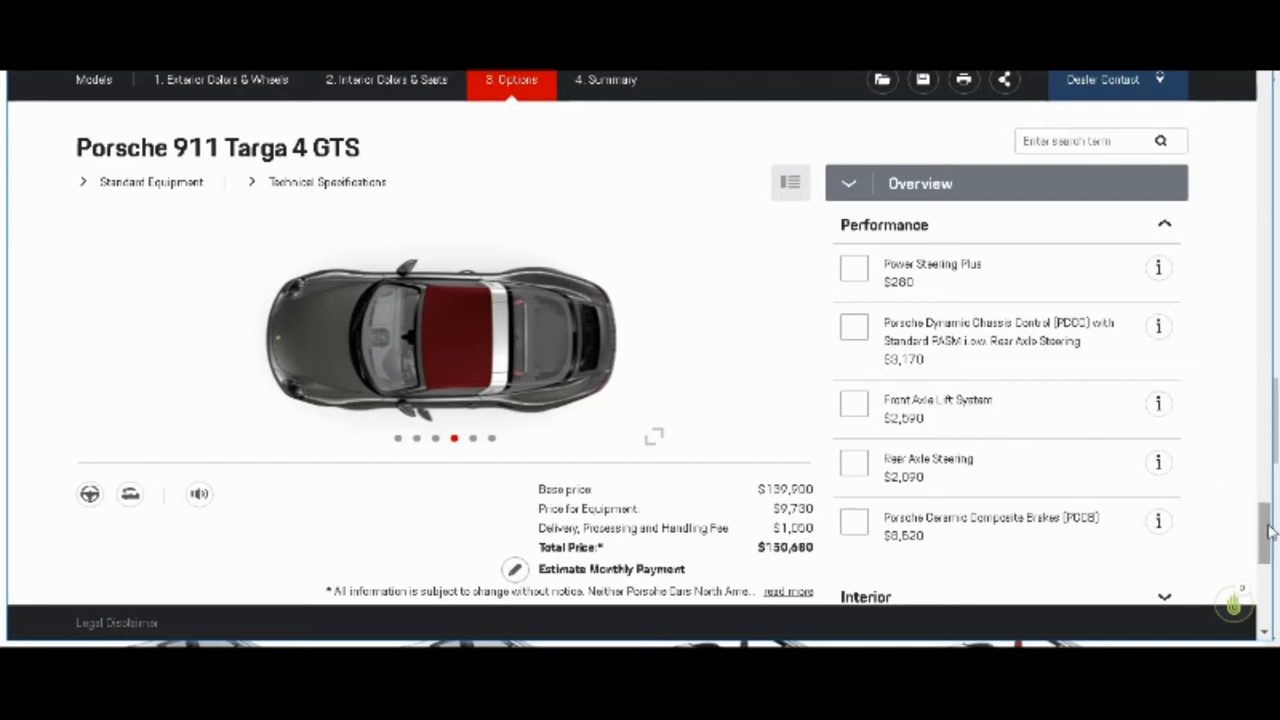
pyautogui.scroll(-3)
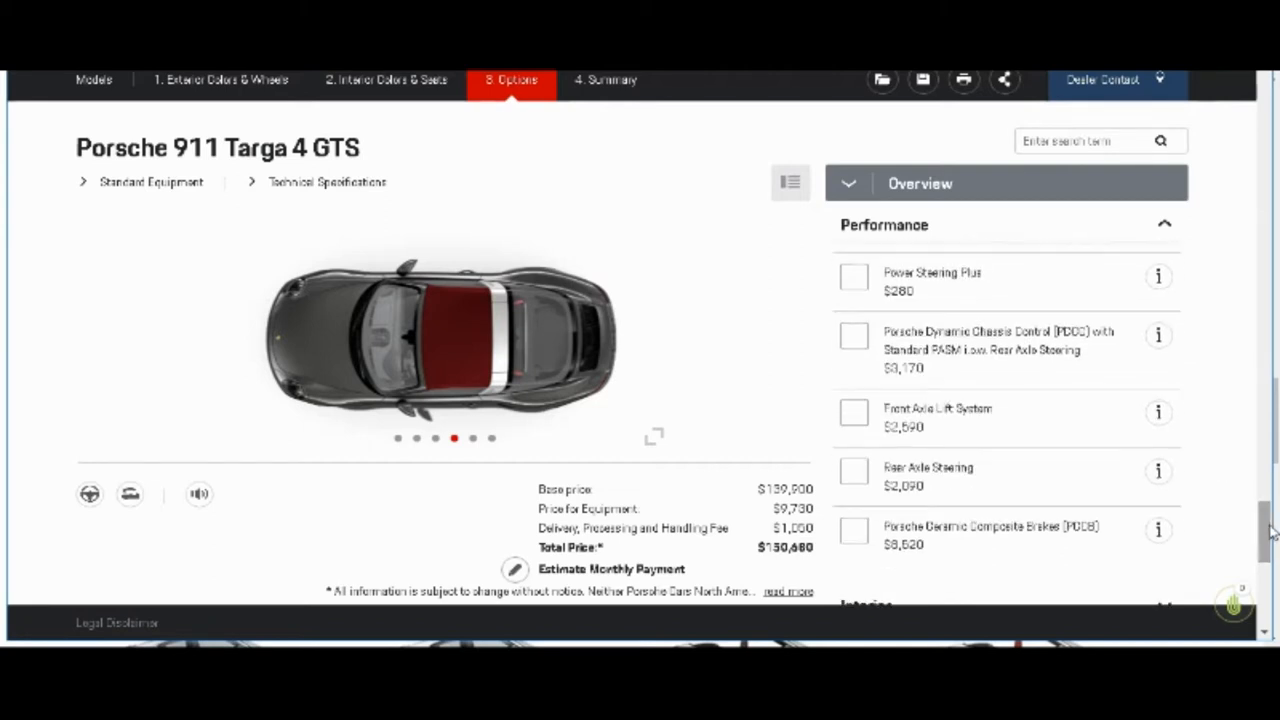
pyautogui.moveTo(1244, 449)
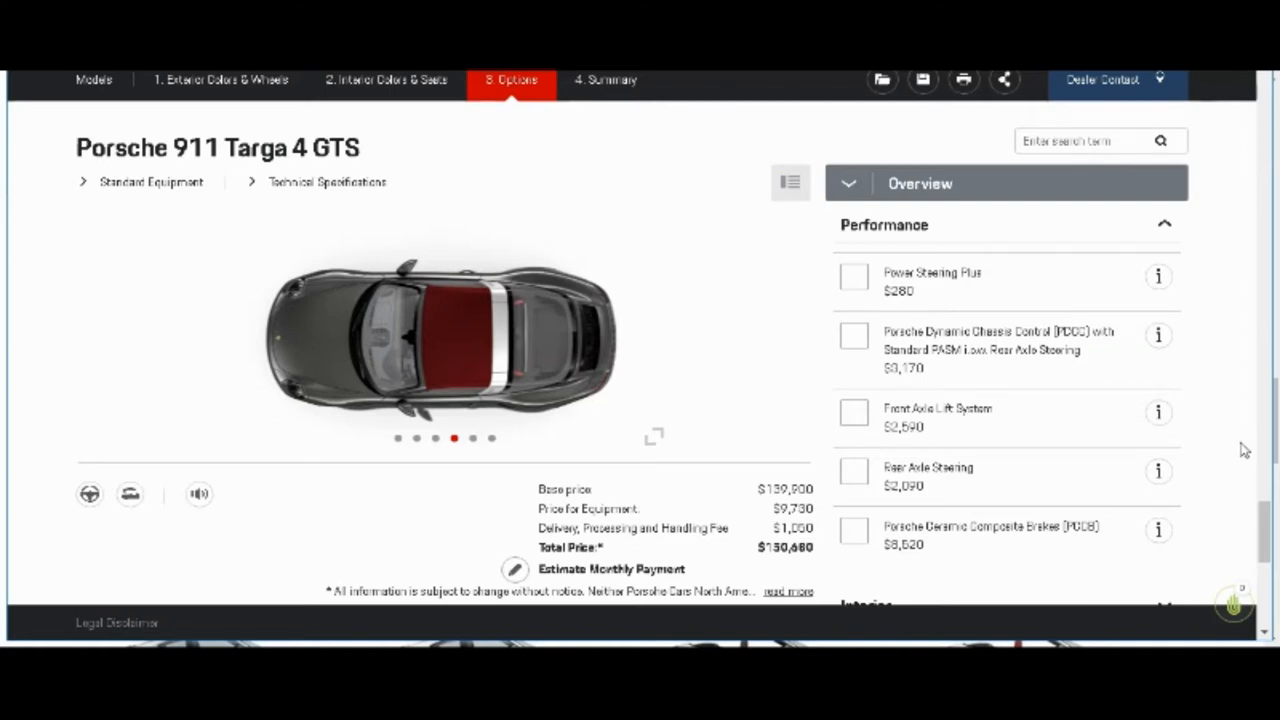
pyautogui.moveTo(1128, 426)
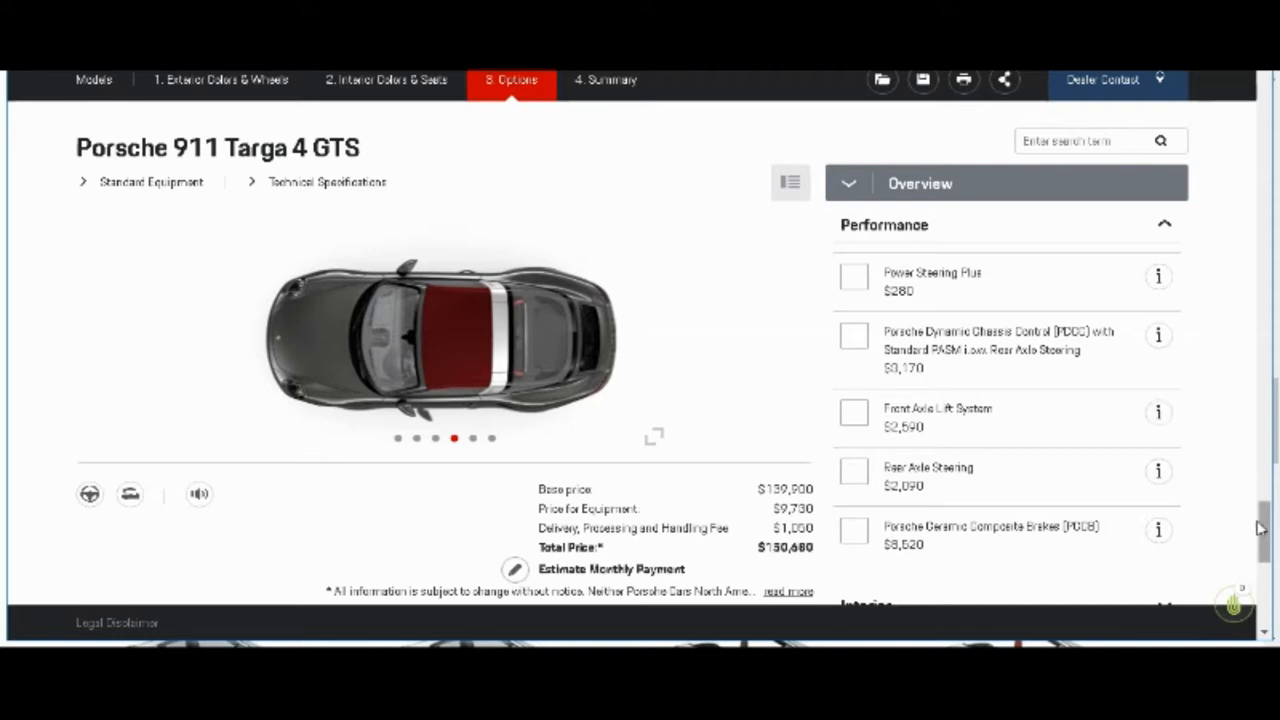
pyautogui.scroll(-3)
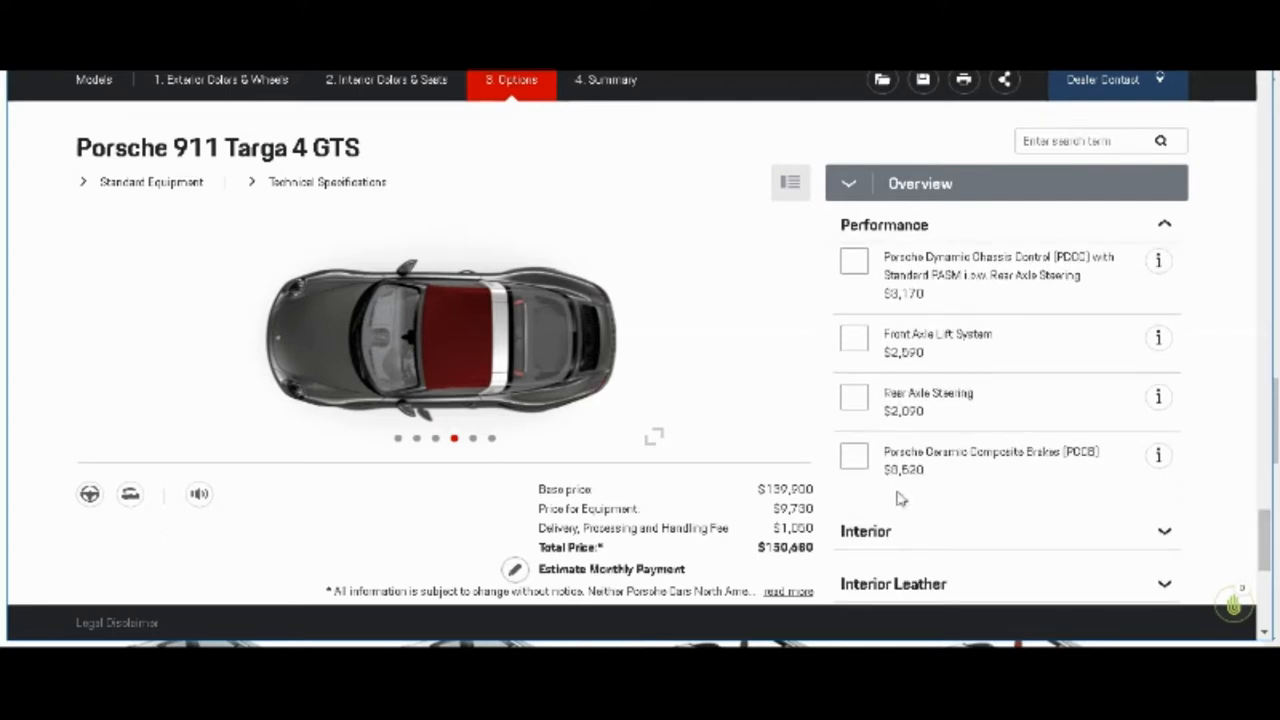
pyautogui.moveTo(996, 456)
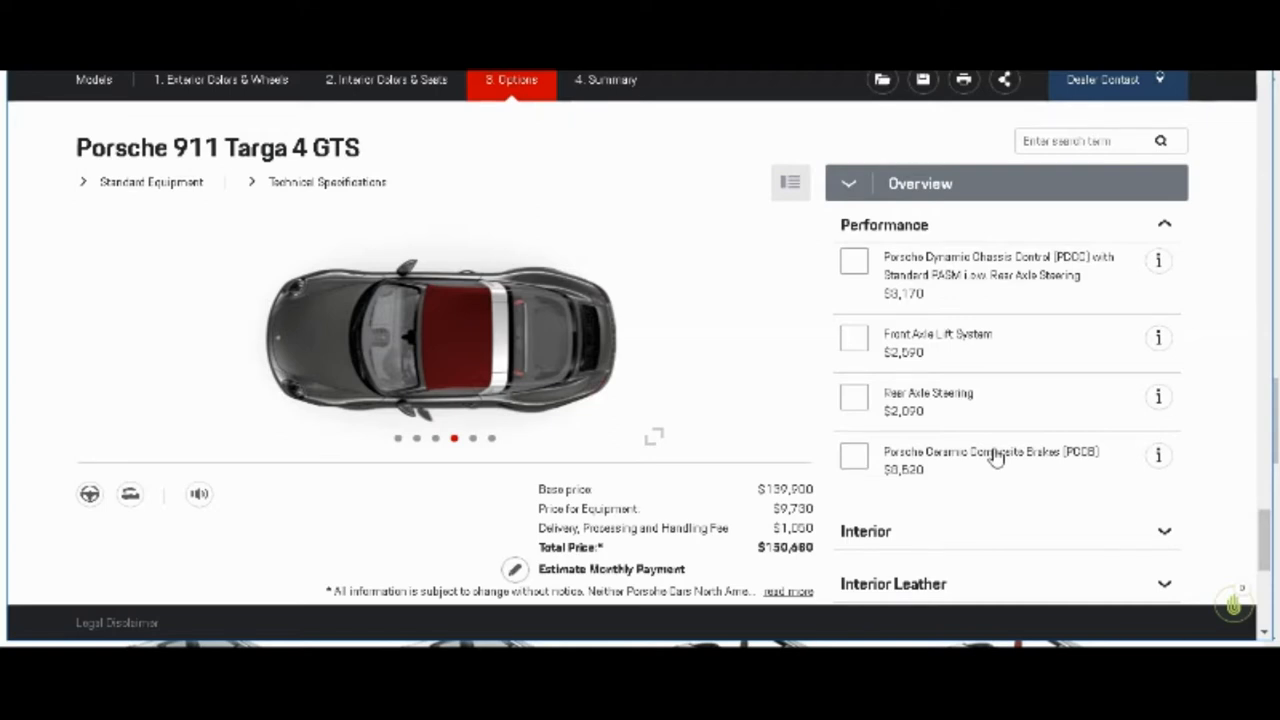
# Step: Add Porsche Ceramic Composite Brakes ($8,520), bringing the total to $159,200
pyautogui.click(853, 455)
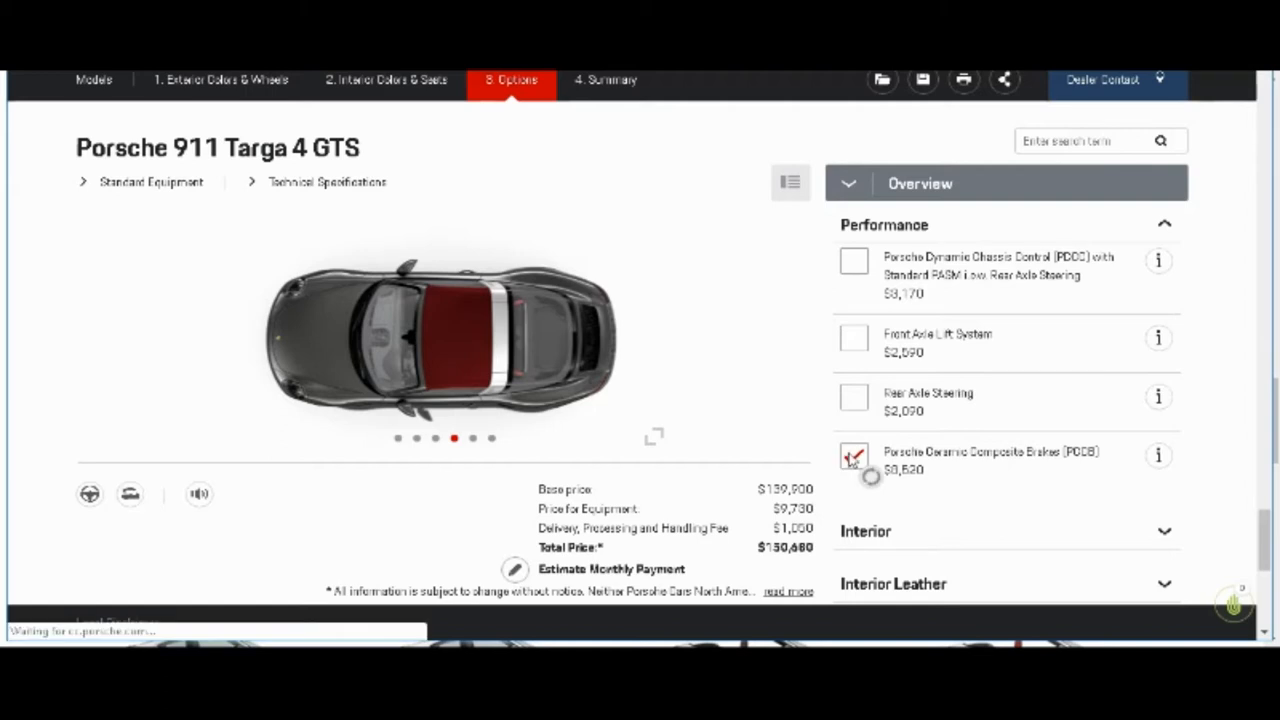
pyautogui.click(853, 453)
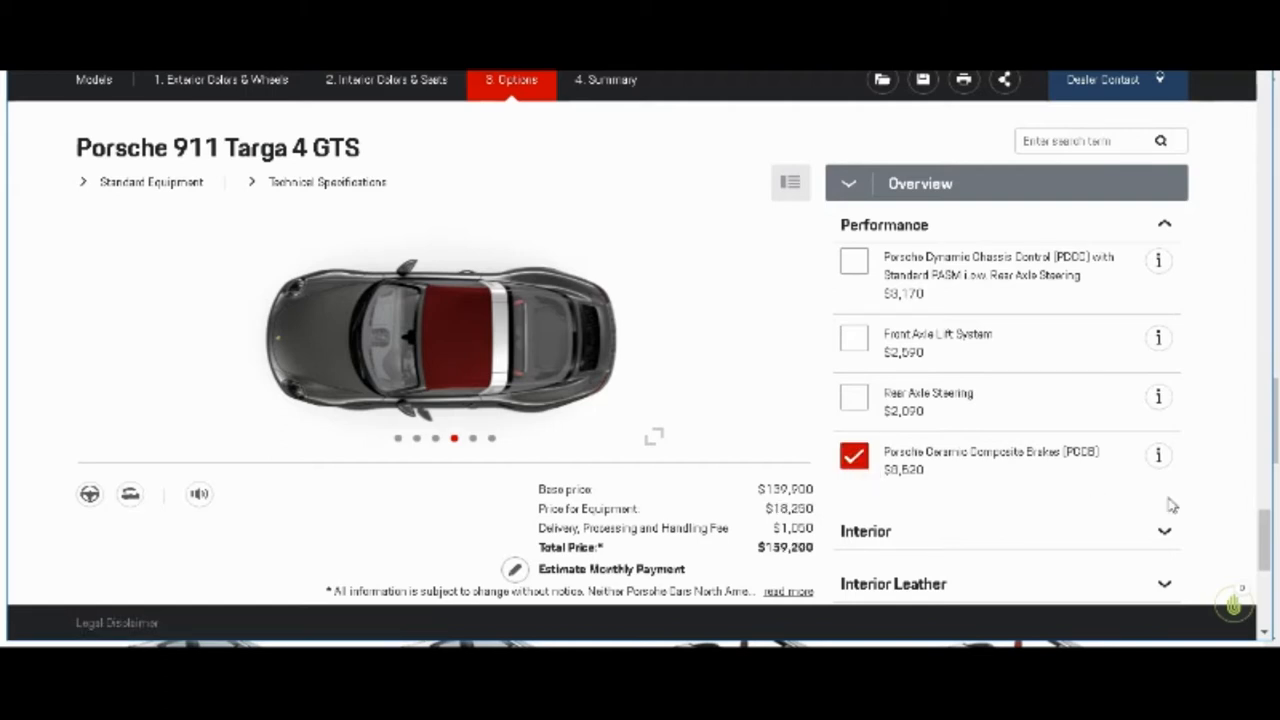
pyautogui.scroll(-3)
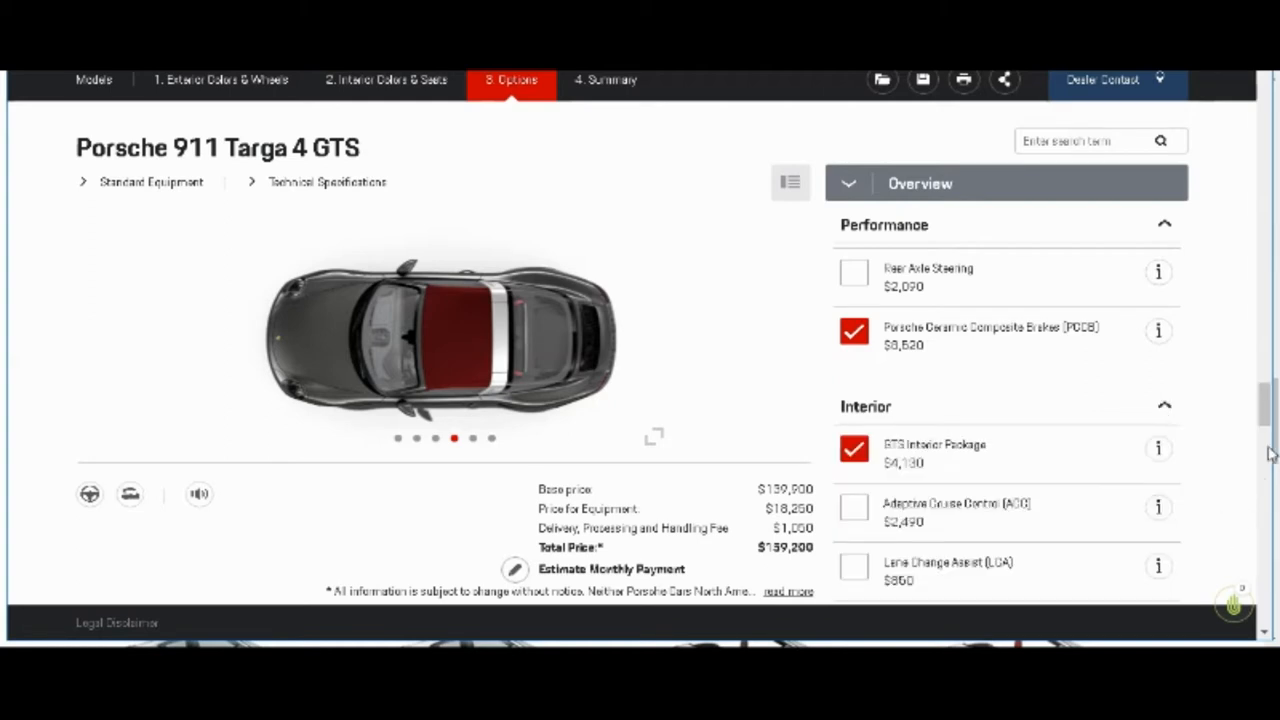
# Step: Add Automatically Dimming Mirrors and Heated Multifunction Steering Wheel in Interior, totaling $160,090
pyautogui.scroll(-3)
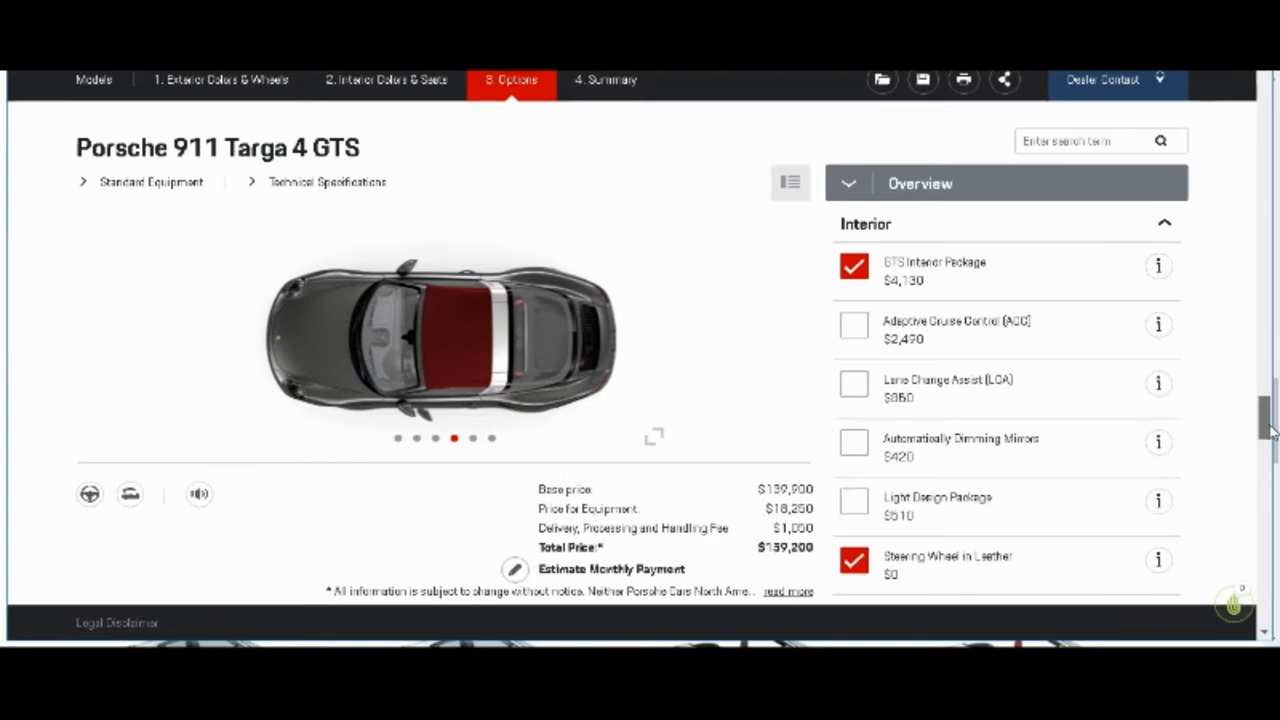
pyautogui.scroll(-3)
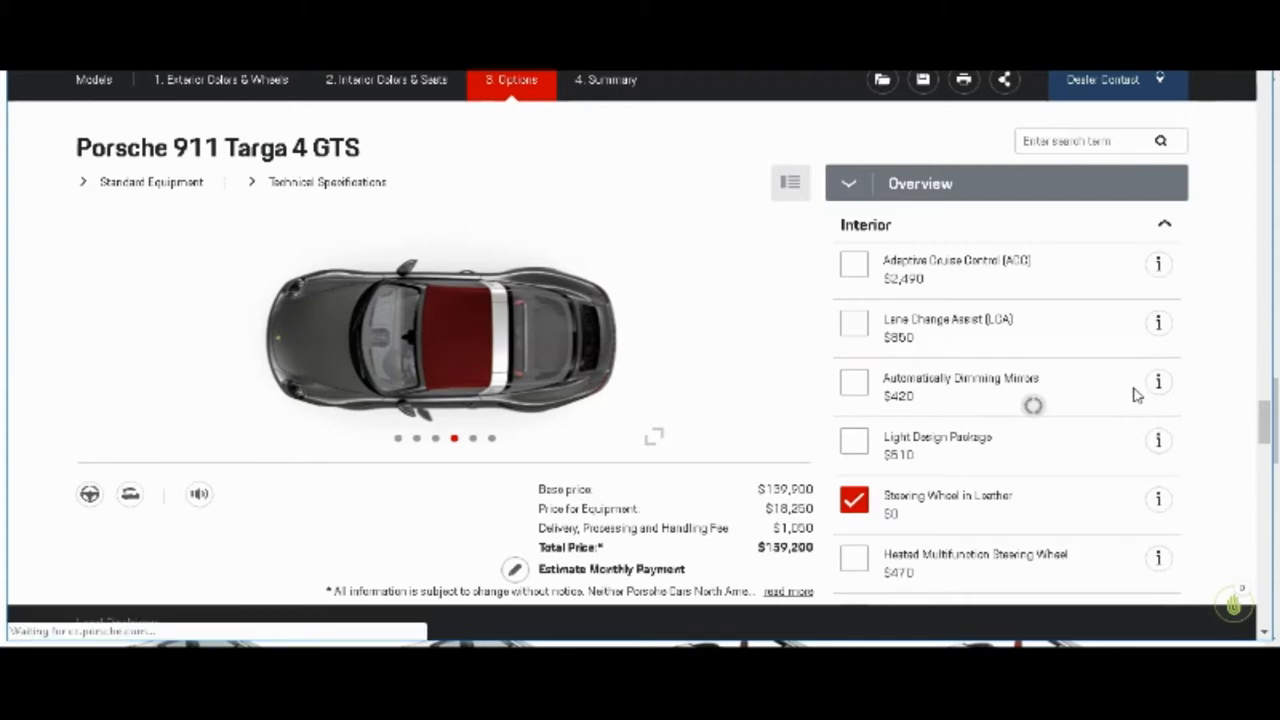
pyautogui.click(853, 382)
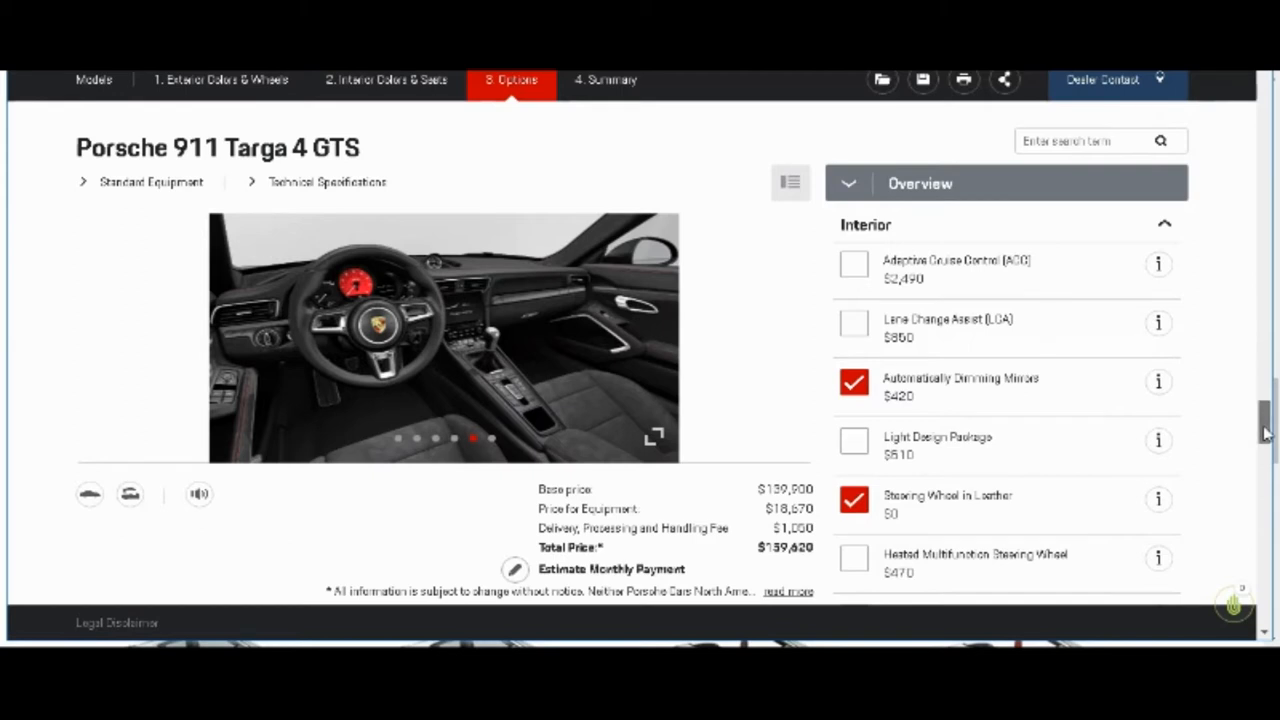
pyautogui.scroll(-3)
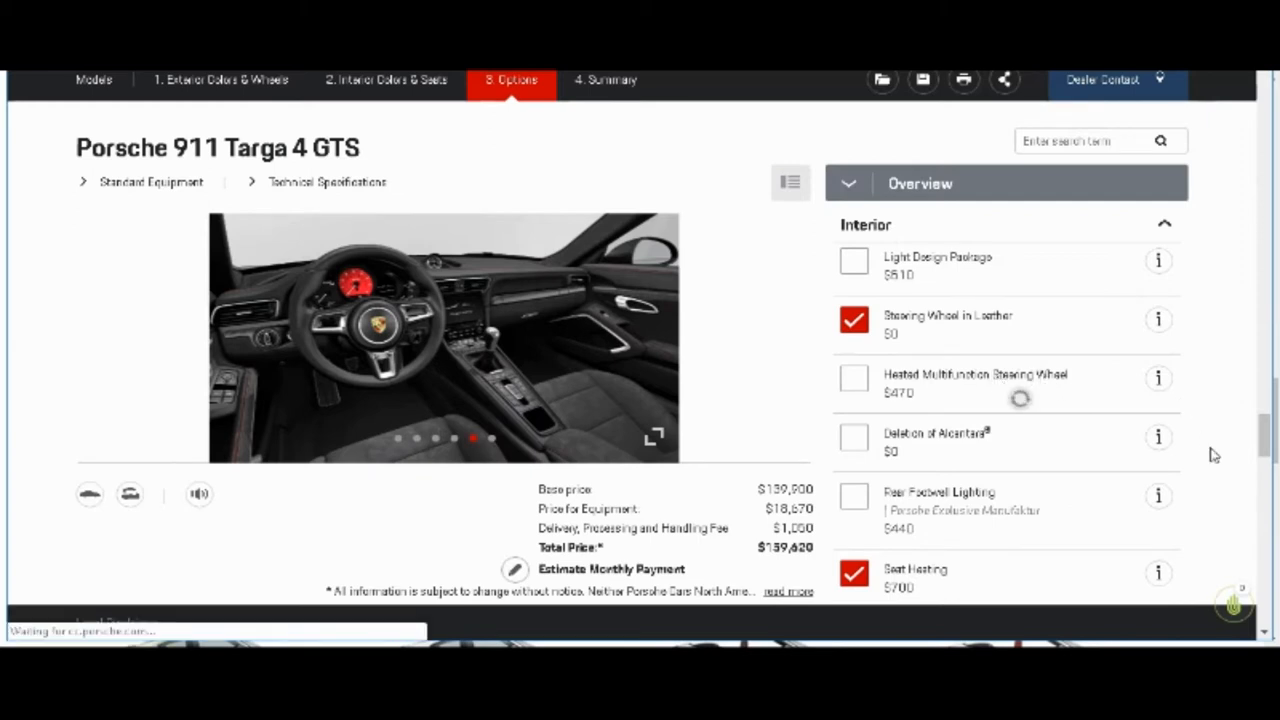
pyautogui.click(853, 378)
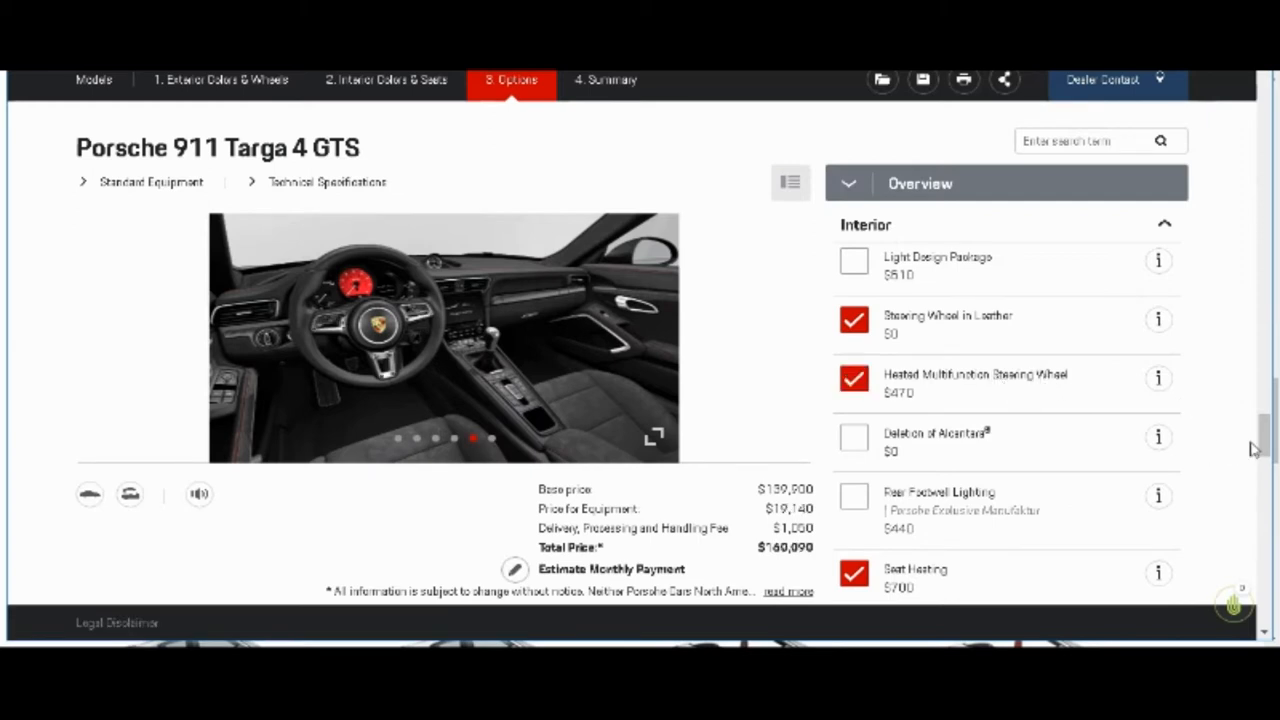
pyautogui.moveTo(1265, 445)
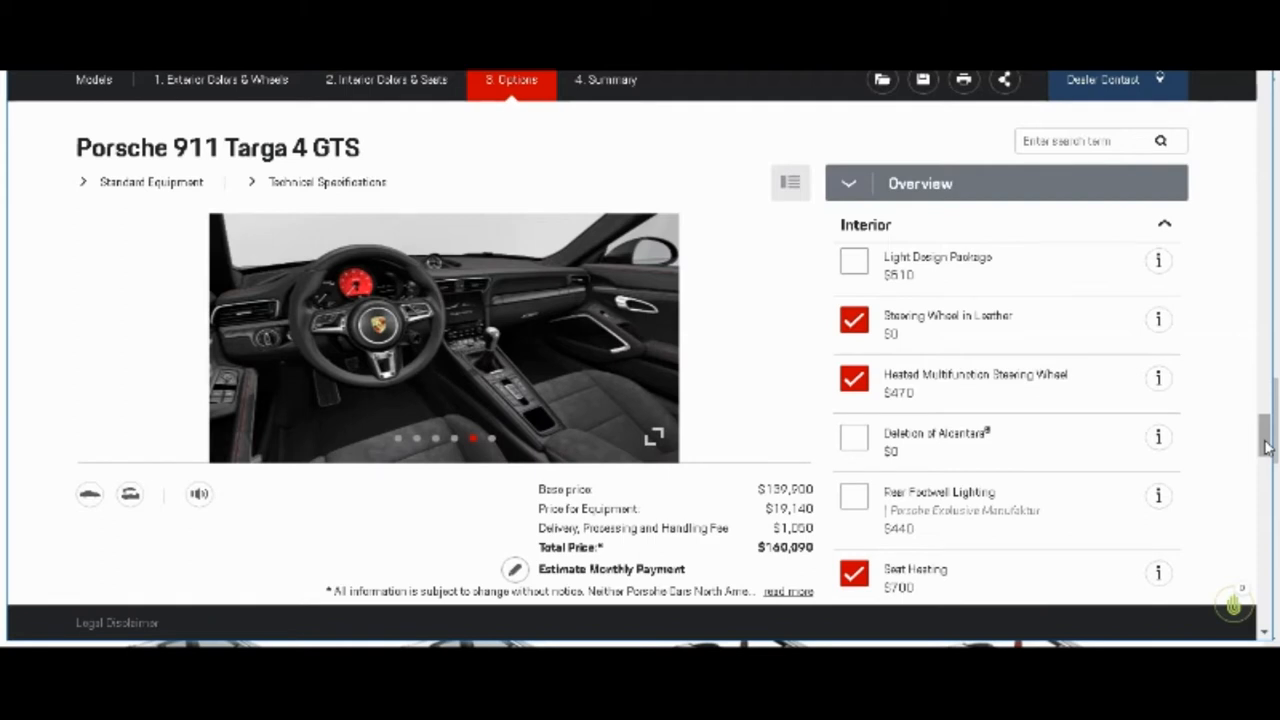
pyautogui.scroll(-3)
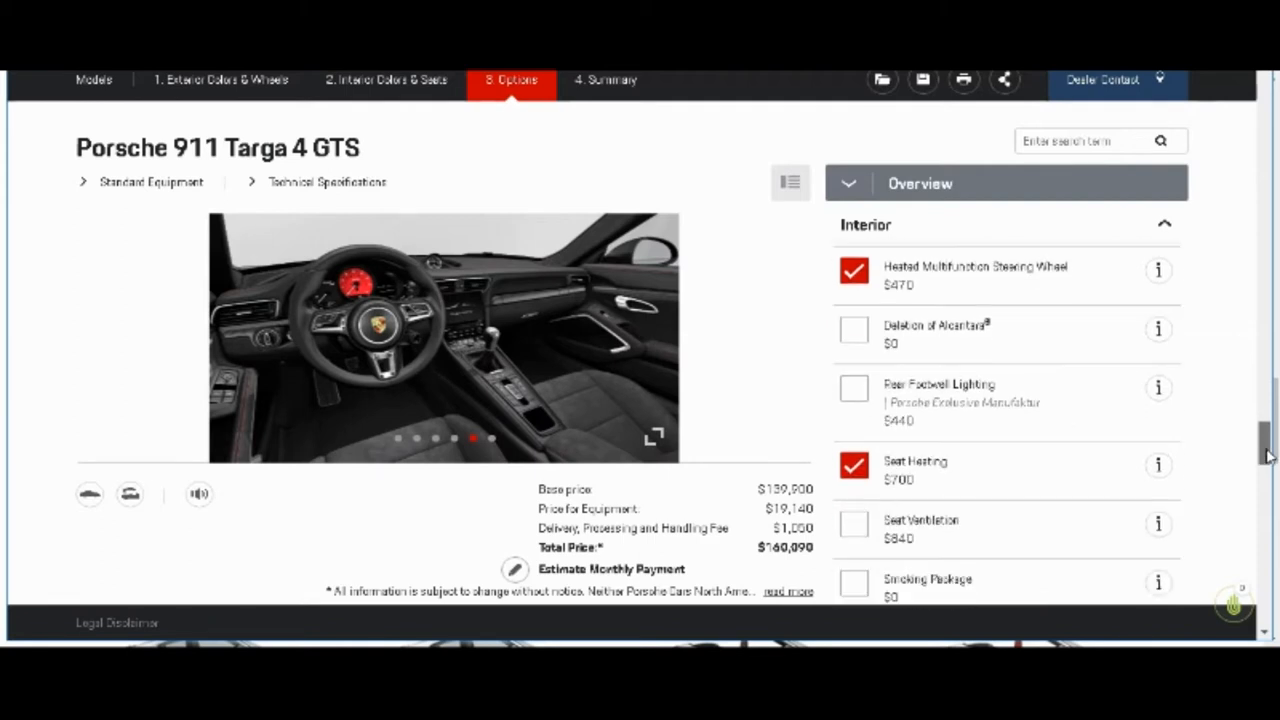
pyautogui.scroll(-3)
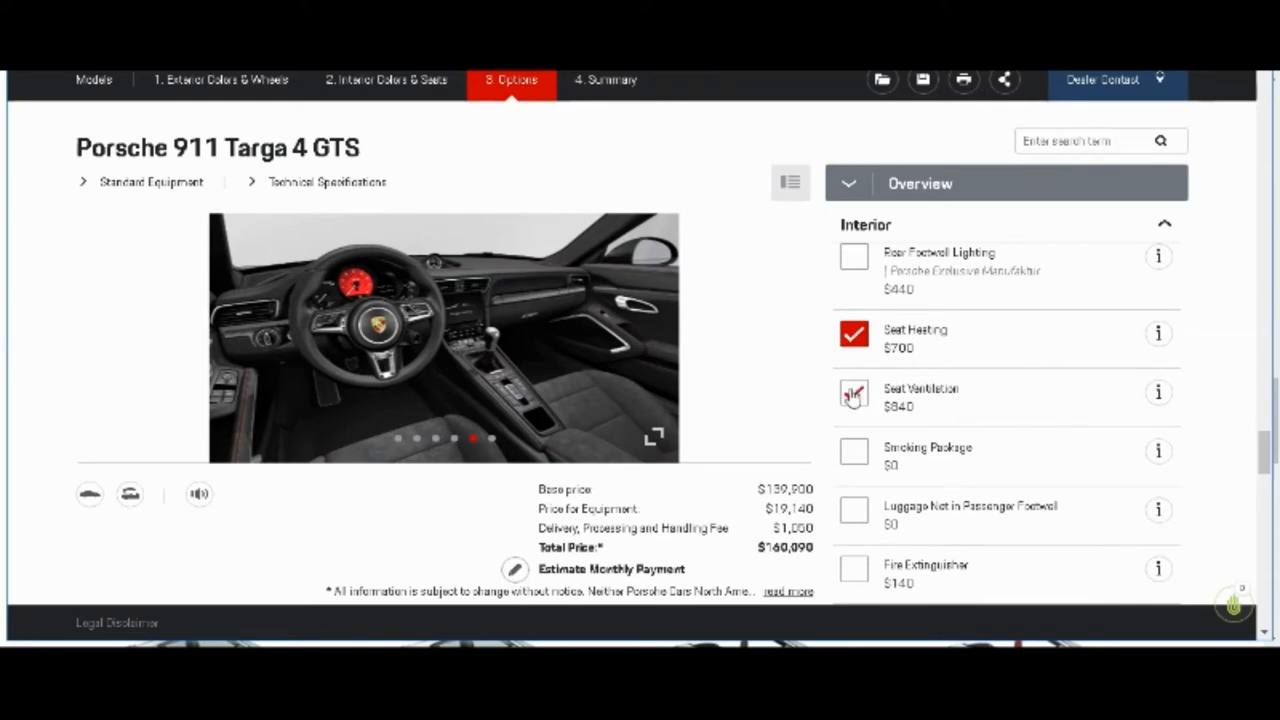
# Step: Add Seat Ventilation ($840) and accept the required black leather/Alcantara interior change
pyautogui.click(853, 393)
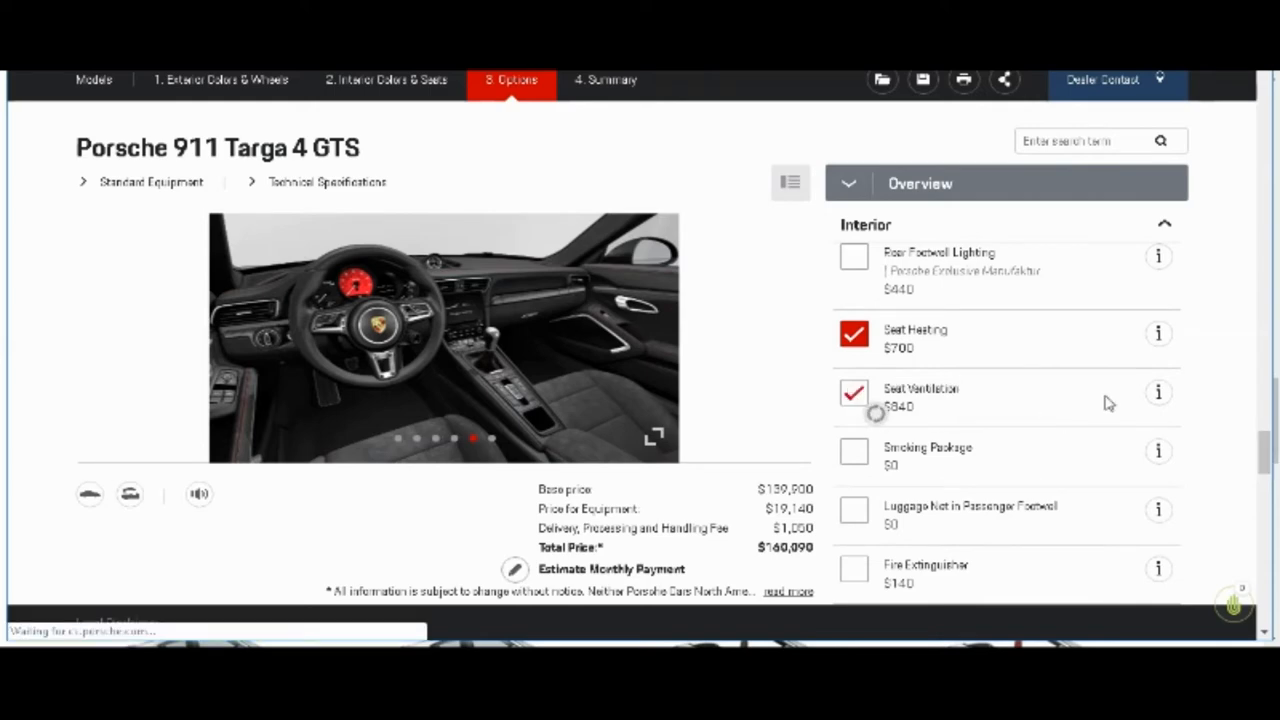
pyautogui.click(852, 393)
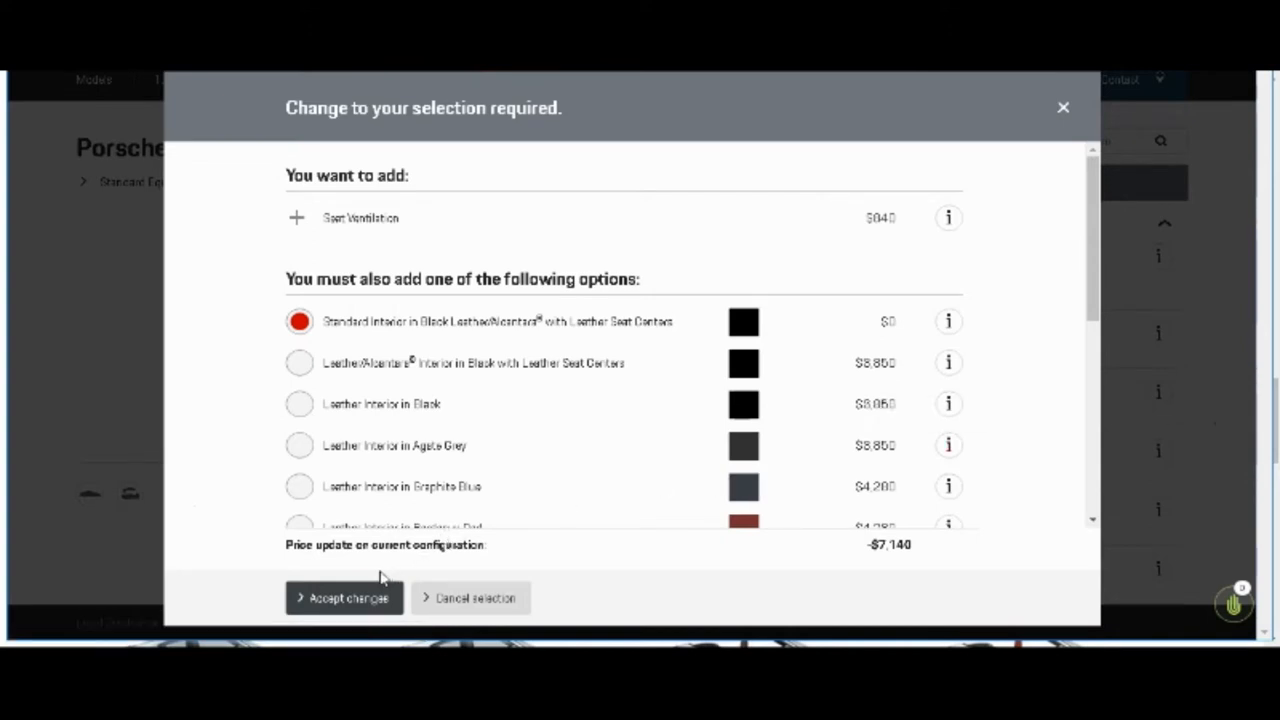
pyautogui.moveTo(344, 568)
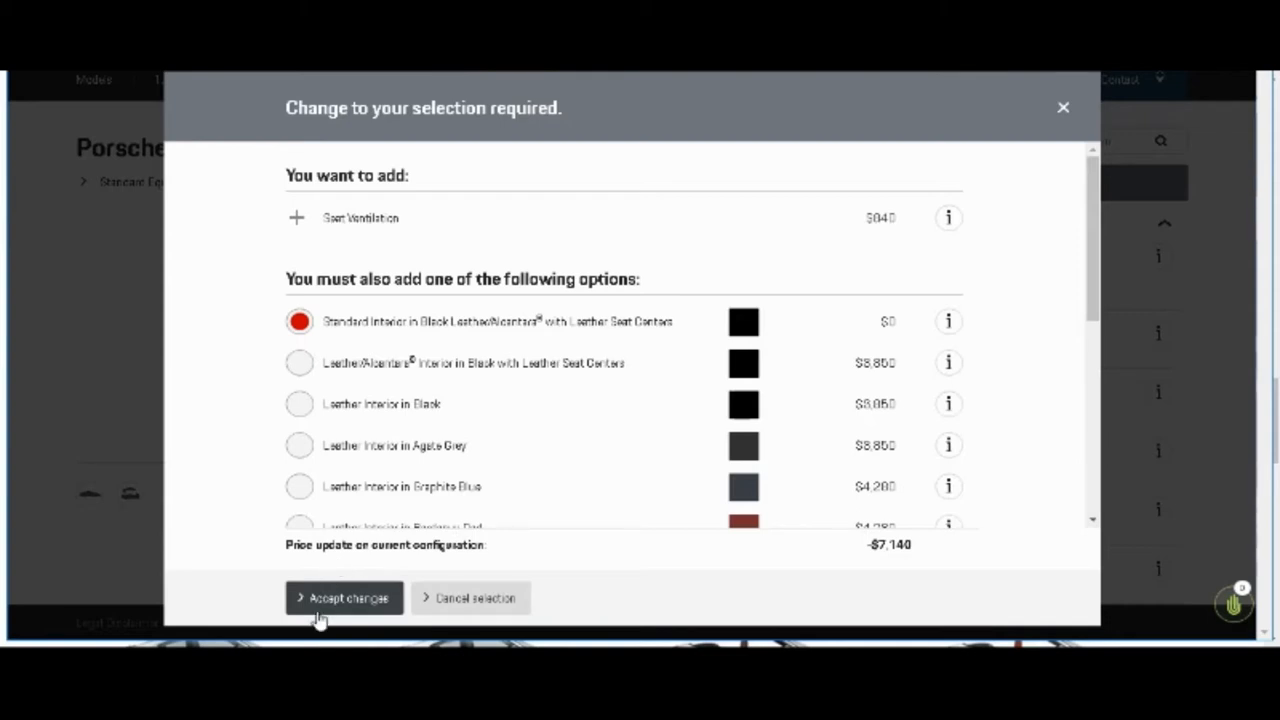
pyautogui.click(344, 597)
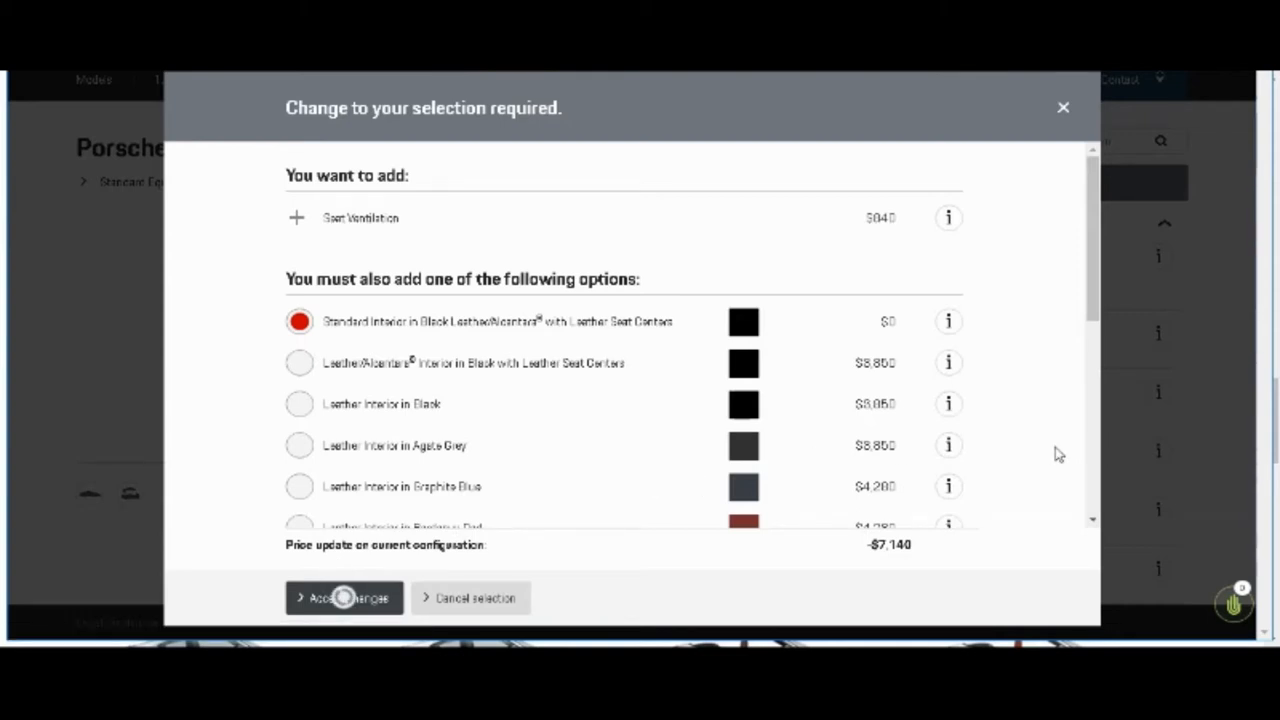
pyautogui.click(344, 597)
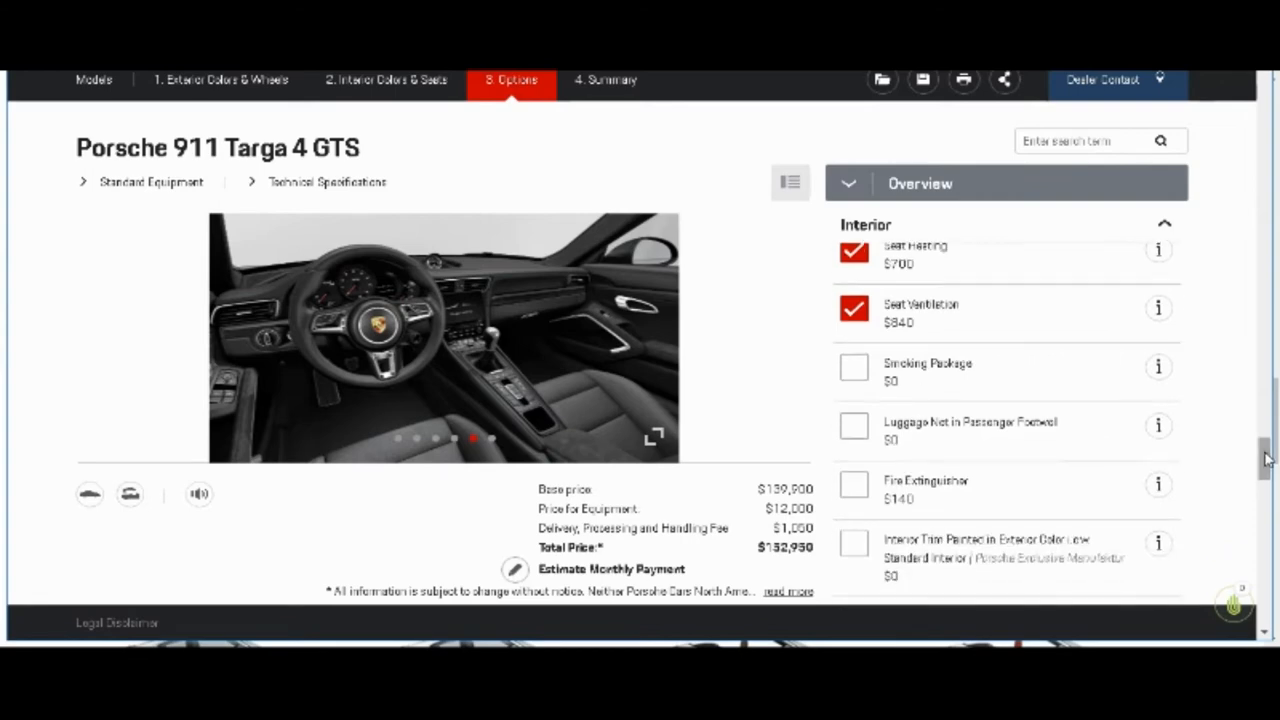
pyautogui.moveTo(1157, 370)
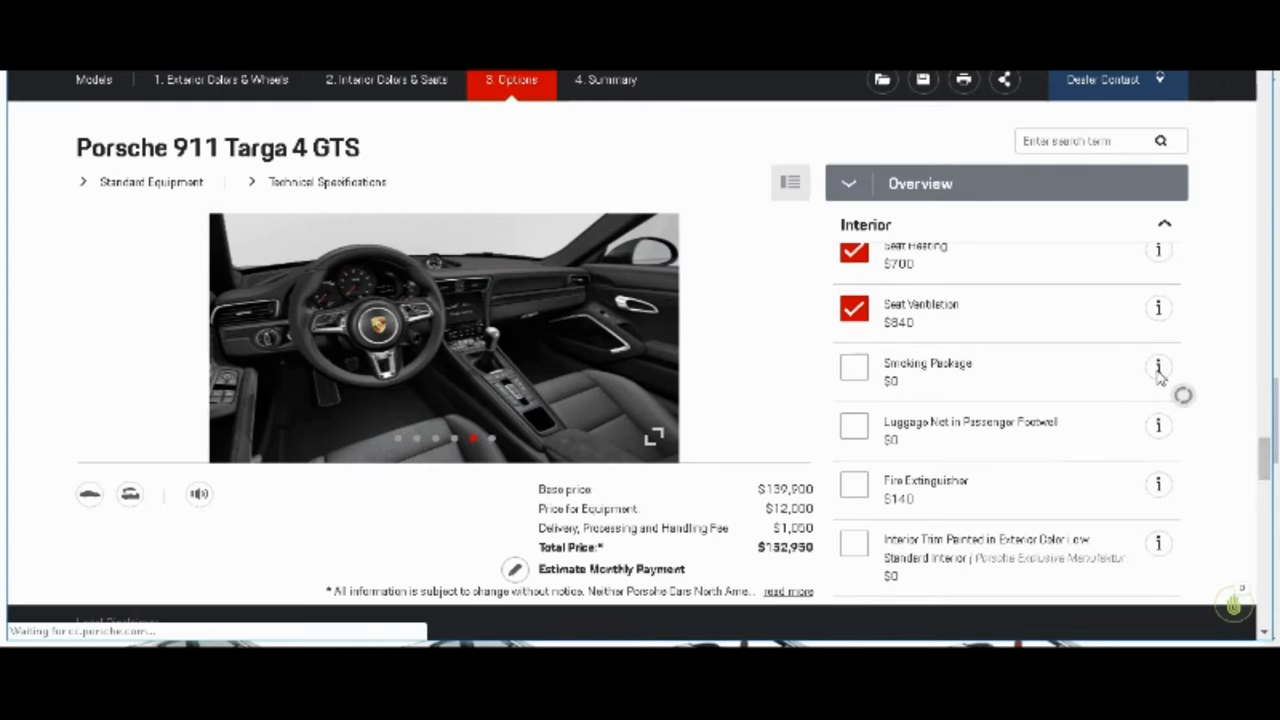
# Step: Read the $0 Smoking Package ashtray-and-lighter details, briefly adding then removing it
pyautogui.click(1157, 368)
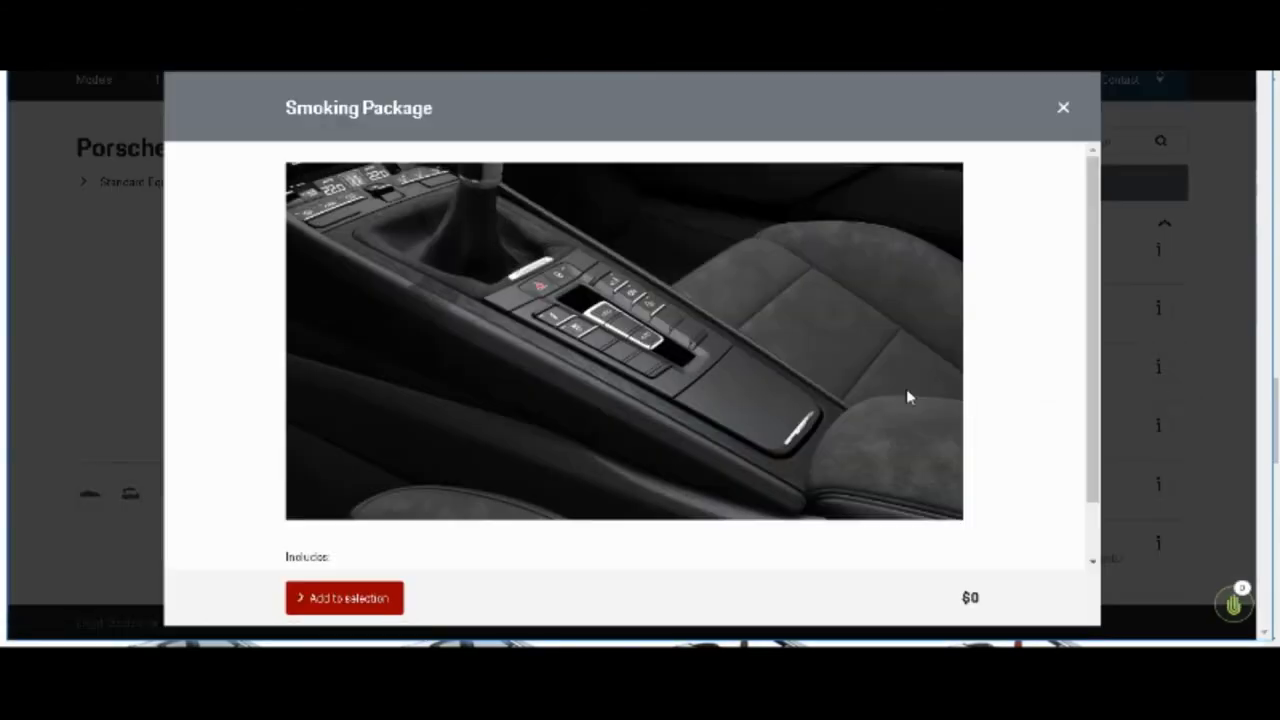
pyautogui.moveTo(608, 353)
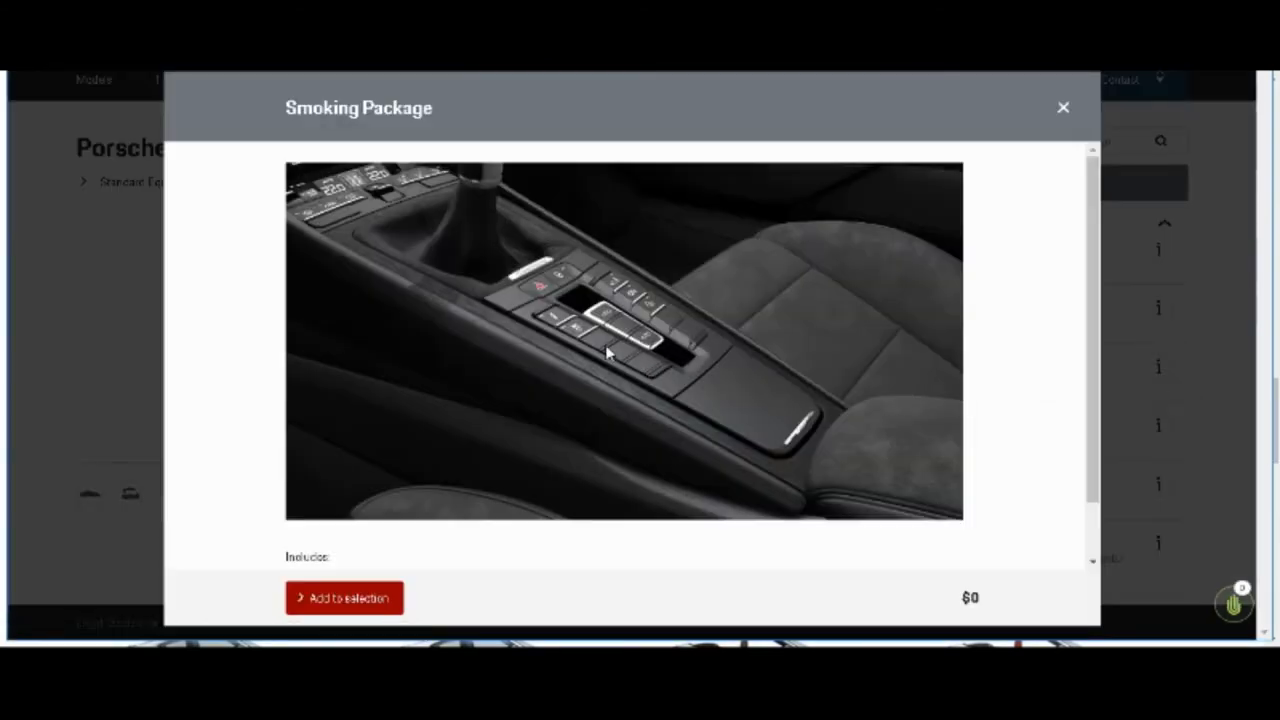
pyautogui.moveTo(687, 337)
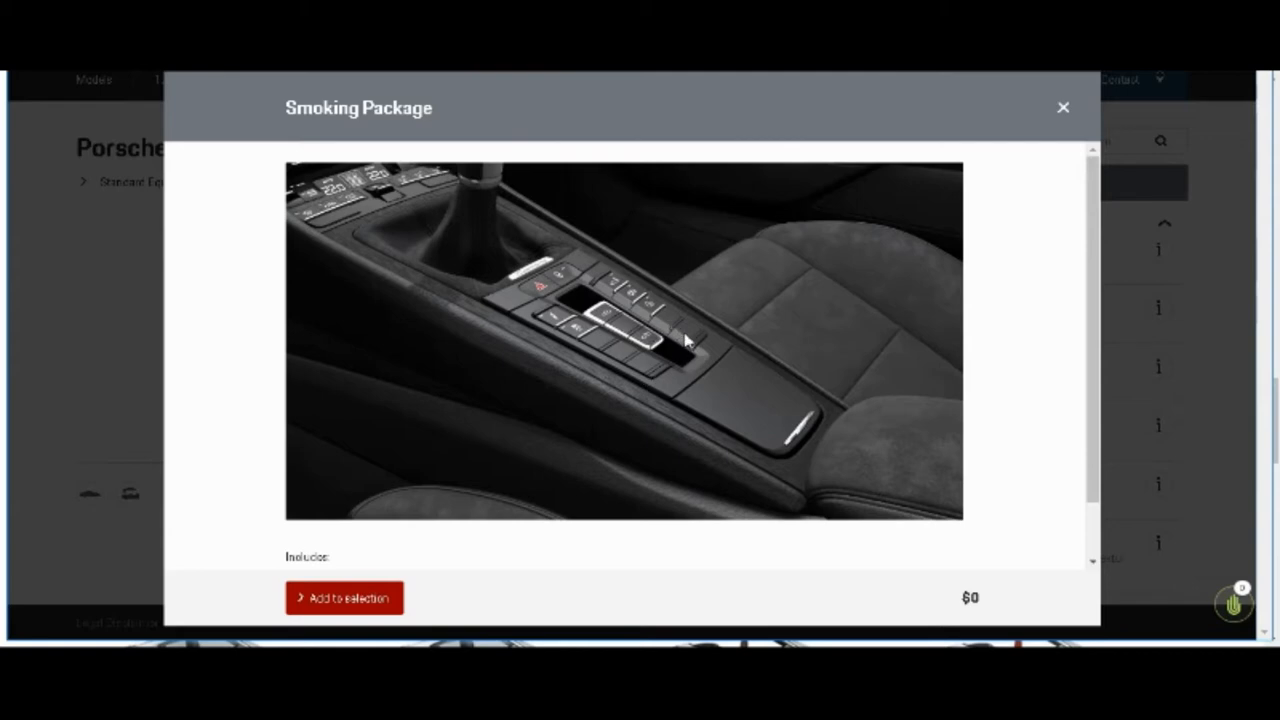
pyautogui.moveTo(626, 352)
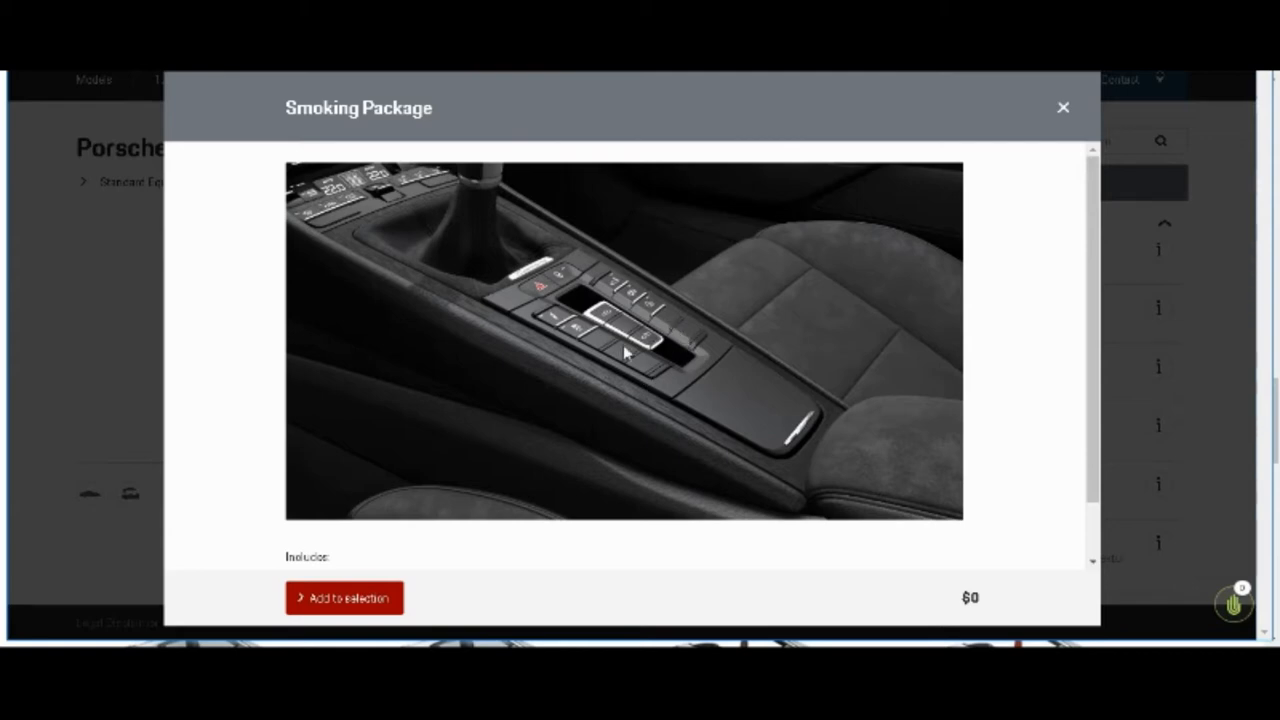
pyautogui.moveTo(983, 465)
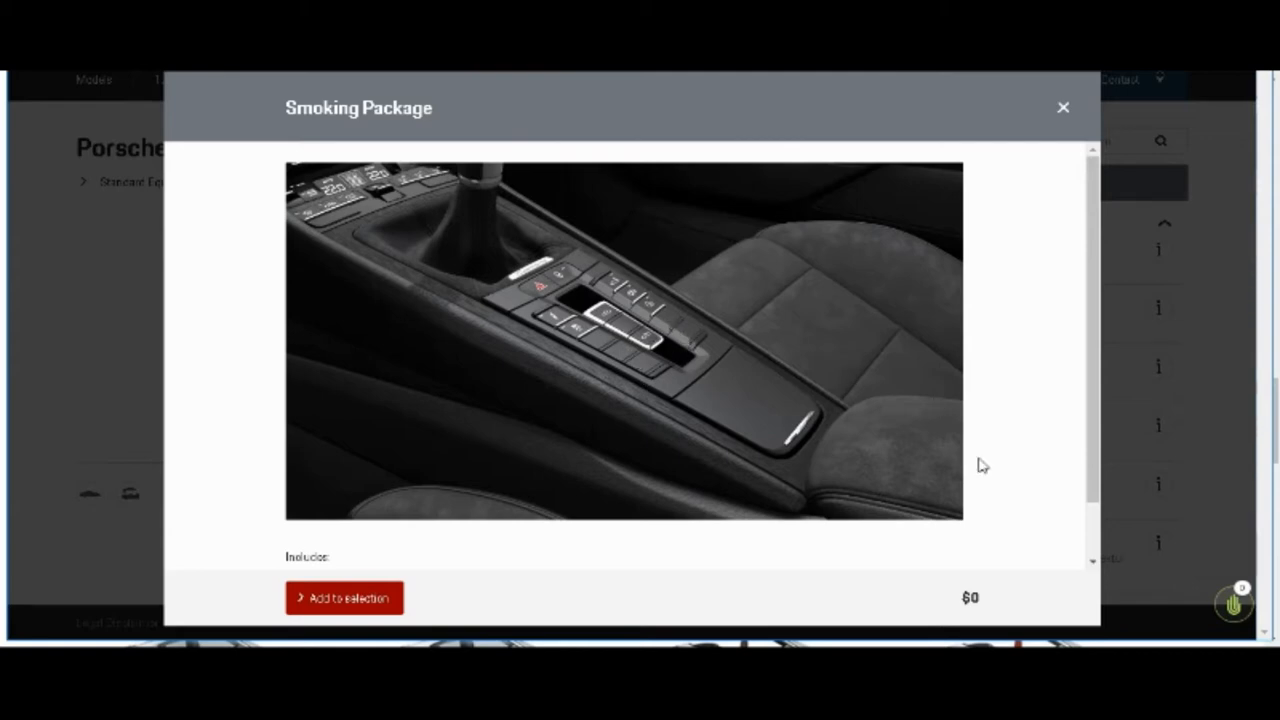
pyautogui.moveTo(1090, 547)
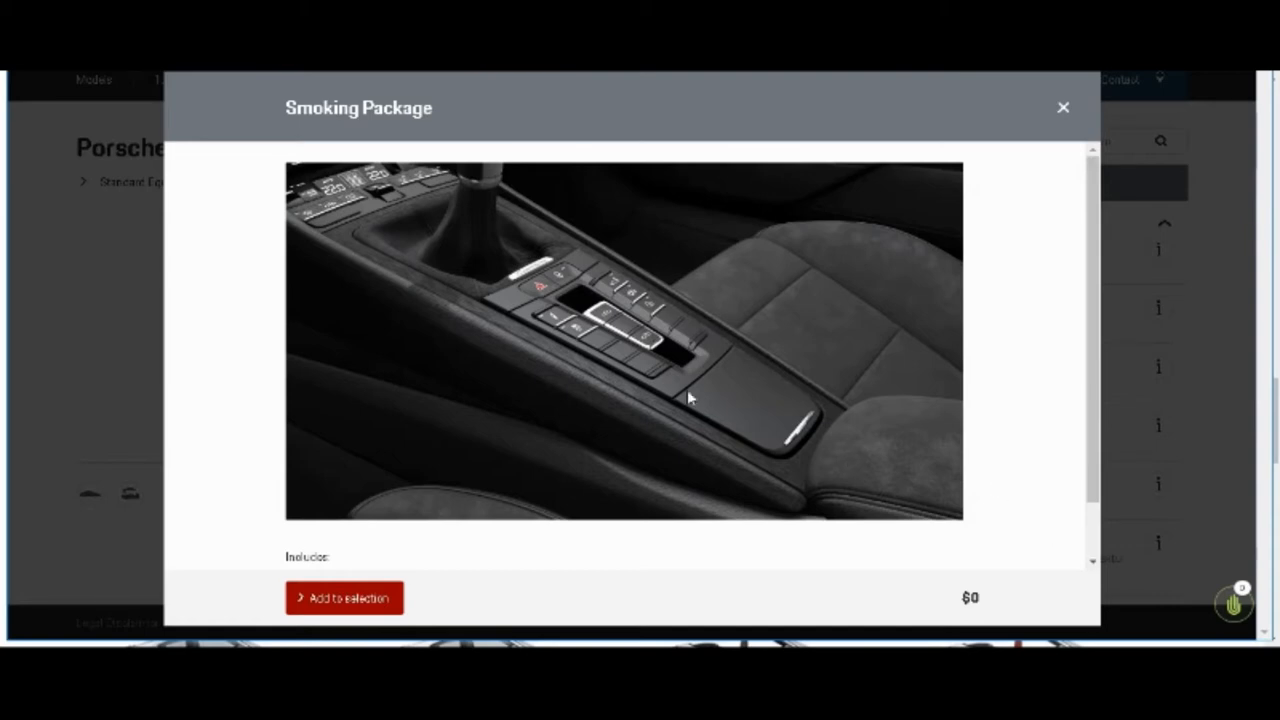
pyautogui.moveTo(663, 426)
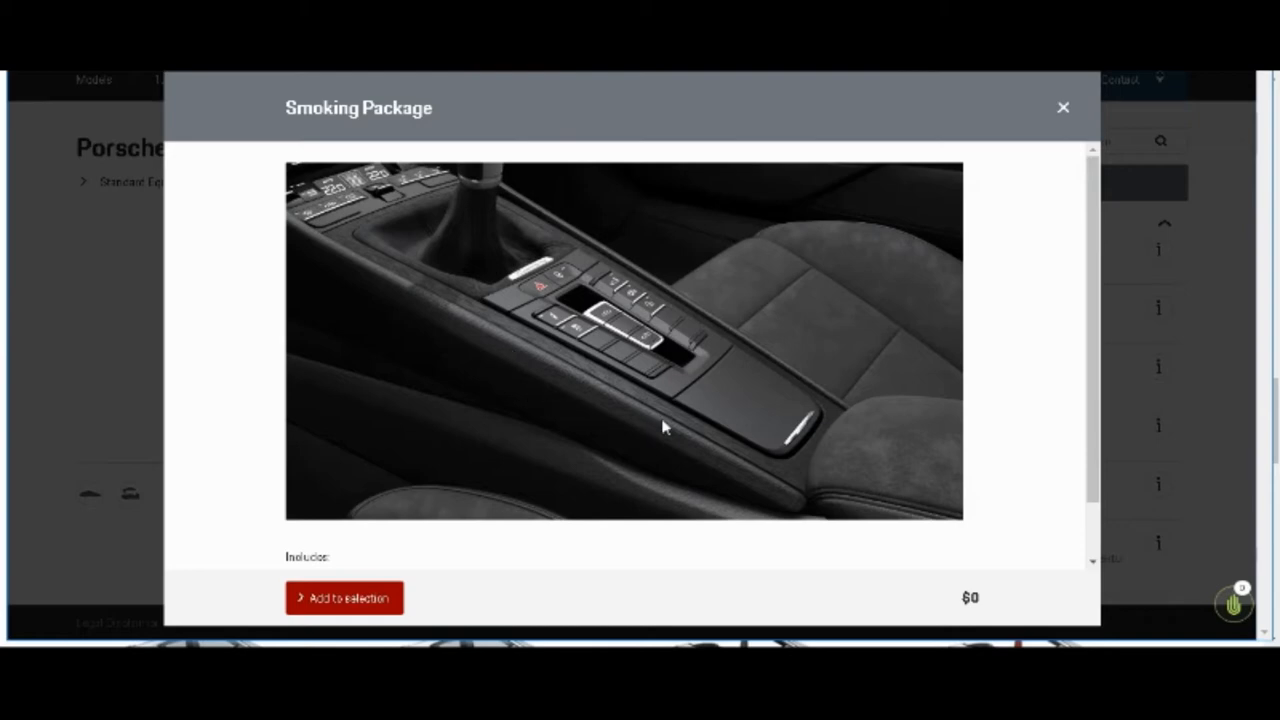
pyautogui.moveTo(624, 365)
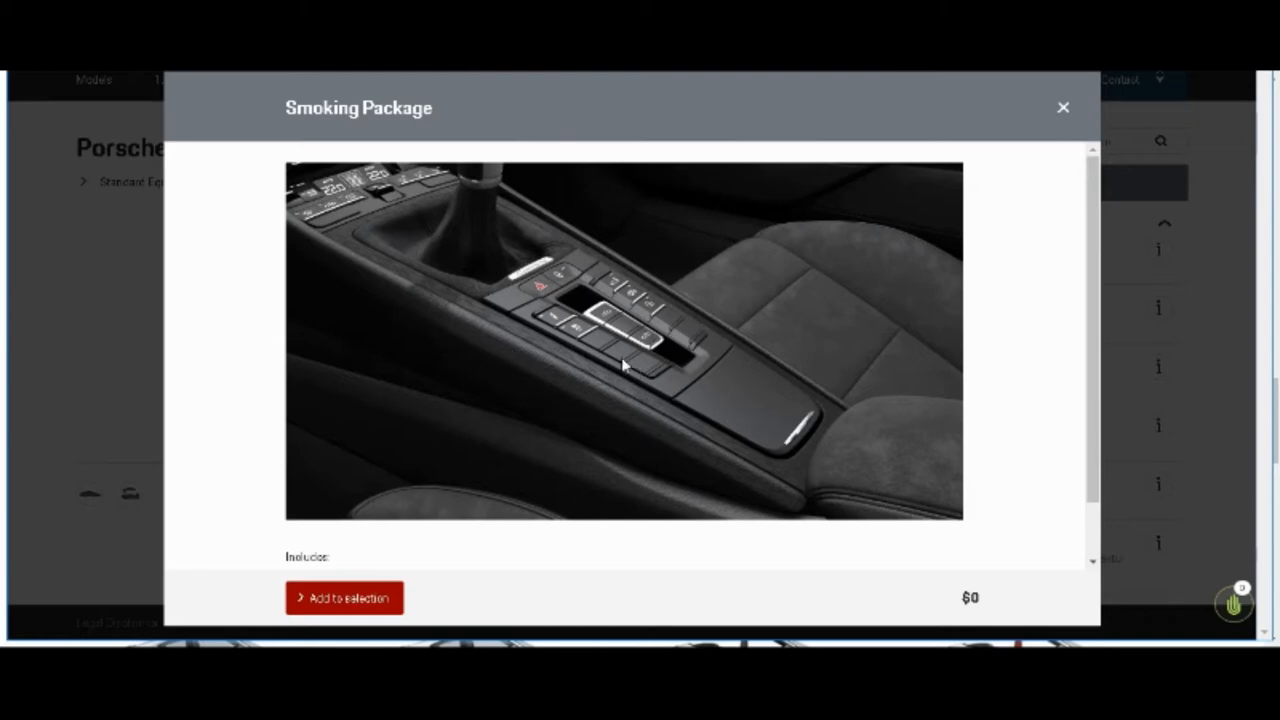
pyautogui.moveTo(618, 368)
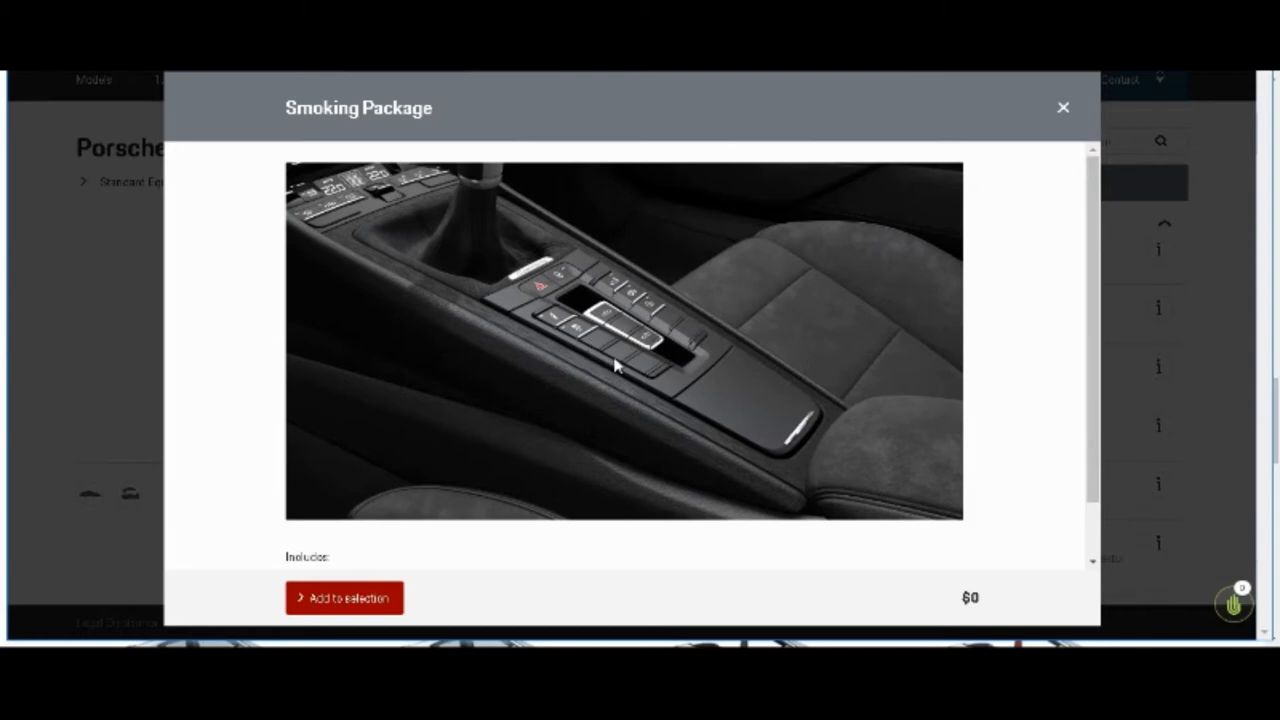
pyautogui.moveTo(557, 347)
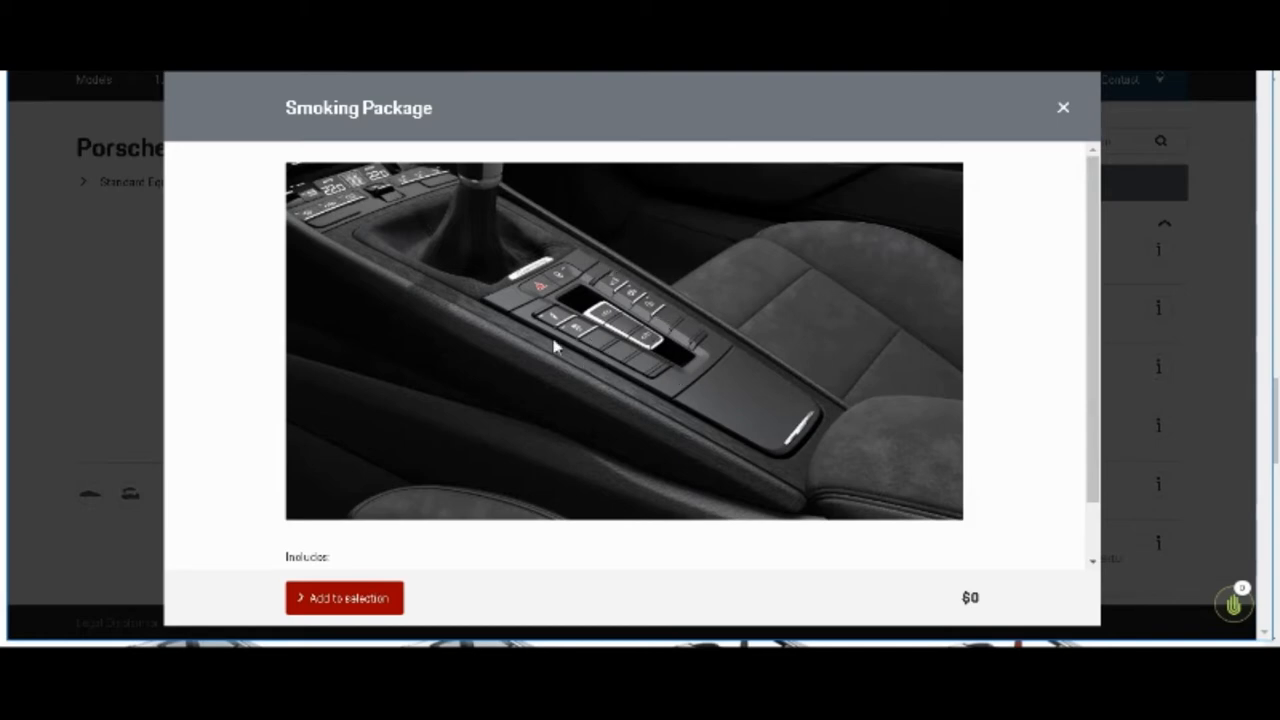
pyautogui.moveTo(642, 428)
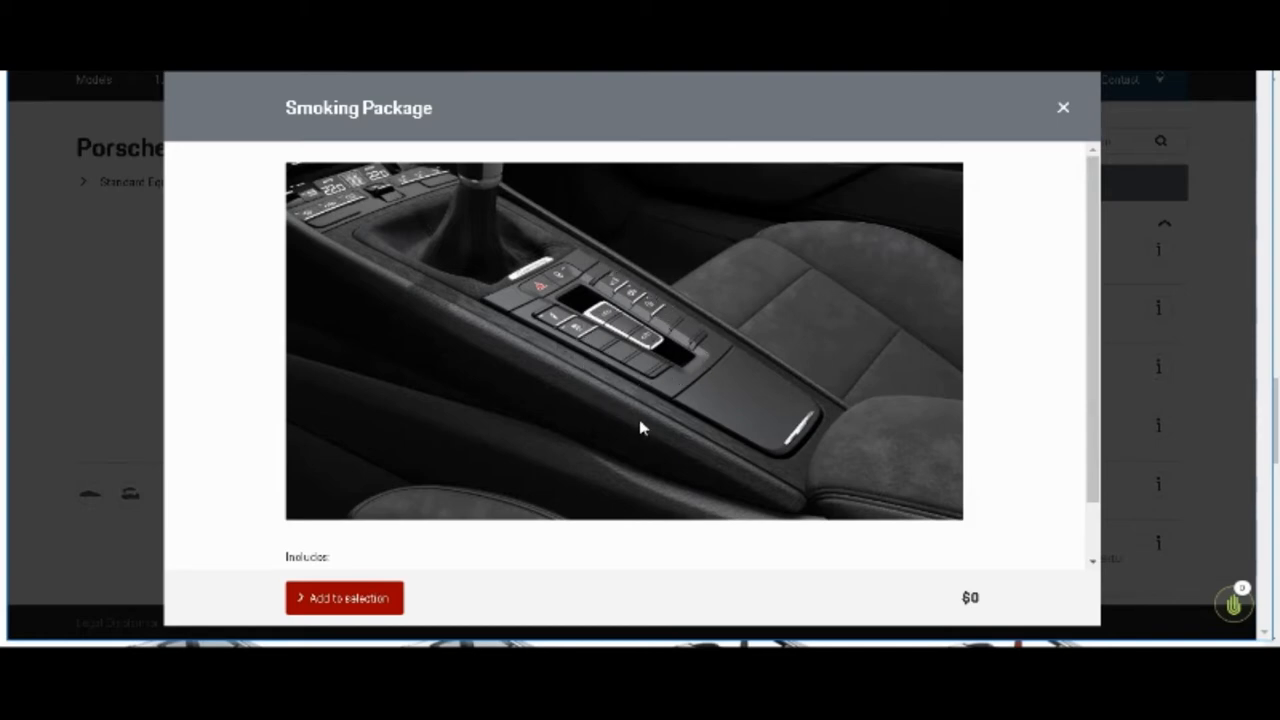
pyautogui.moveTo(959, 493)
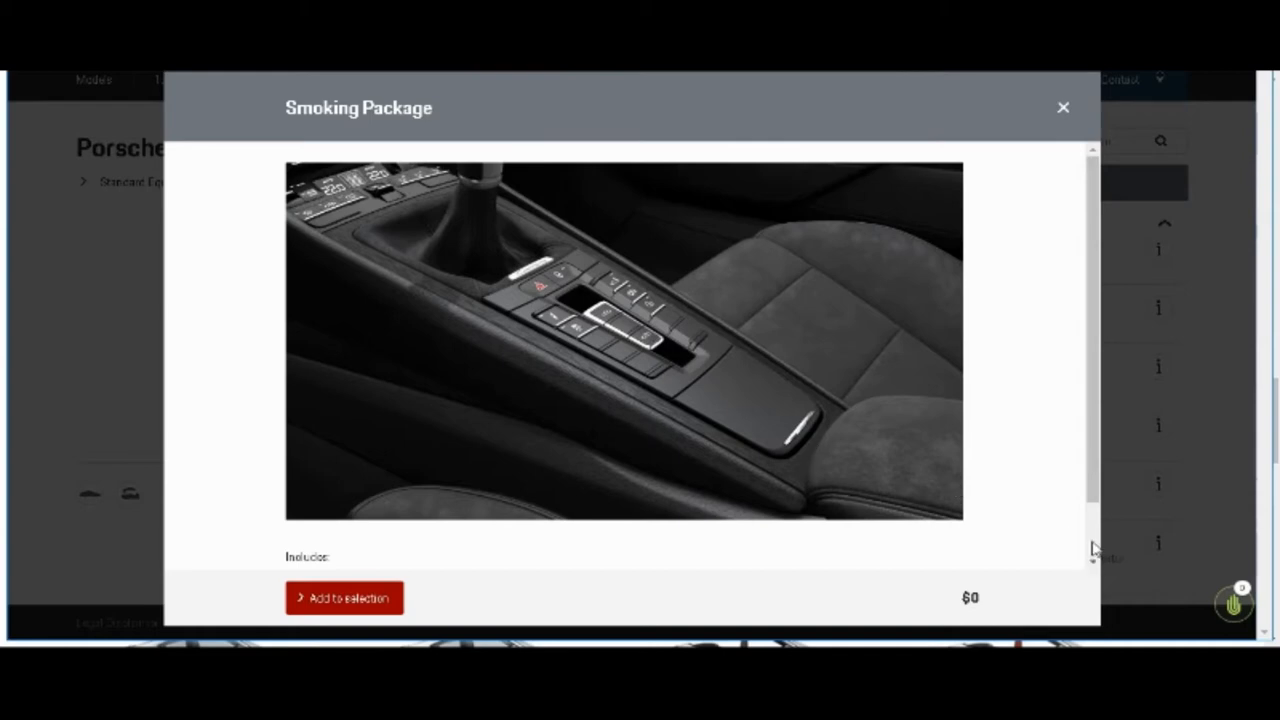
pyautogui.scroll(-3)
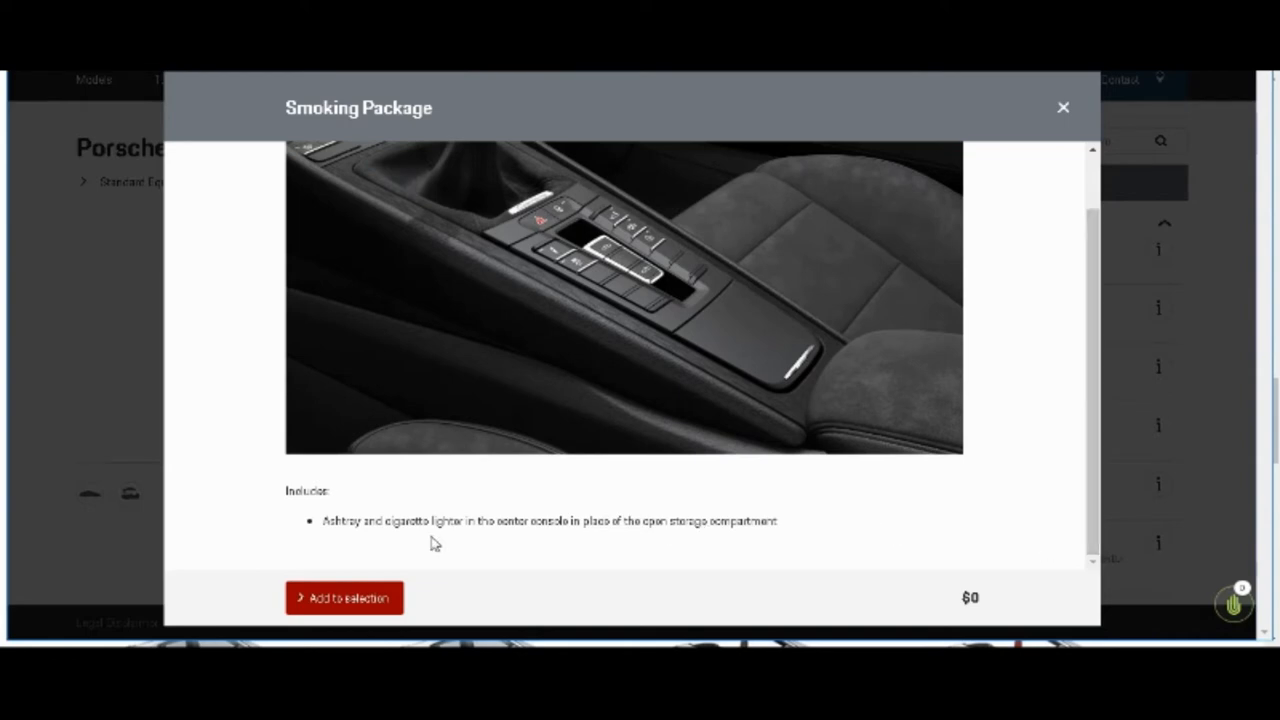
pyautogui.moveTo(429, 544)
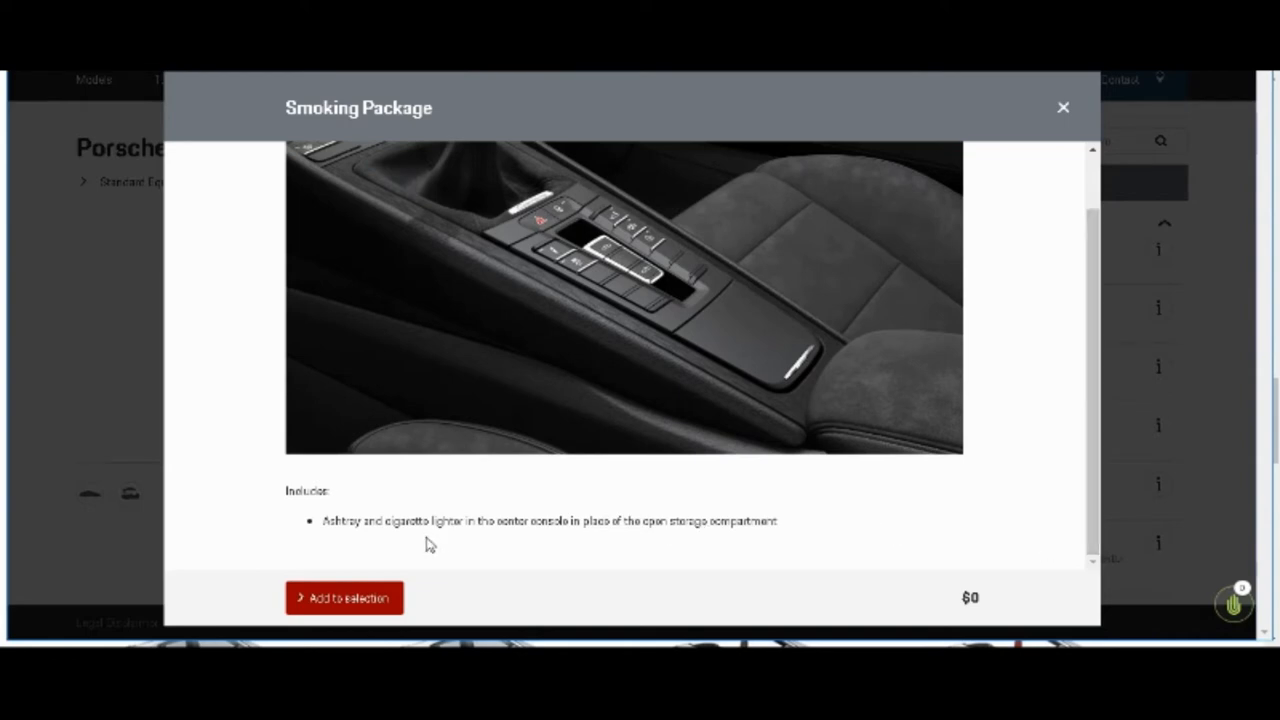
pyautogui.moveTo(364, 573)
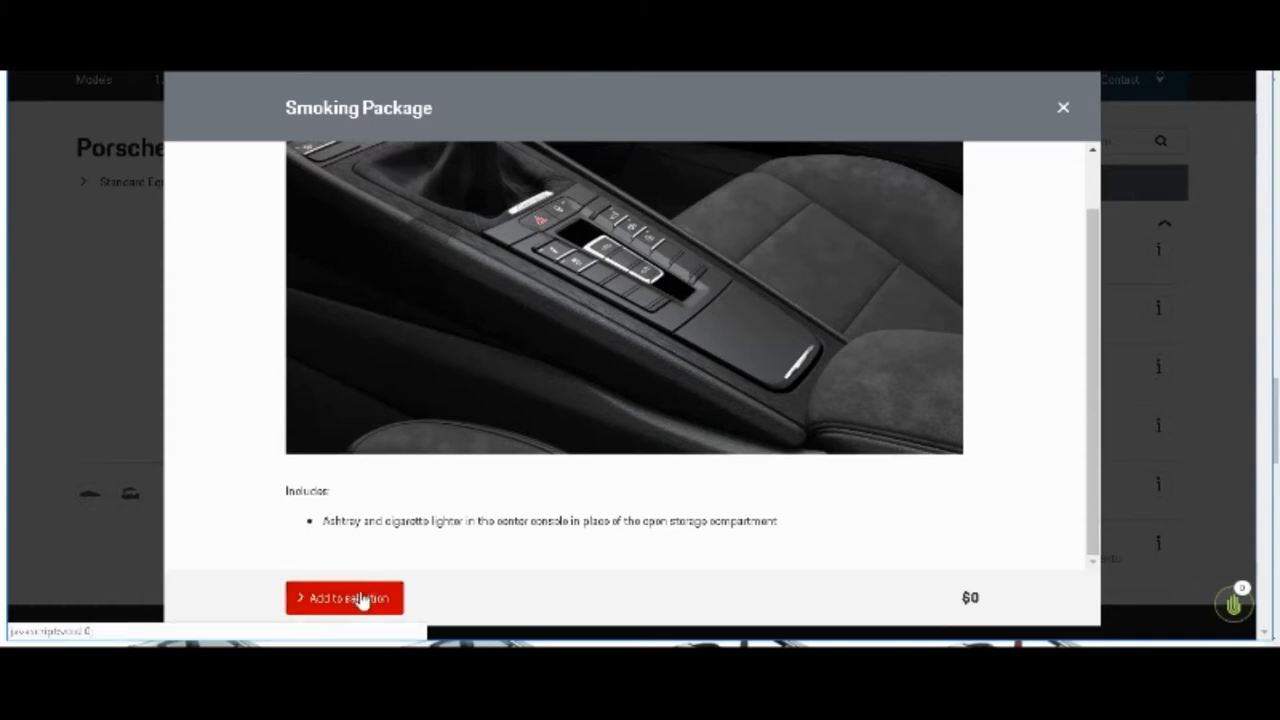
pyautogui.click(355, 597)
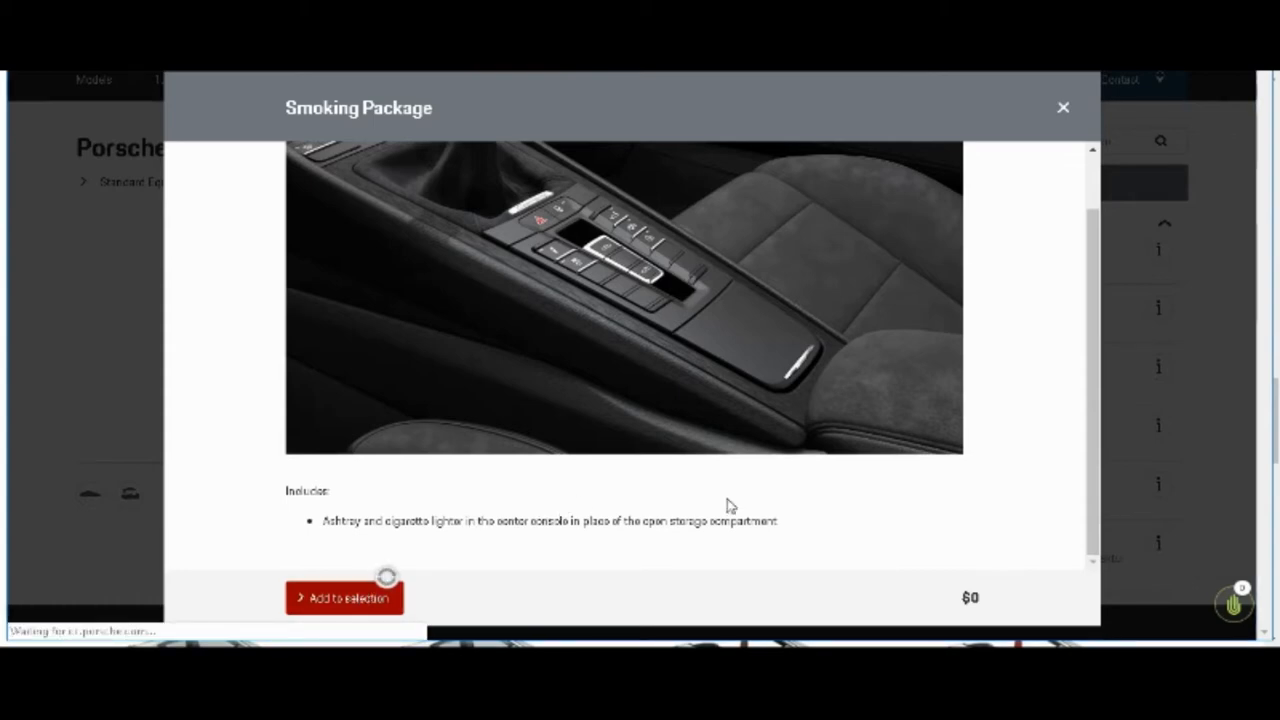
pyautogui.click(345, 595)
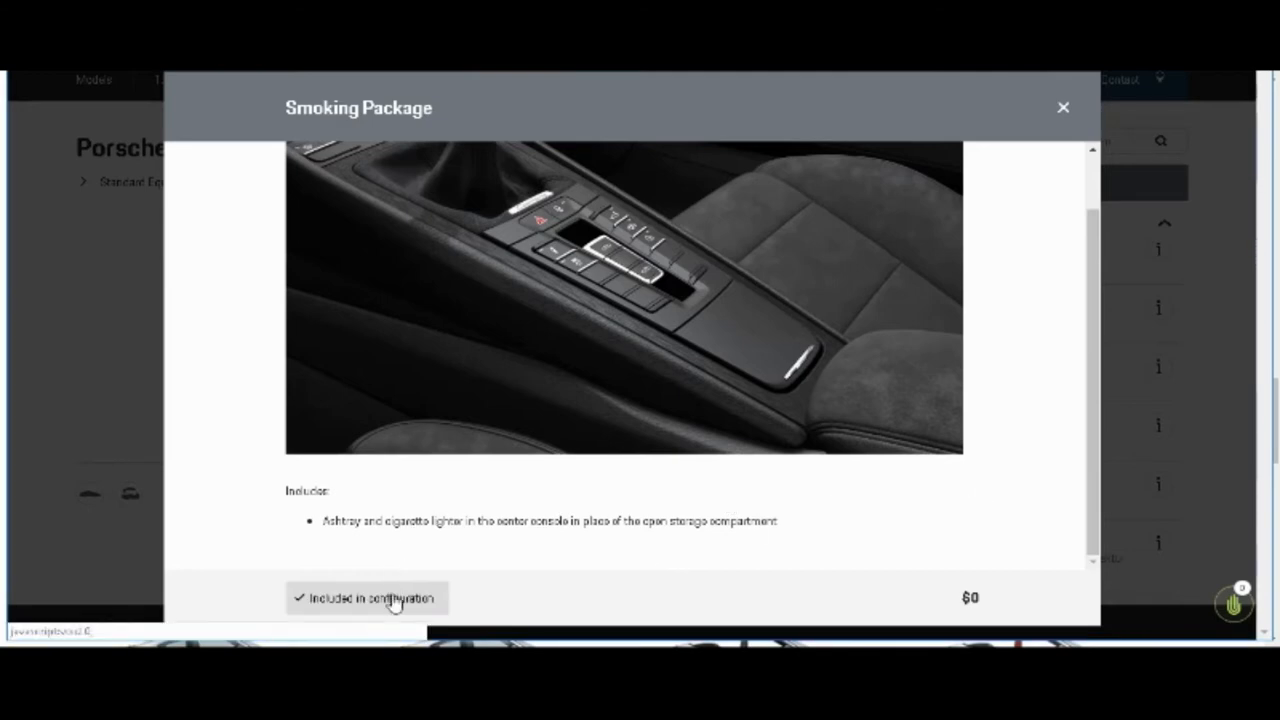
pyautogui.click(365, 597)
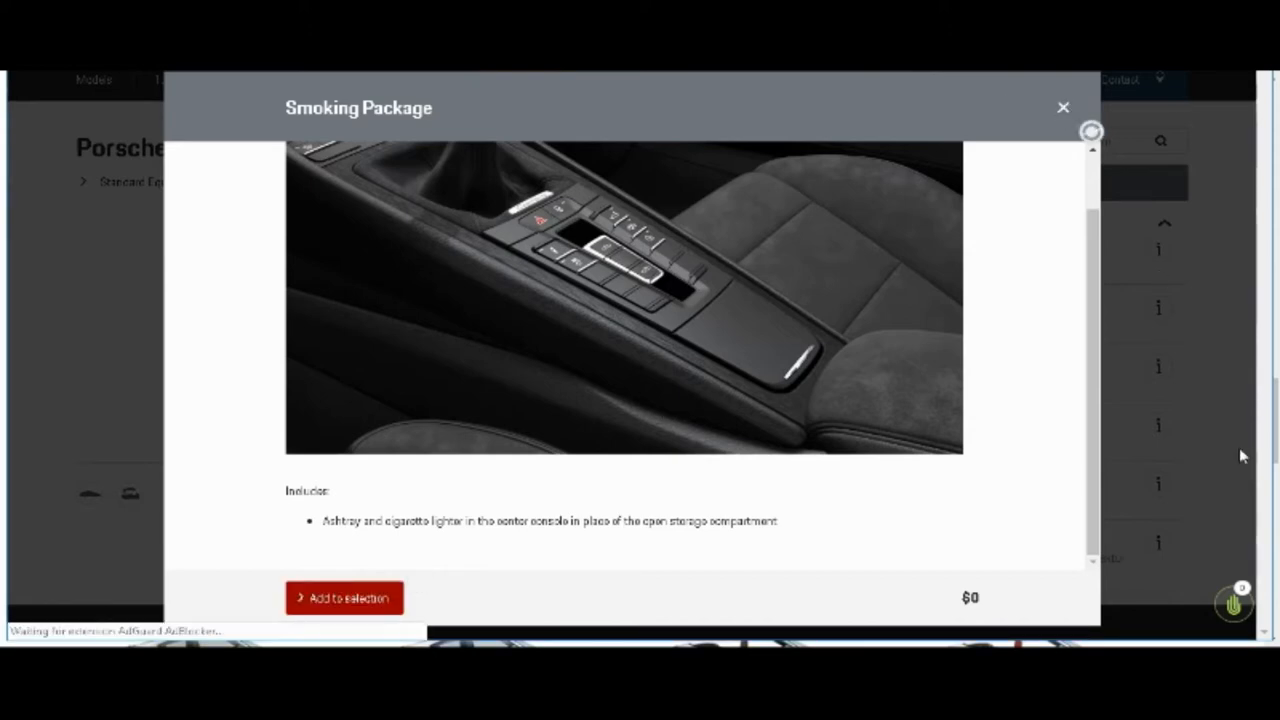
# Step: Close the Smoking Package window and scroll on to Instrument Dials in Guards Red ($860)
pyautogui.click(1063, 106)
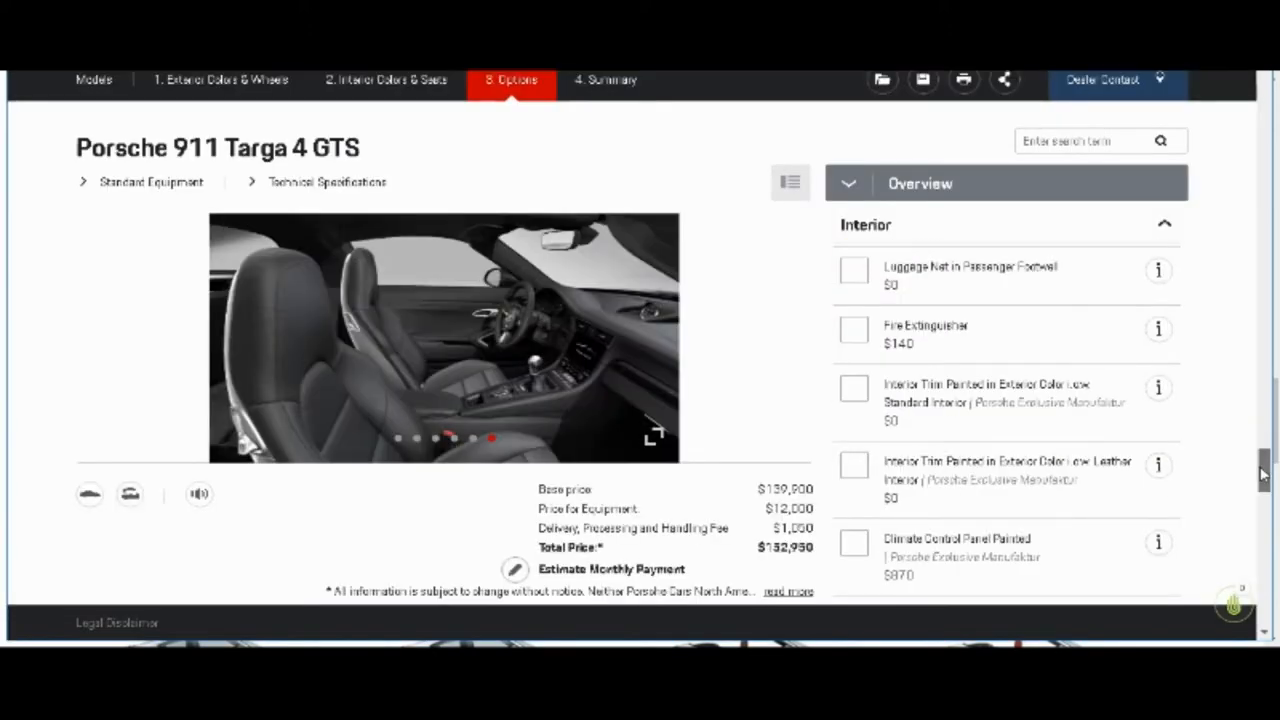
pyautogui.scroll(-3)
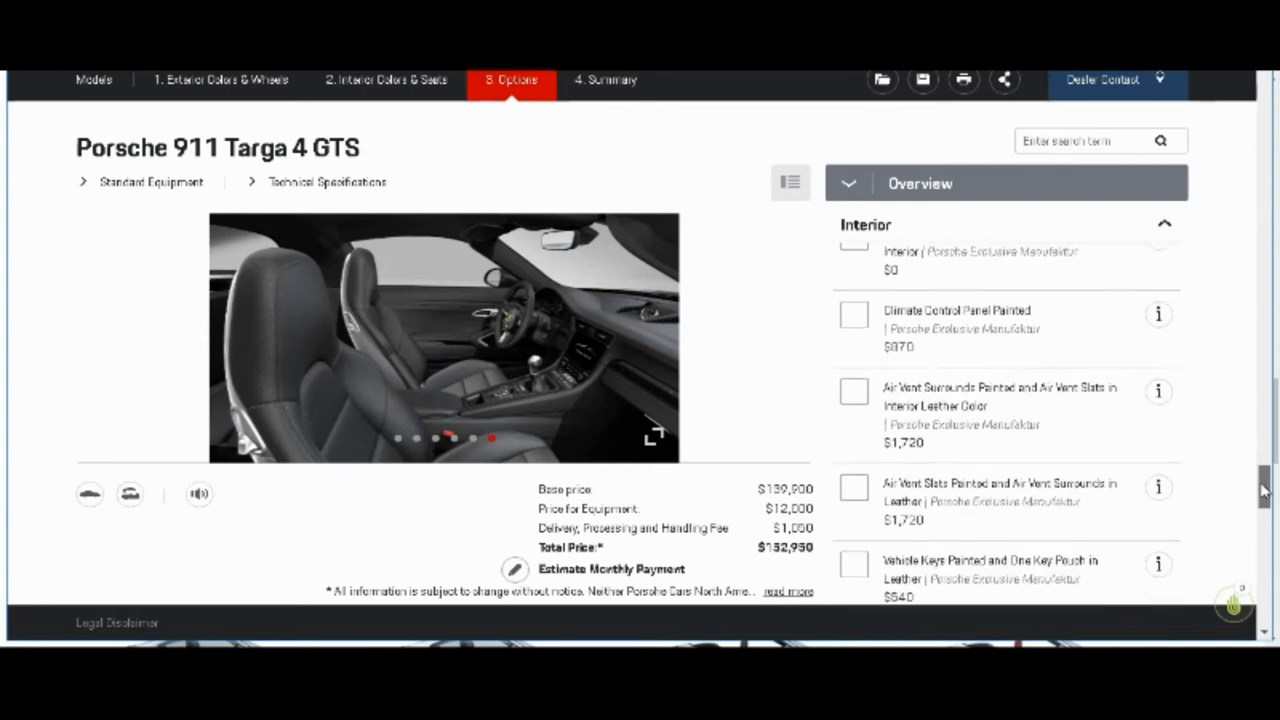
pyautogui.scroll(-3)
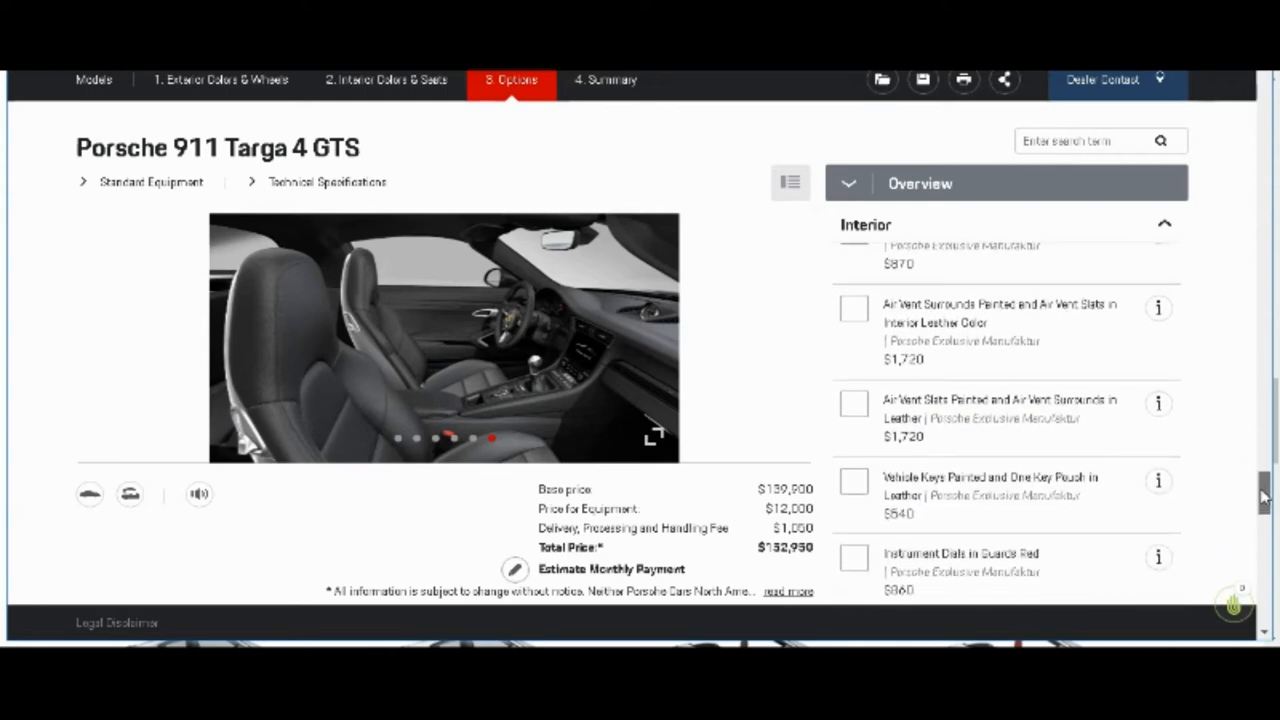
pyautogui.scroll(-3)
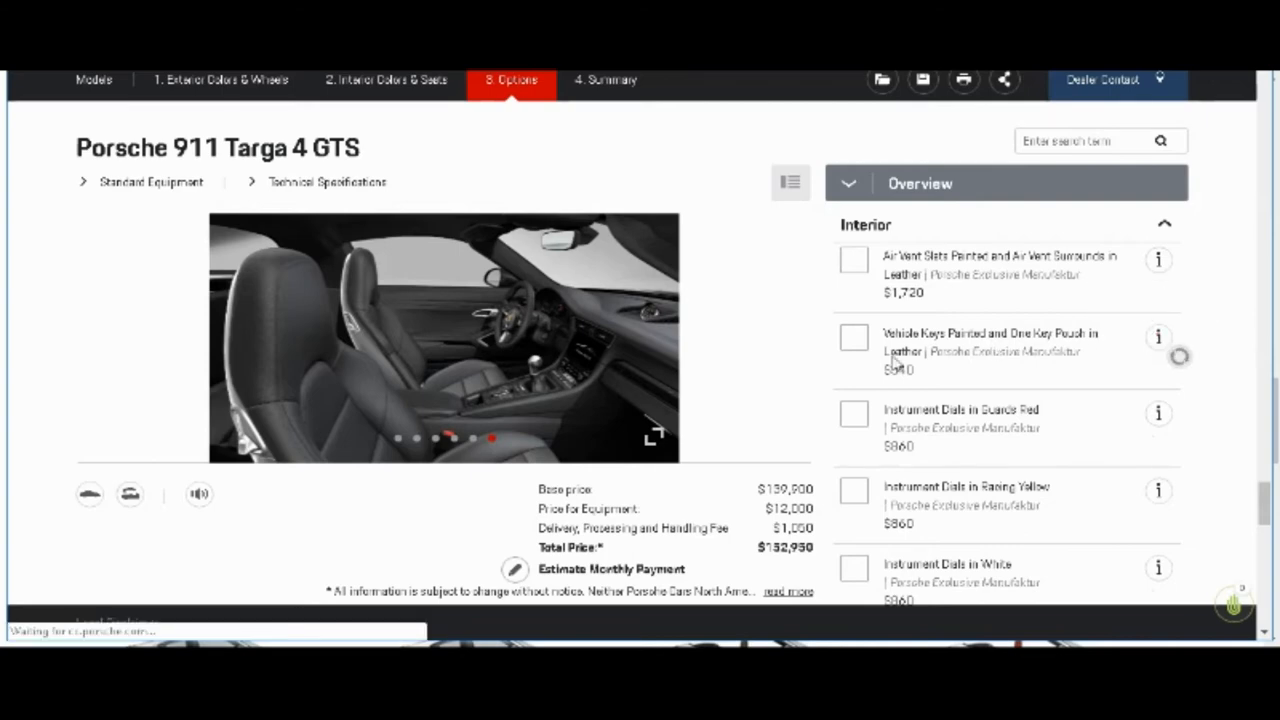
pyautogui.click(1156, 337)
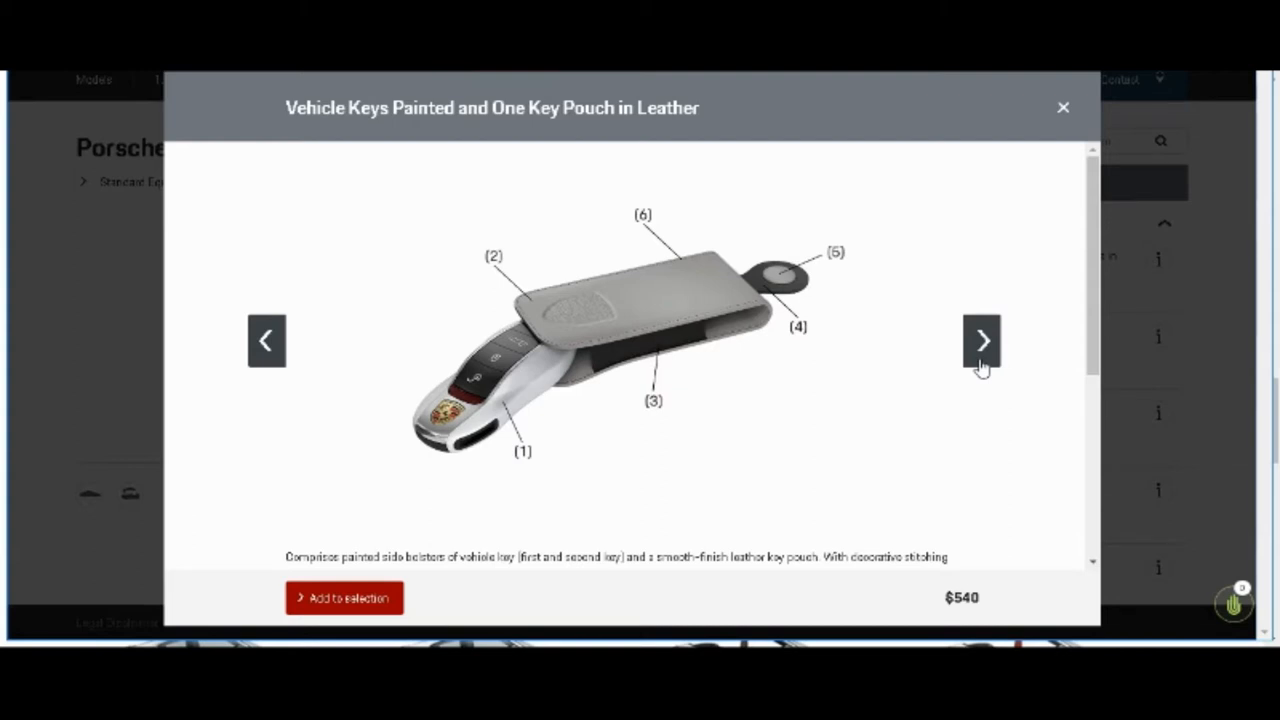
pyautogui.click(981, 340)
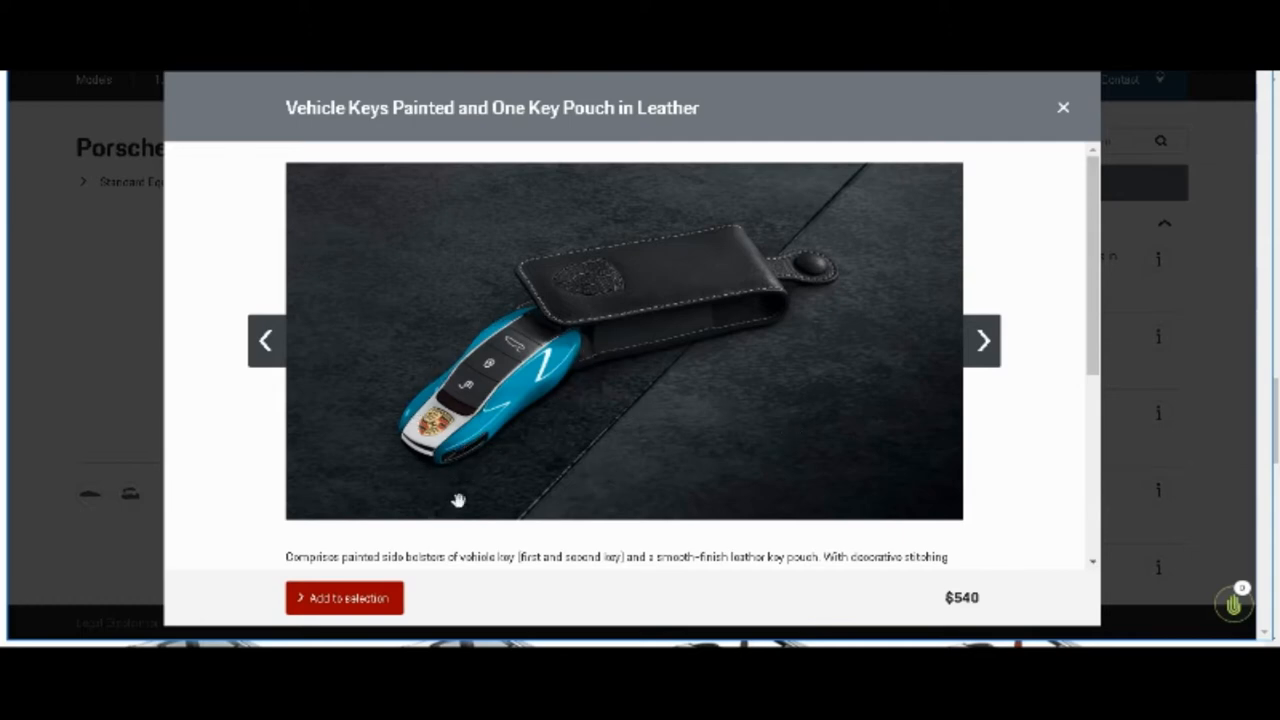
pyautogui.moveTo(974, 392)
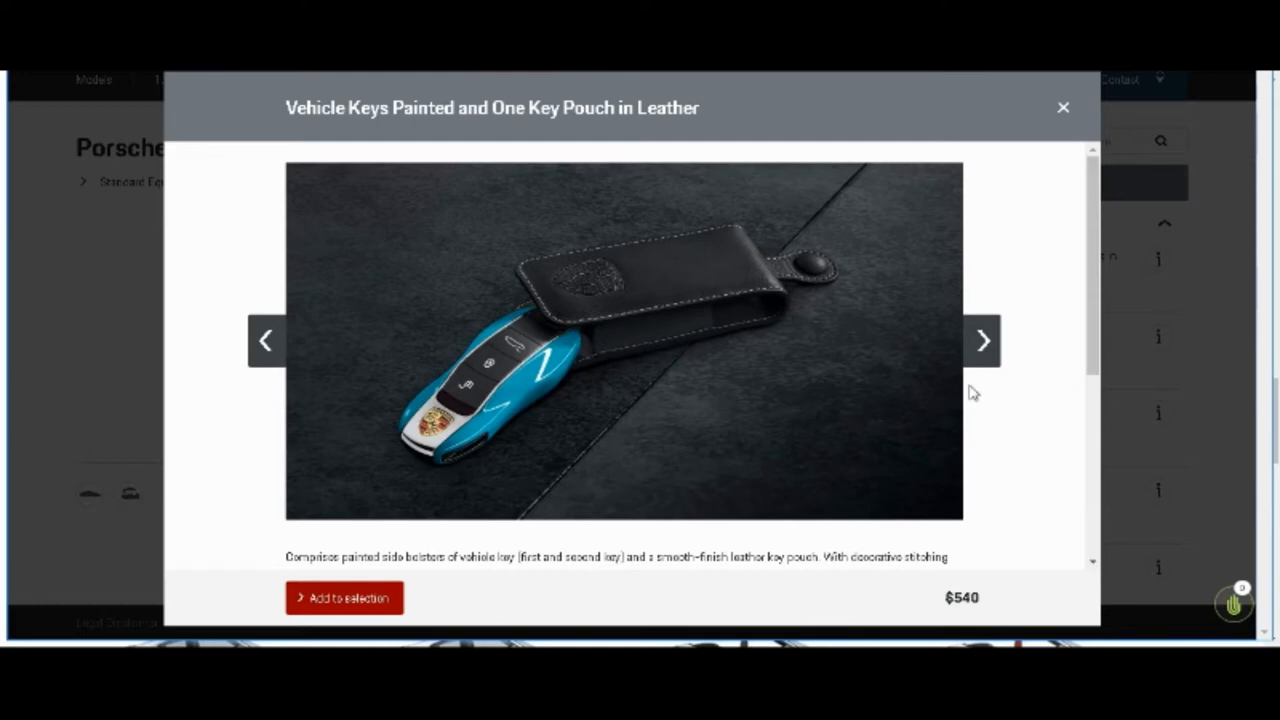
pyautogui.click(982, 340)
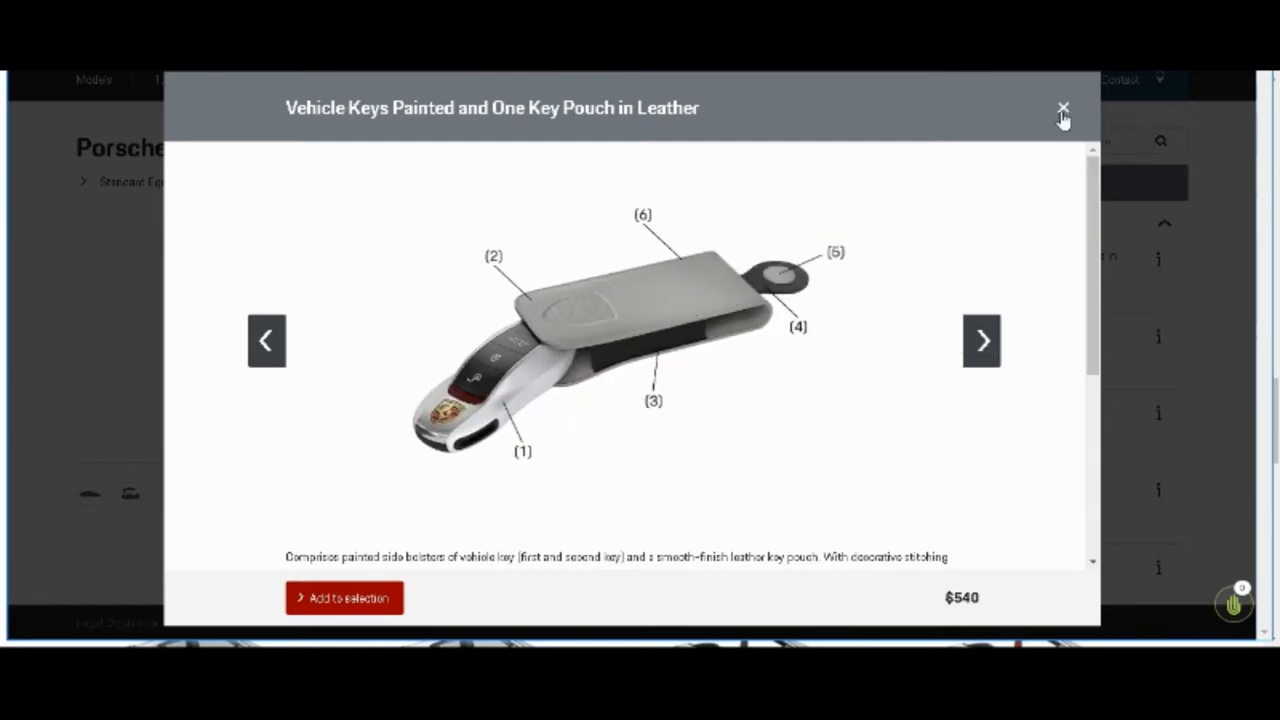
pyautogui.click(1062, 107)
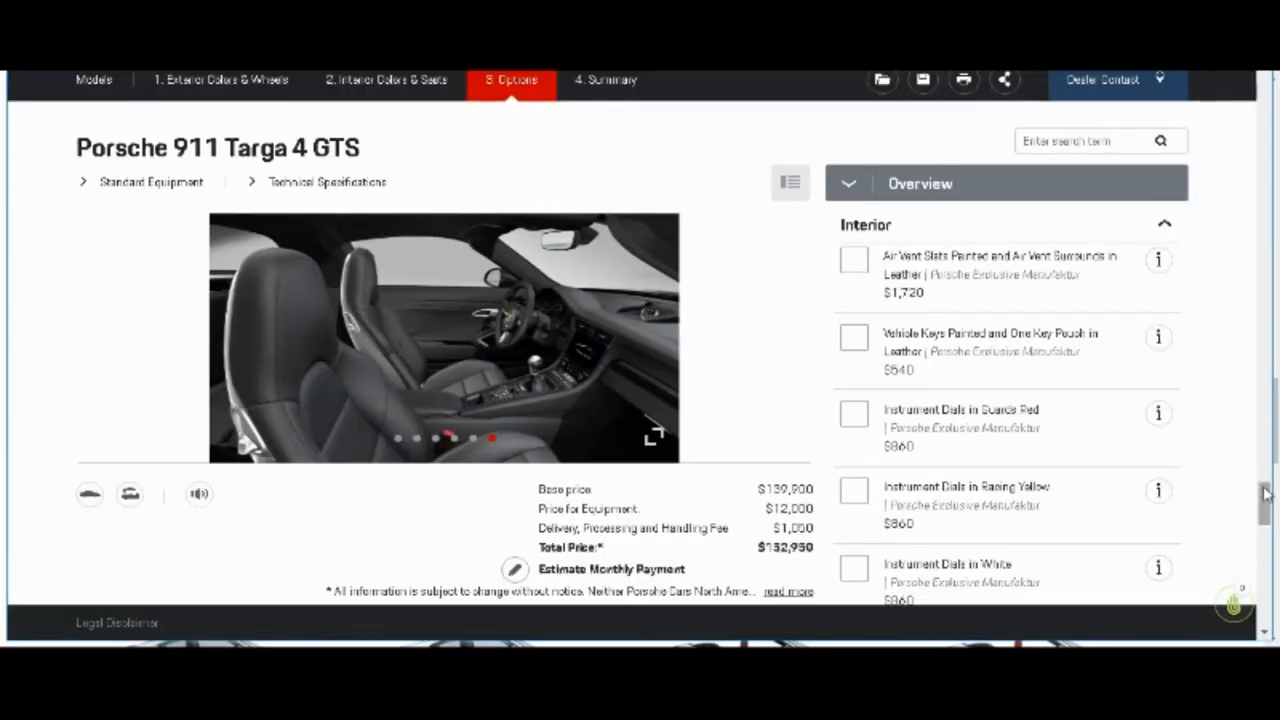
# Step: Add the Sport Chrono Stopwatch Dial in Guards Red ($420) and view the last car photo
pyautogui.scroll(-3)
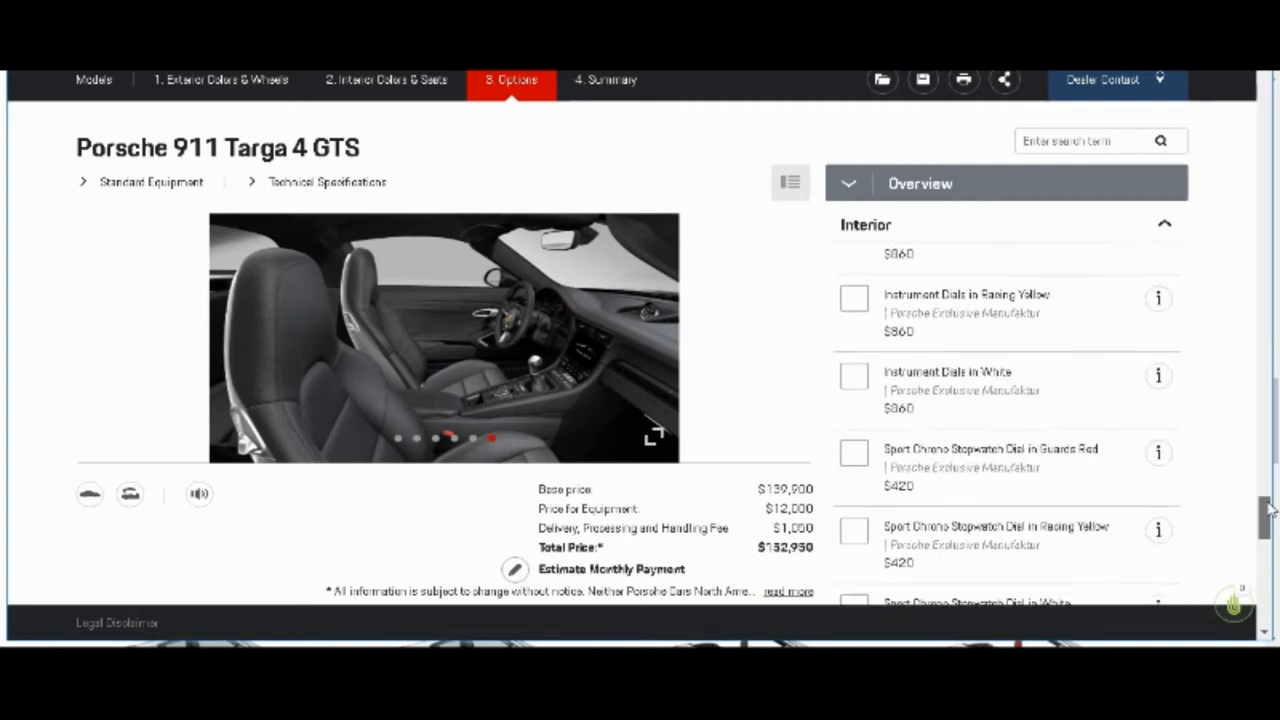
pyautogui.scroll(-3)
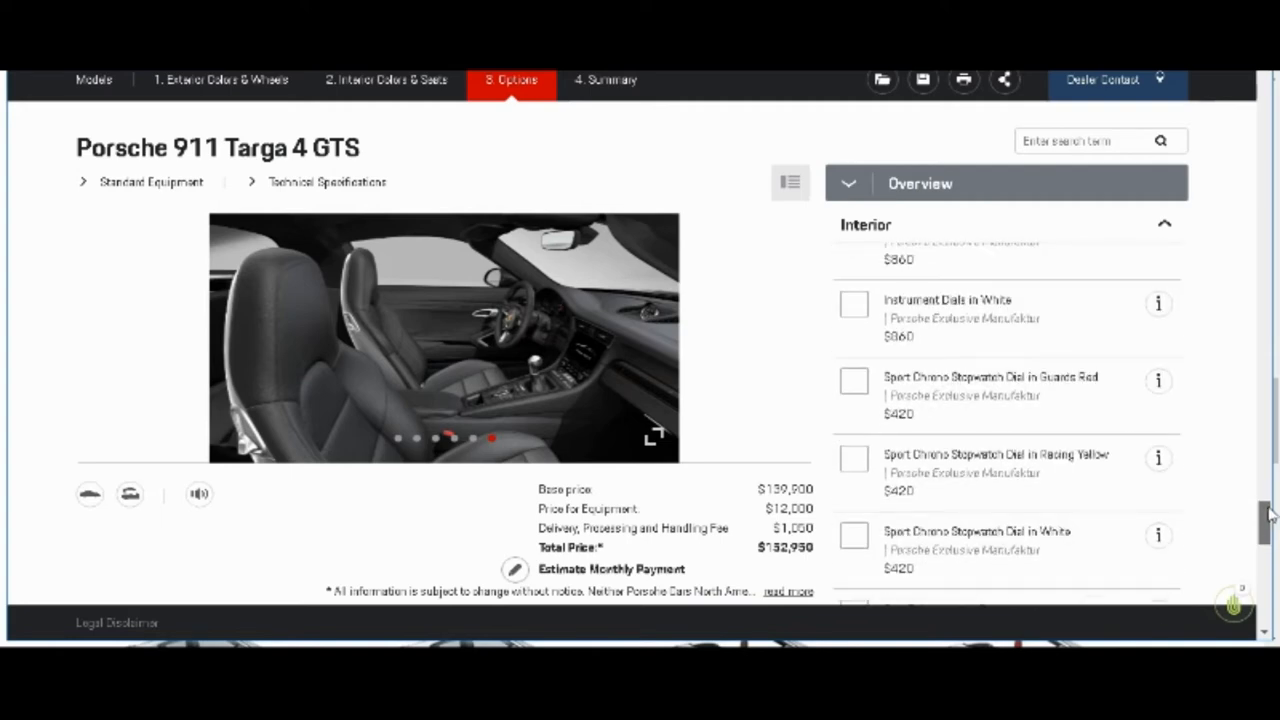
pyautogui.click(853, 382)
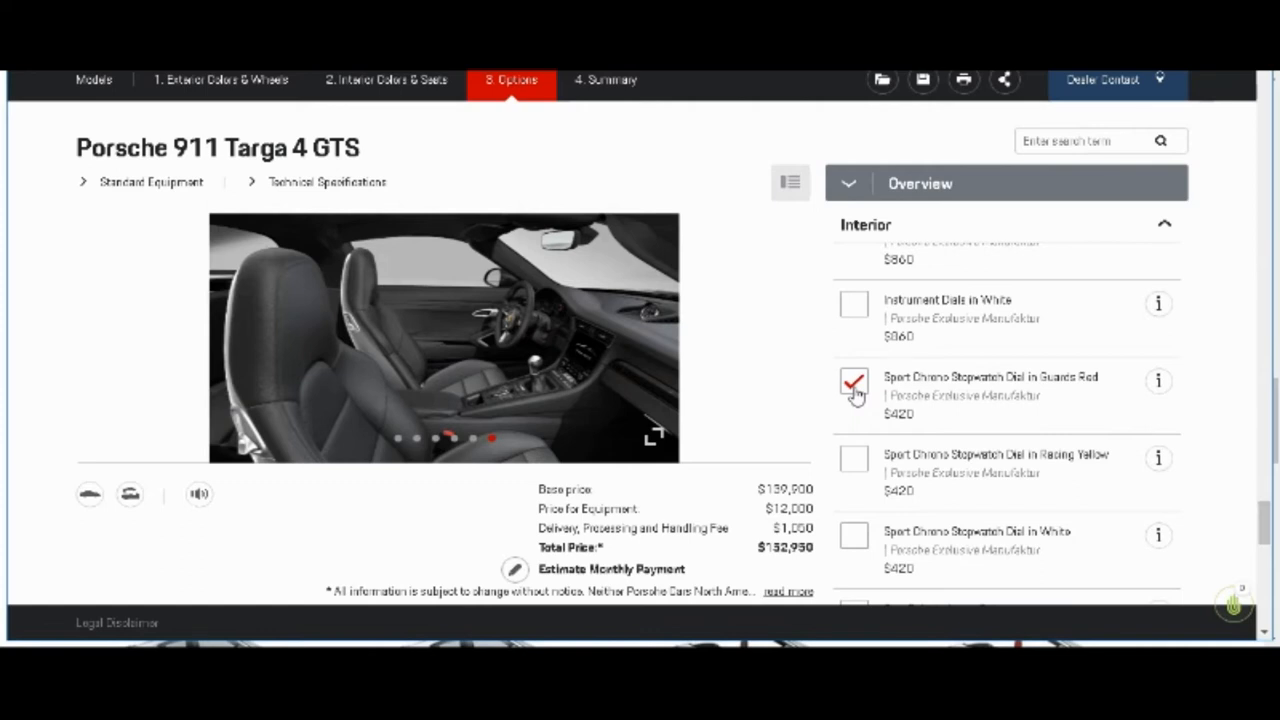
pyautogui.click(853, 382)
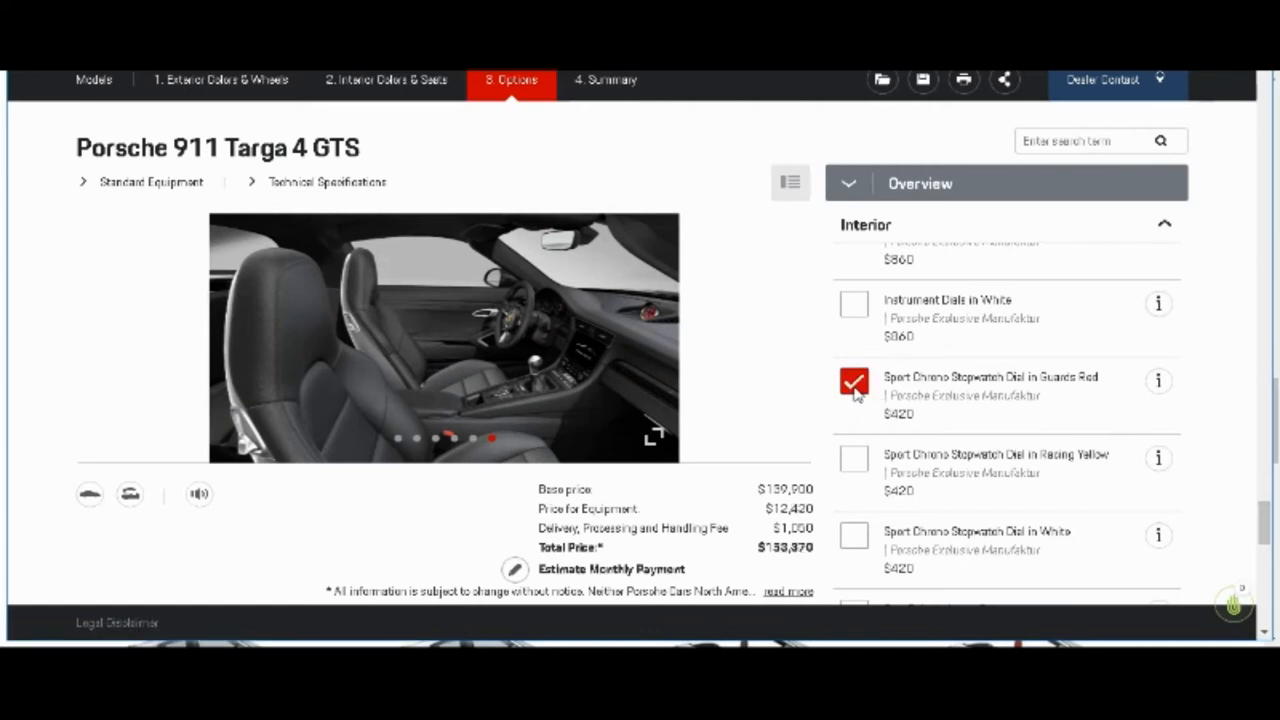
pyautogui.moveTo(657, 448)
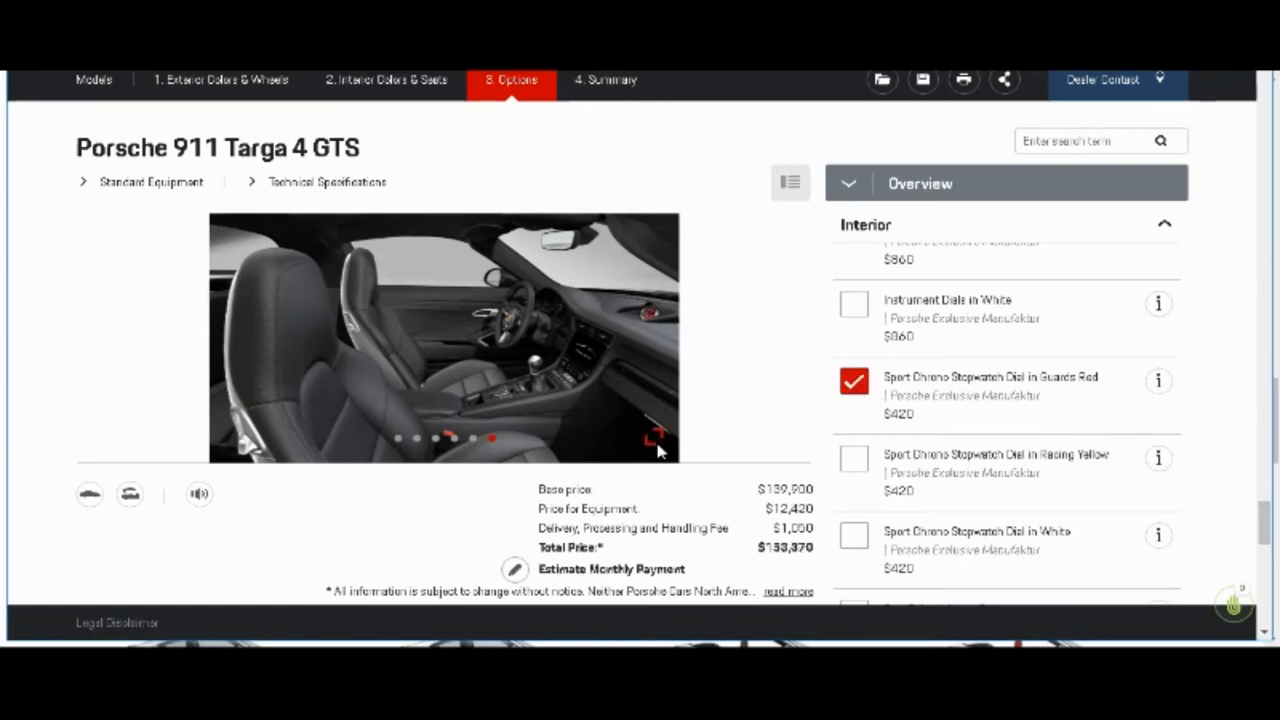
pyautogui.click(651, 440)
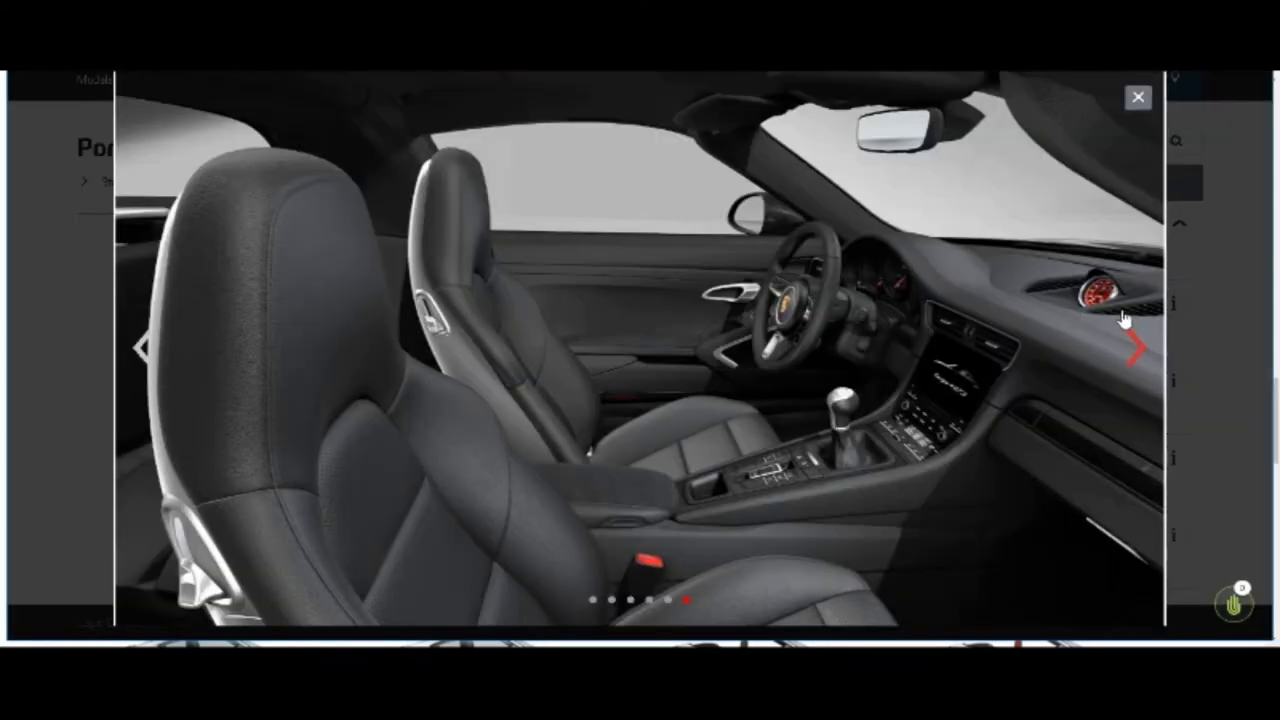
pyautogui.moveTo(1140, 298)
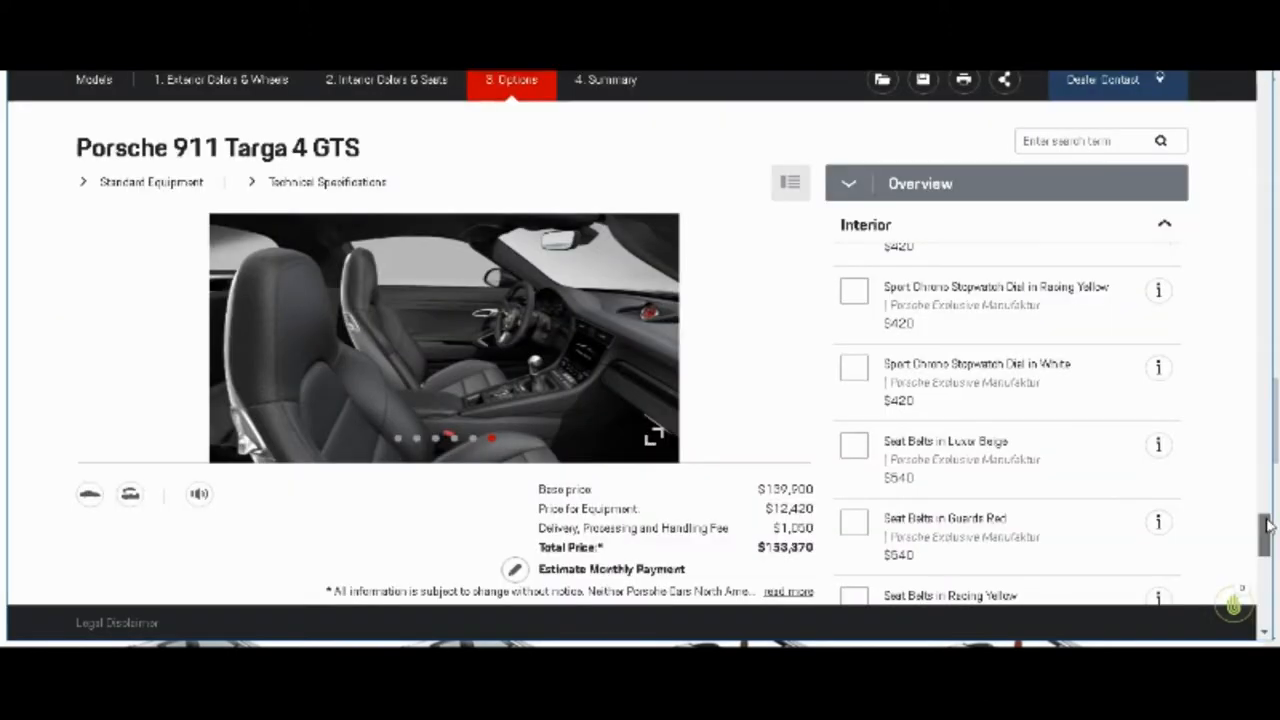
pyautogui.scroll(-3)
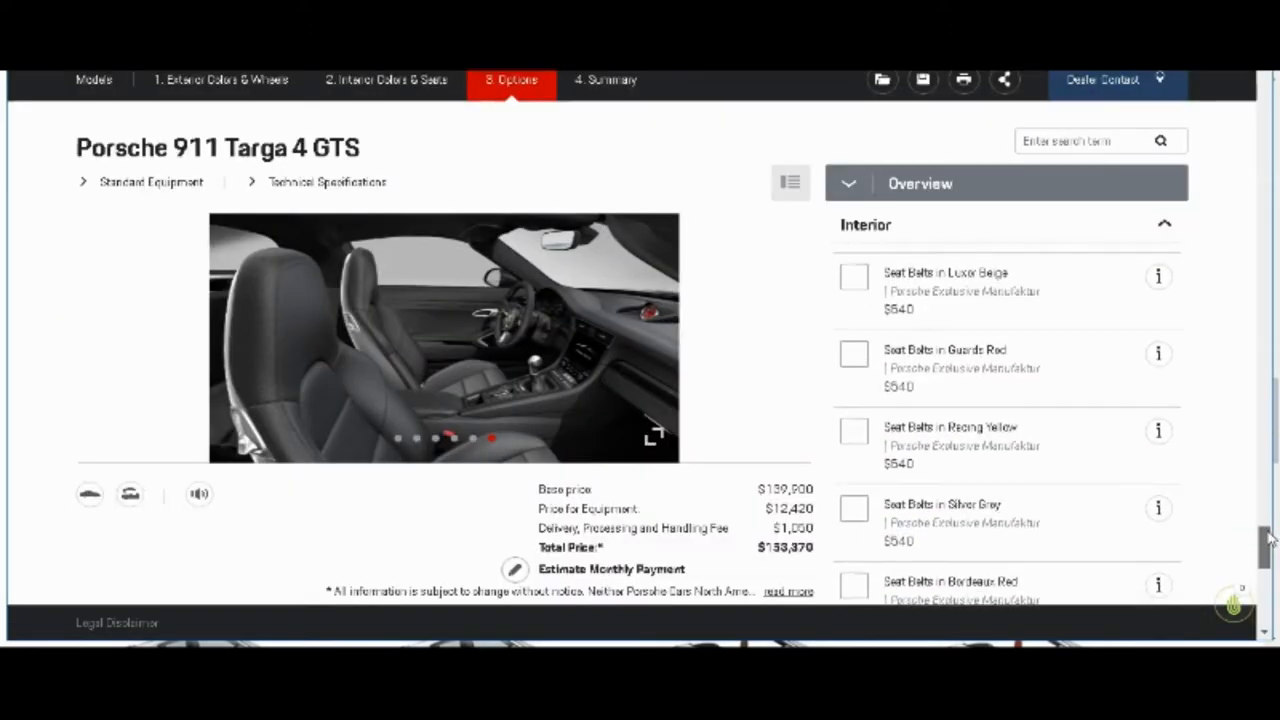
pyautogui.scroll(-3)
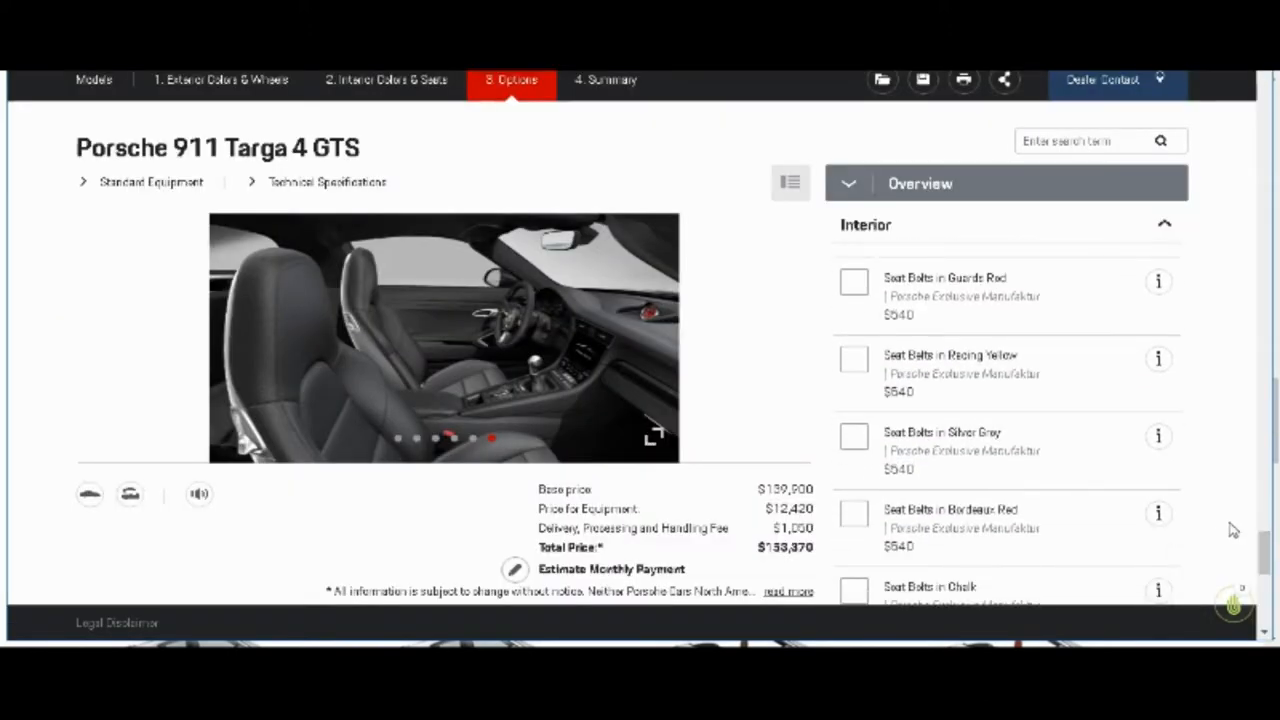
pyautogui.moveTo(909, 414)
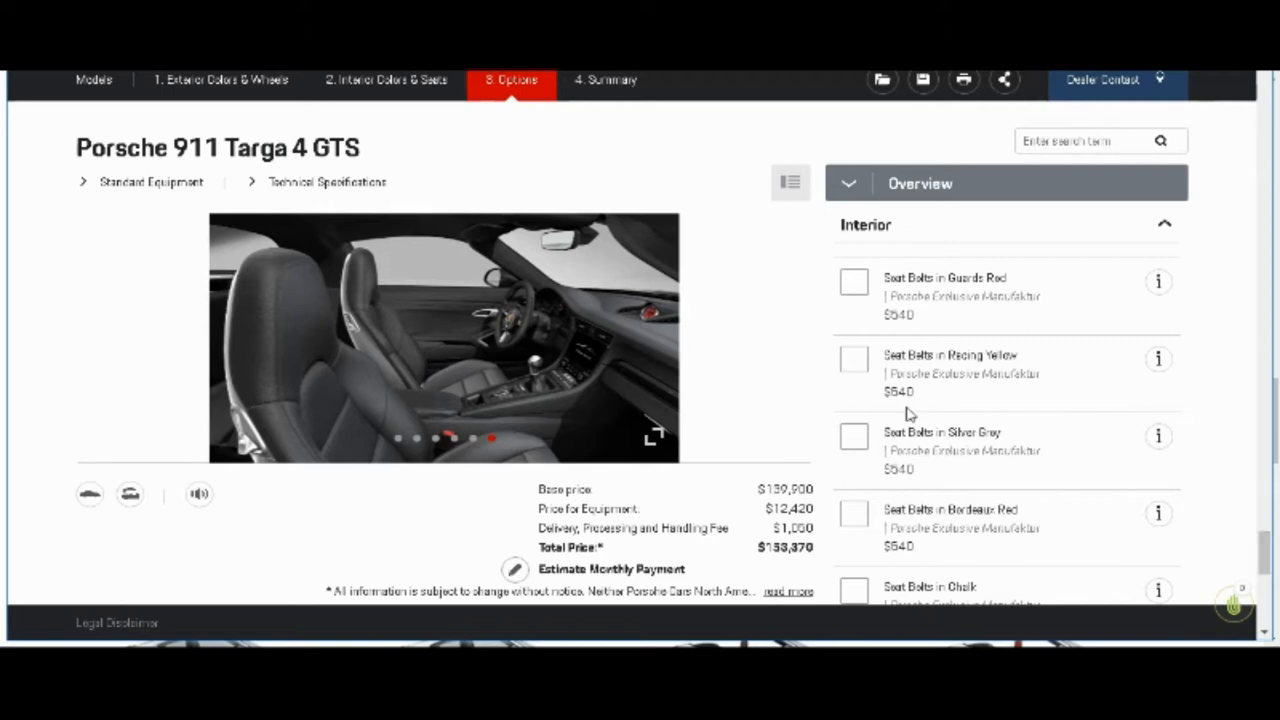
pyautogui.click(854, 360)
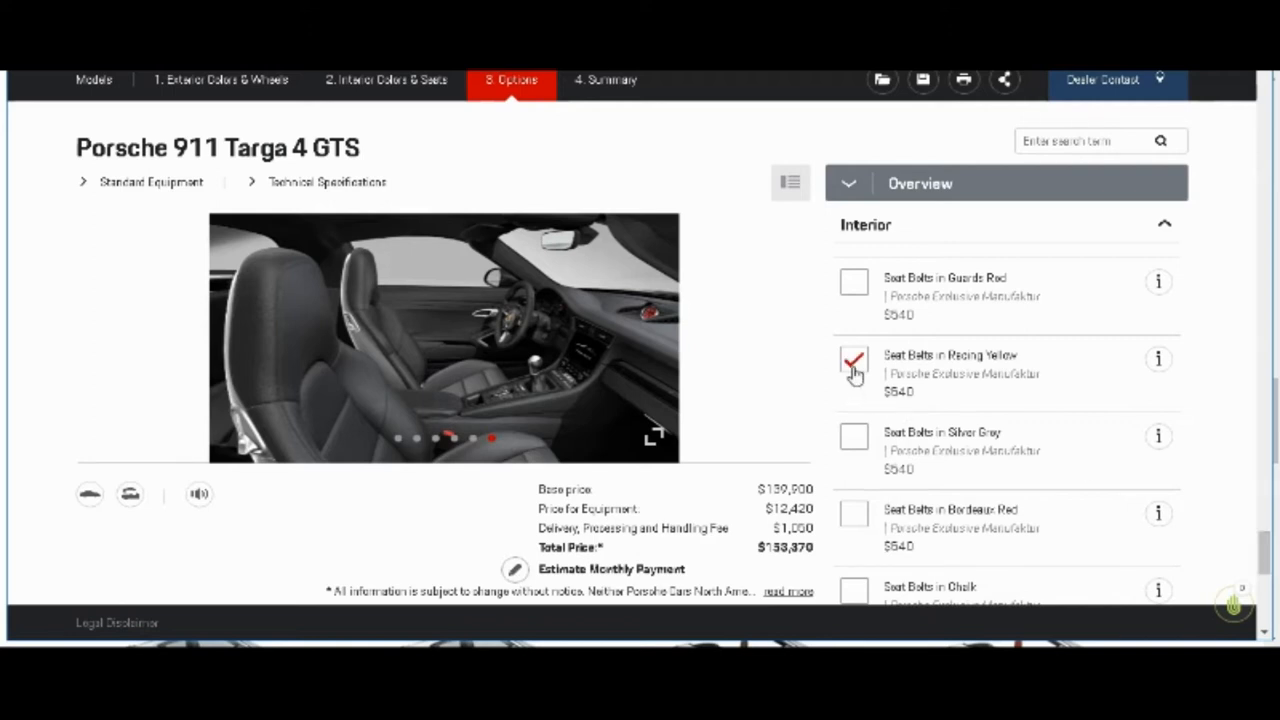
pyautogui.click(853, 359)
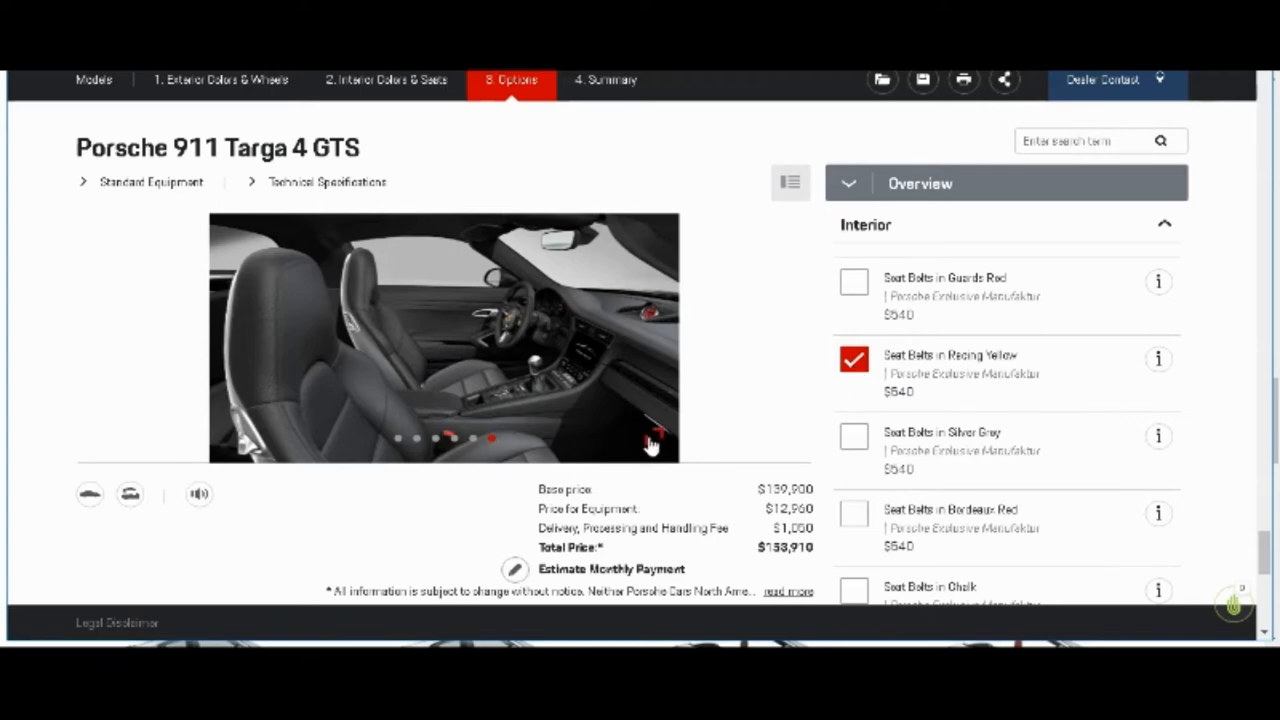
pyautogui.click(655, 437)
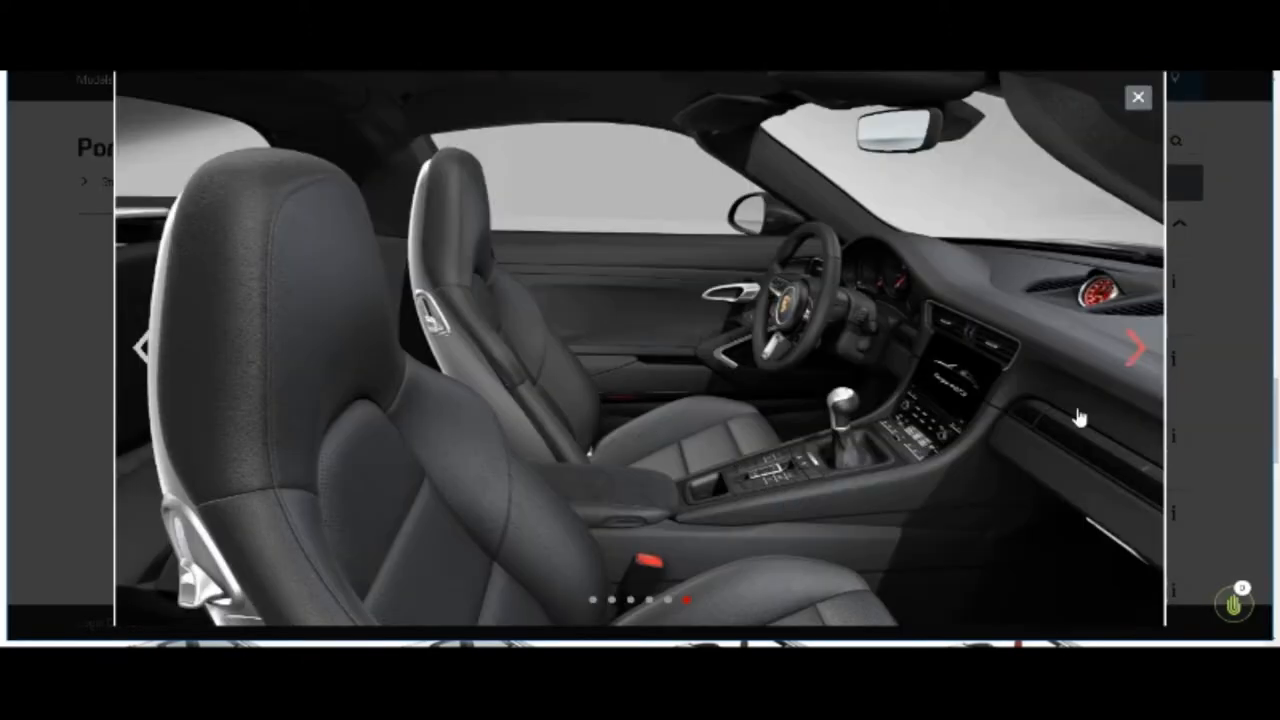
pyautogui.click(1132, 347)
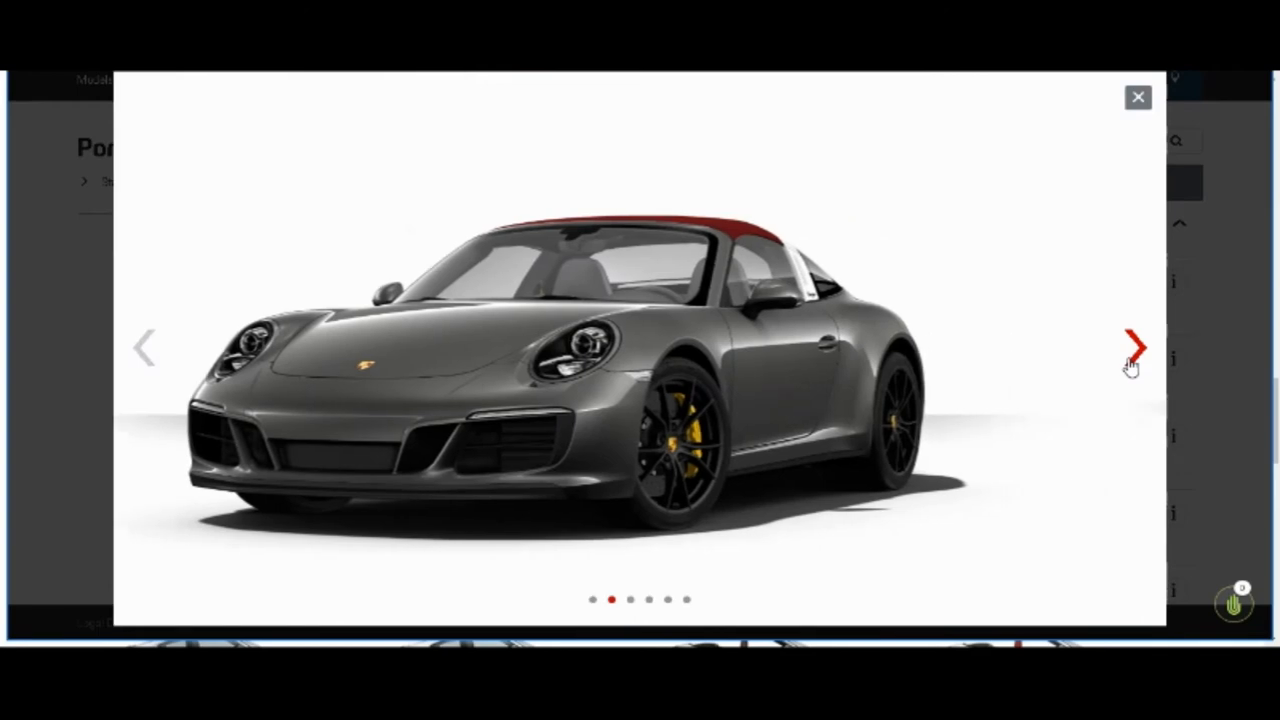
pyautogui.click(1132, 345)
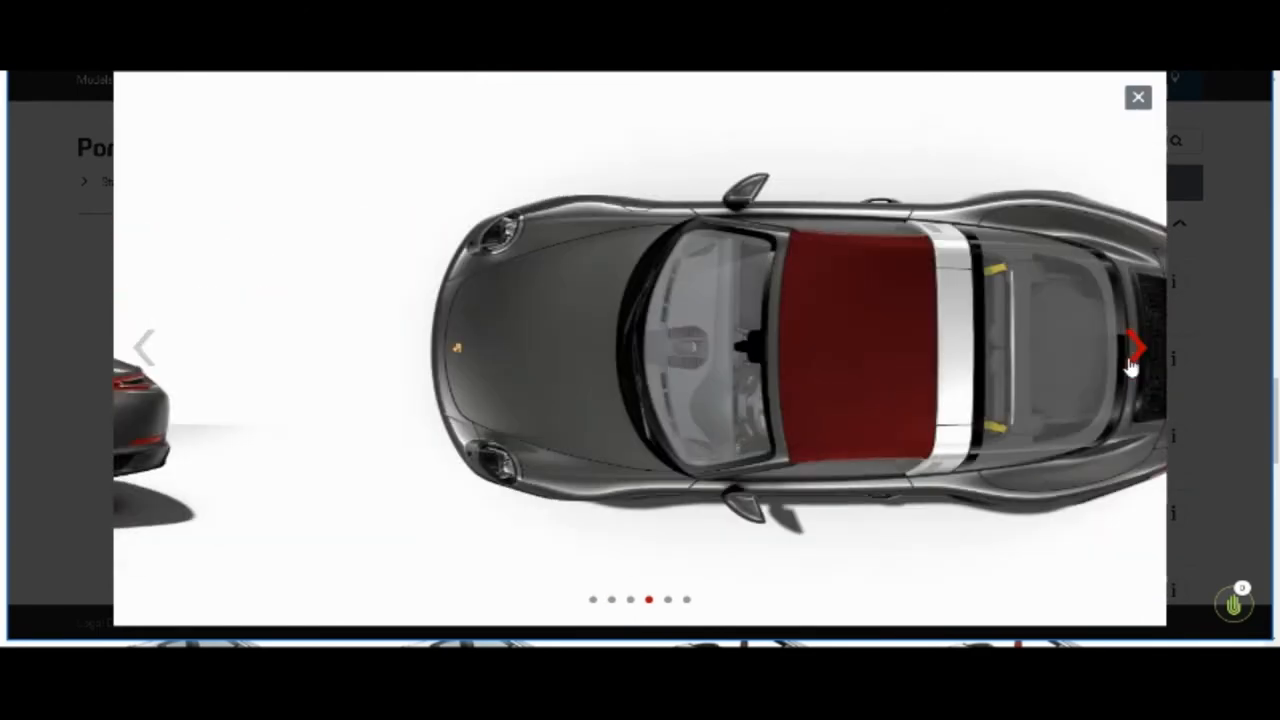
pyautogui.click(1135, 349)
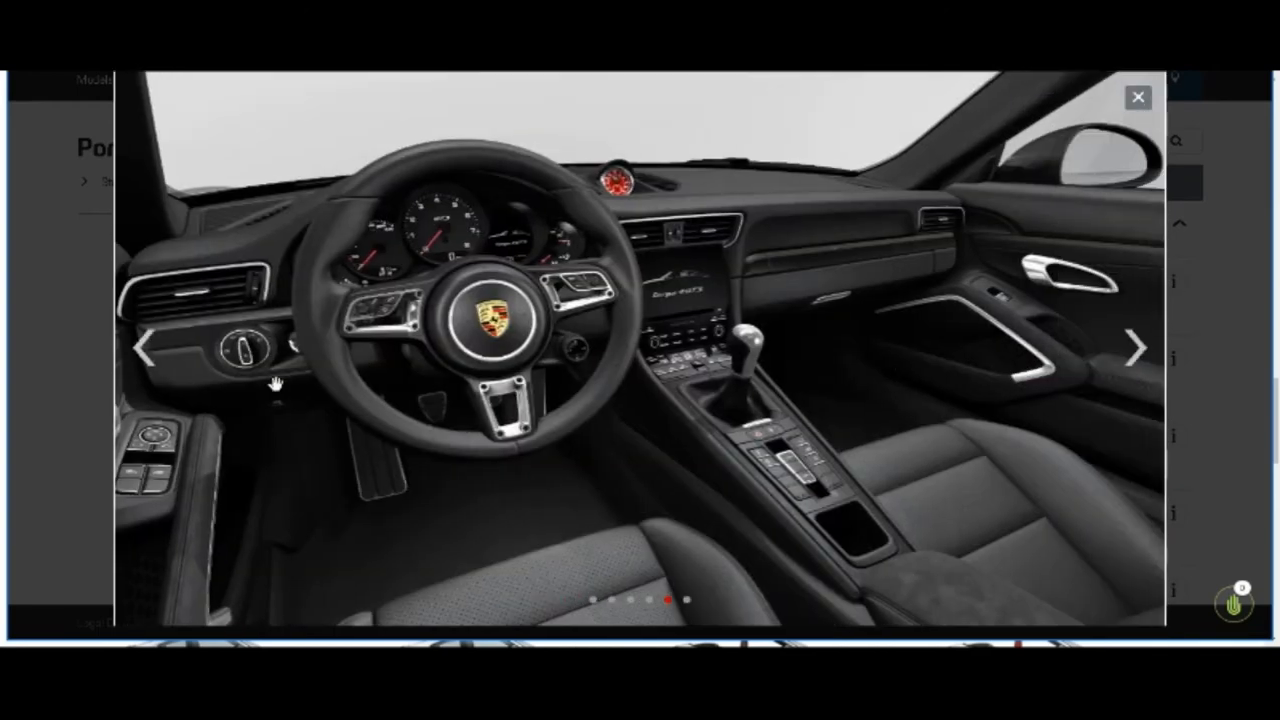
pyautogui.click(148, 346)
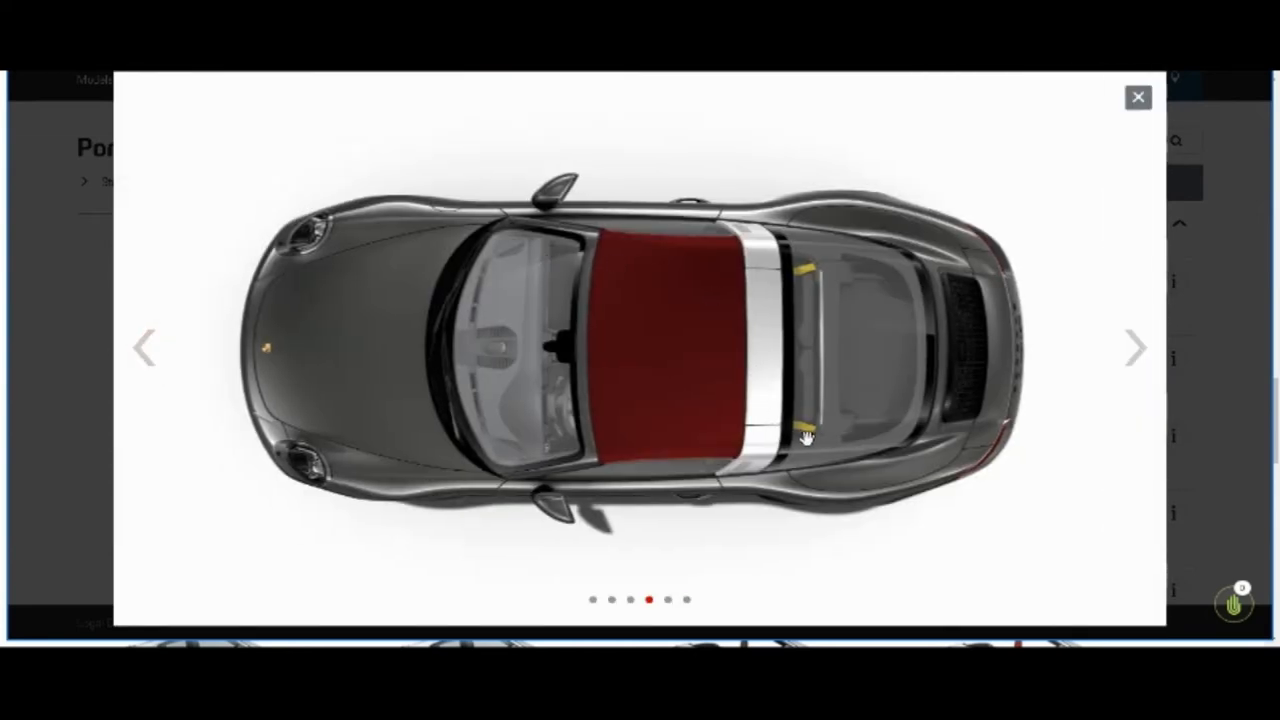
pyautogui.moveTo(812, 283)
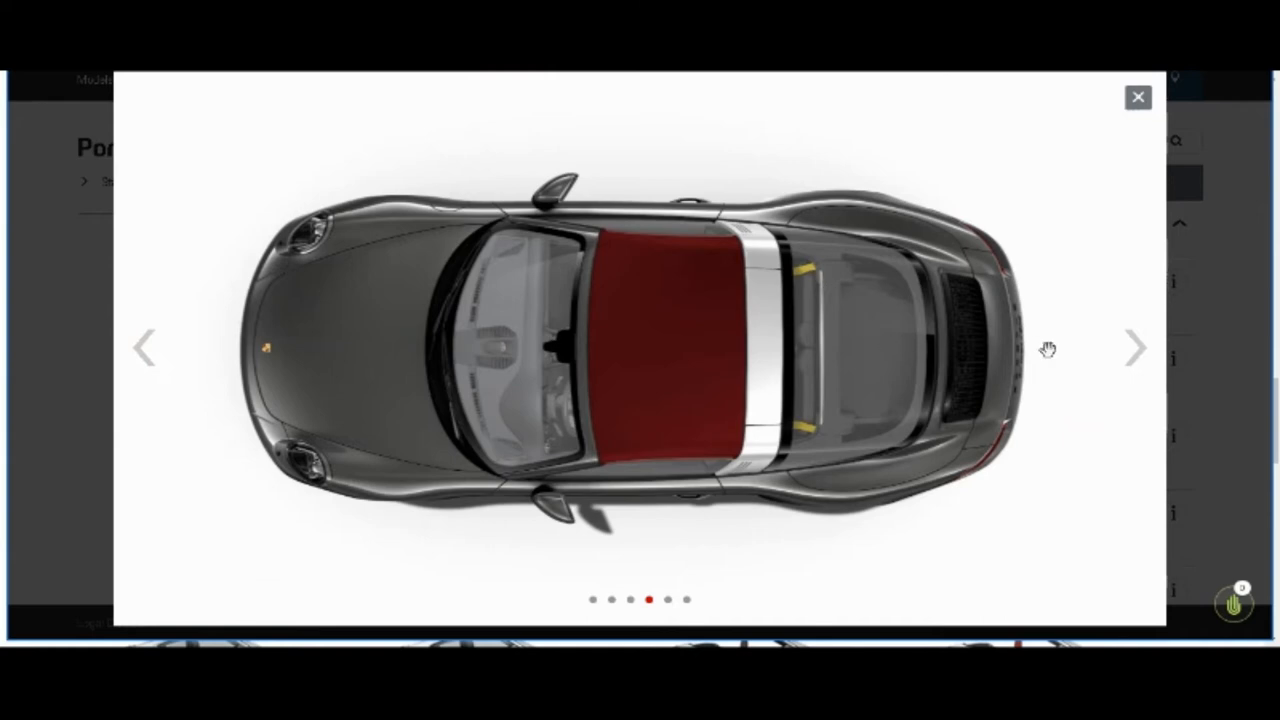
pyautogui.moveTo(1136, 347)
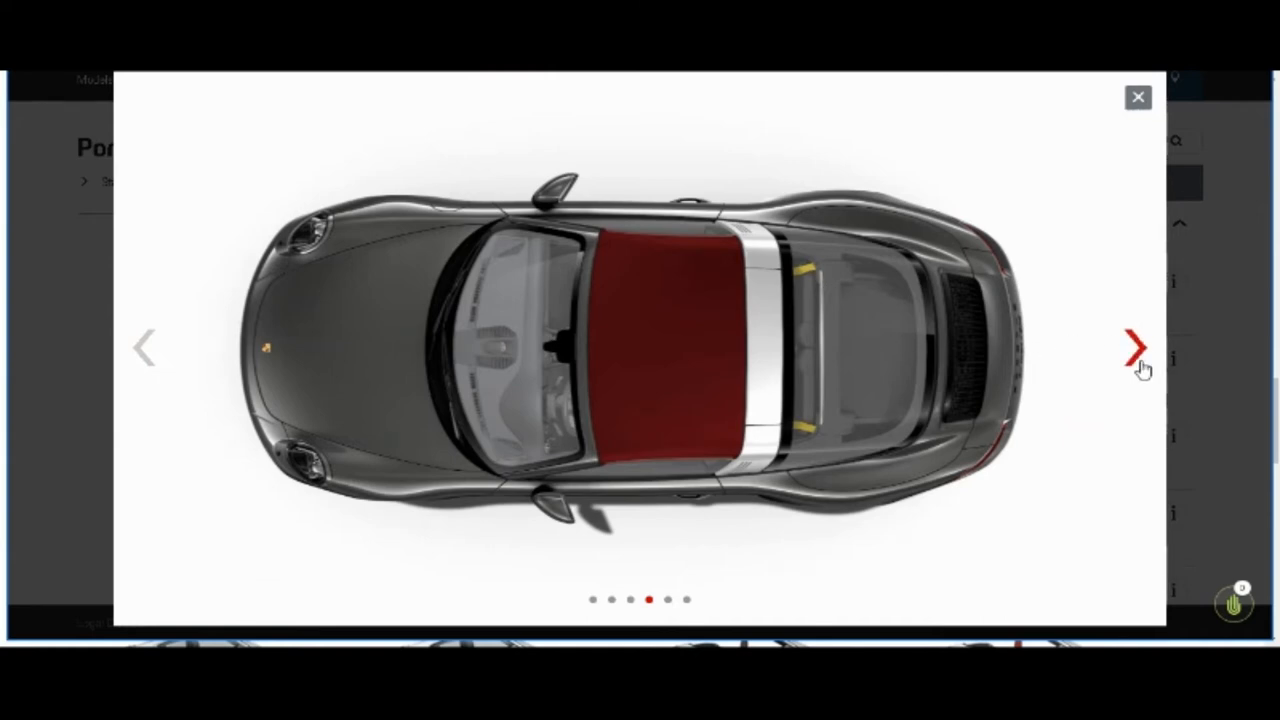
pyautogui.click(1132, 345)
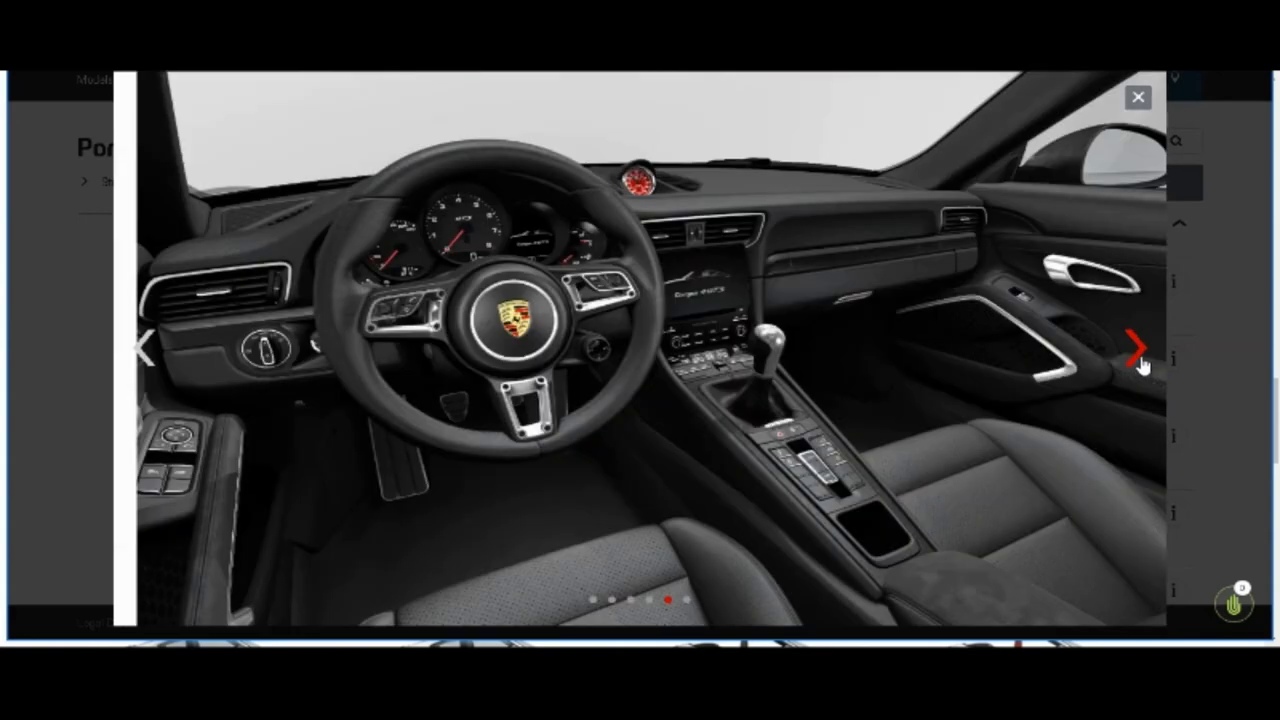
pyautogui.click(1137, 97)
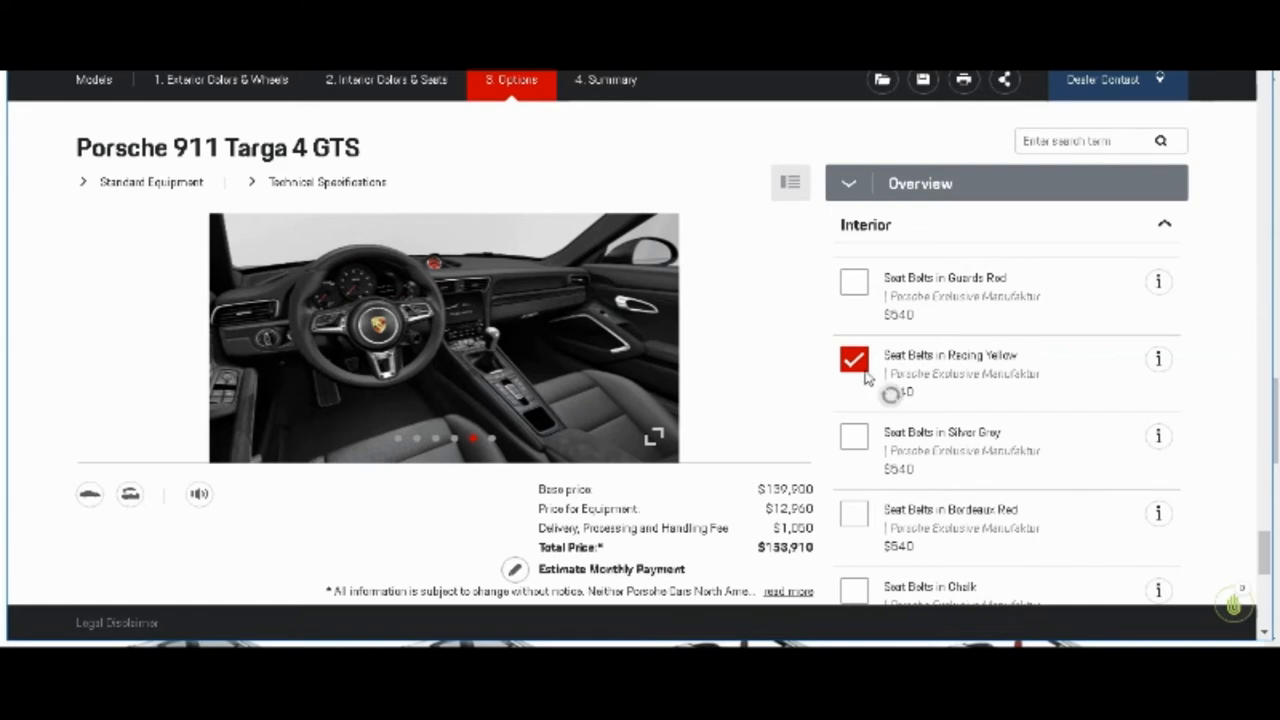
pyautogui.click(853, 359)
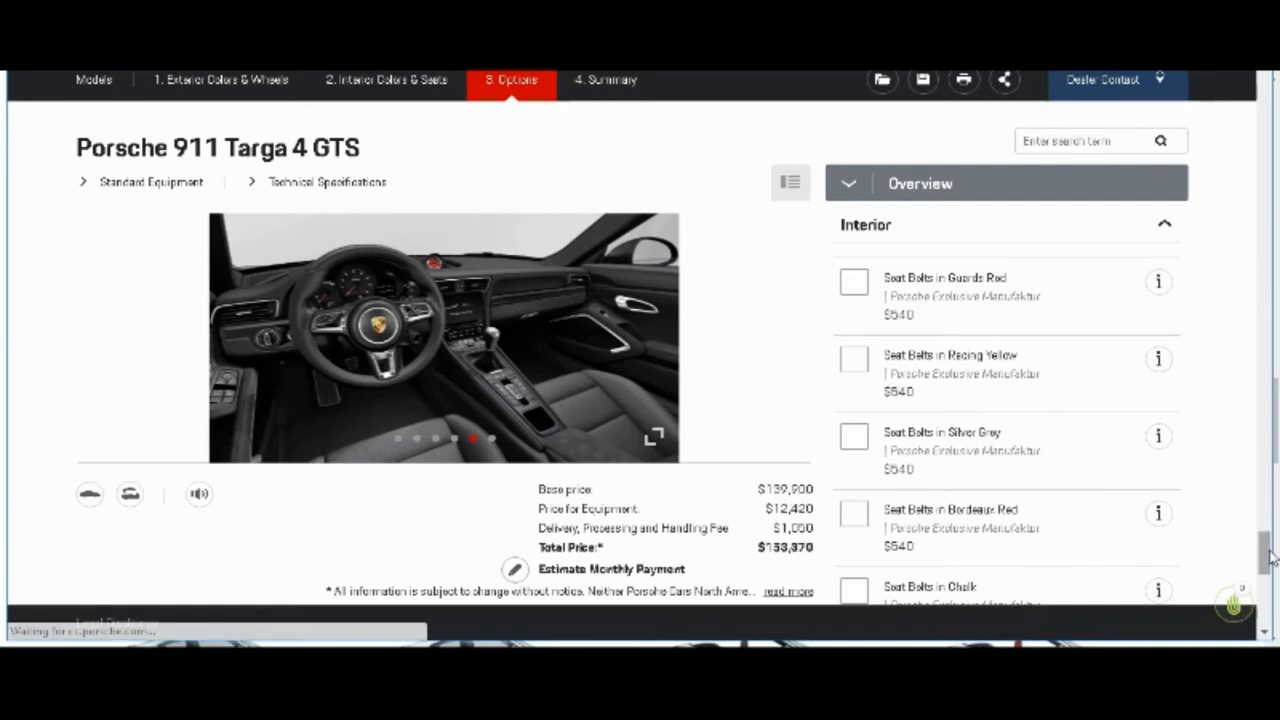
pyautogui.scroll(-3)
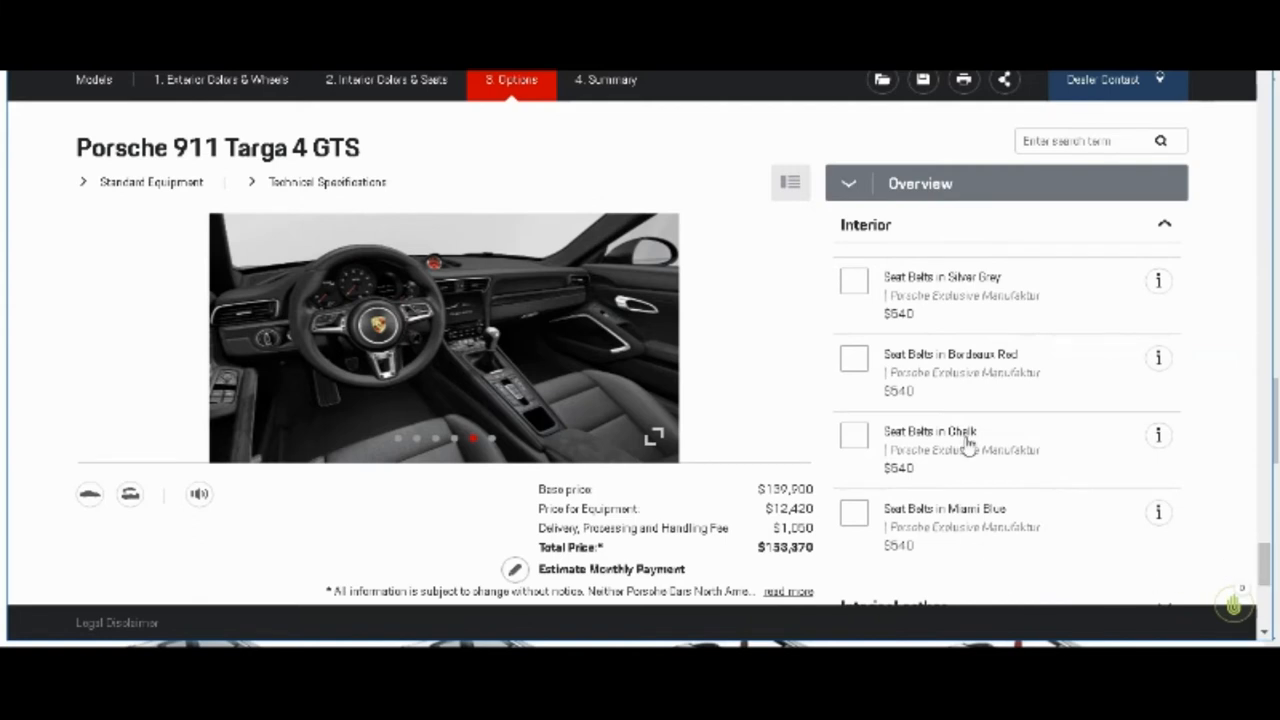
pyautogui.moveTo(1260, 560)
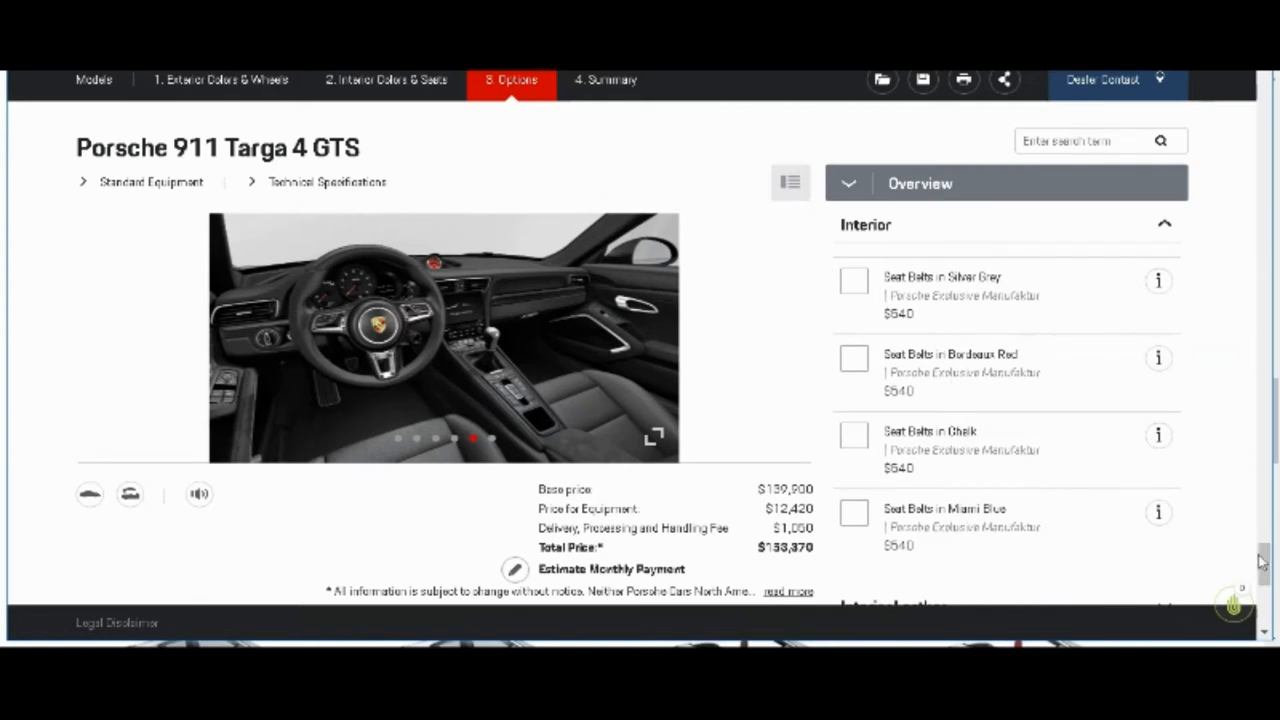
pyautogui.scroll(-3)
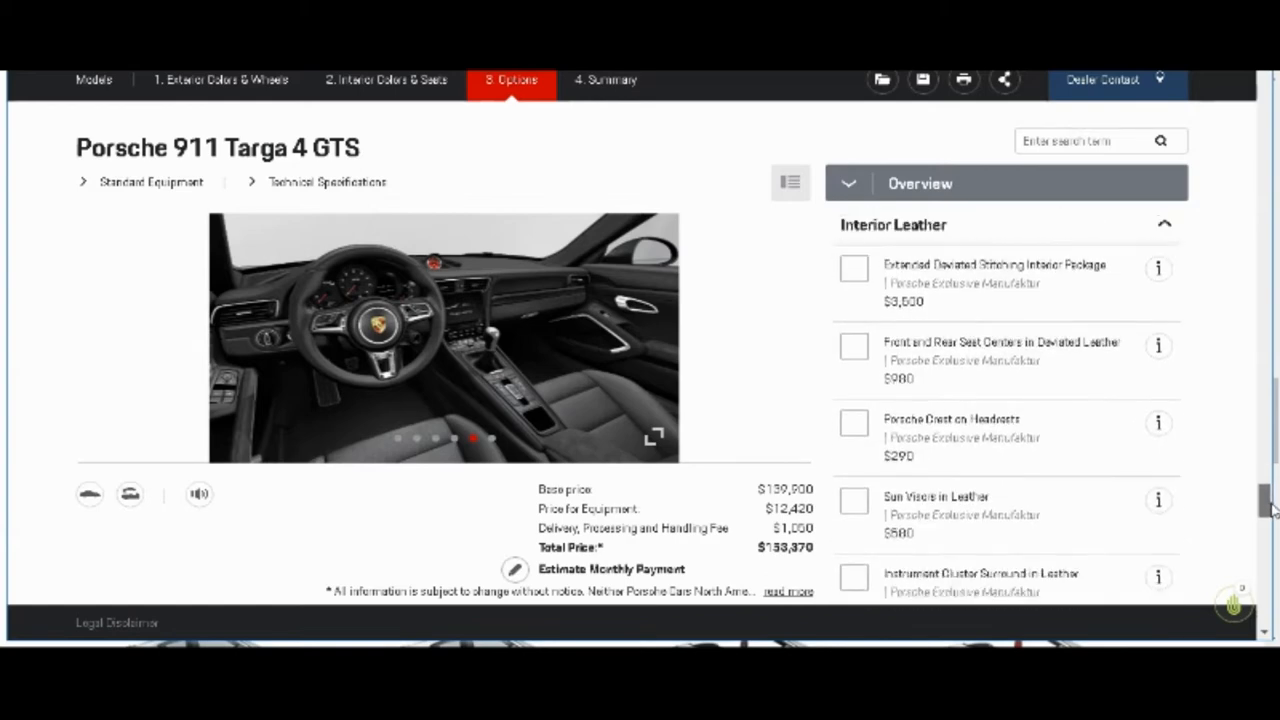
pyautogui.scroll(-3)
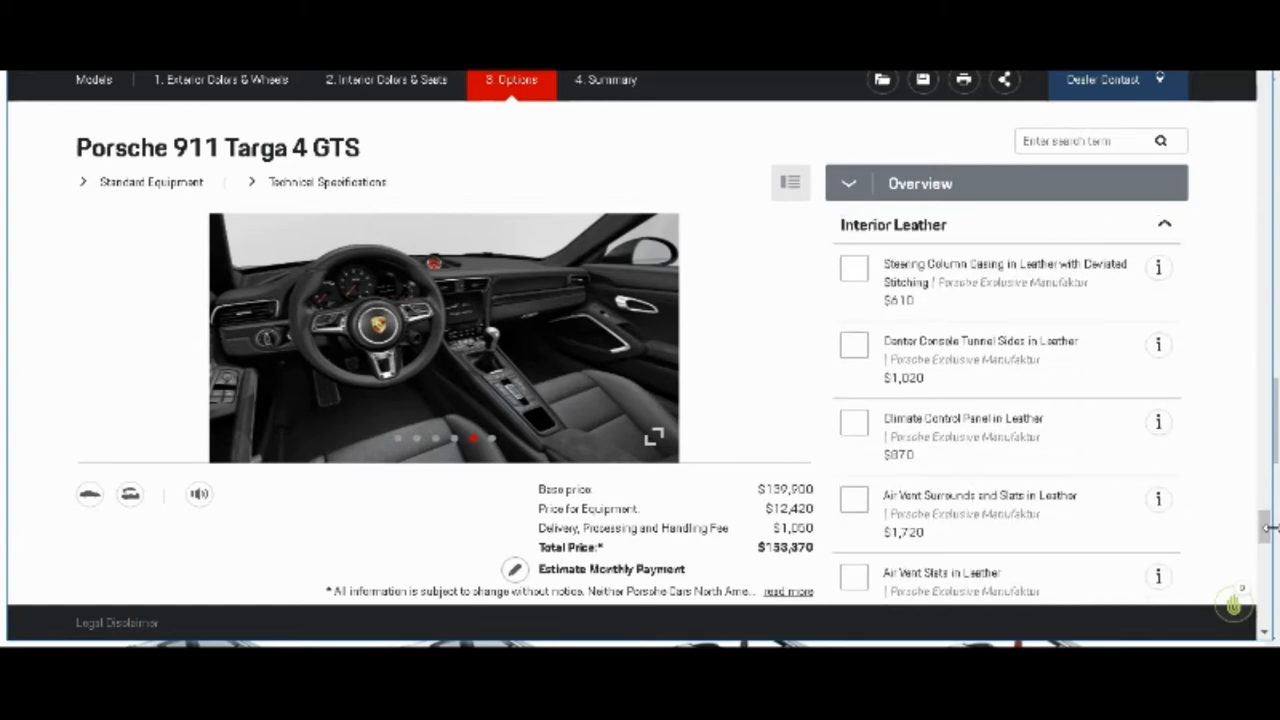
pyautogui.scroll(-3)
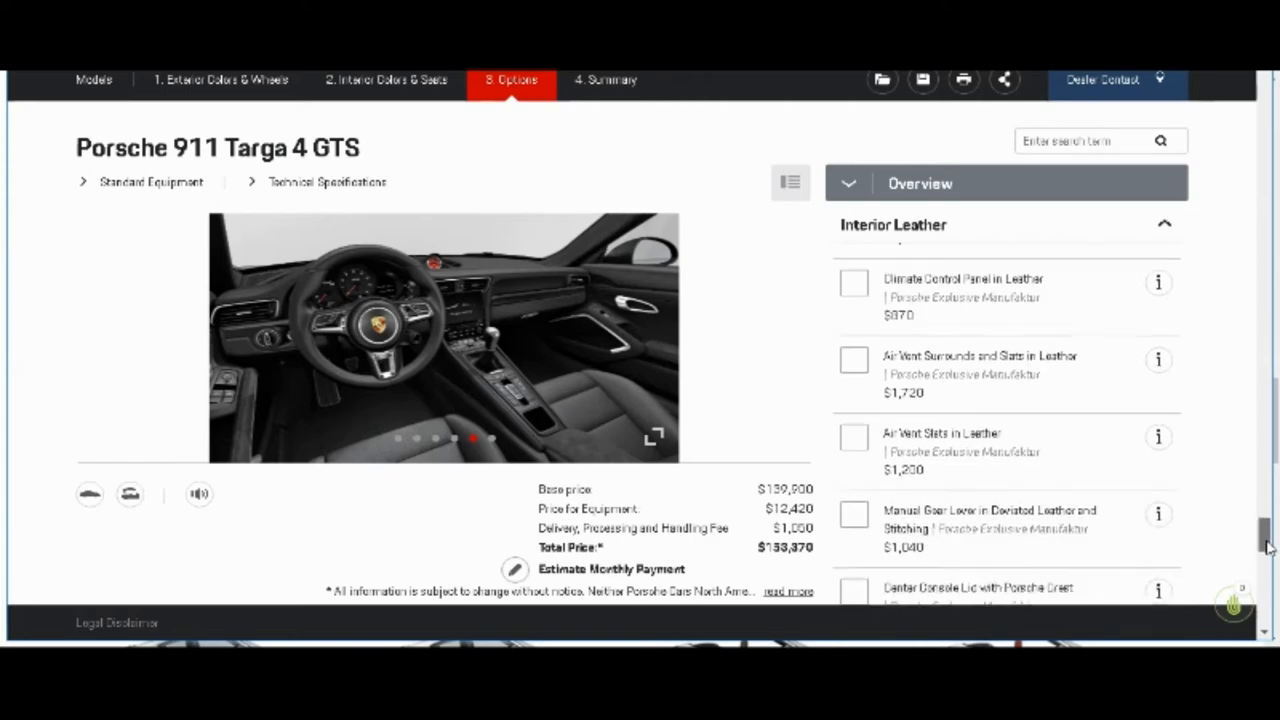
pyautogui.scroll(-3)
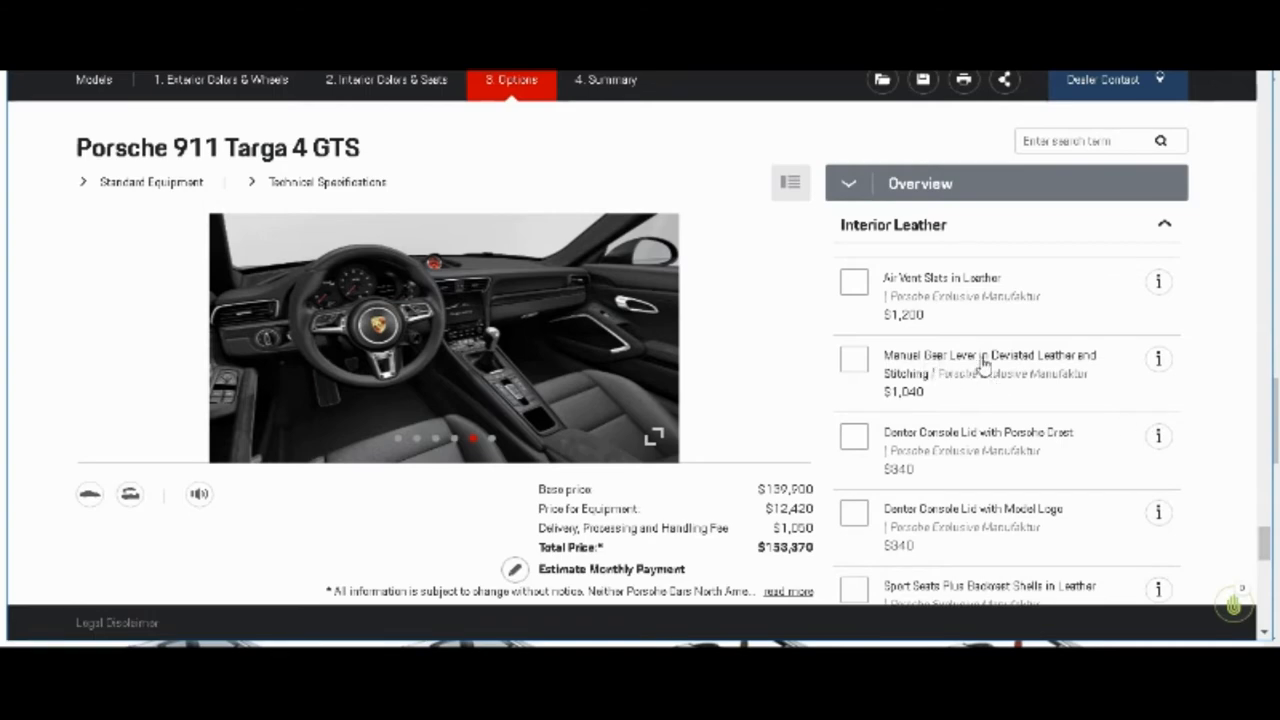
pyautogui.click(854, 359)
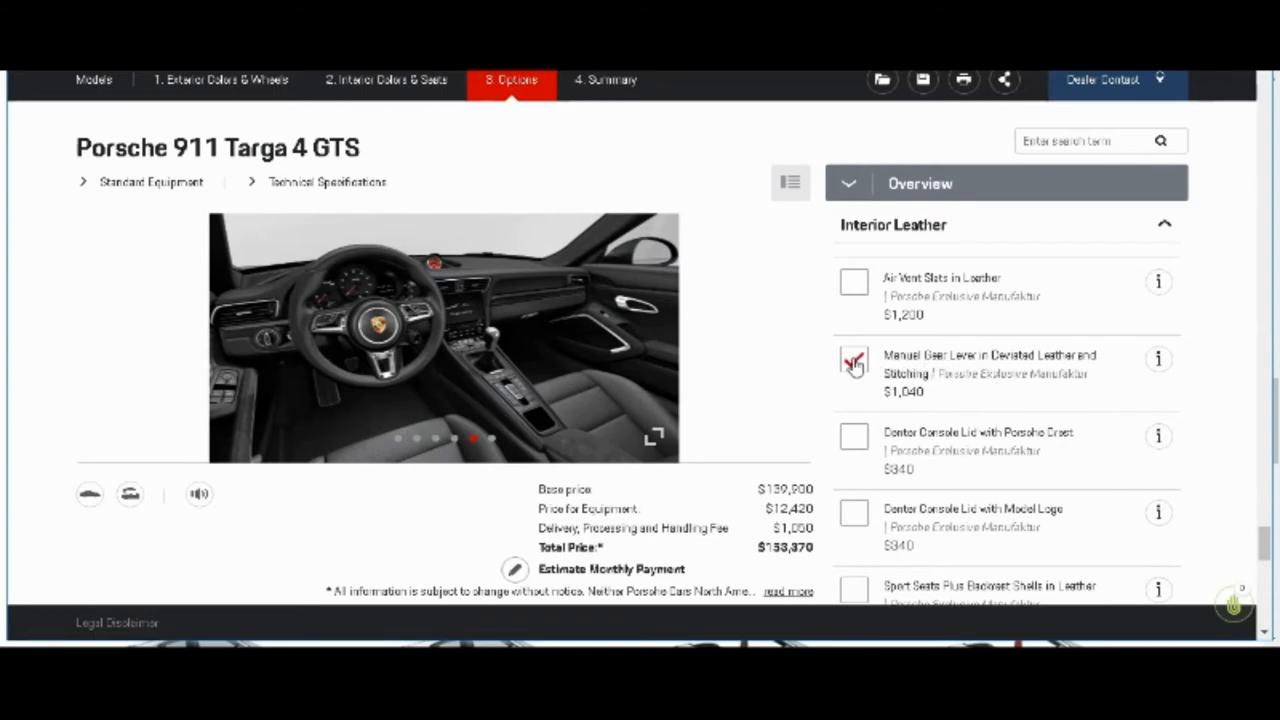
pyautogui.click(853, 359)
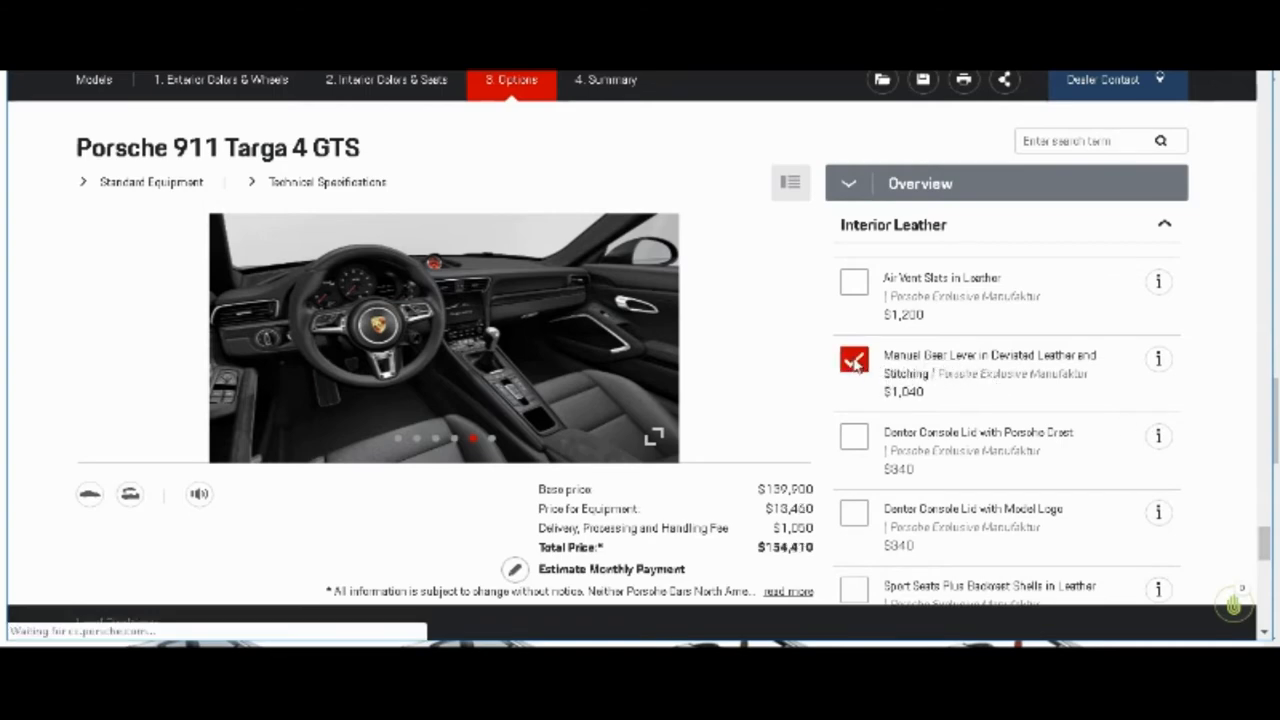
pyautogui.click(852, 358)
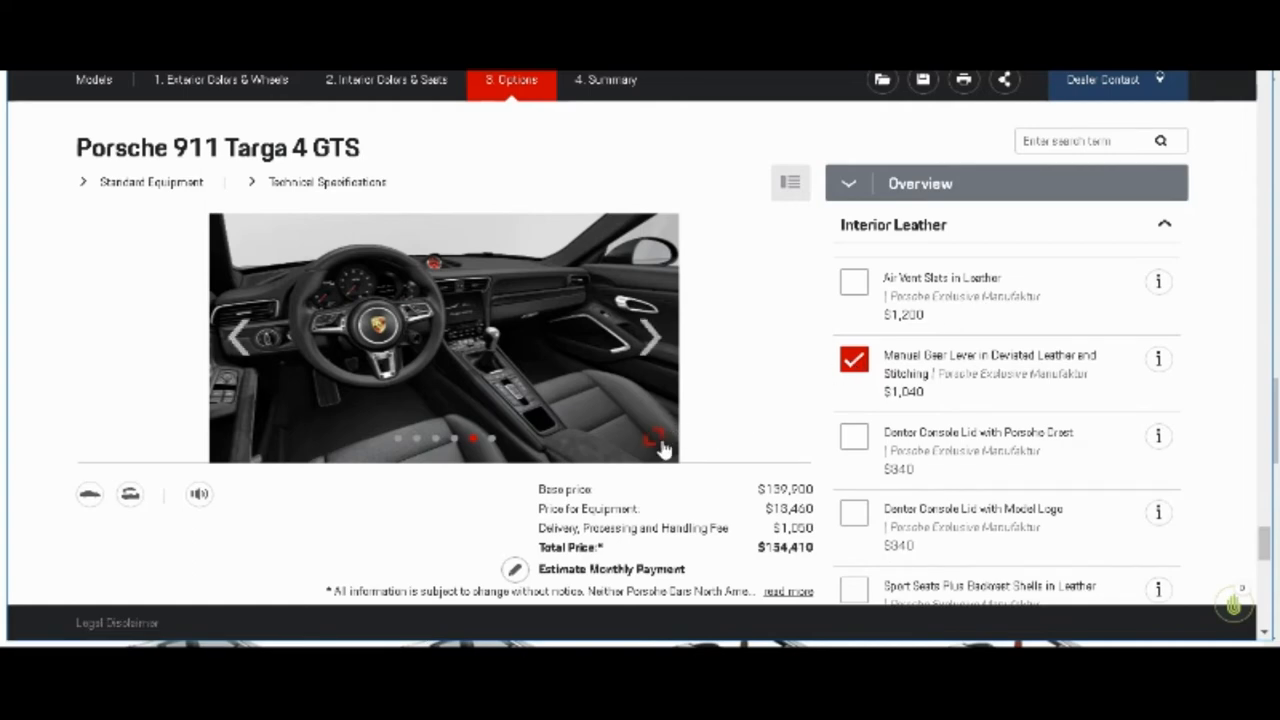
pyautogui.click(658, 442)
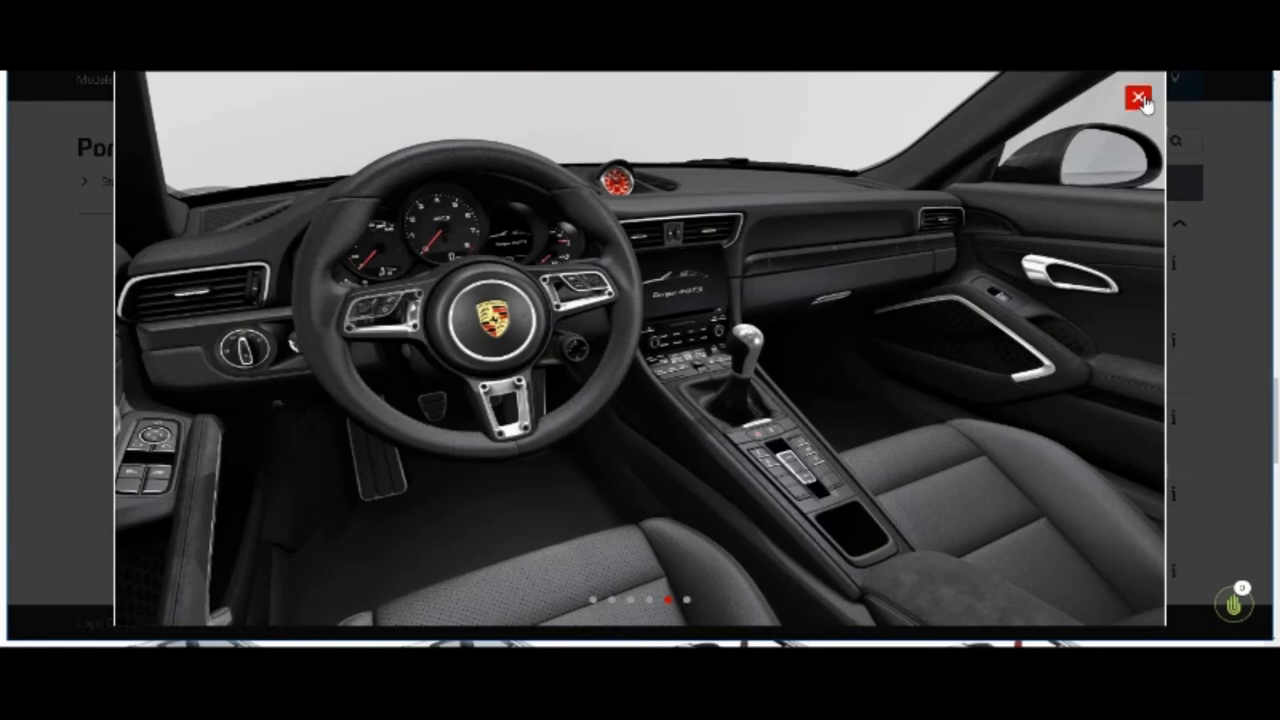
pyautogui.click(1133, 96)
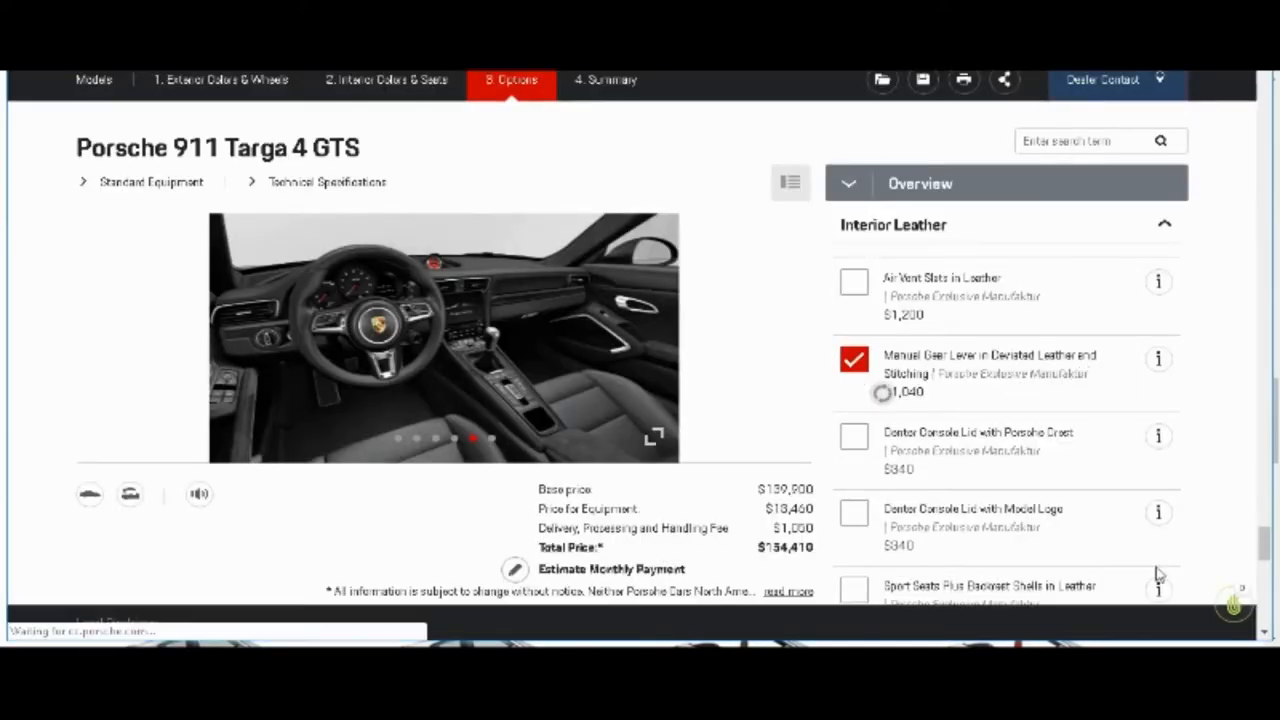
pyautogui.scroll(-3)
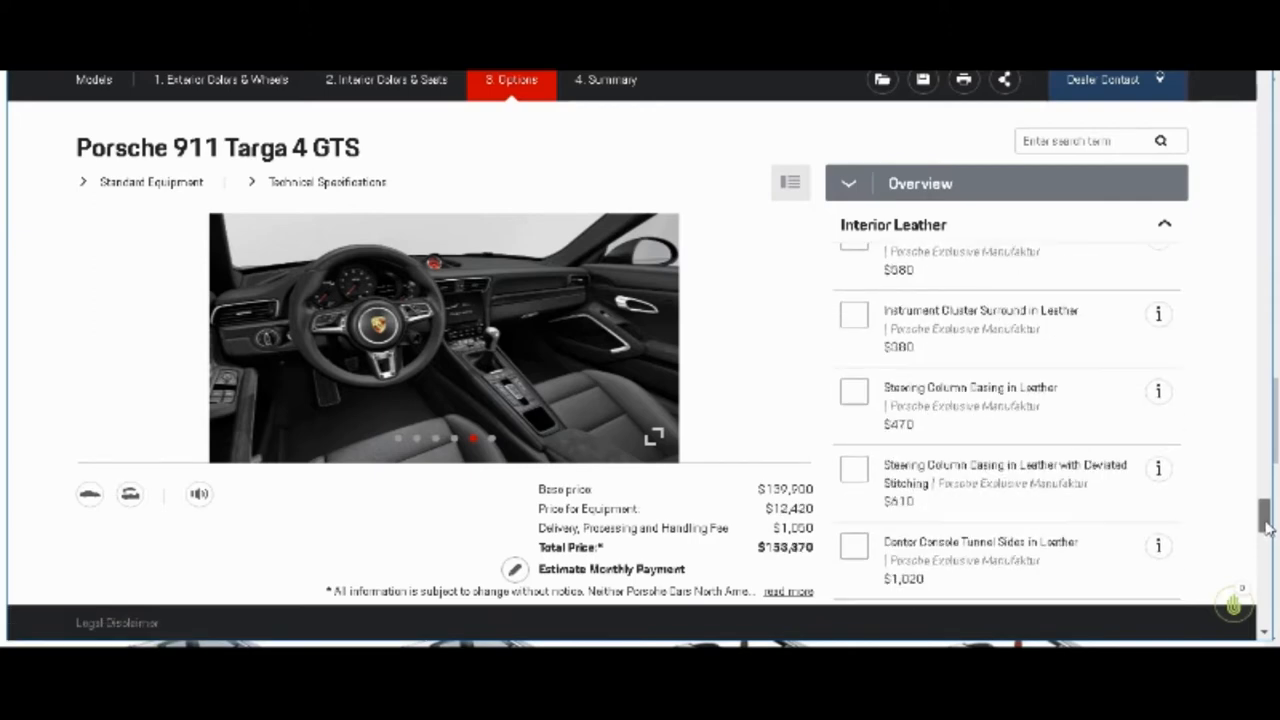
pyautogui.scroll(-3)
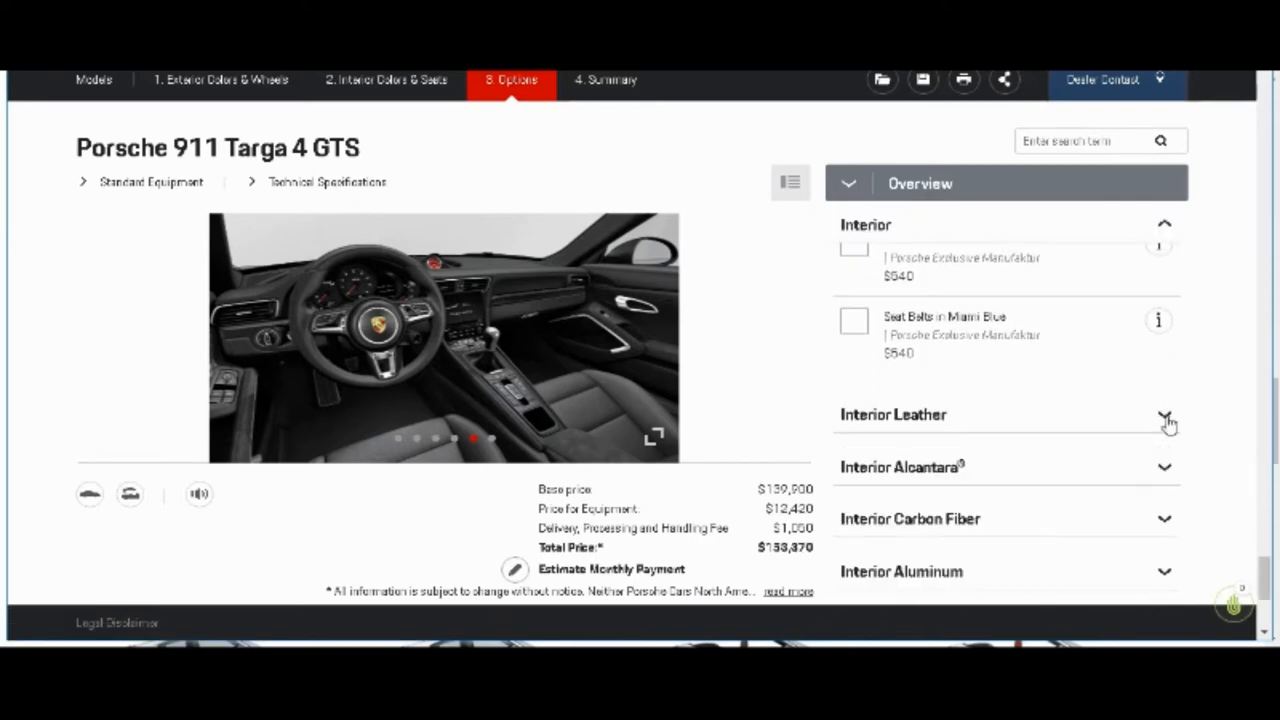
pyautogui.moveTo(1170, 470)
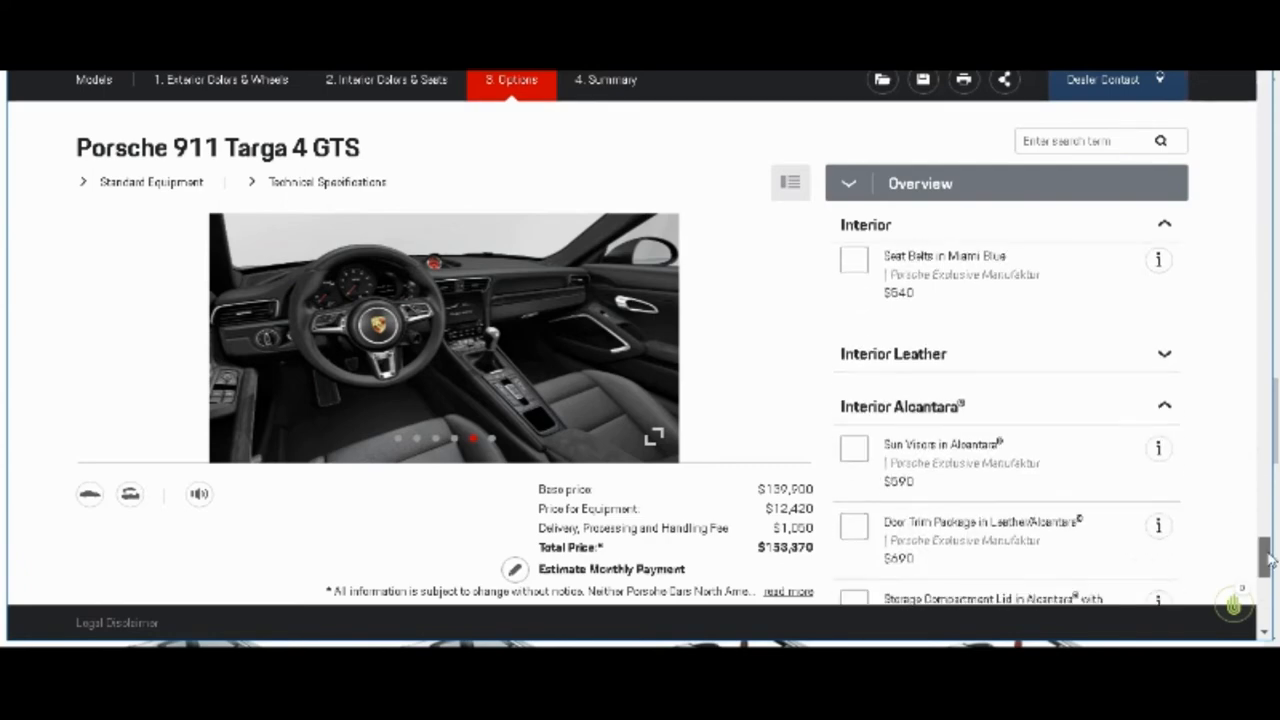
# Step: Scroll down and collapse the Interior Alcantara section, leaving the total at $153,370
pyautogui.scroll(-3)
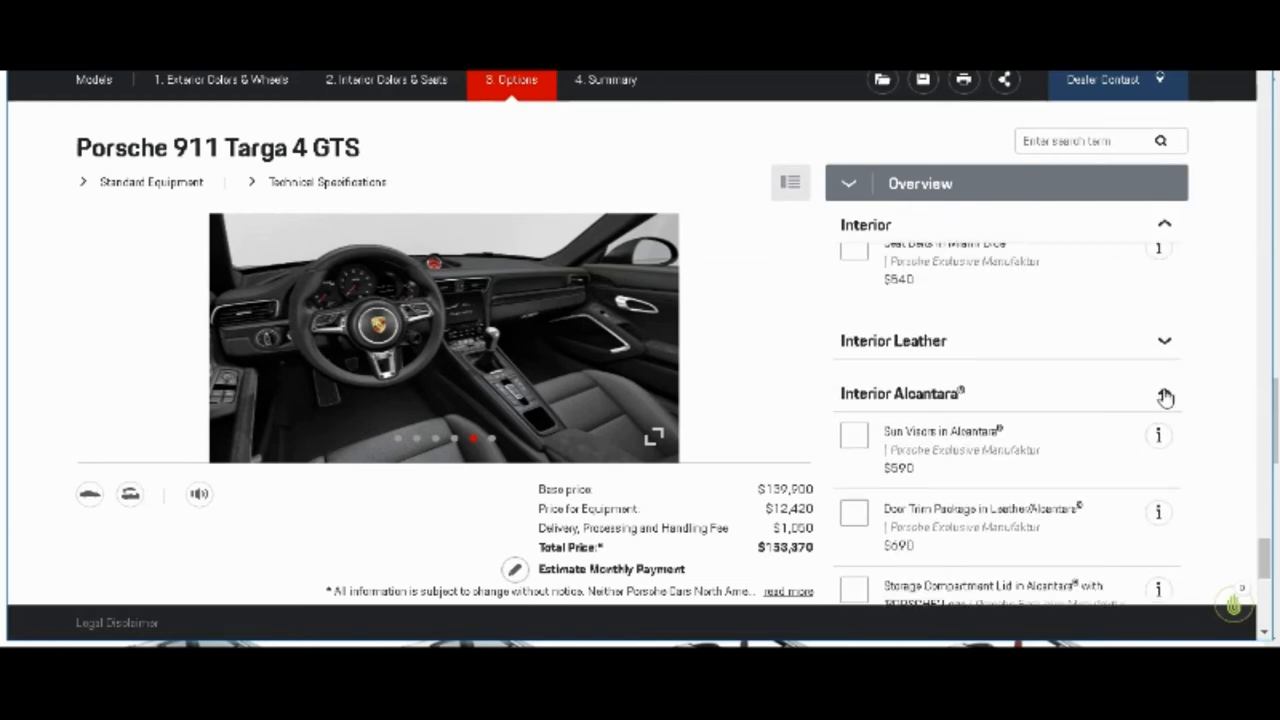
pyautogui.click(1165, 395)
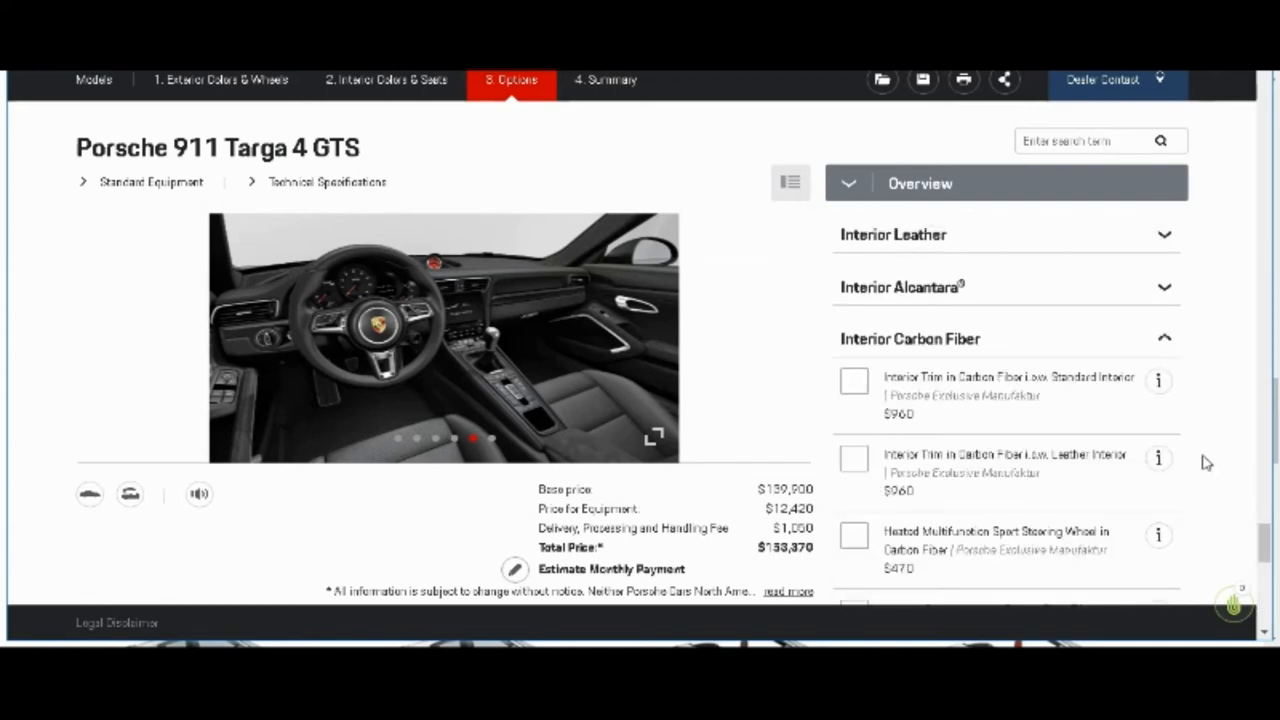
# Step: Tick the Manual Gear Lever with Carbon Fiber Trim ($270) and view its enlarged interior photo
pyautogui.scroll(-3)
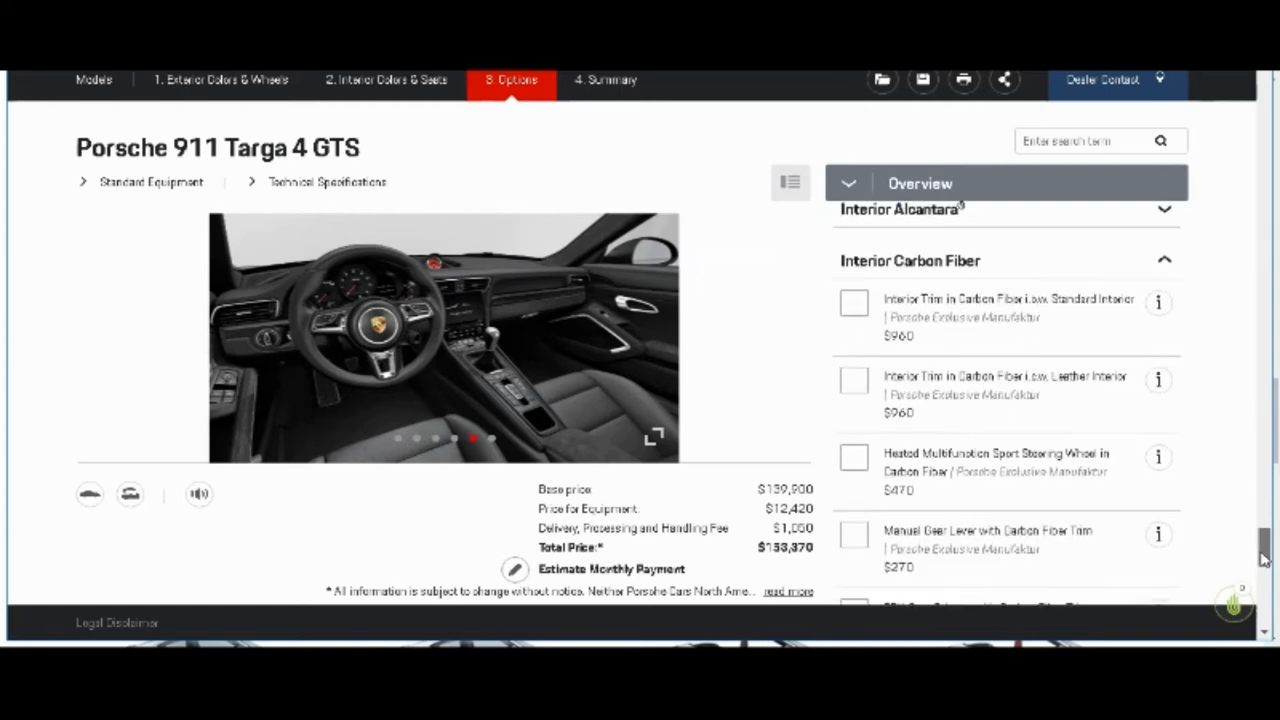
pyautogui.scroll(-3)
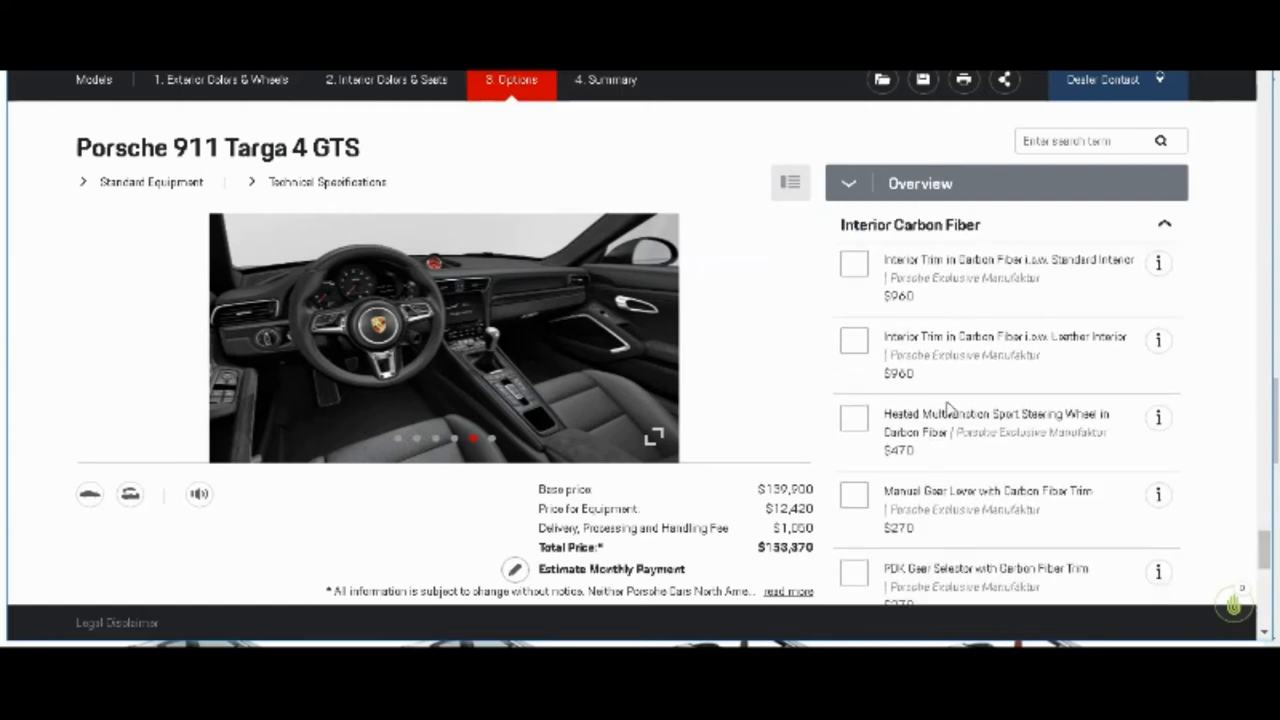
pyautogui.moveTo(953, 431)
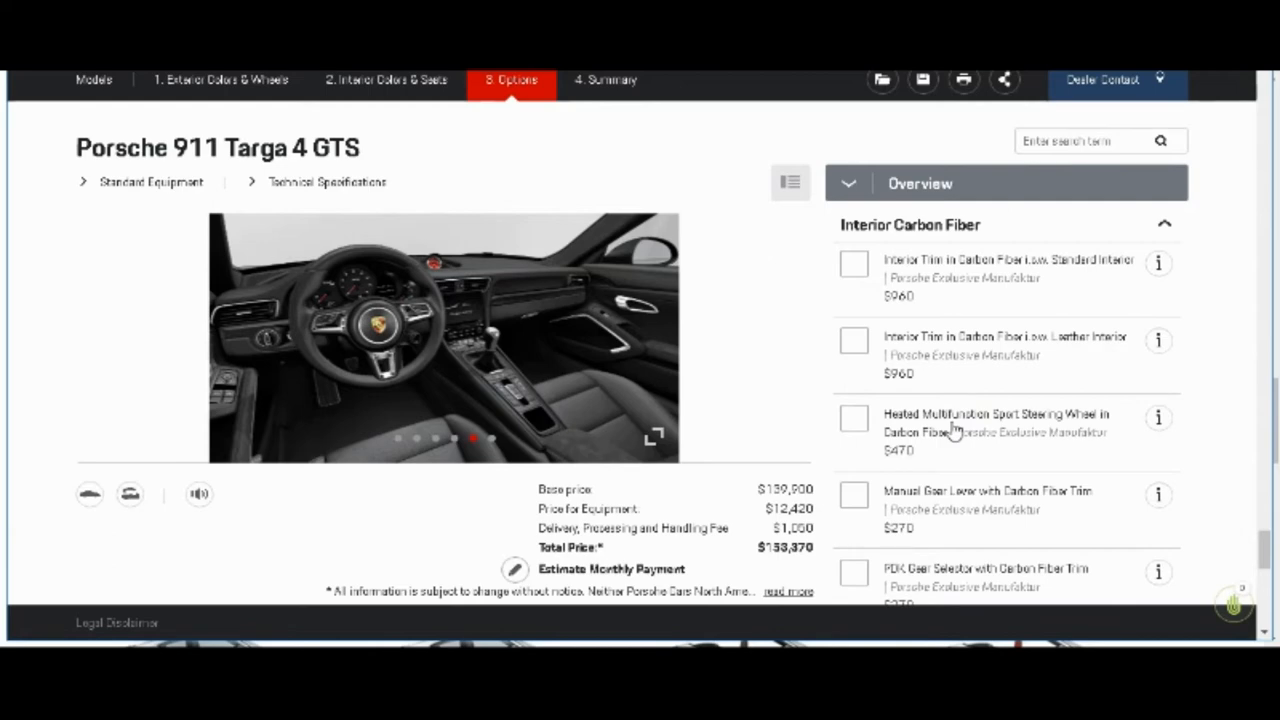
pyautogui.moveTo(1225, 454)
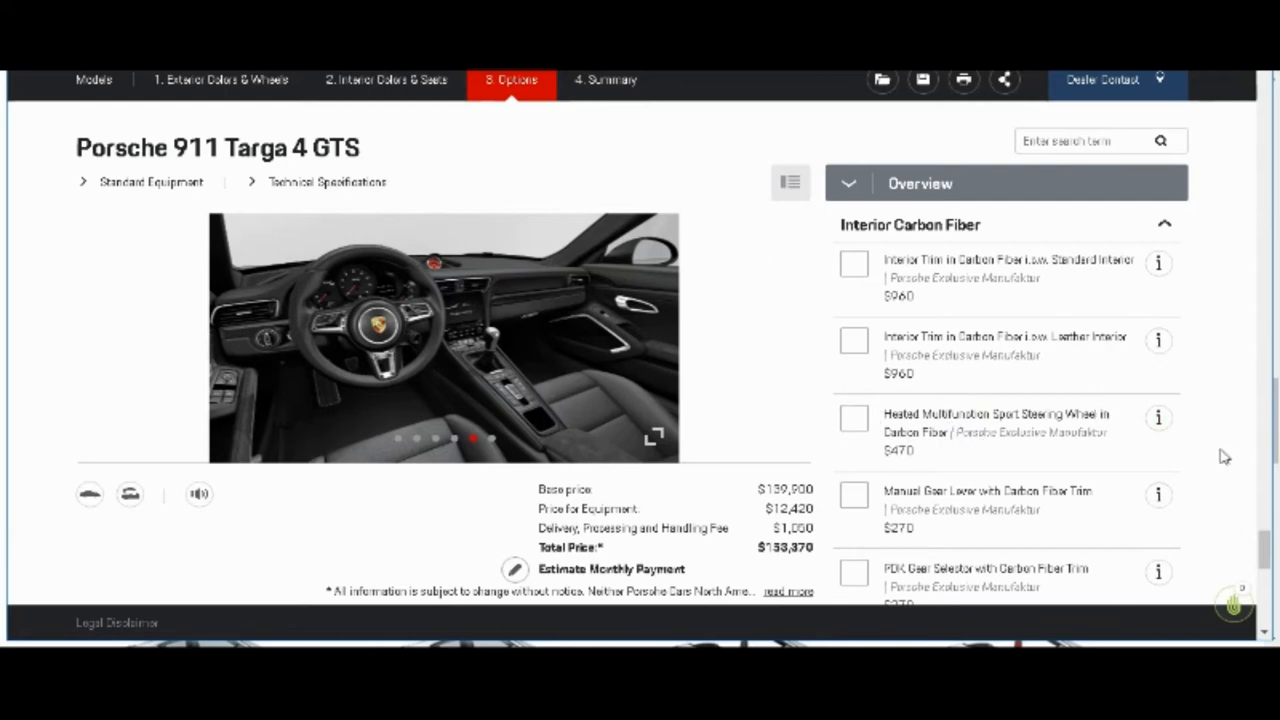
pyautogui.click(853, 496)
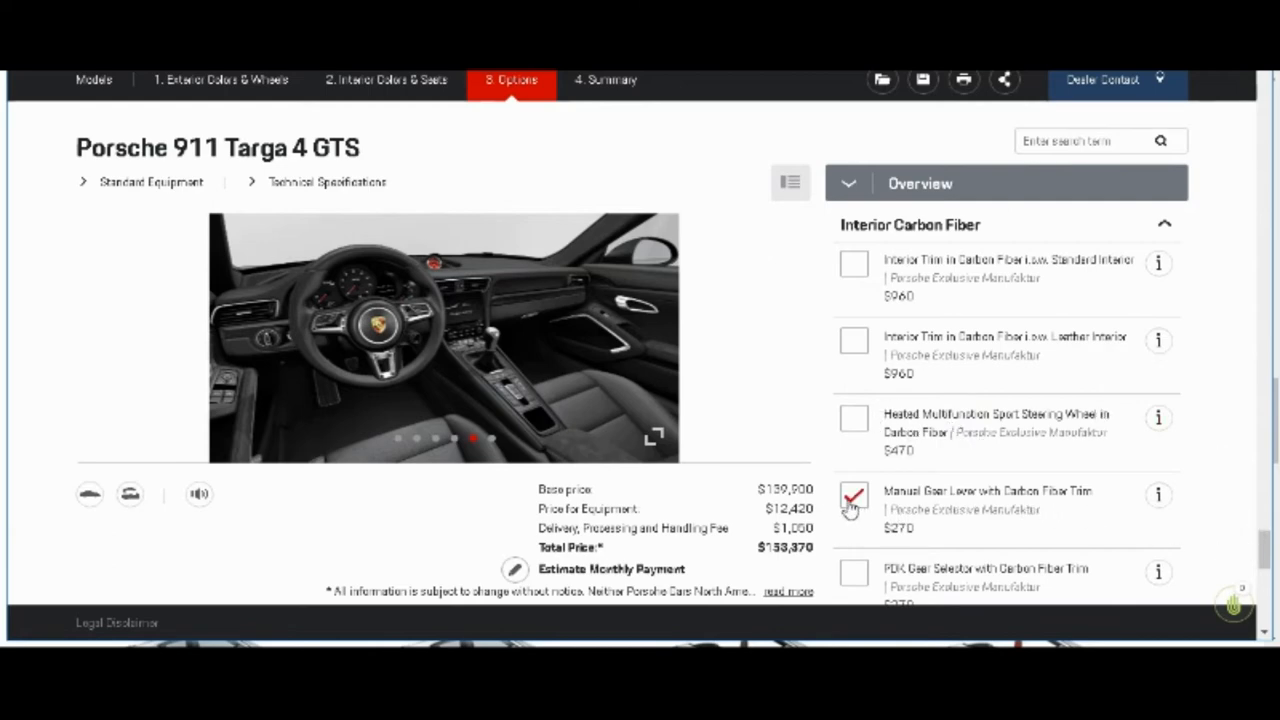
pyautogui.click(853, 498)
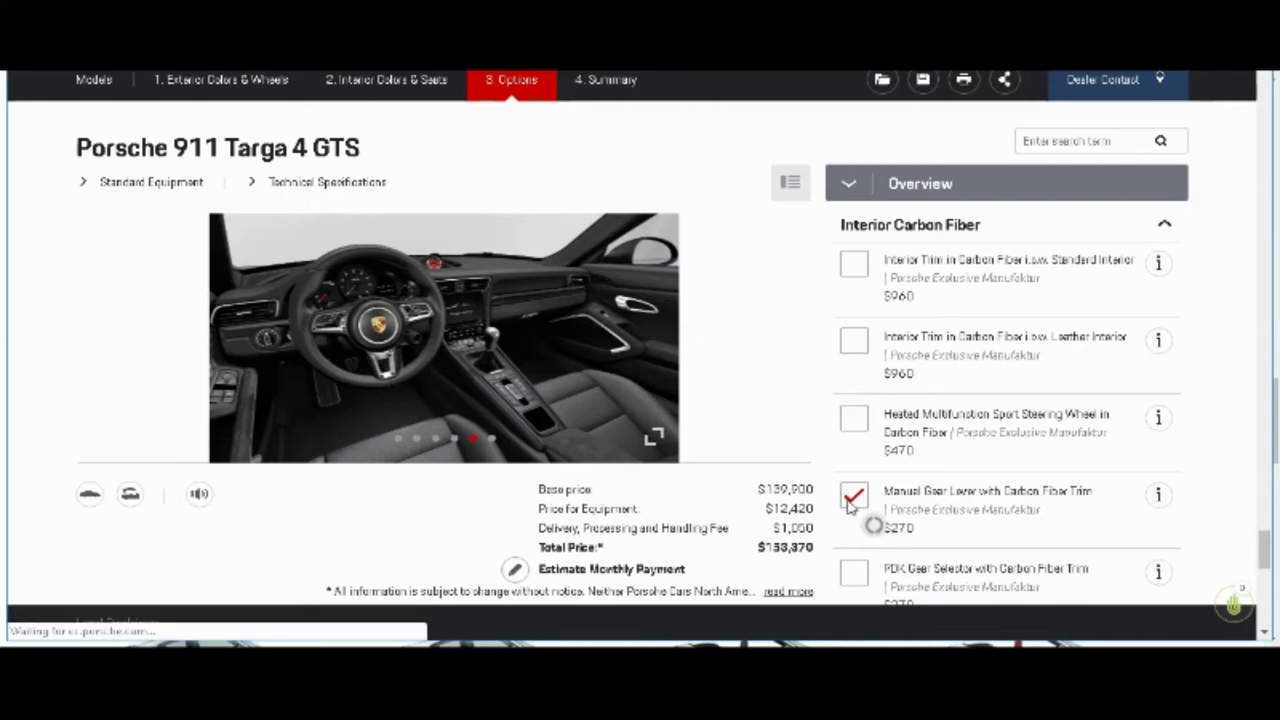
pyautogui.click(853, 495)
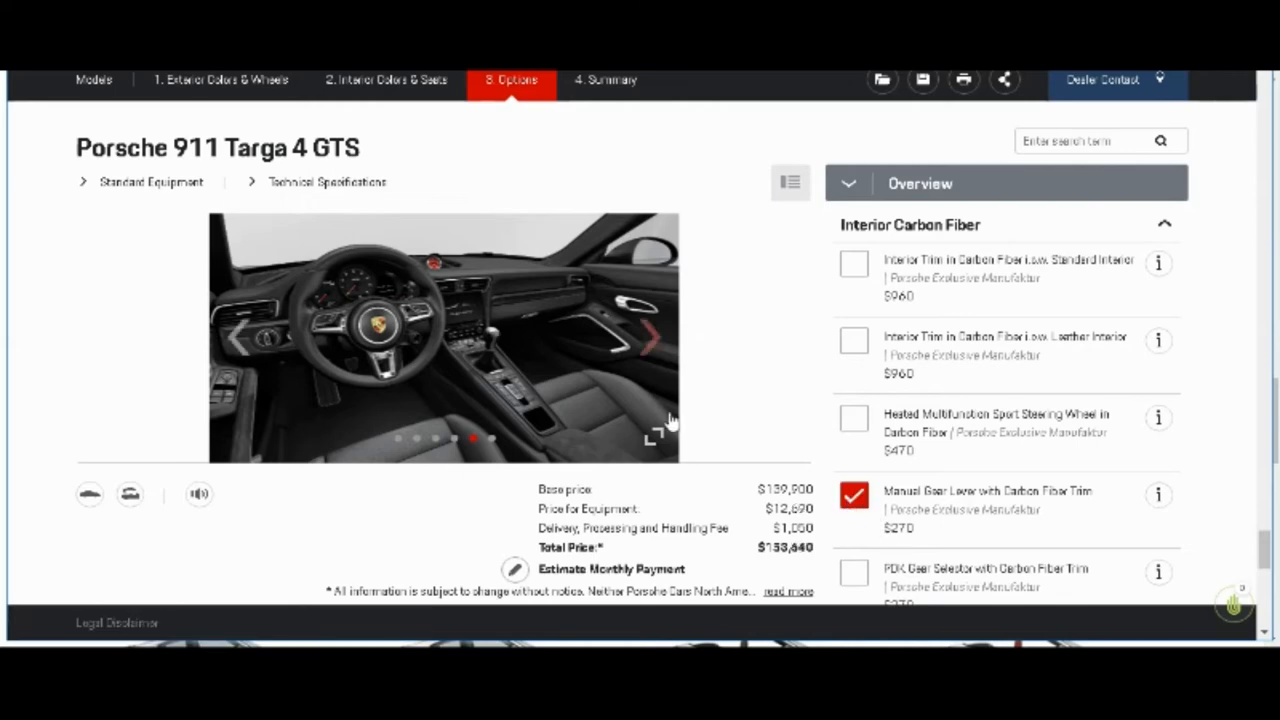
pyautogui.click(655, 434)
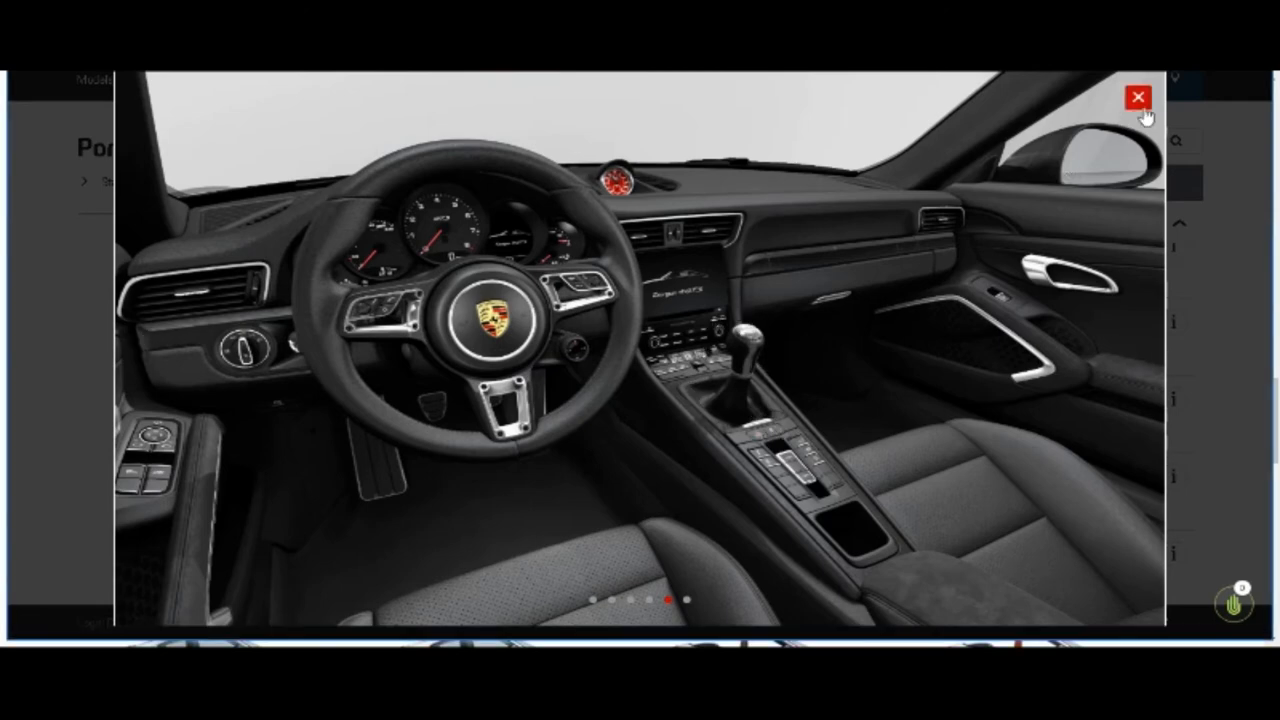
pyautogui.click(1136, 98)
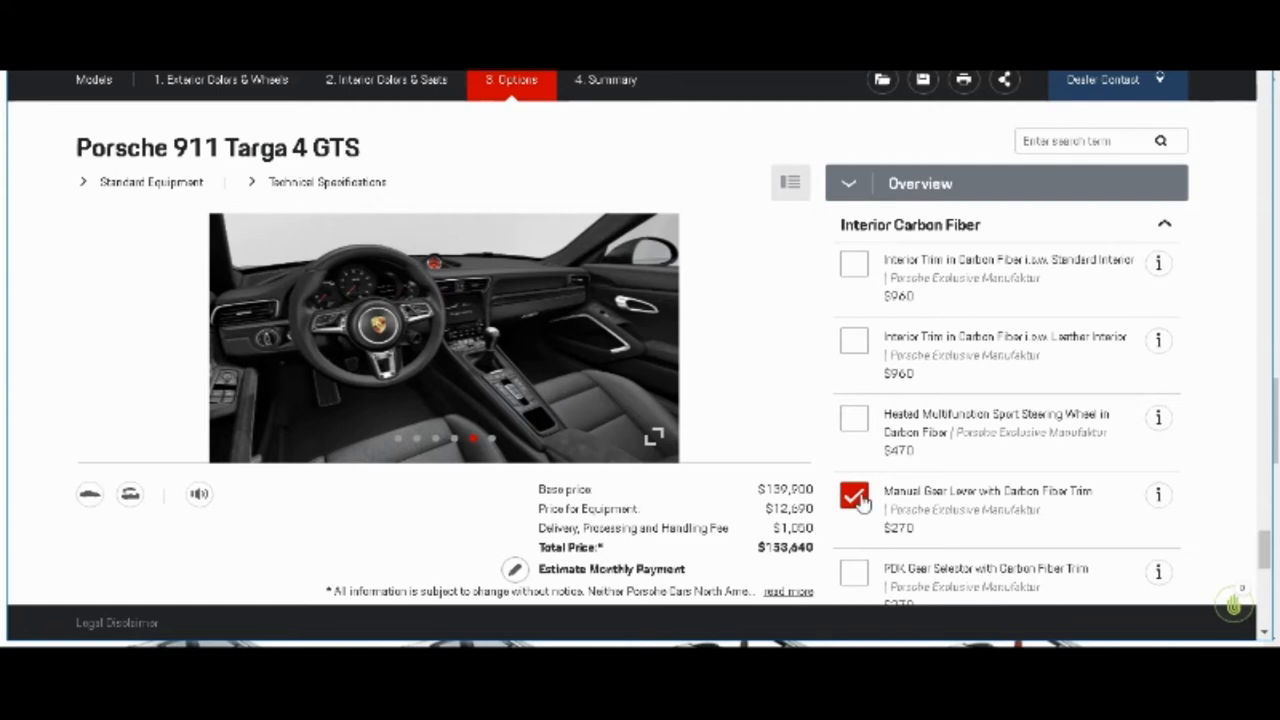
# Step: Re-tick the carbon gear lever trim, preview it again, then remove it
pyautogui.click(853, 495)
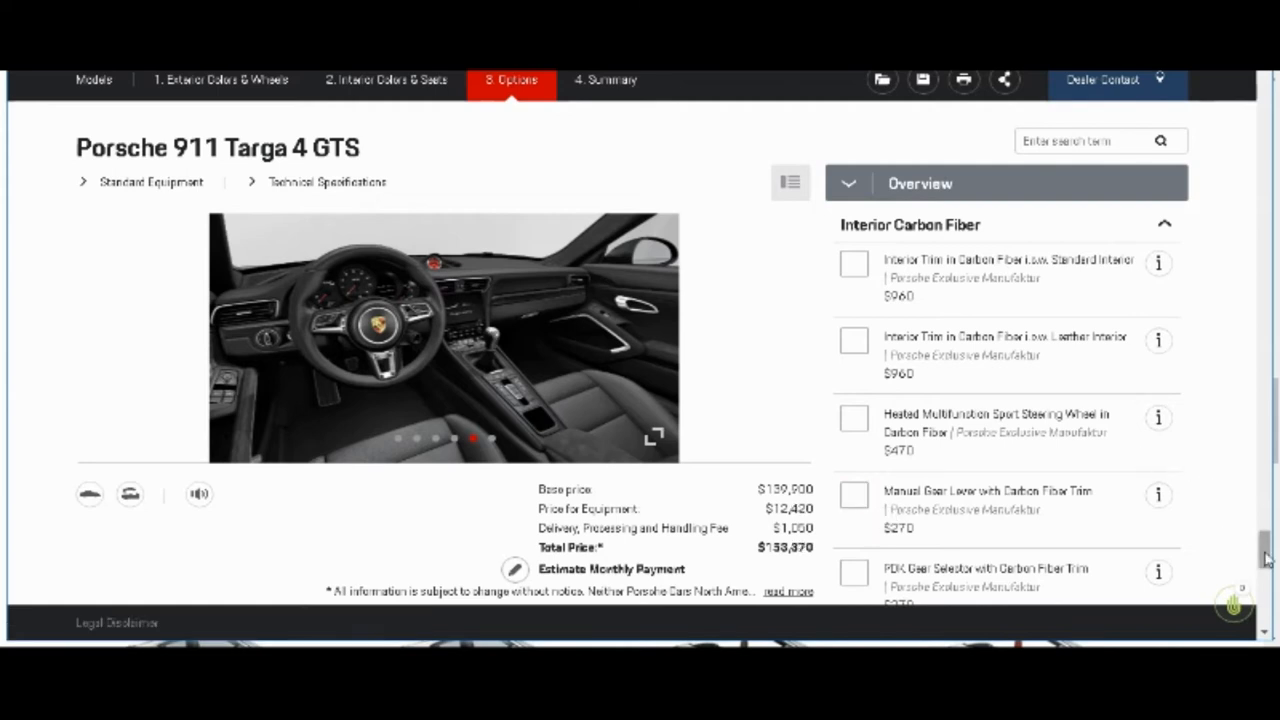
pyautogui.click(854, 494)
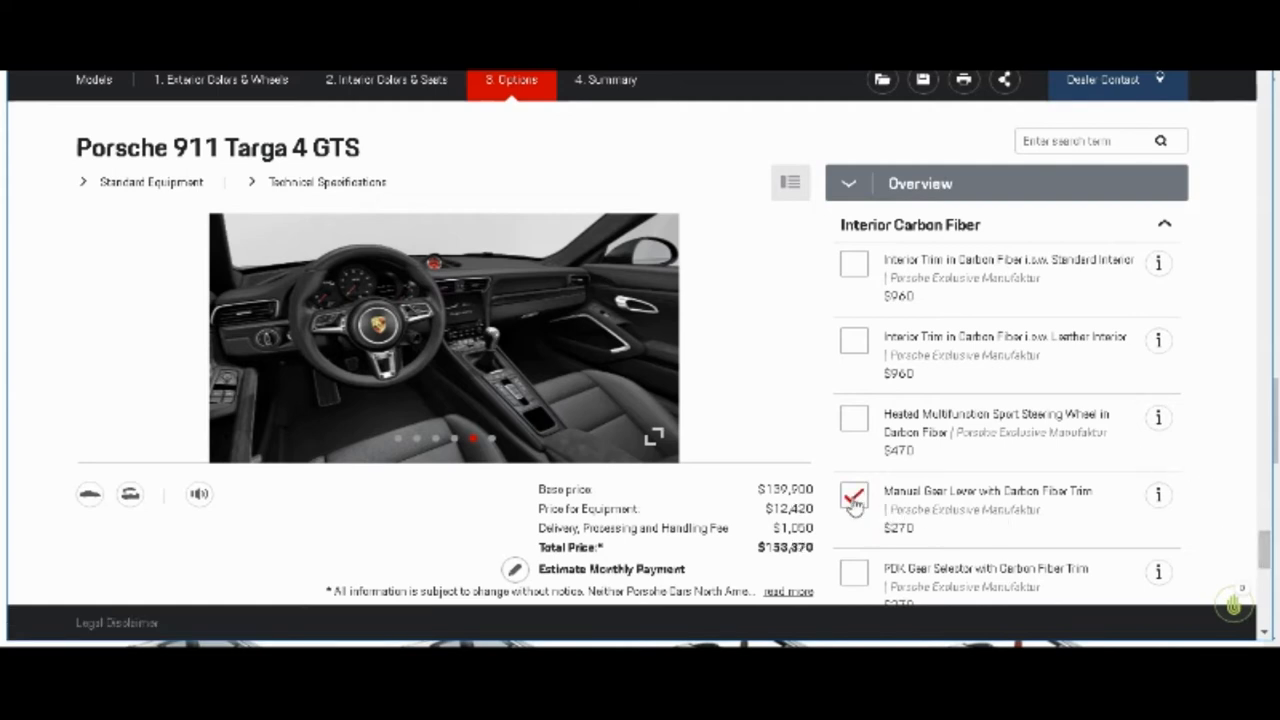
pyautogui.click(853, 496)
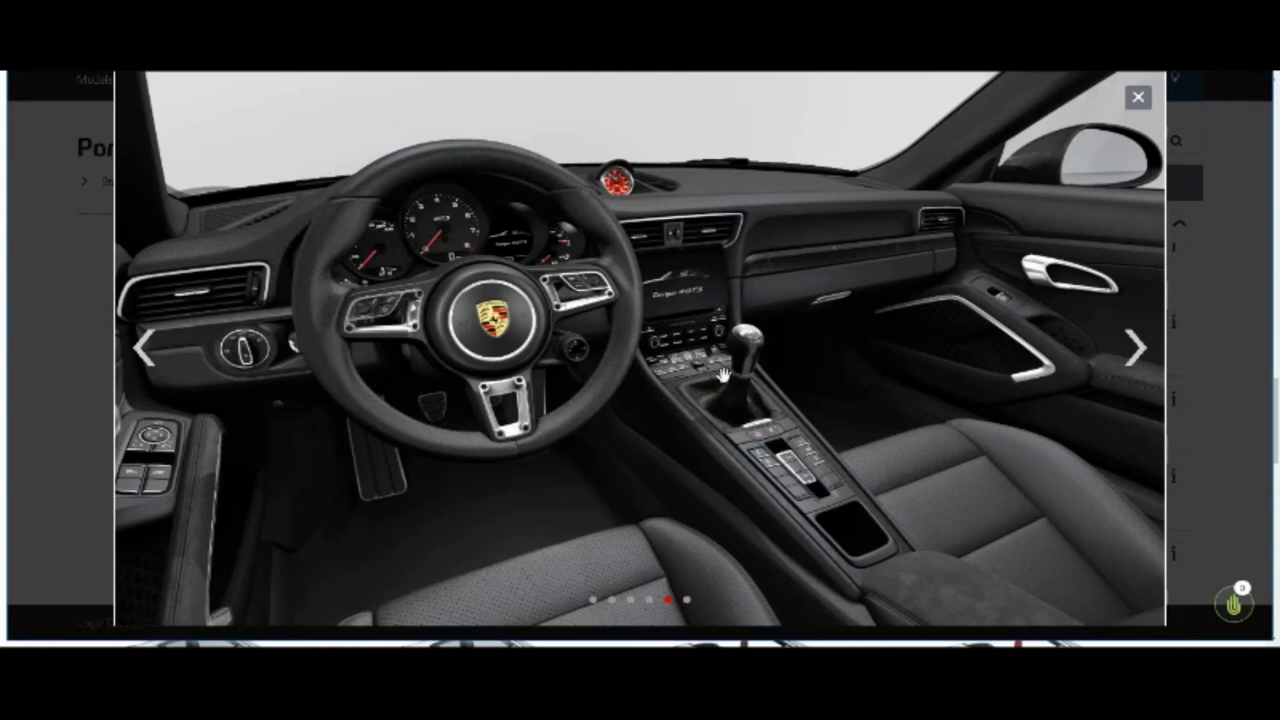
pyautogui.moveTo(1055, 210)
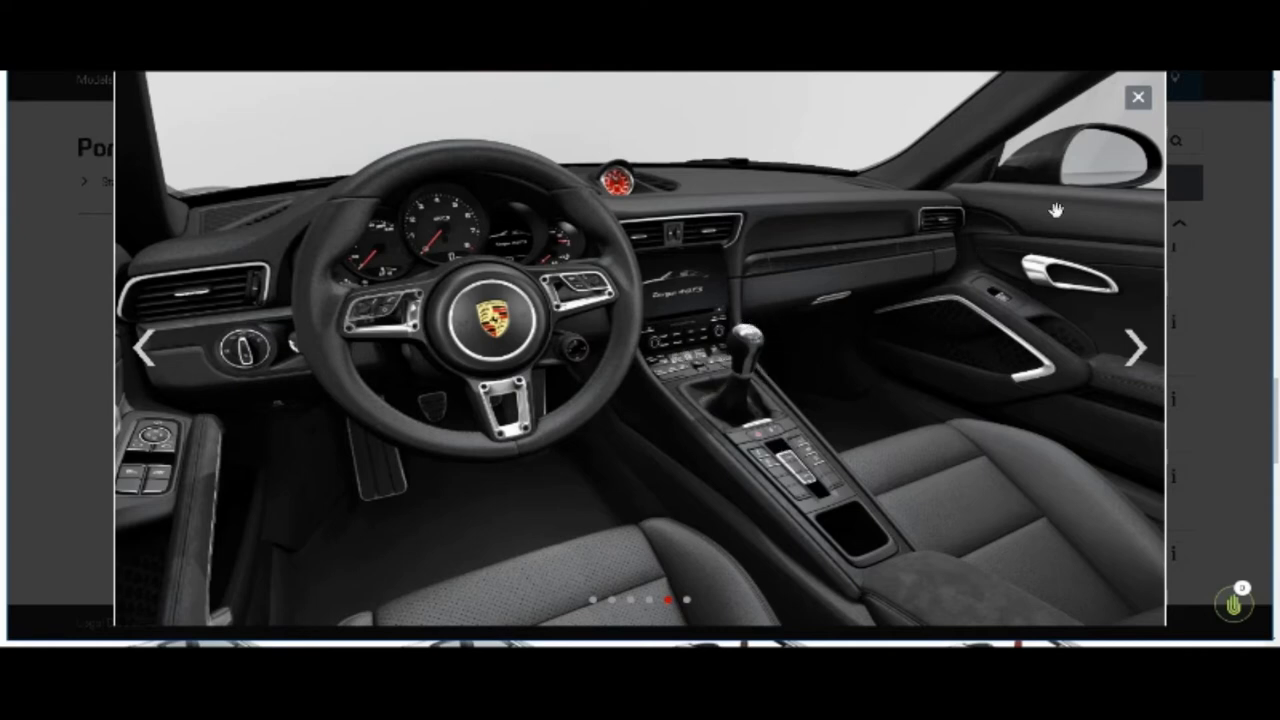
pyautogui.moveTo(1136, 98)
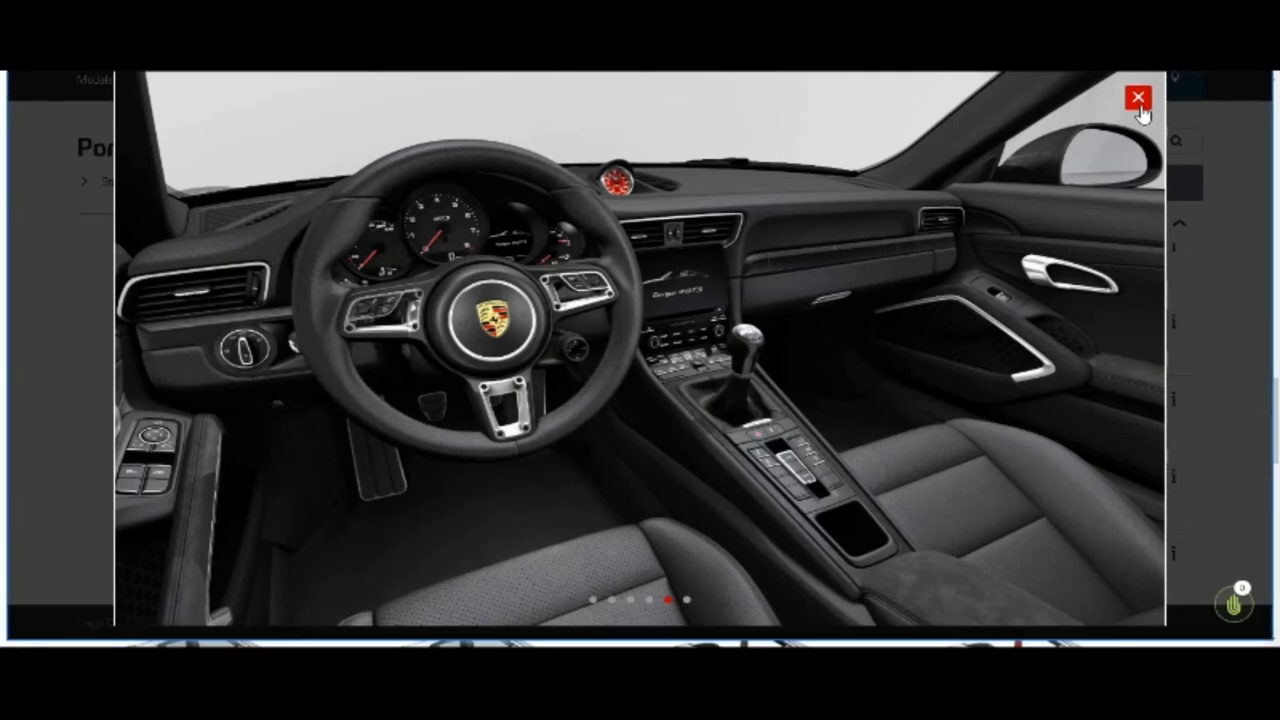
pyautogui.click(1133, 97)
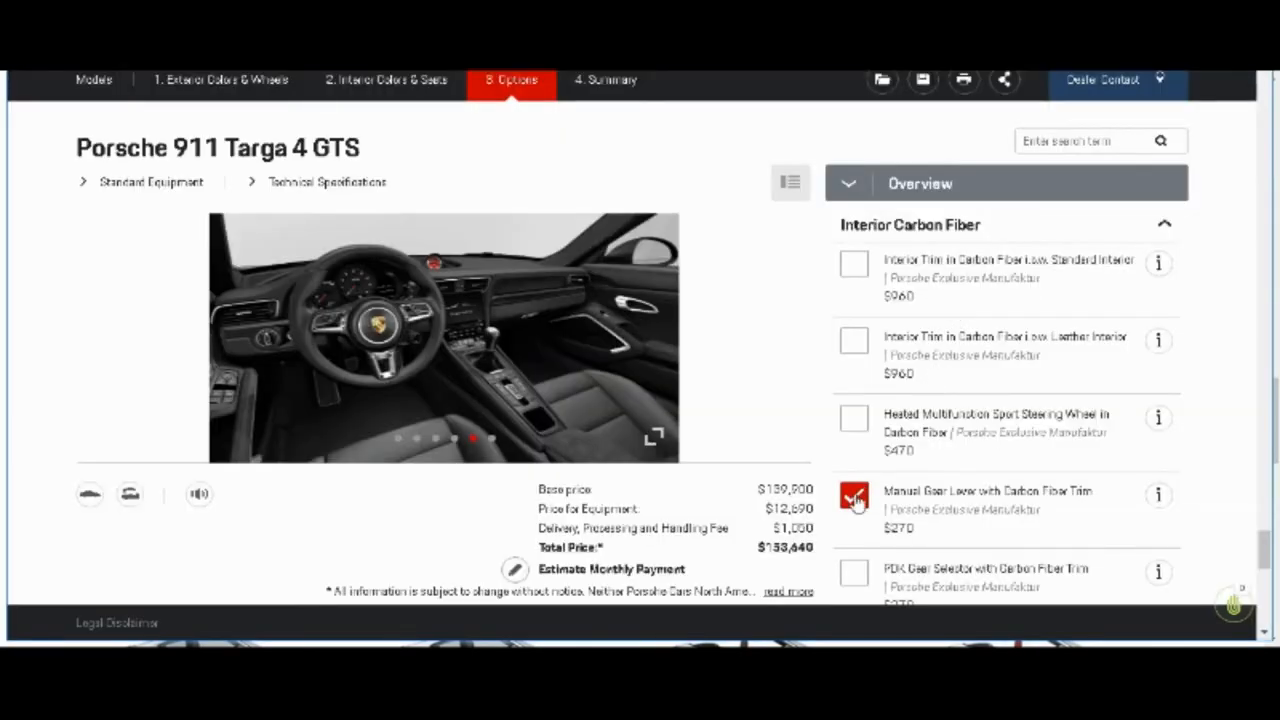
pyautogui.click(853, 496)
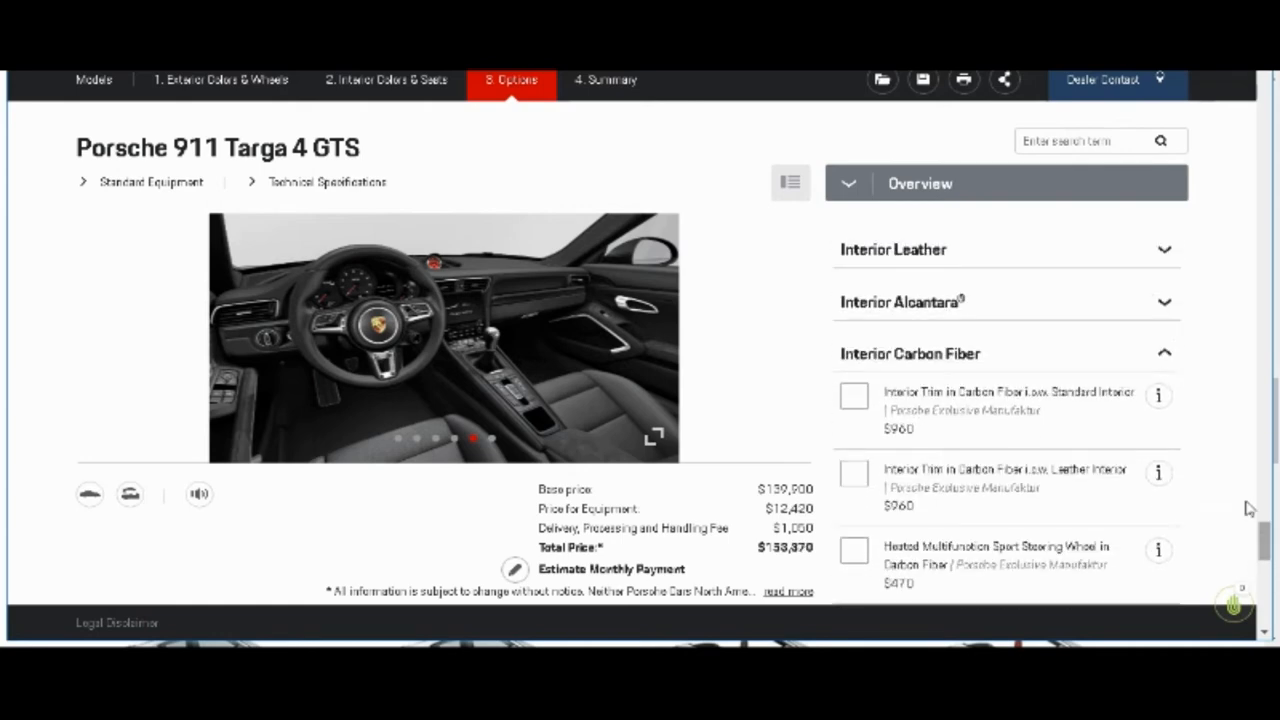
# Step: Peek at Interior Aluminum, then tick Voice Control ($0) and BOSE Surround Sound ($1,600)
pyautogui.click(1164, 353)
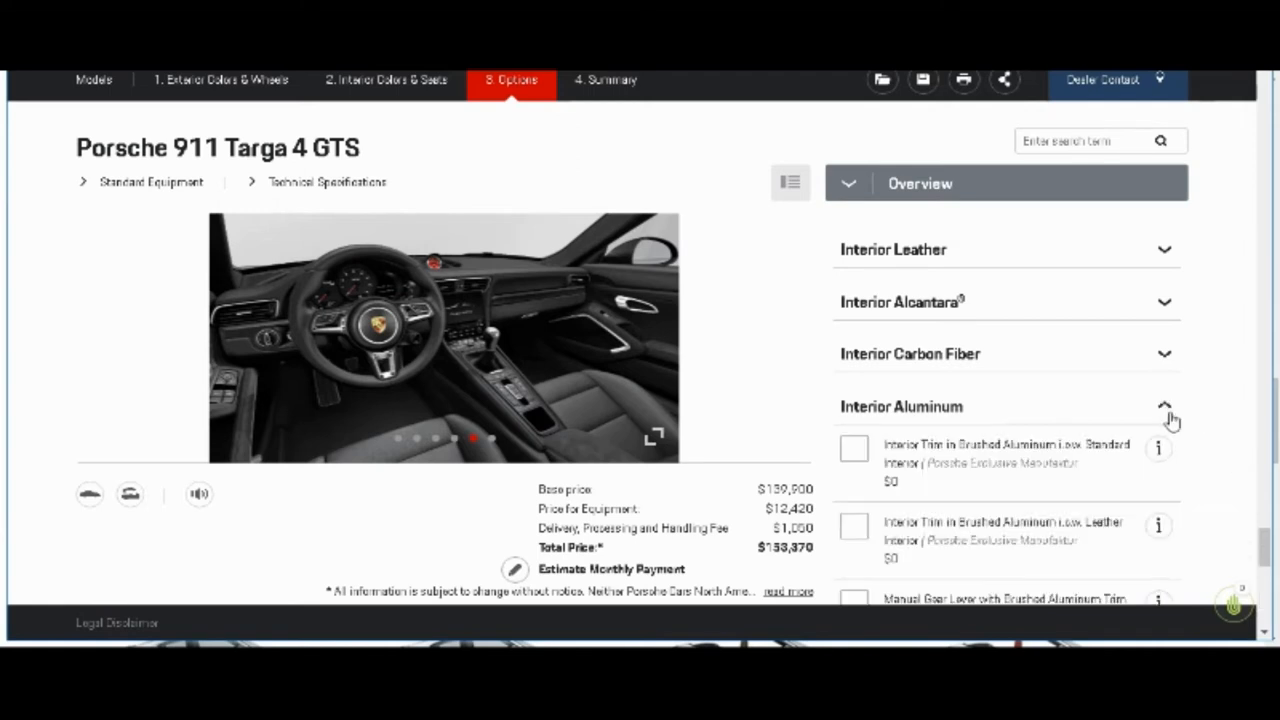
pyautogui.click(1168, 402)
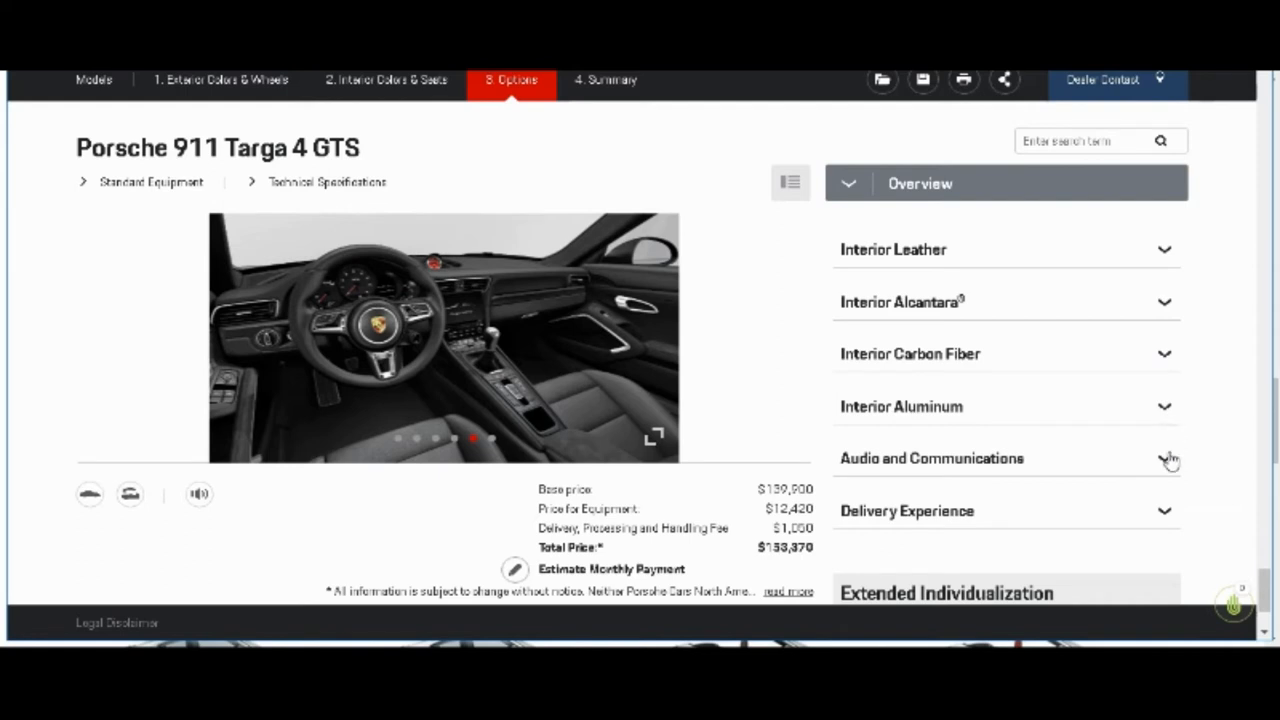
pyautogui.scroll(-3)
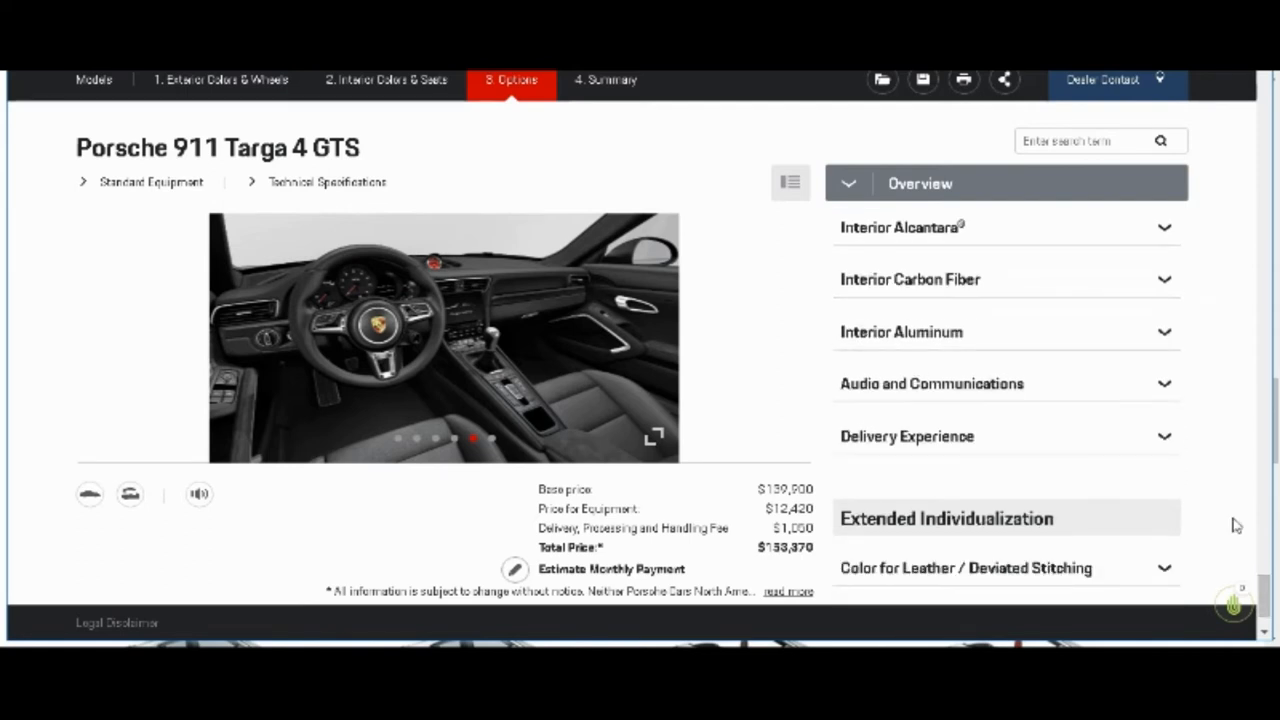
pyautogui.click(931, 383)
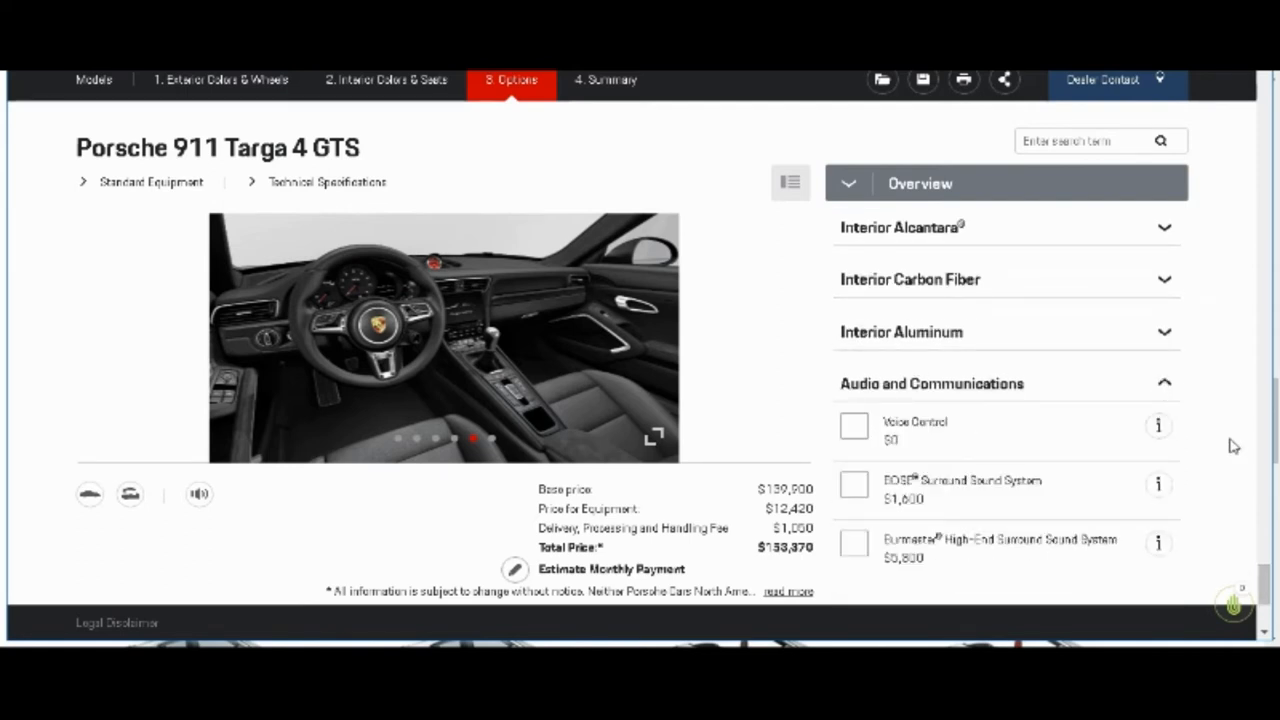
pyautogui.scroll(-3)
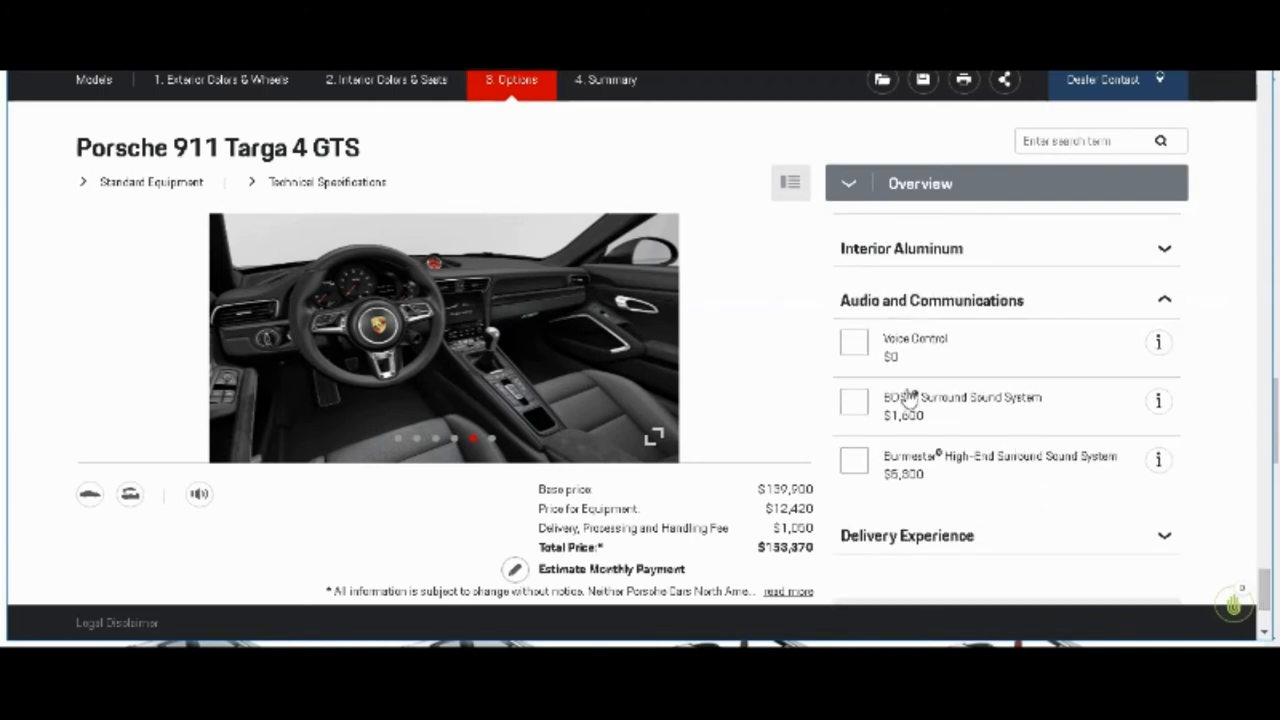
pyautogui.click(854, 342)
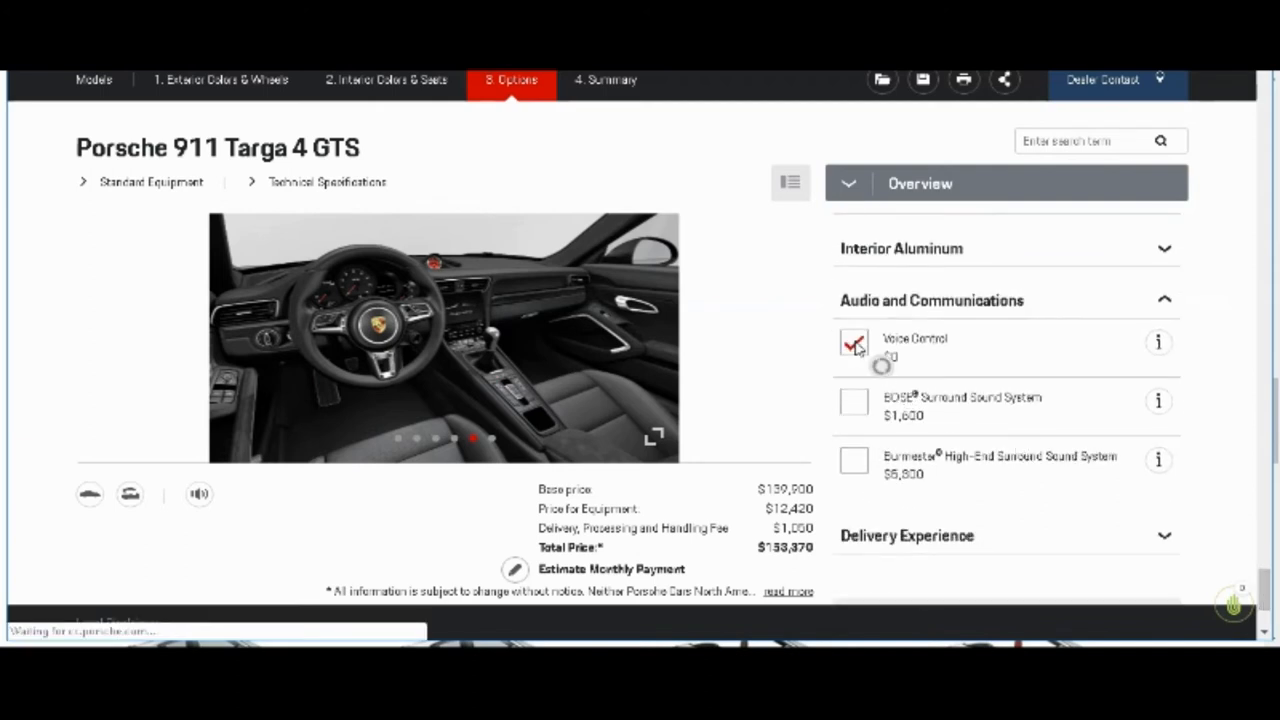
pyautogui.click(853, 343)
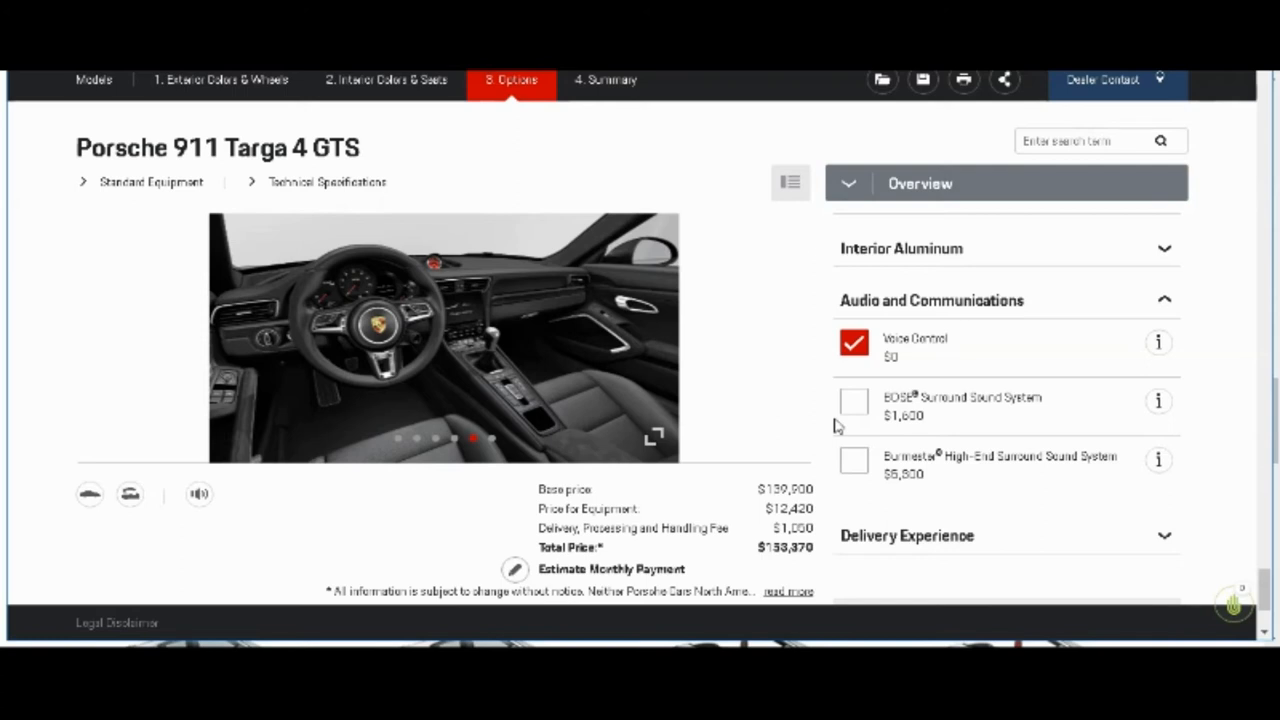
pyautogui.click(853, 402)
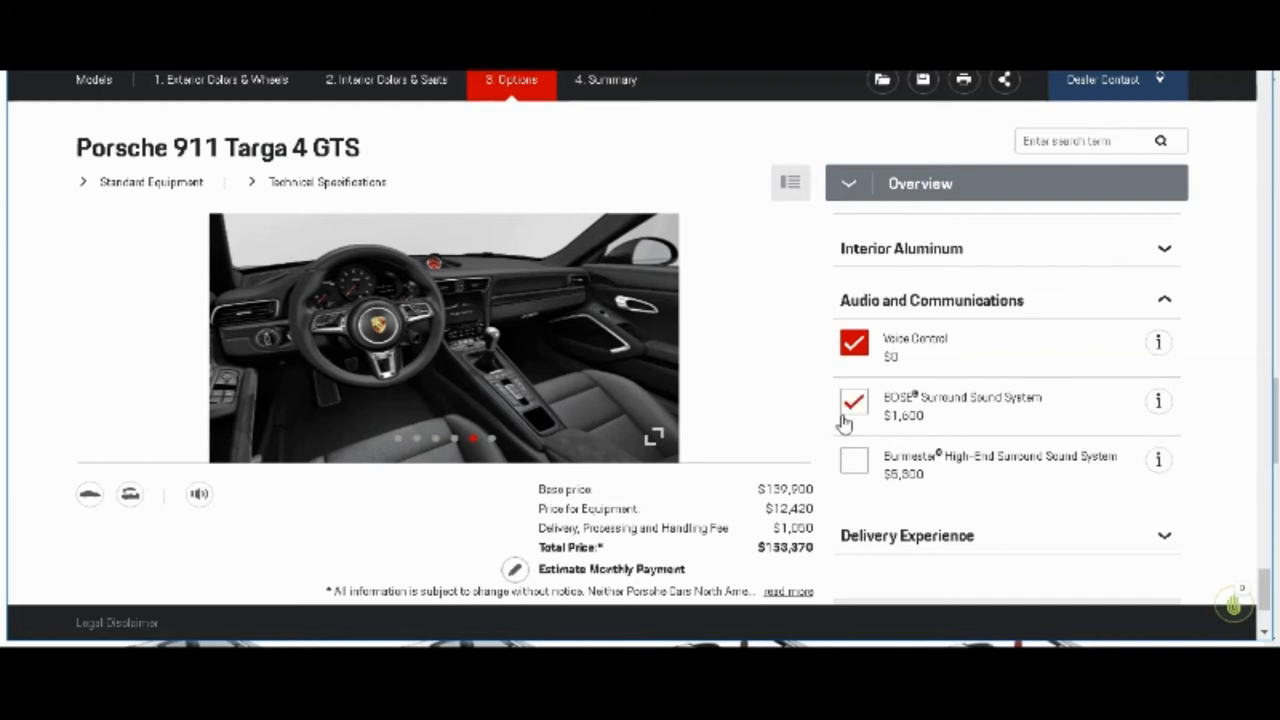
pyautogui.click(853, 402)
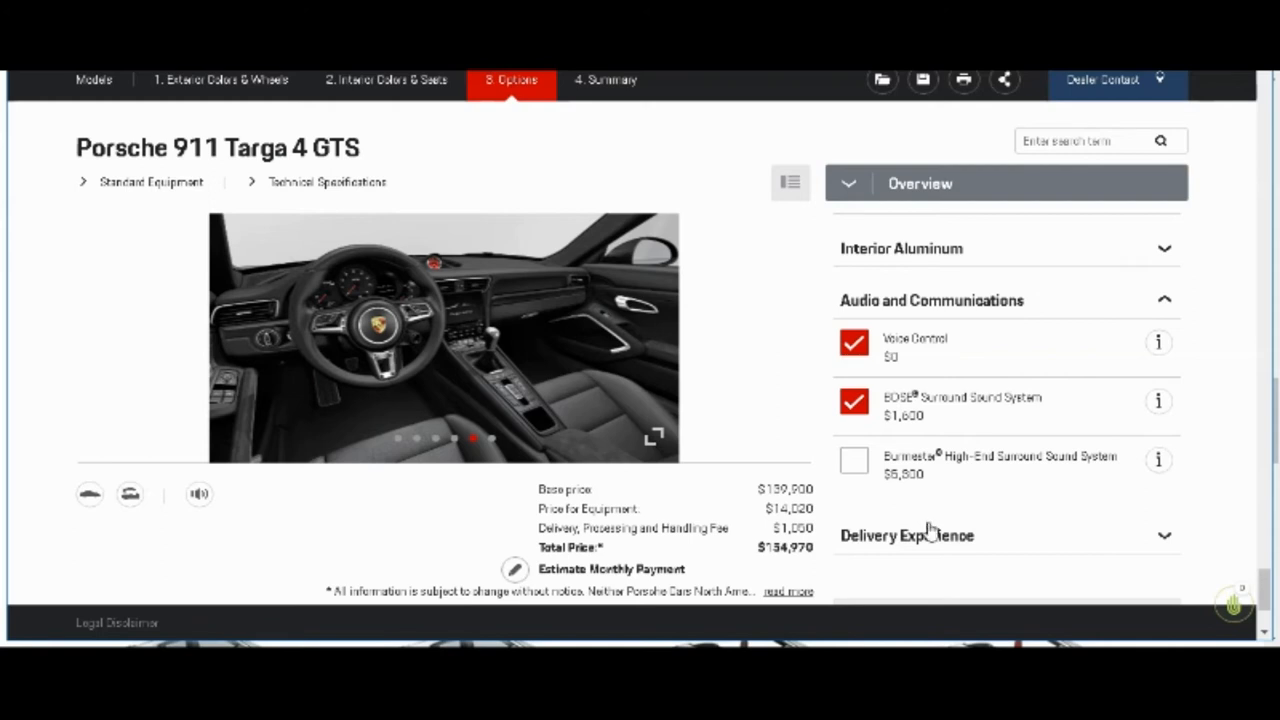
pyautogui.moveTo(1057, 503)
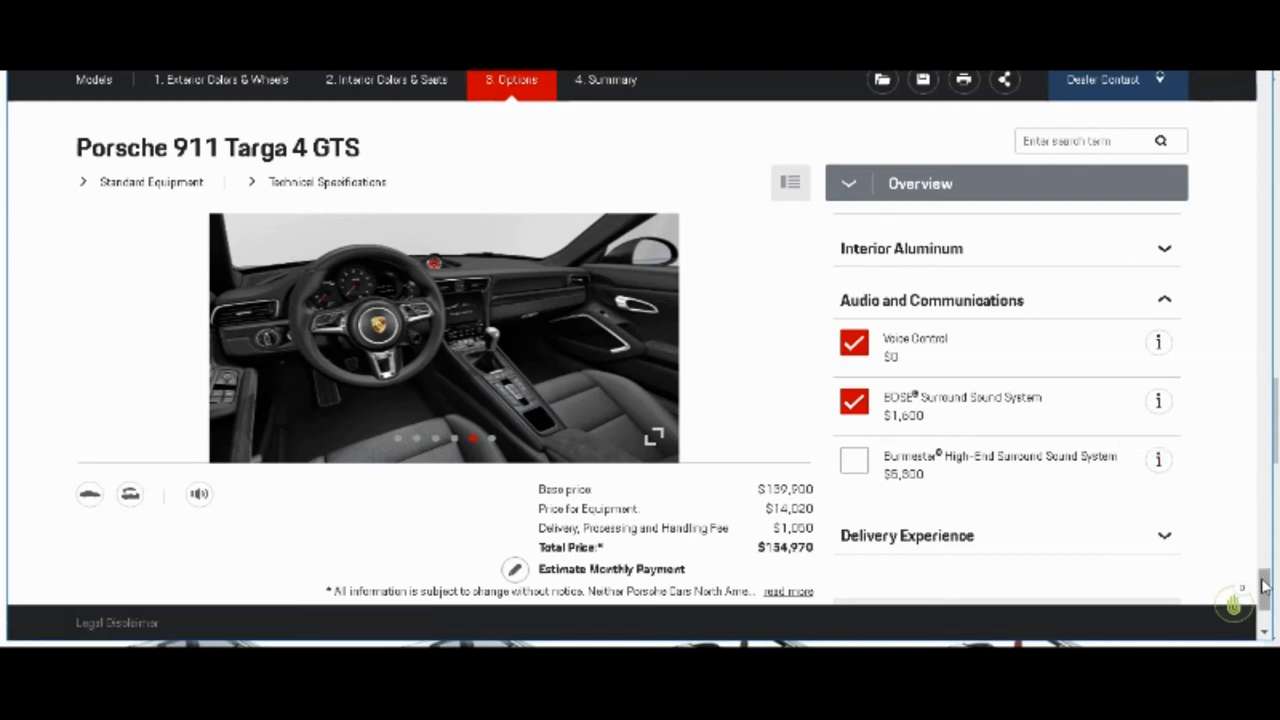
# Step: Tick European Delivery (Zuffenhausen, $0) under Delivery Experience and scroll the options list
pyautogui.scroll(-3)
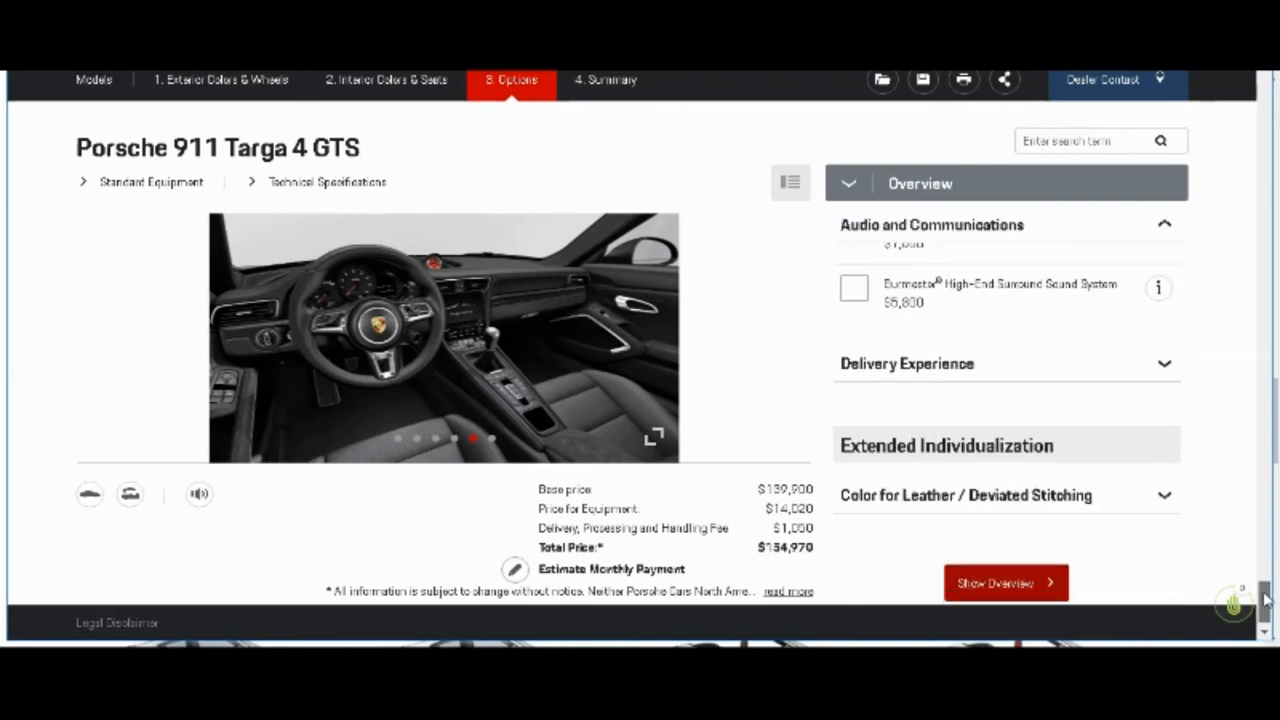
pyautogui.click(1007, 364)
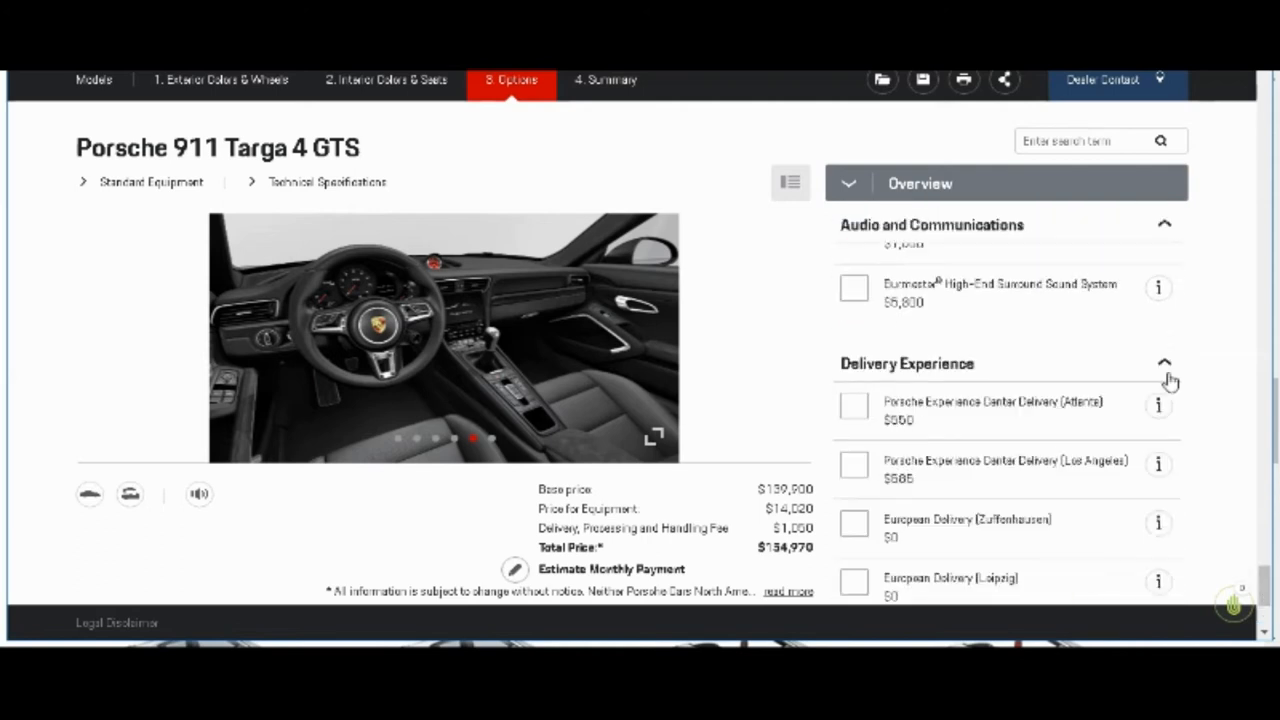
pyautogui.scroll(-3)
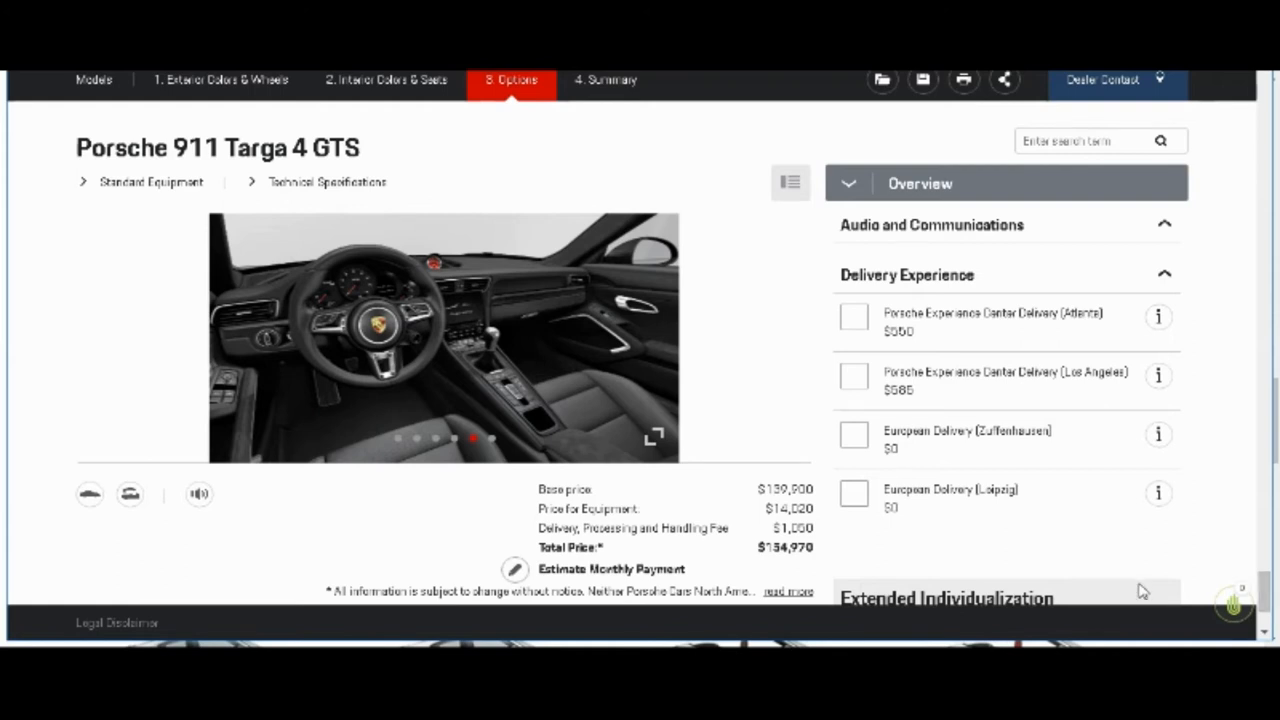
pyautogui.moveTo(969, 538)
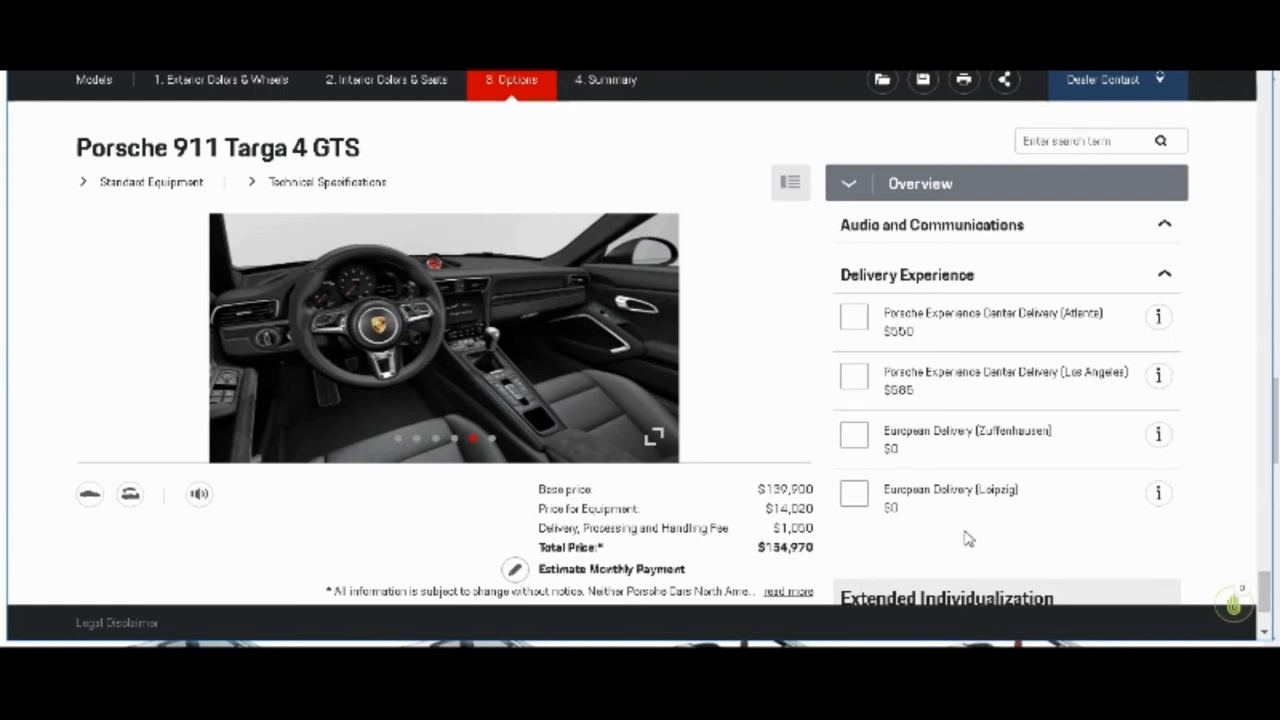
pyautogui.click(853, 434)
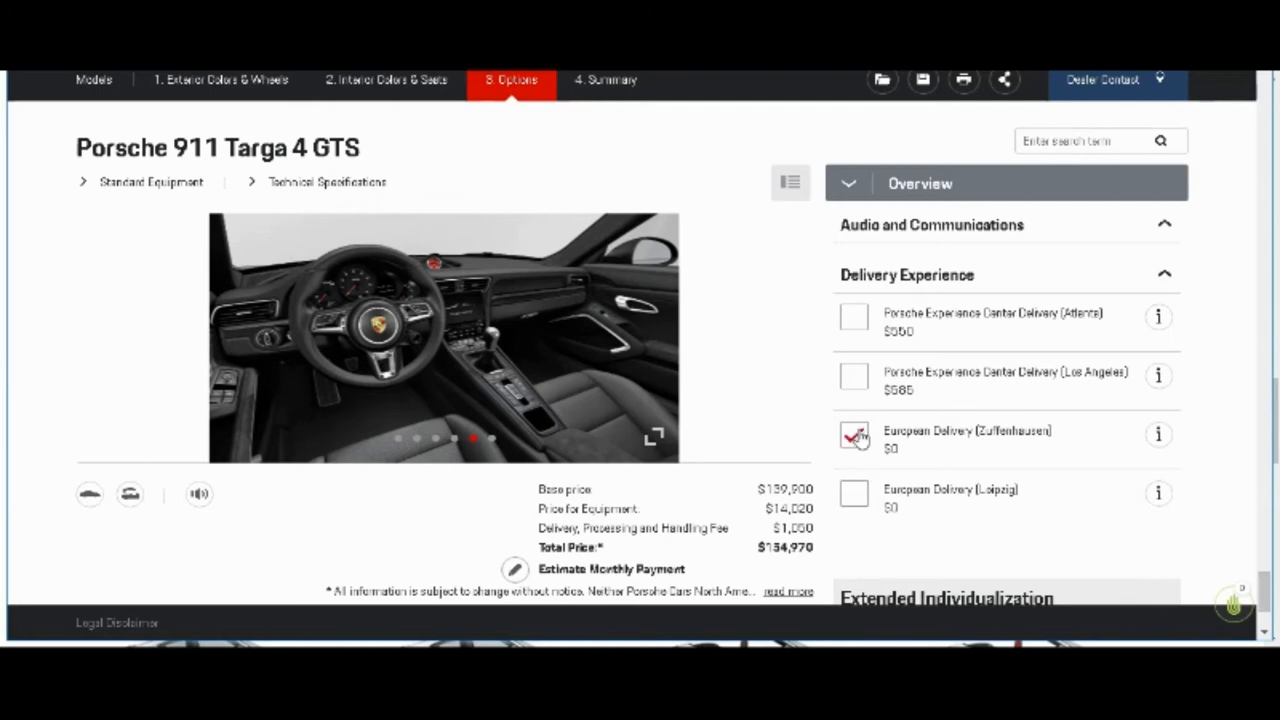
pyautogui.click(853, 432)
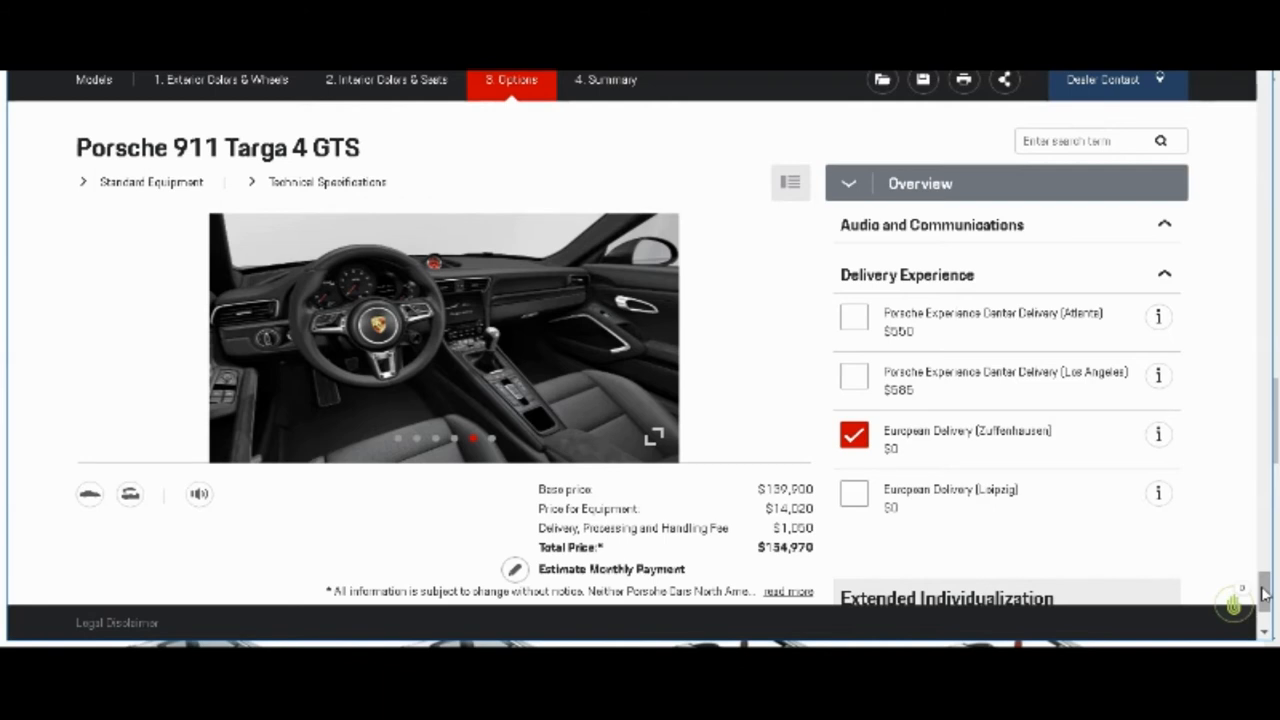
pyautogui.scroll(-3)
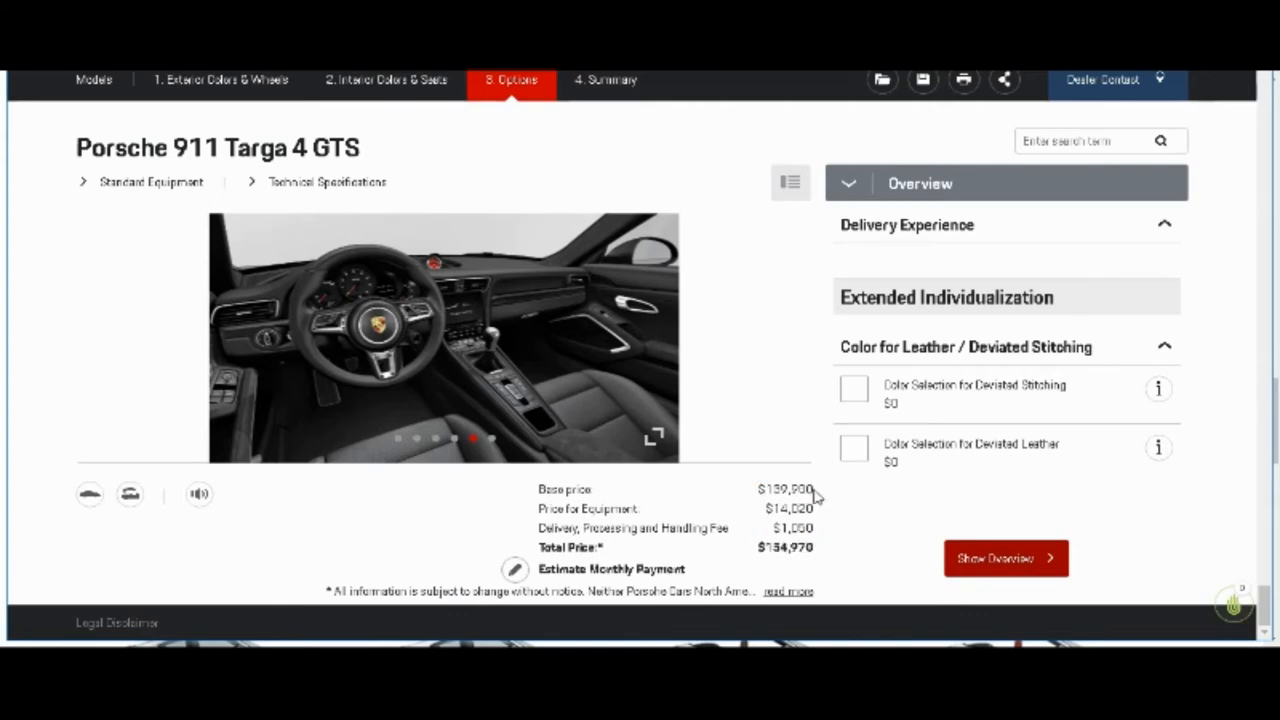
pyautogui.moveTo(758, 557)
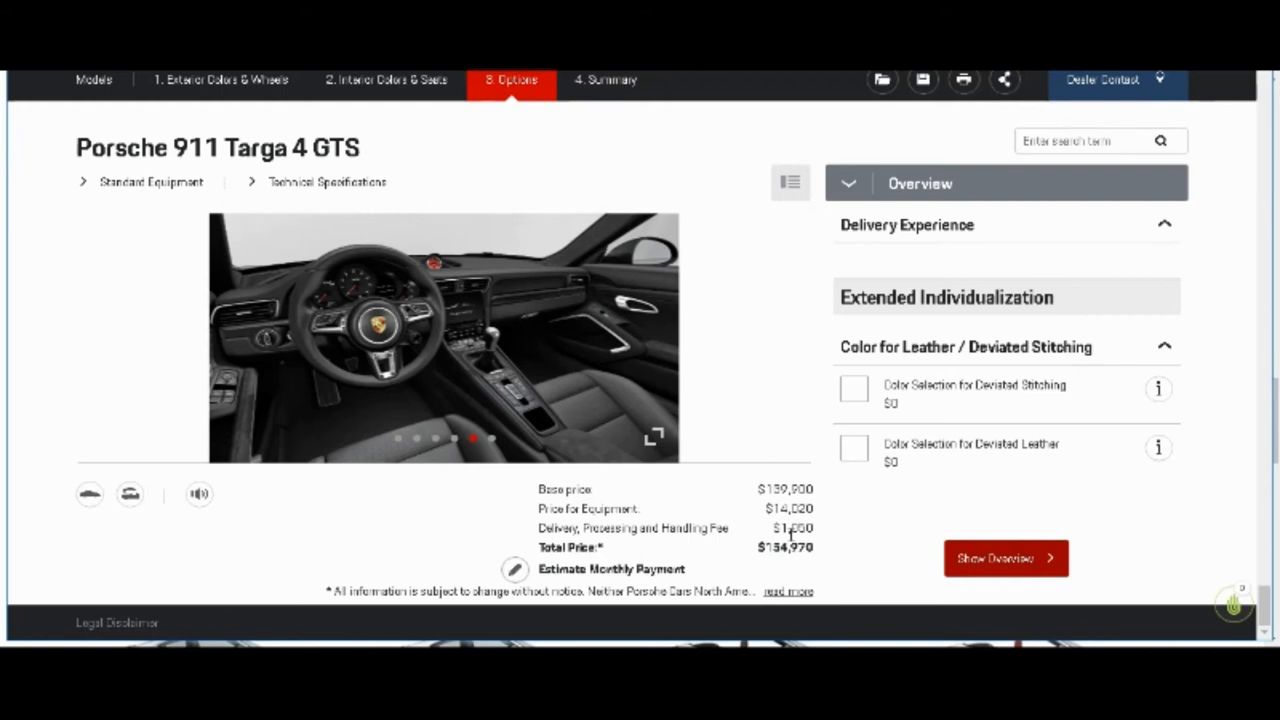
pyautogui.moveTo(906, 512)
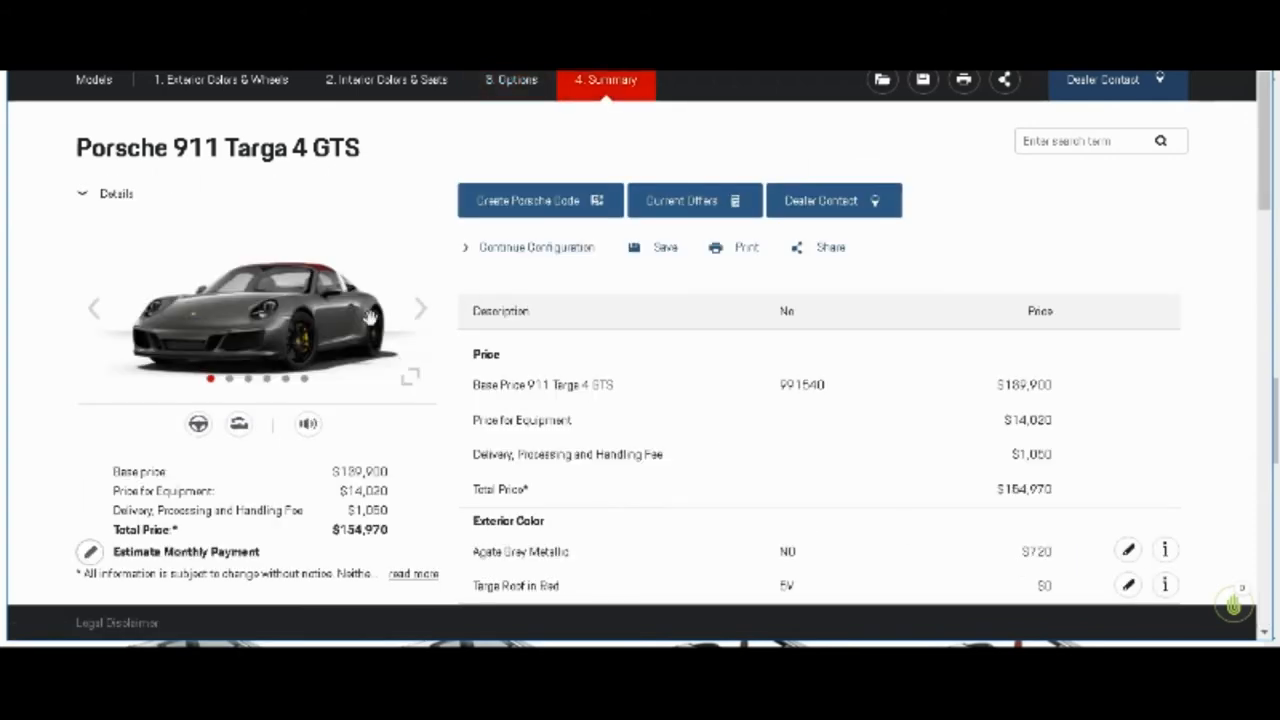
pyautogui.click(255, 315)
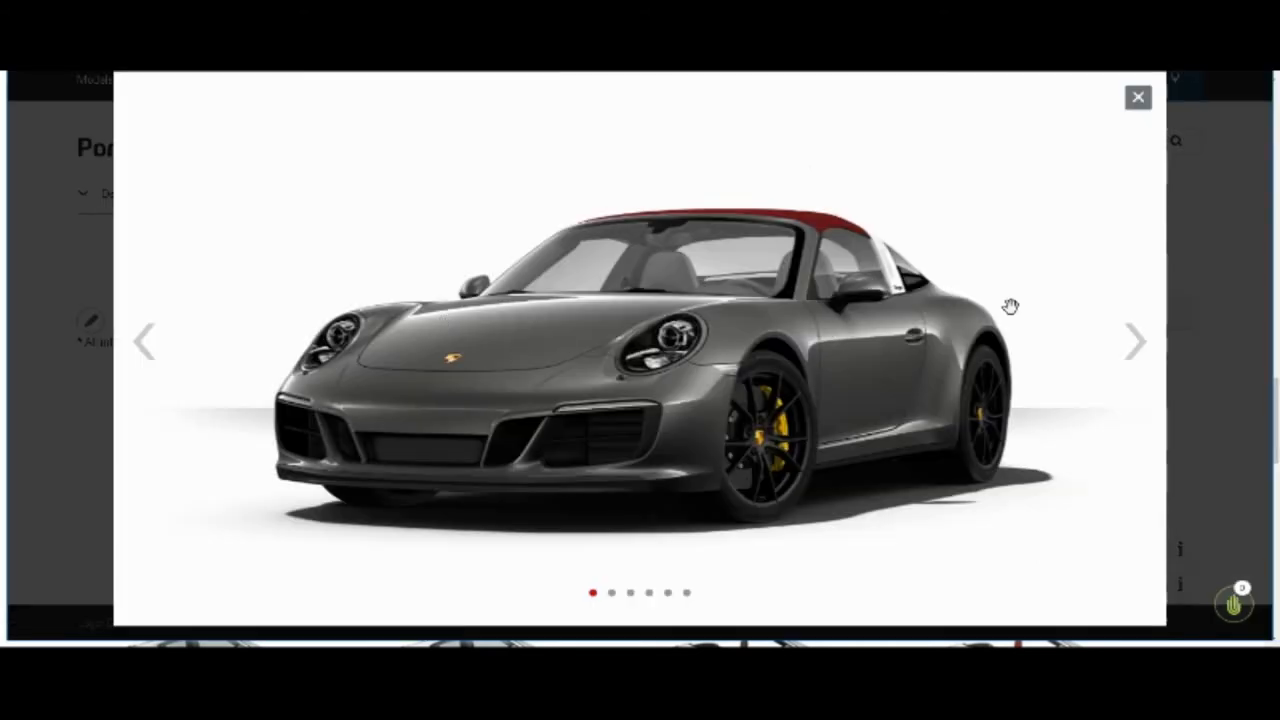
pyautogui.moveTo(875, 413)
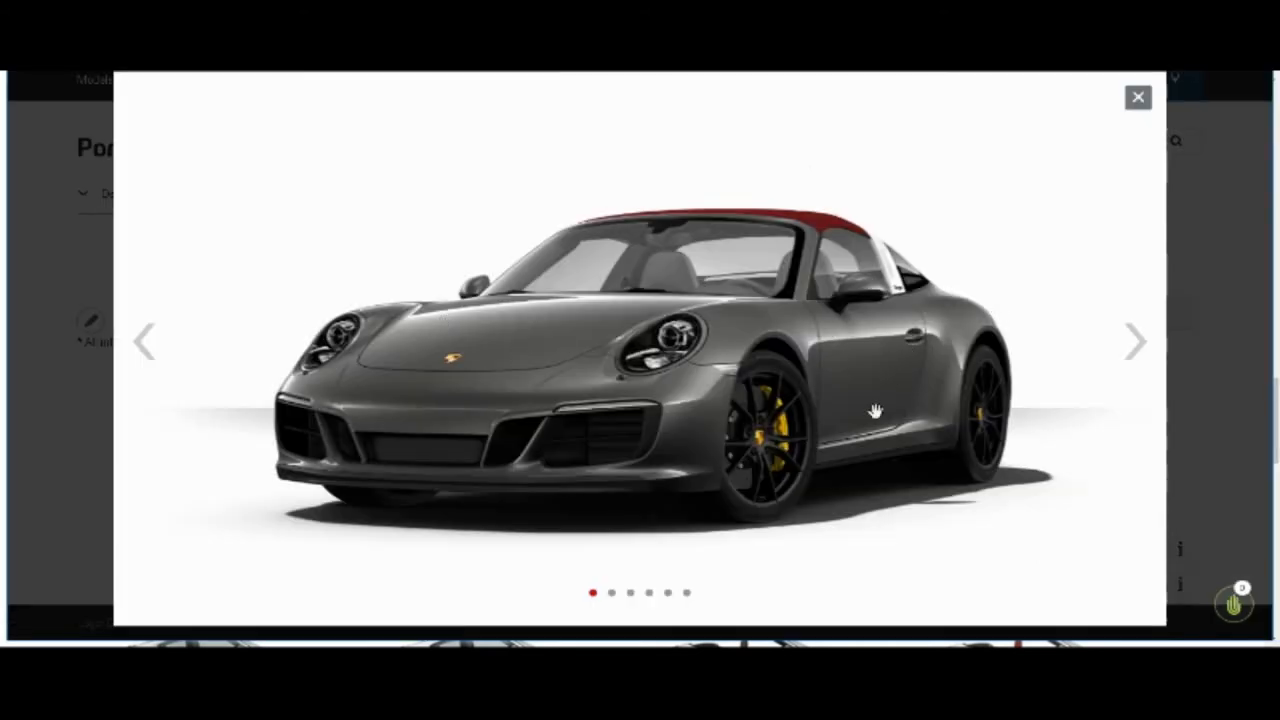
pyautogui.moveTo(754, 490)
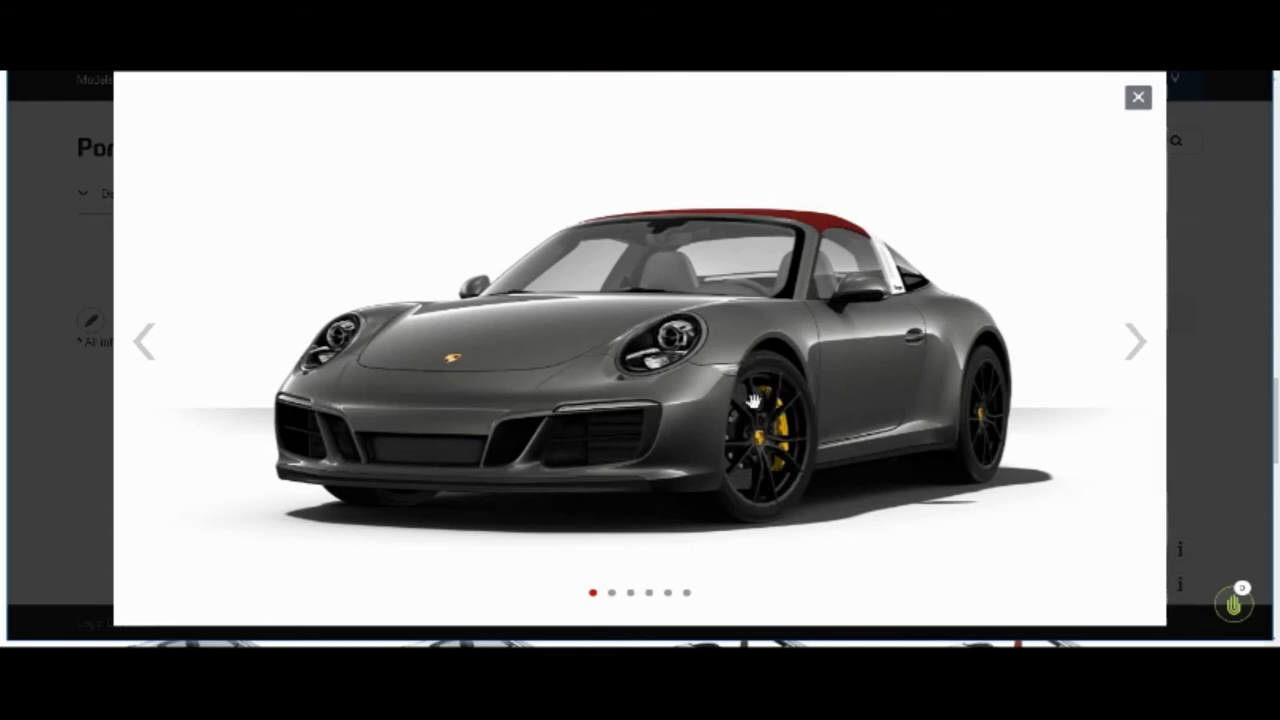
pyautogui.moveTo(899, 304)
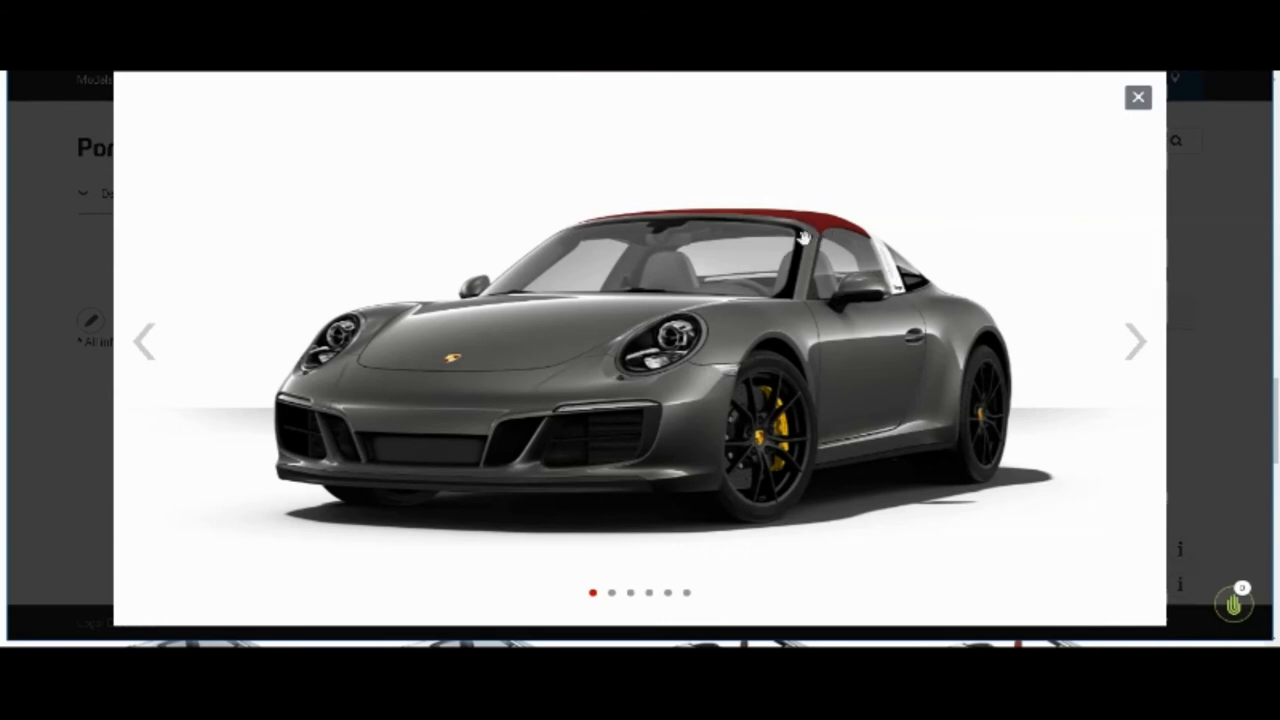
pyautogui.moveTo(1132, 400)
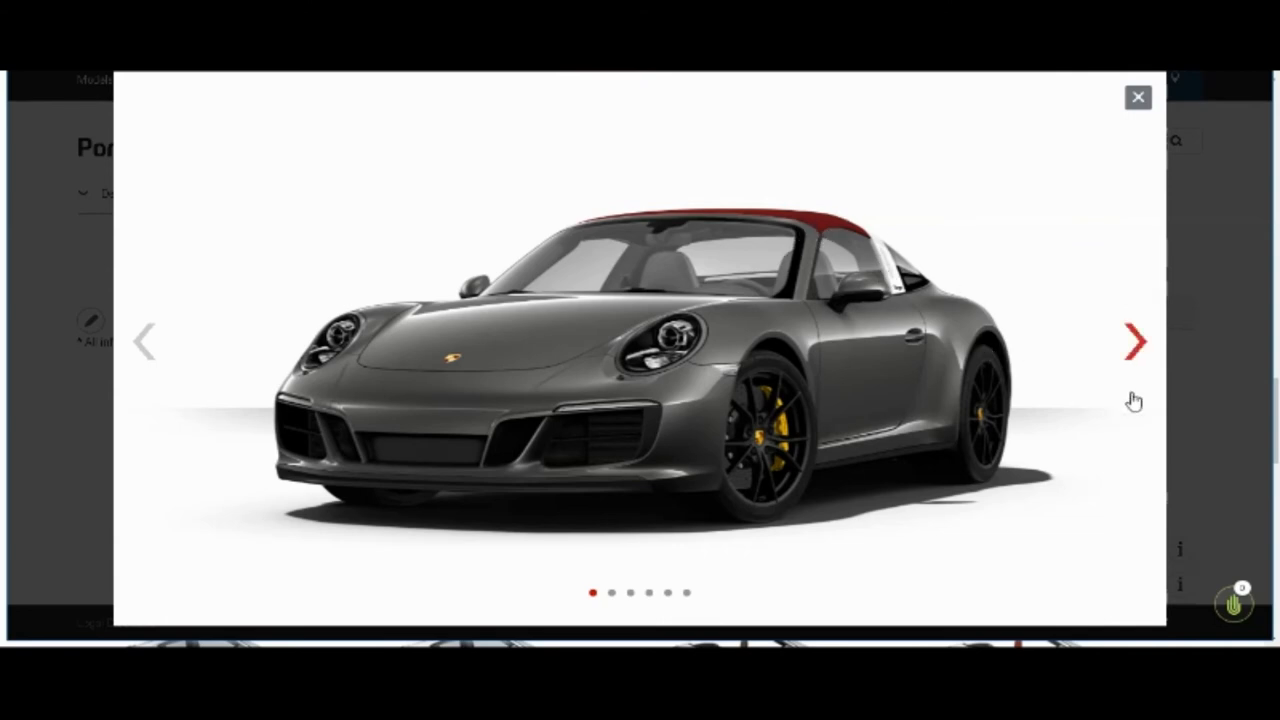
pyautogui.click(1134, 341)
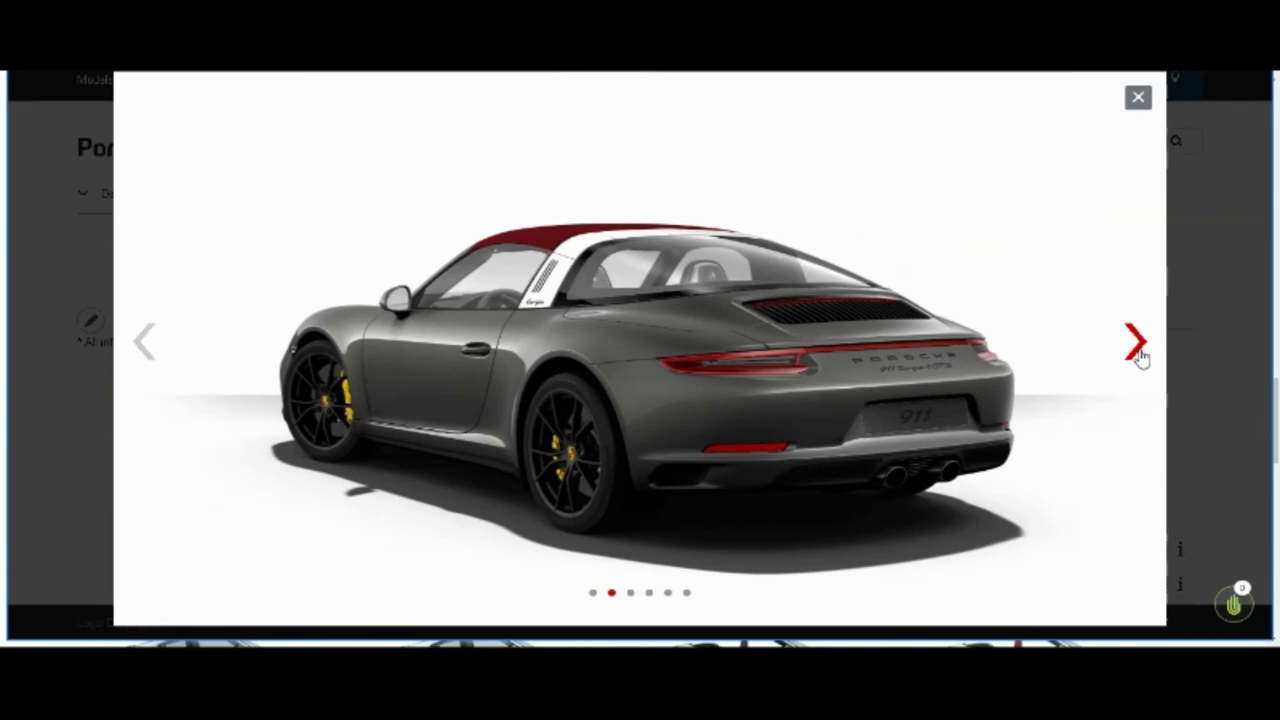
pyautogui.click(1133, 340)
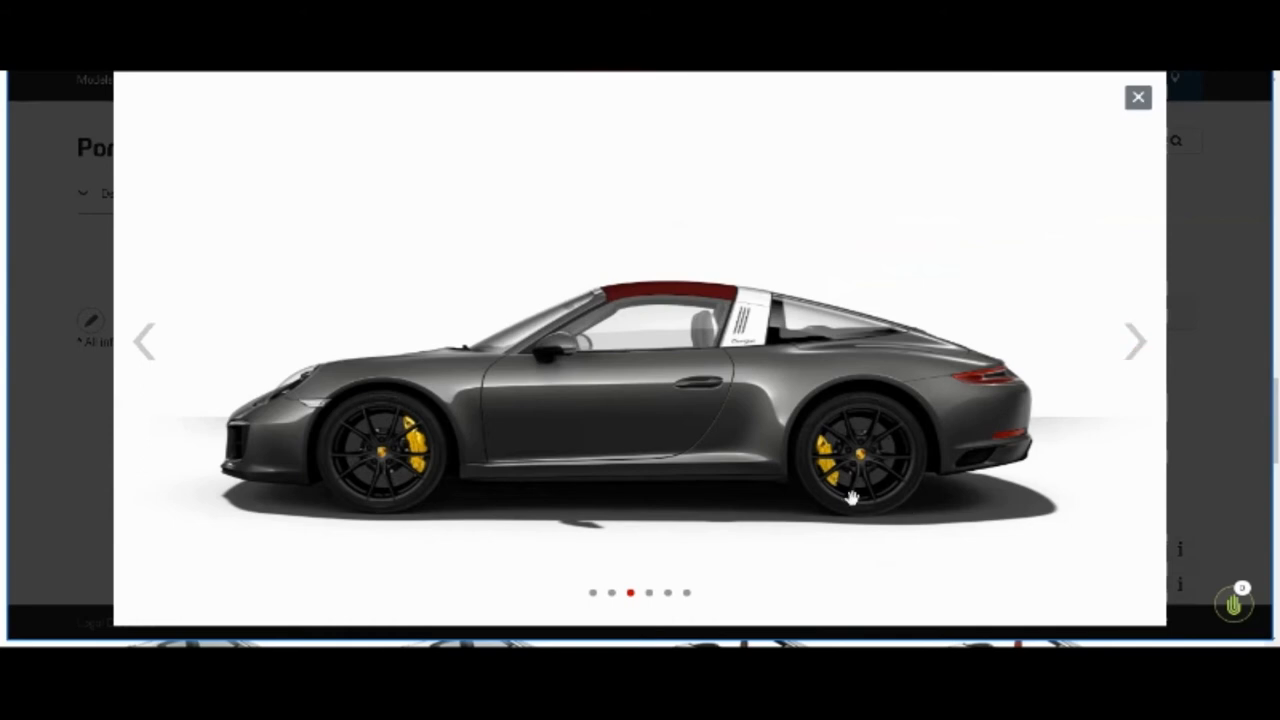
pyautogui.moveTo(835, 460)
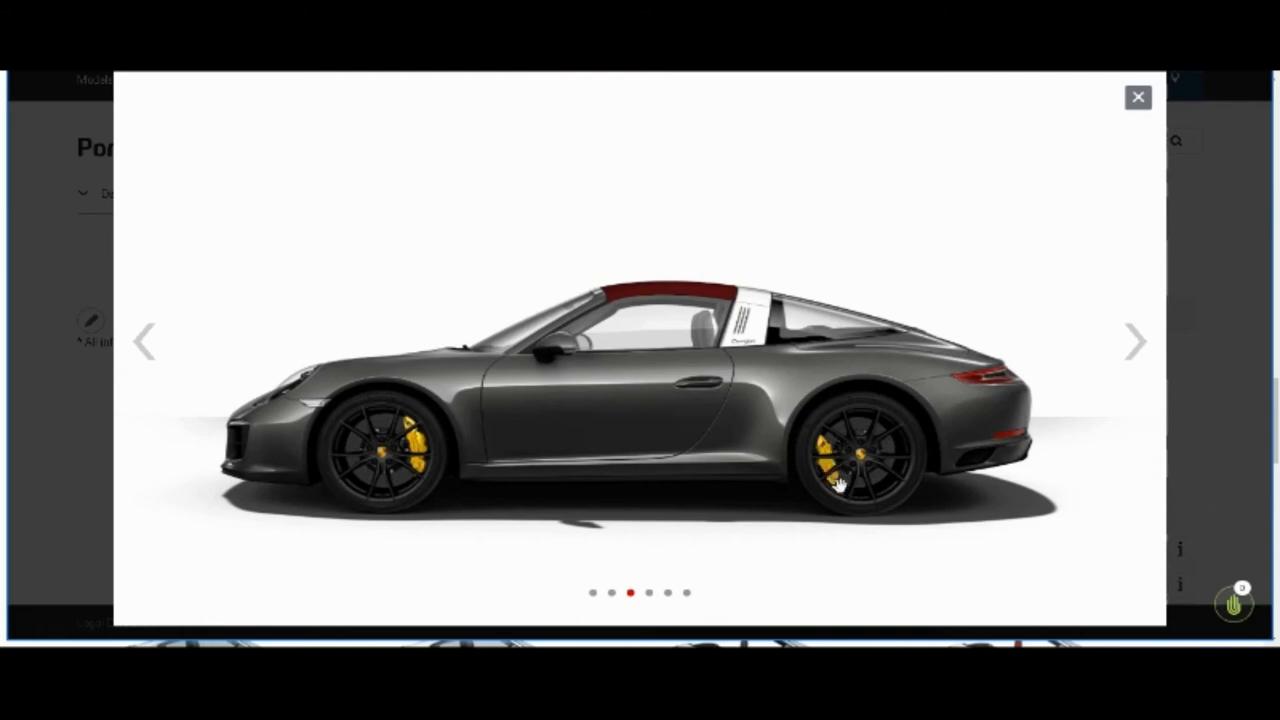
pyautogui.moveTo(838, 499)
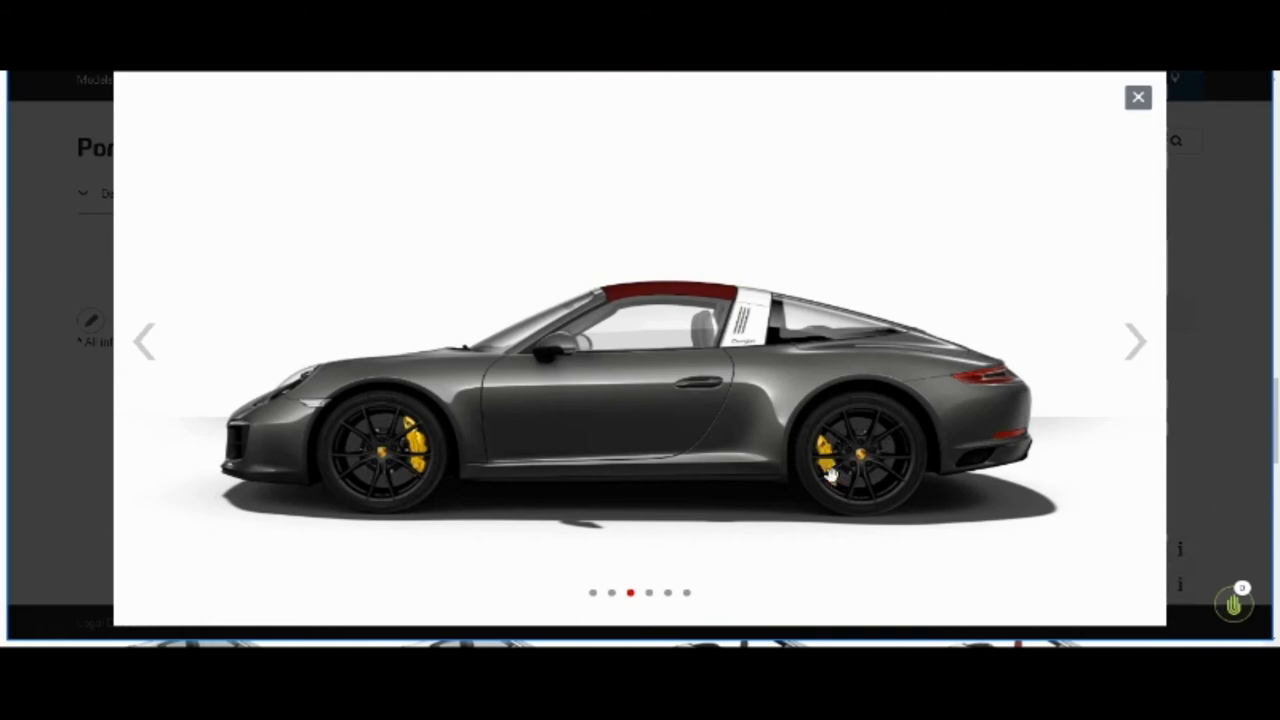
pyautogui.moveTo(837, 493)
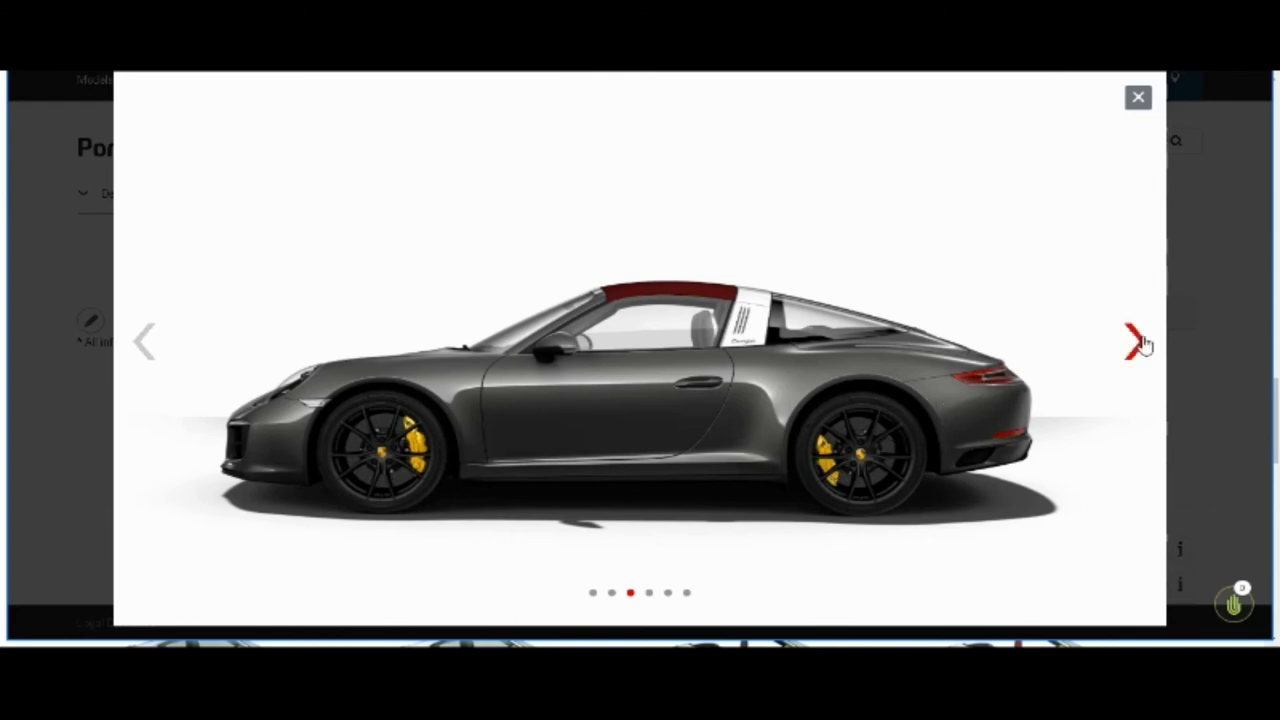
pyautogui.click(1134, 340)
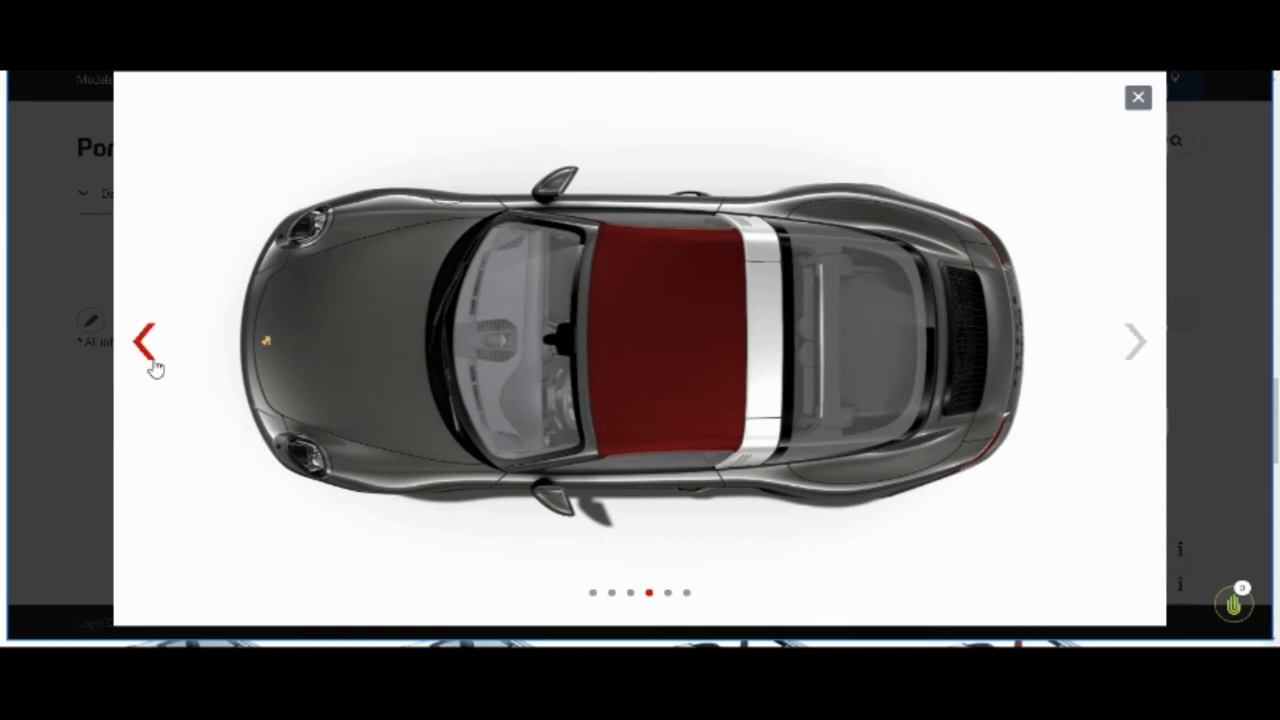
pyautogui.click(148, 338)
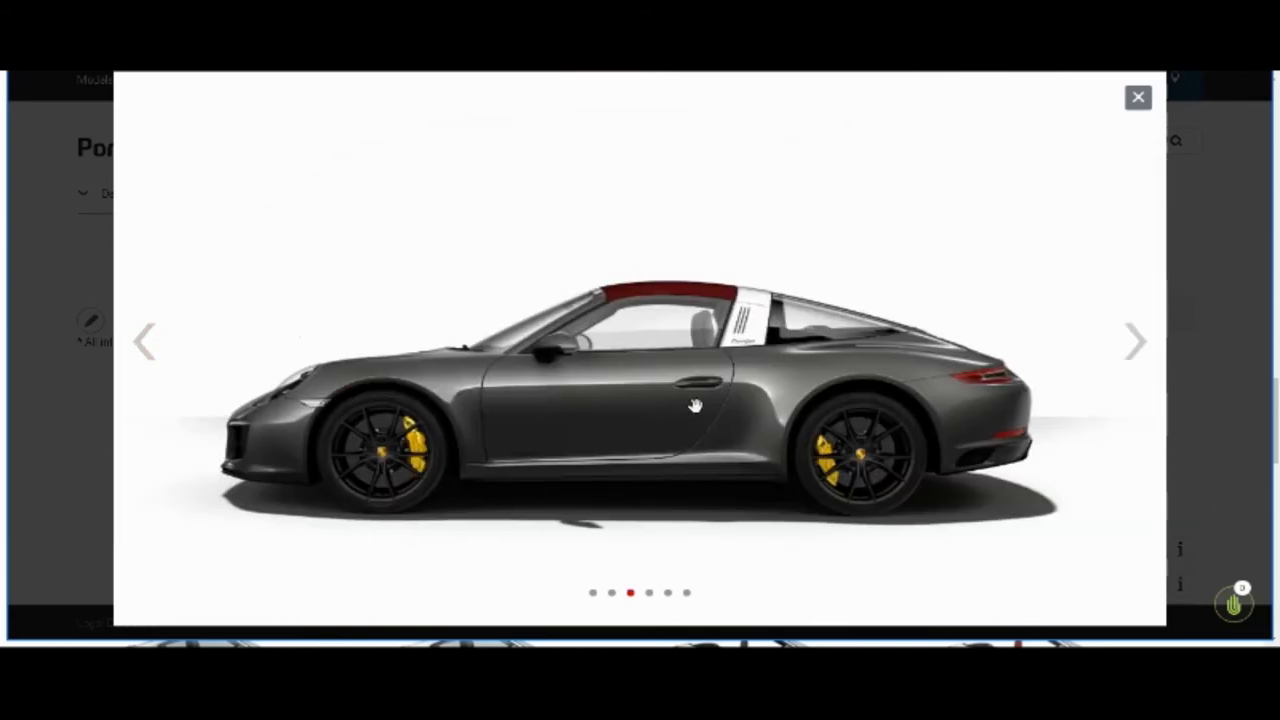
pyautogui.moveTo(685, 403)
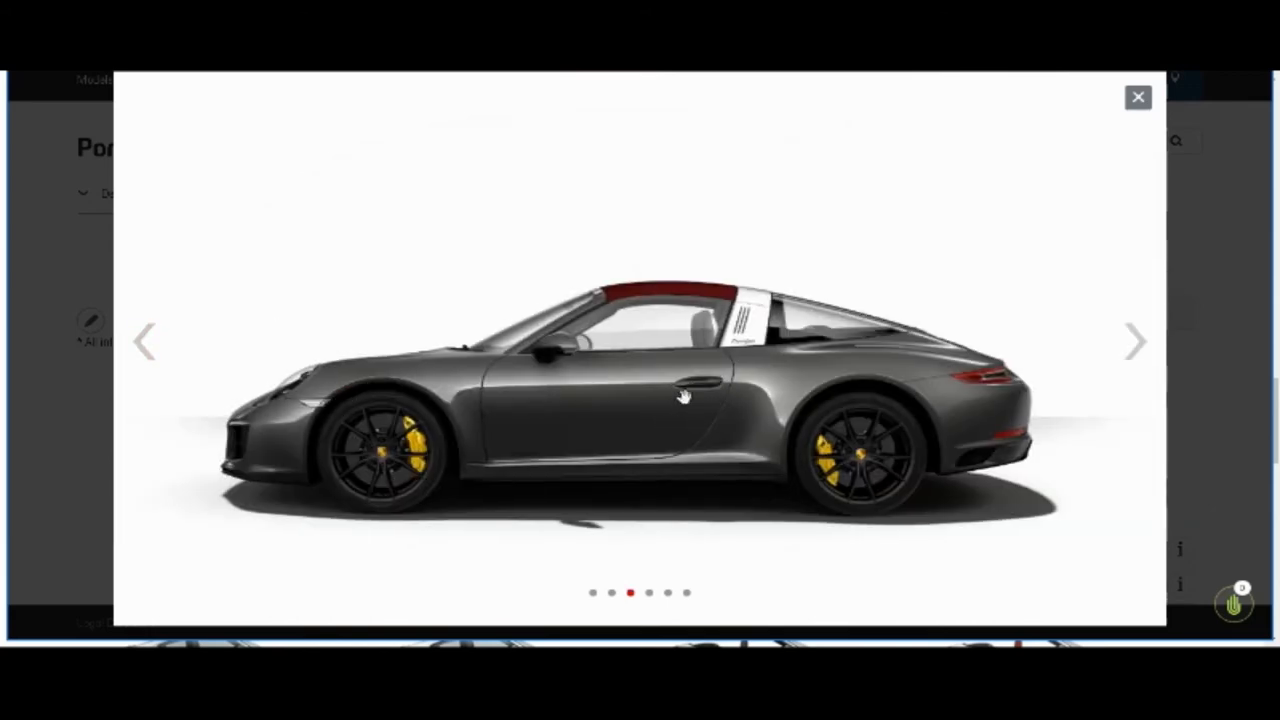
pyautogui.moveTo(1134, 340)
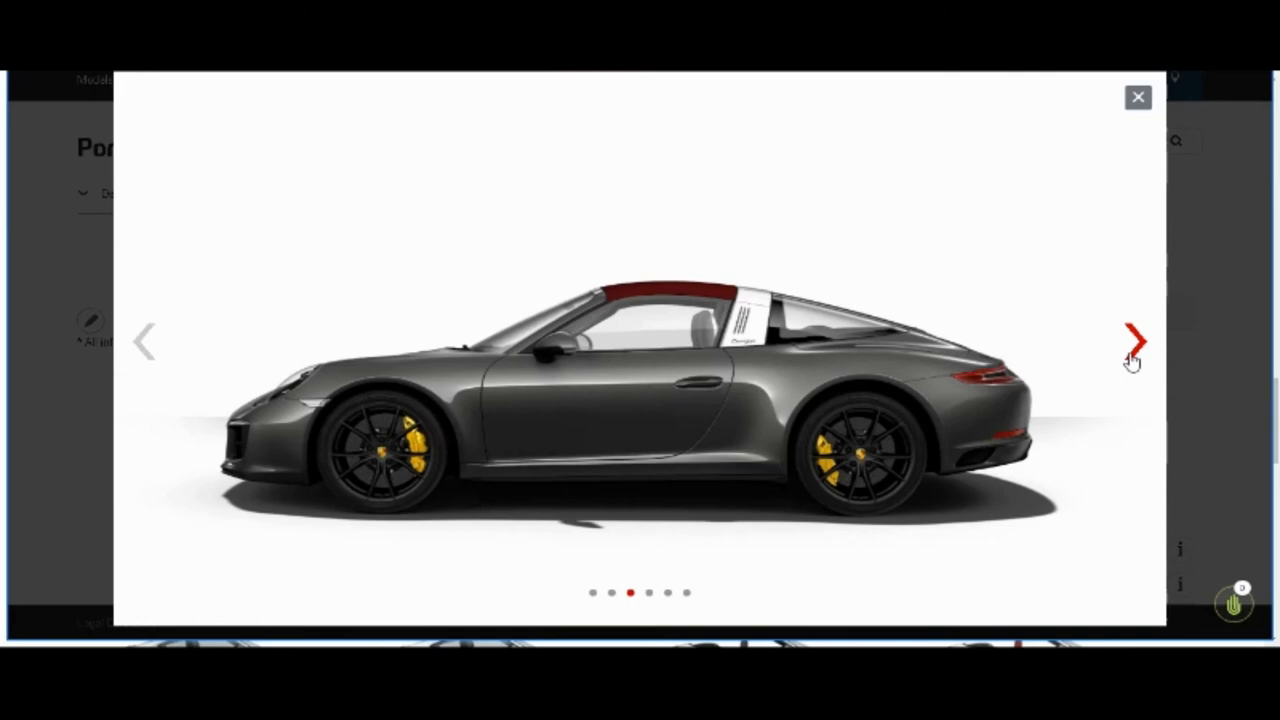
pyautogui.click(1135, 340)
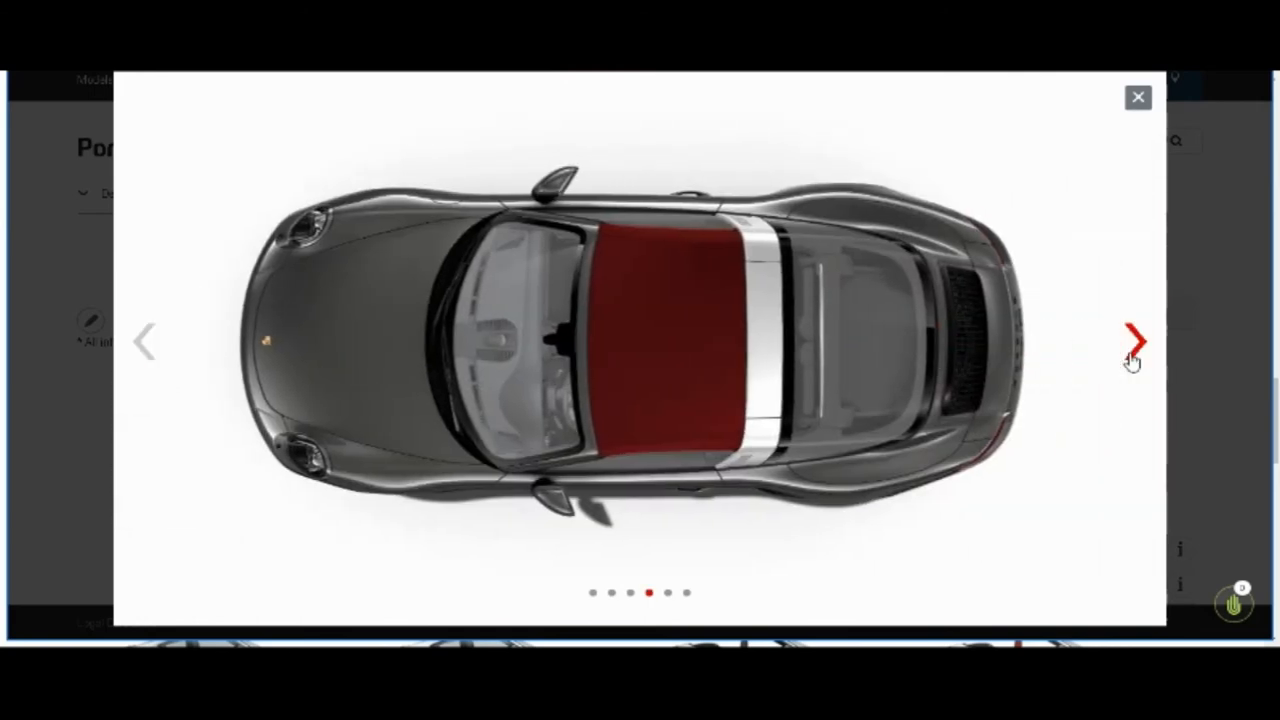
pyautogui.click(1135, 338)
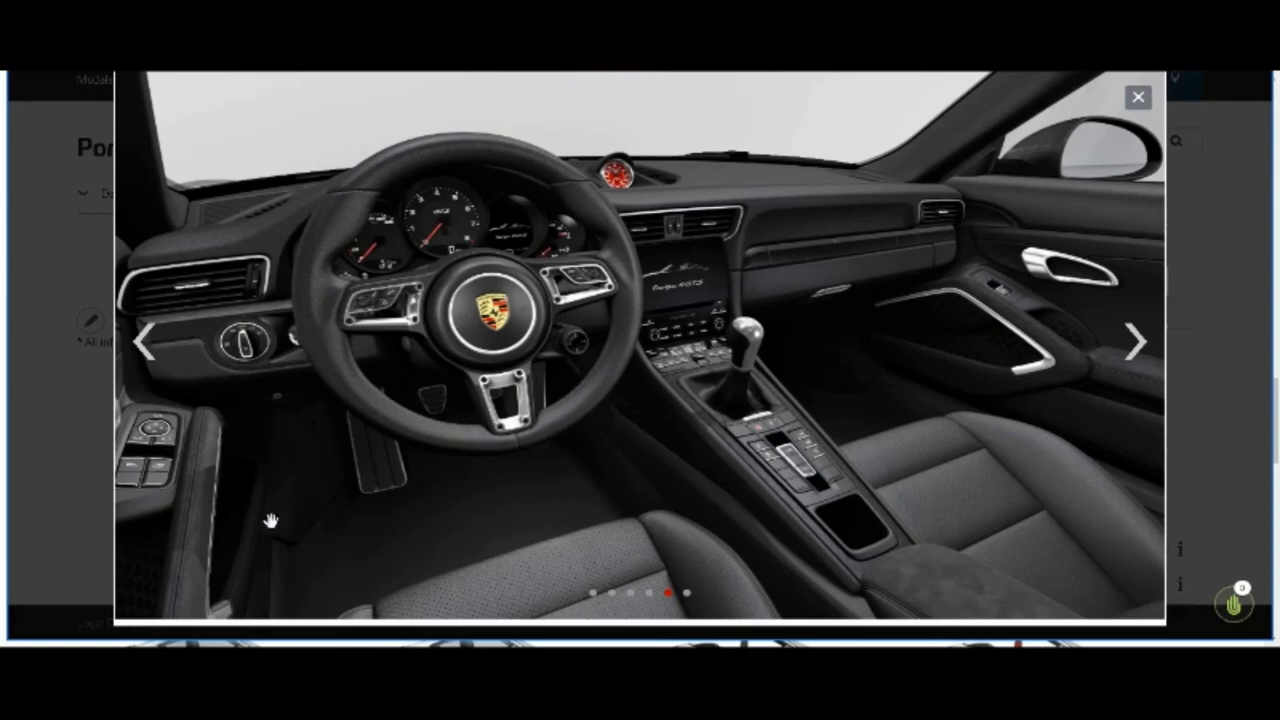
pyautogui.moveTo(600, 157)
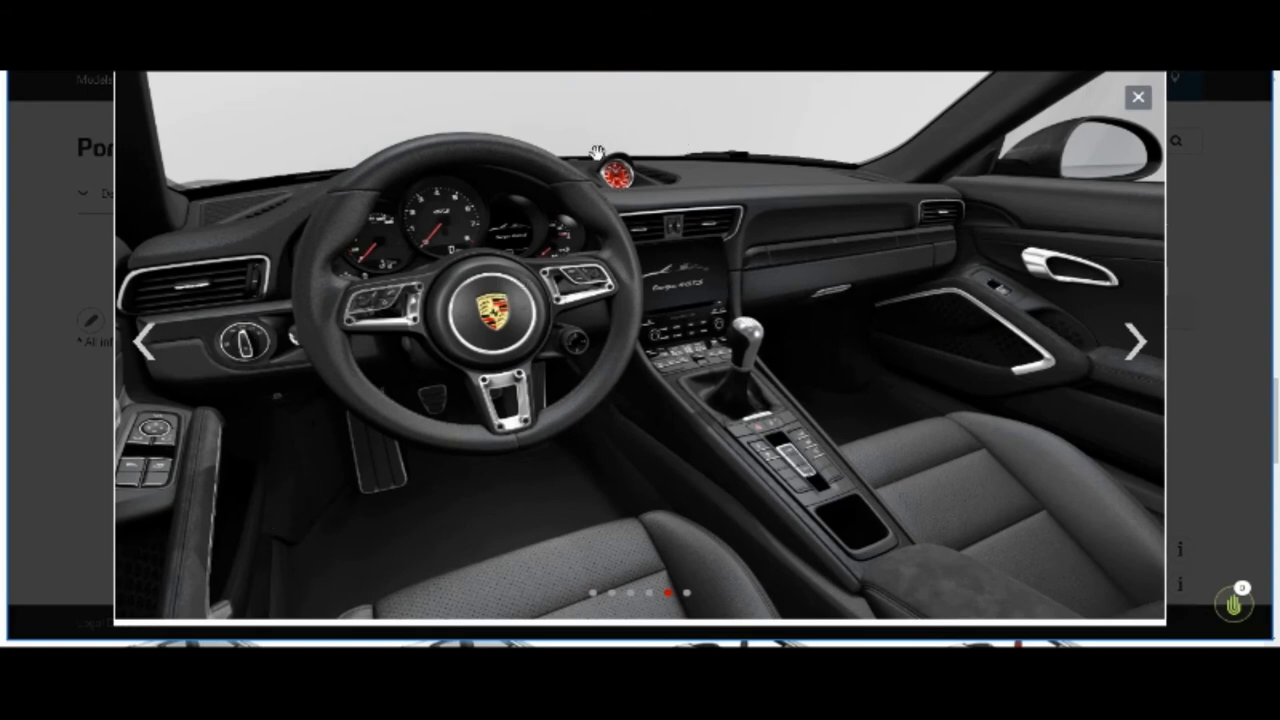
pyautogui.moveTo(641, 240)
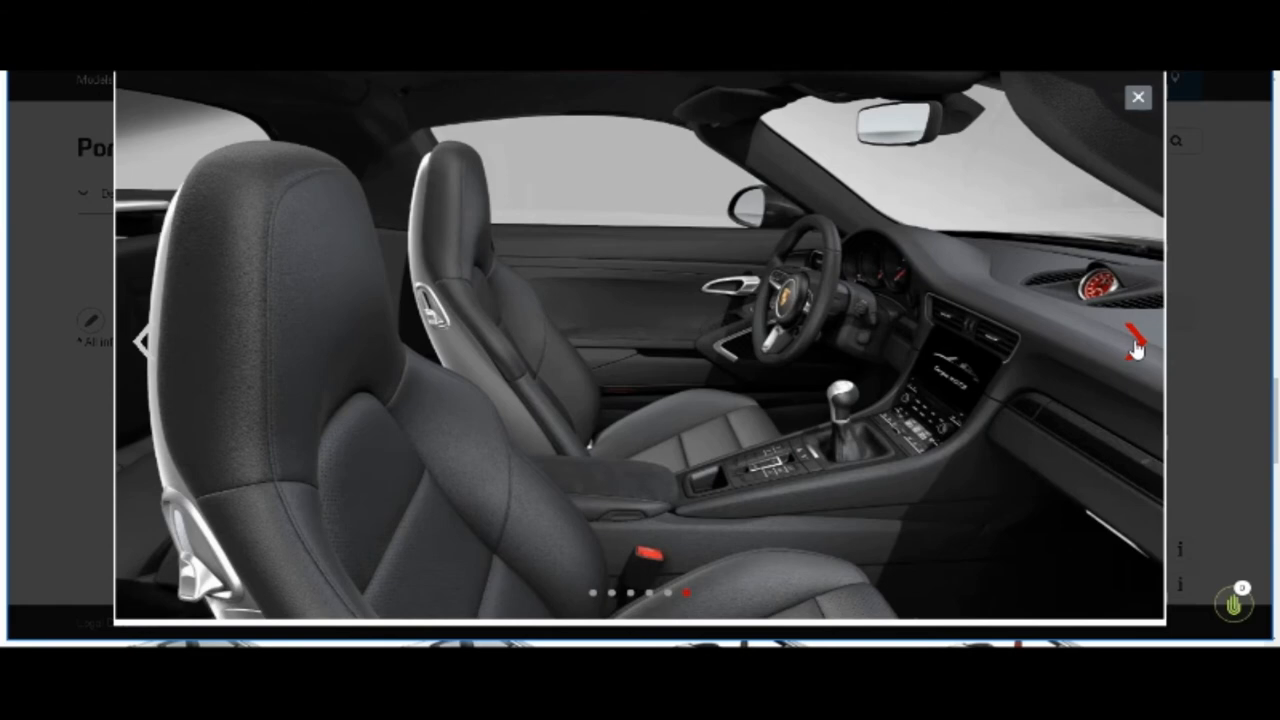
pyautogui.click(1133, 341)
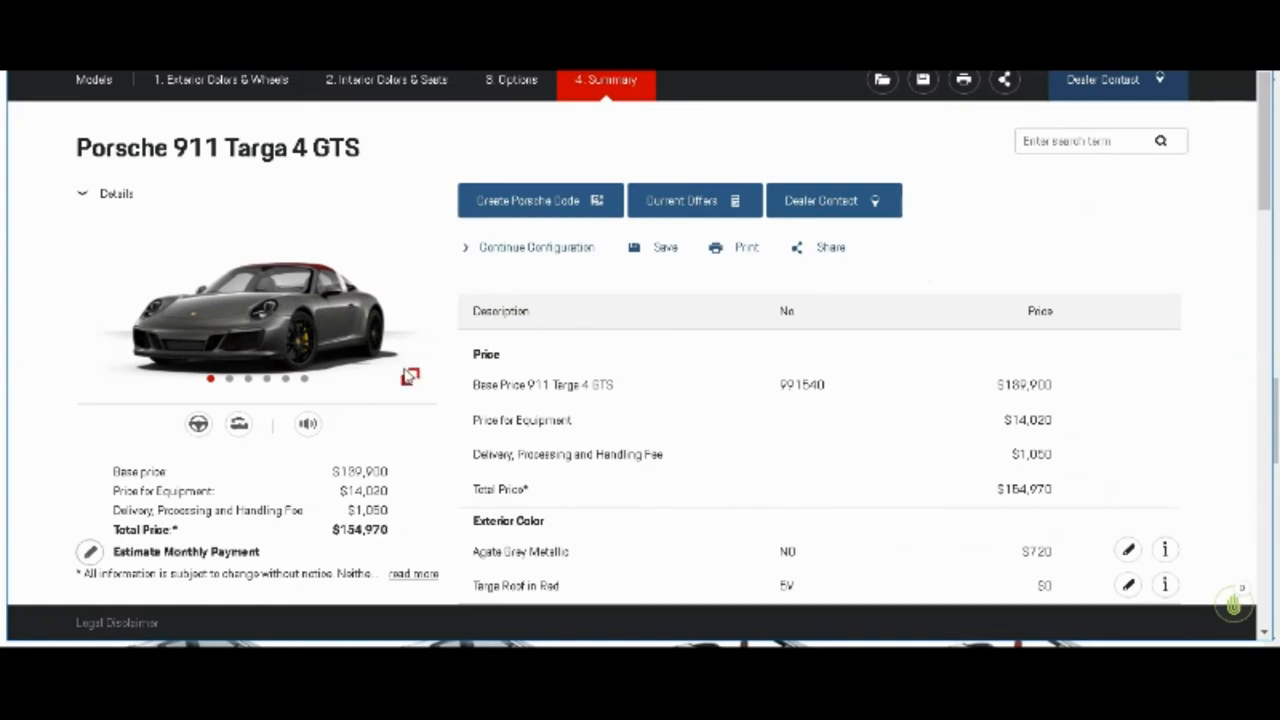
pyautogui.moveTo(379, 399)
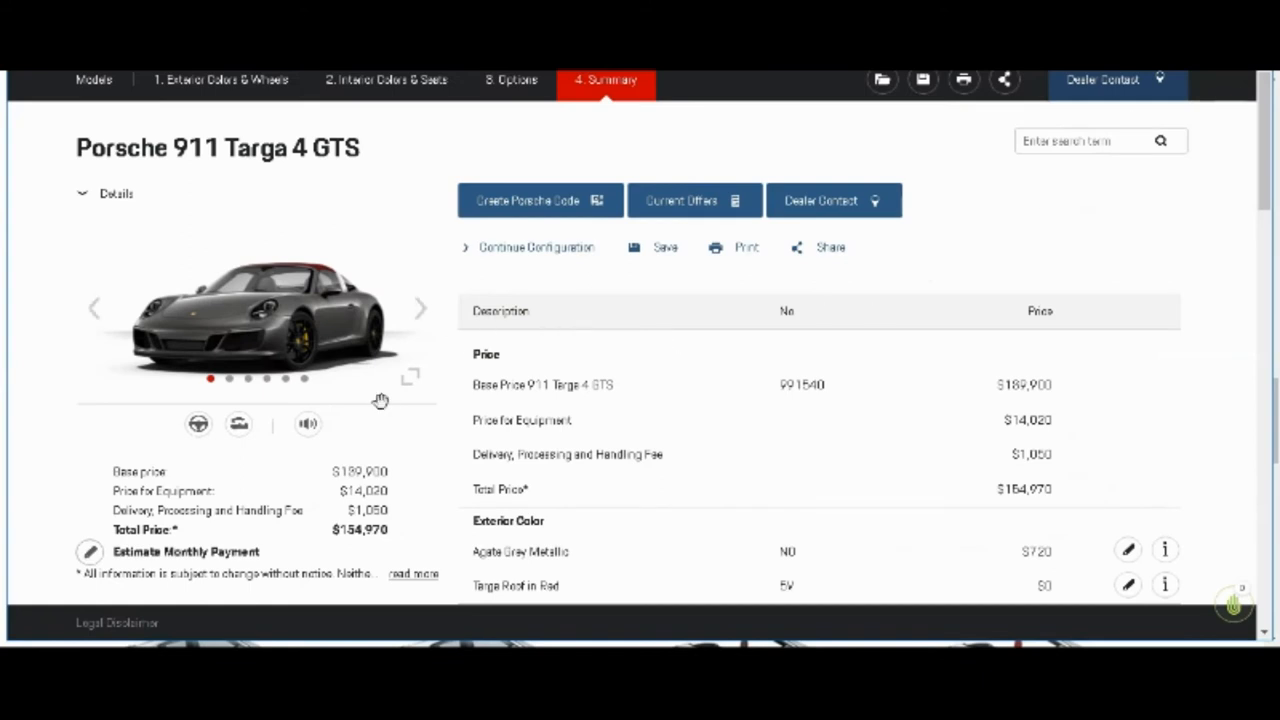
# Step: Return to Interior Colors & Seats and pick the Black/Carmine Red GTS leather interior
pyautogui.scroll(-3)
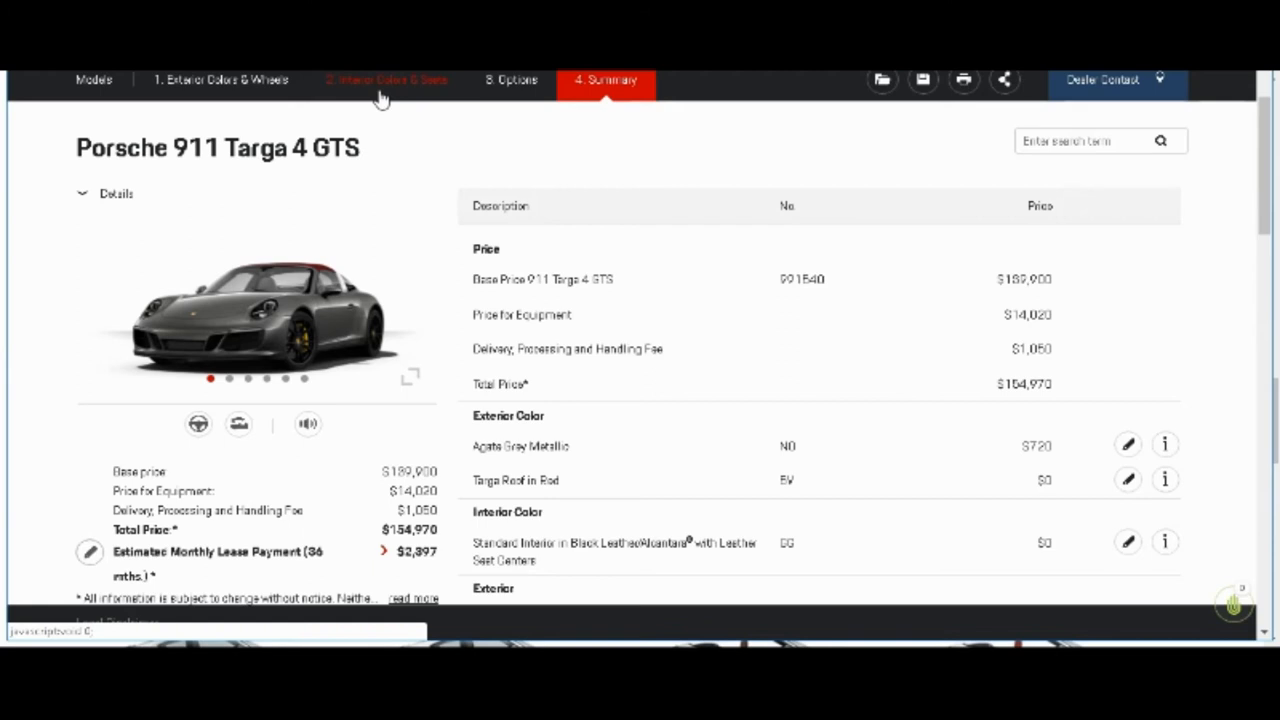
pyautogui.click(386, 79)
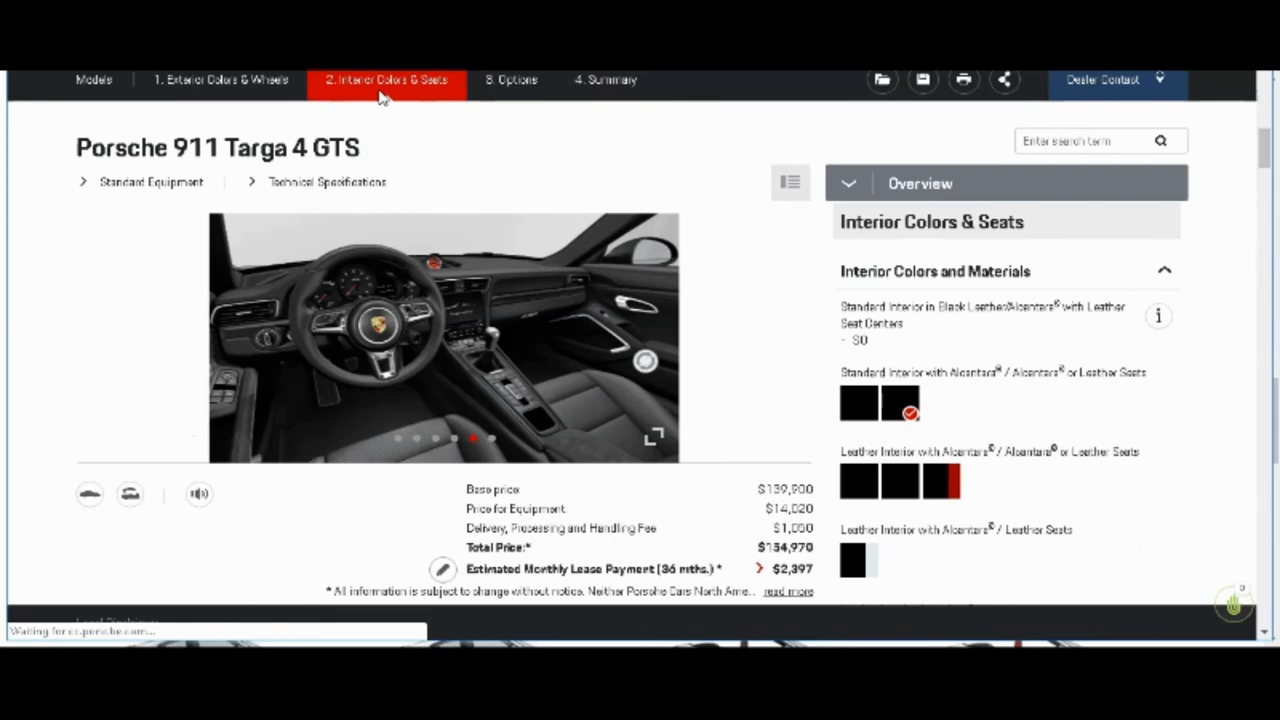
pyautogui.moveTo(860, 405)
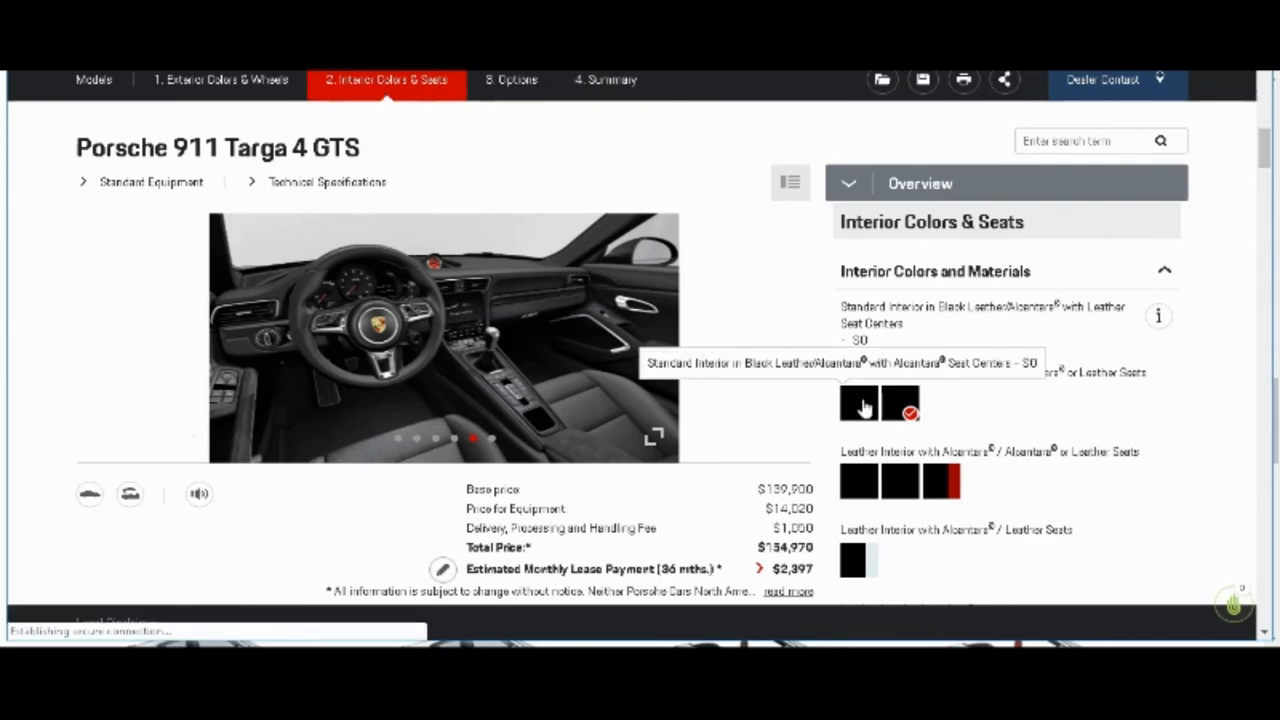
pyautogui.moveTo(945, 483)
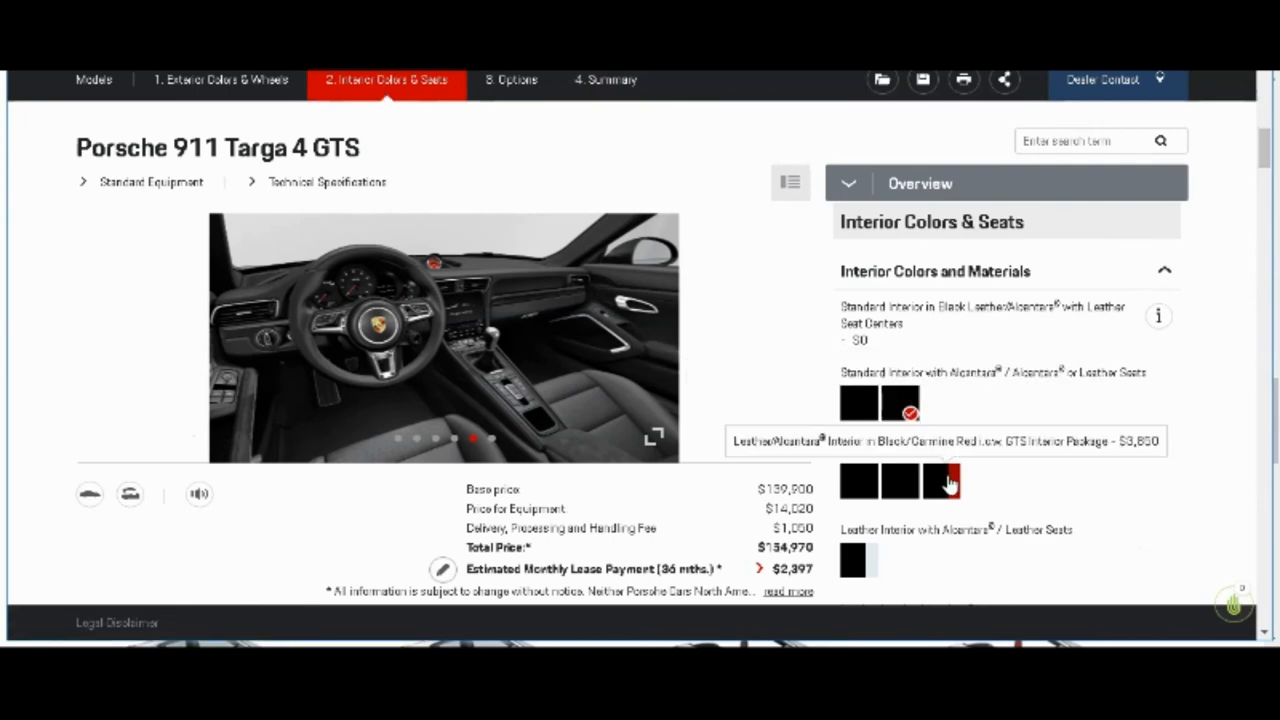
pyautogui.click(939, 482)
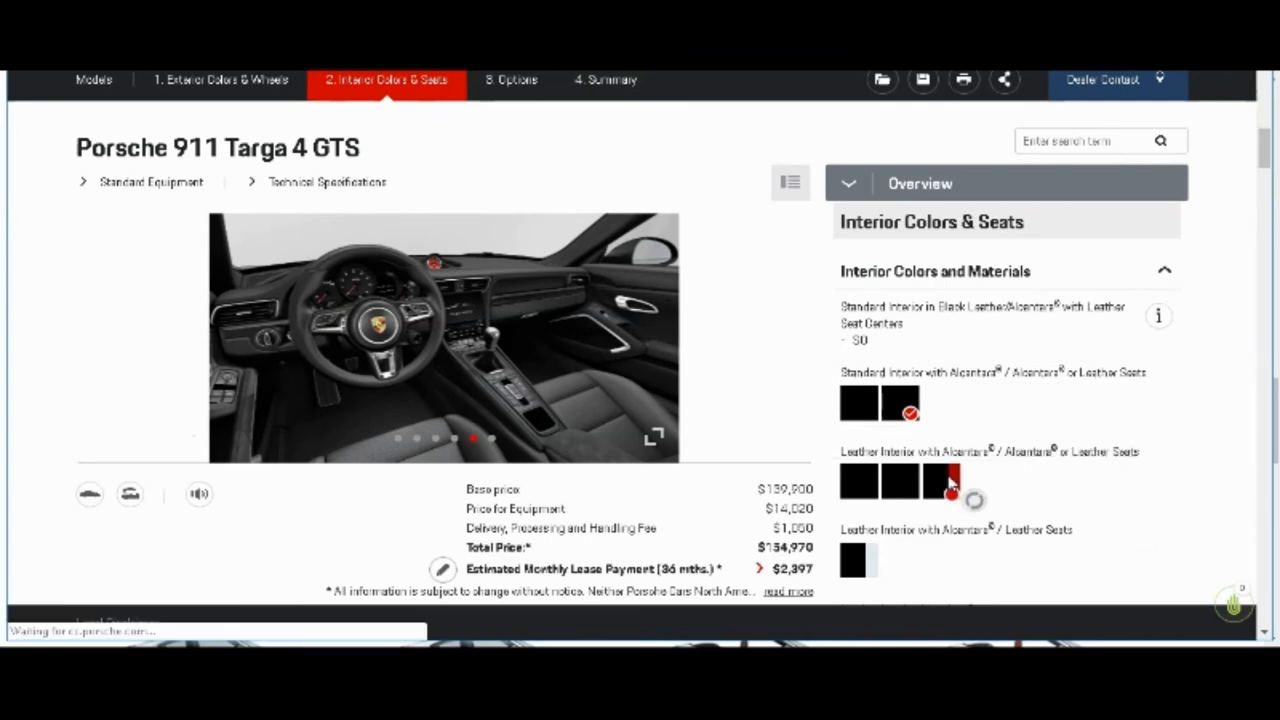
pyautogui.click(940, 482)
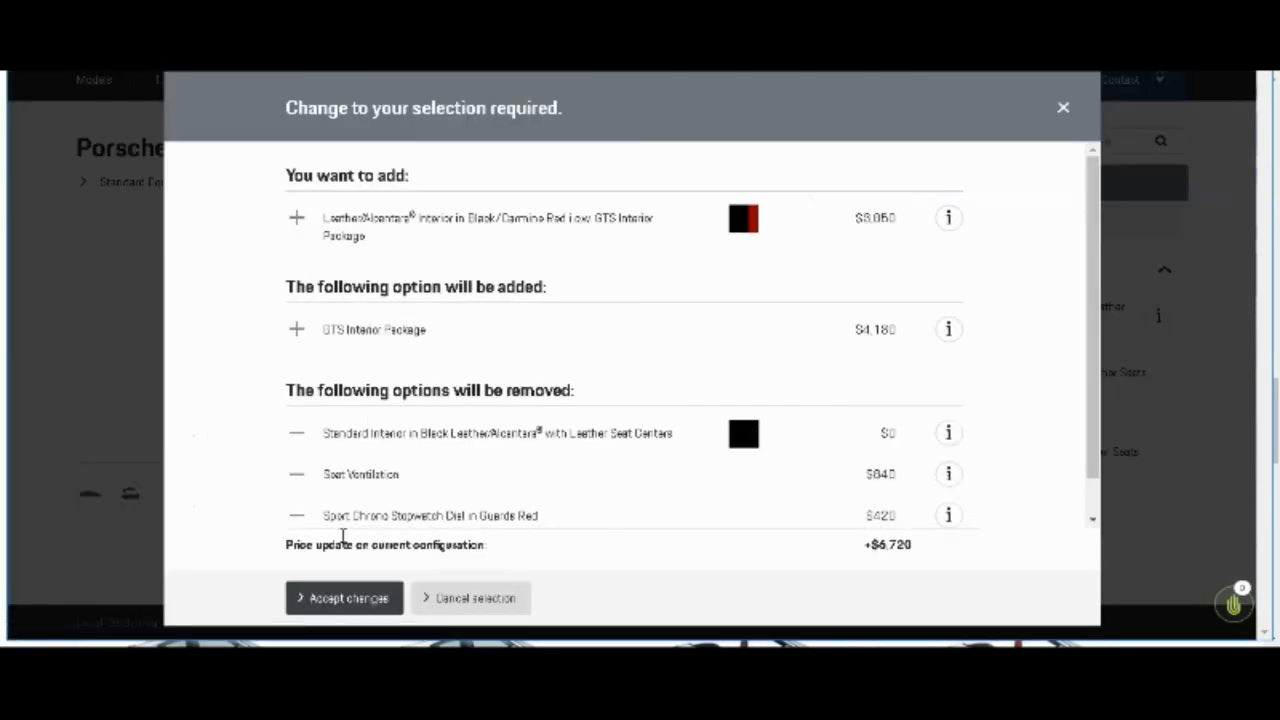
# Step: Accept the Black/Carmine Red interior changes ($161,690) and scroll to Extended Individualization
pyautogui.click(344, 597)
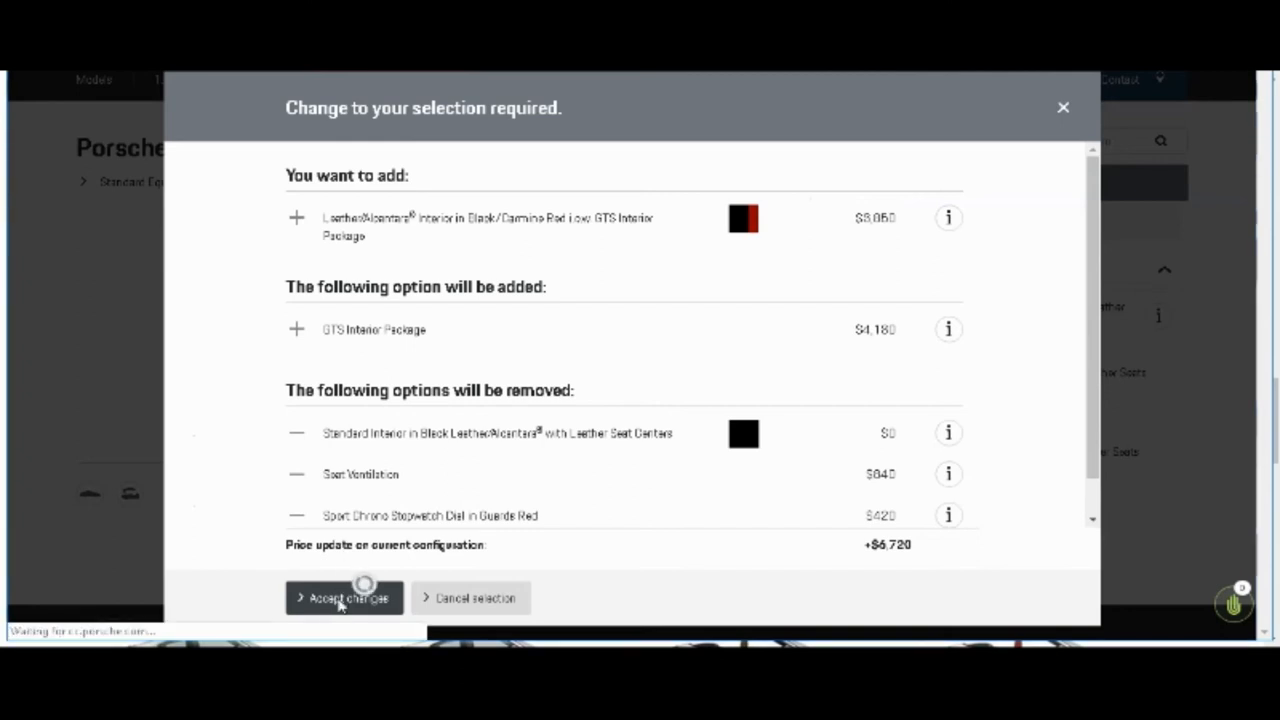
pyautogui.click(344, 597)
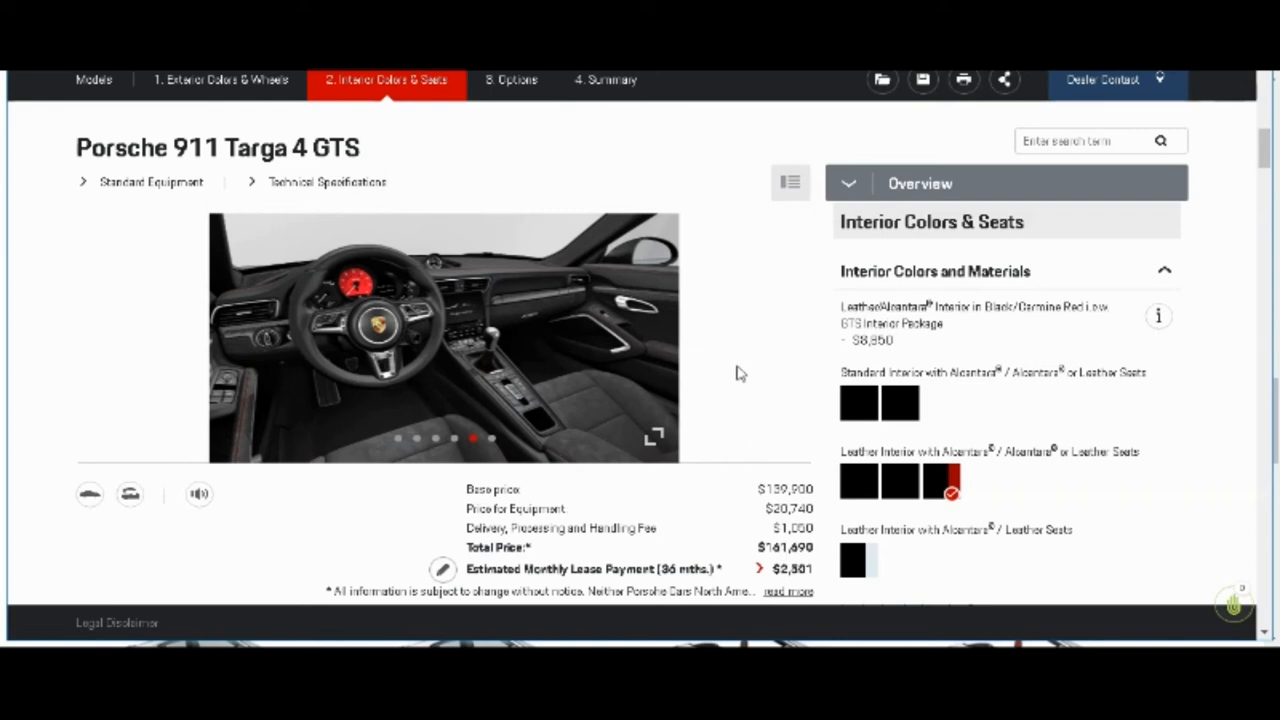
pyautogui.moveTo(1113, 248)
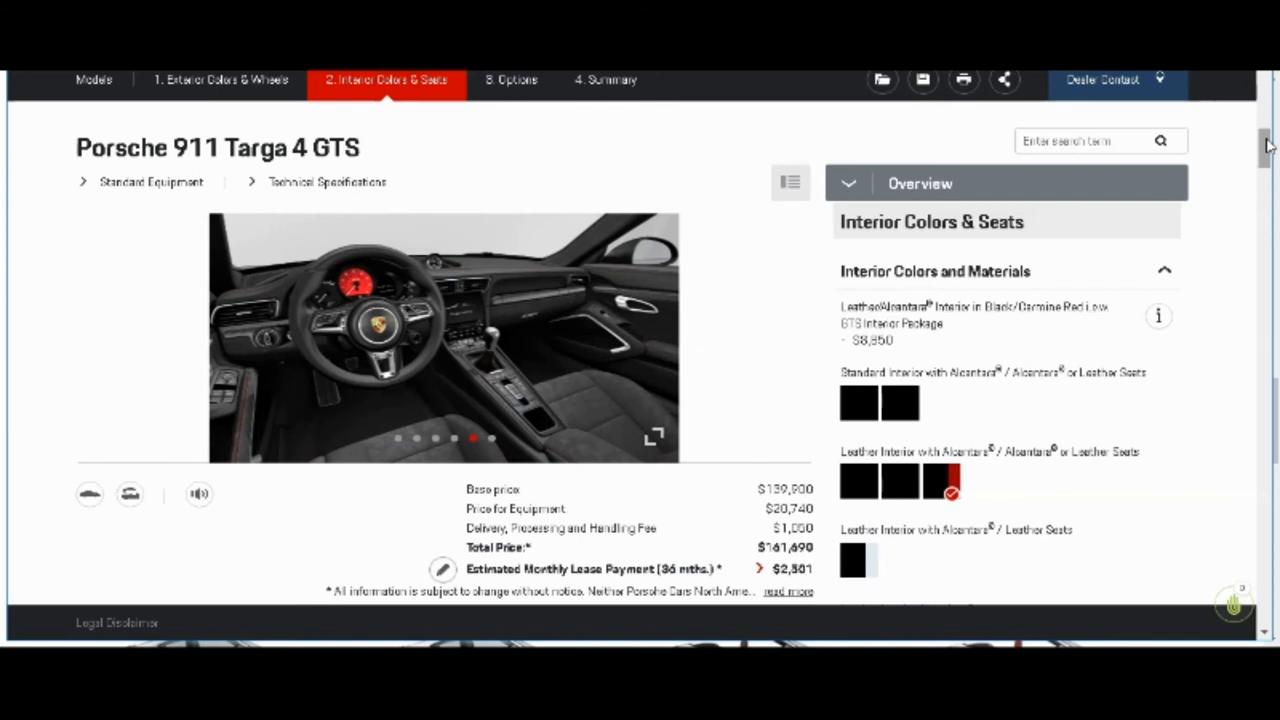
pyautogui.scroll(-3)
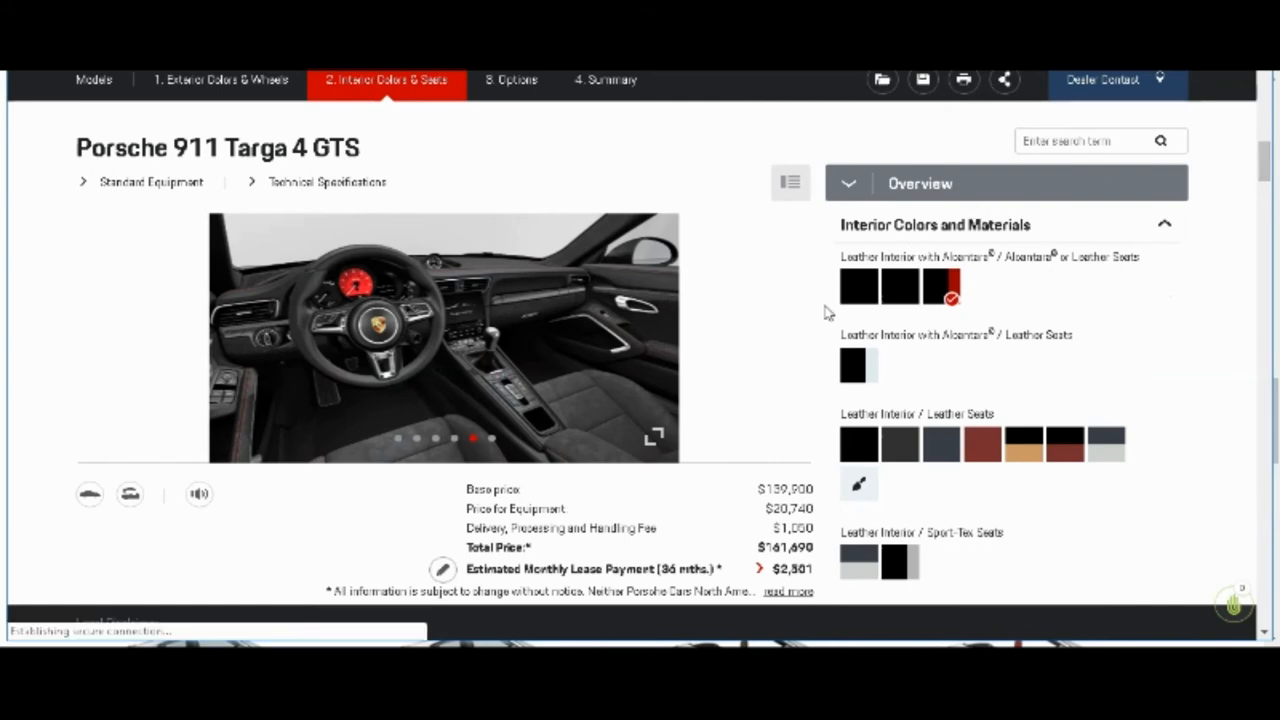
pyautogui.scroll(-3)
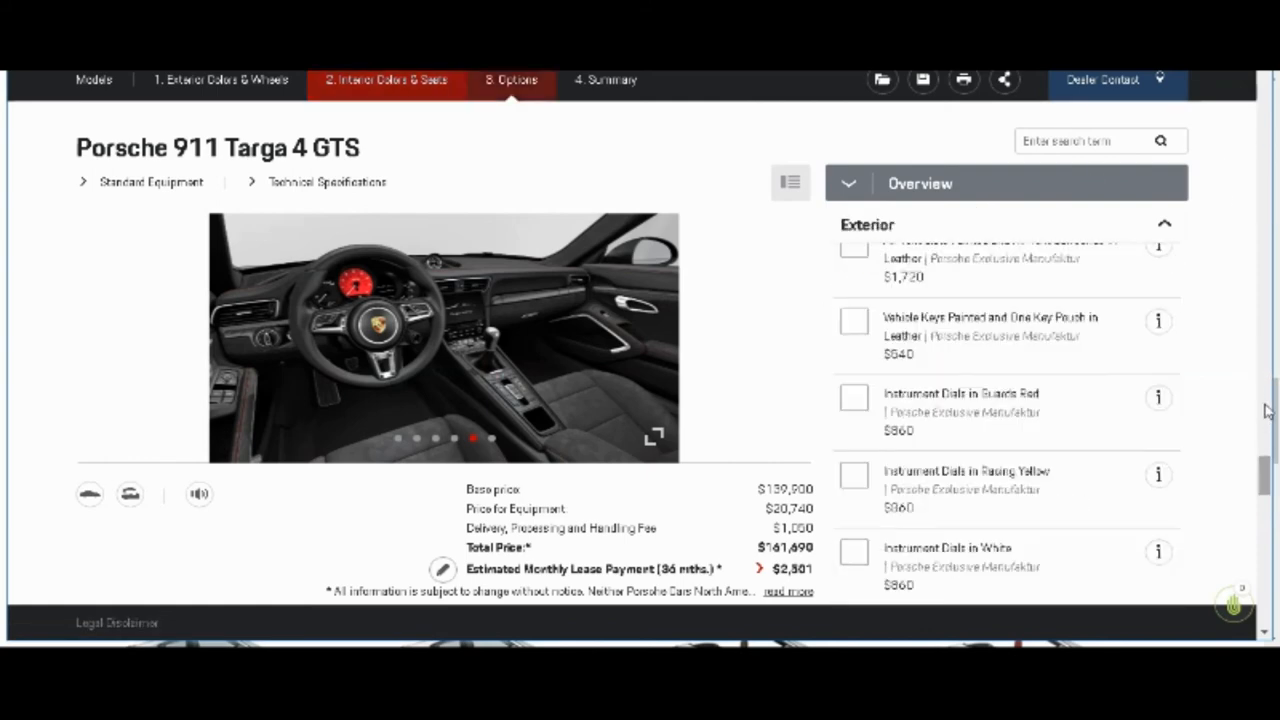
pyautogui.scroll(-3)
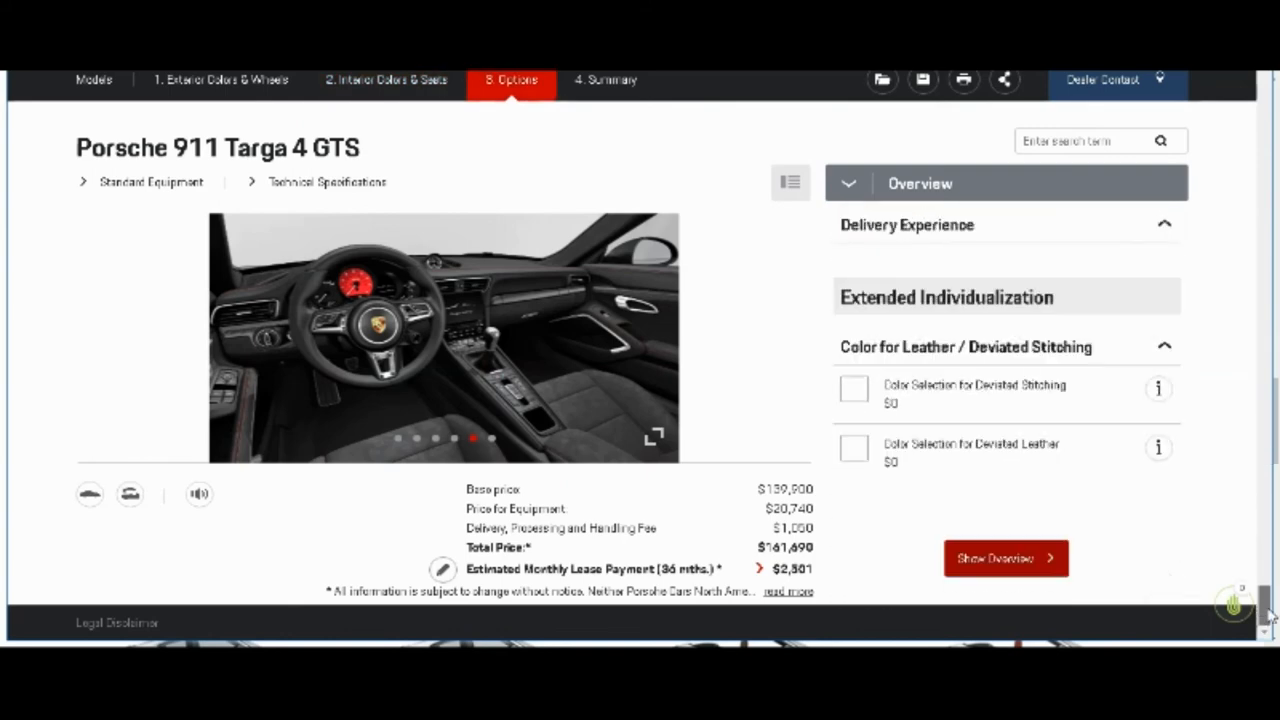
# Step: Open the Summary and page the enlarged gallery through rear, overhead, interior and front views
pyautogui.click(1006, 558)
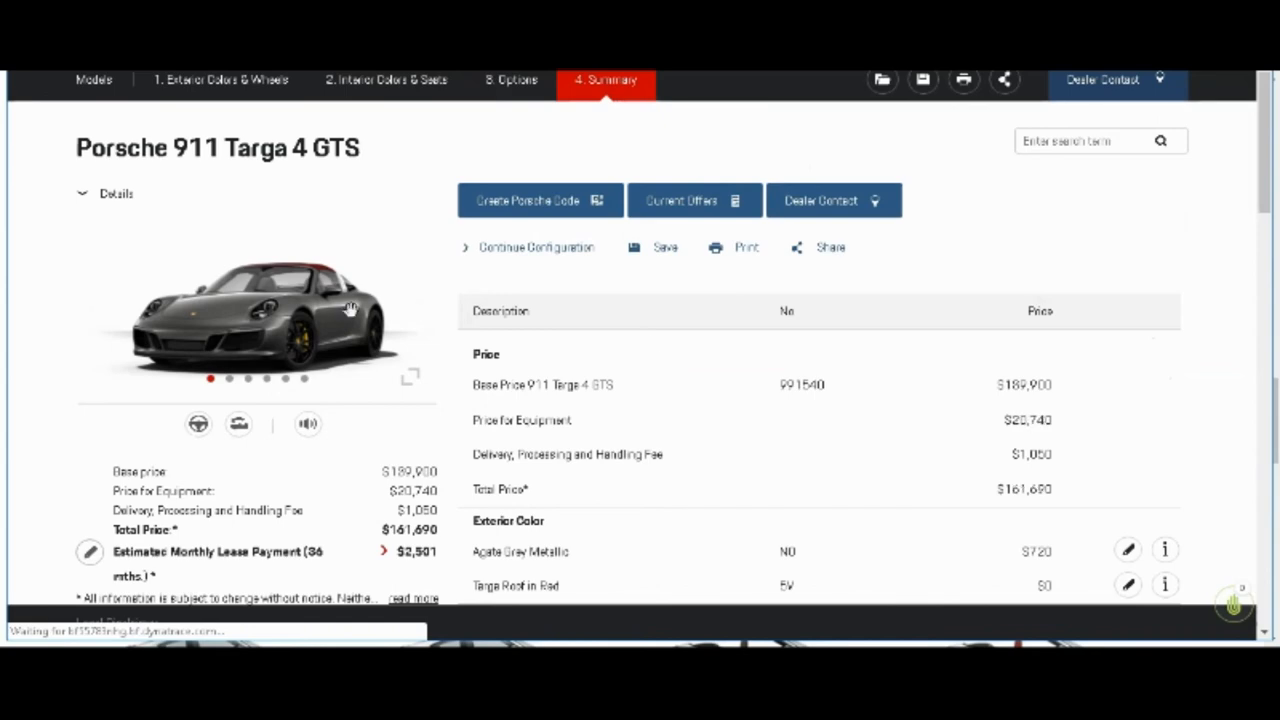
pyautogui.click(338, 308)
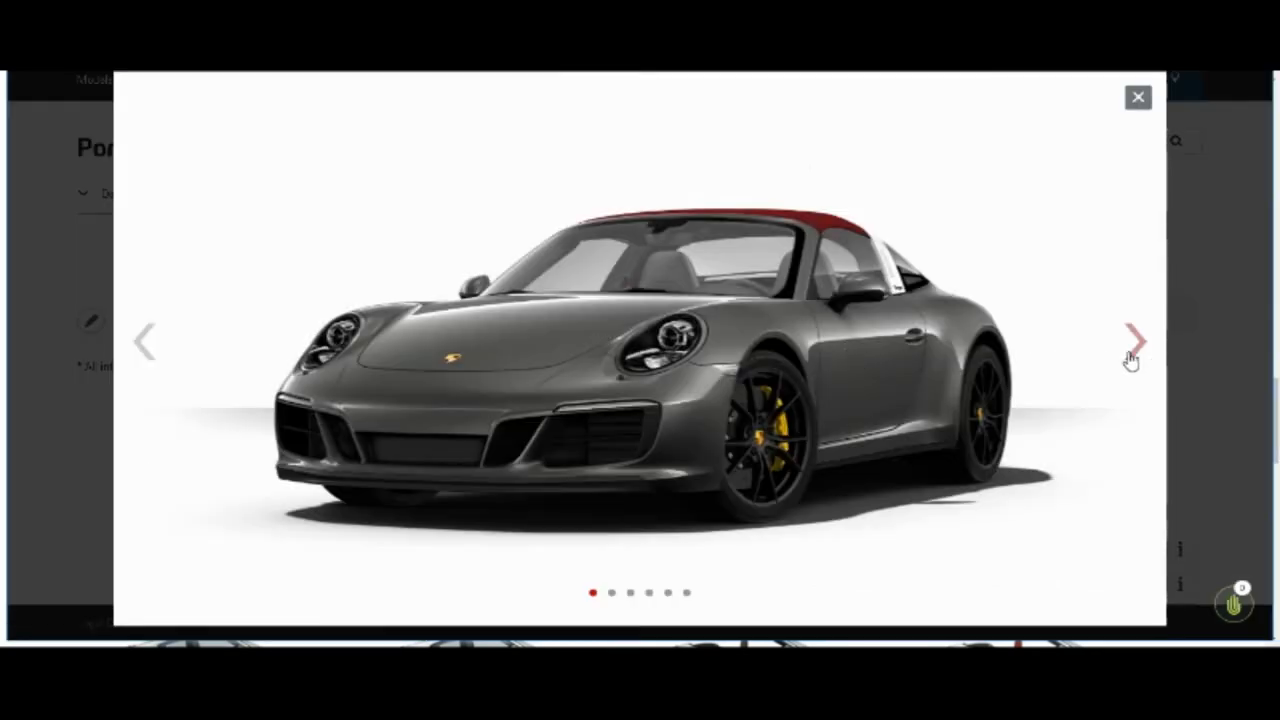
pyautogui.click(1133, 337)
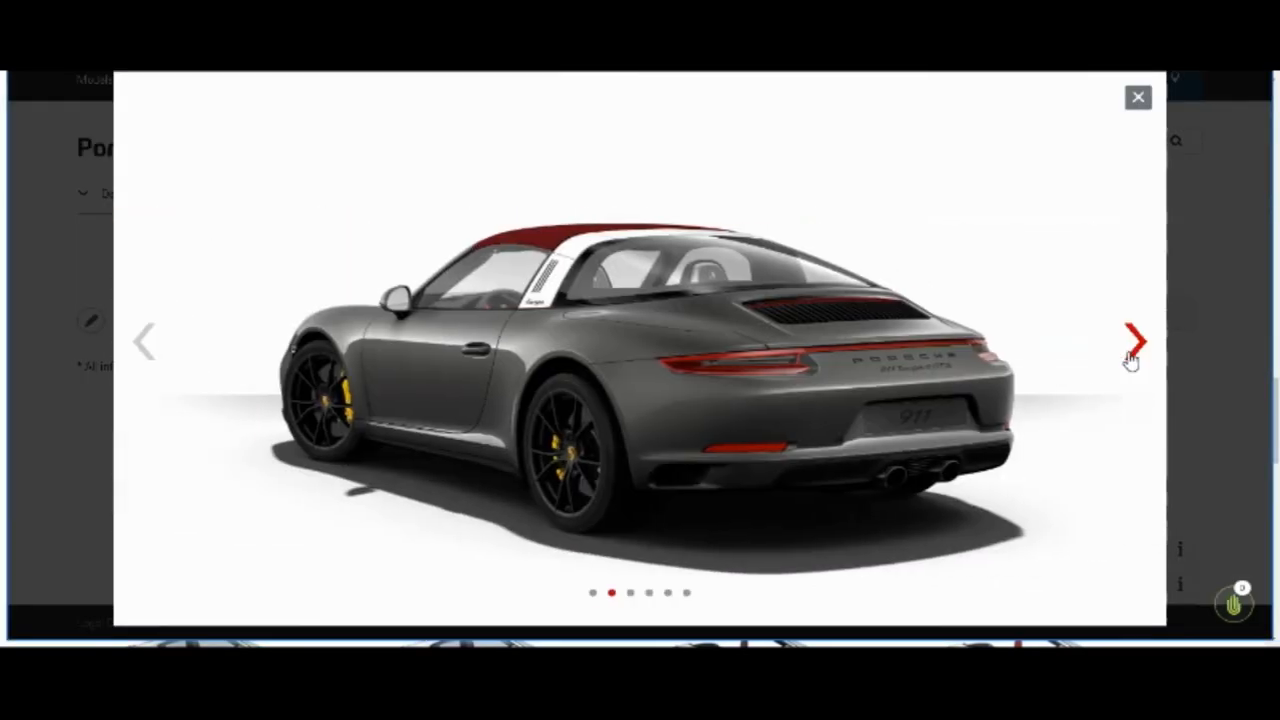
pyautogui.click(1135, 338)
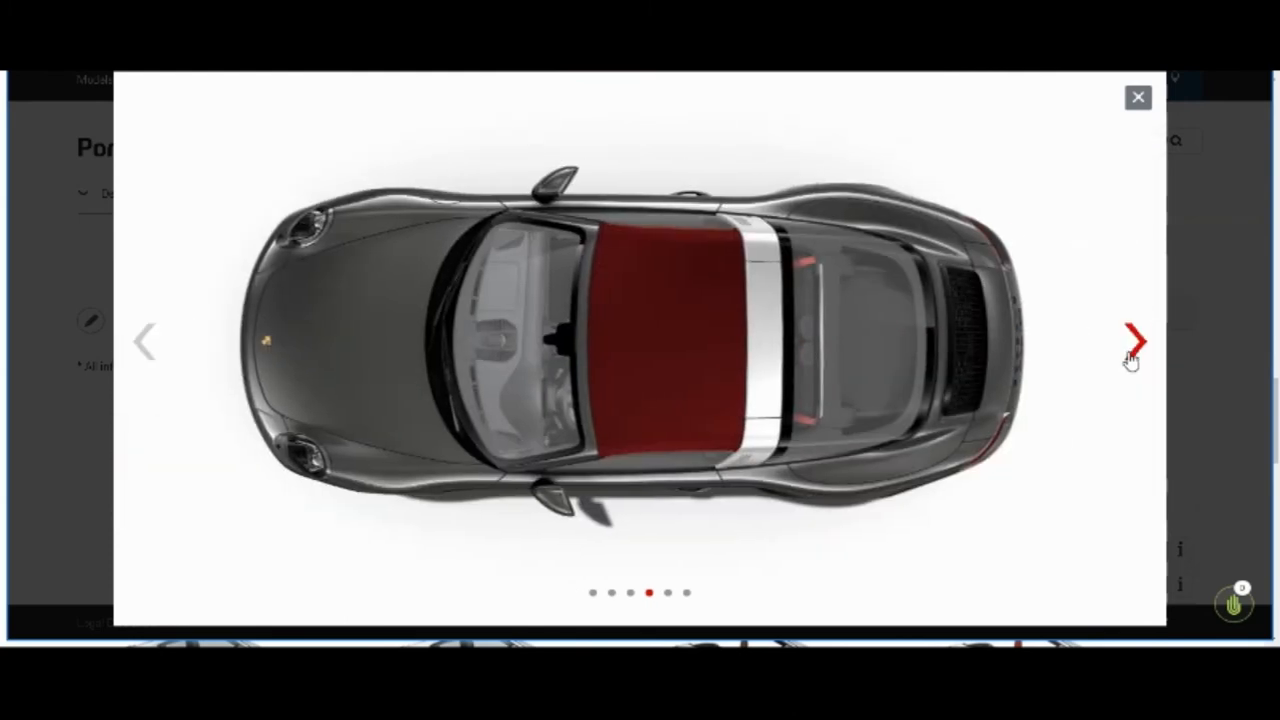
pyautogui.click(1133, 335)
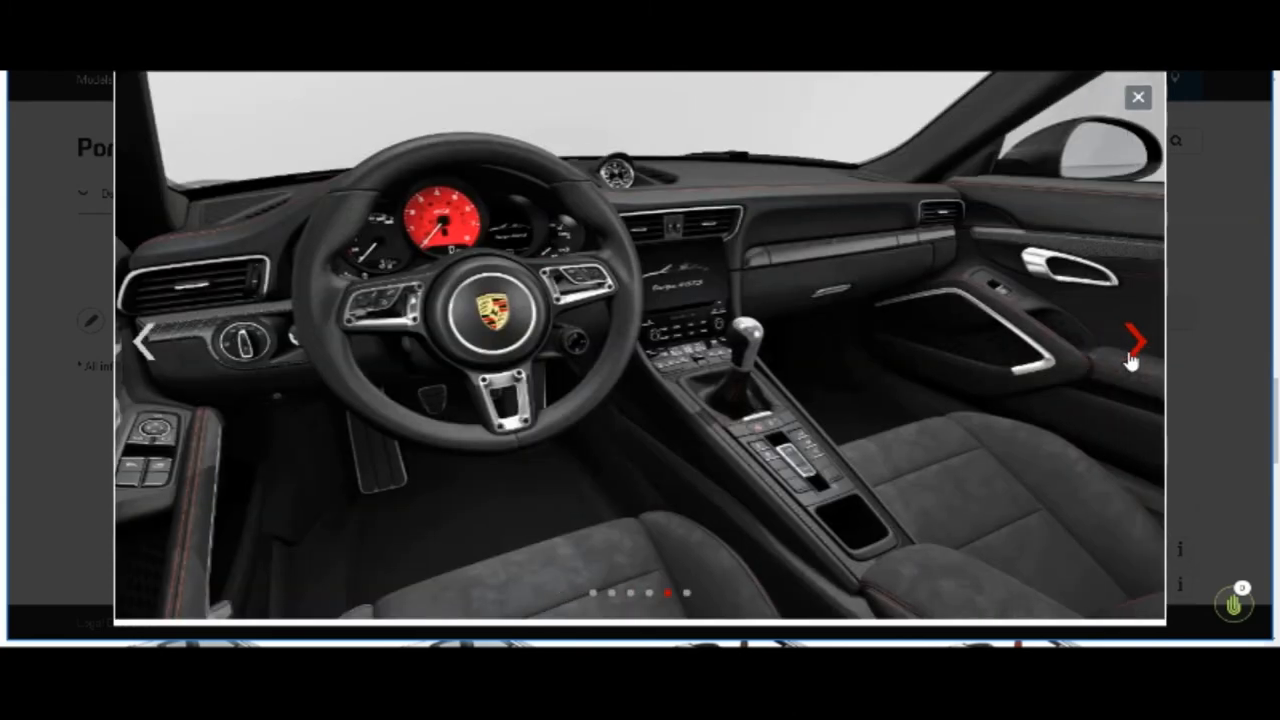
pyautogui.moveTo(471, 205)
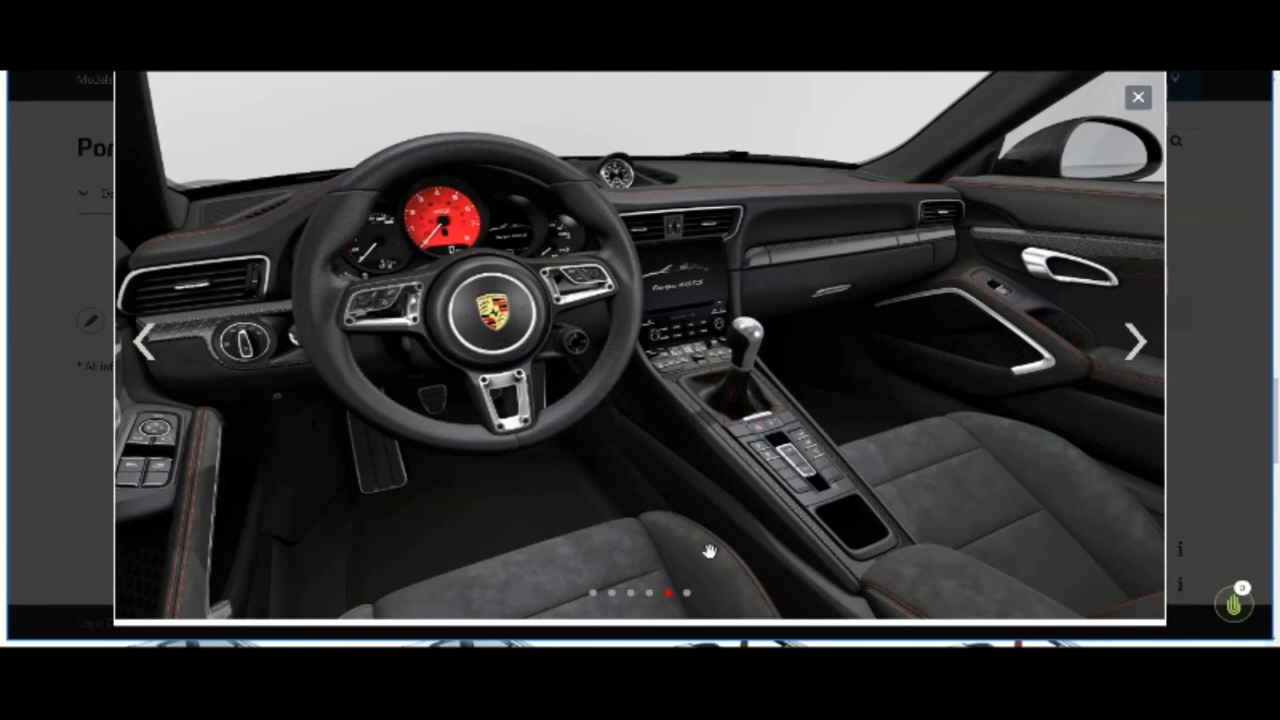
pyautogui.moveTo(506, 246)
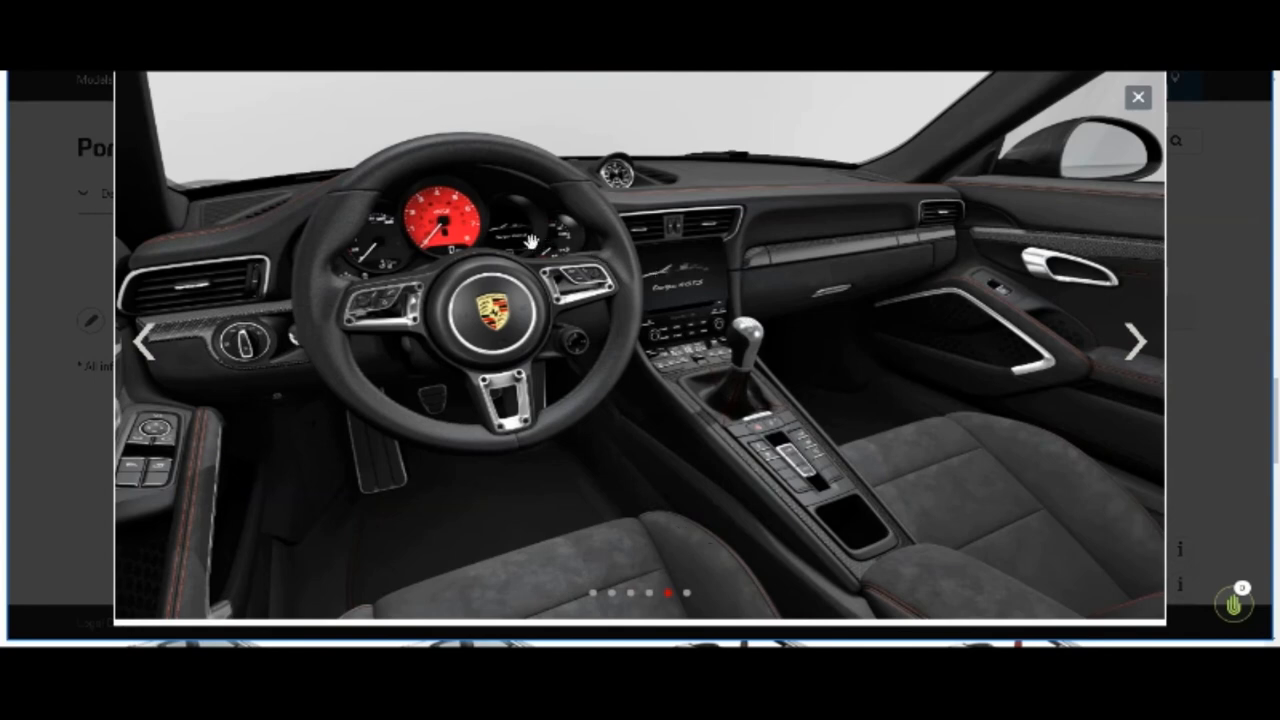
pyautogui.moveTo(647, 215)
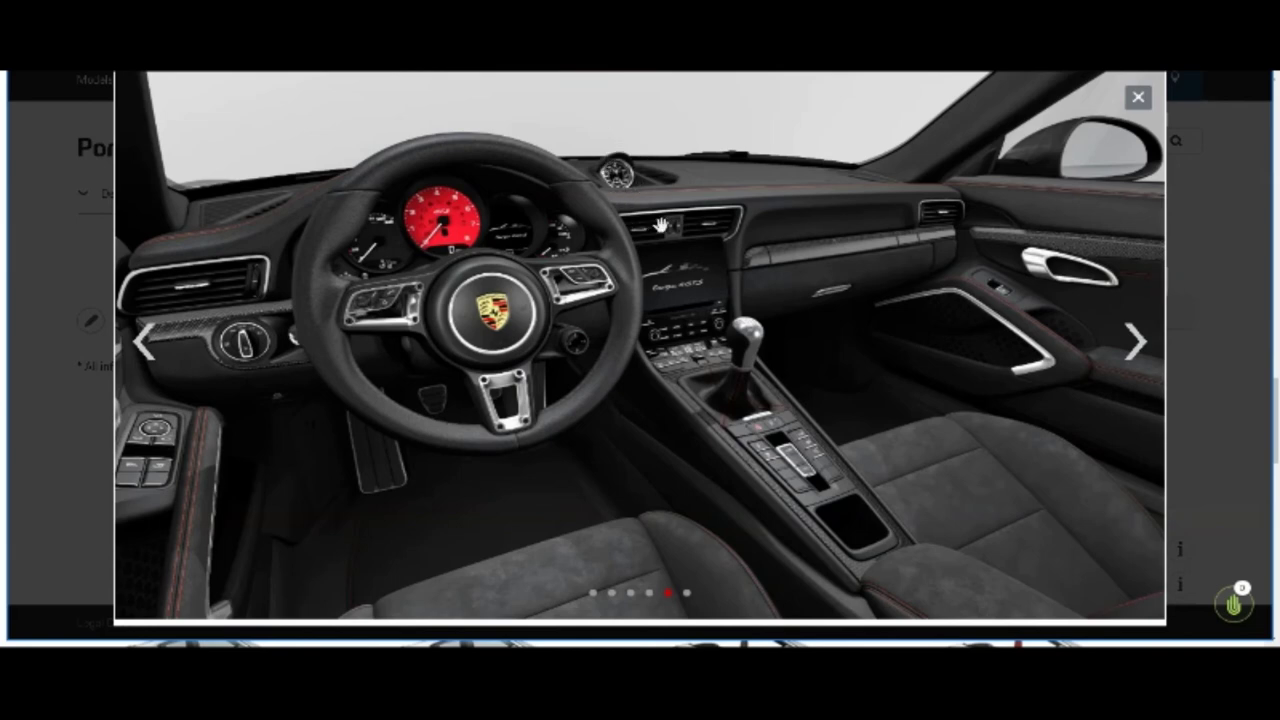
pyautogui.moveTo(613, 175)
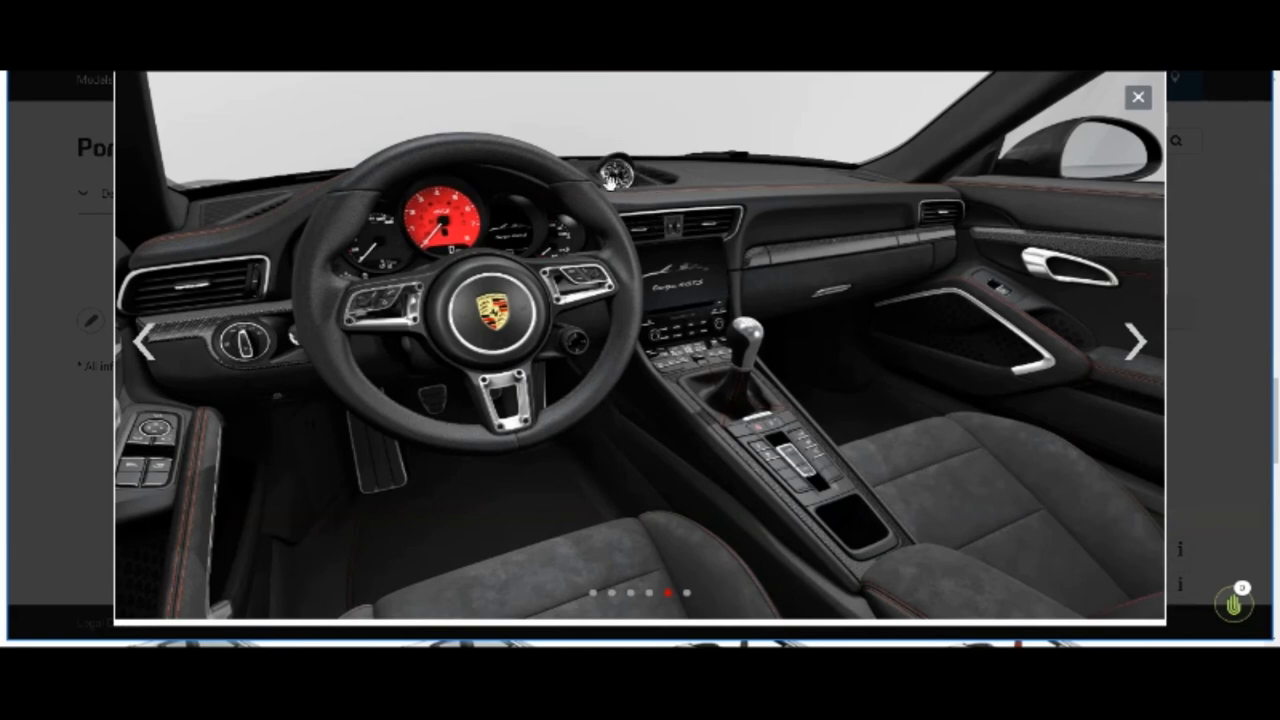
pyautogui.moveTo(582, 235)
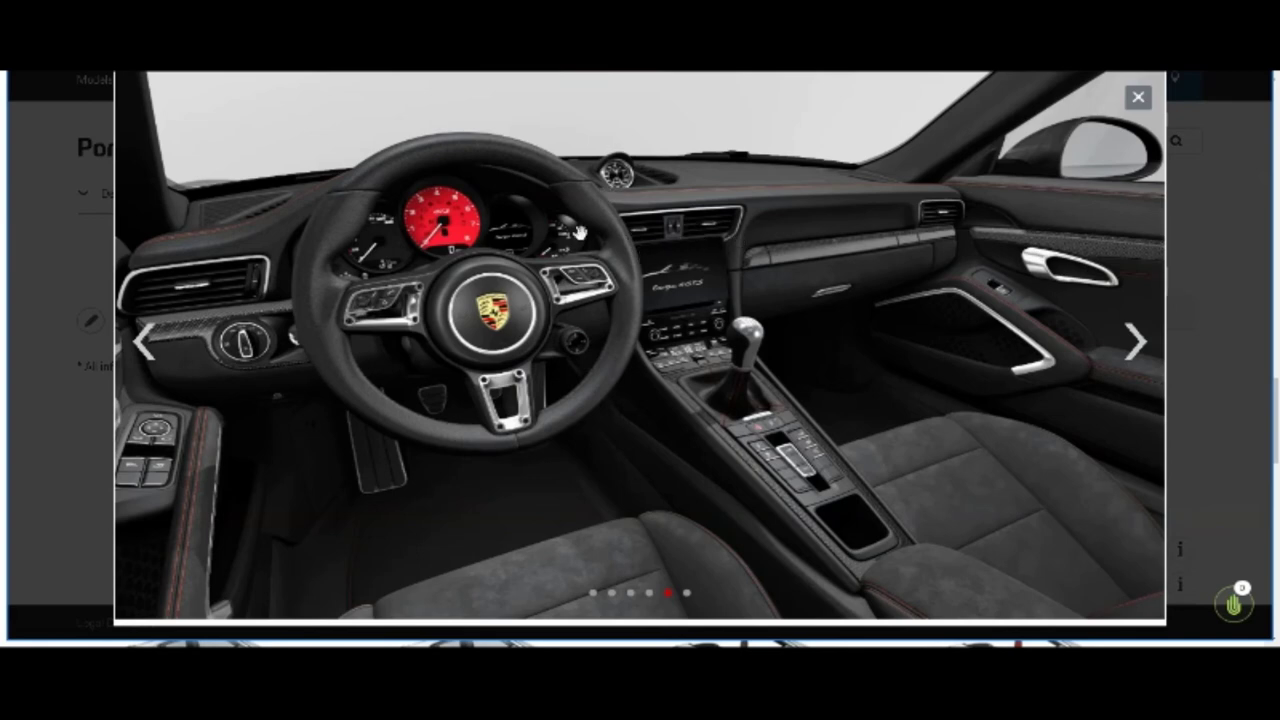
pyautogui.moveTo(802, 268)
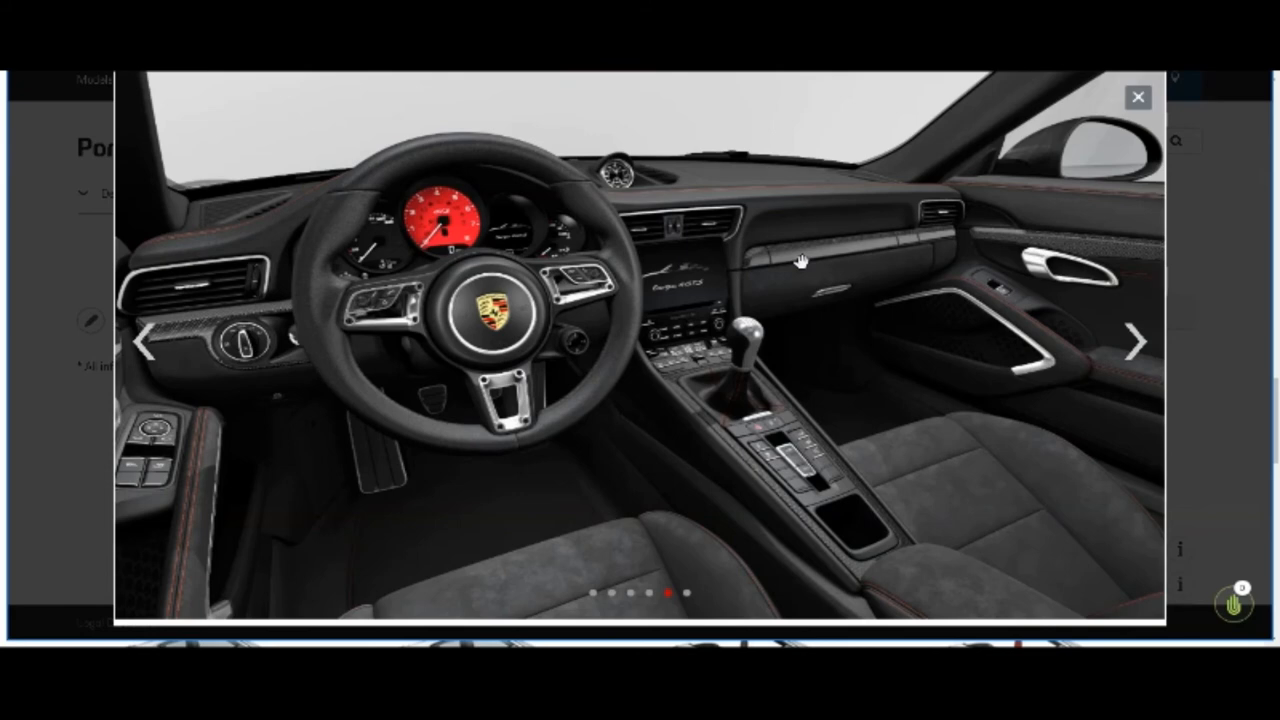
pyautogui.moveTo(1077, 208)
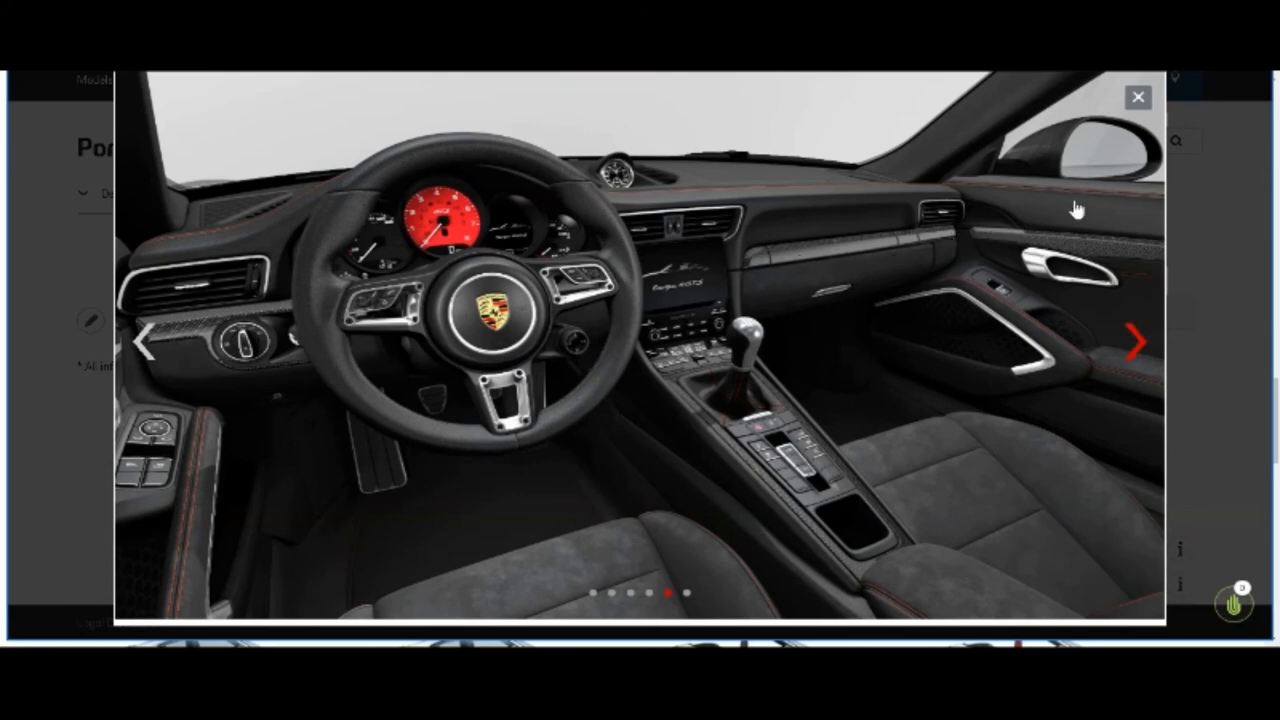
pyautogui.moveTo(1127, 185)
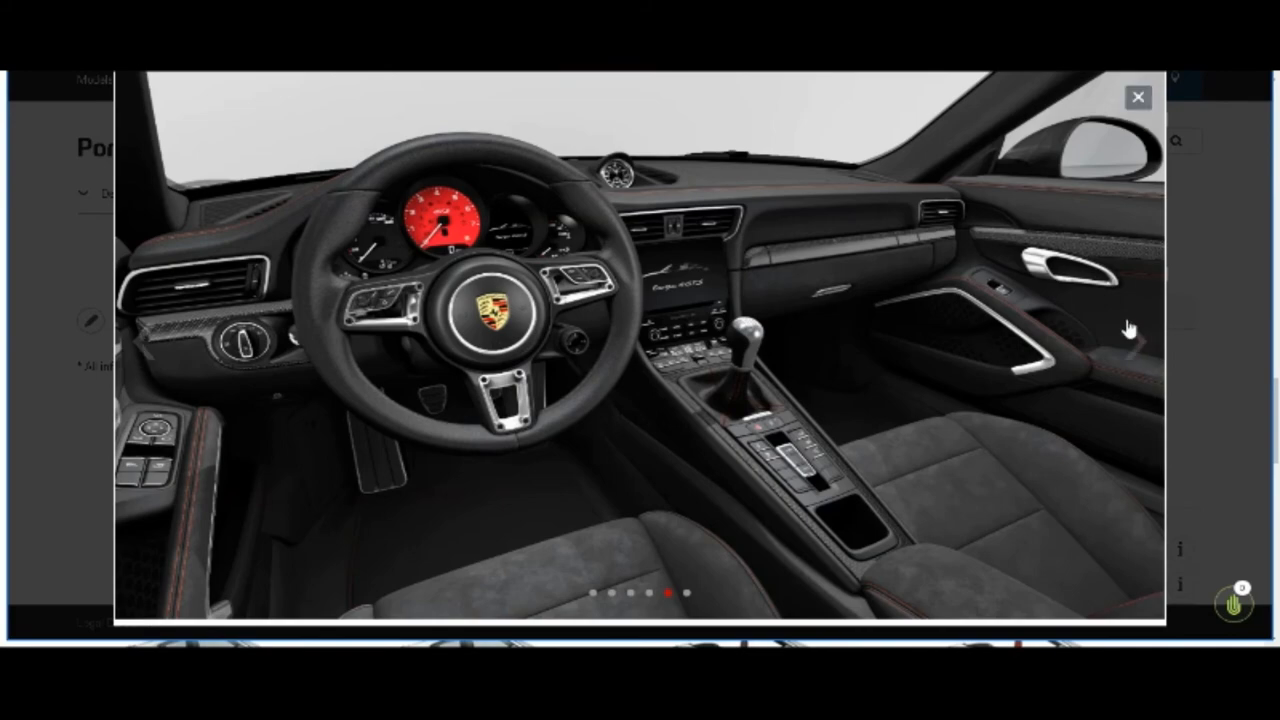
pyautogui.click(1136, 343)
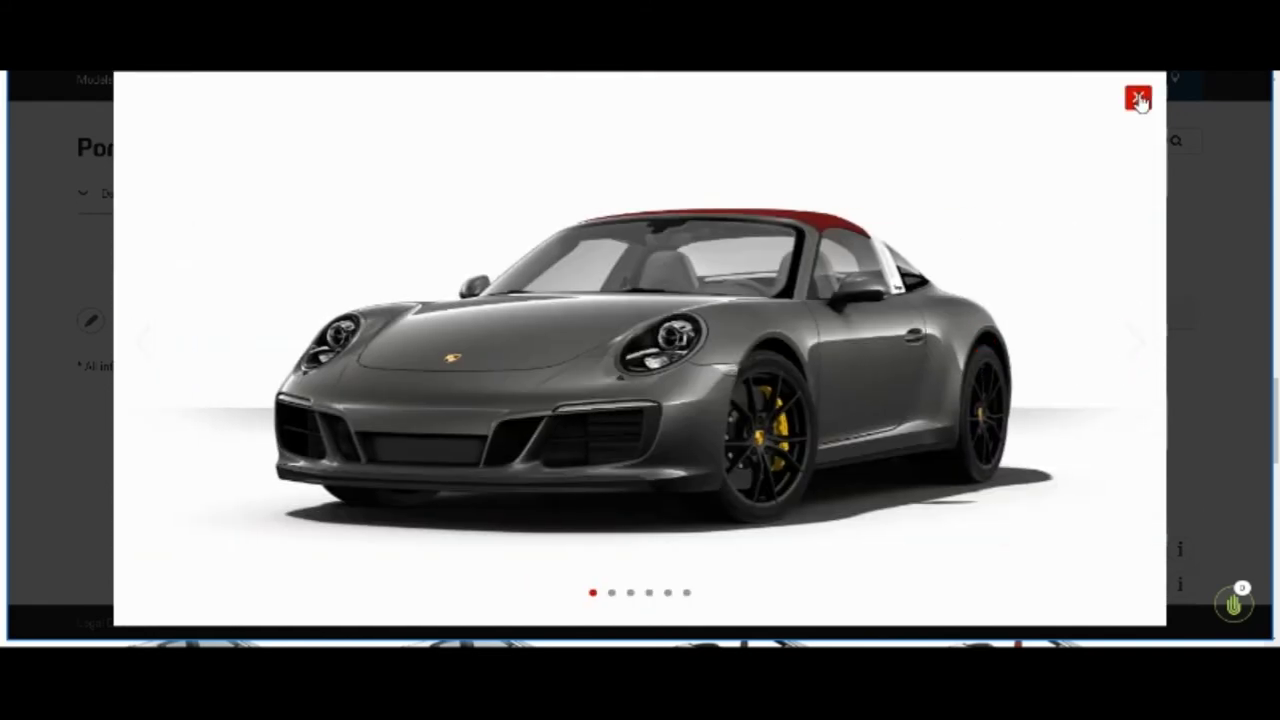
# Step: Close the photo gallery and scroll the itemized summary down to 'How would you like to proceed?'
pyautogui.click(1137, 97)
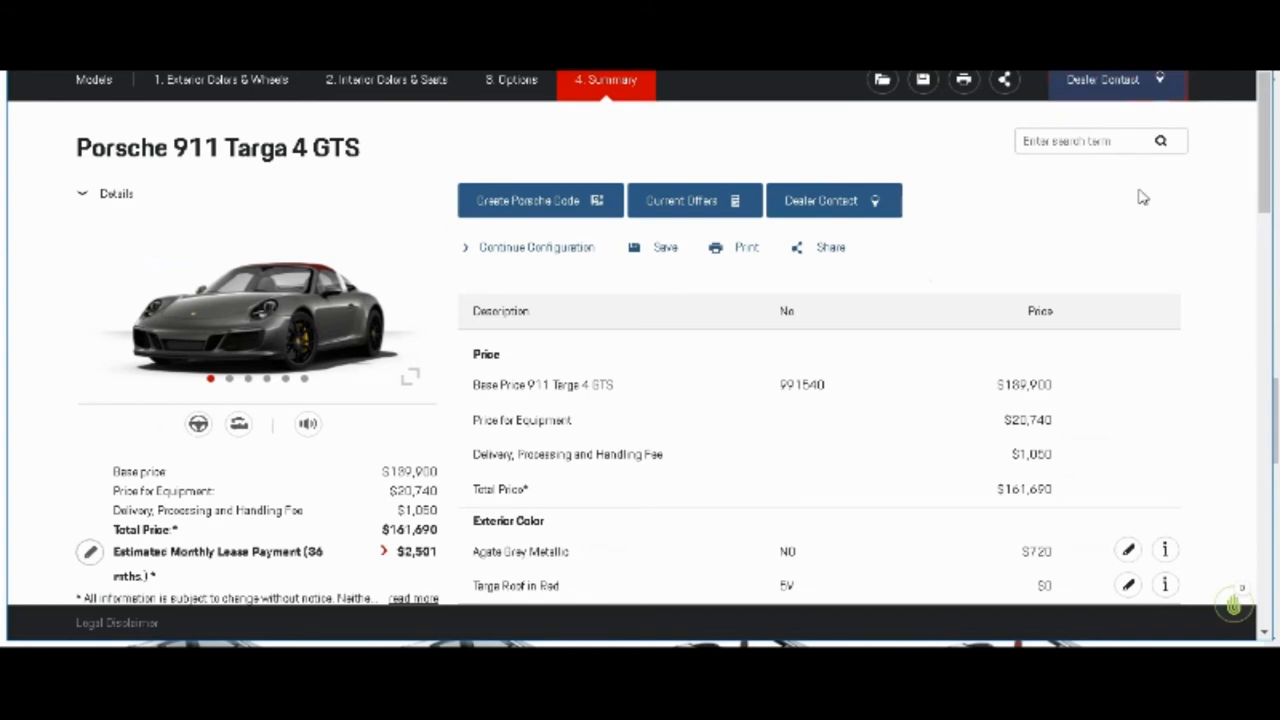
pyautogui.moveTo(1268, 174)
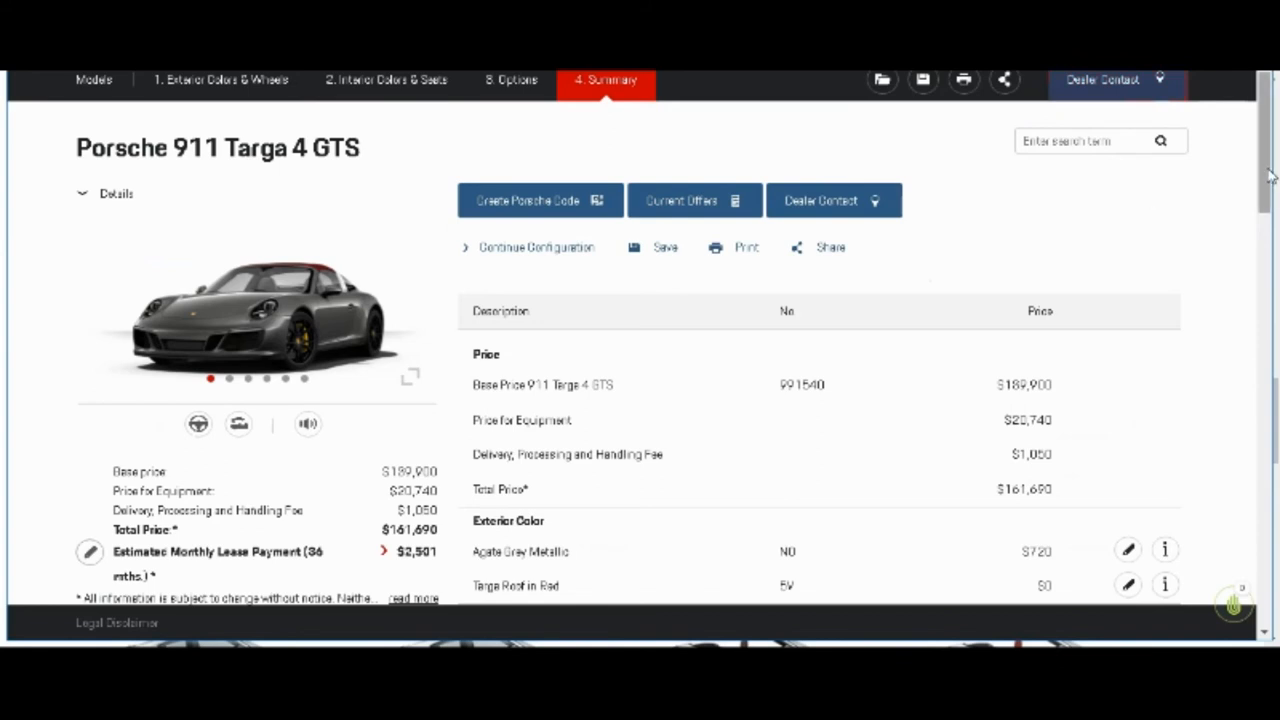
pyautogui.scroll(-3)
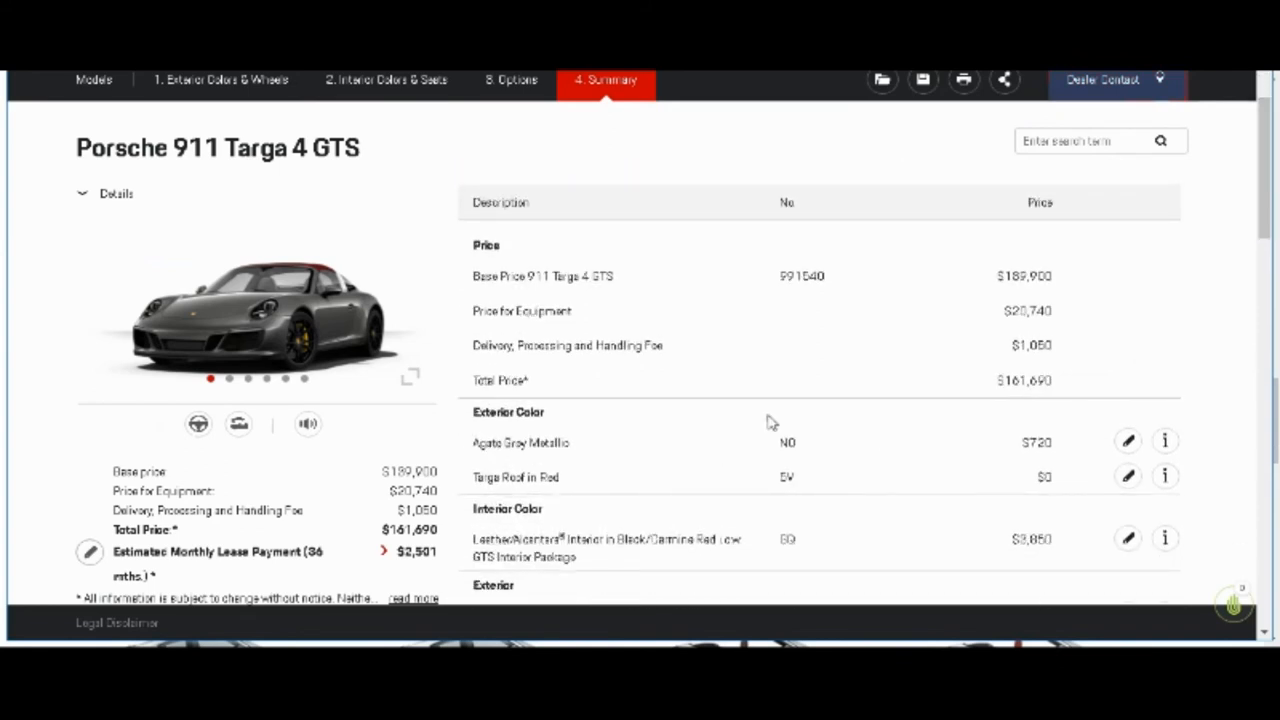
pyautogui.scroll(-3)
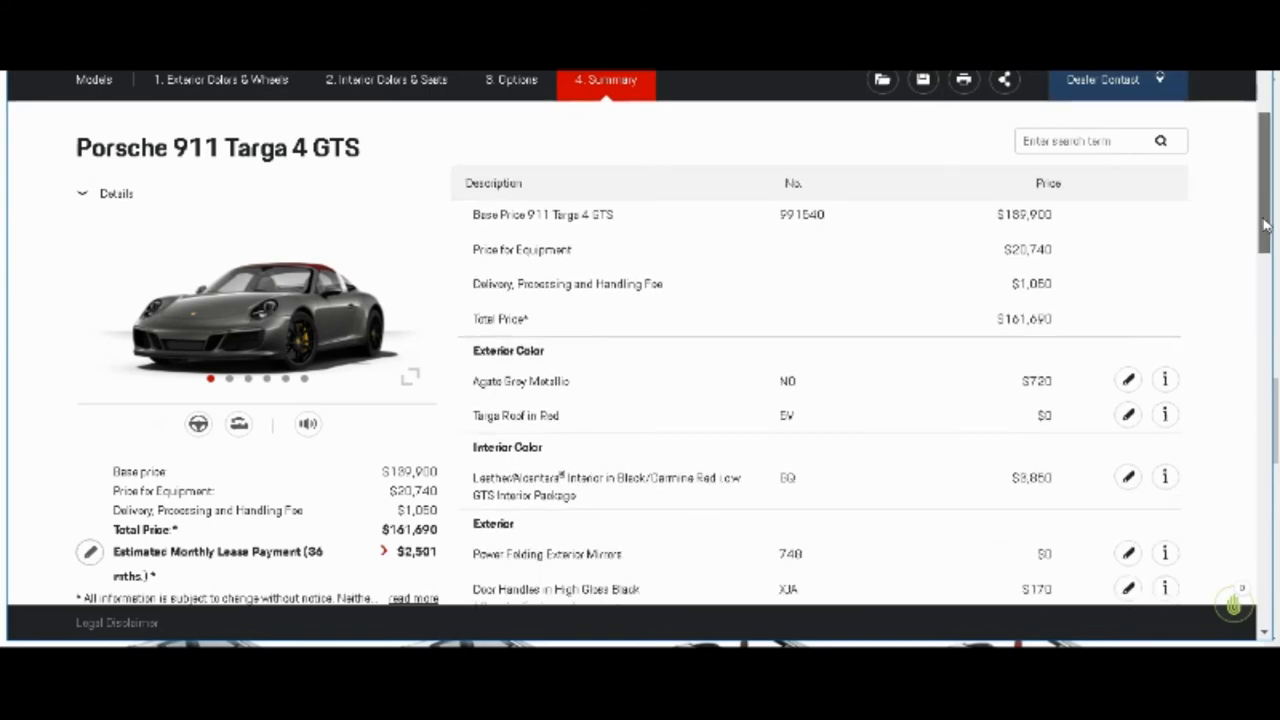
pyautogui.scroll(-3)
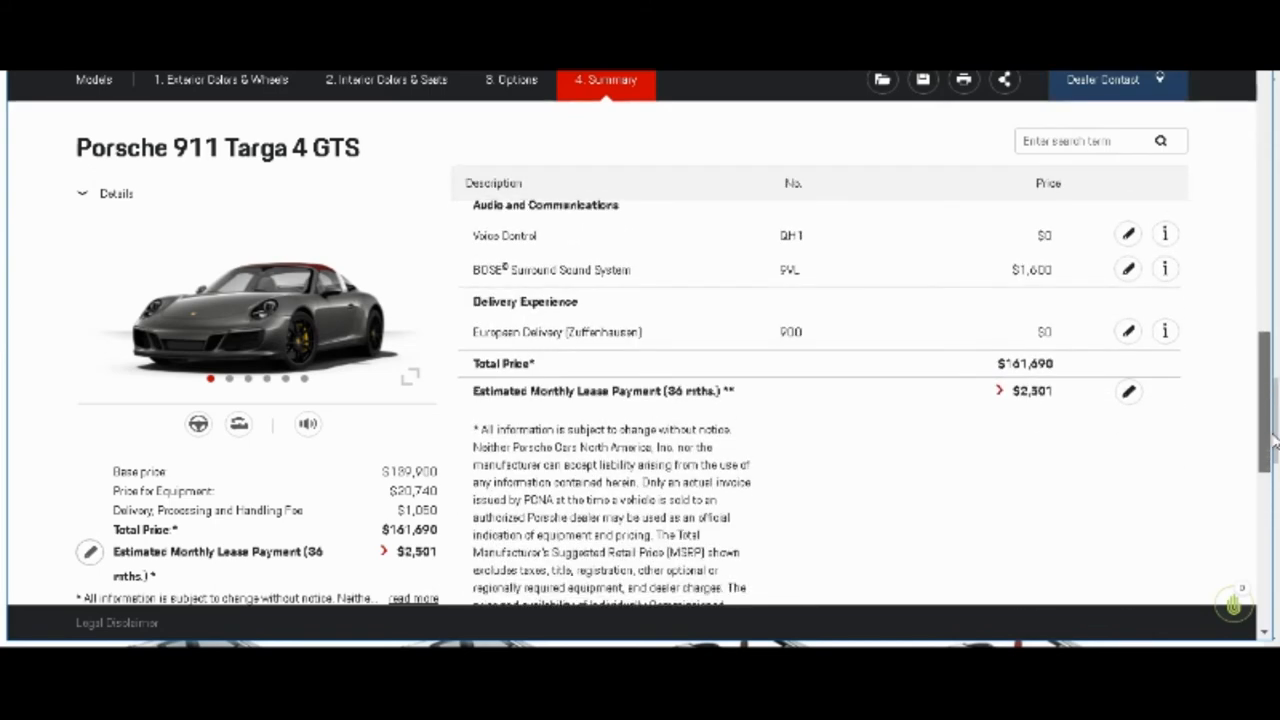
pyautogui.scroll(-3)
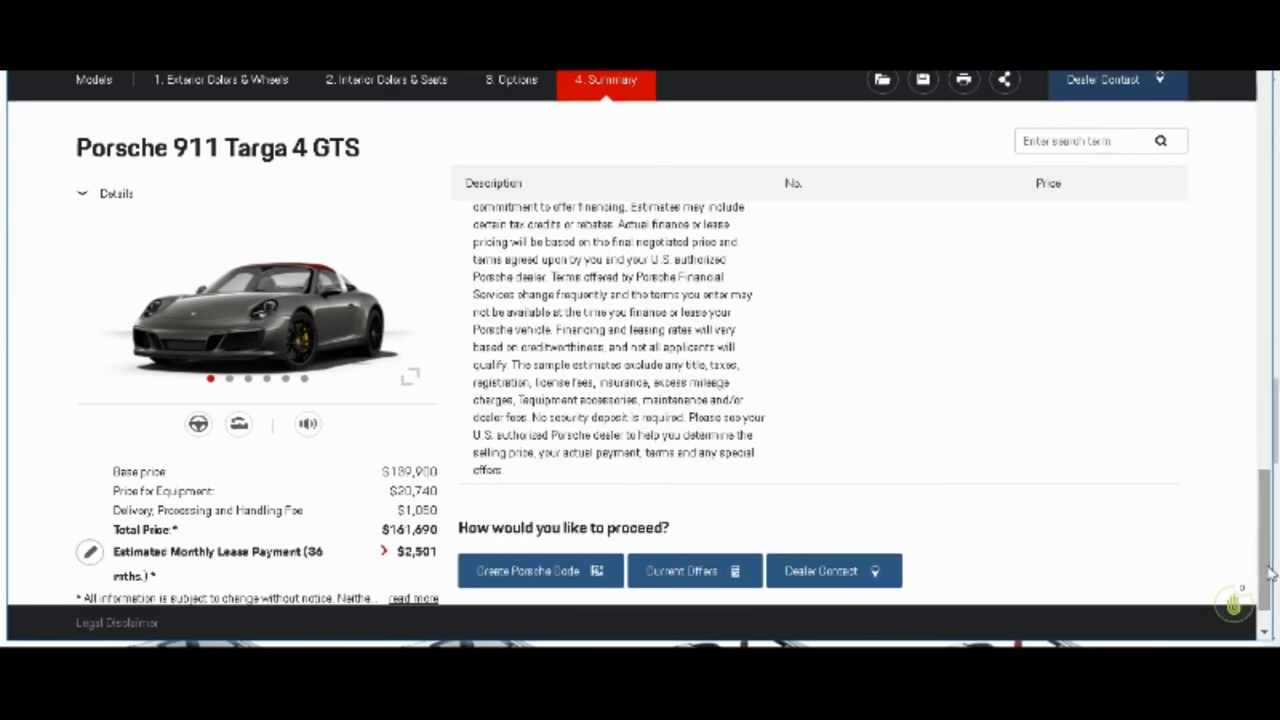
pyautogui.scroll(-3)
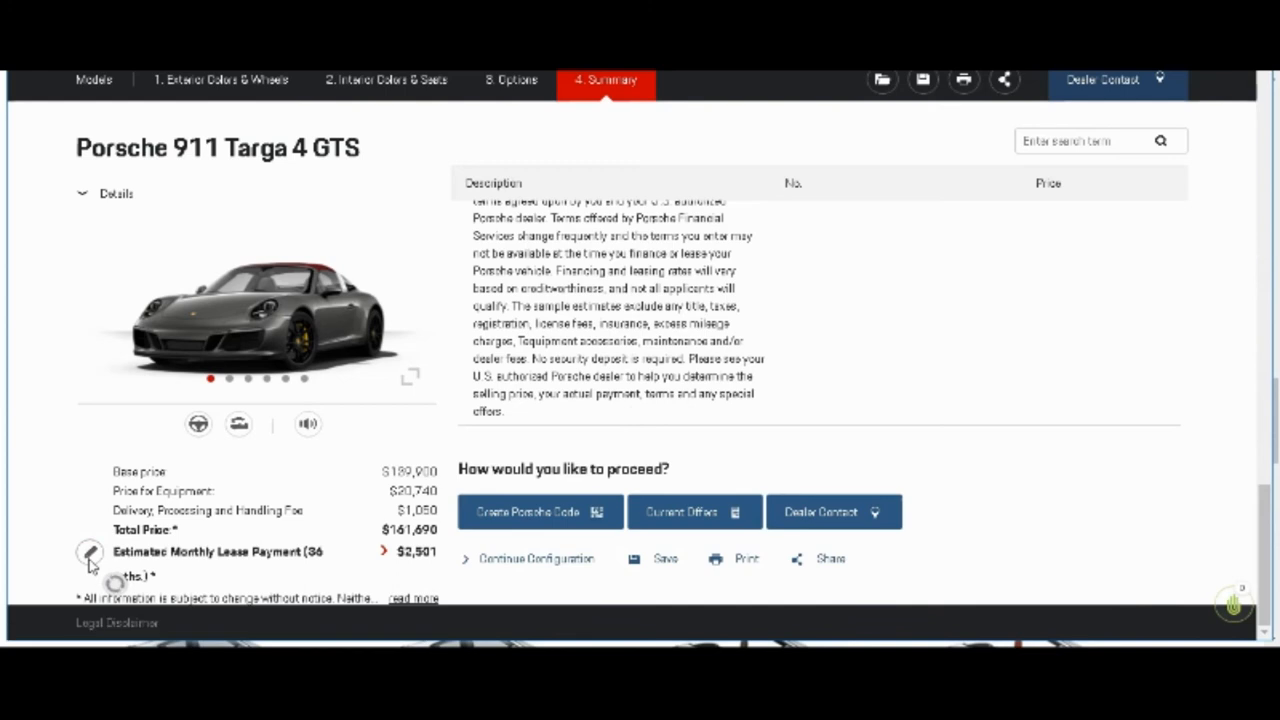
# Step: In the lease estimator, keep 10% down and set annual mileage to 15,000, giving $2,713/month
pyautogui.click(85, 553)
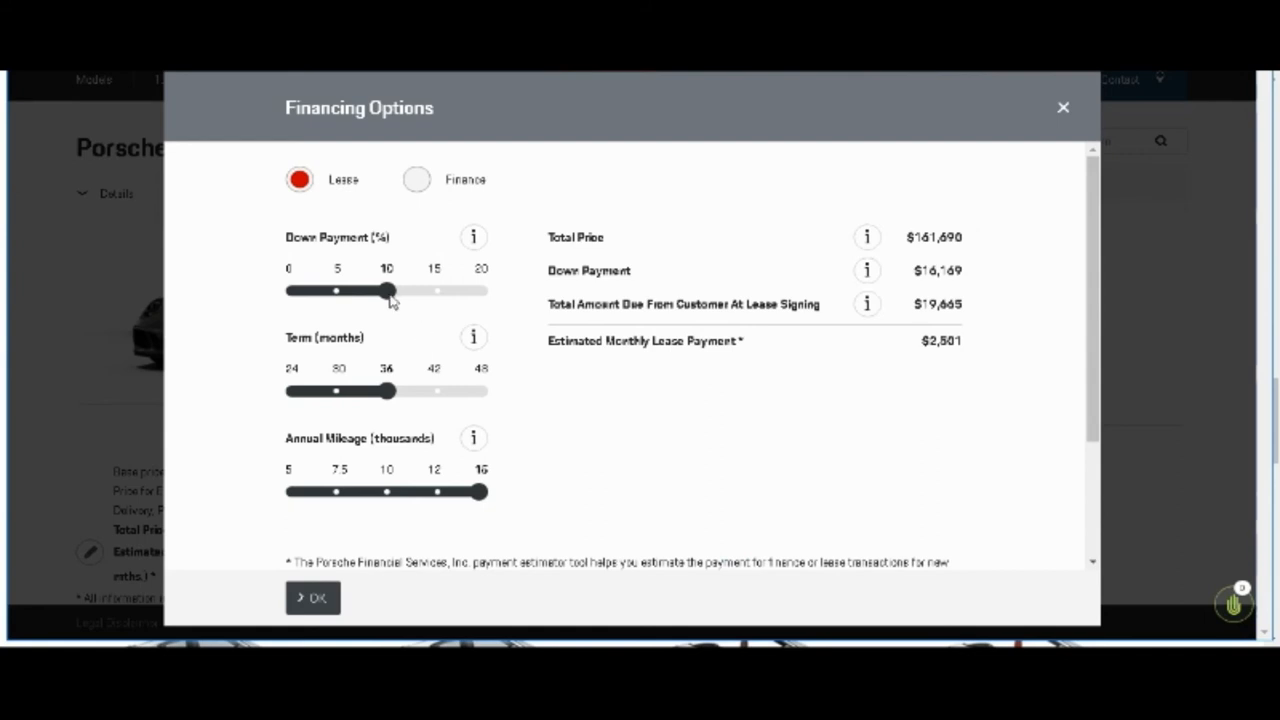
pyautogui.moveTo(388, 290); pyautogui.dragTo(344, 290)
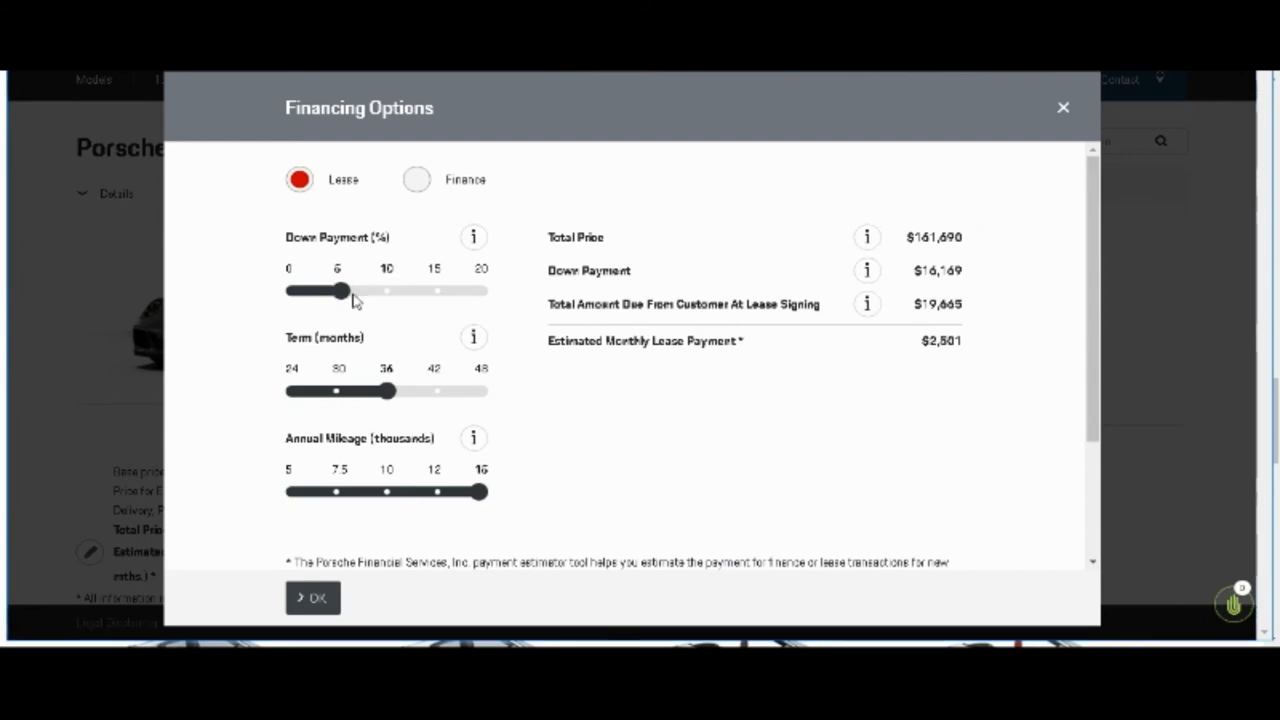
pyautogui.moveTo(345, 290); pyautogui.dragTo(386, 290)
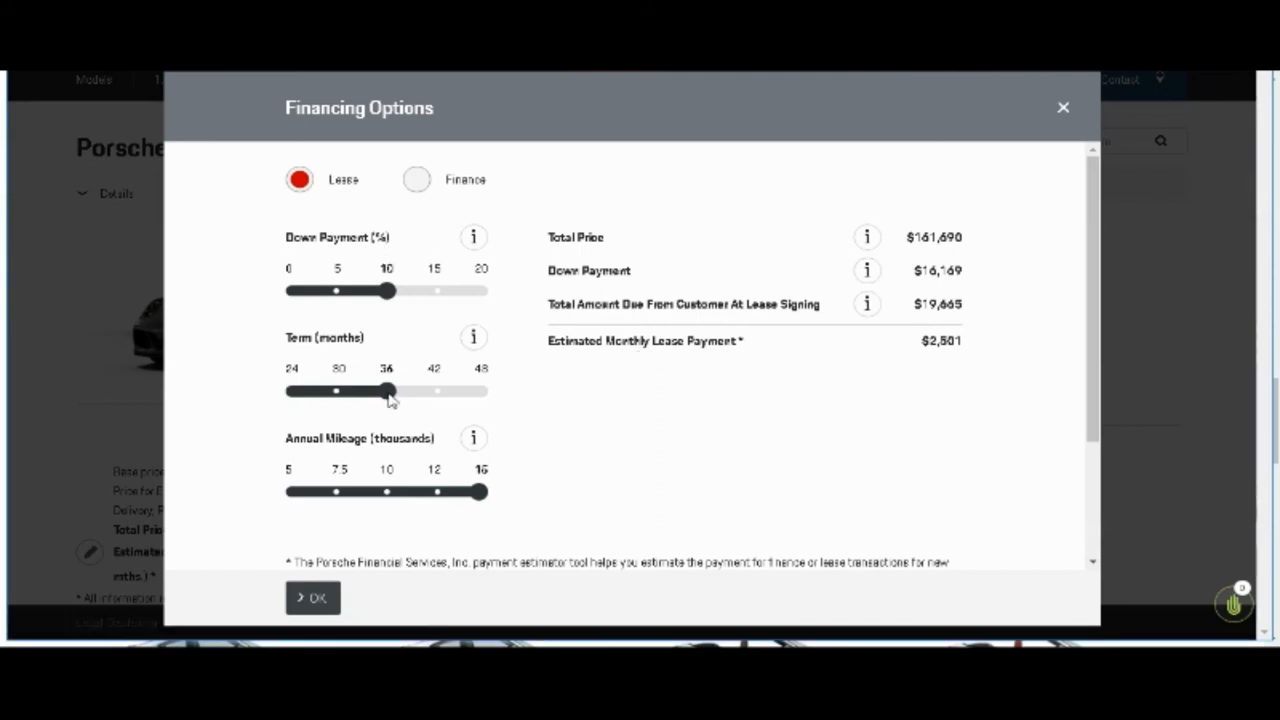
pyautogui.moveTo(388, 391); pyautogui.dragTo(338, 391)
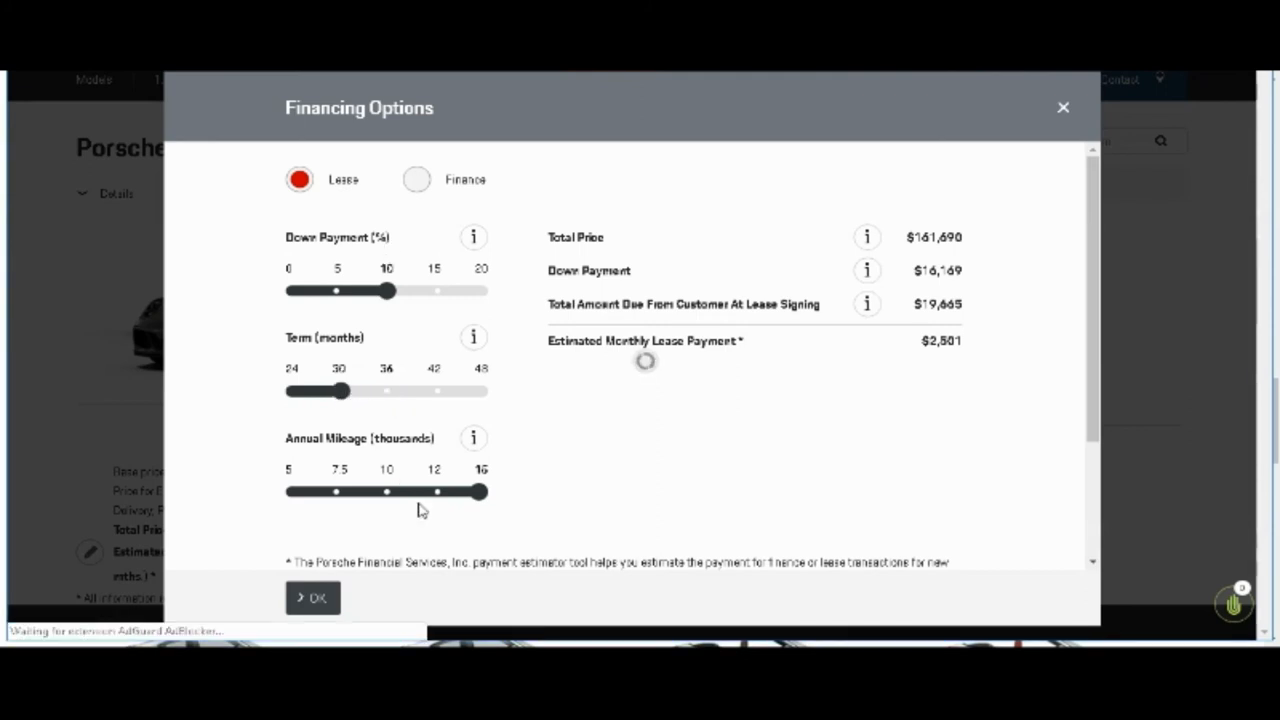
pyautogui.moveTo(483, 491); pyautogui.dragTo(433, 491)
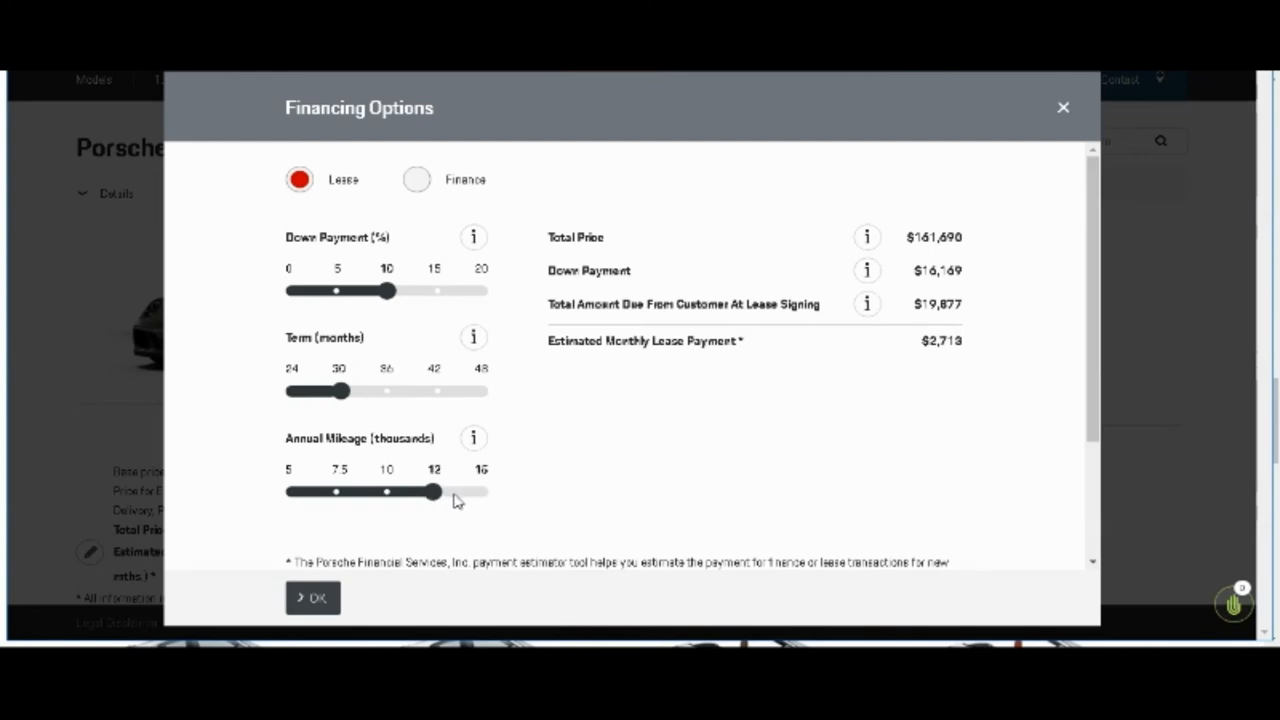
pyautogui.moveTo(432, 491); pyautogui.dragTo(482, 491)
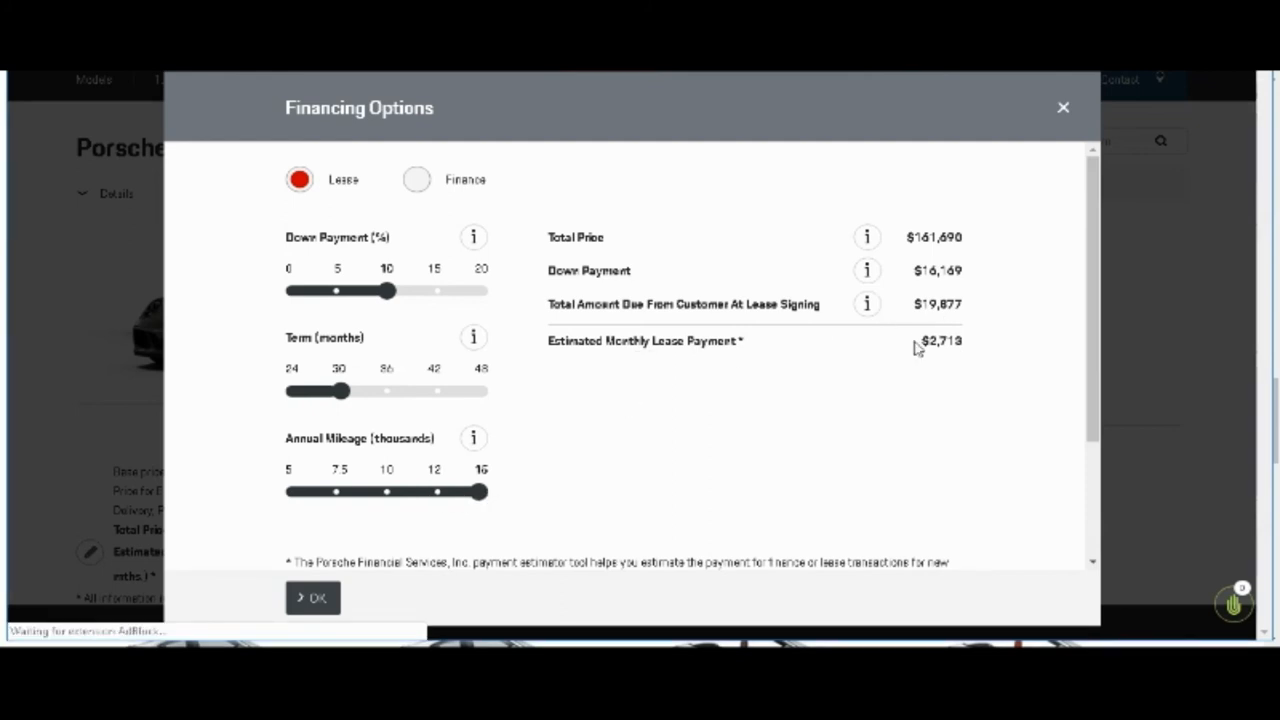
pyautogui.moveTo(917, 338)
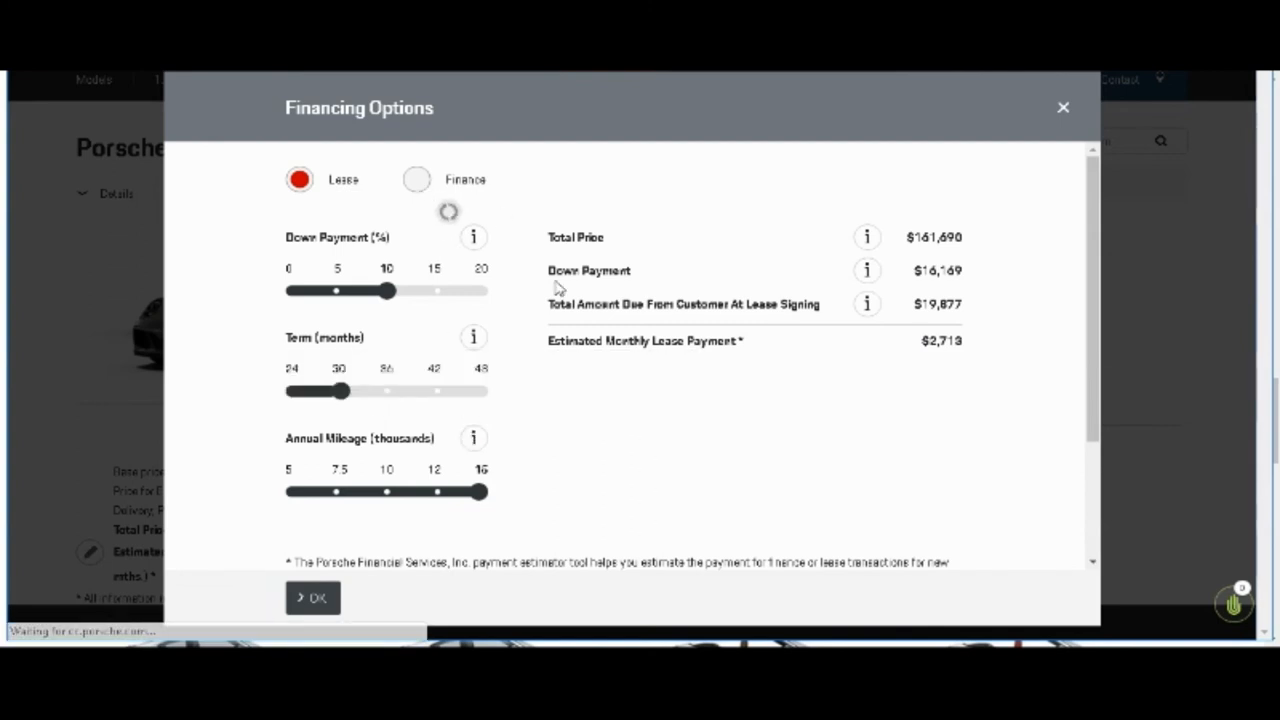
# Step: Switch to Finance with 15% down, 48-month term and 5.0% APR, then return to the summary
pyautogui.click(415, 179)
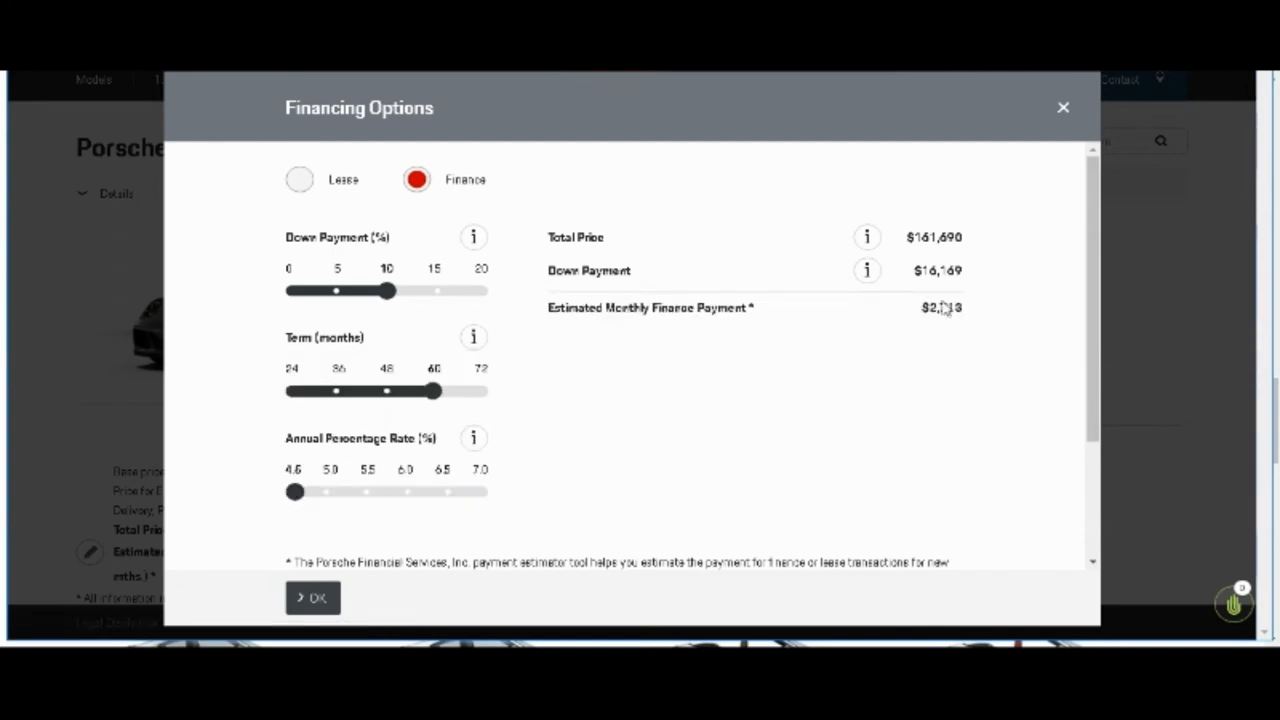
pyautogui.moveTo(918, 302)
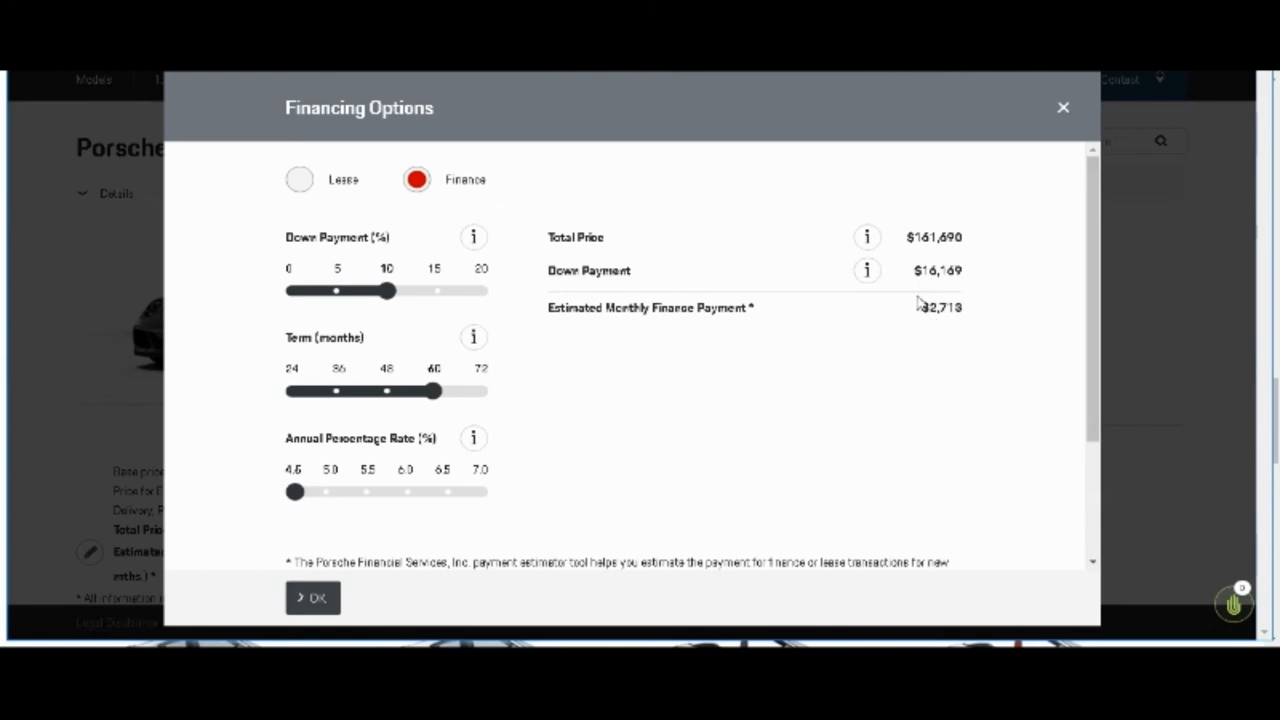
pyautogui.moveTo(895, 314)
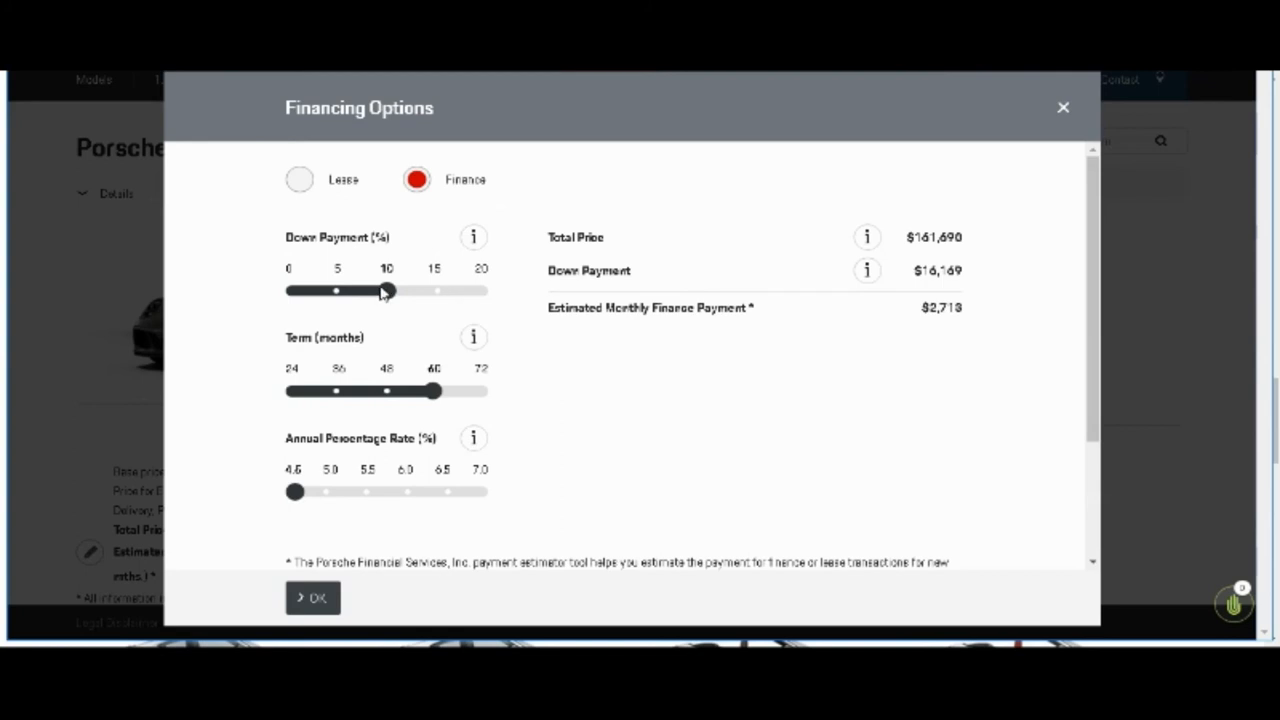
pyautogui.moveTo(386, 290); pyautogui.dragTo(430, 290)
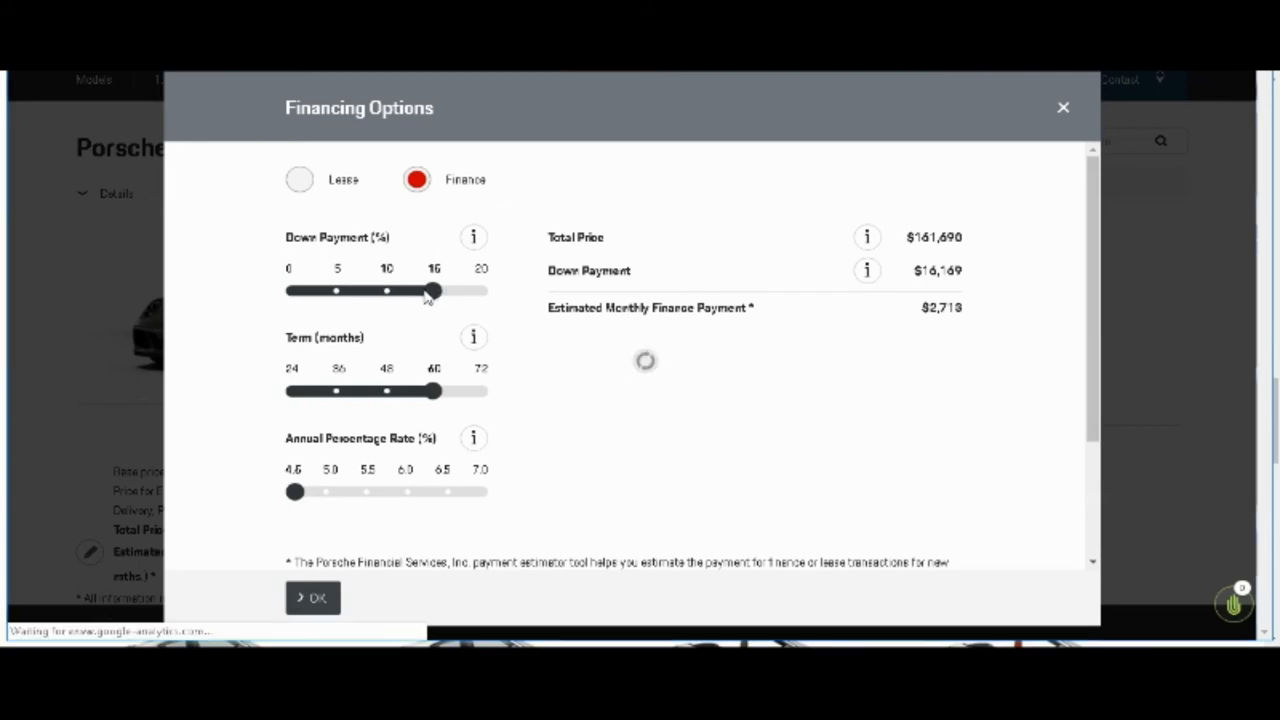
pyautogui.moveTo(434, 391); pyautogui.dragTo(386, 391)
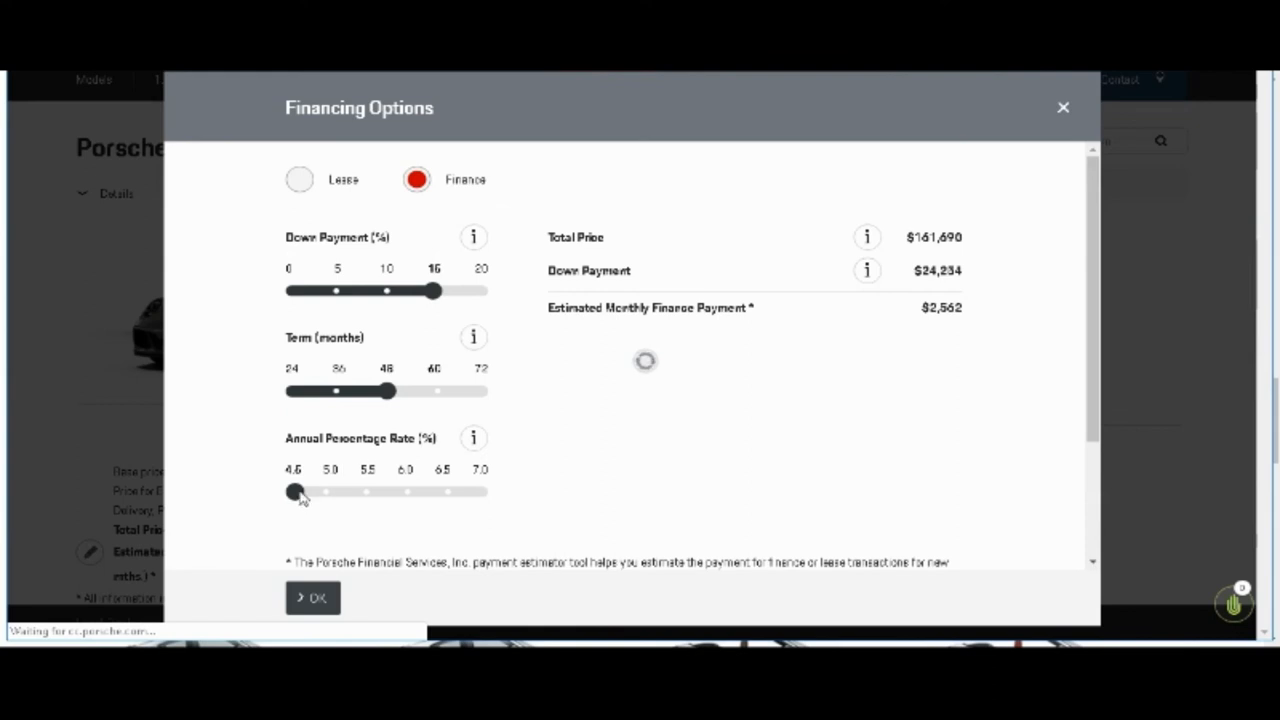
pyautogui.moveTo(293, 491); pyautogui.dragTo(327, 491)
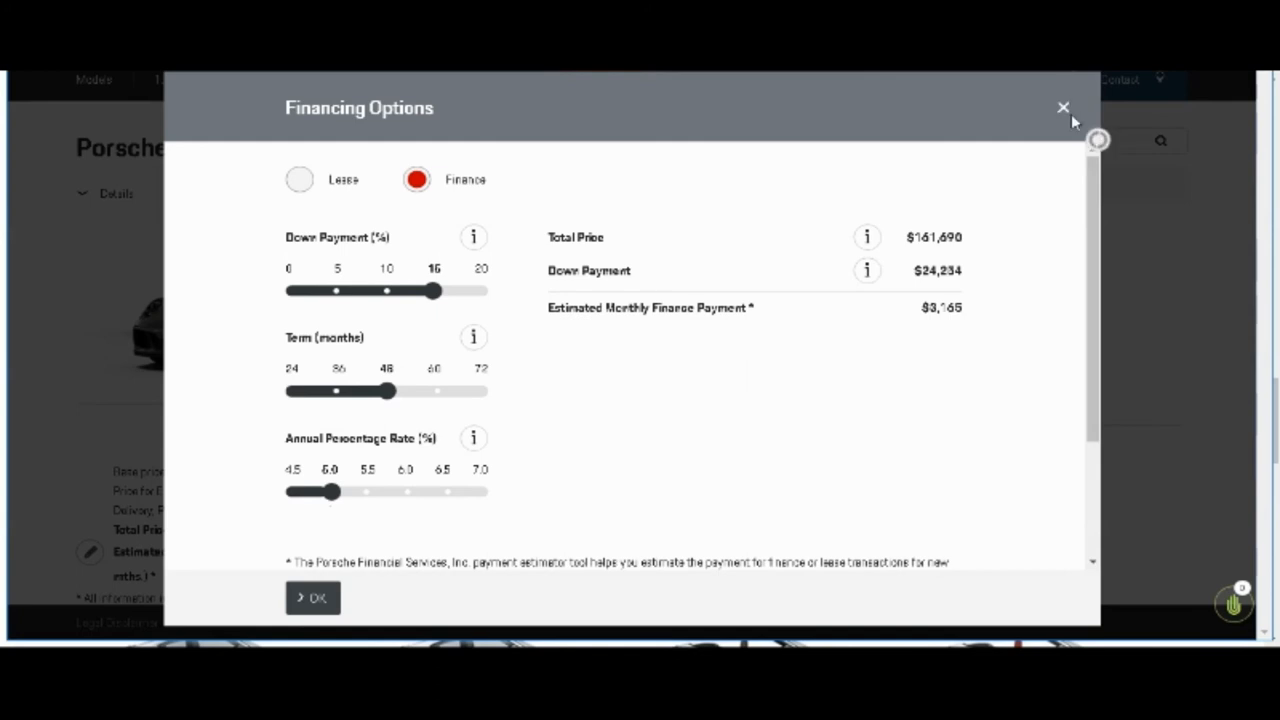
pyautogui.click(1062, 107)
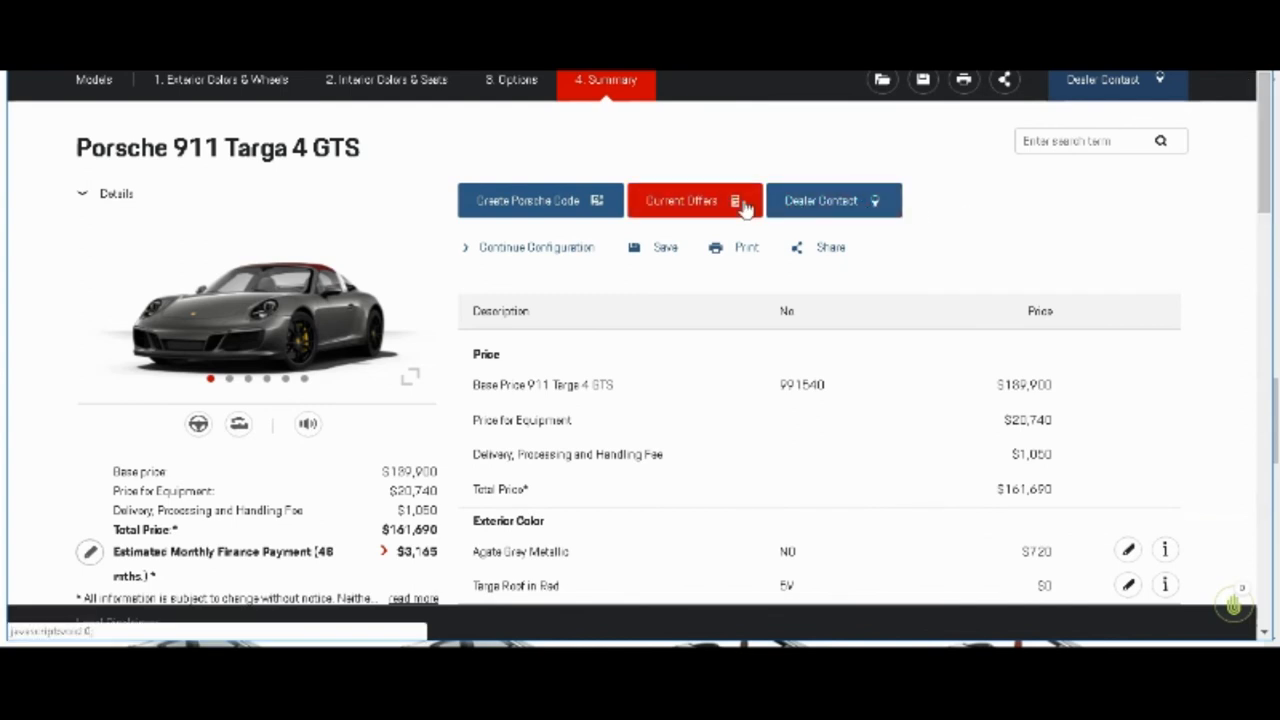
pyautogui.moveTo(665, 153)
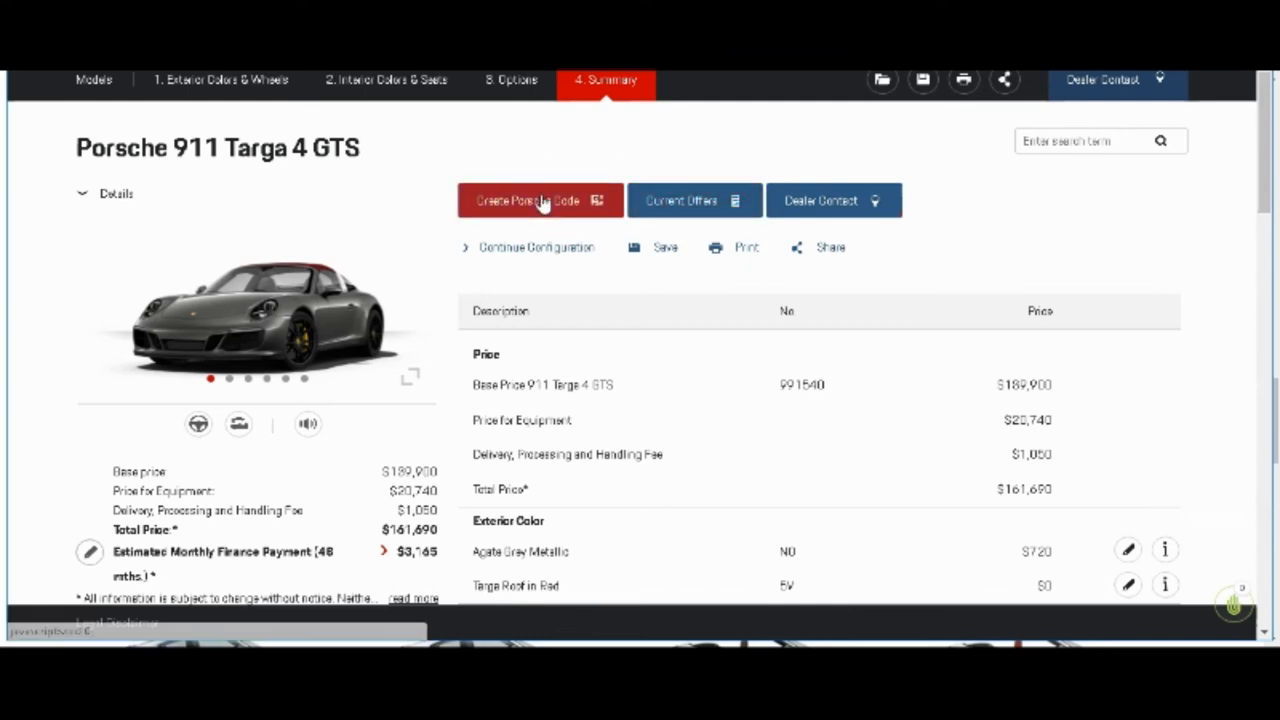
# Step: Create Porsche Code PKZYJLT7 and highlight its shareable web link
pyautogui.click(540, 200)
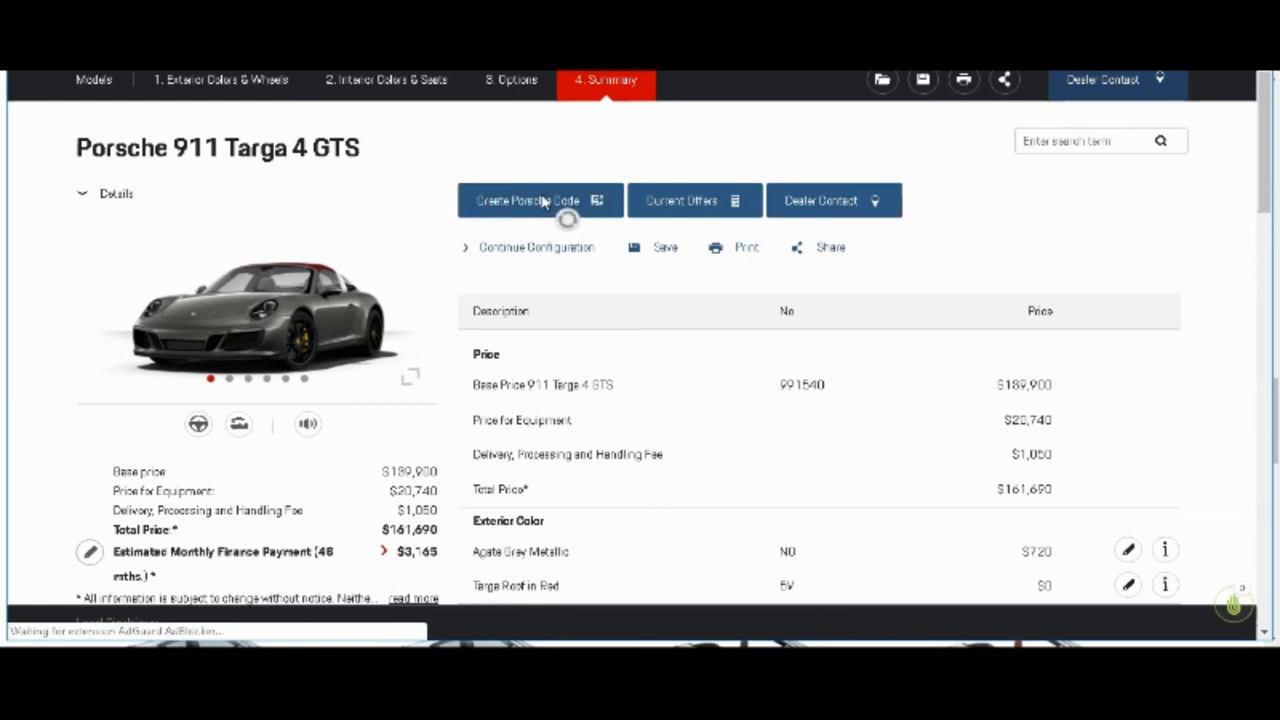
pyautogui.click(541, 200)
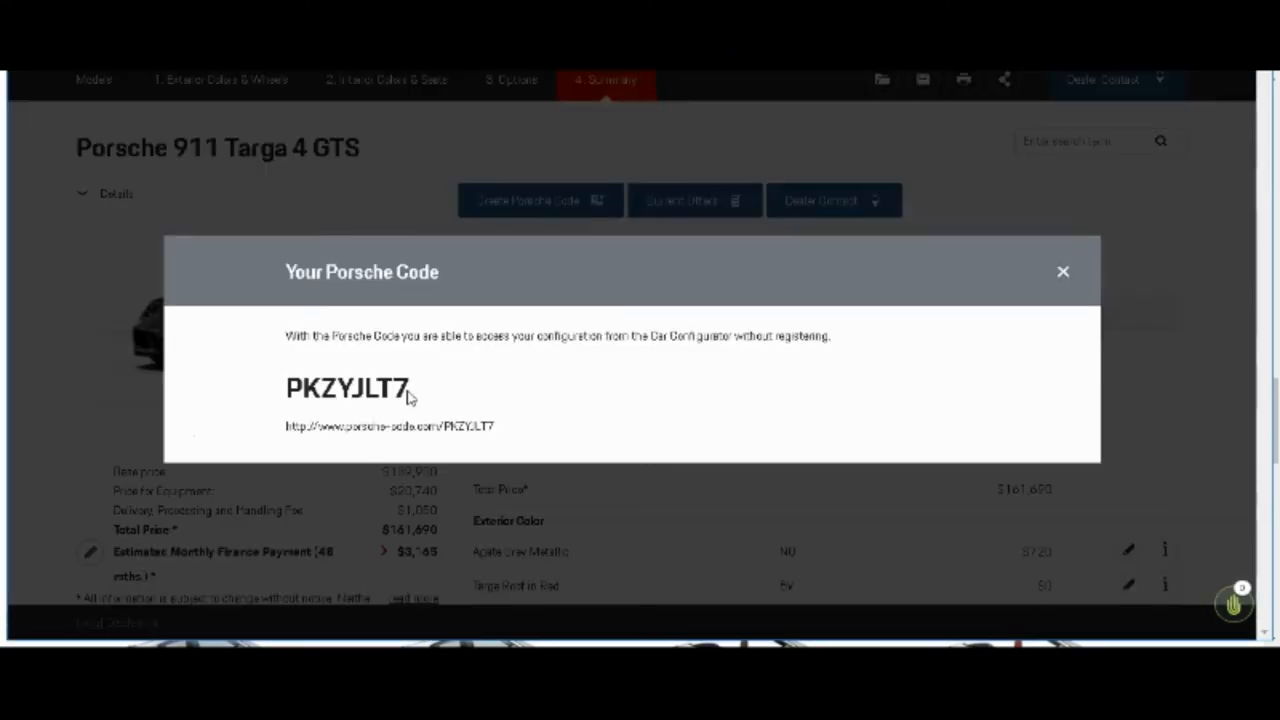
pyautogui.moveTo(324, 410)
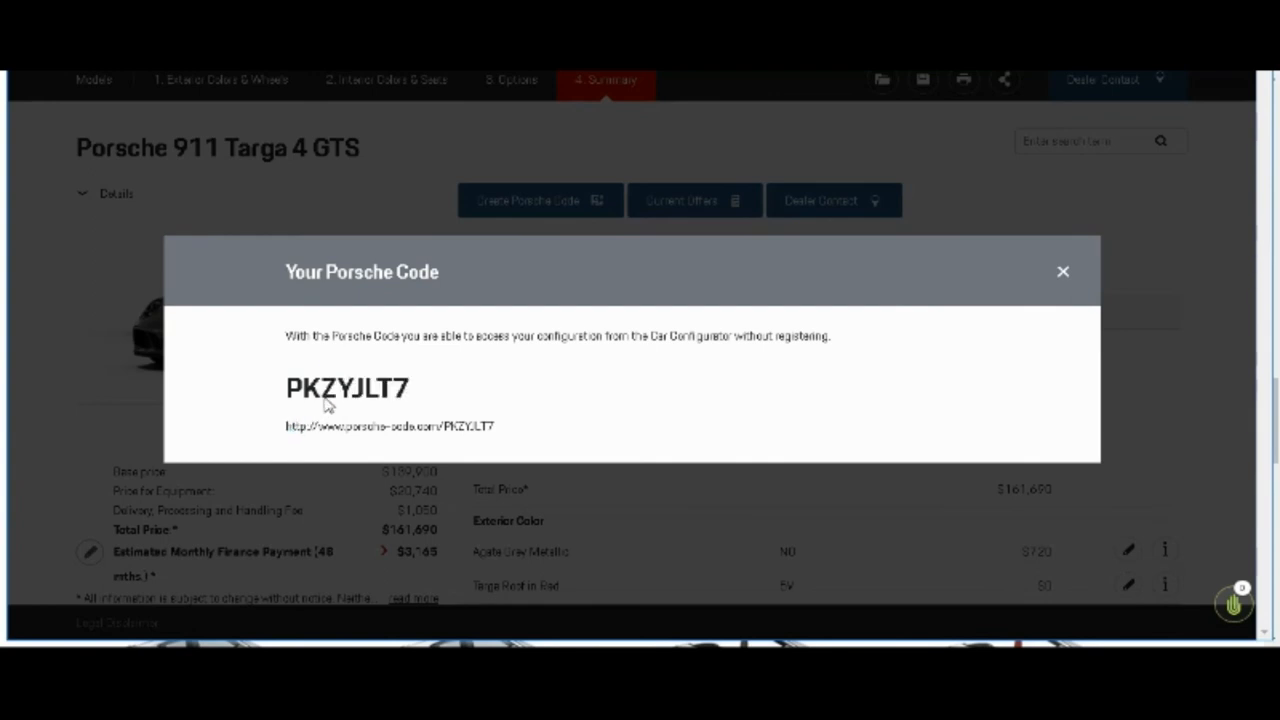
pyautogui.moveTo(408, 438)
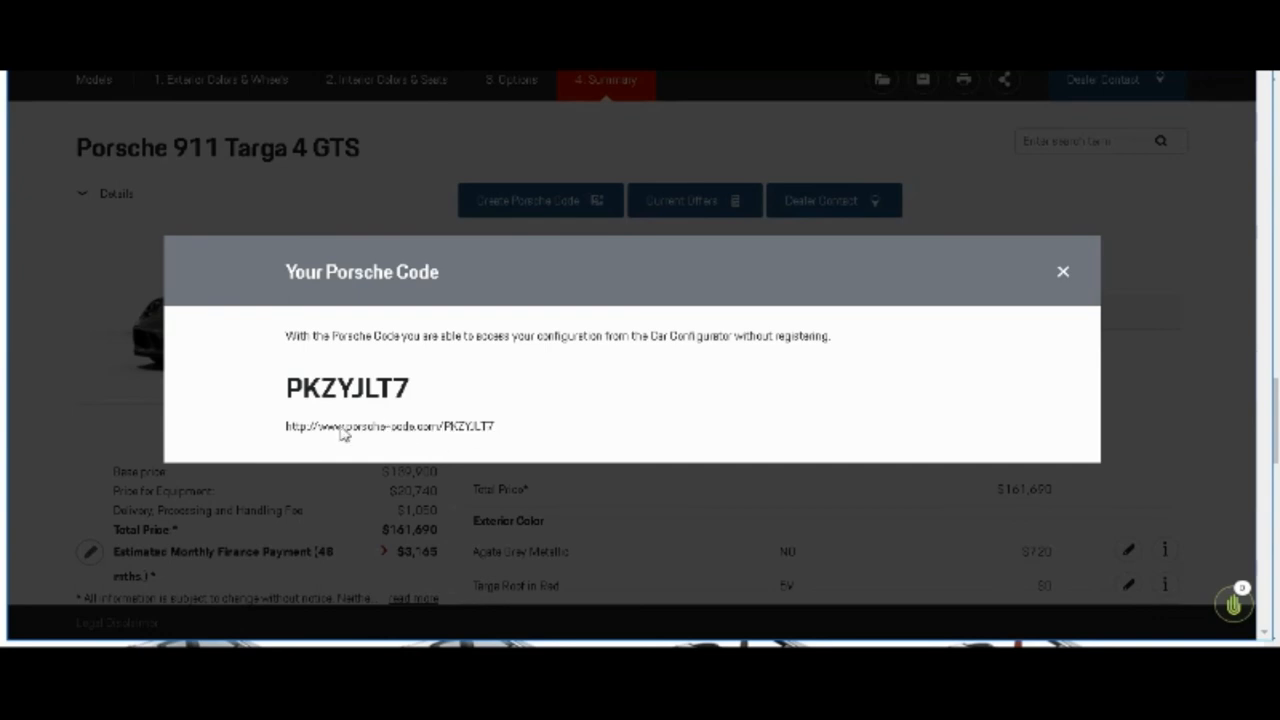
pyautogui.doubleClick(405, 426)
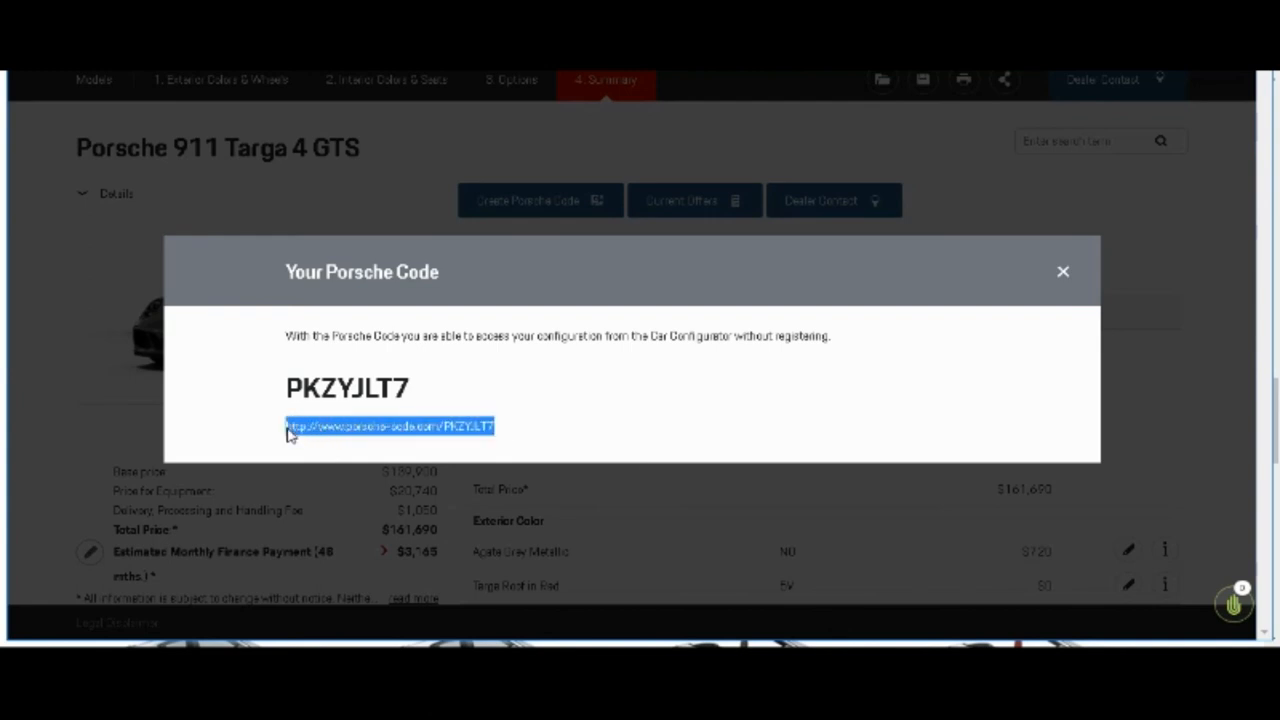
pyautogui.moveTo(345, 430)
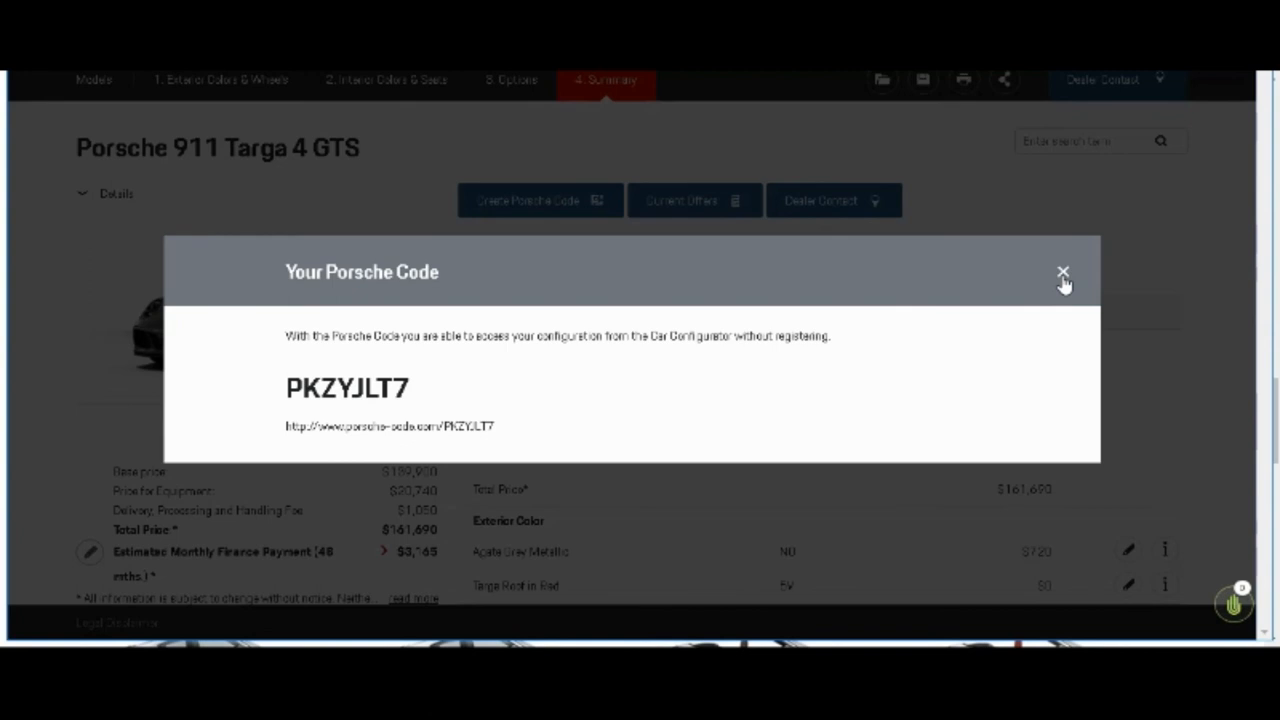
# Step: Close the 'Your Porsche Code' window
pyautogui.click(1063, 271)
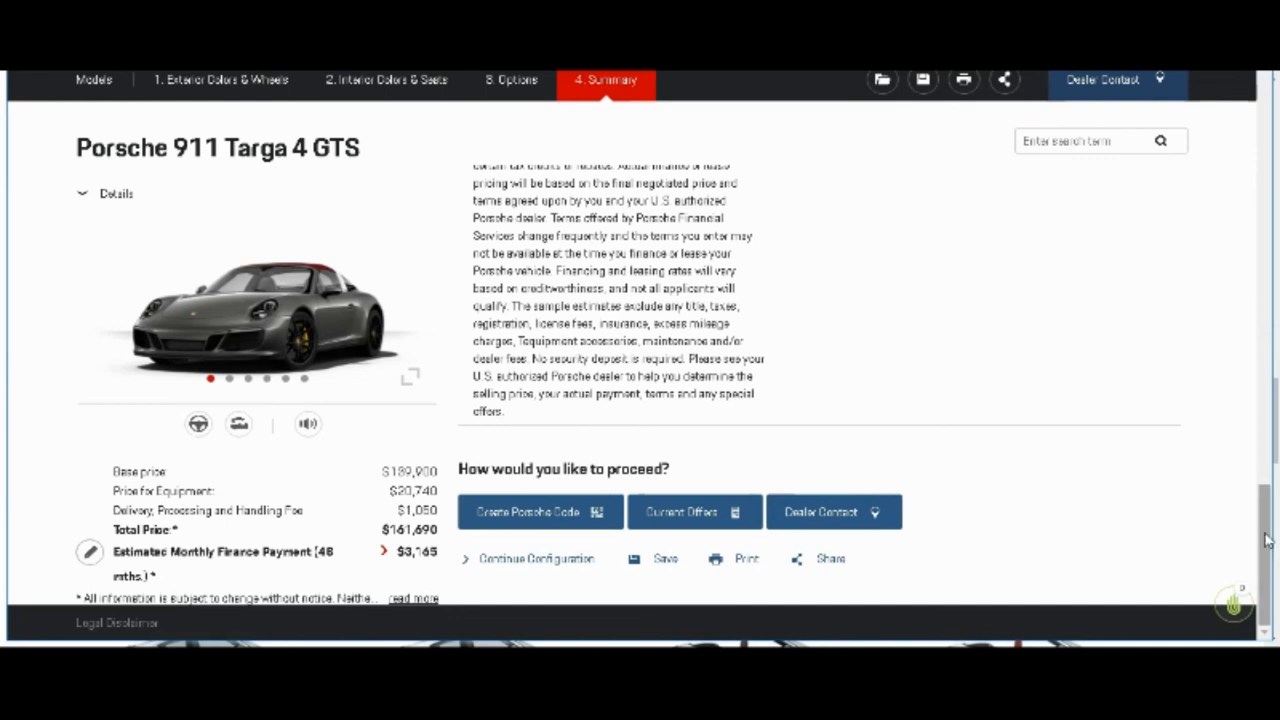
pyautogui.moveTo(1175, 581)
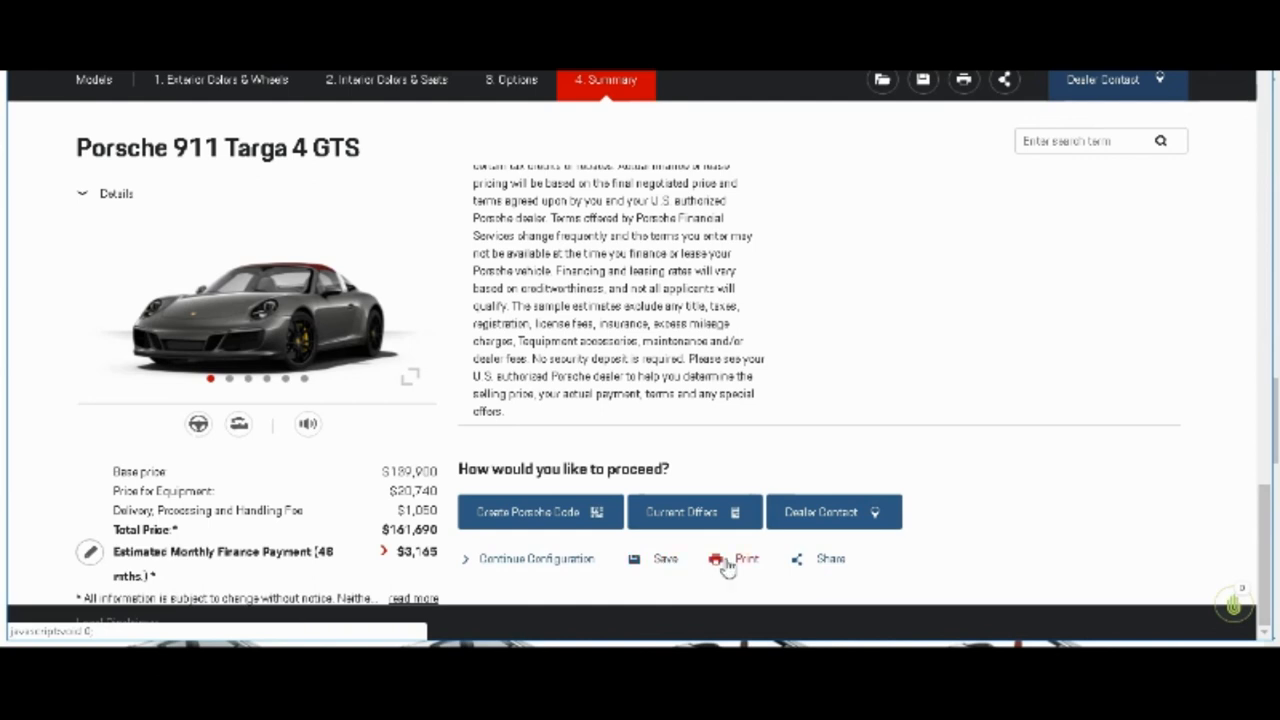
pyautogui.moveTo(828, 562)
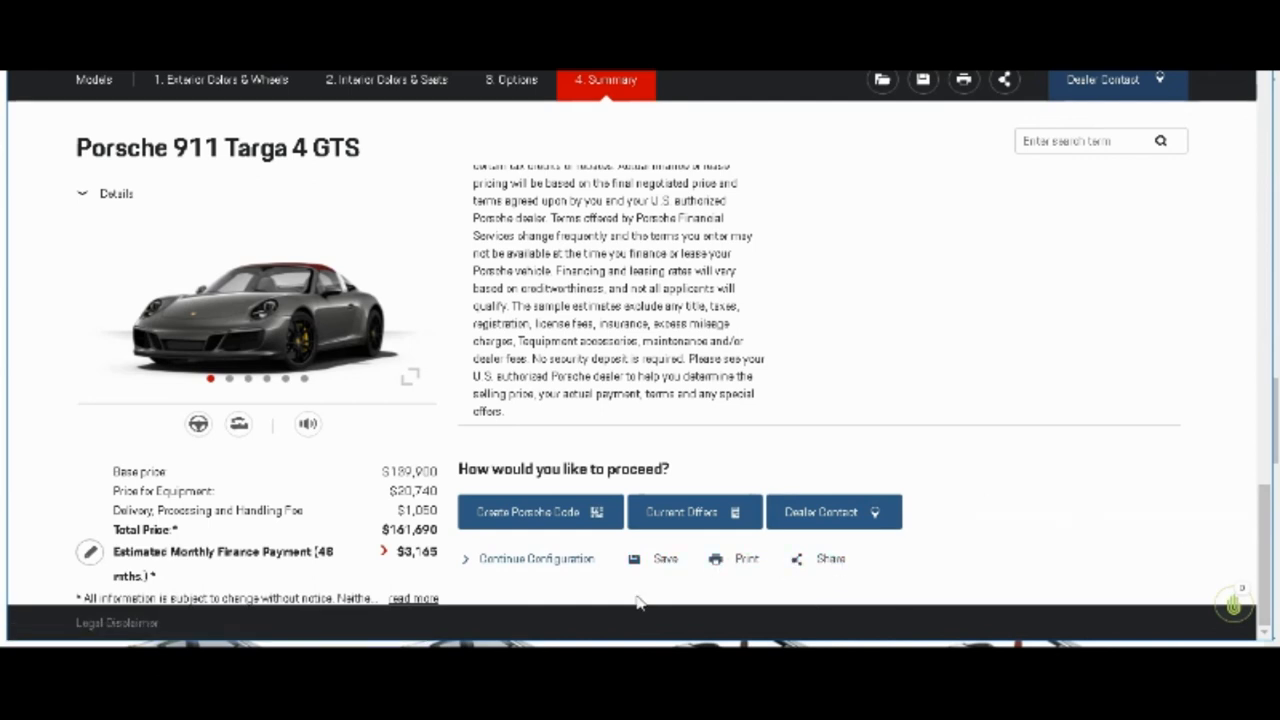
pyautogui.moveTo(563, 569)
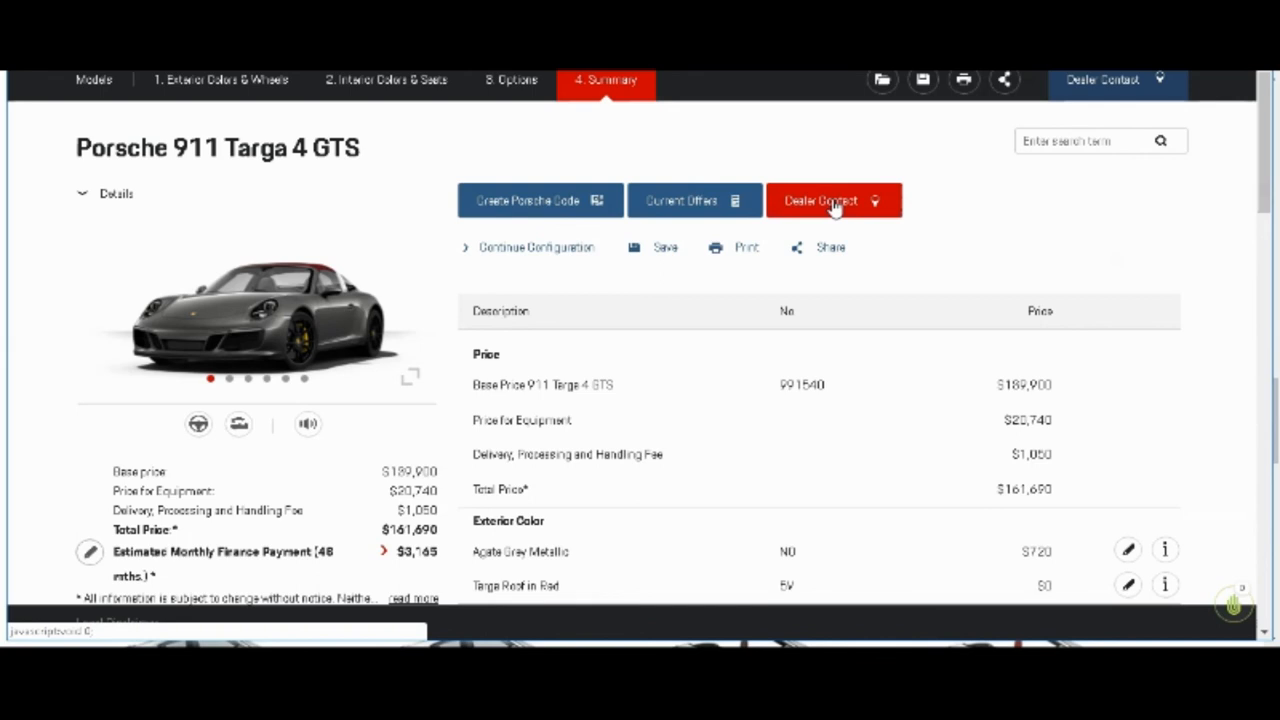
# Step: Open Dealer Contact and scroll through the dealer locator page for the 911 Targa 4 GTS
pyautogui.click(835, 200)
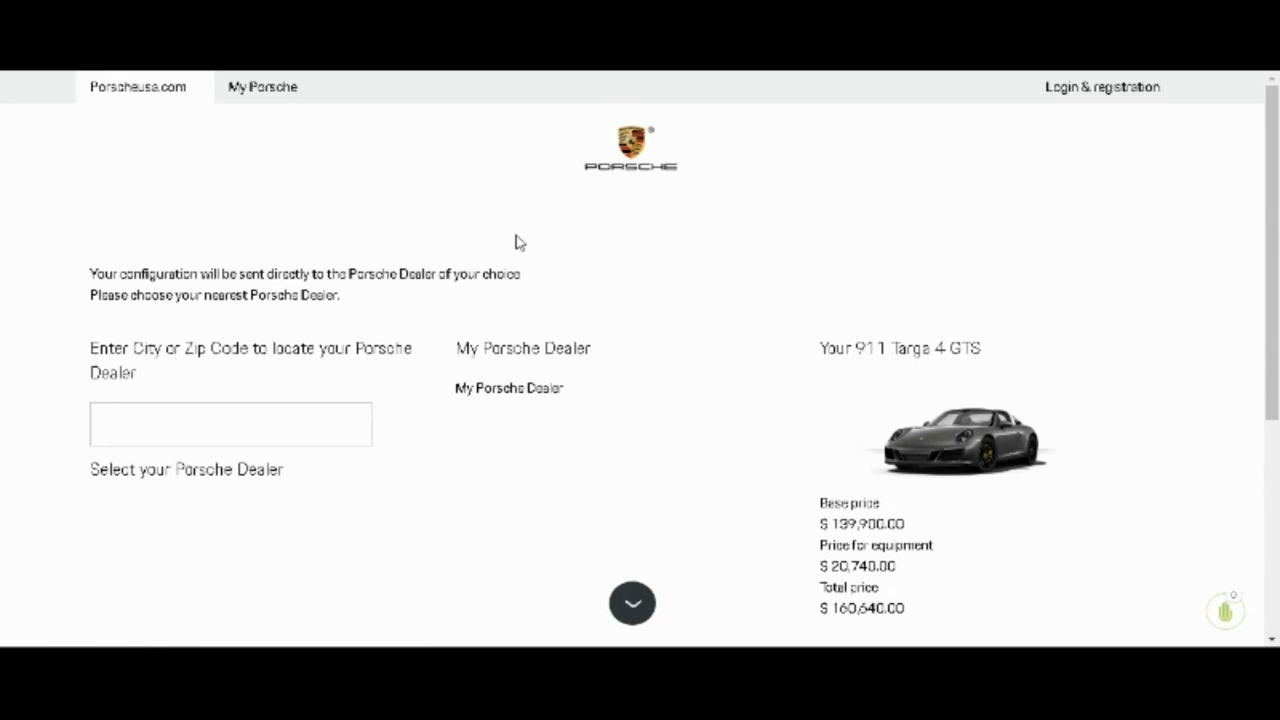
pyautogui.scroll(-3)
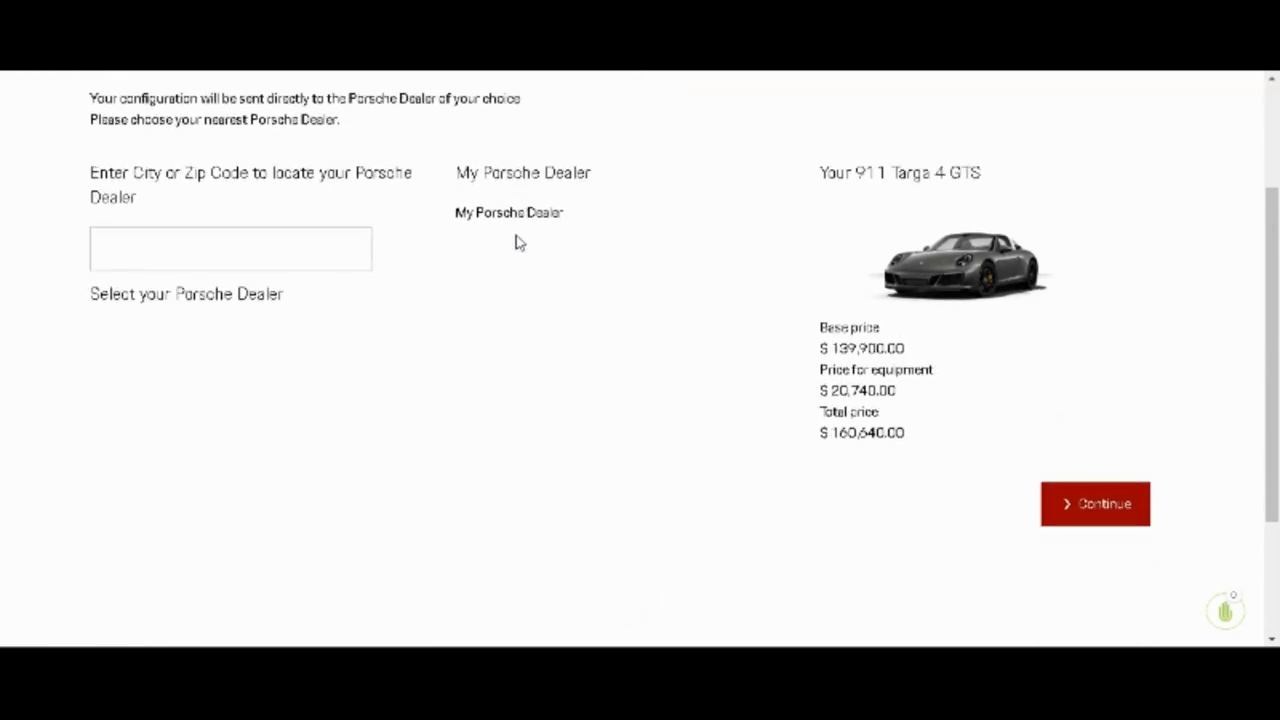
pyautogui.scroll(-3)
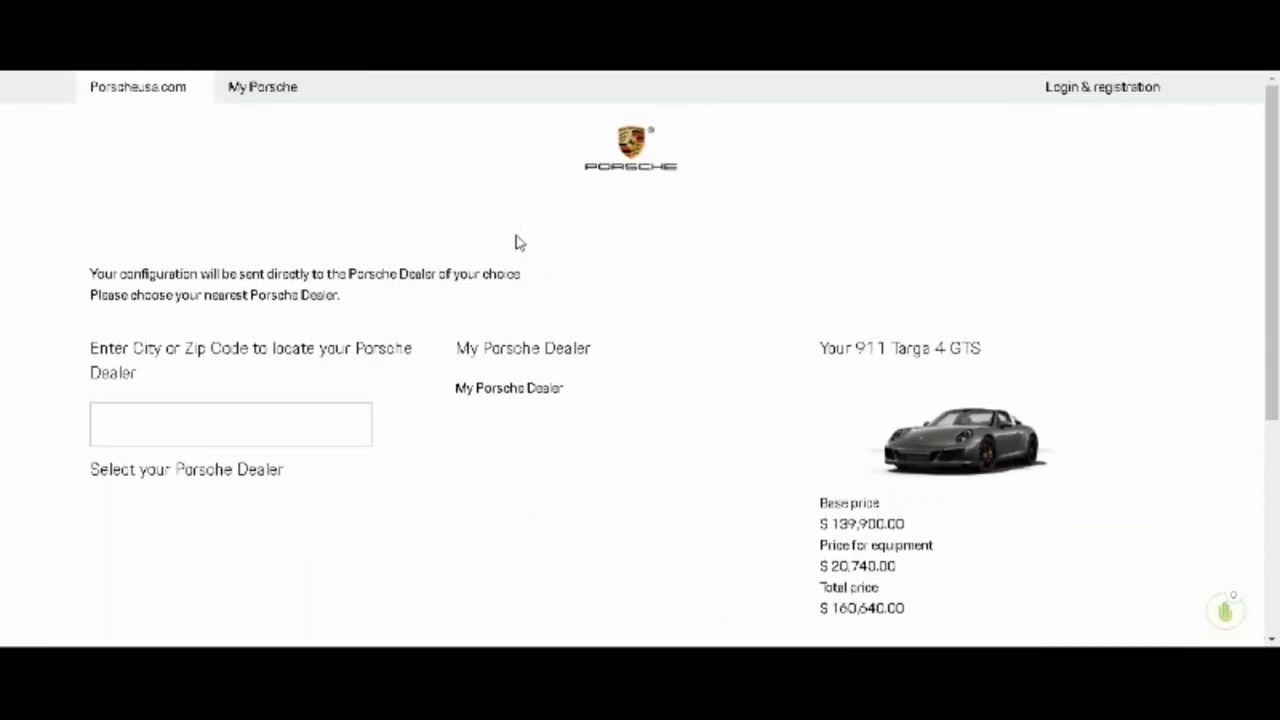
pyautogui.scroll(-3)
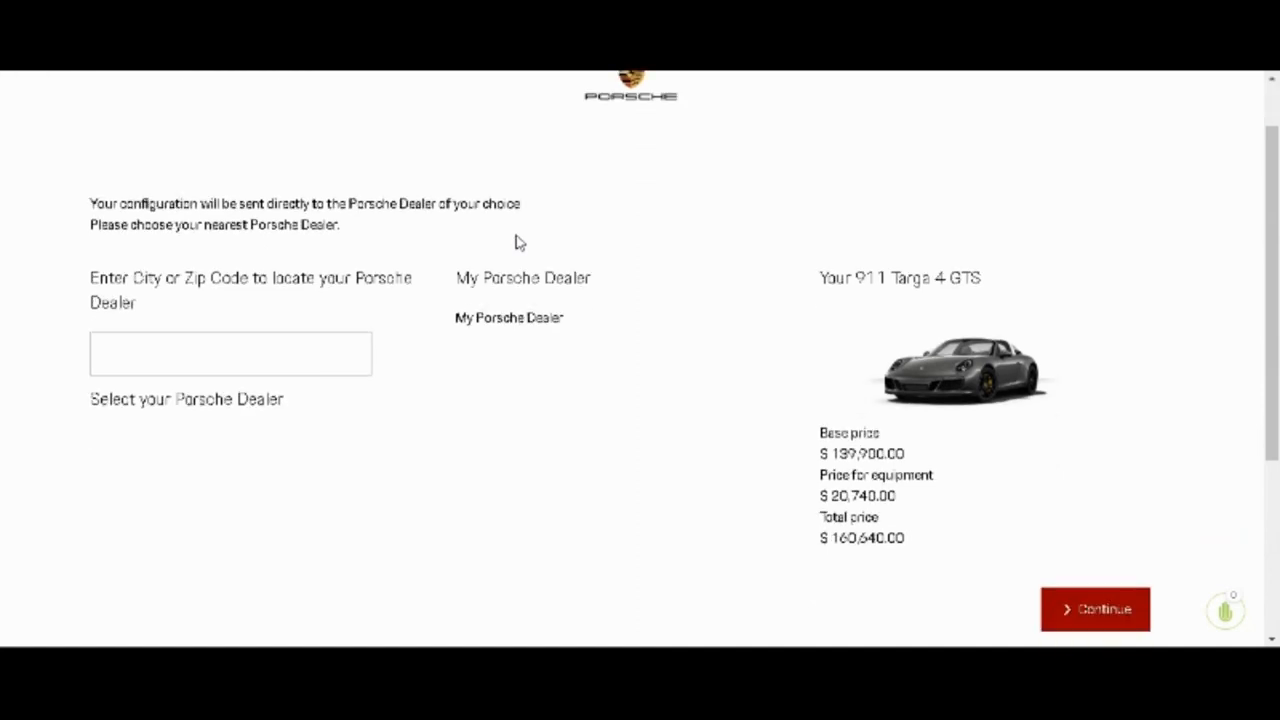
pyautogui.scroll(-3)
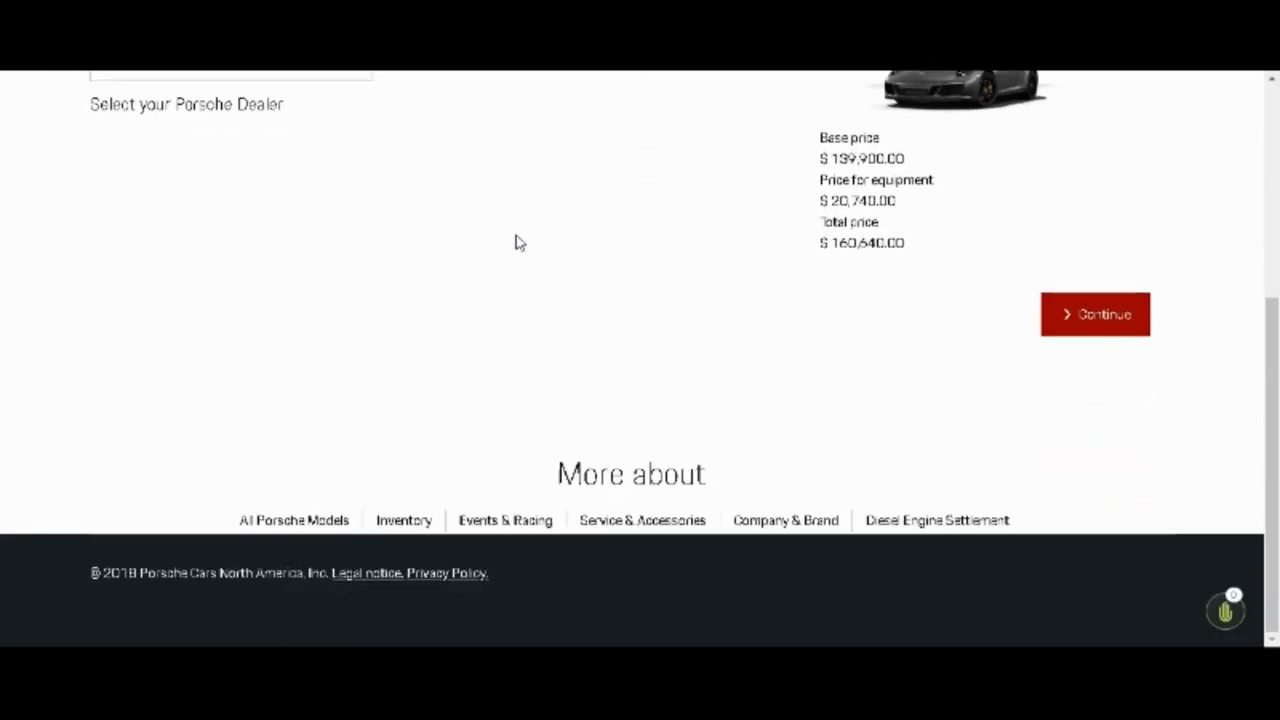